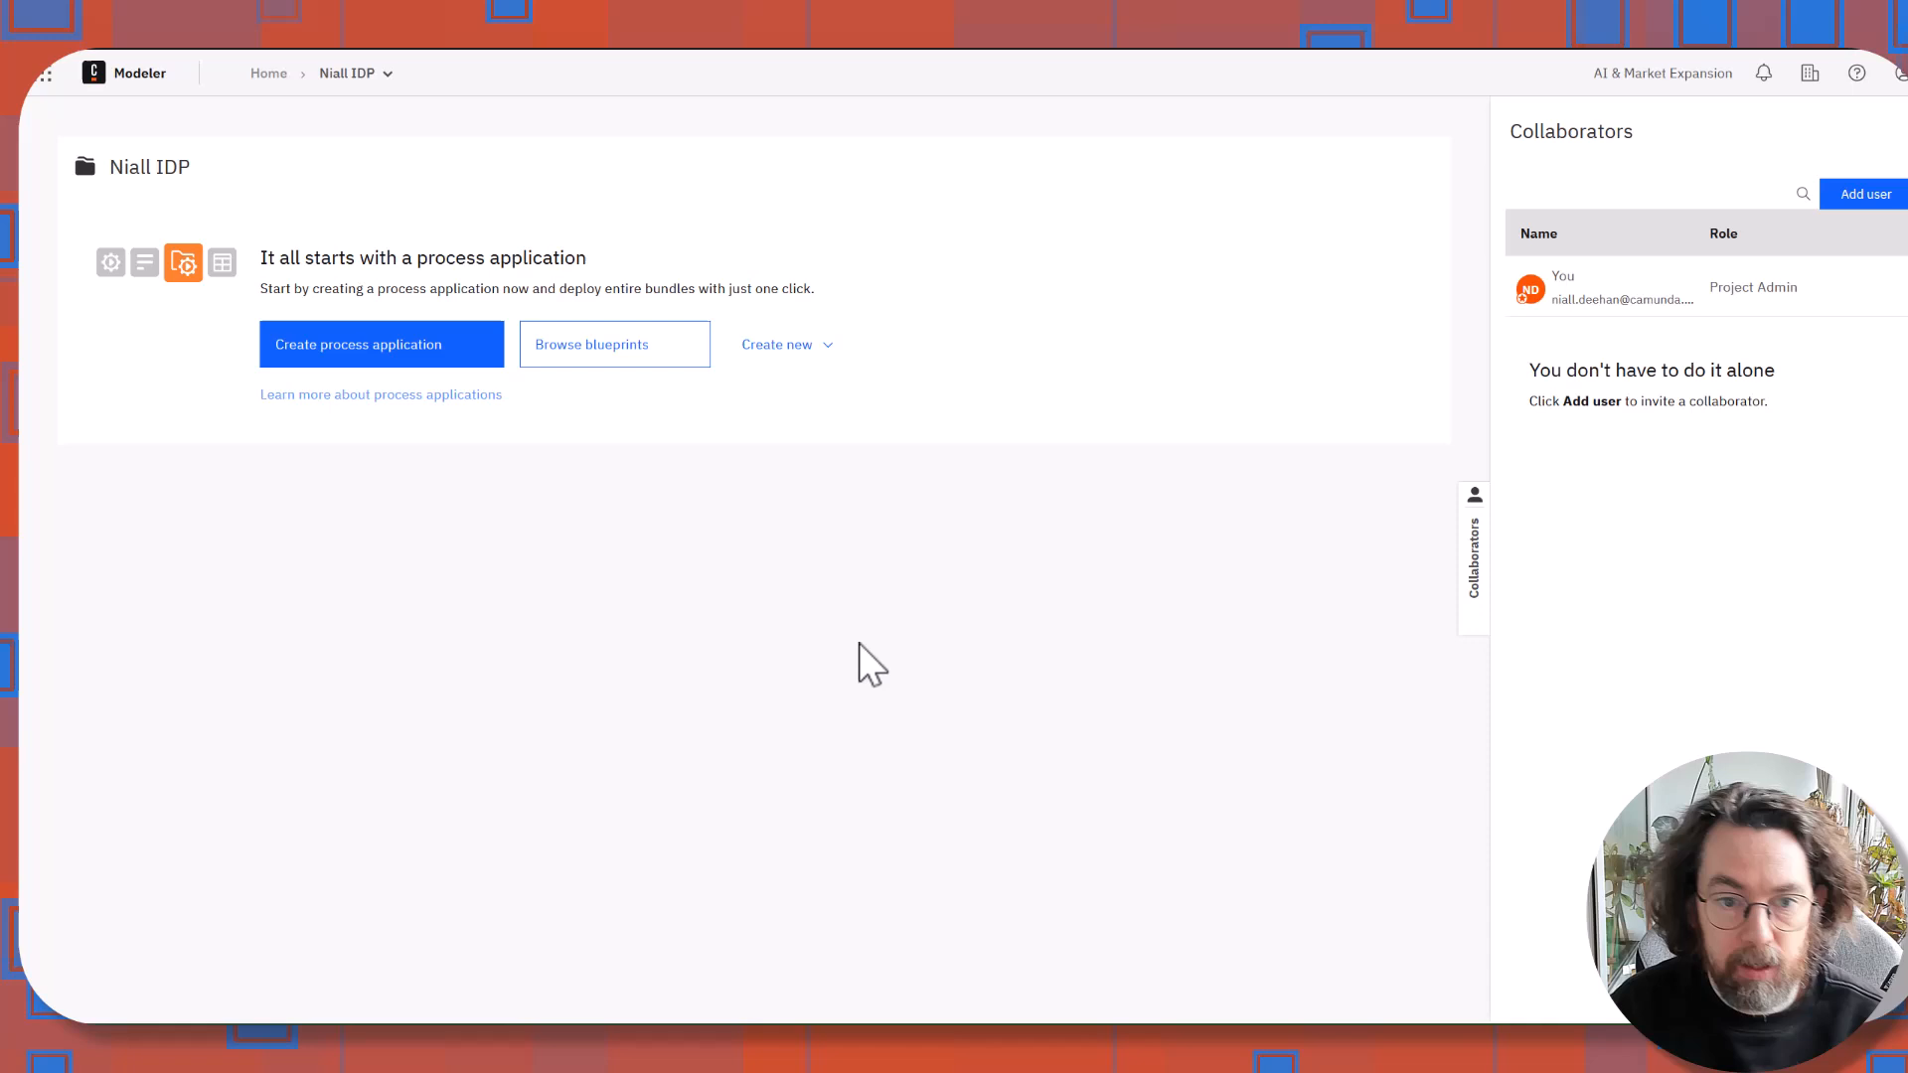
Create an IDP application named 'Invoice Documents' on the 8.7-alpha4 dev cluster.
click(786, 343)
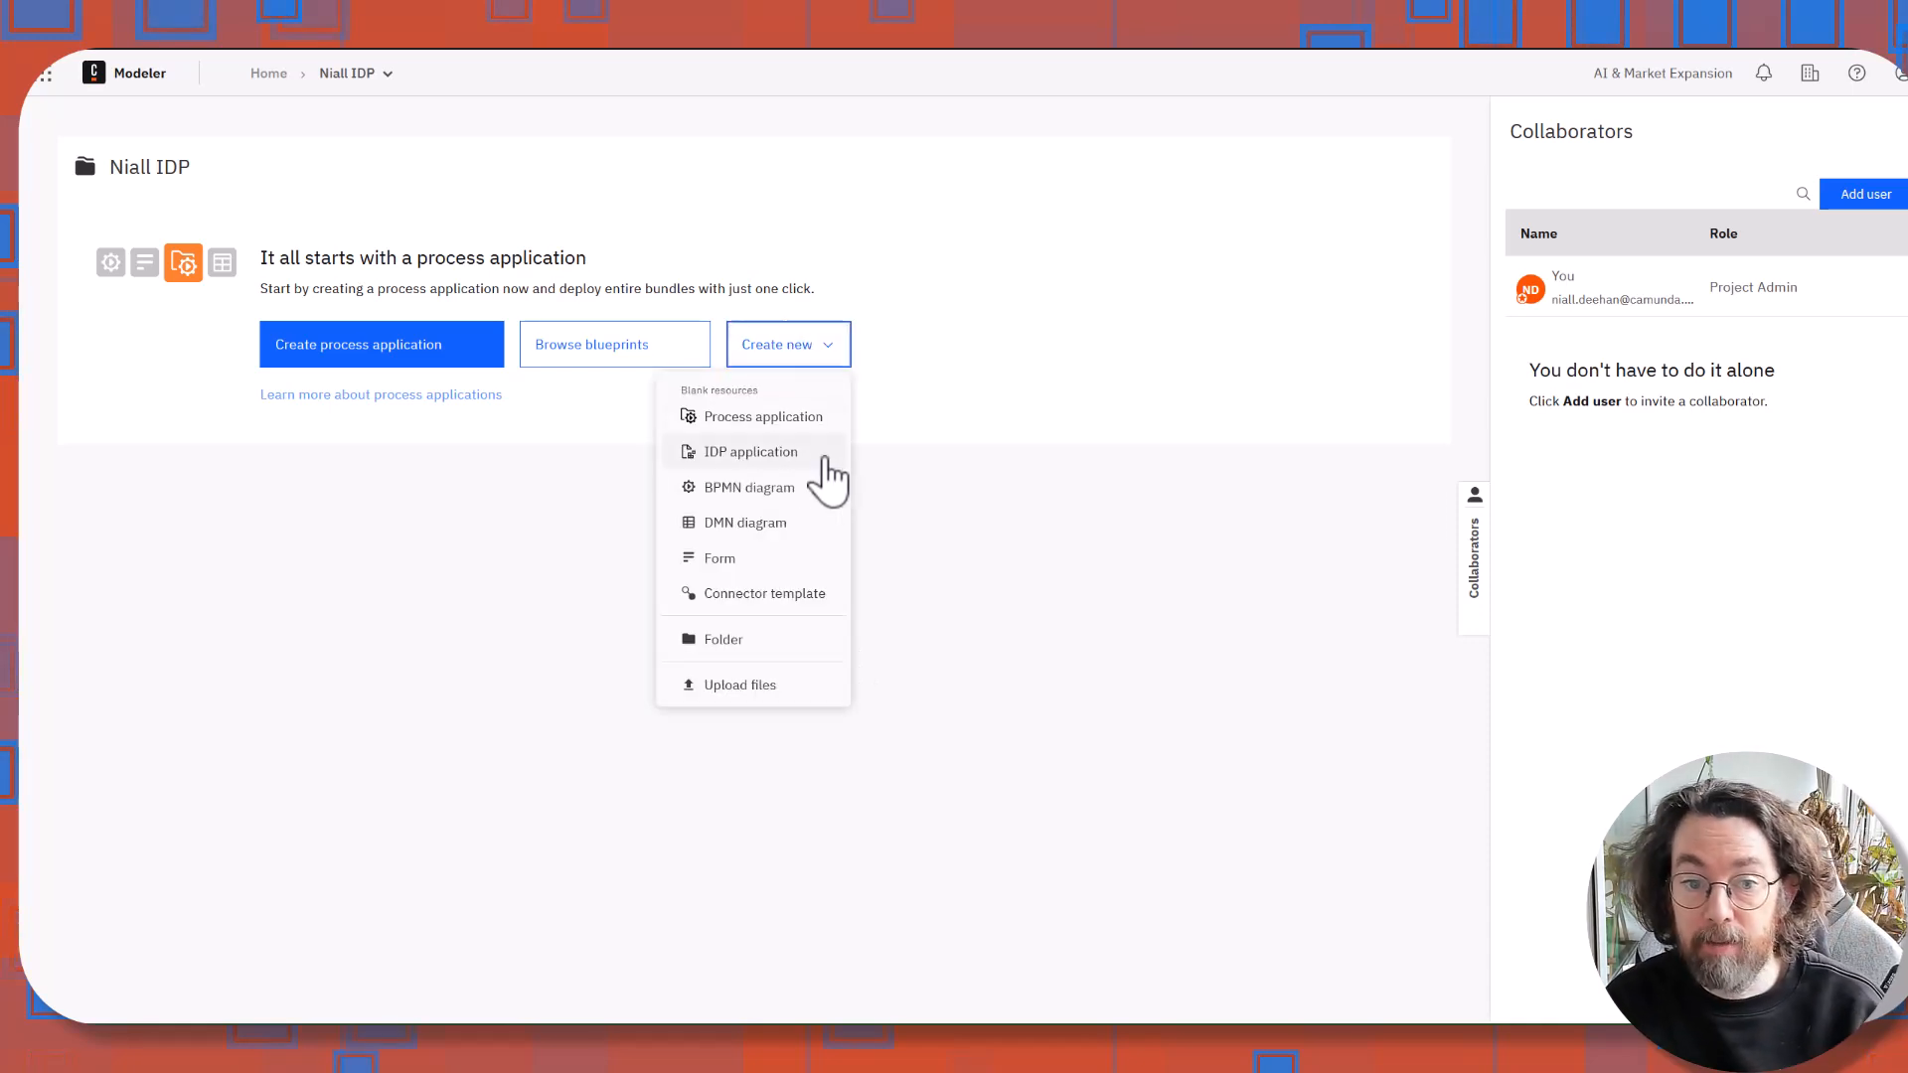
click(750, 451)
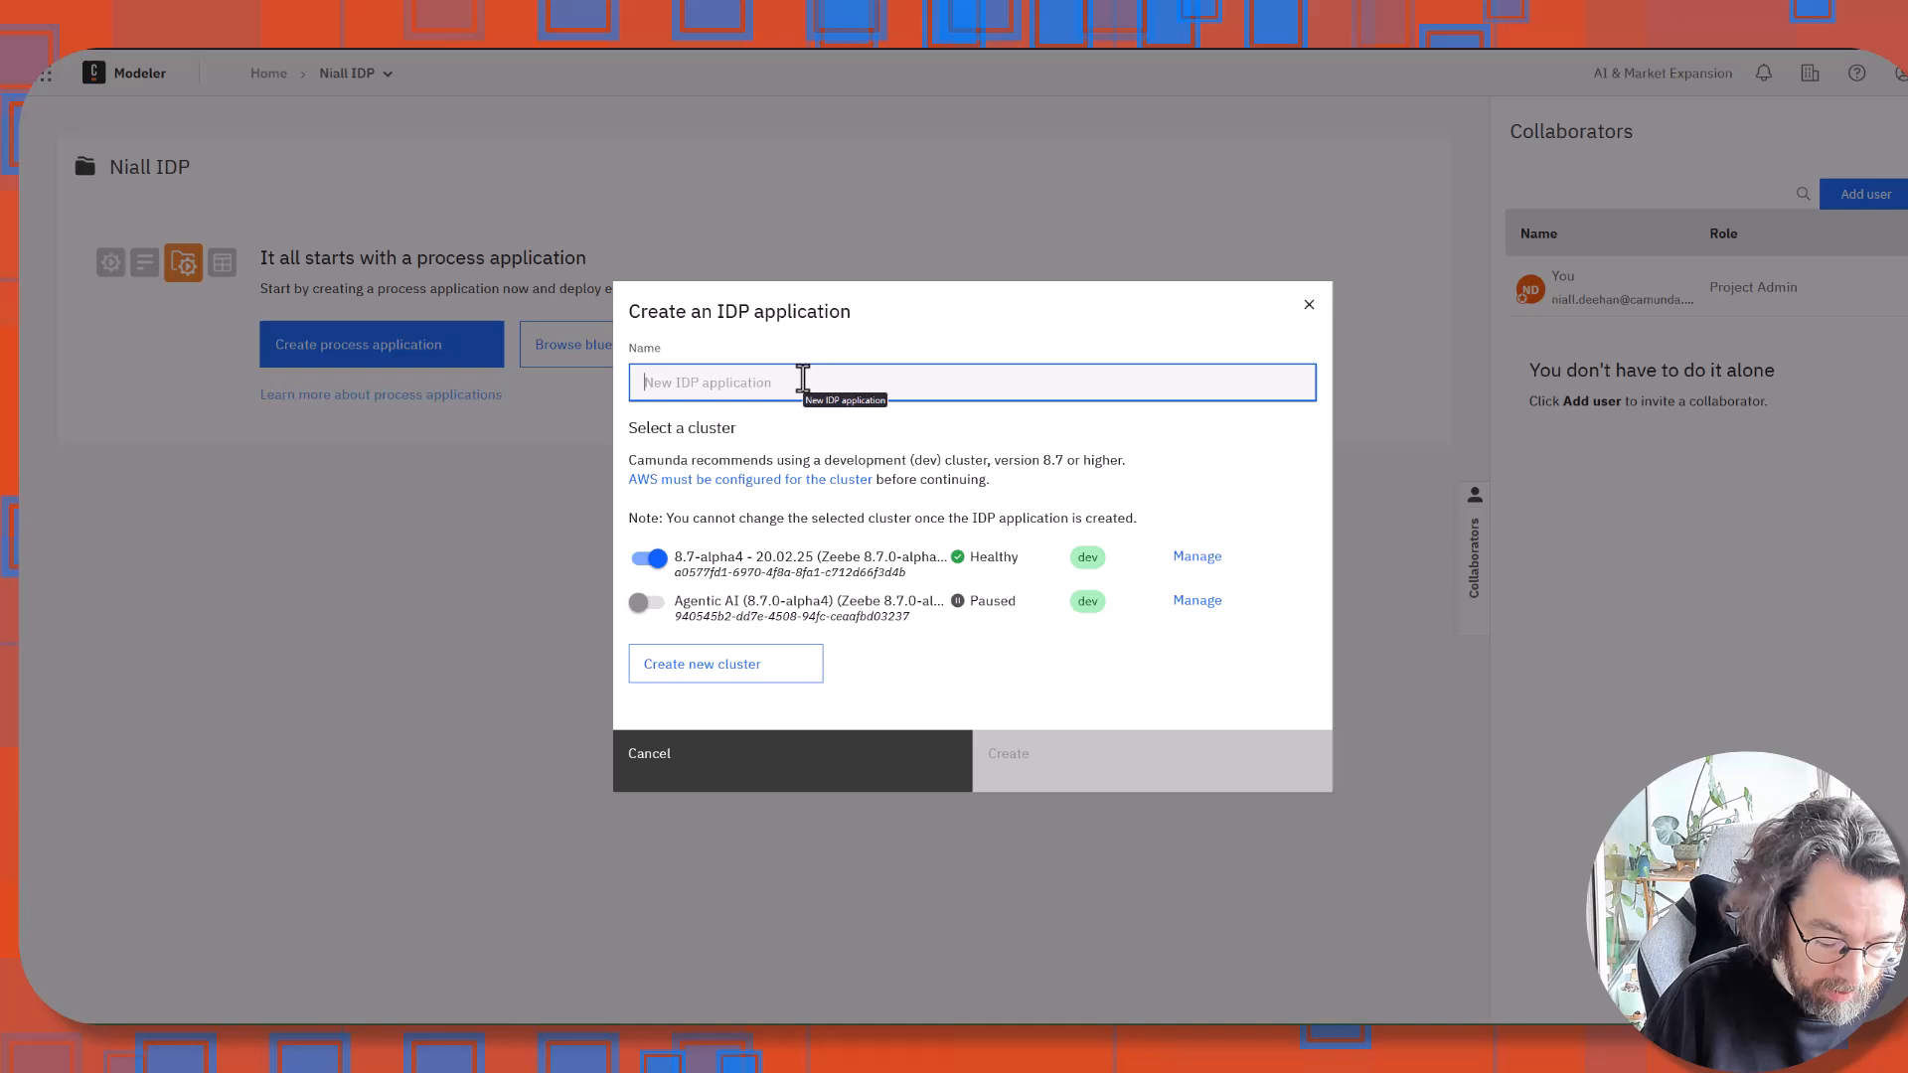
text(Invoice)
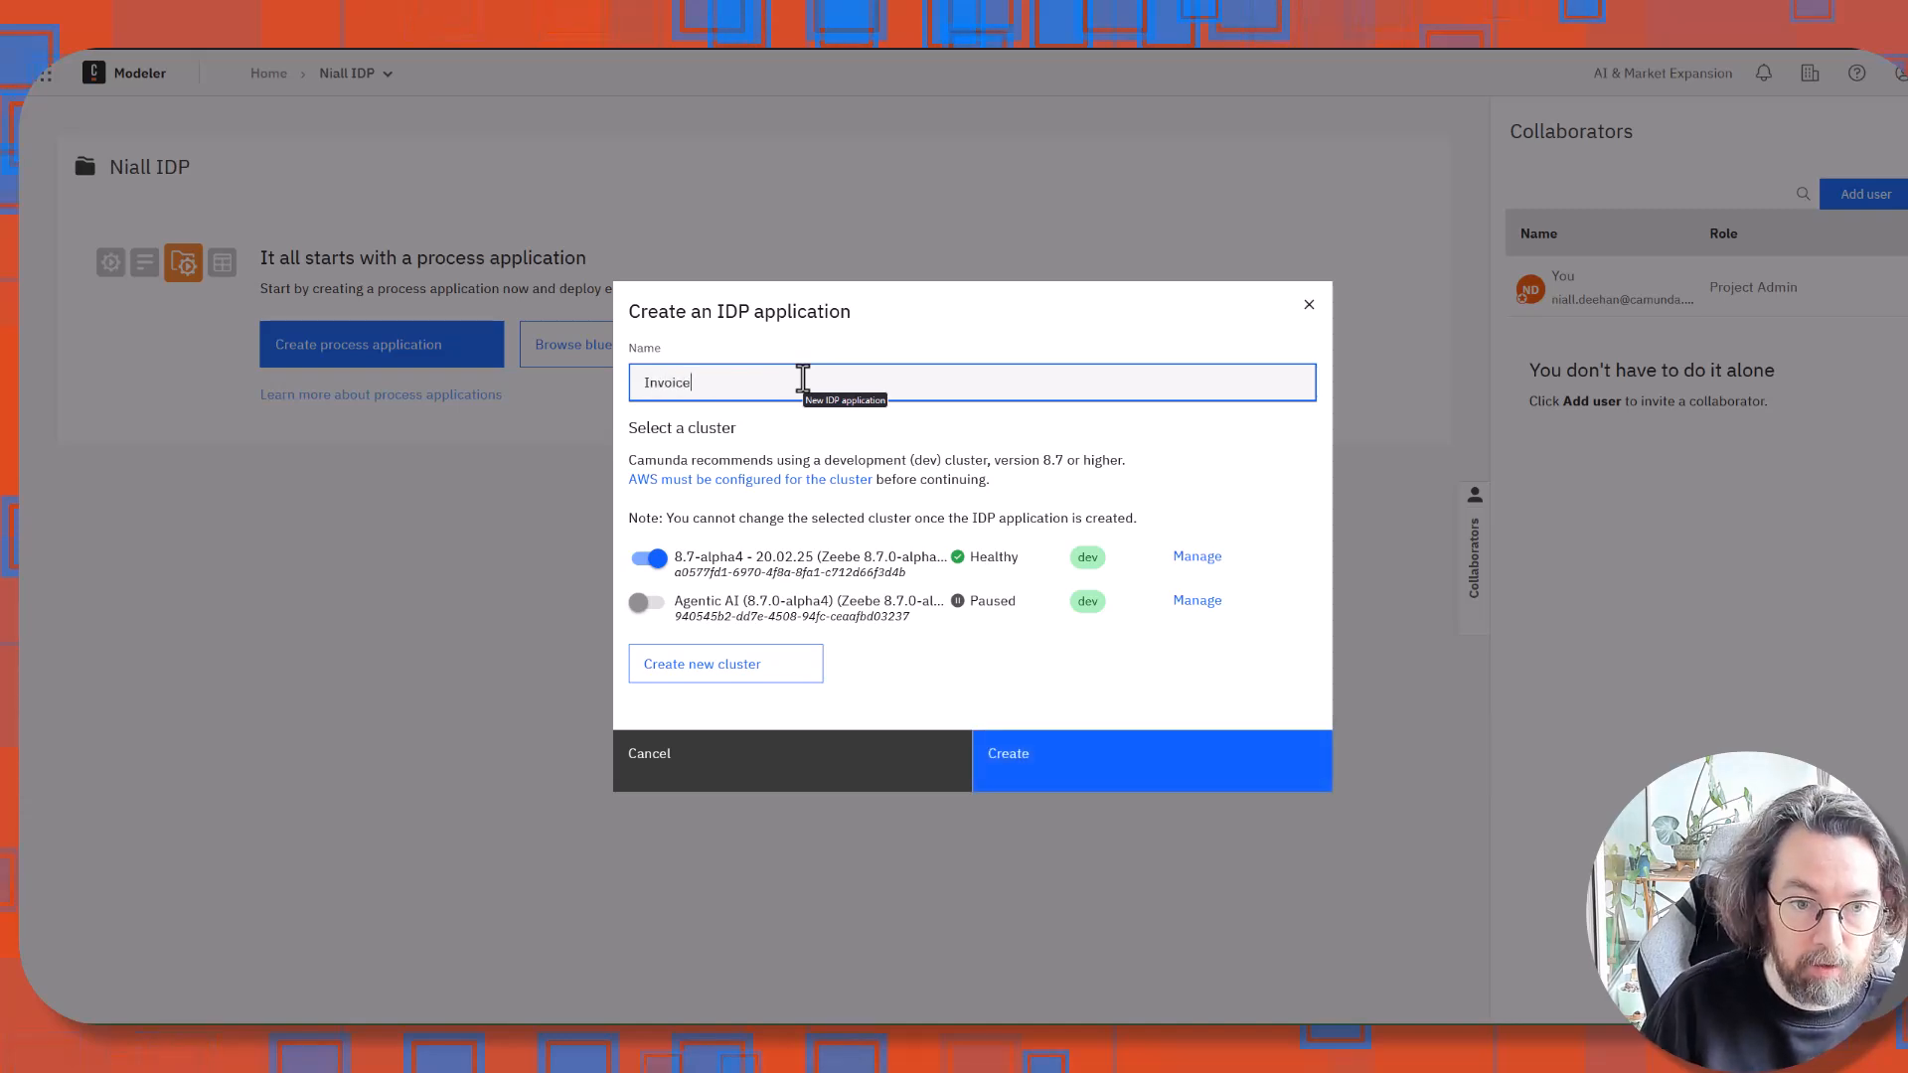
text(Documents)
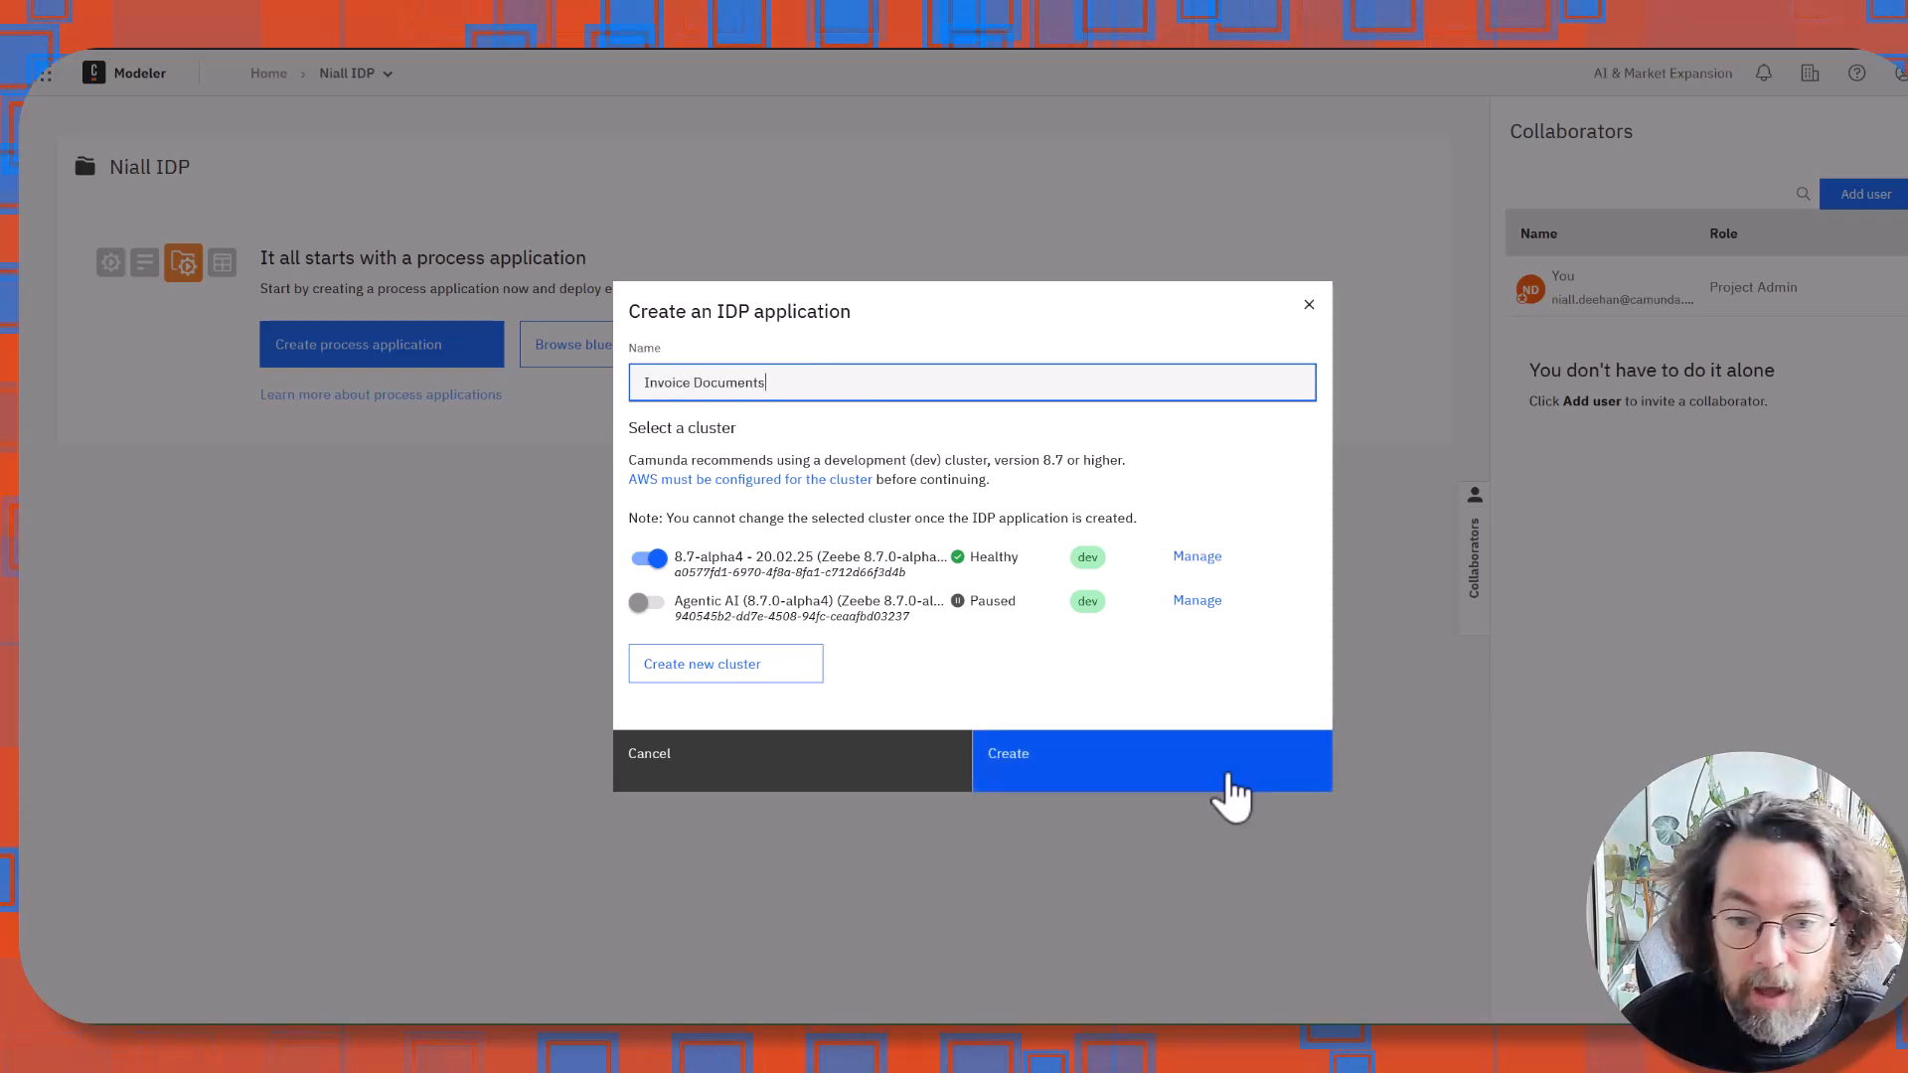
click(1008, 752)
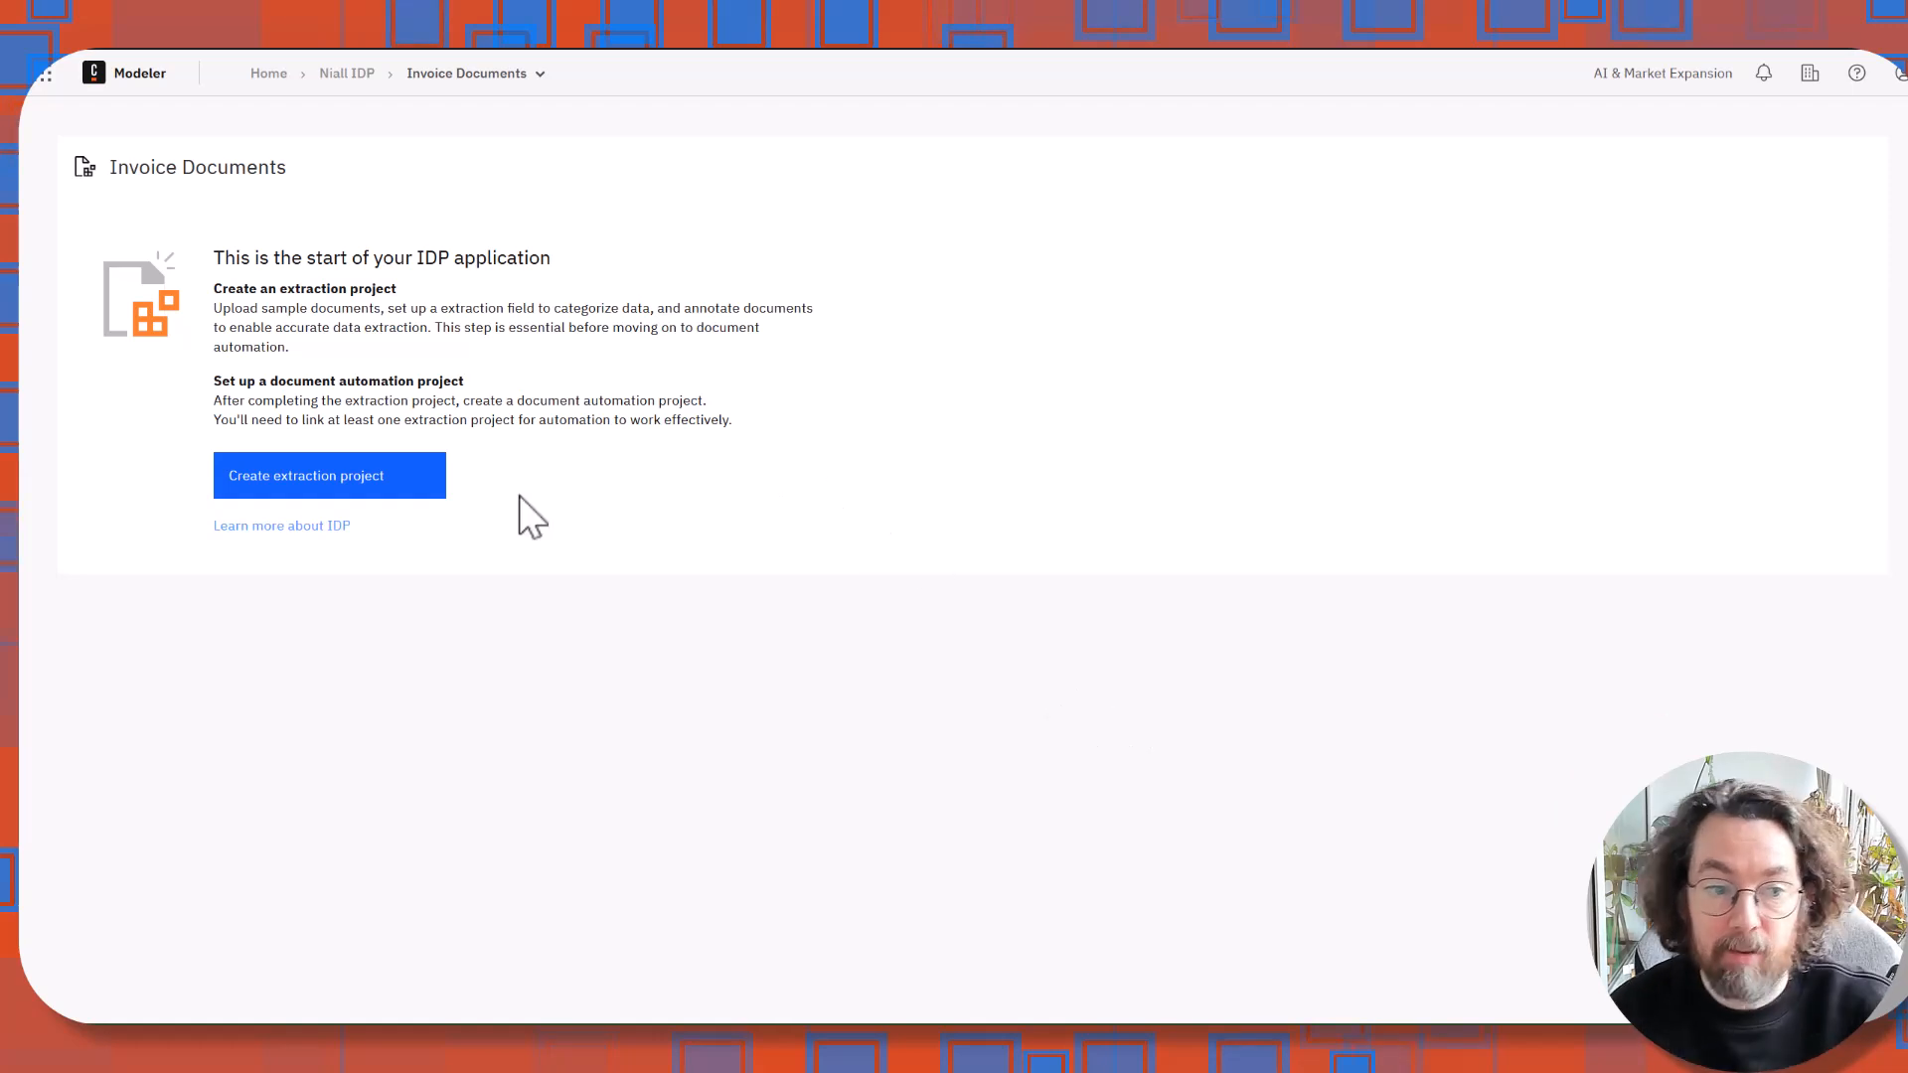
mouse_move(349, 487)
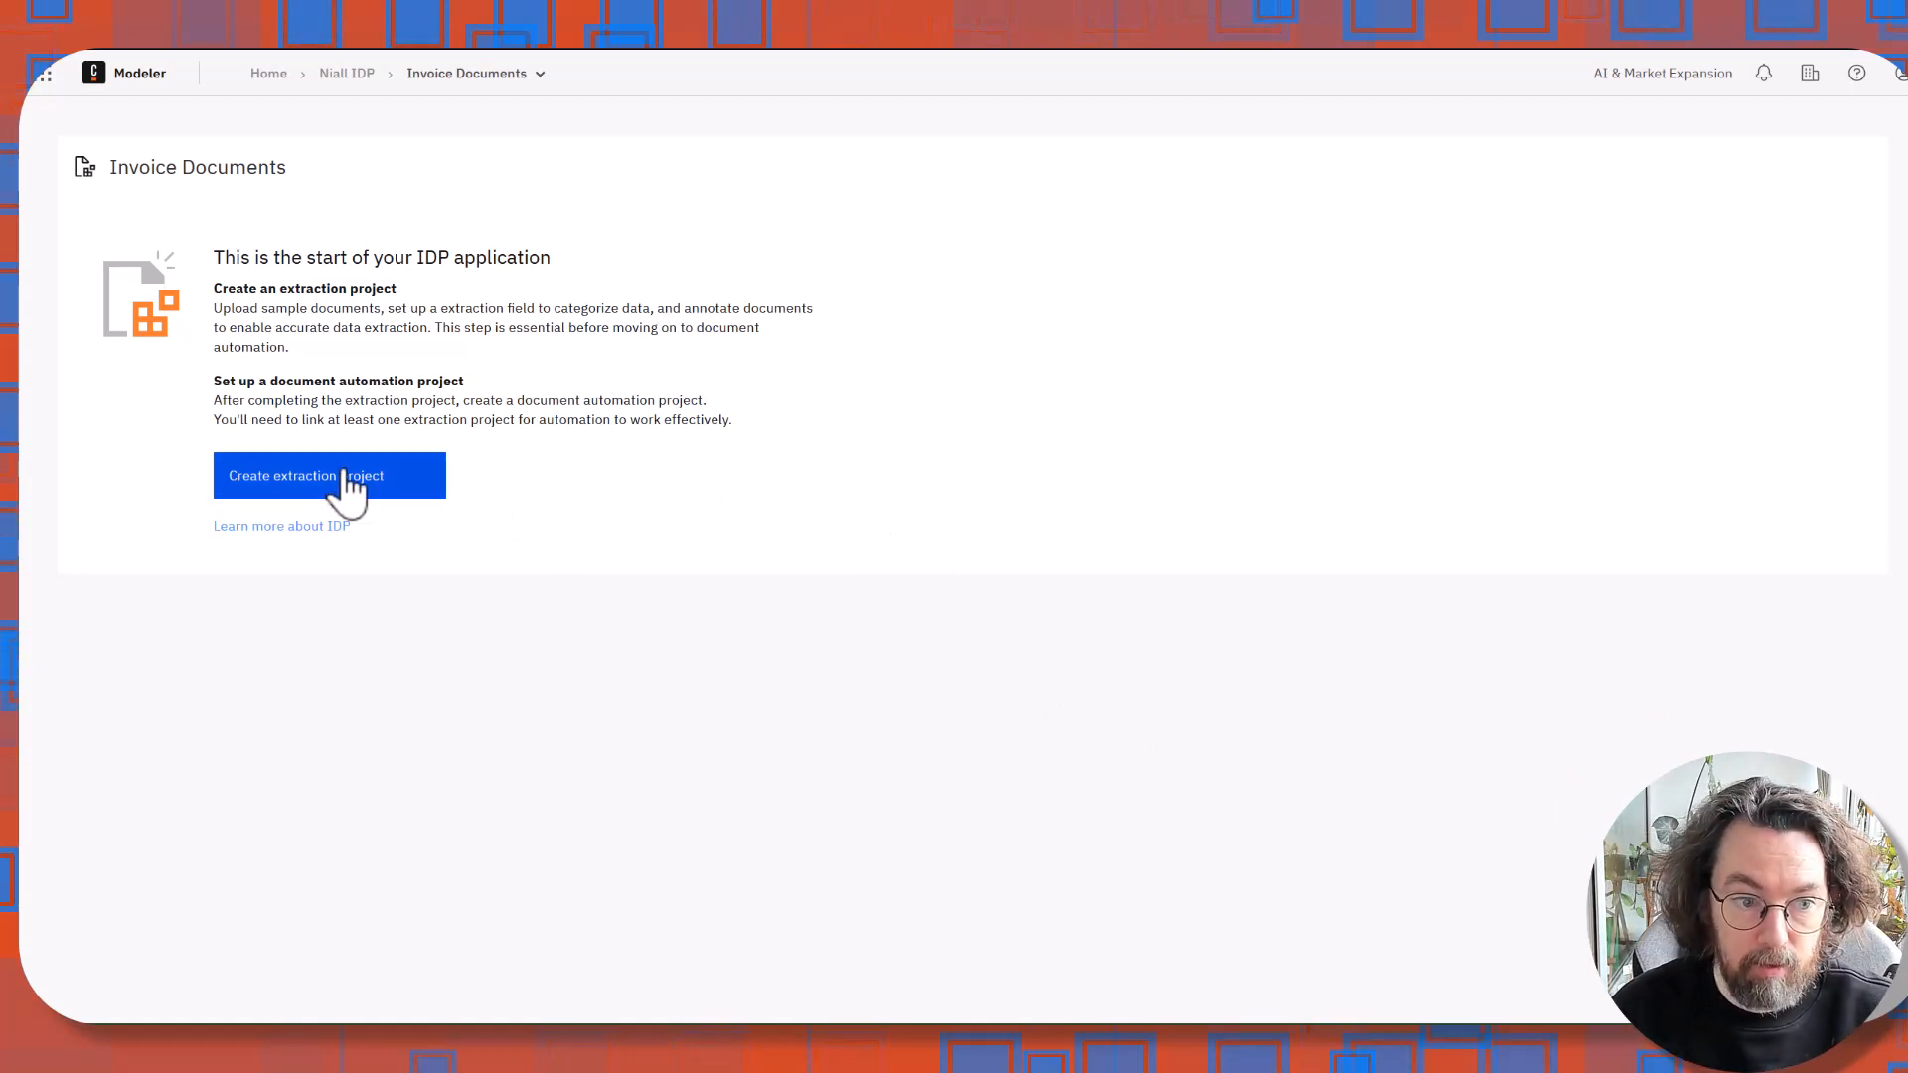
Create the 'Uni Invoice' unstructured data extraction project.
click(329, 475)
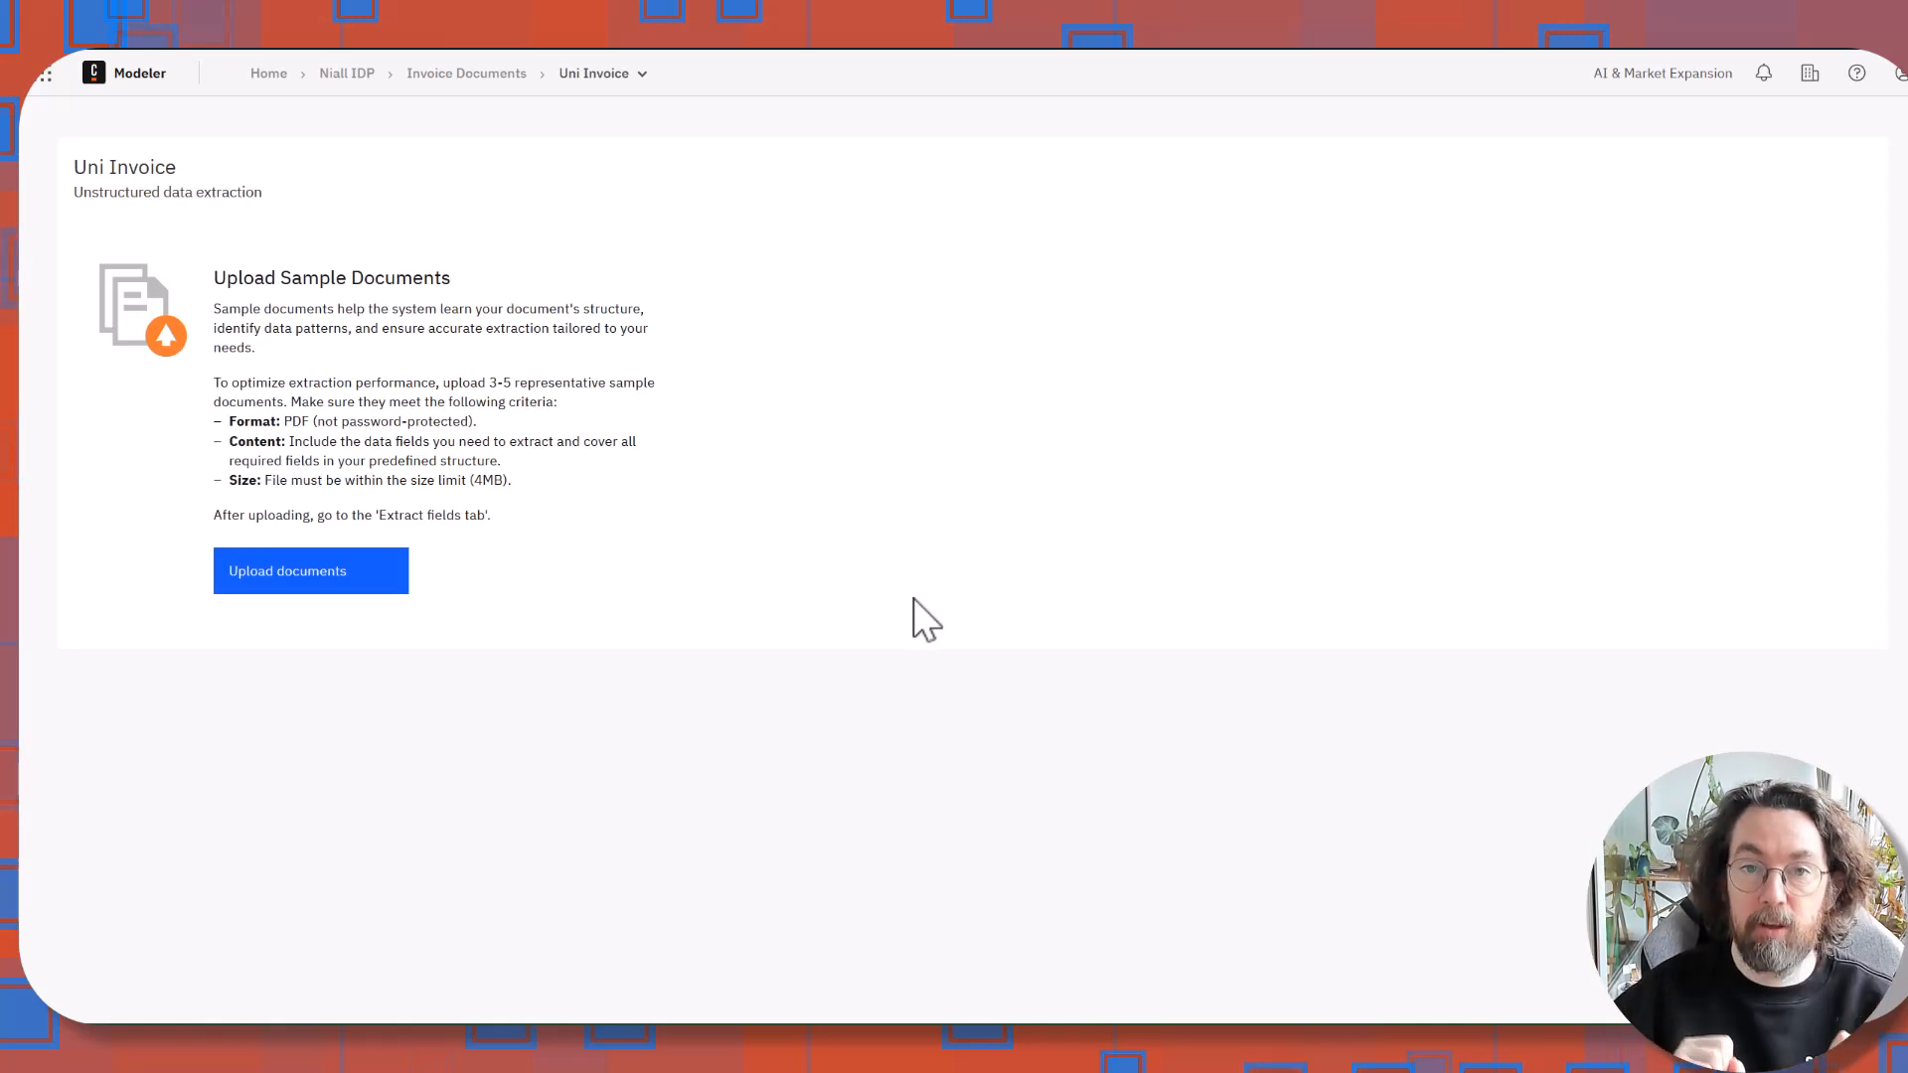
mouse_move(210, 673)
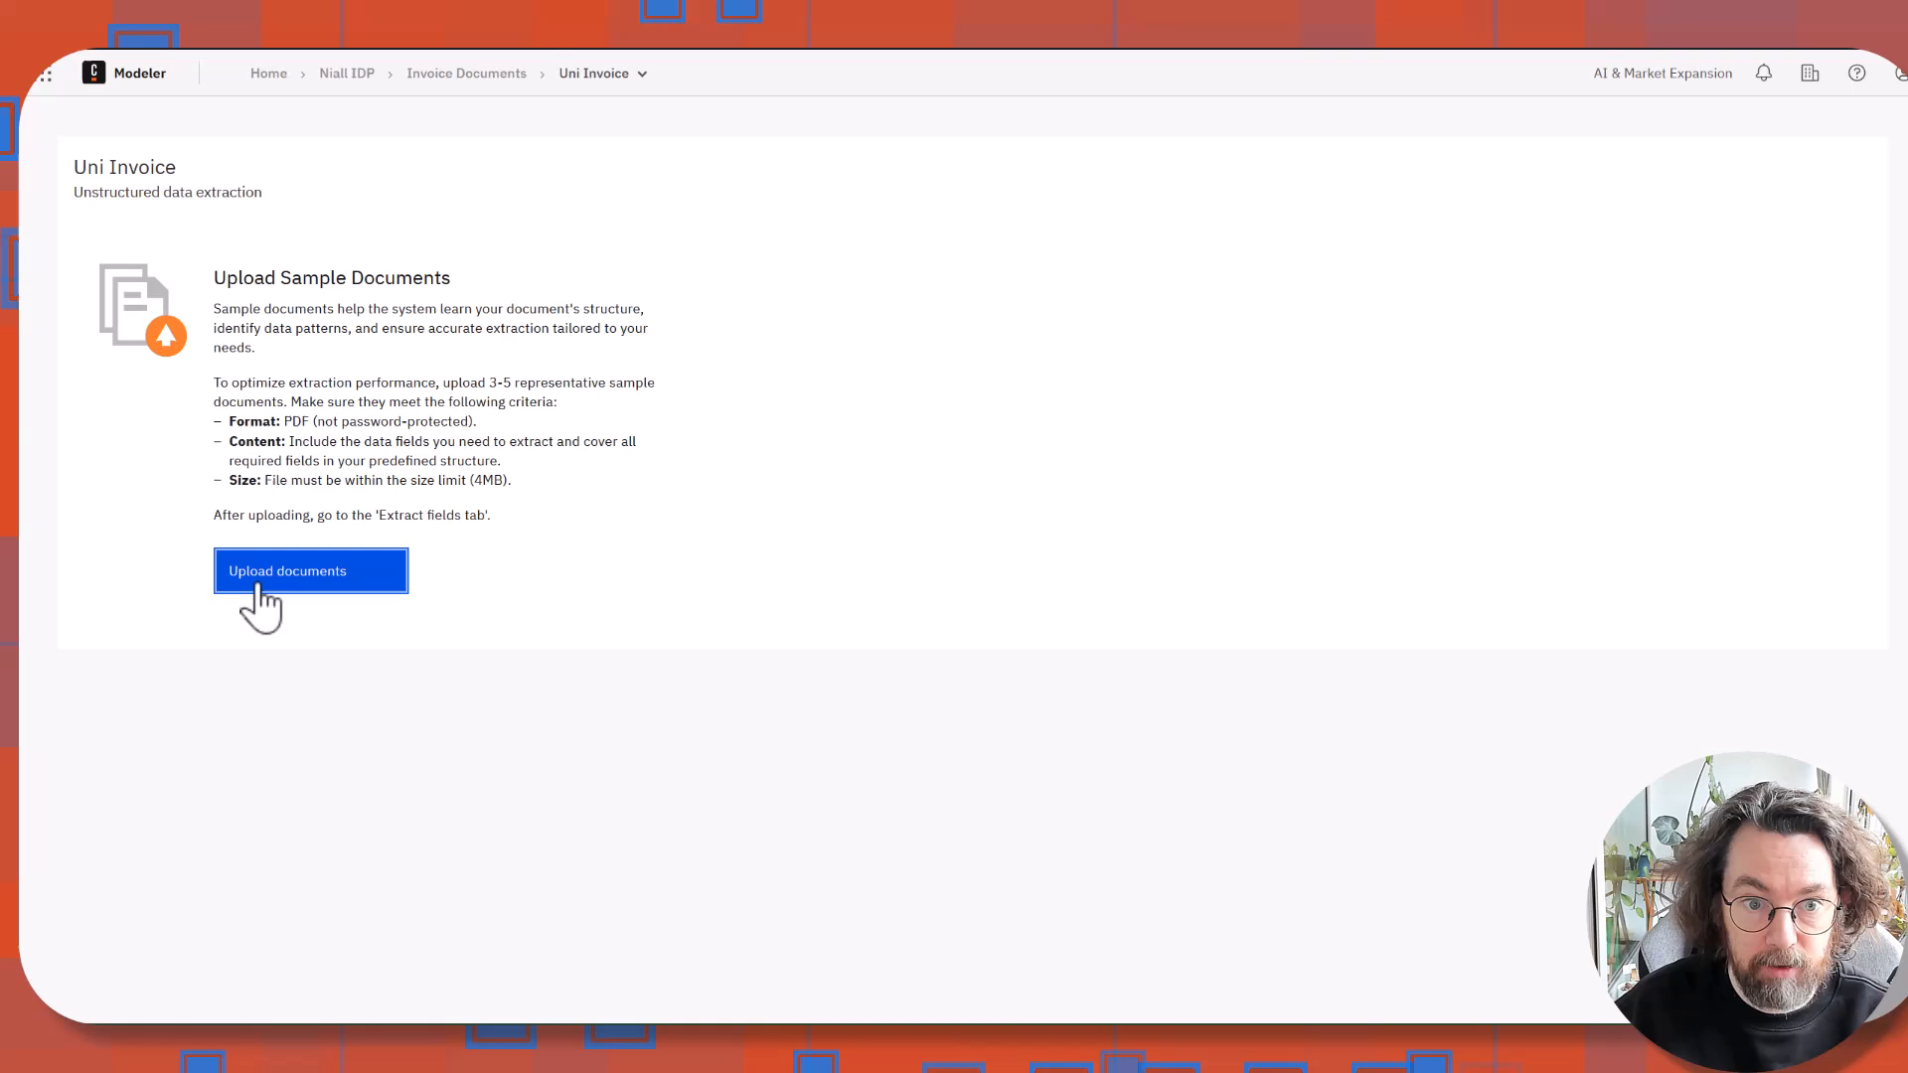
Upload Invoice.pdf as the sample document.
click(310, 570)
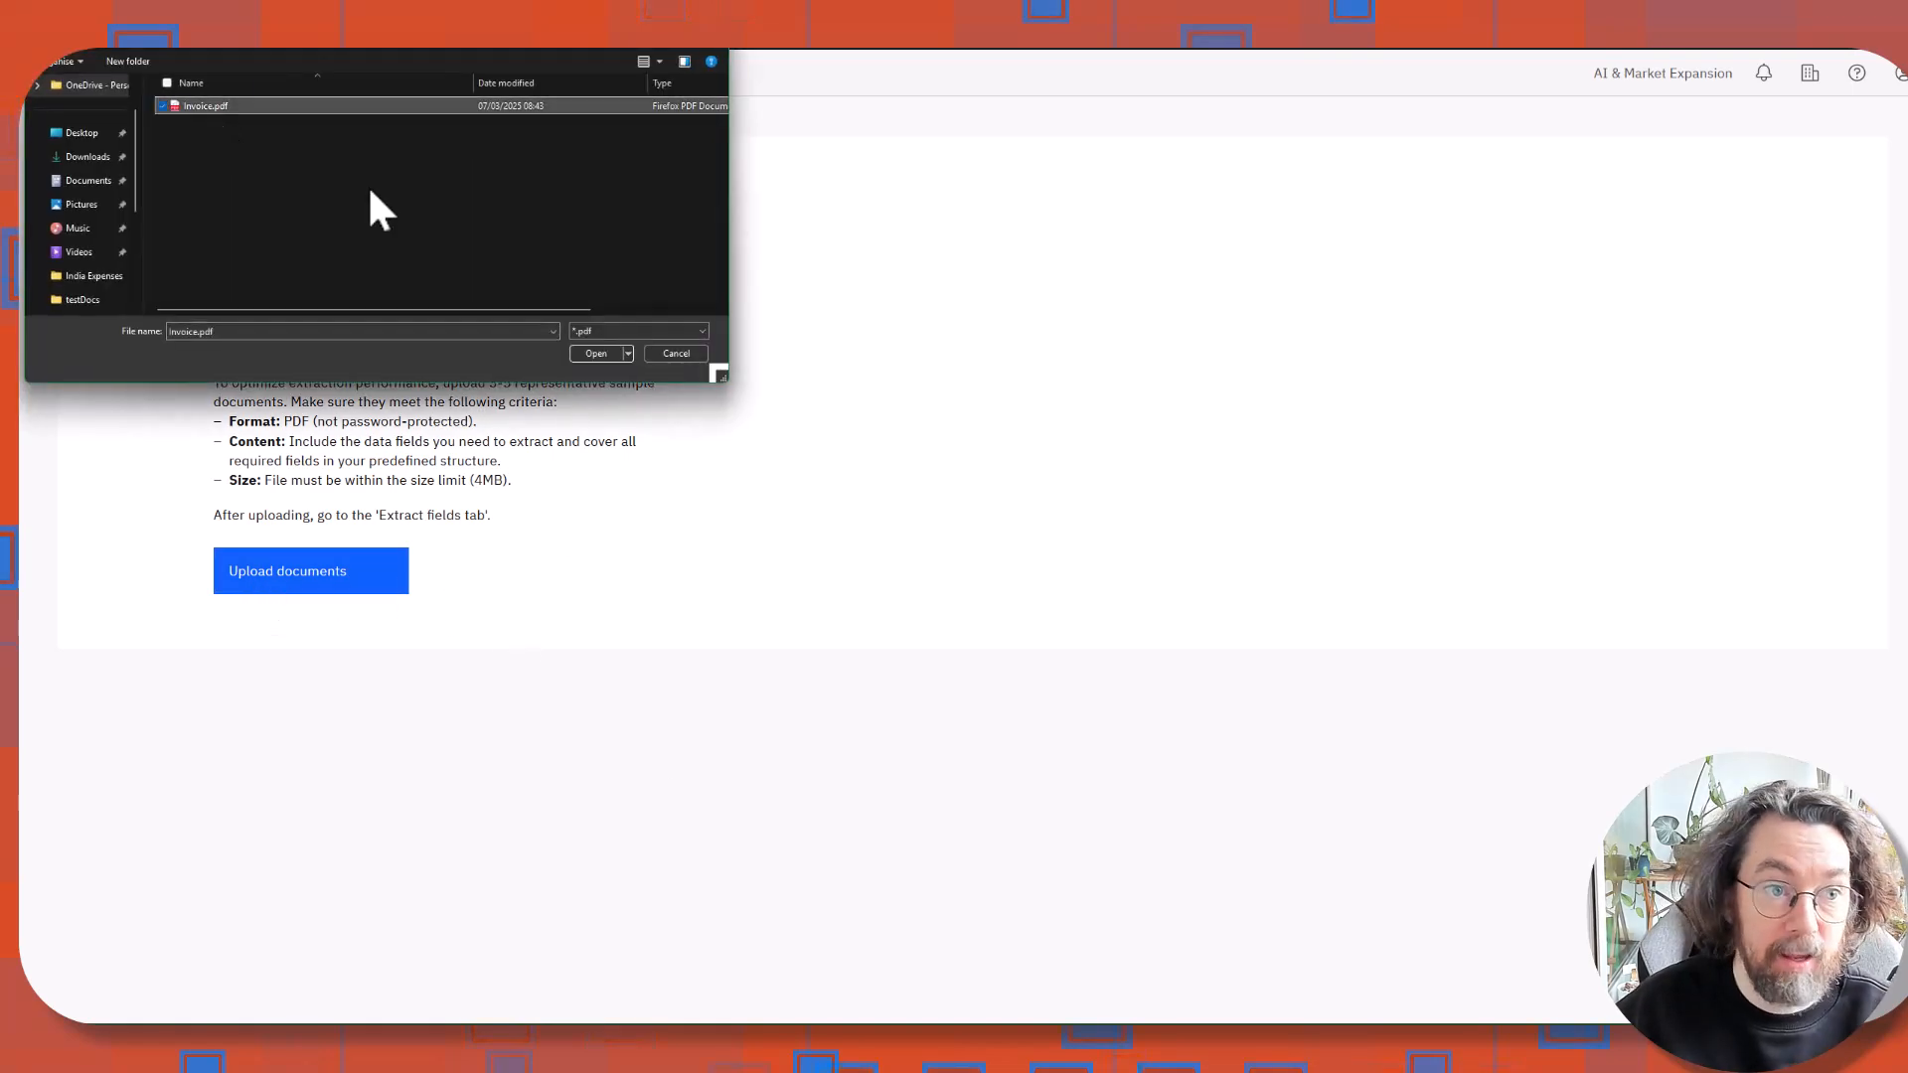
click(595, 353)
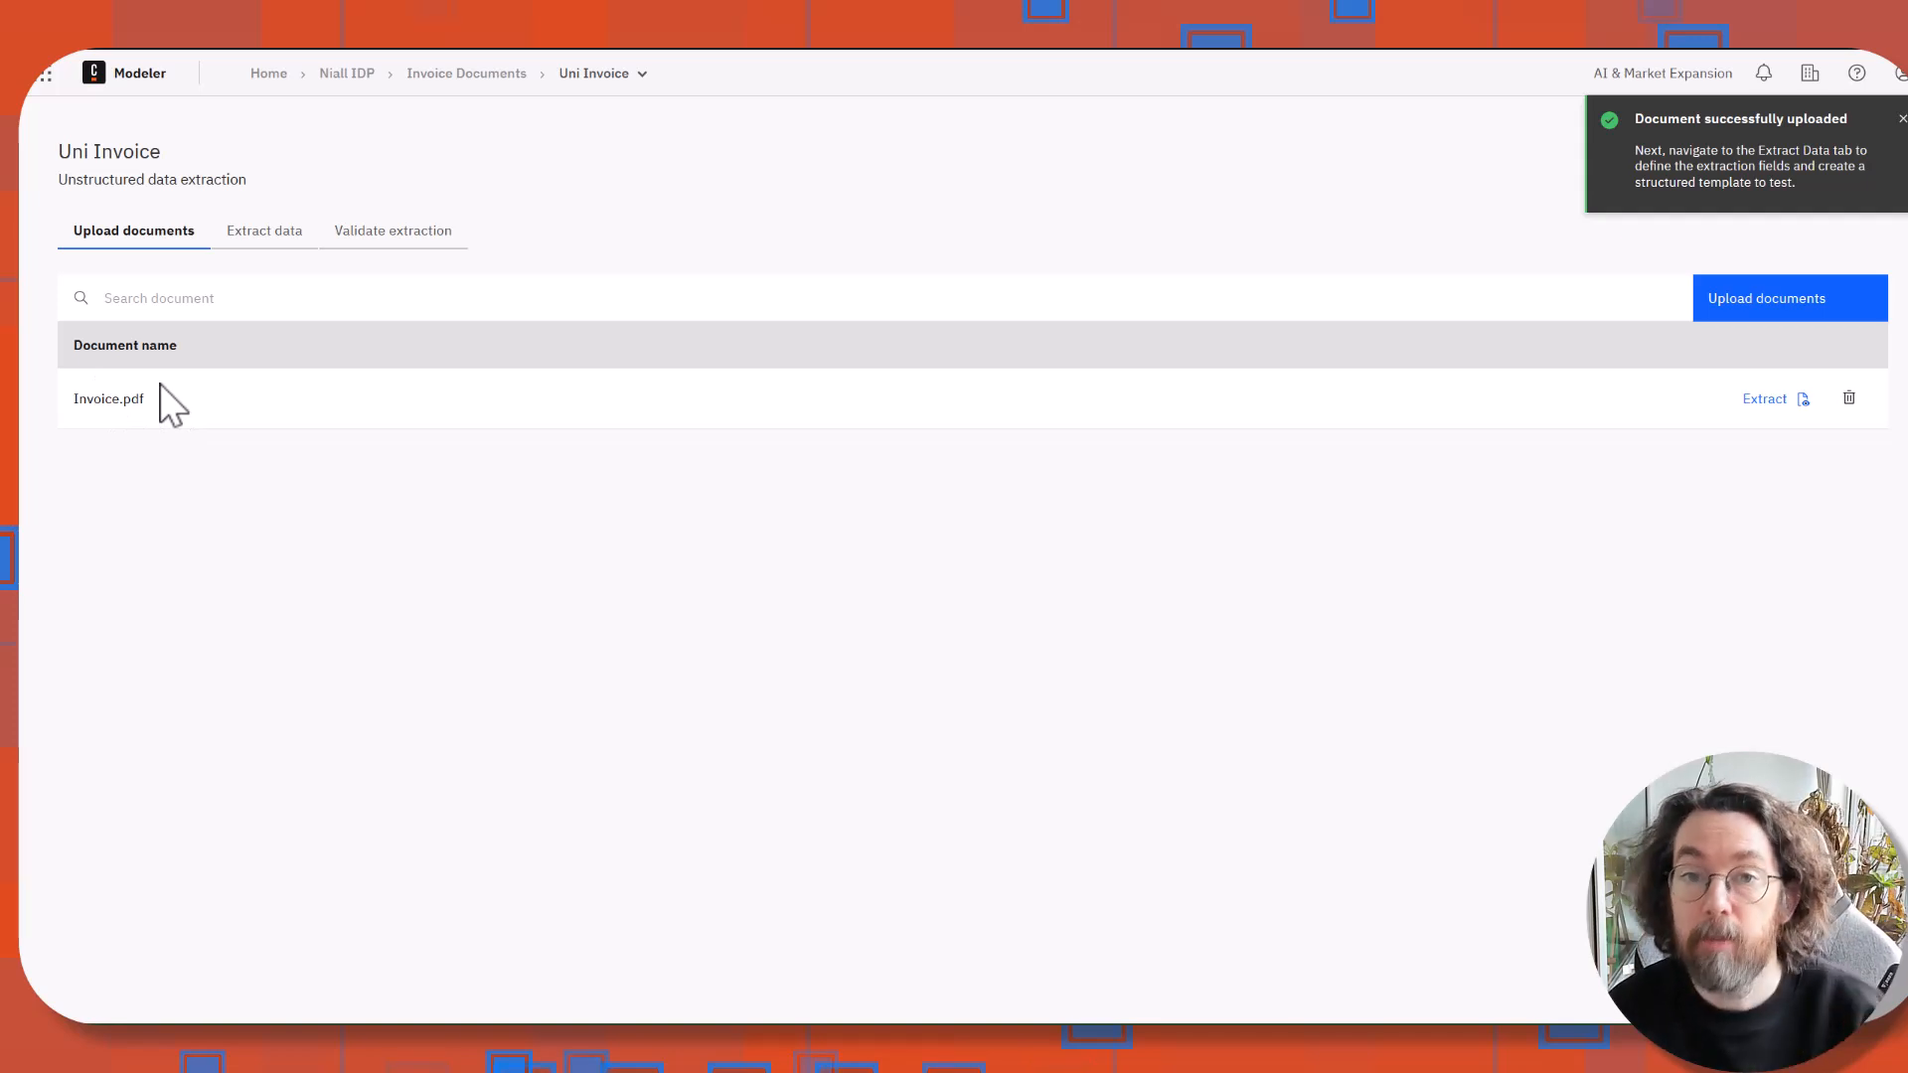
mouse_move(424, 405)
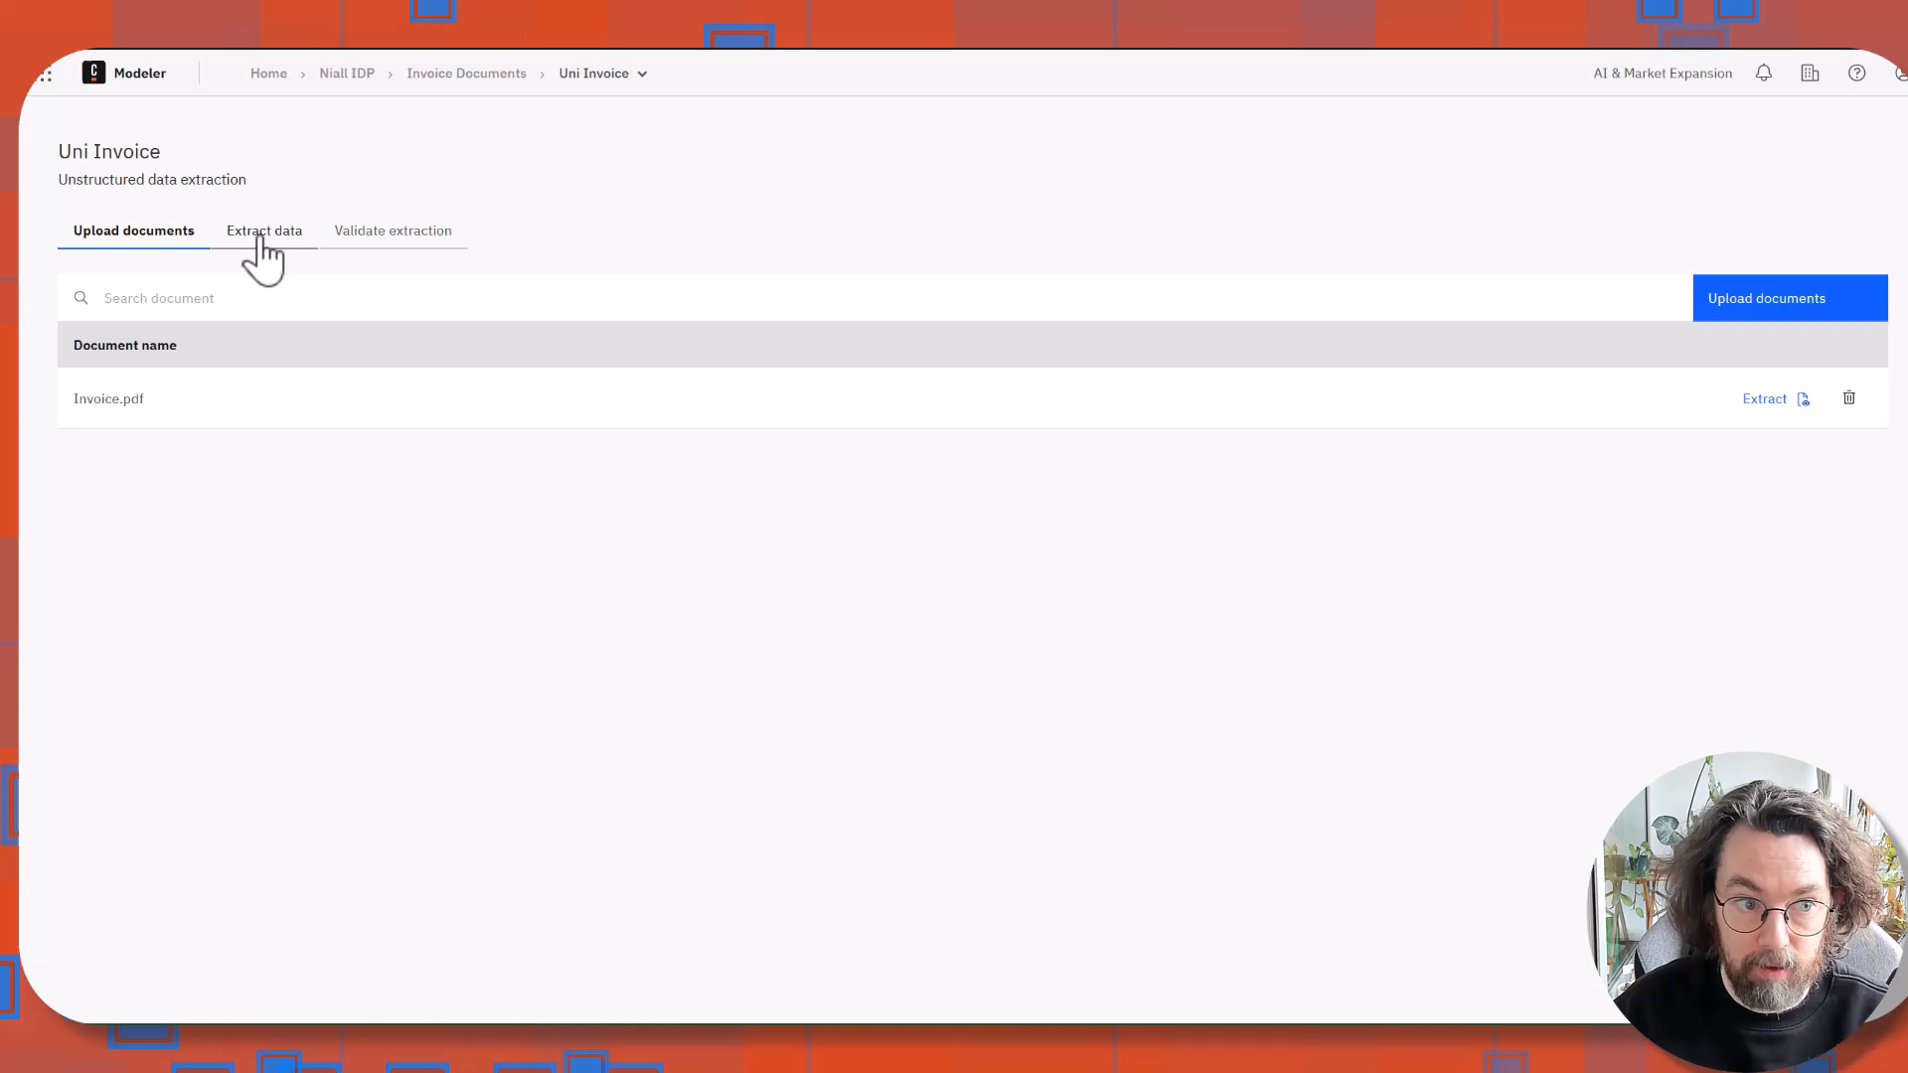
Add a 'name' extraction field prompting to find the person the invoice is for.
click(262, 229)
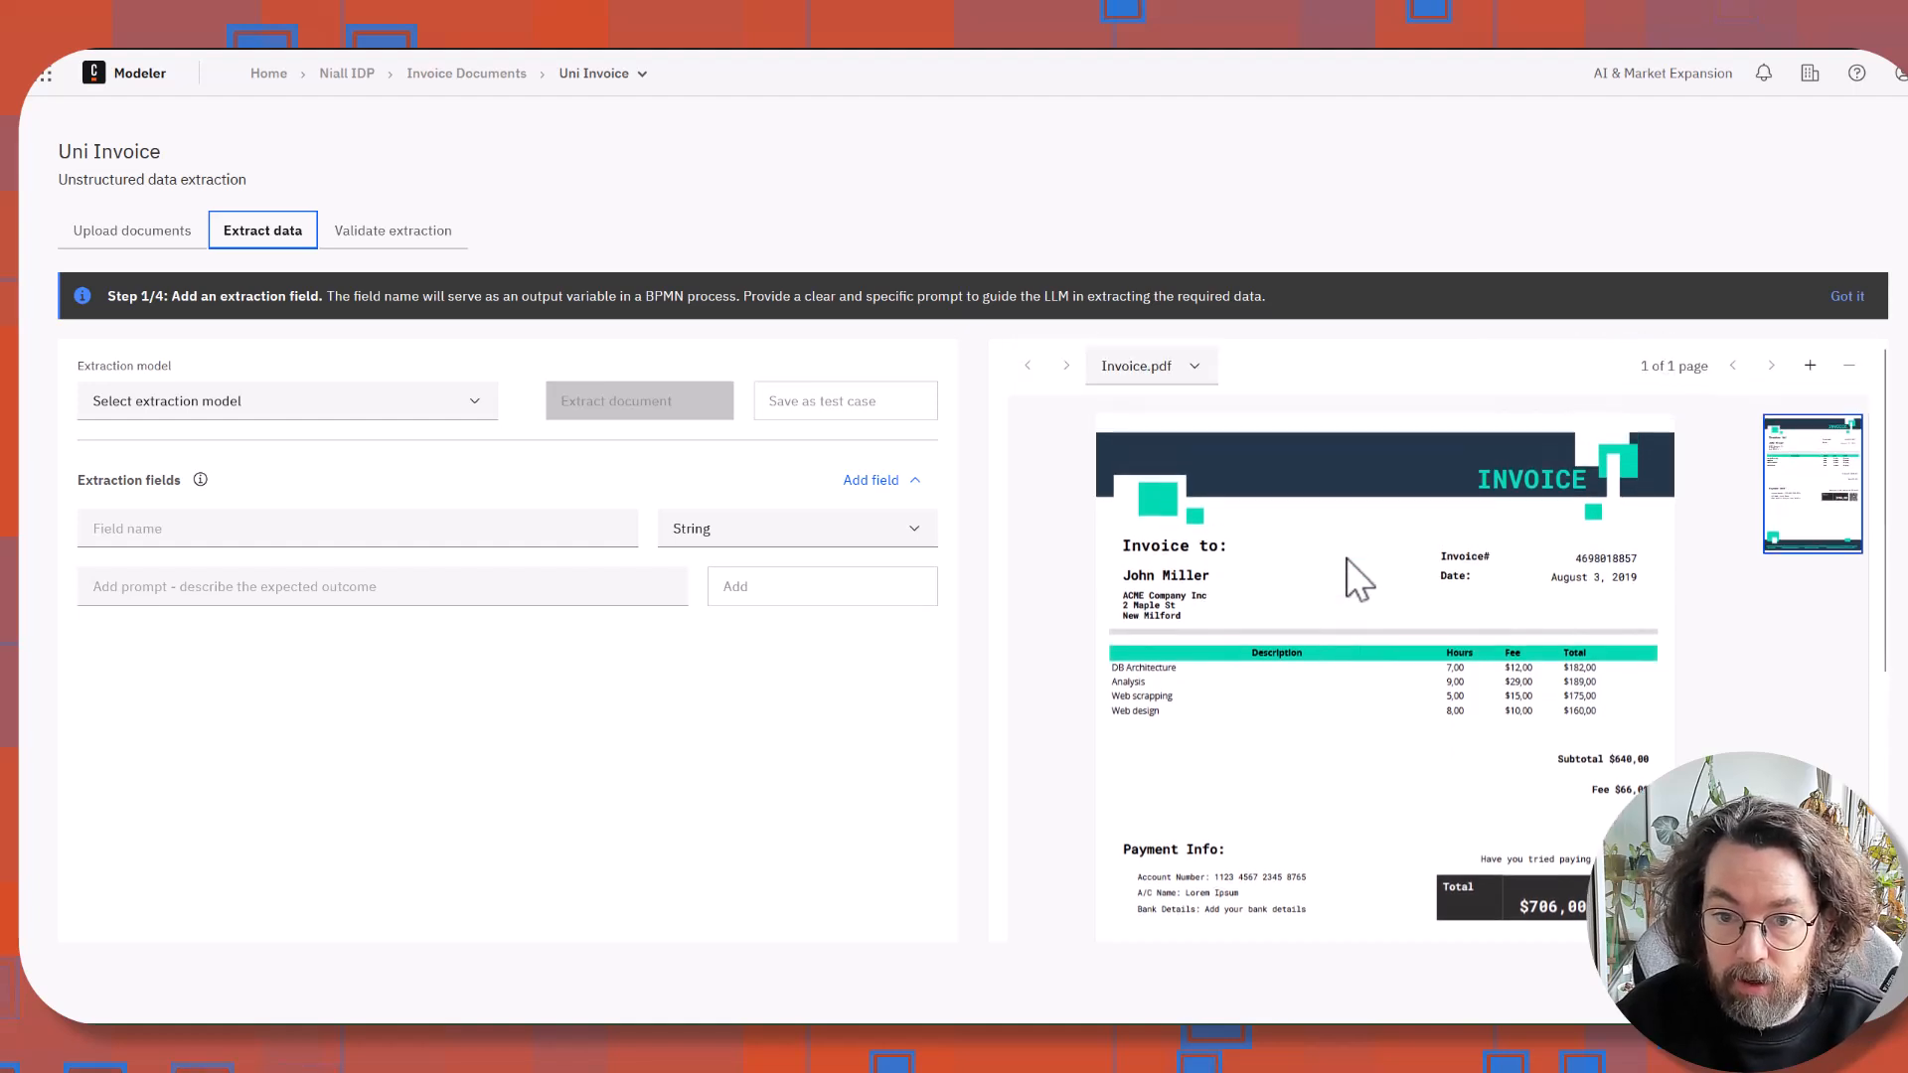
scroll(down, 3)
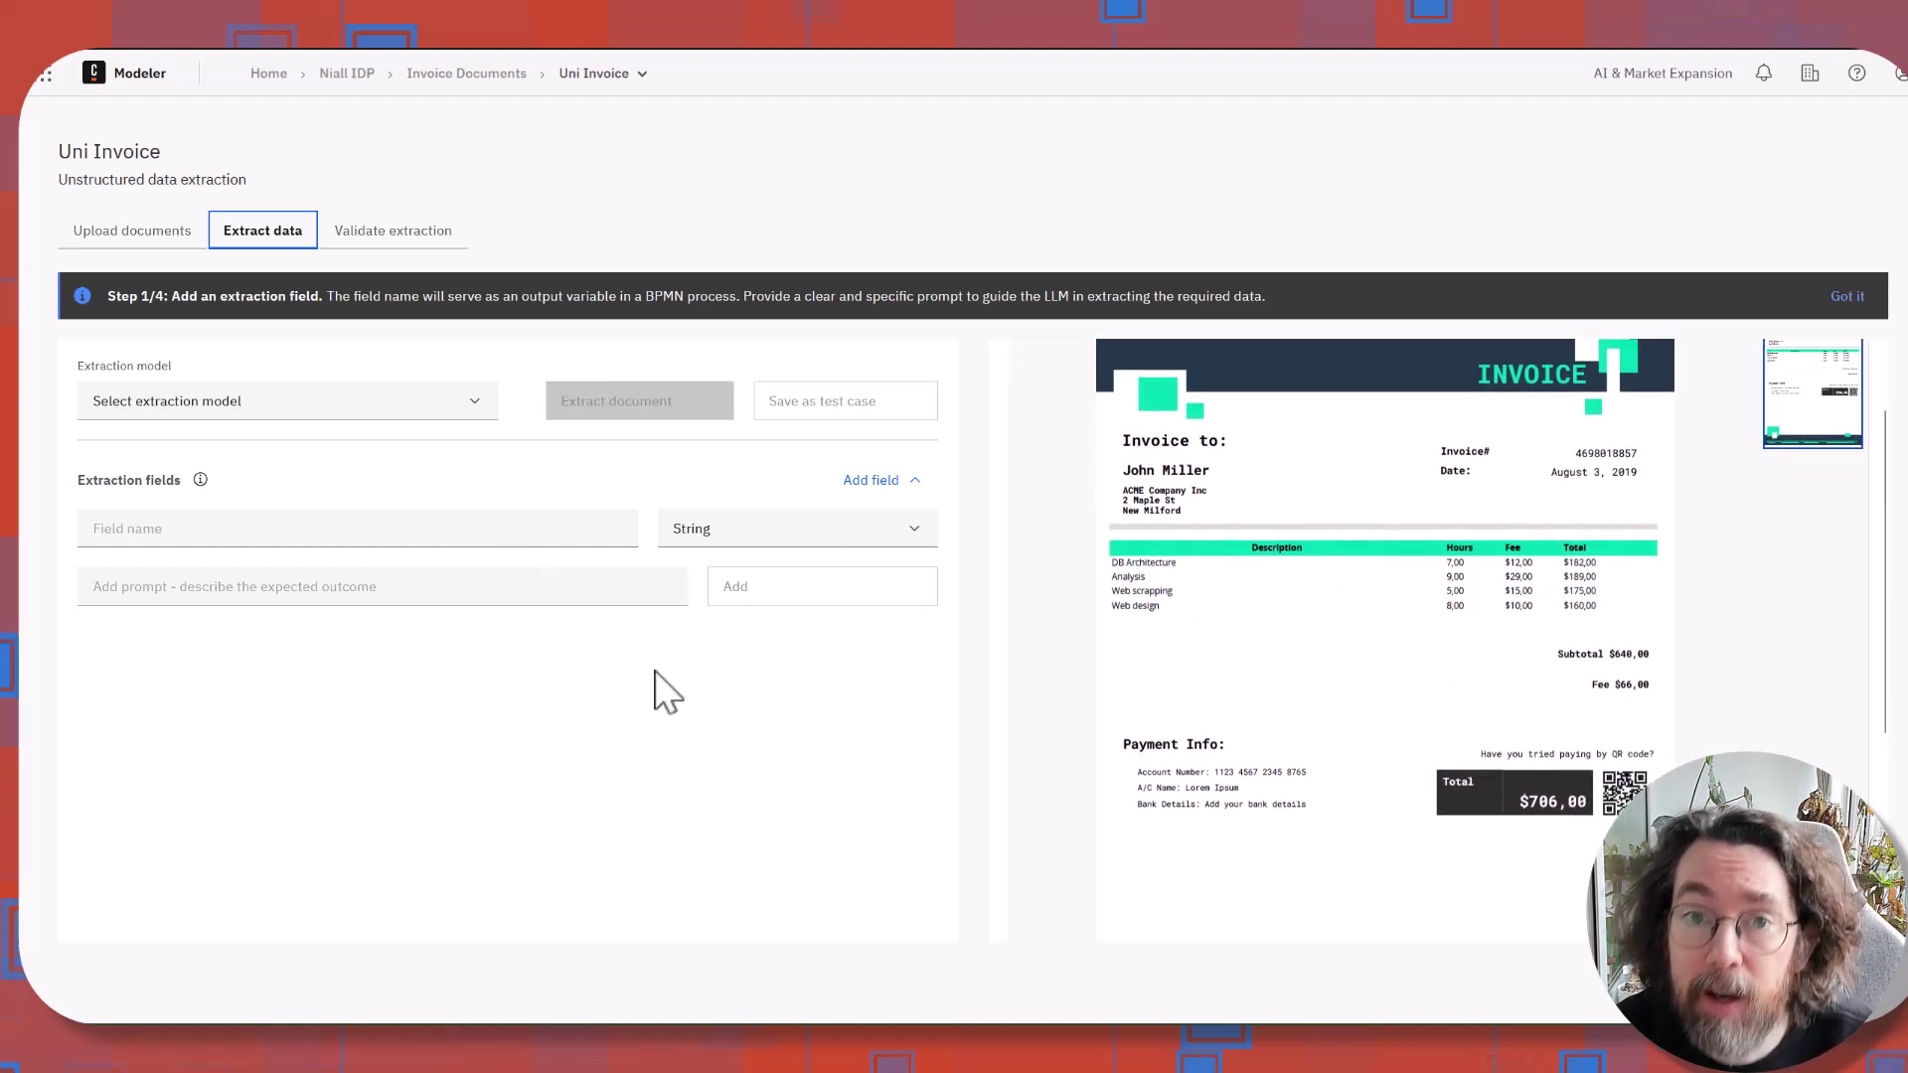
mouse_move(1095, 584)
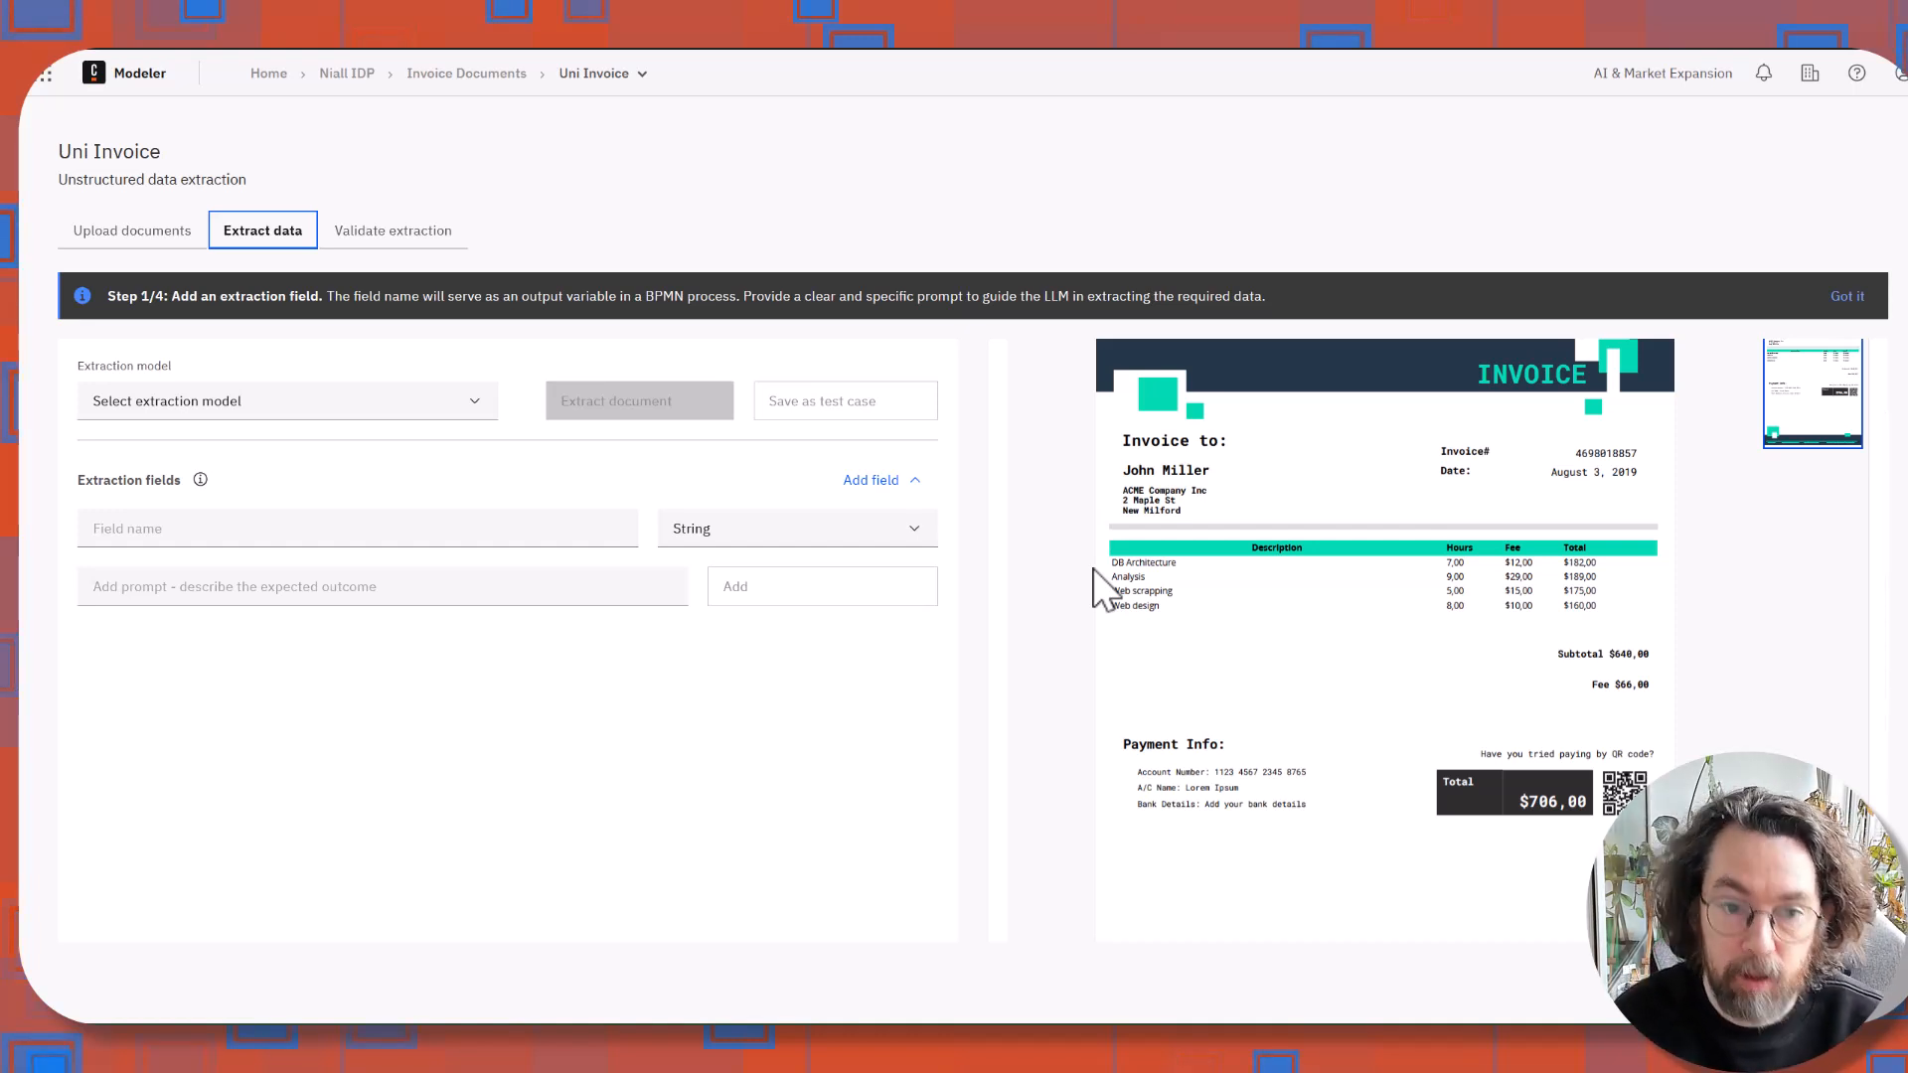
mouse_move(1126, 487)
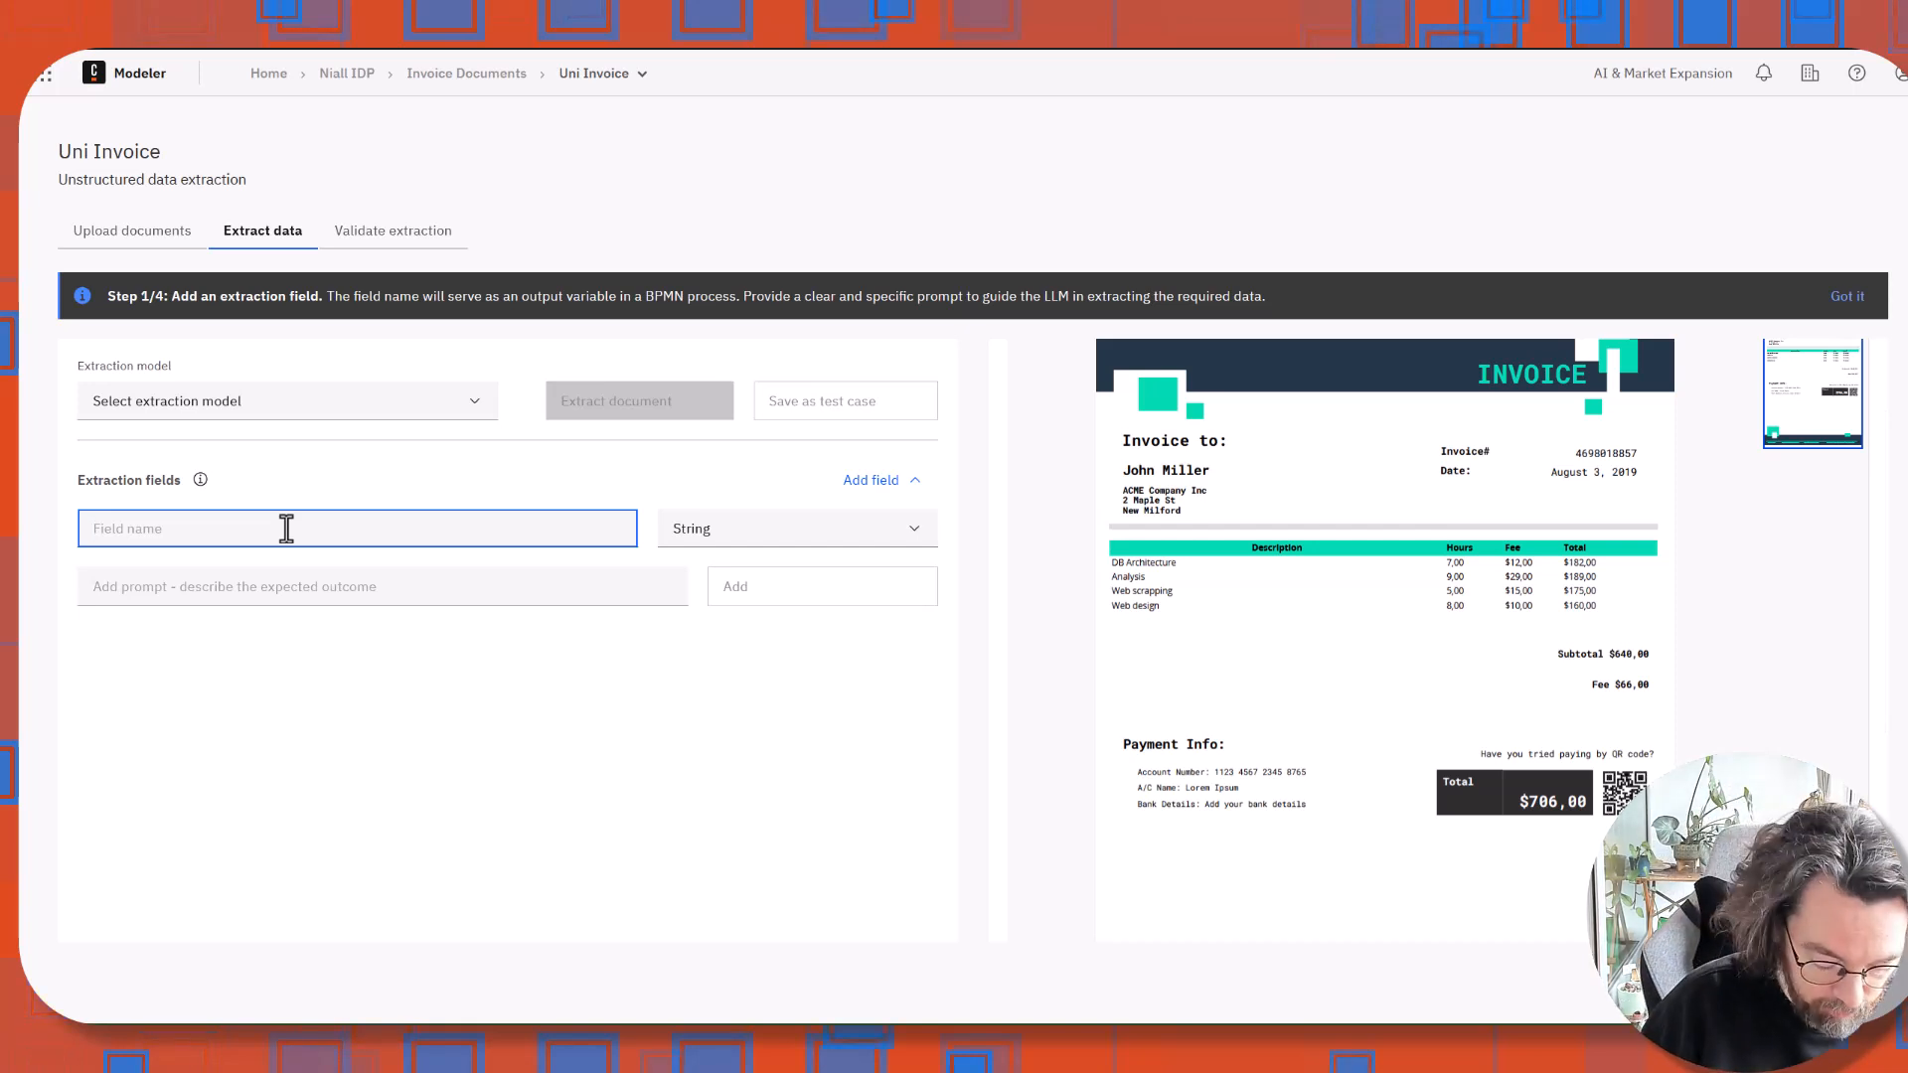
text(name)
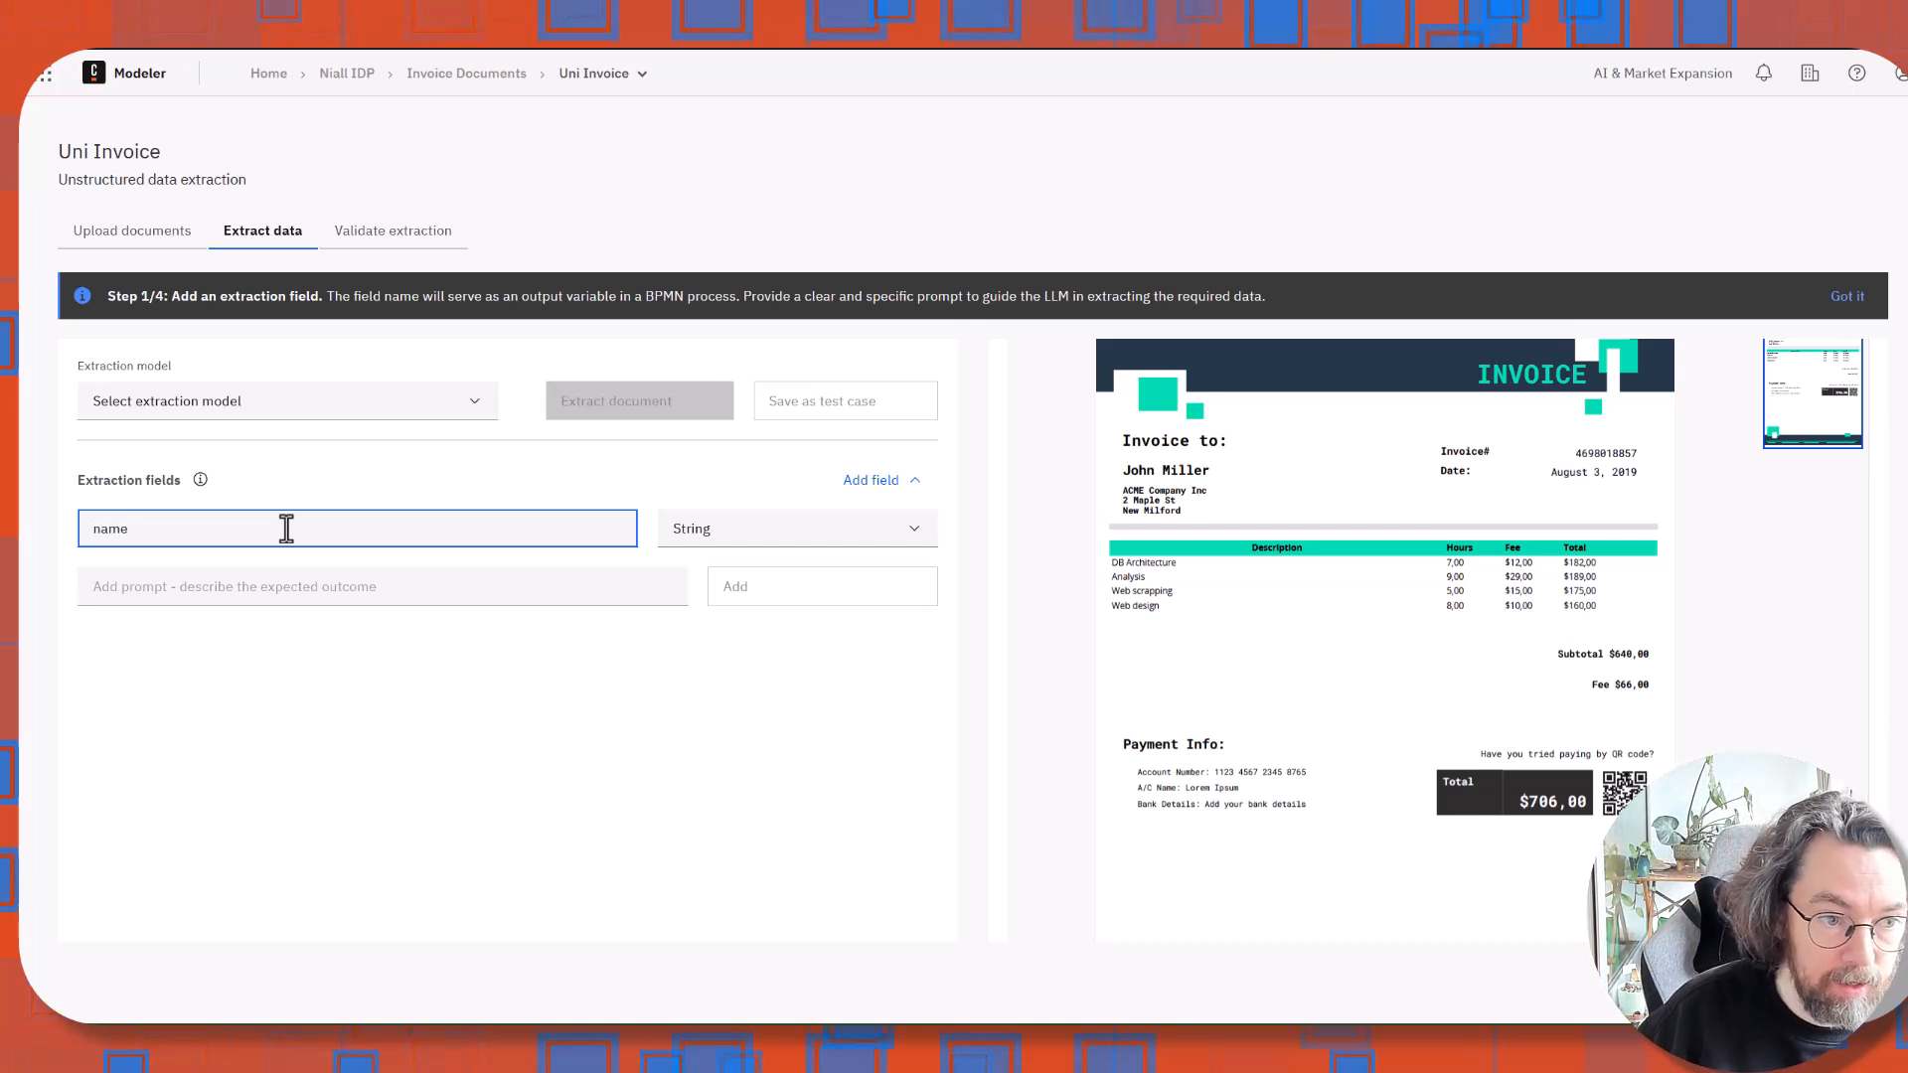
click(381, 585)
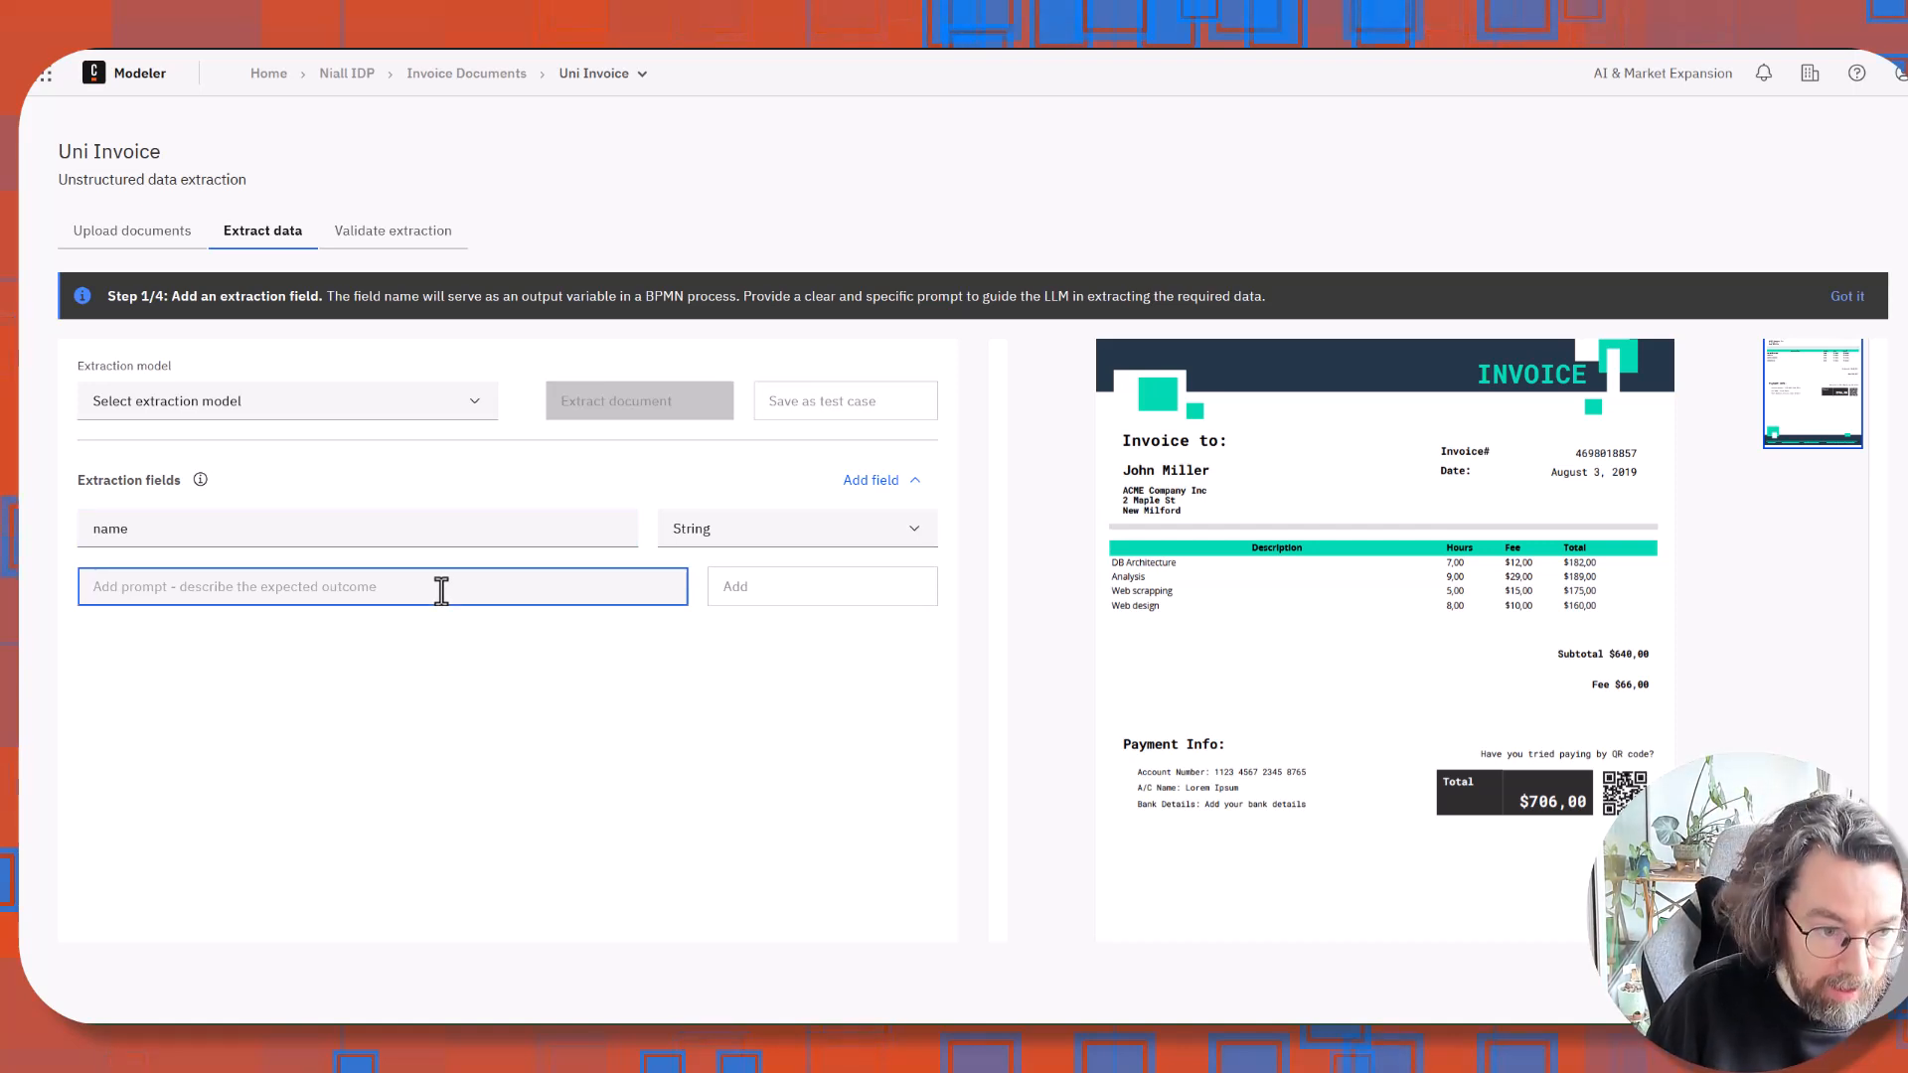
text(find the name of th)
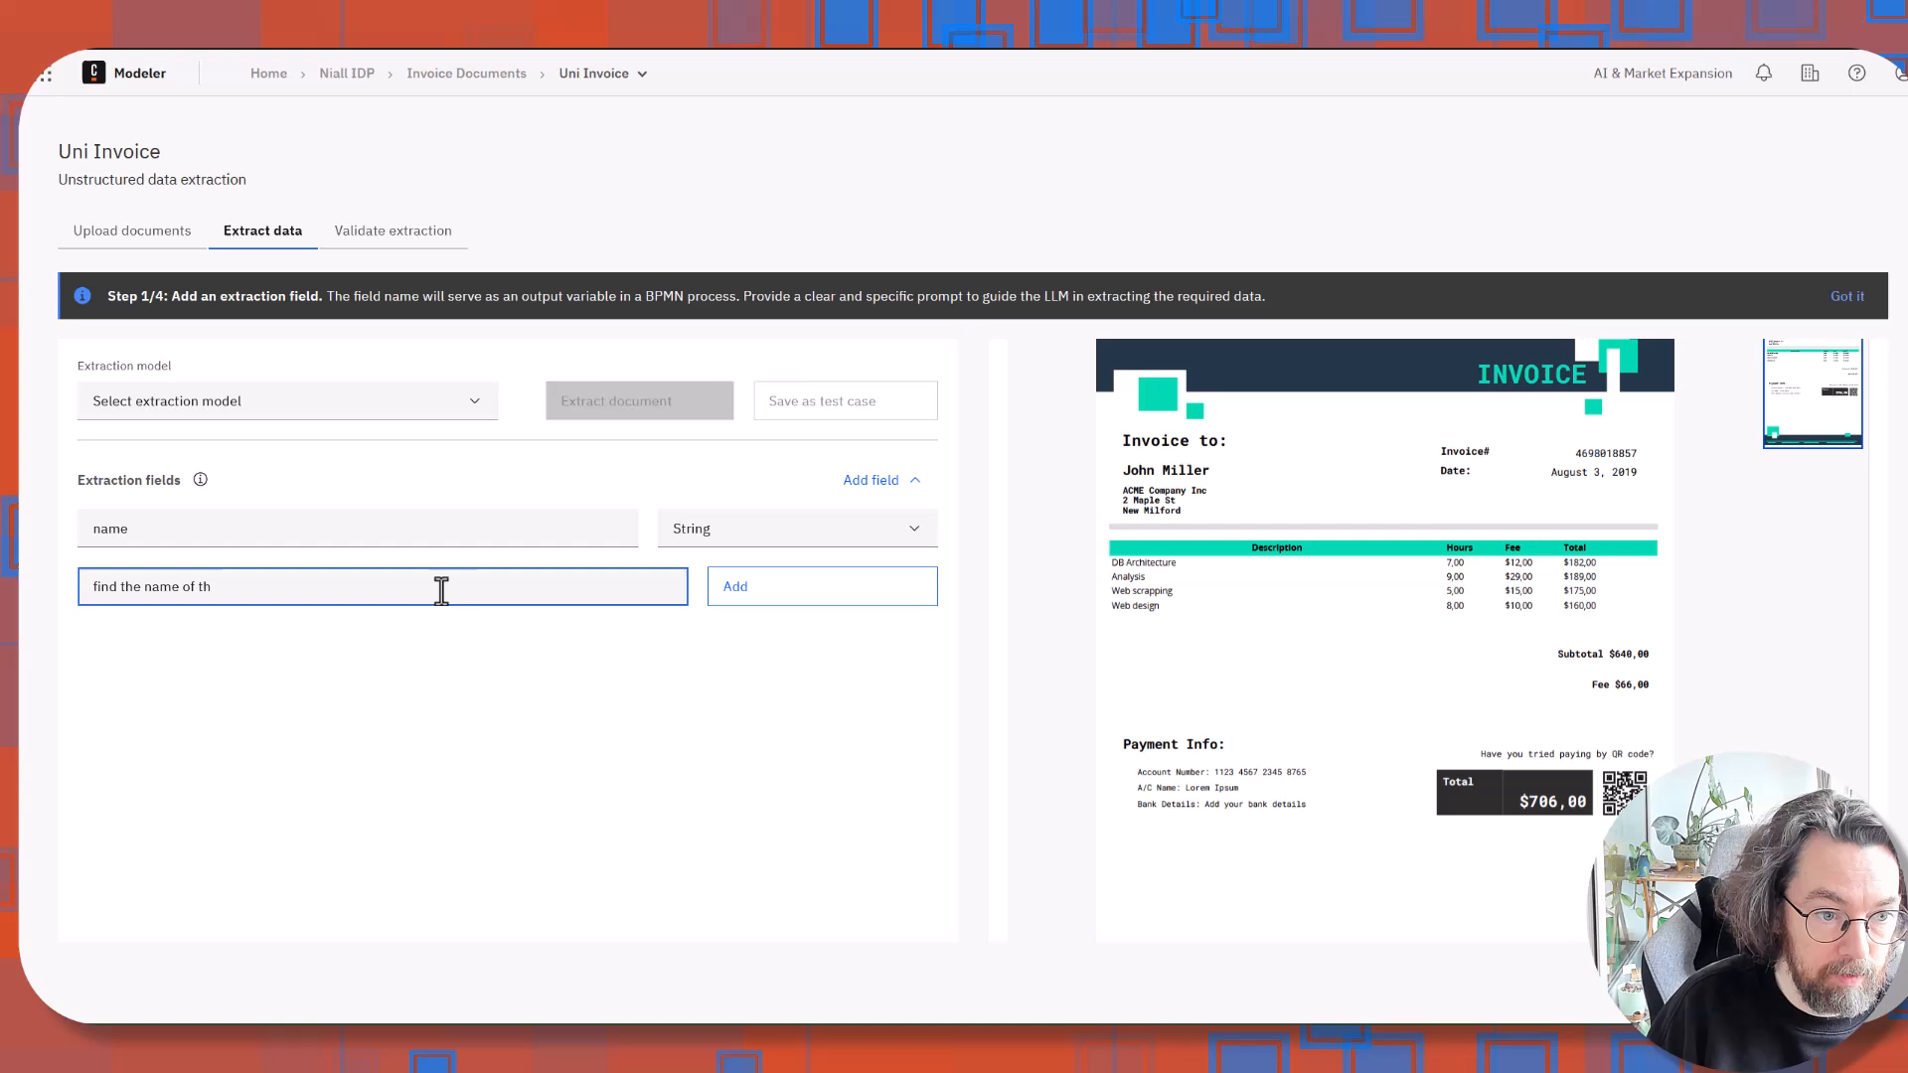
text(e person who)
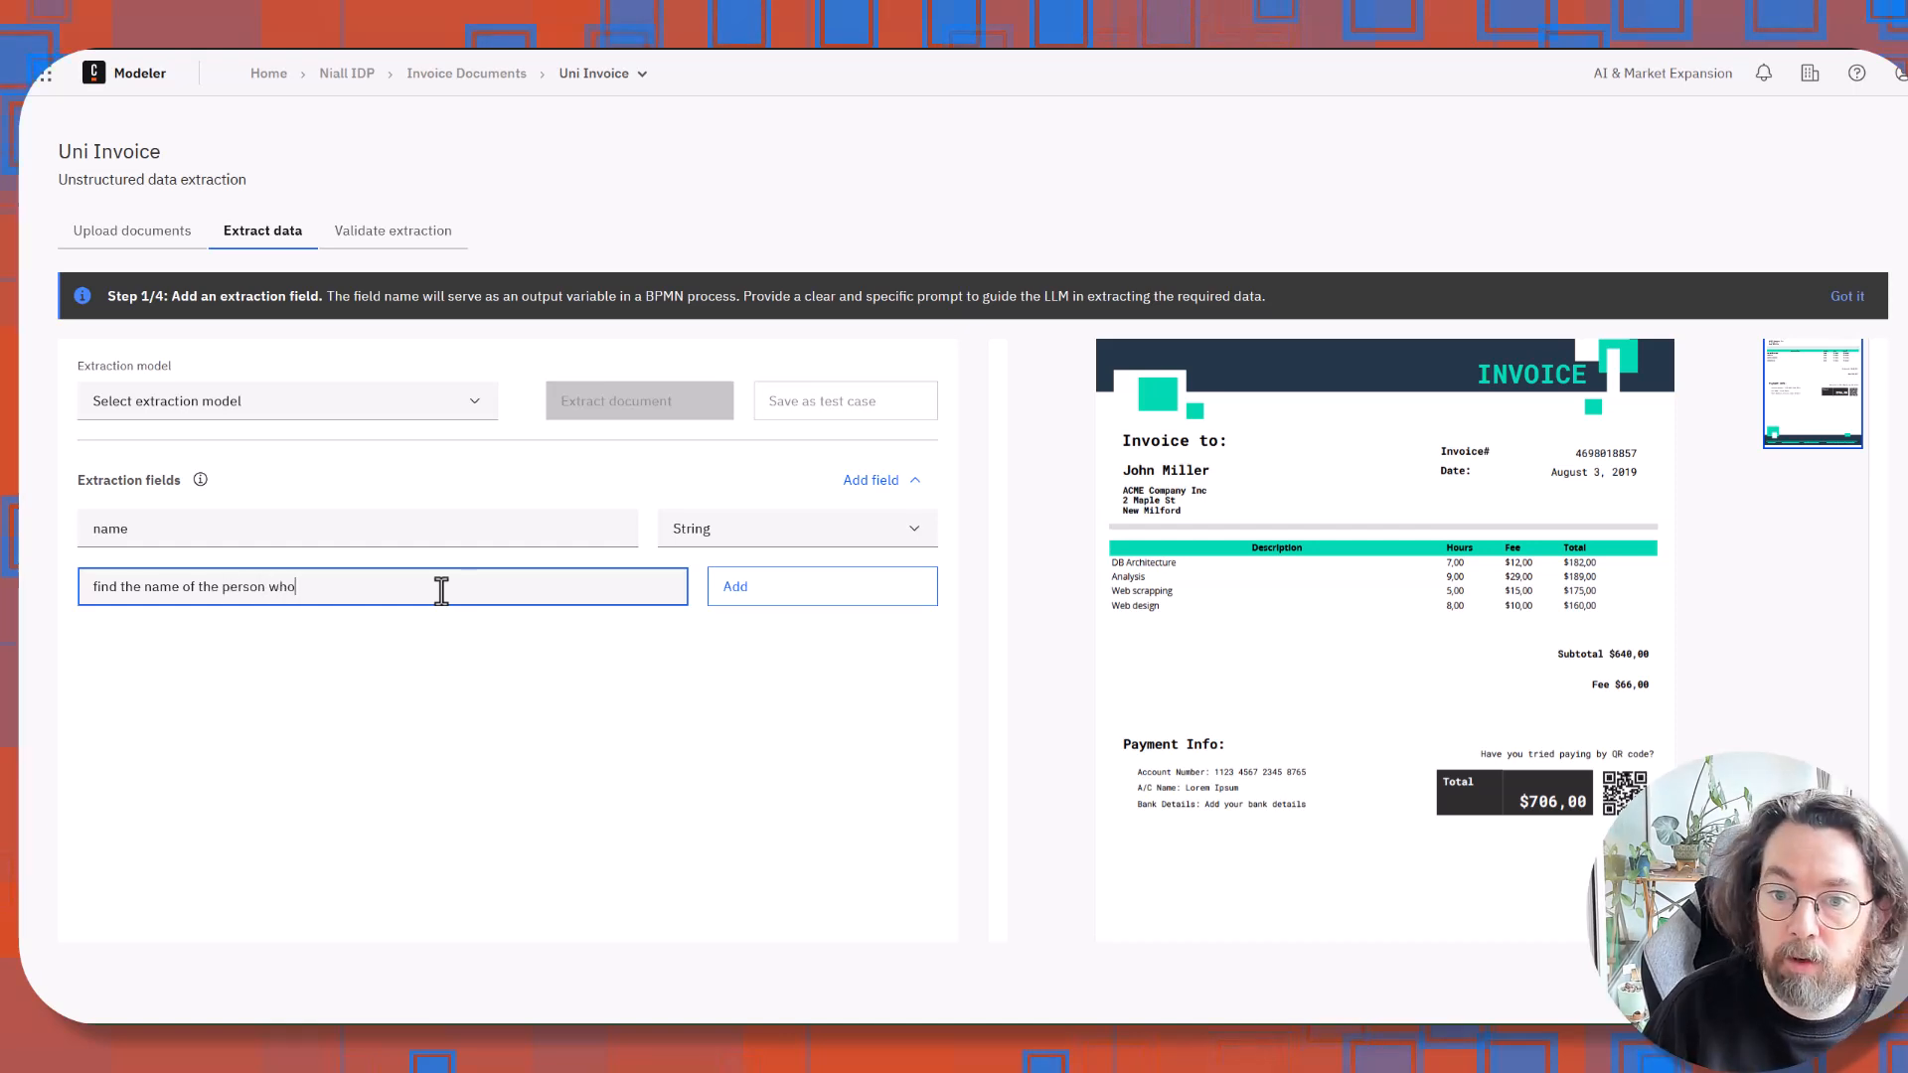
text(the invoicv)
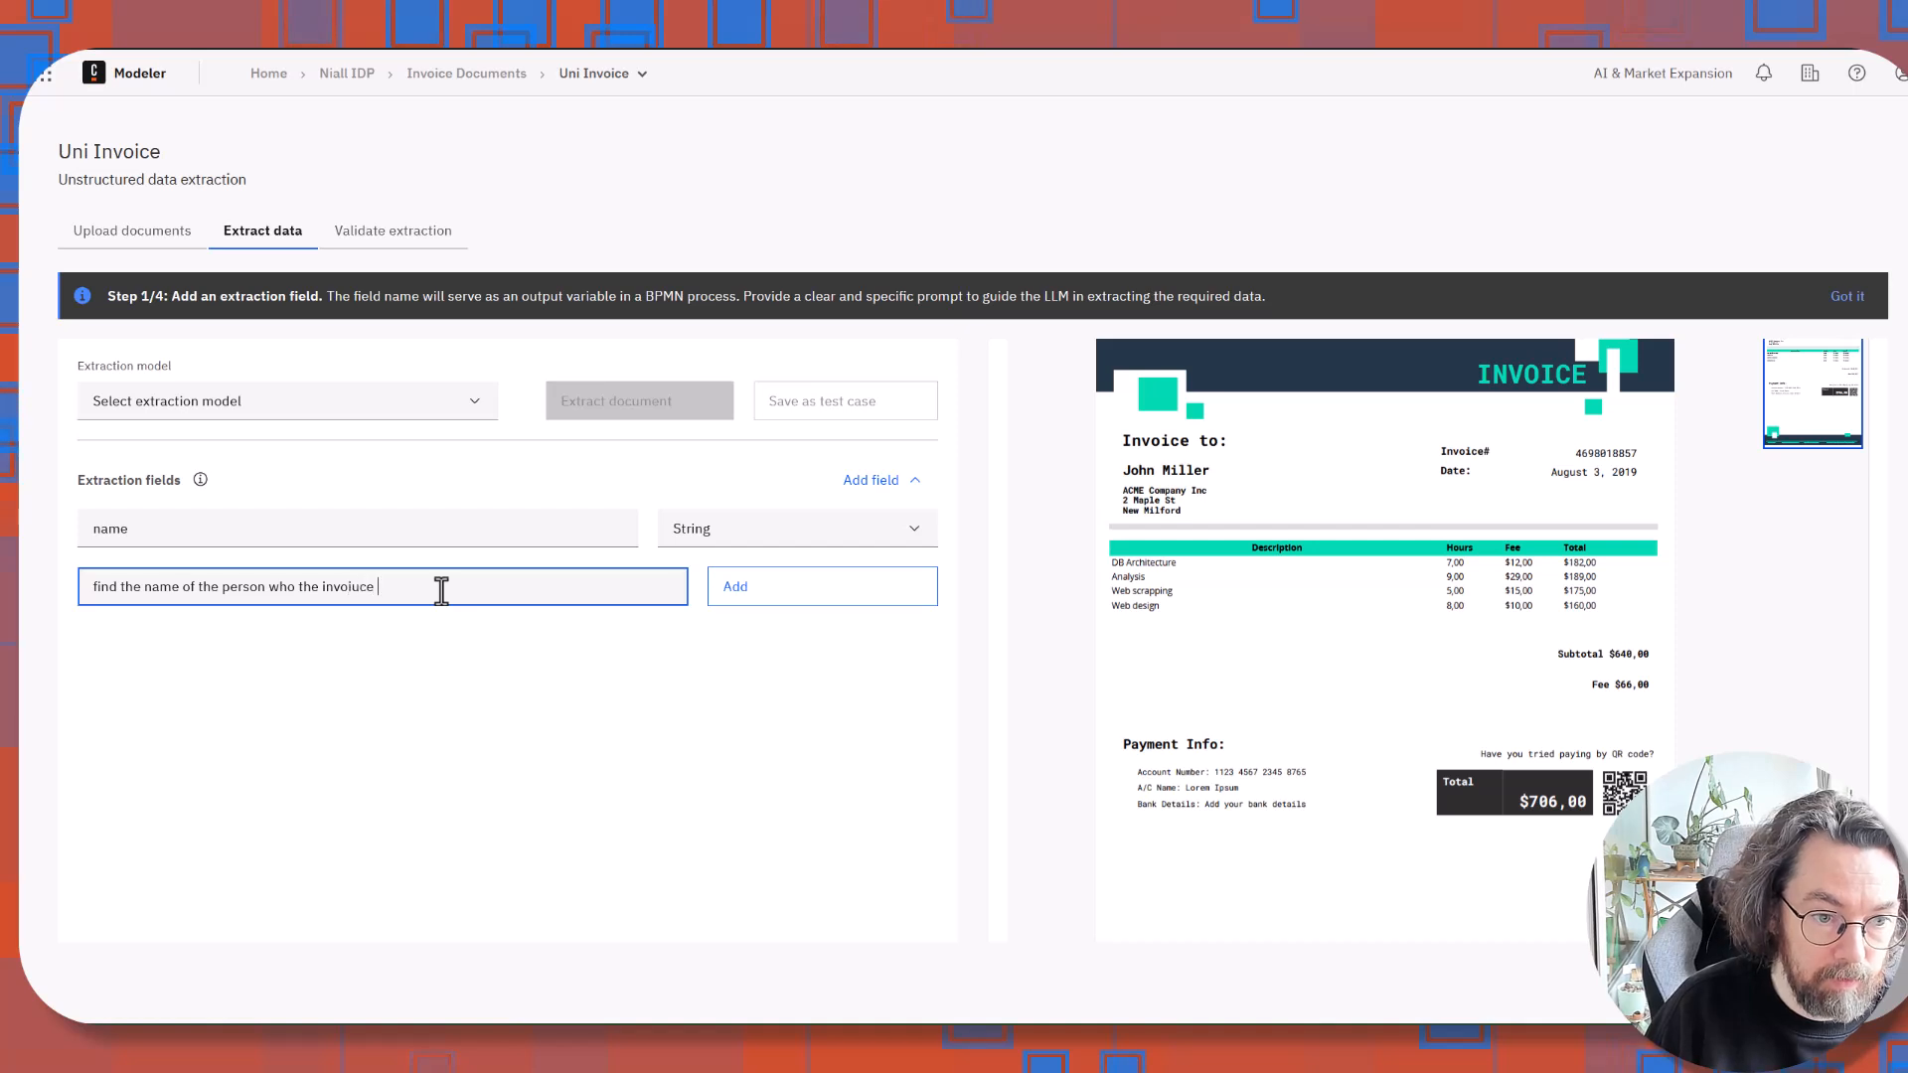
key(Backspace)
text( is for)
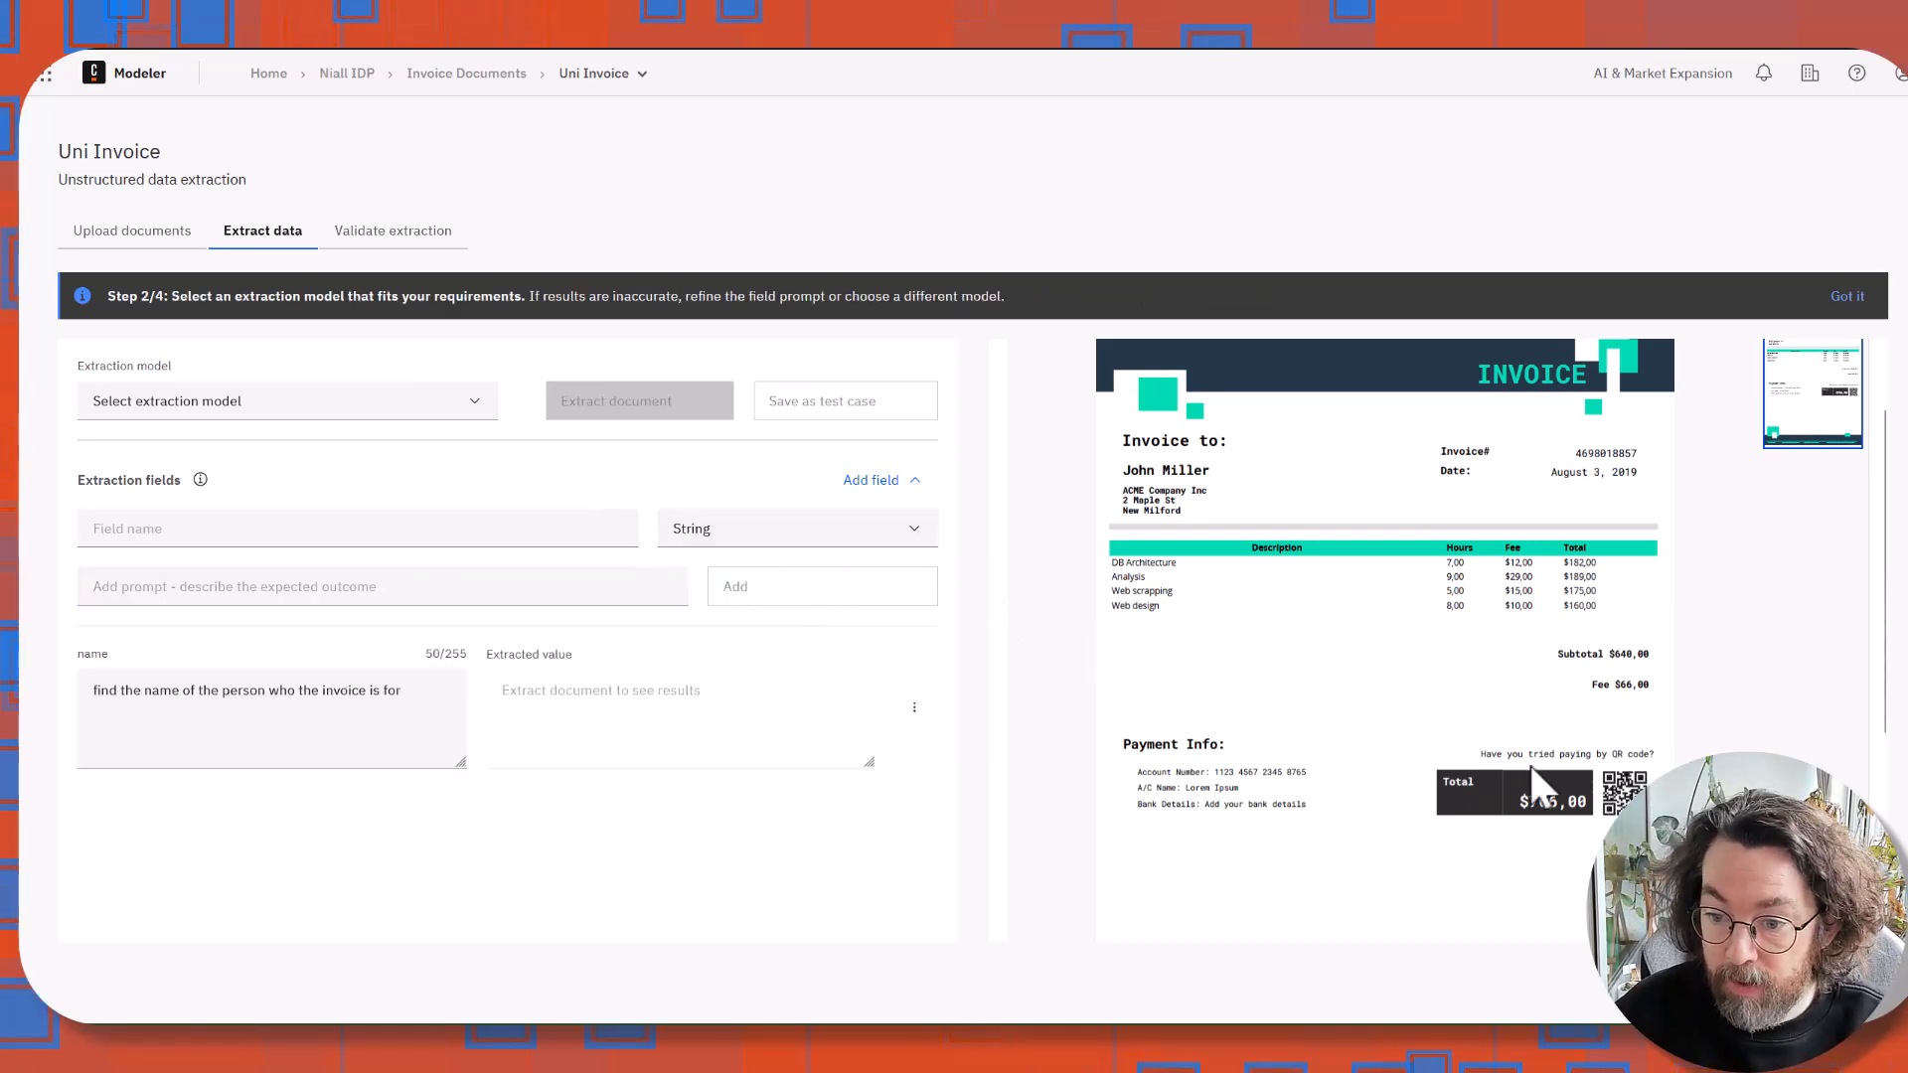
Add a Number field 'total' with prompt 'what is the total of this invoice'.
text(total)
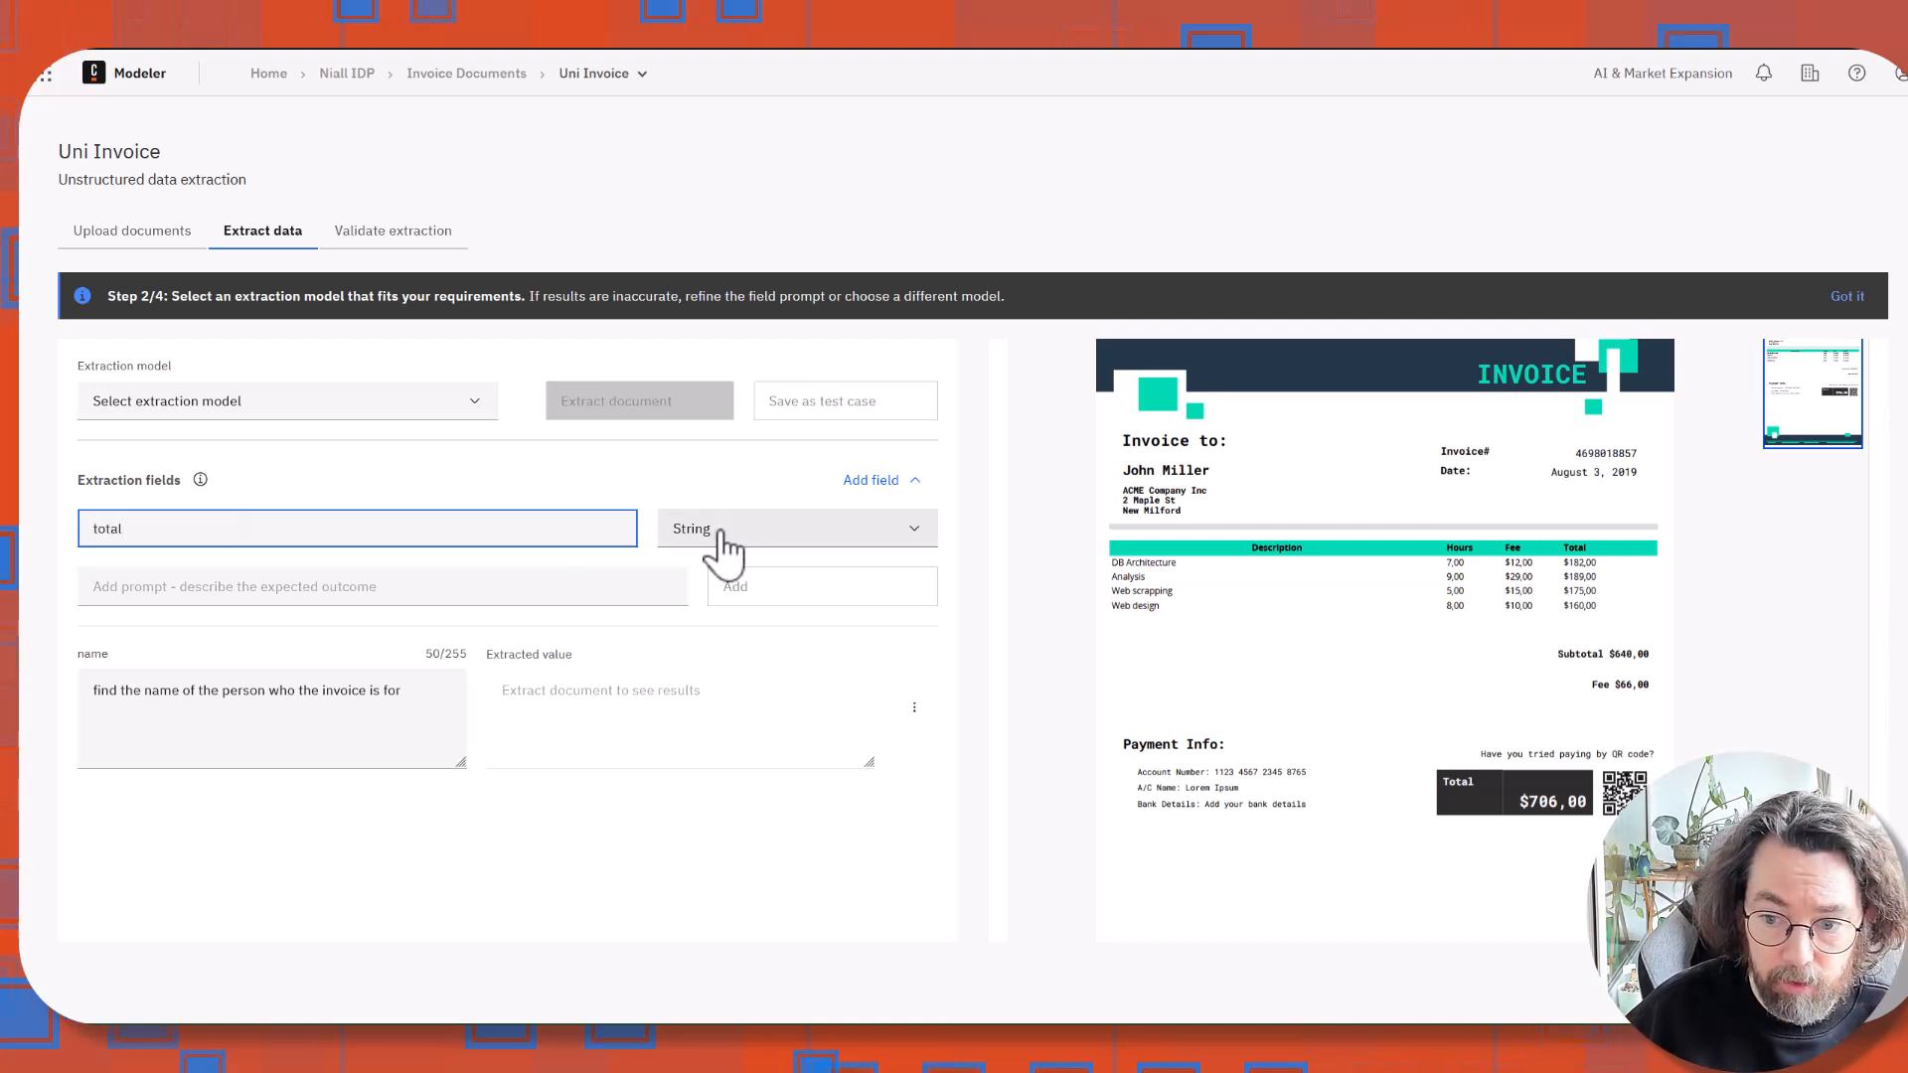
click(797, 528)
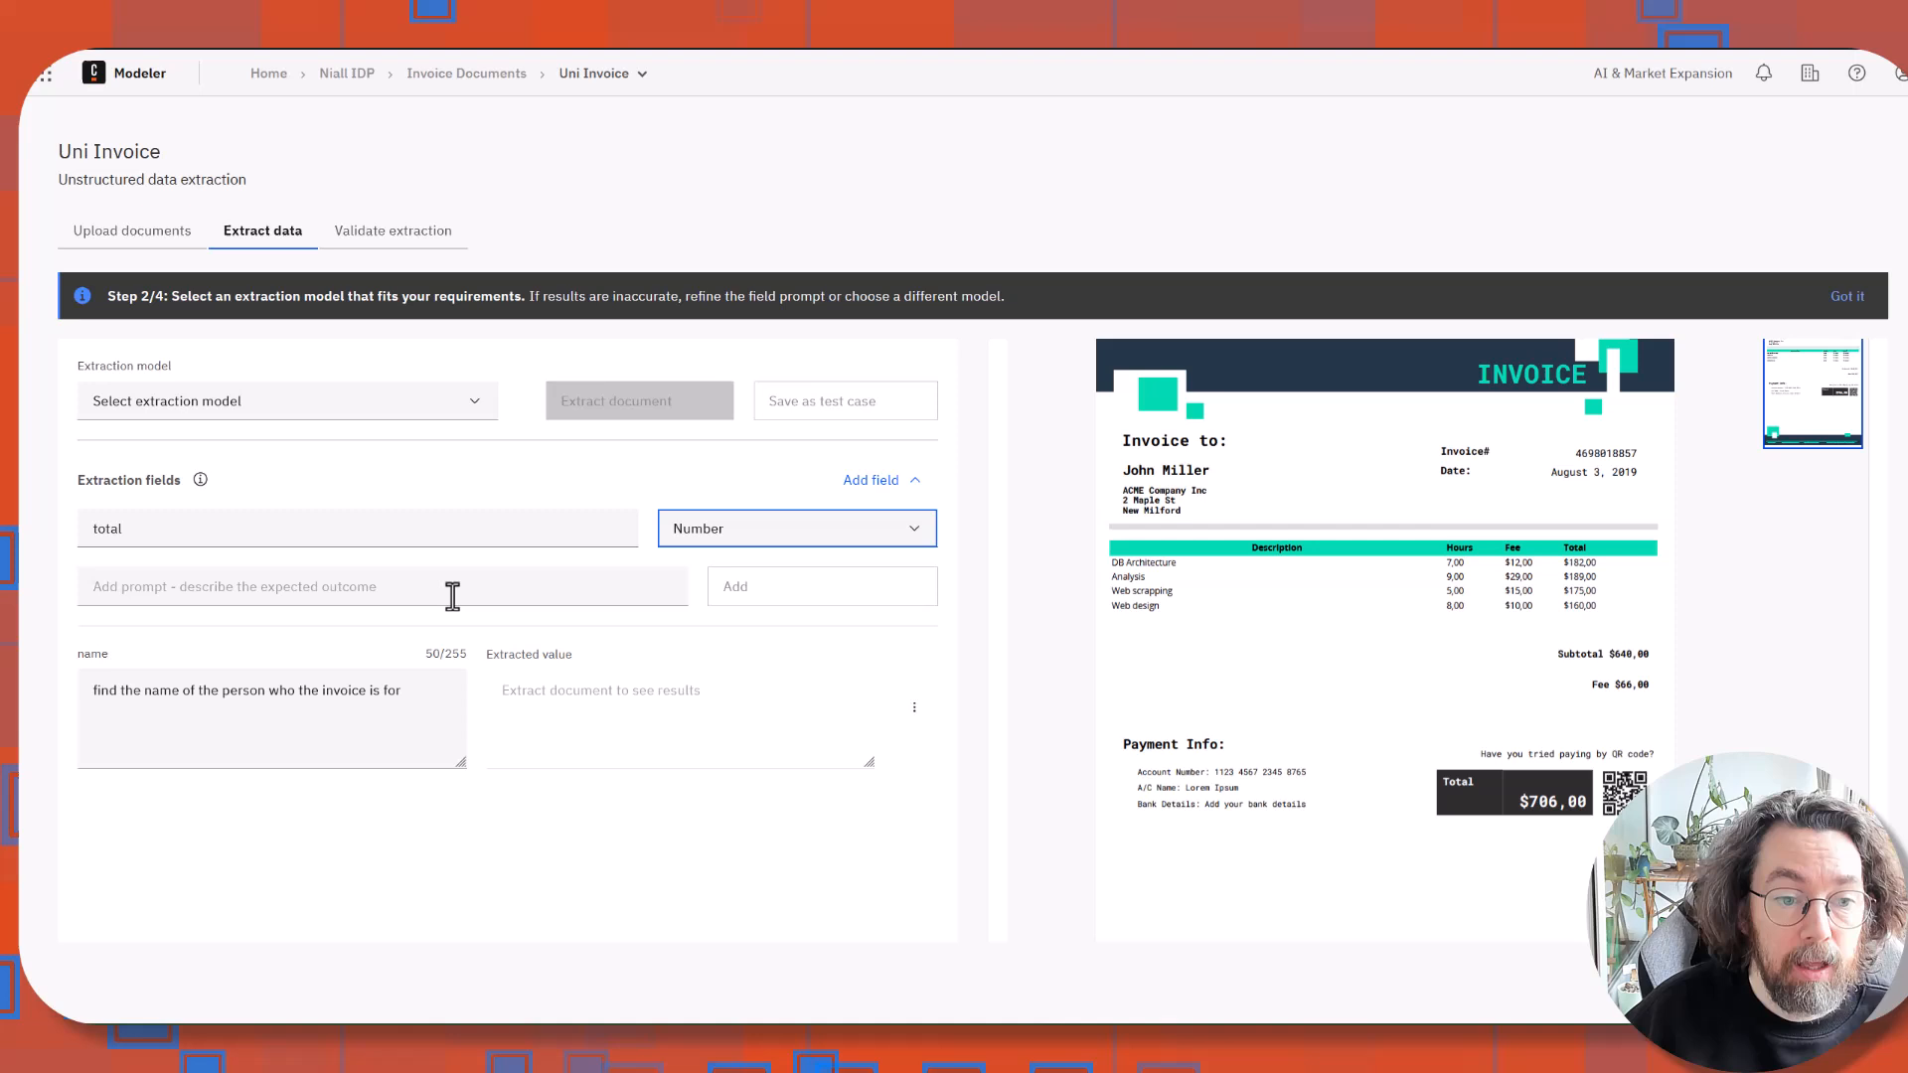
click(381, 585)
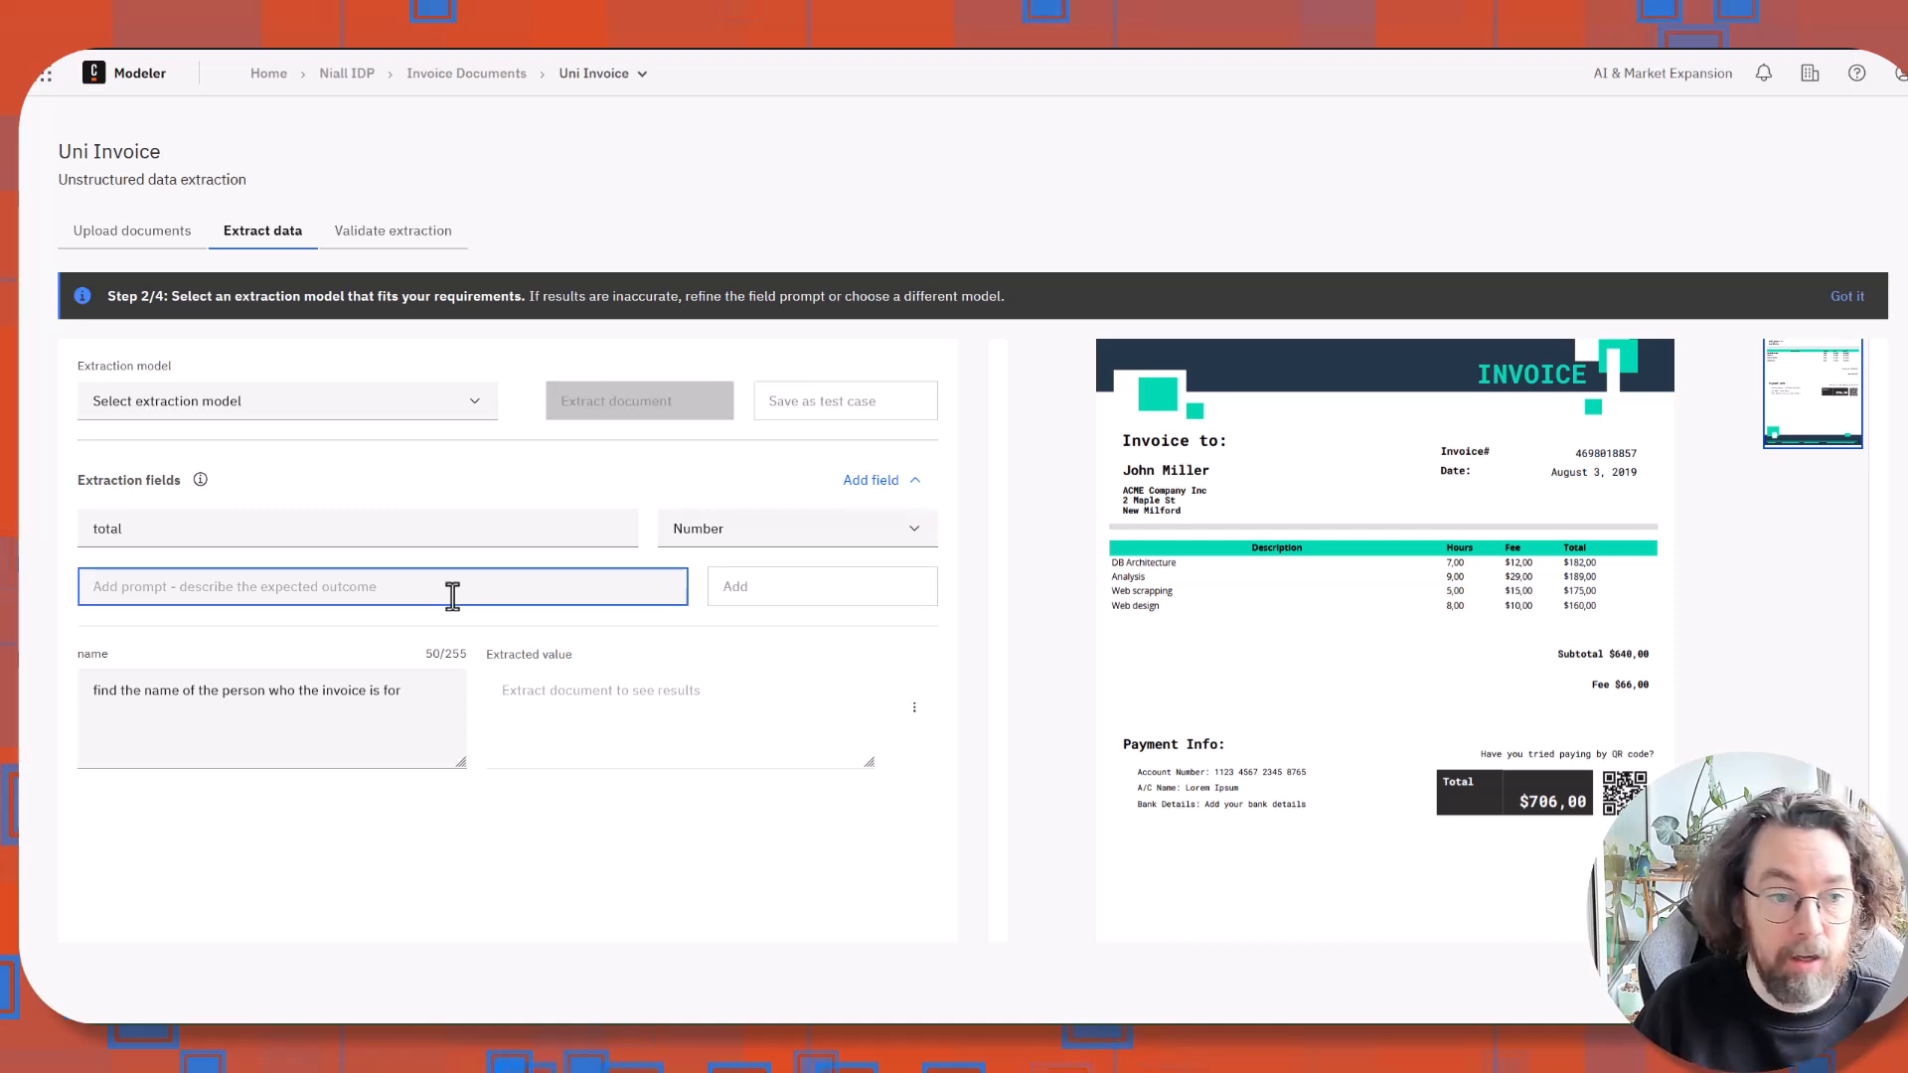
text(what is the tota)
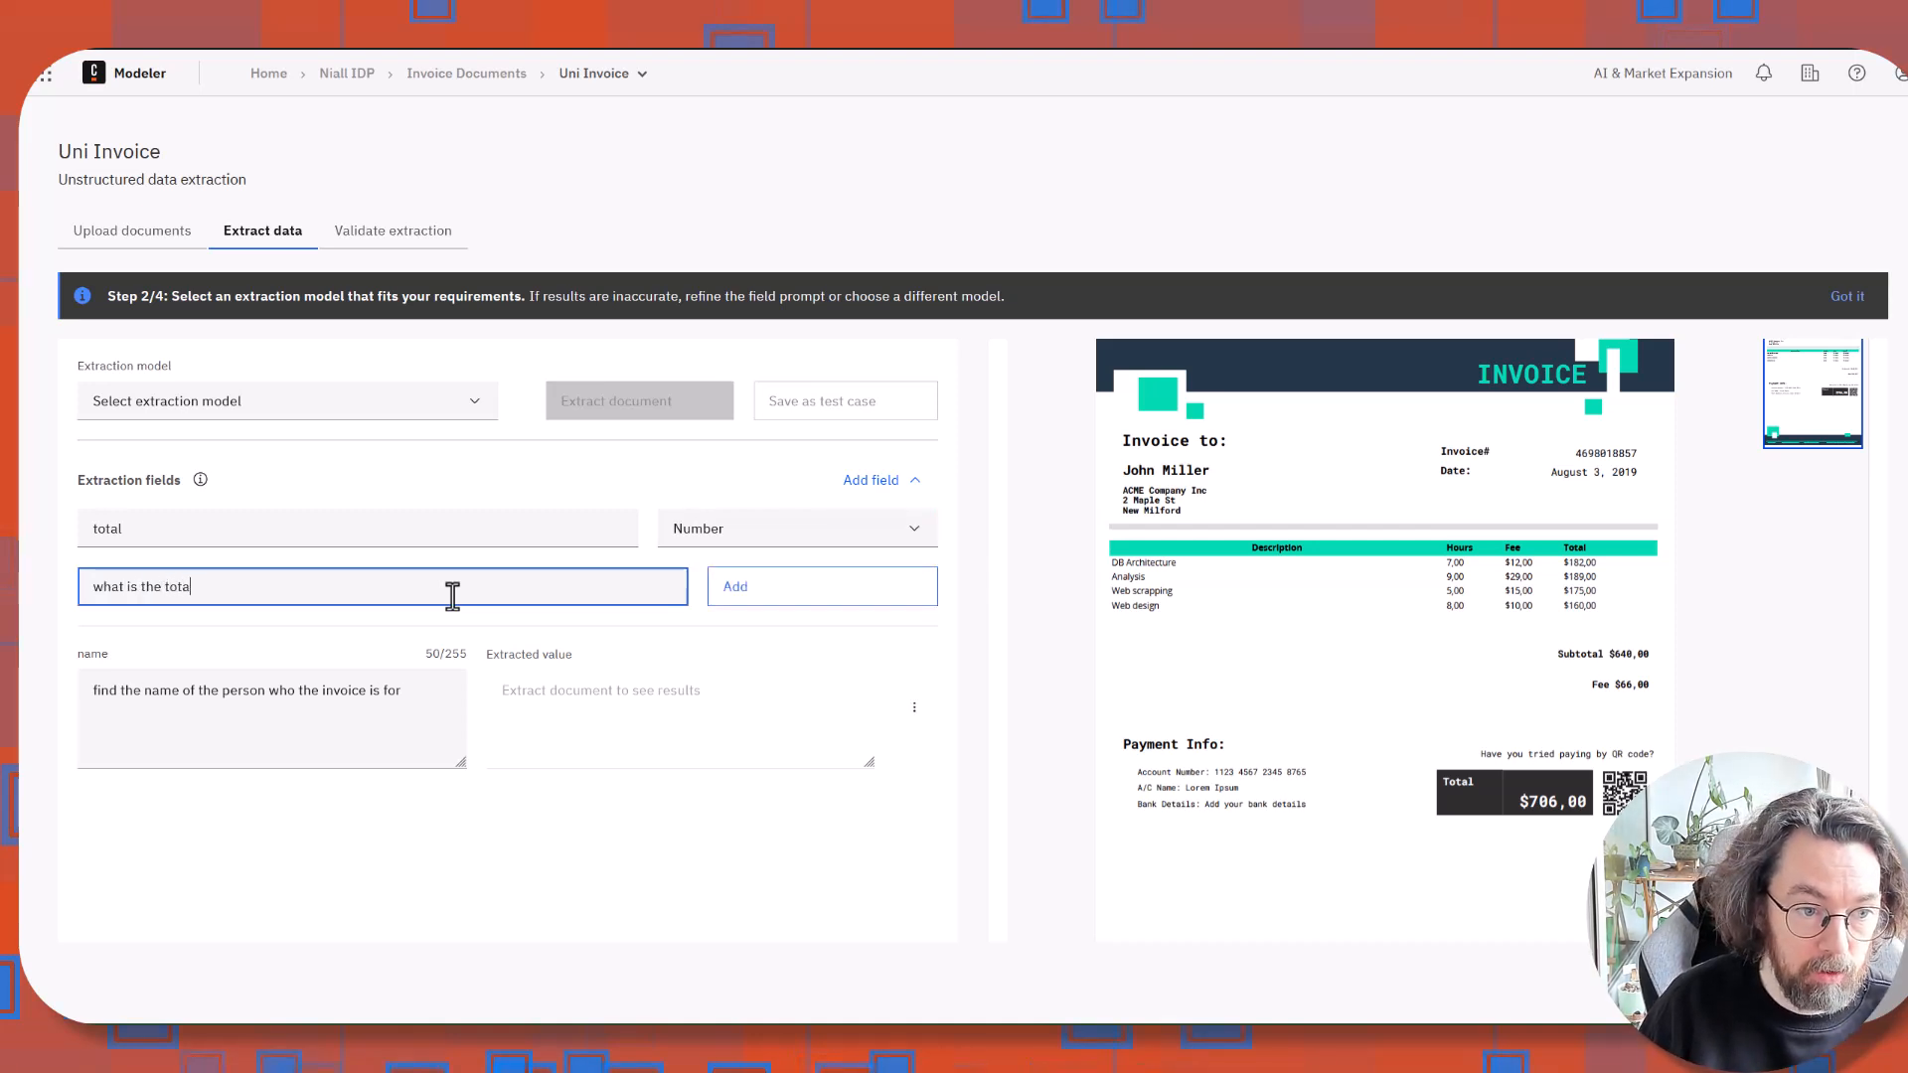
text(l of this invoice)
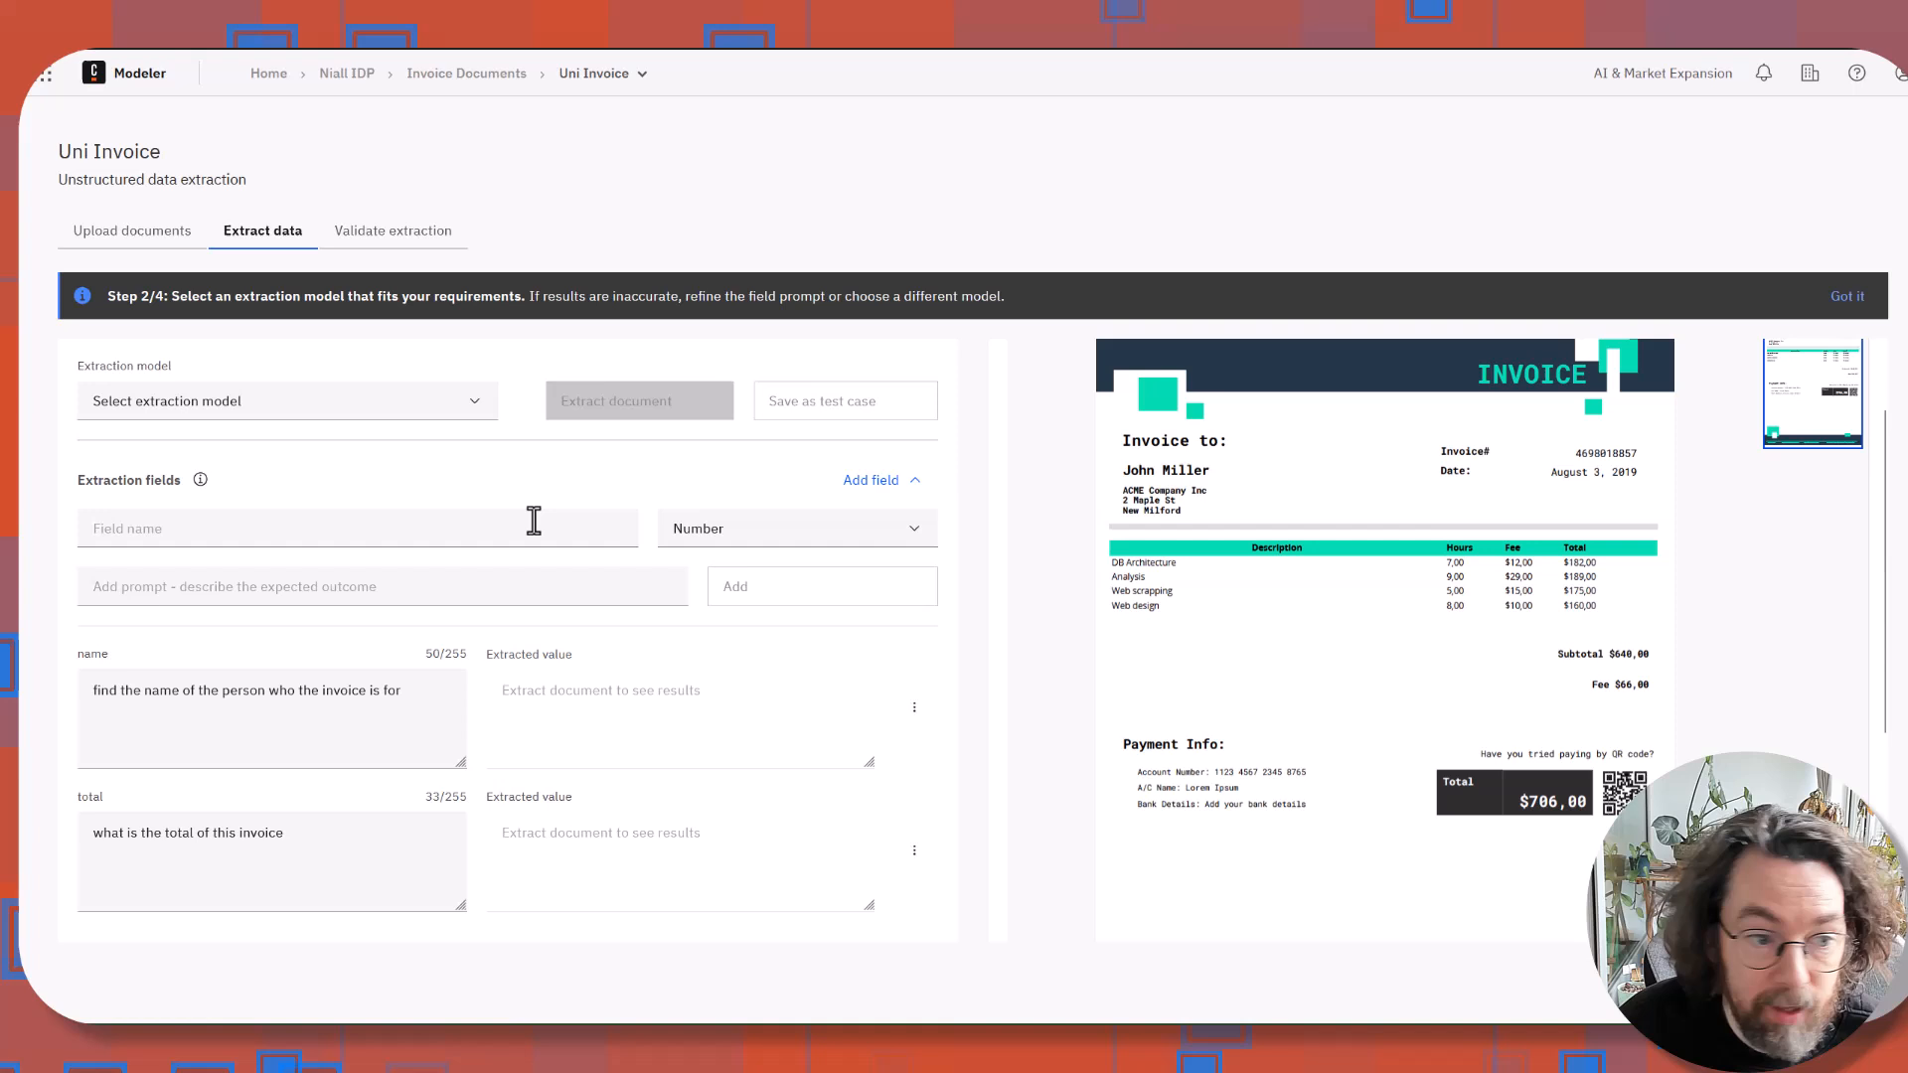
Add a String field 'invoiceDate' with prompt 'get the date of the invoice'.
text(date)
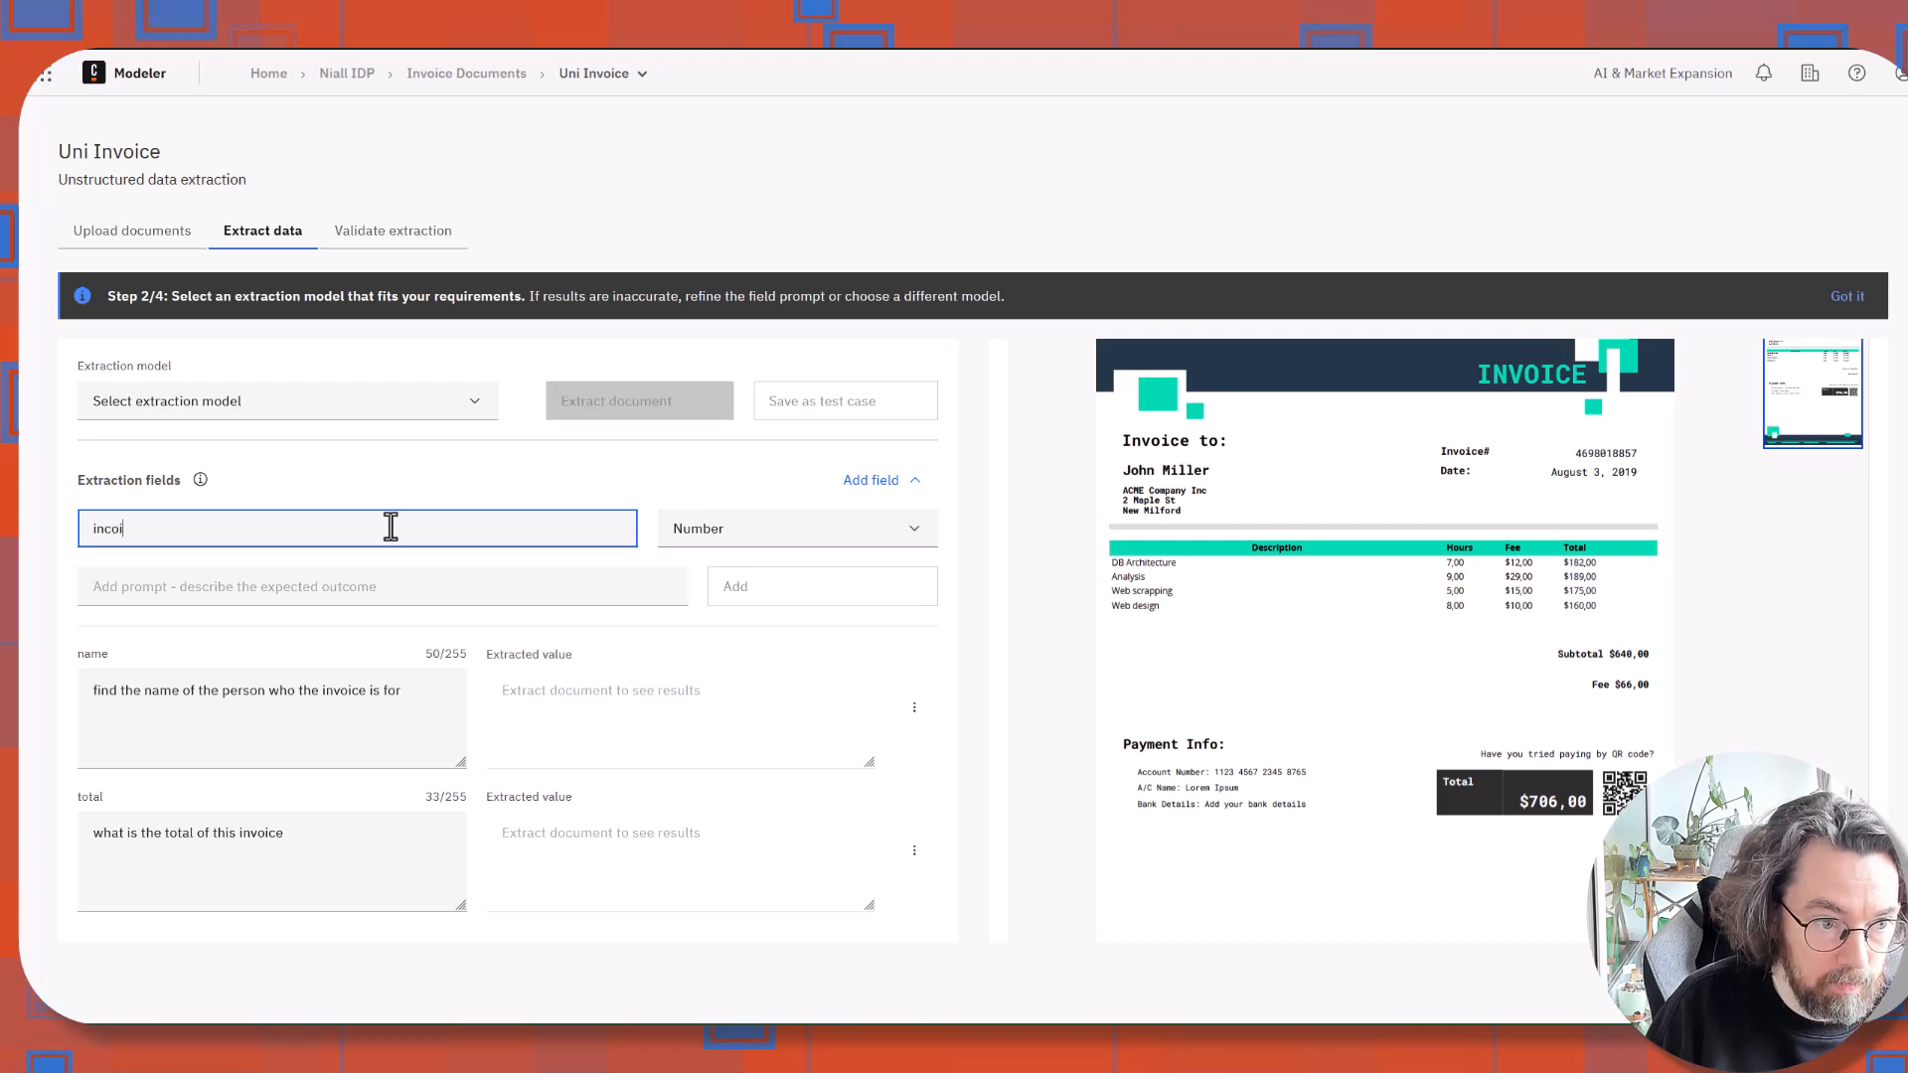
text(nvoice)
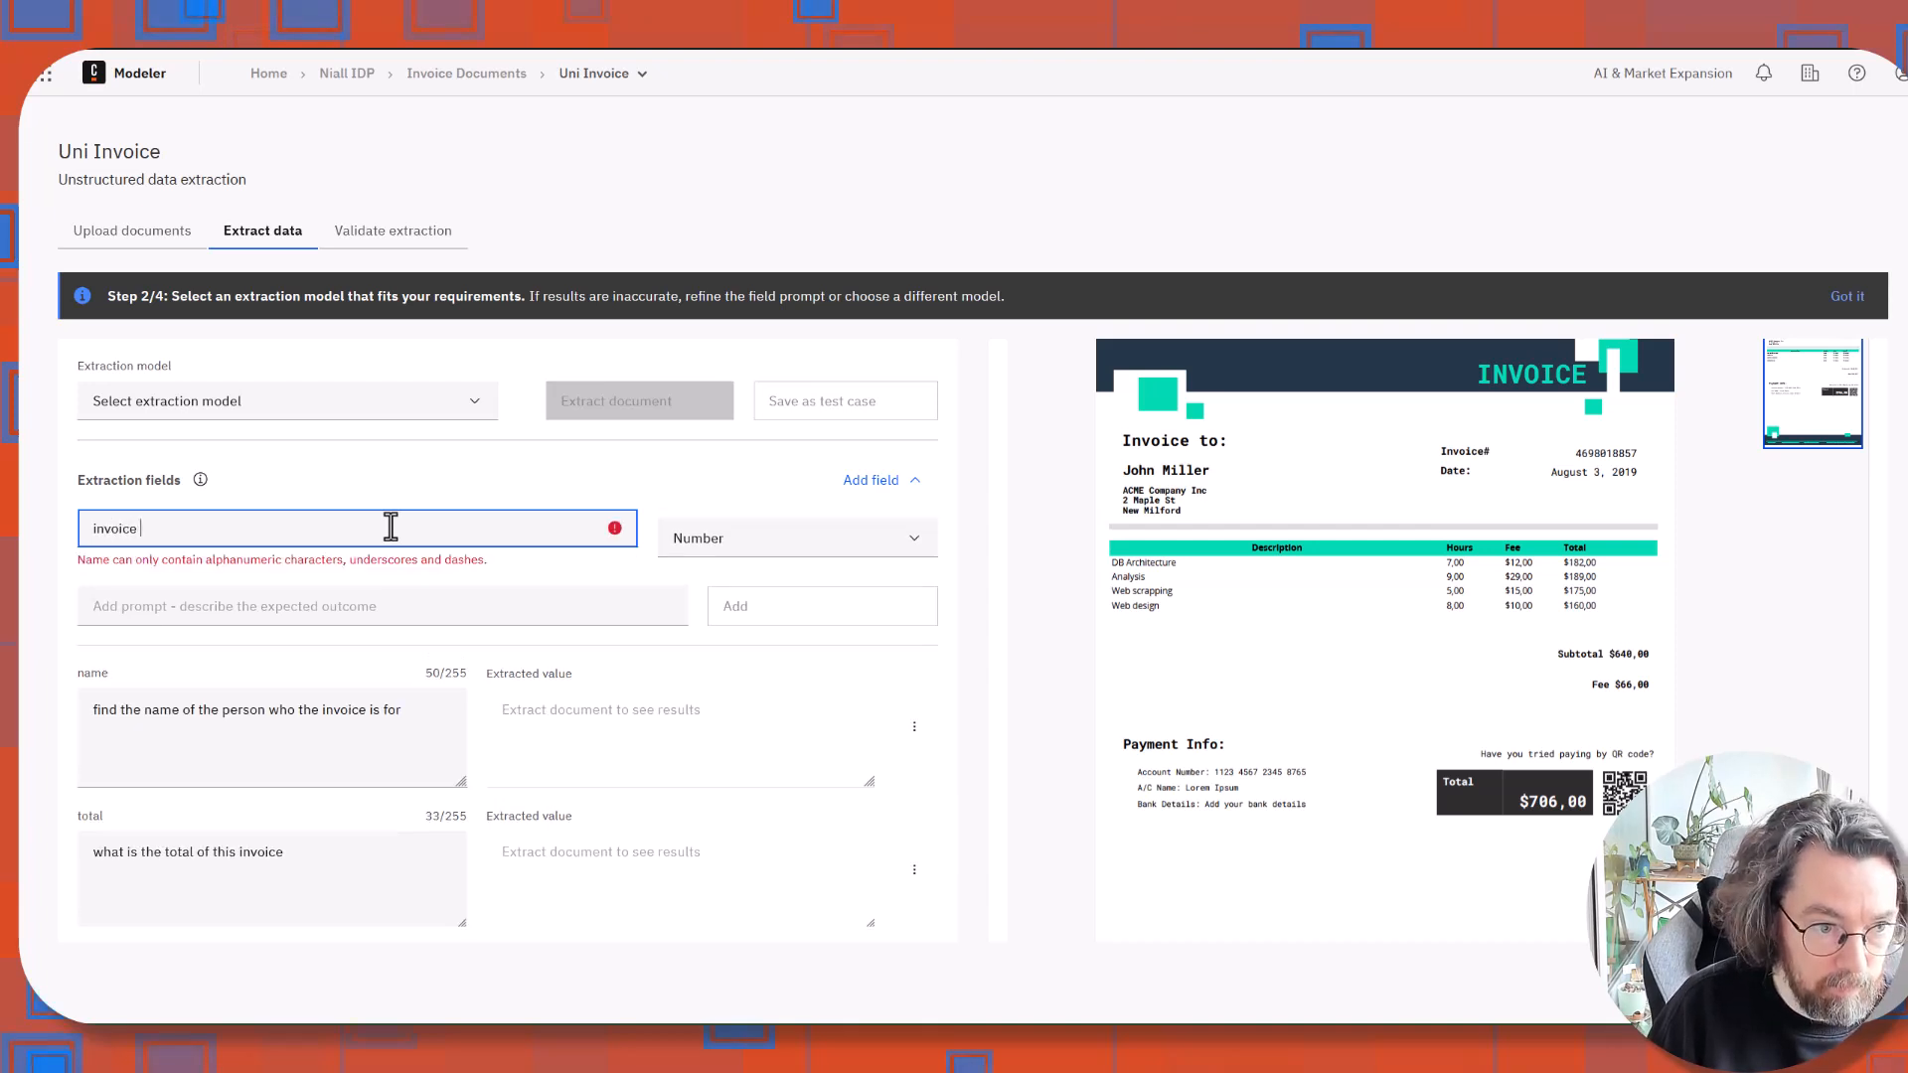
text(Date)
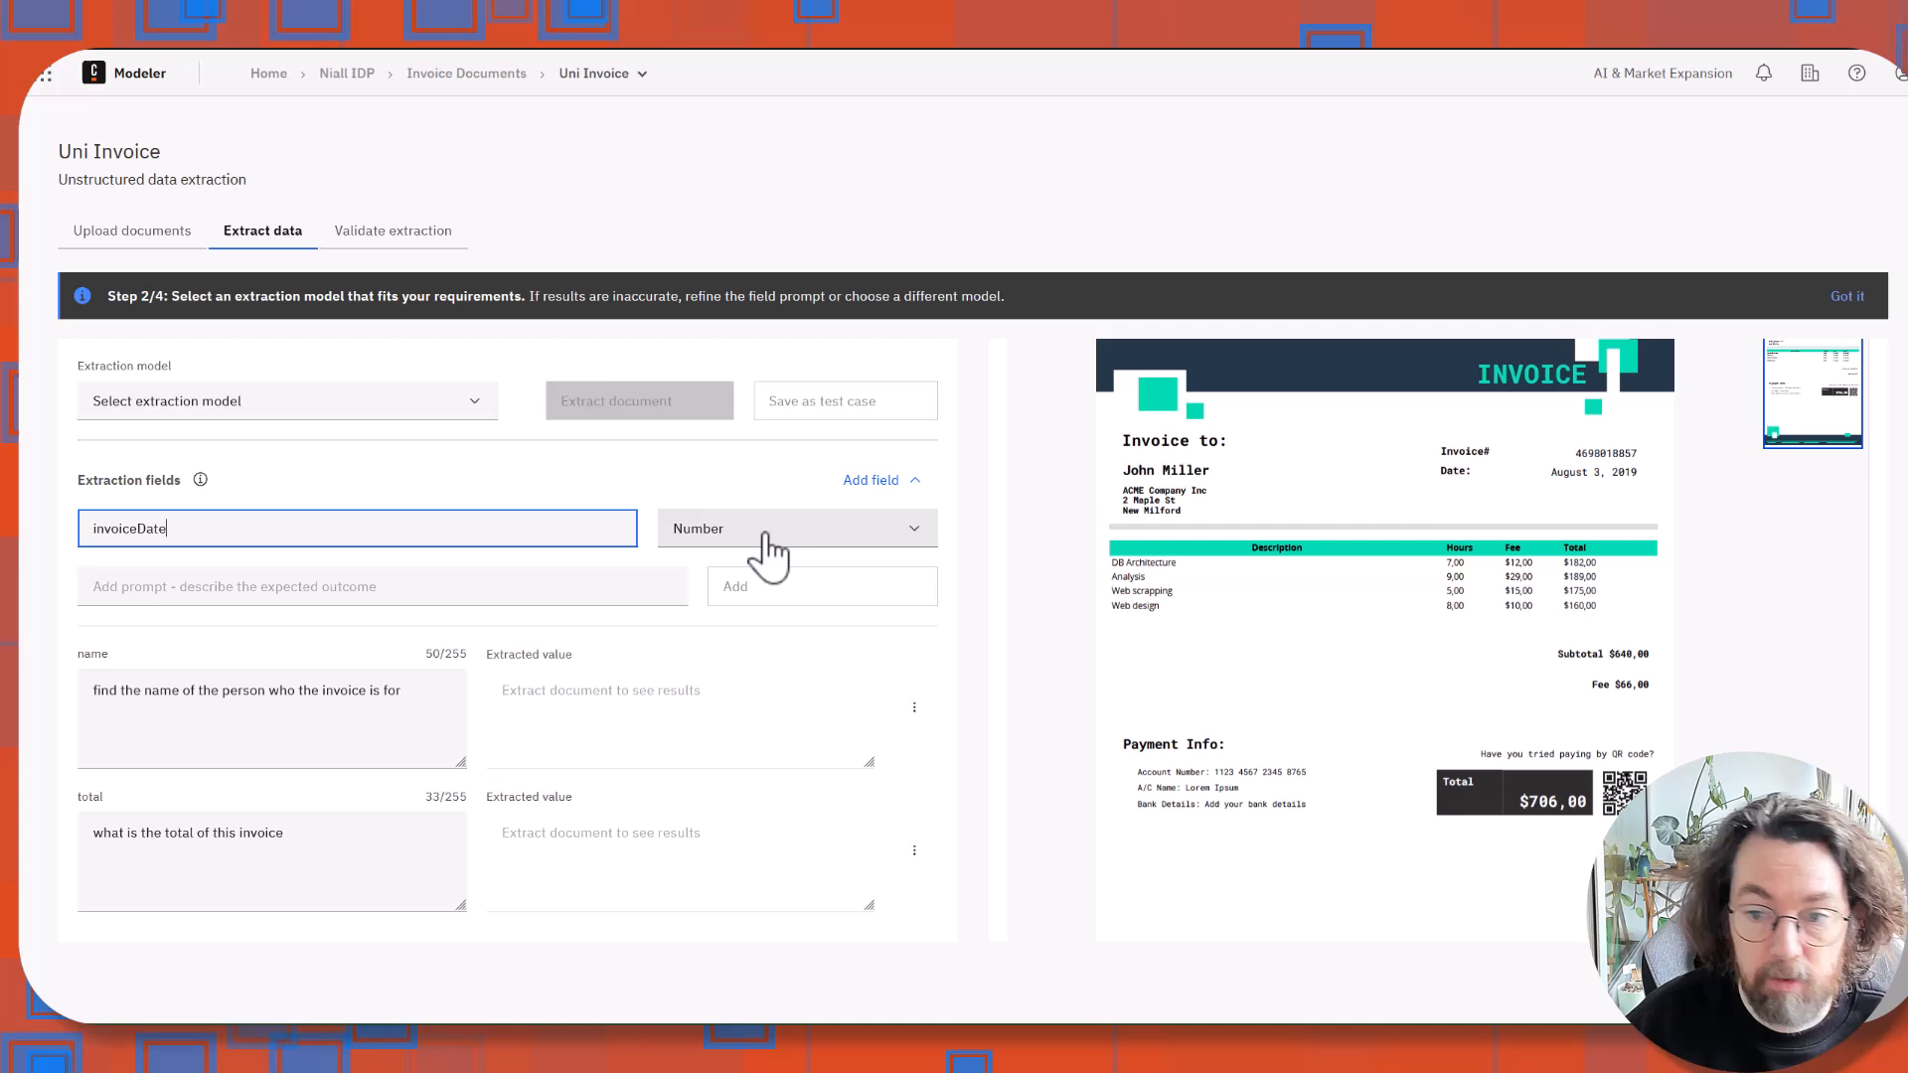
click(796, 526)
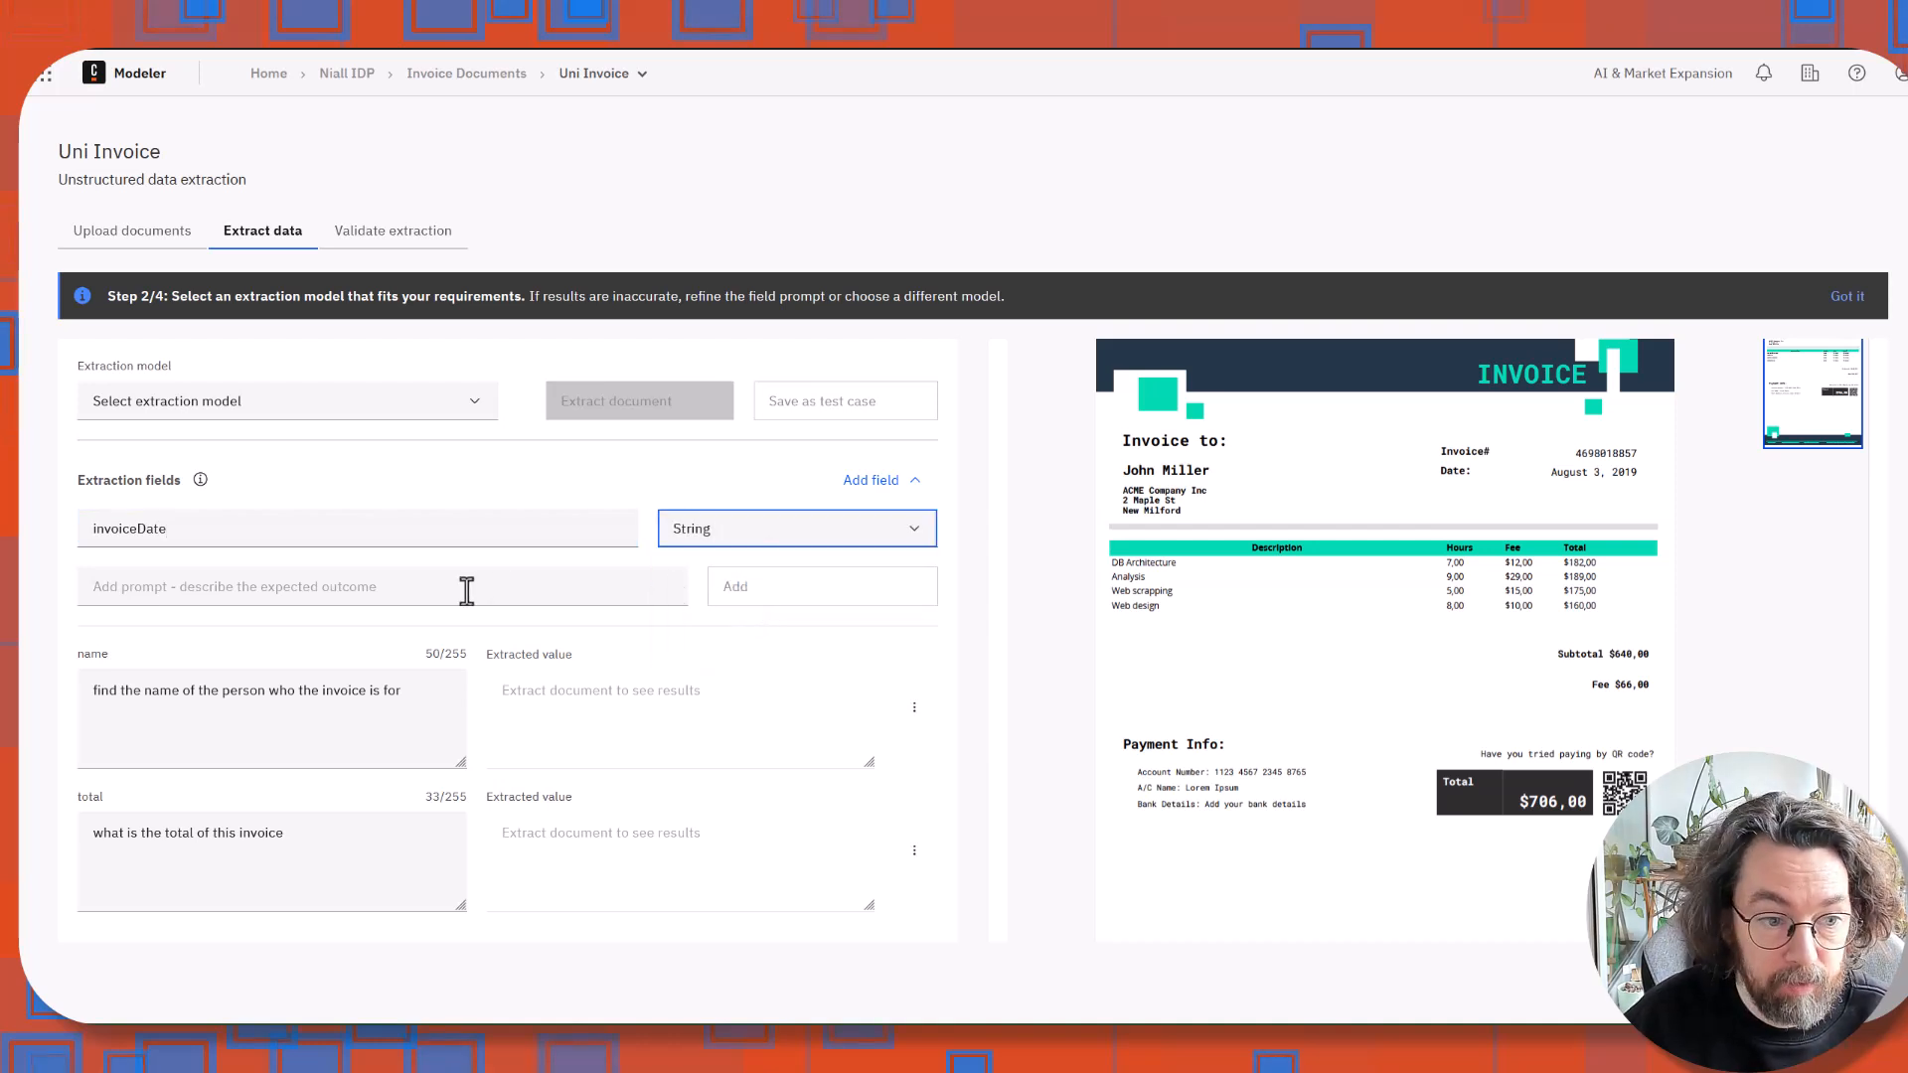
text(get the date)
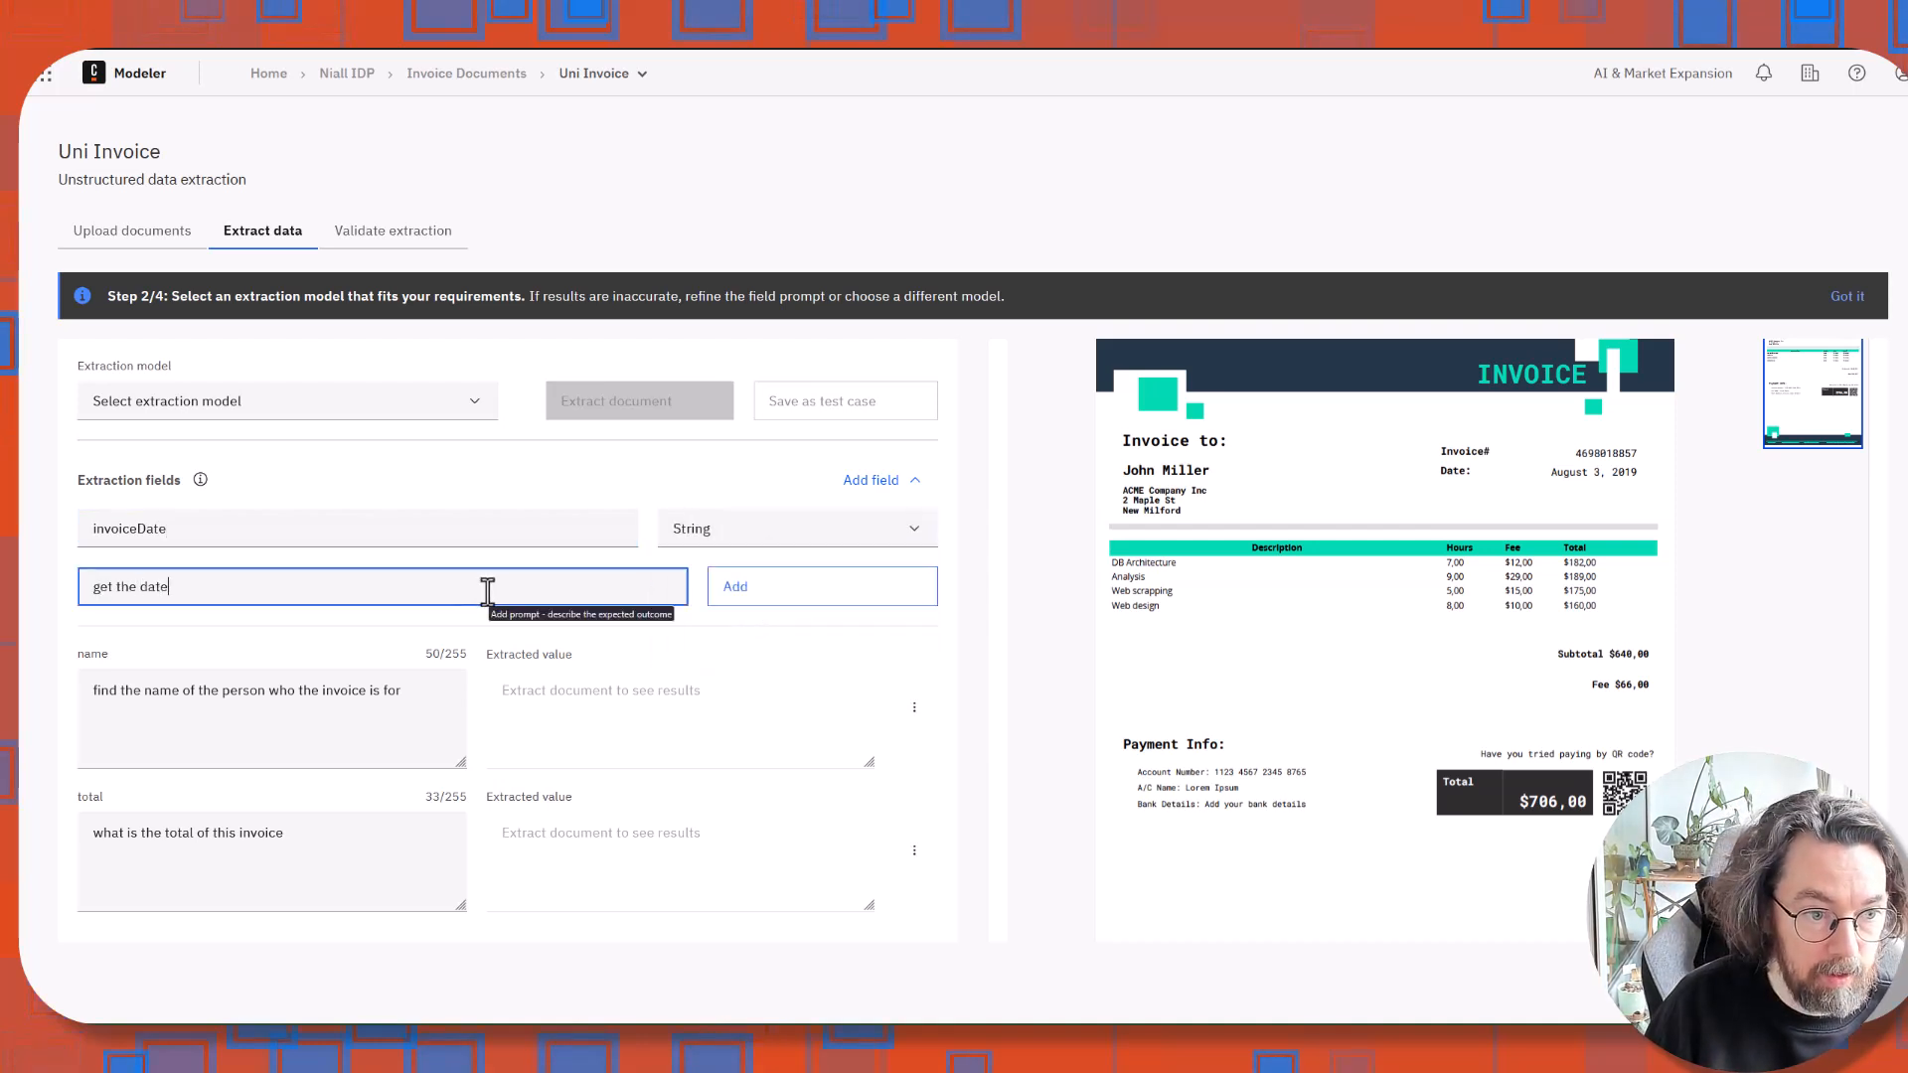
text(of the incoic)
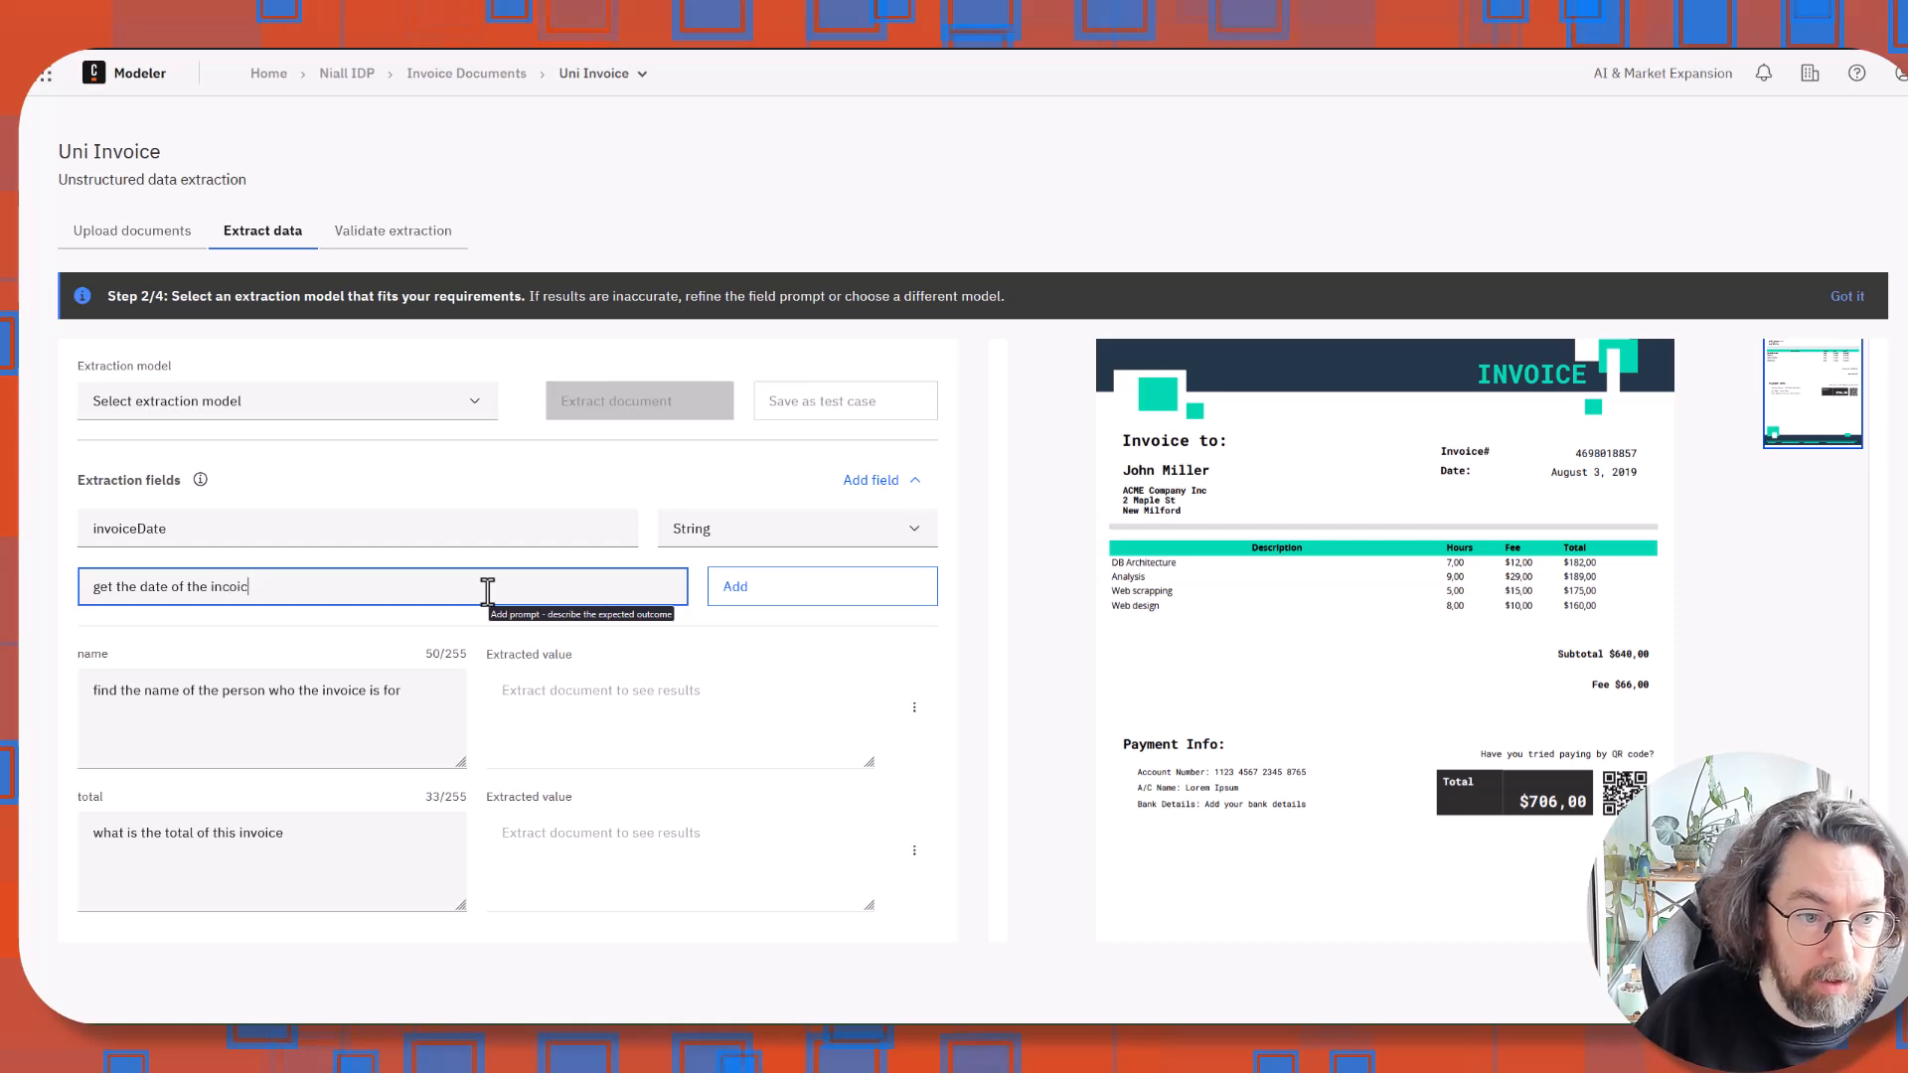
text(e)
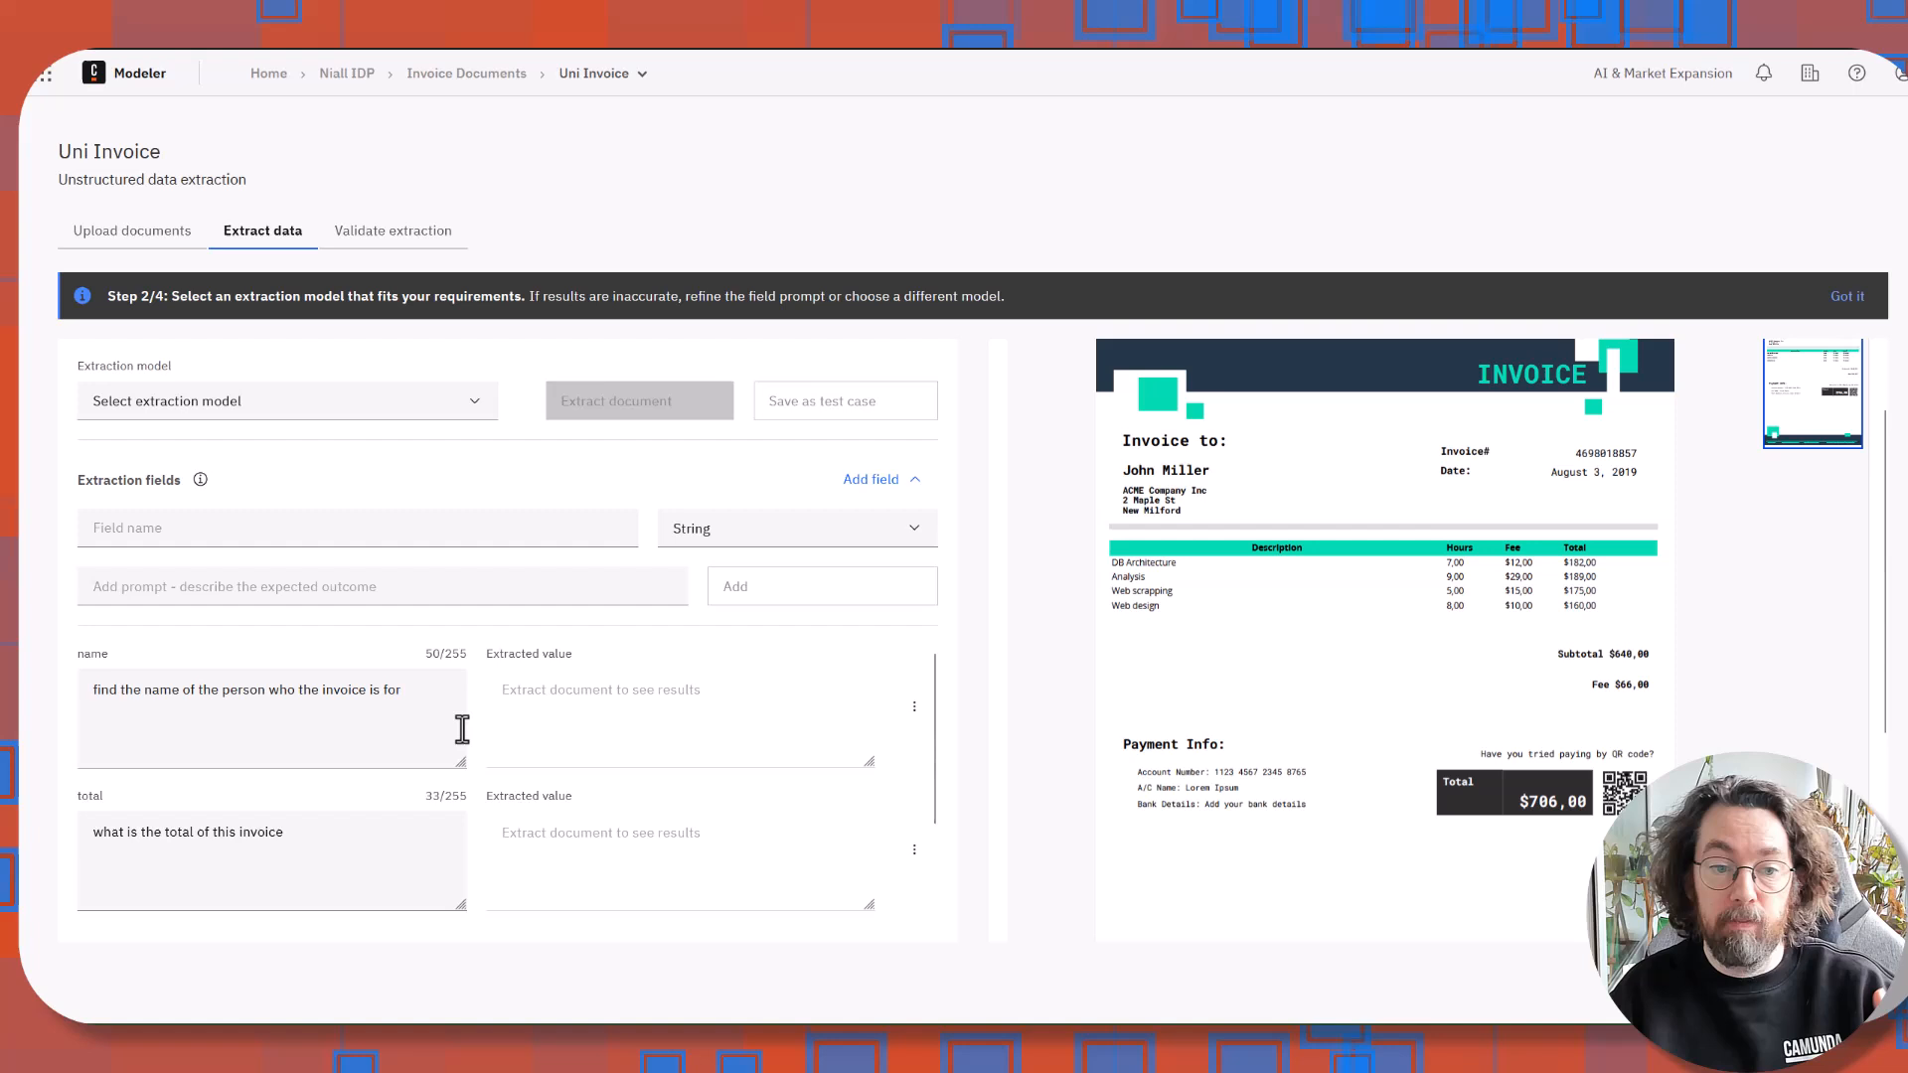
mouse_move(1156, 666)
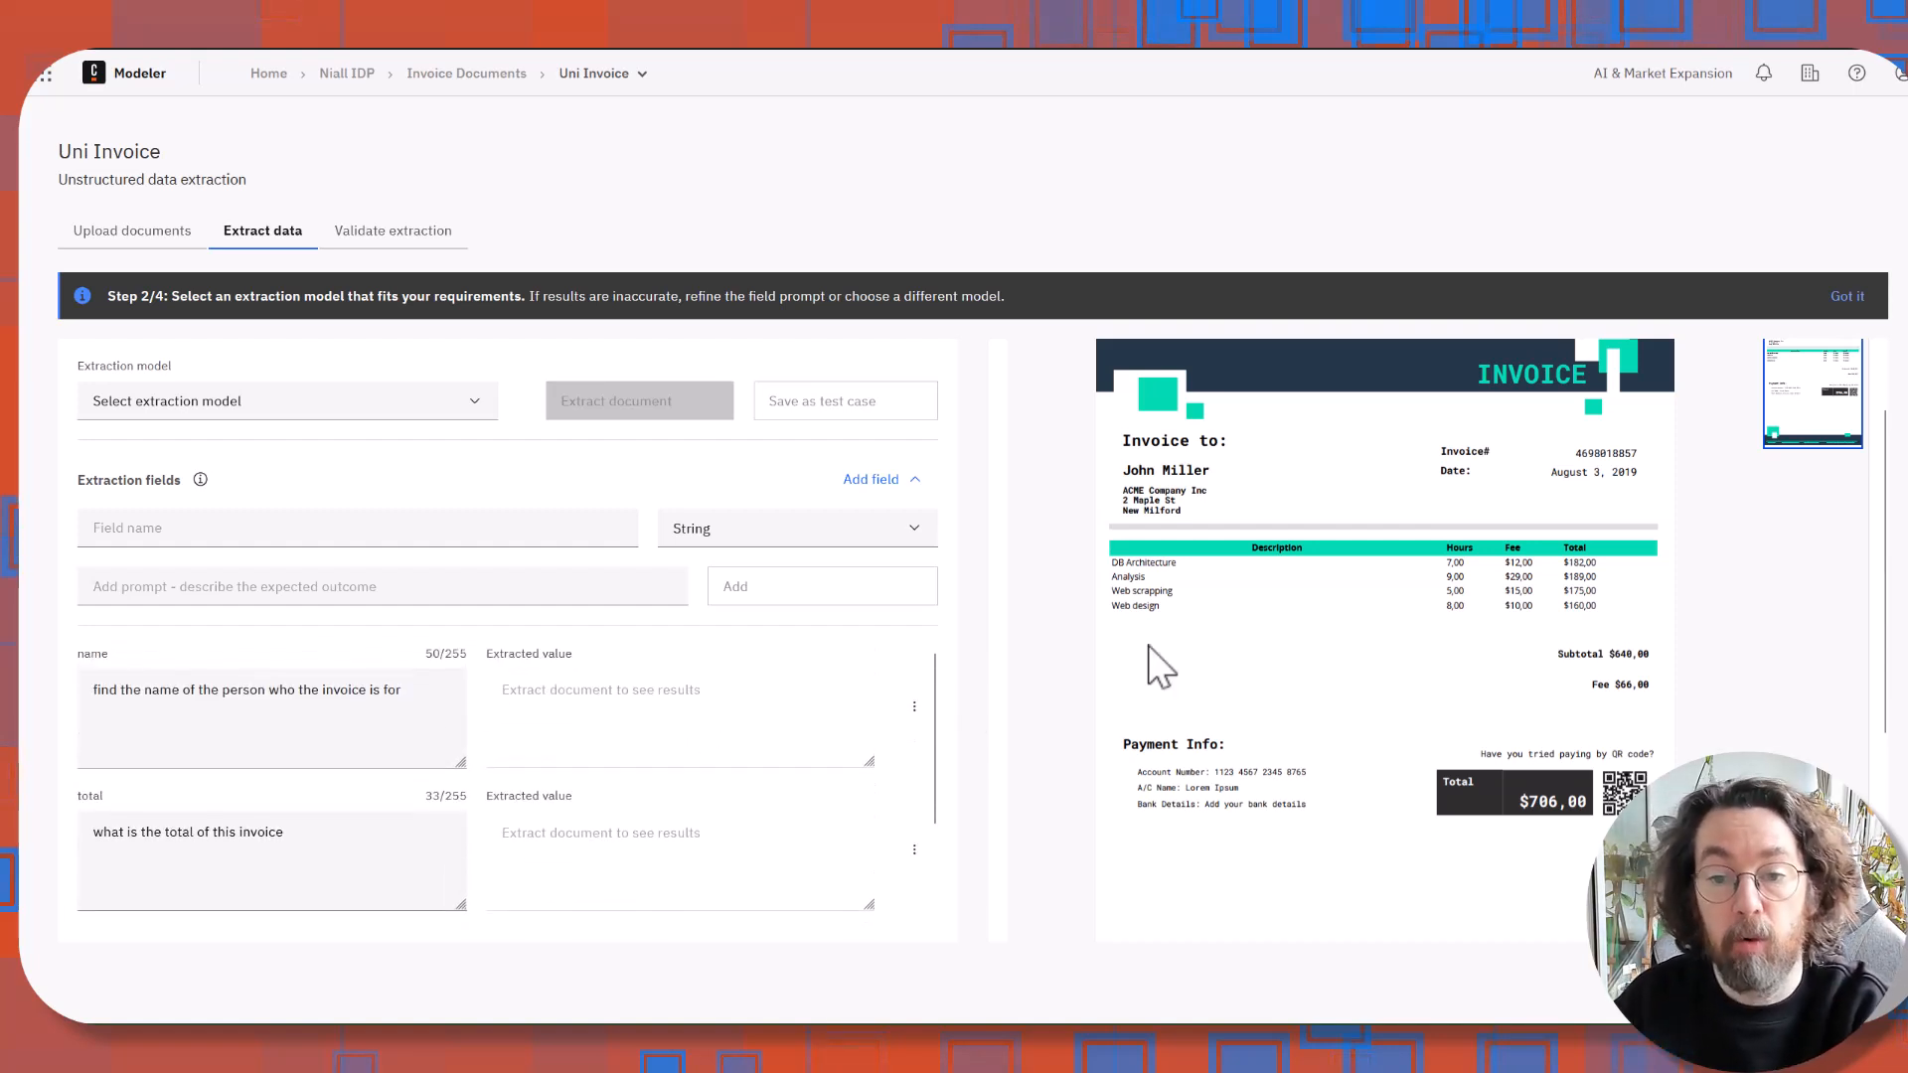
Select Llama 3 8B Instruct as the extraction model.
click(286, 401)
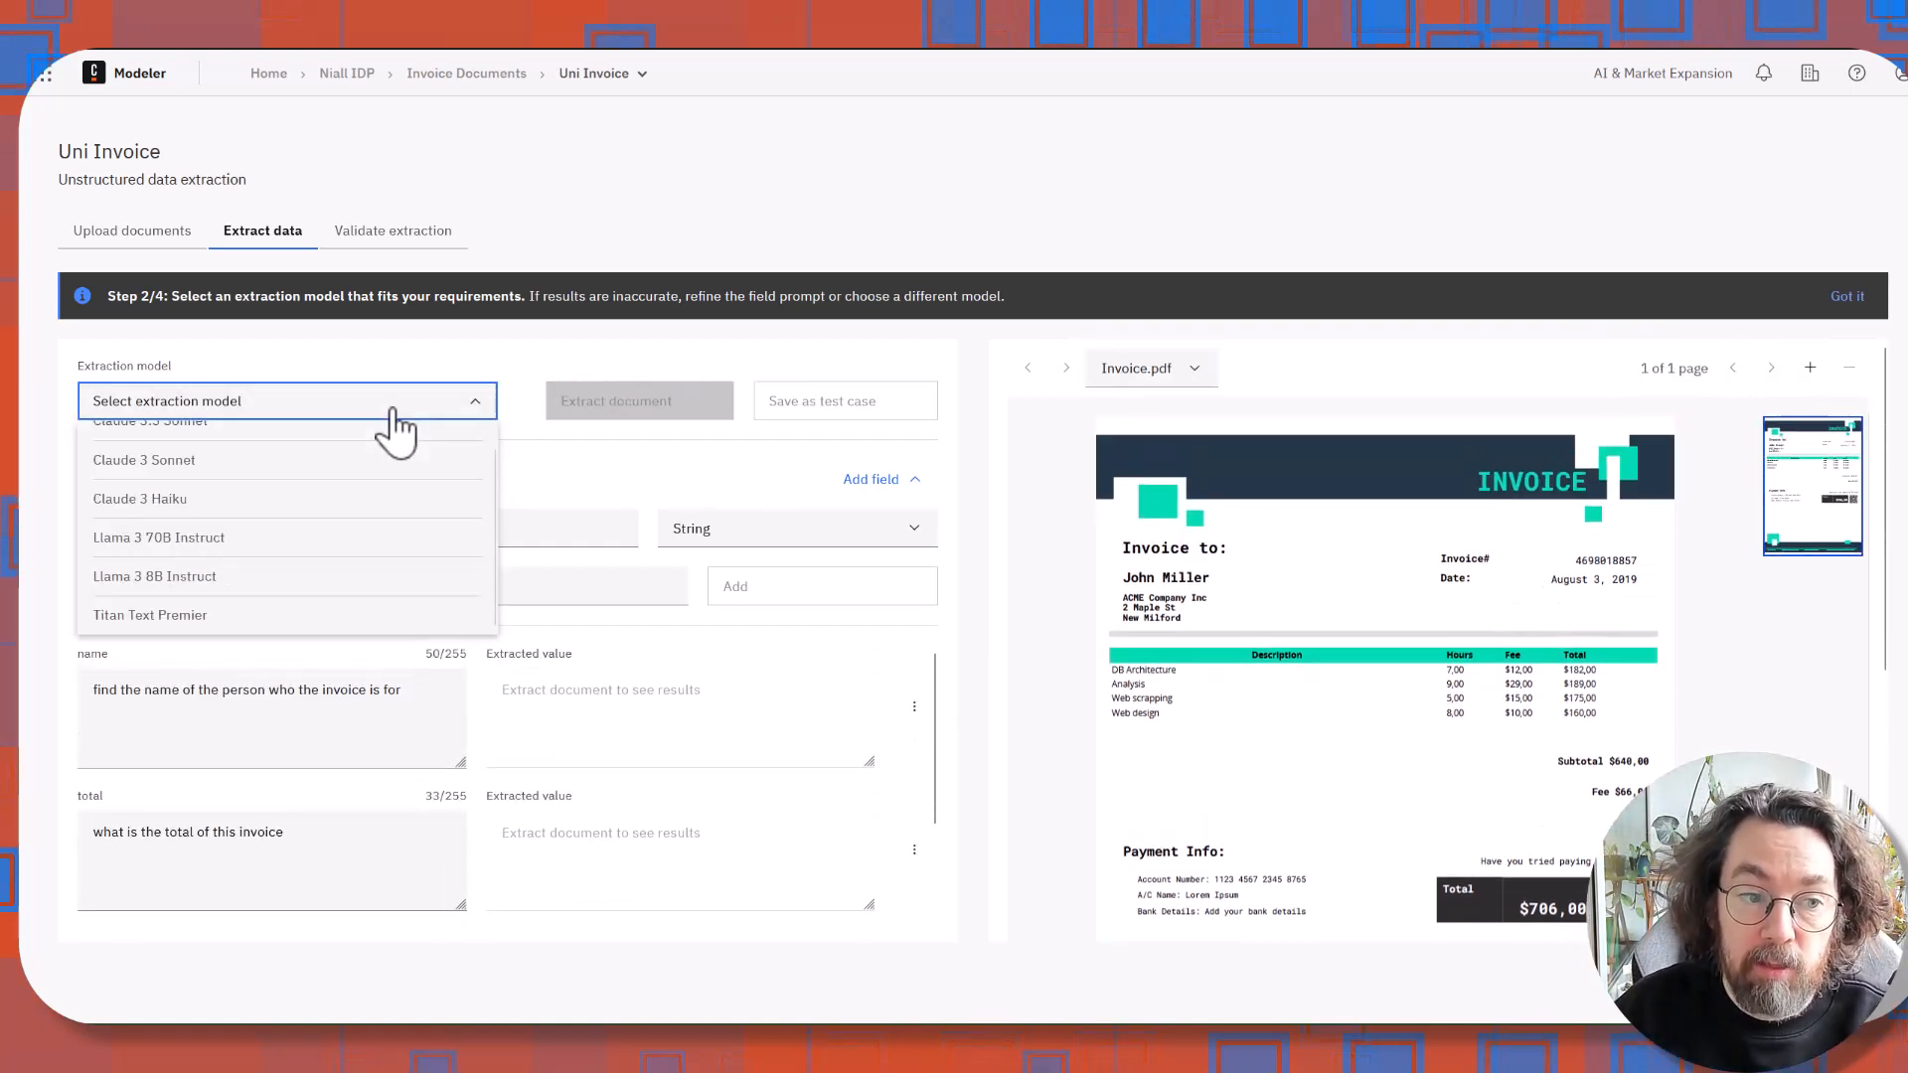
mouse_move(300, 501)
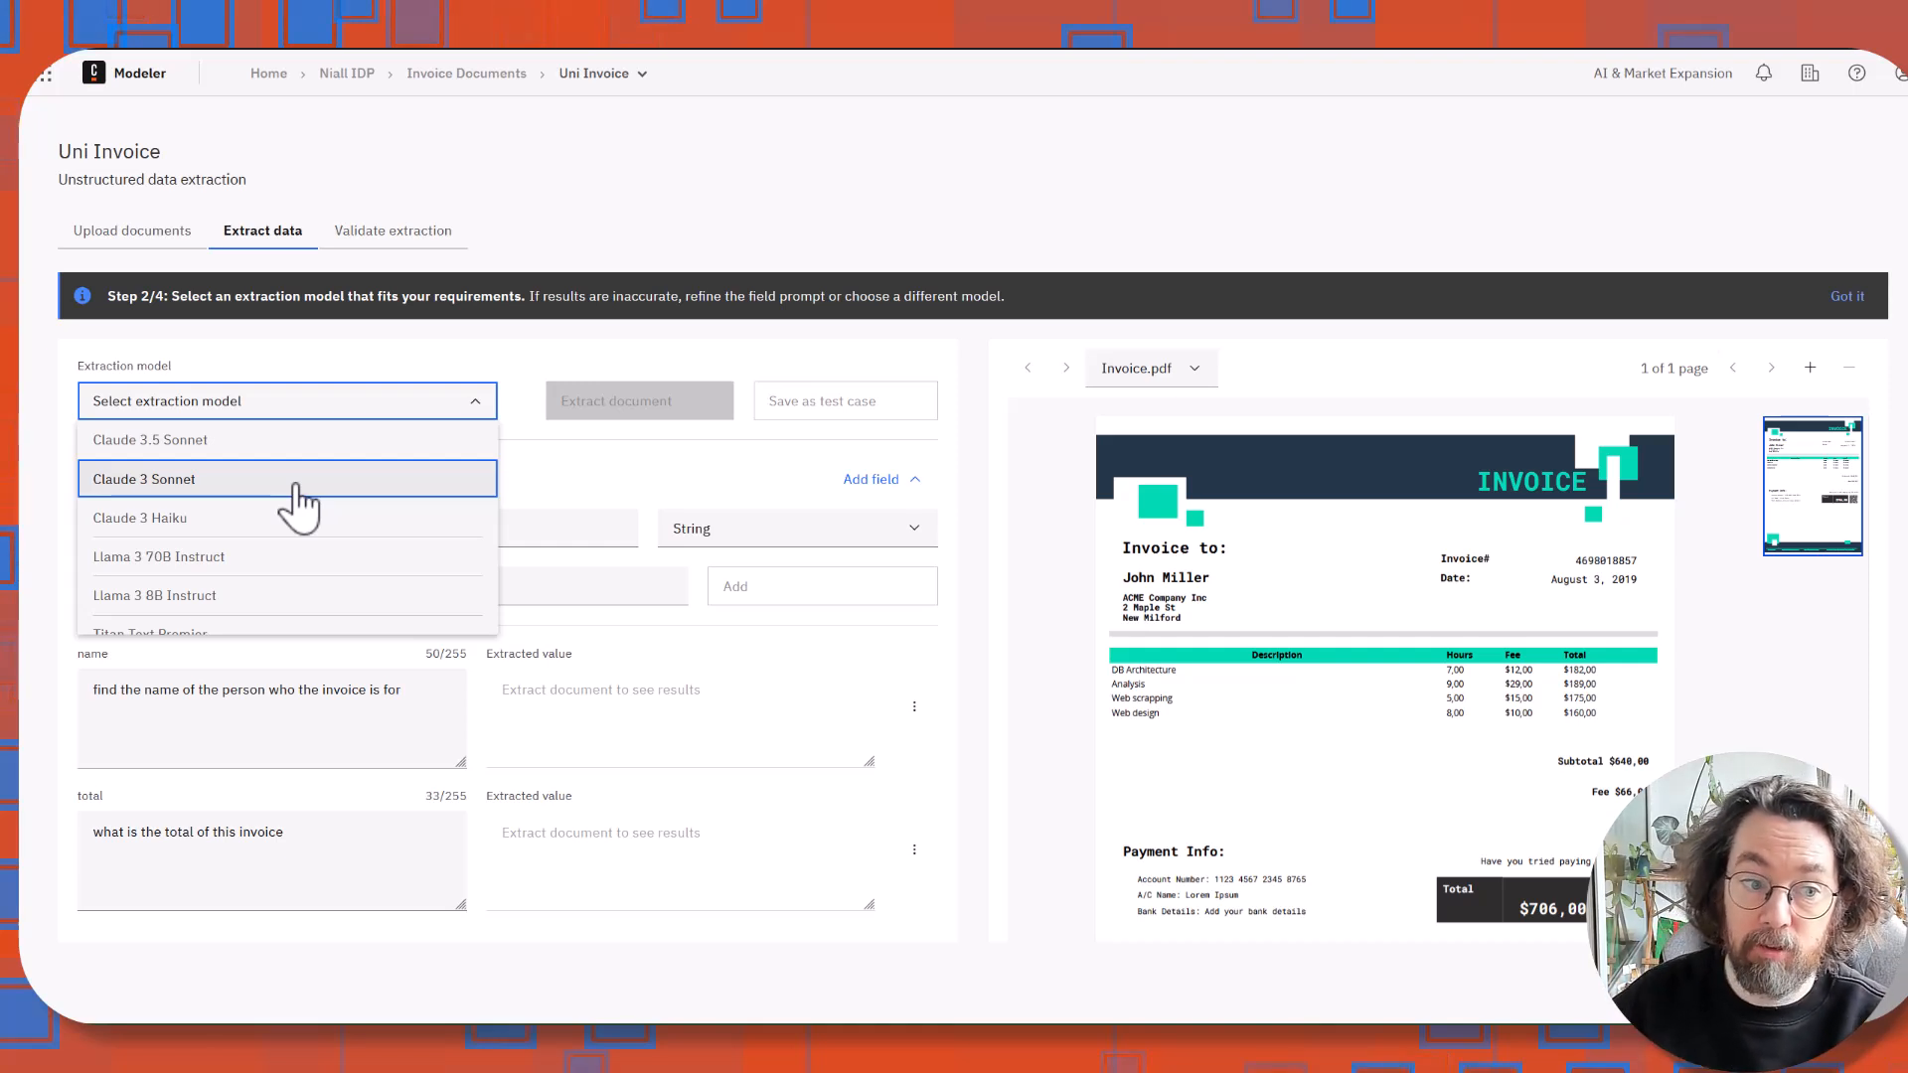
mouse_move(267, 517)
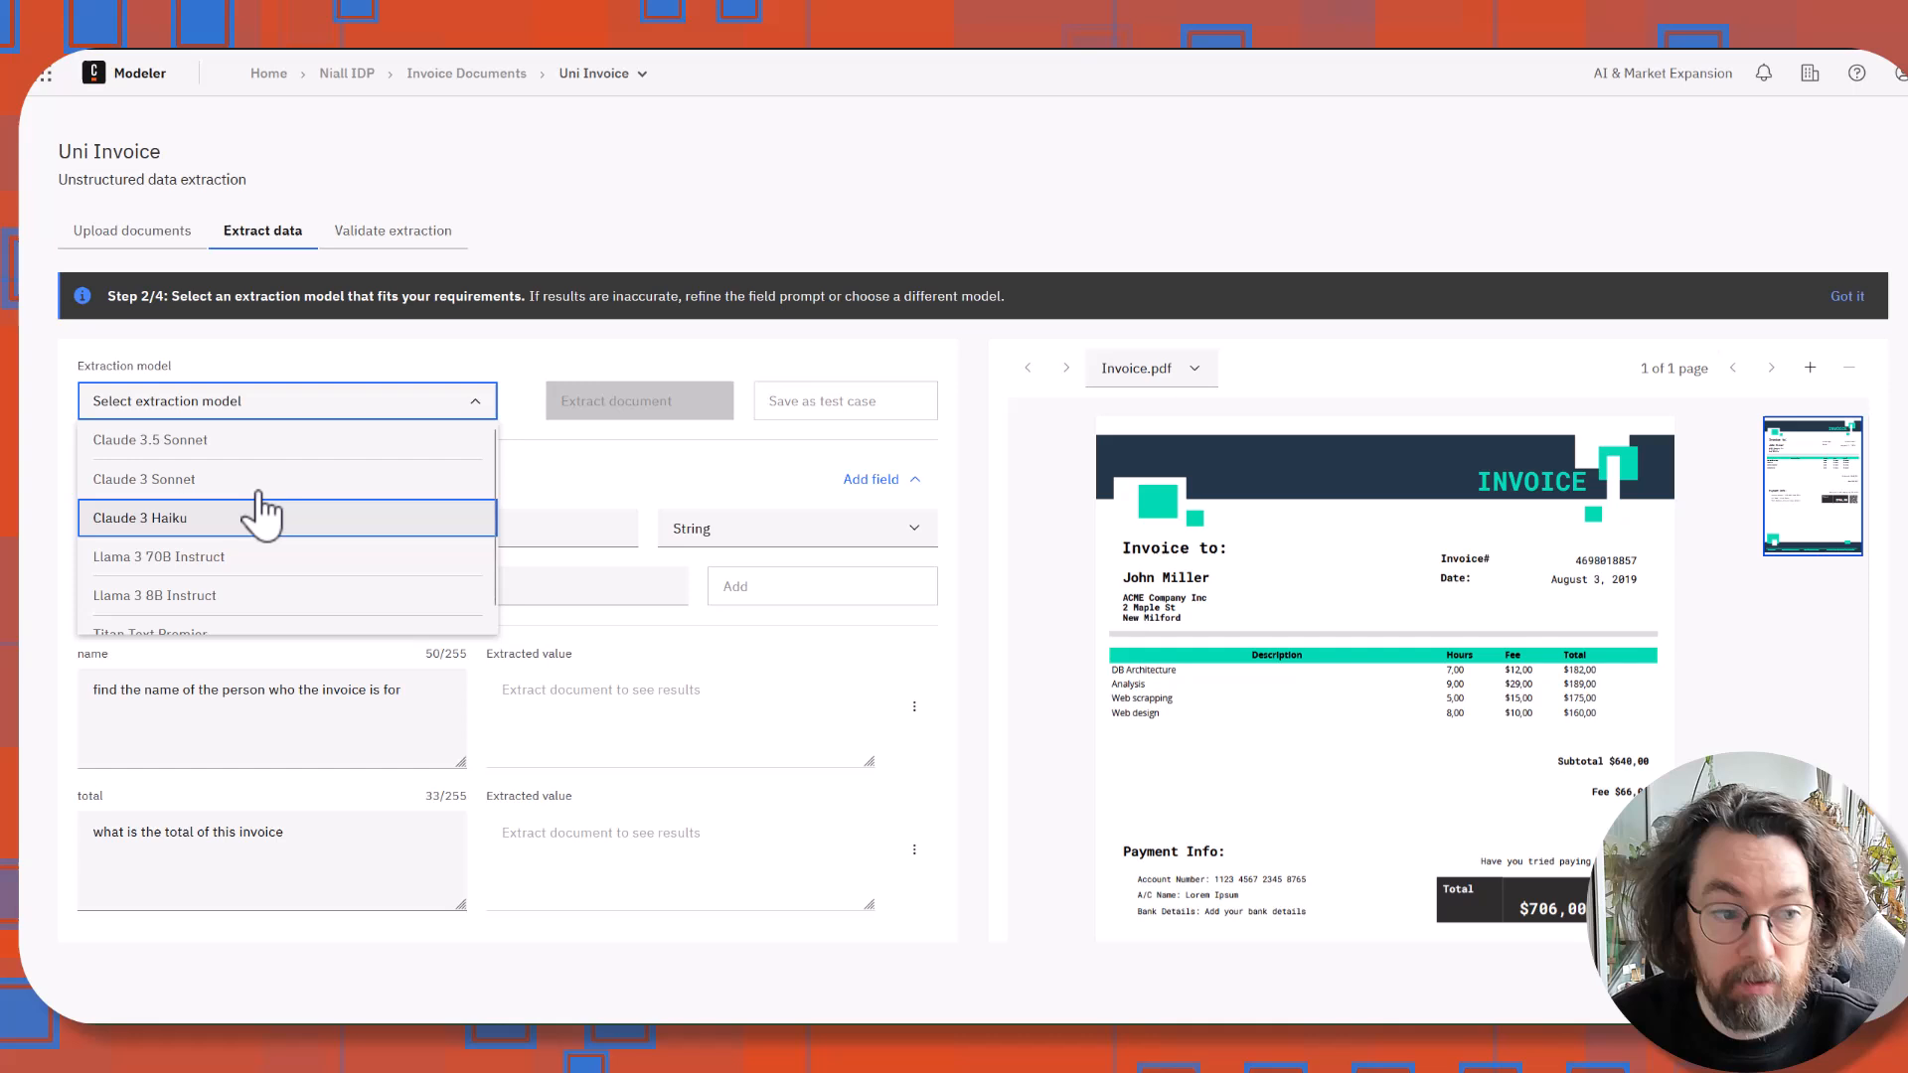
mouse_move(248, 478)
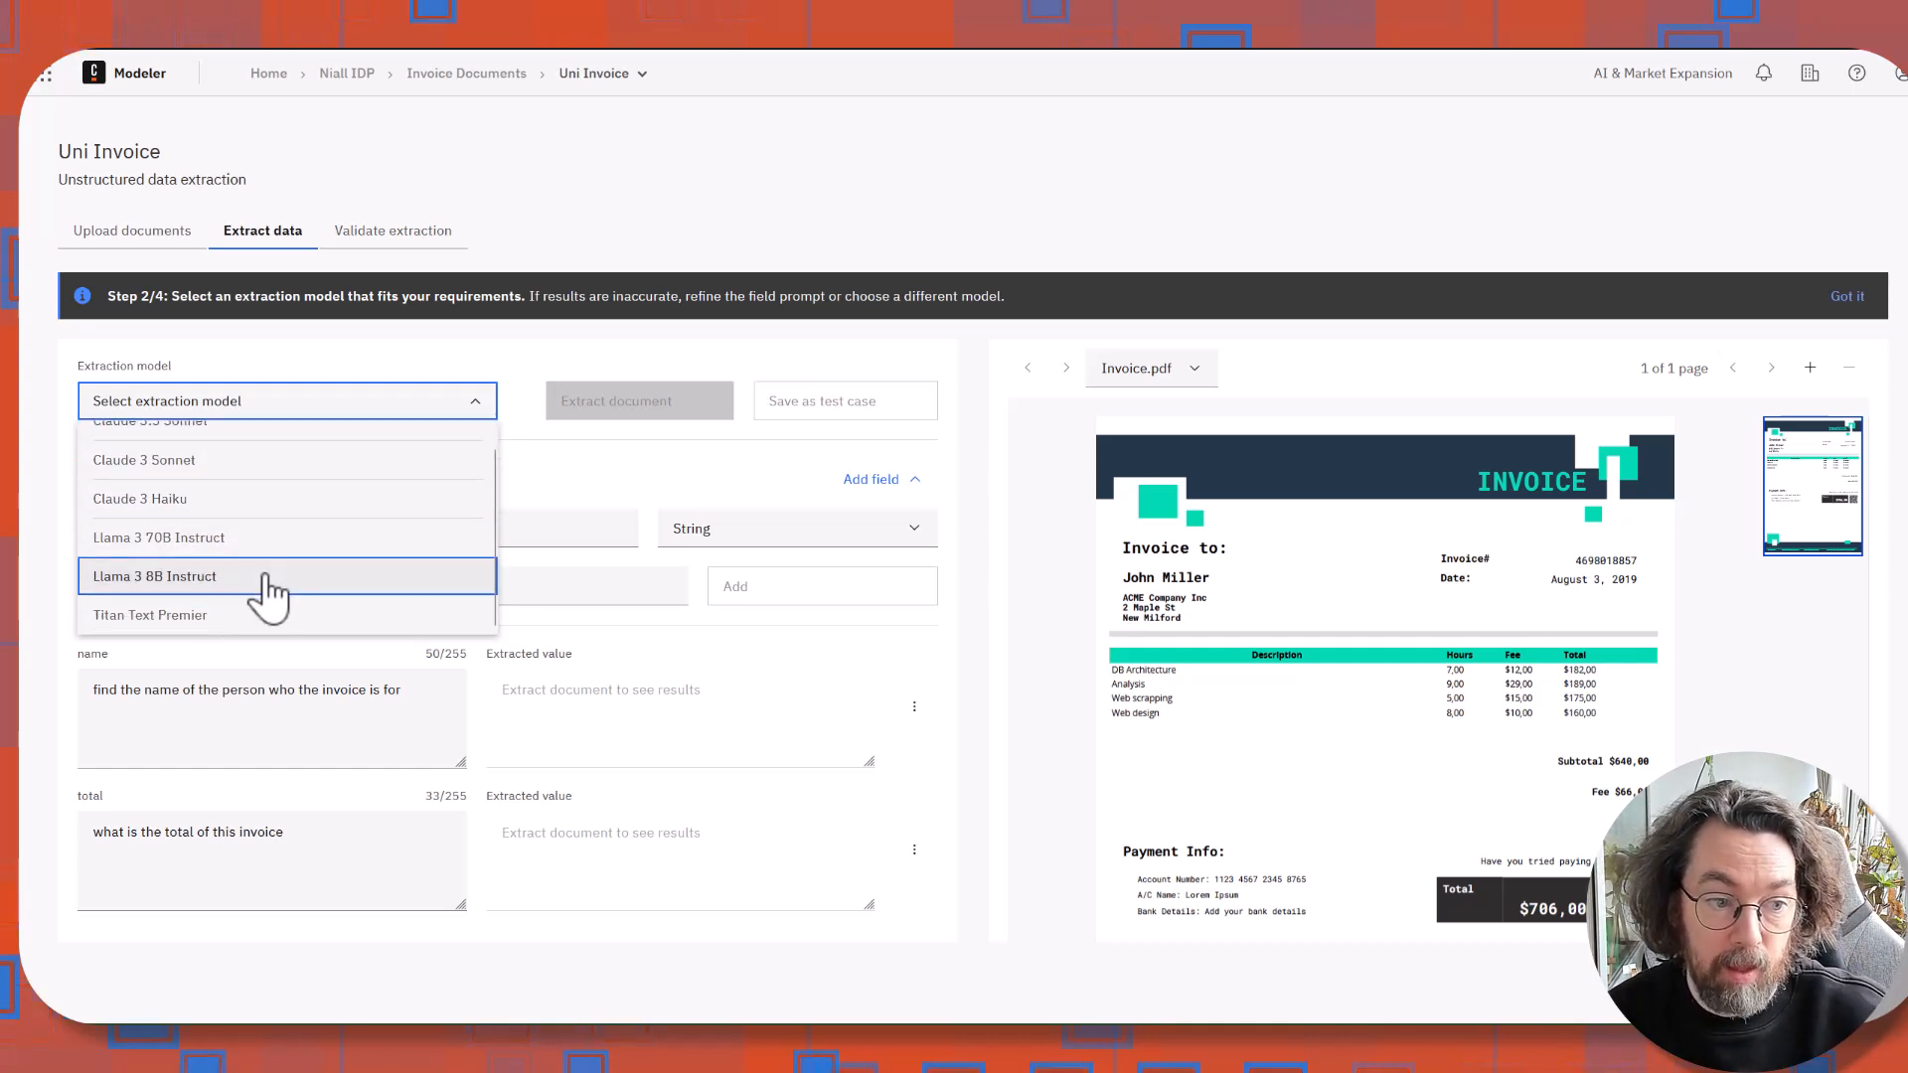
click(157, 575)
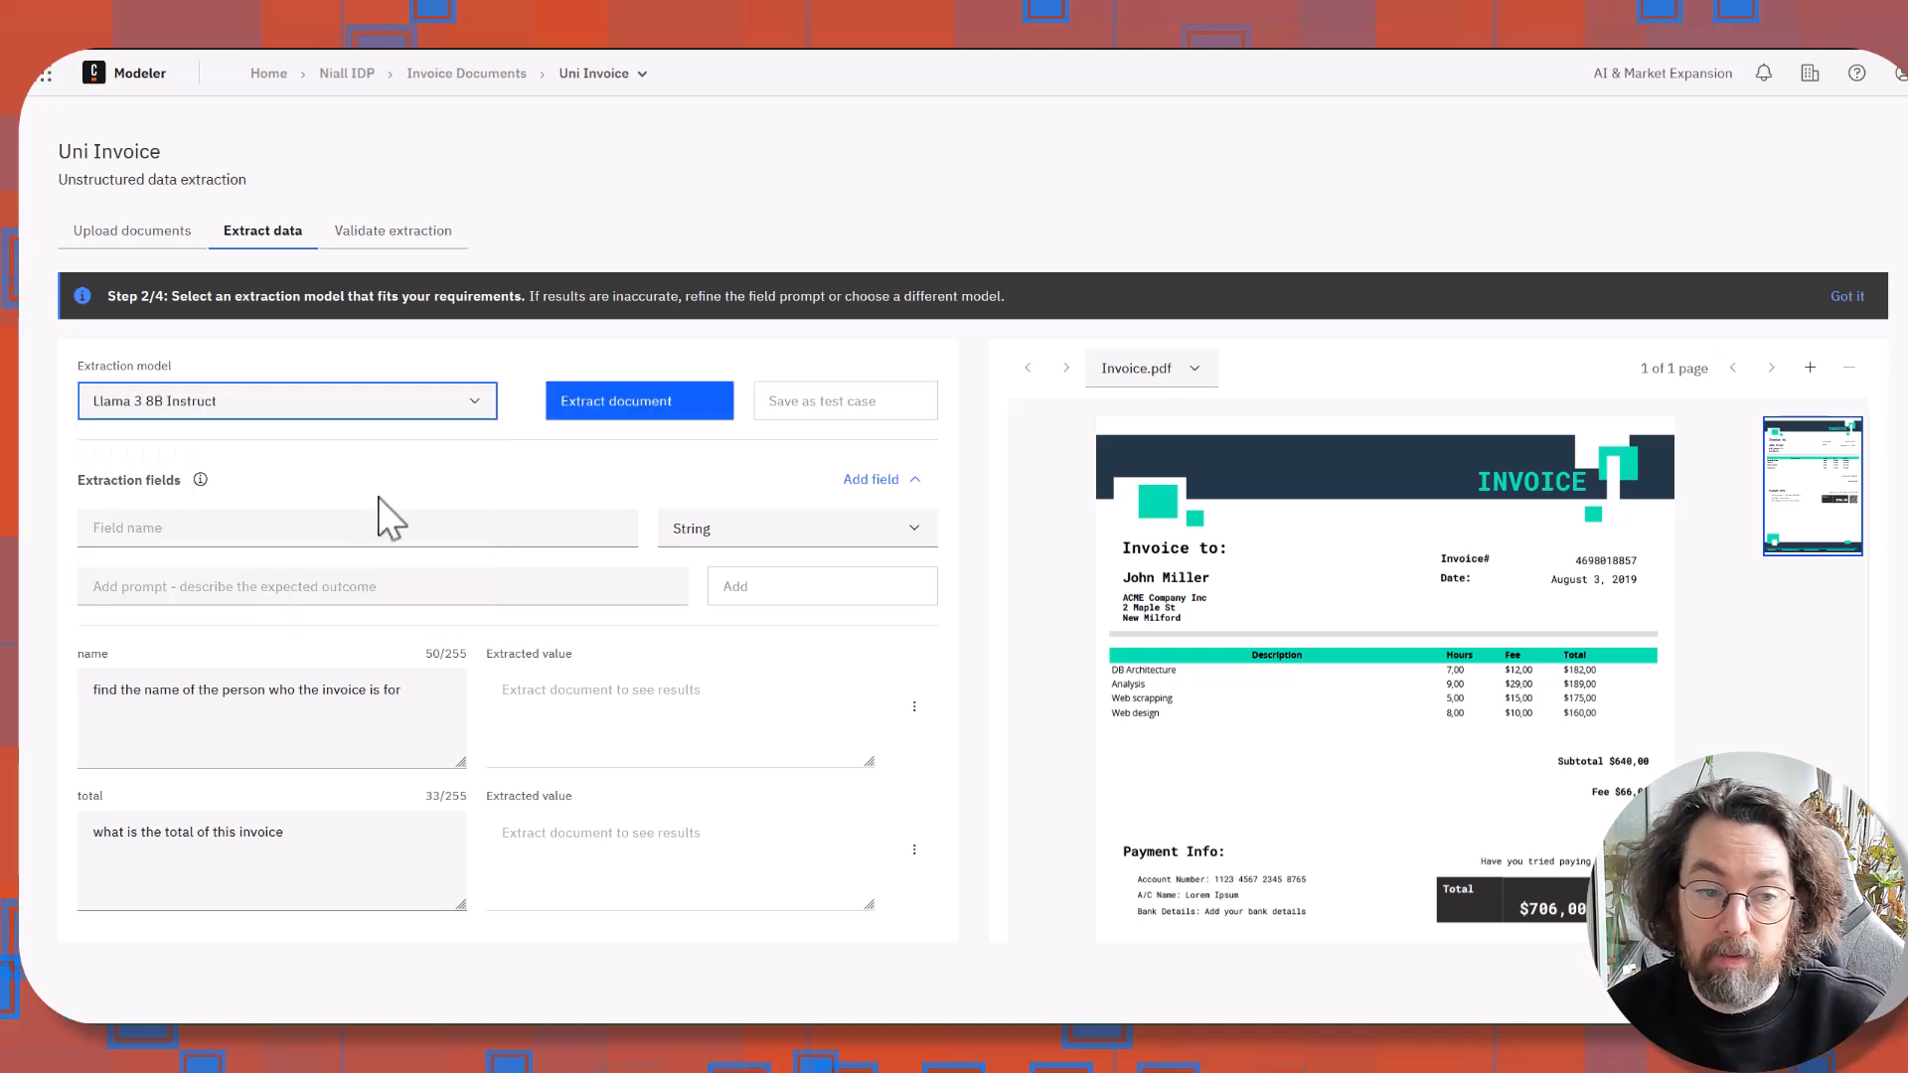
mouse_move(639, 414)
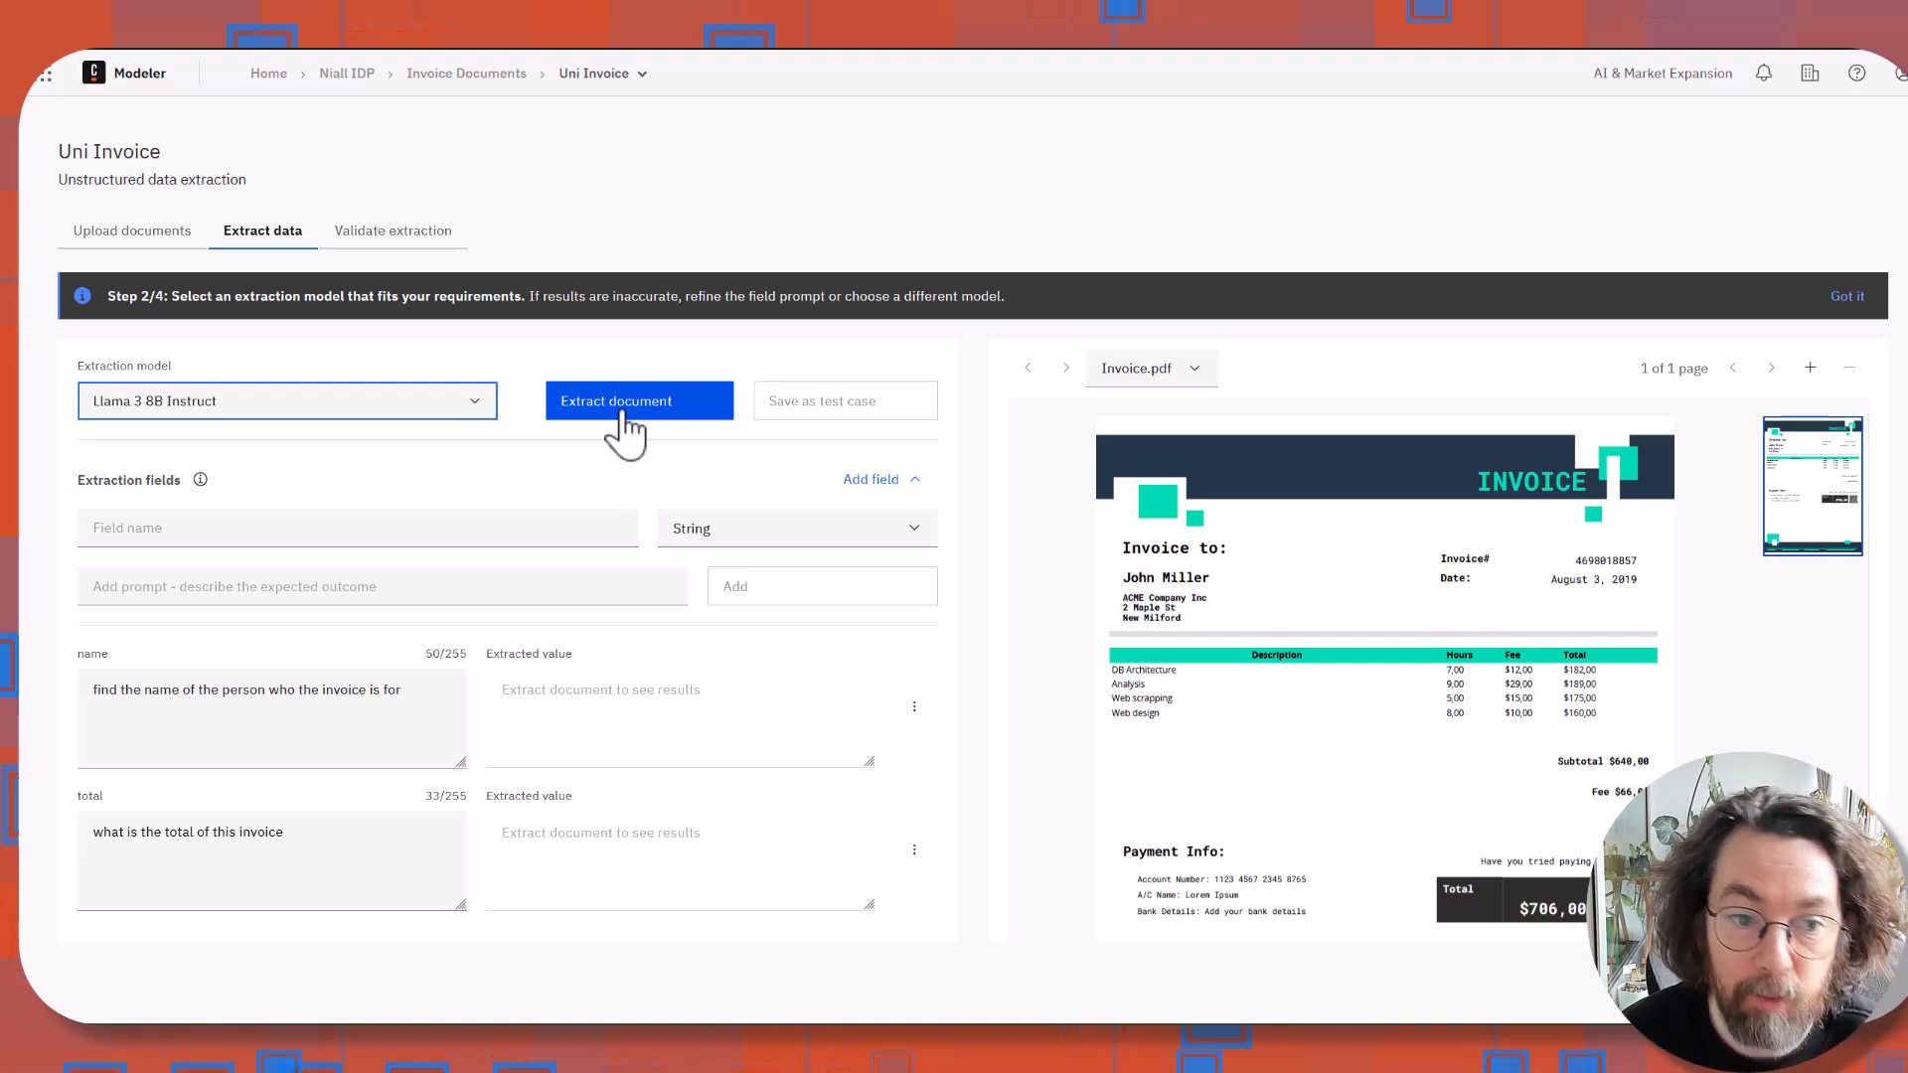
click(639, 401)
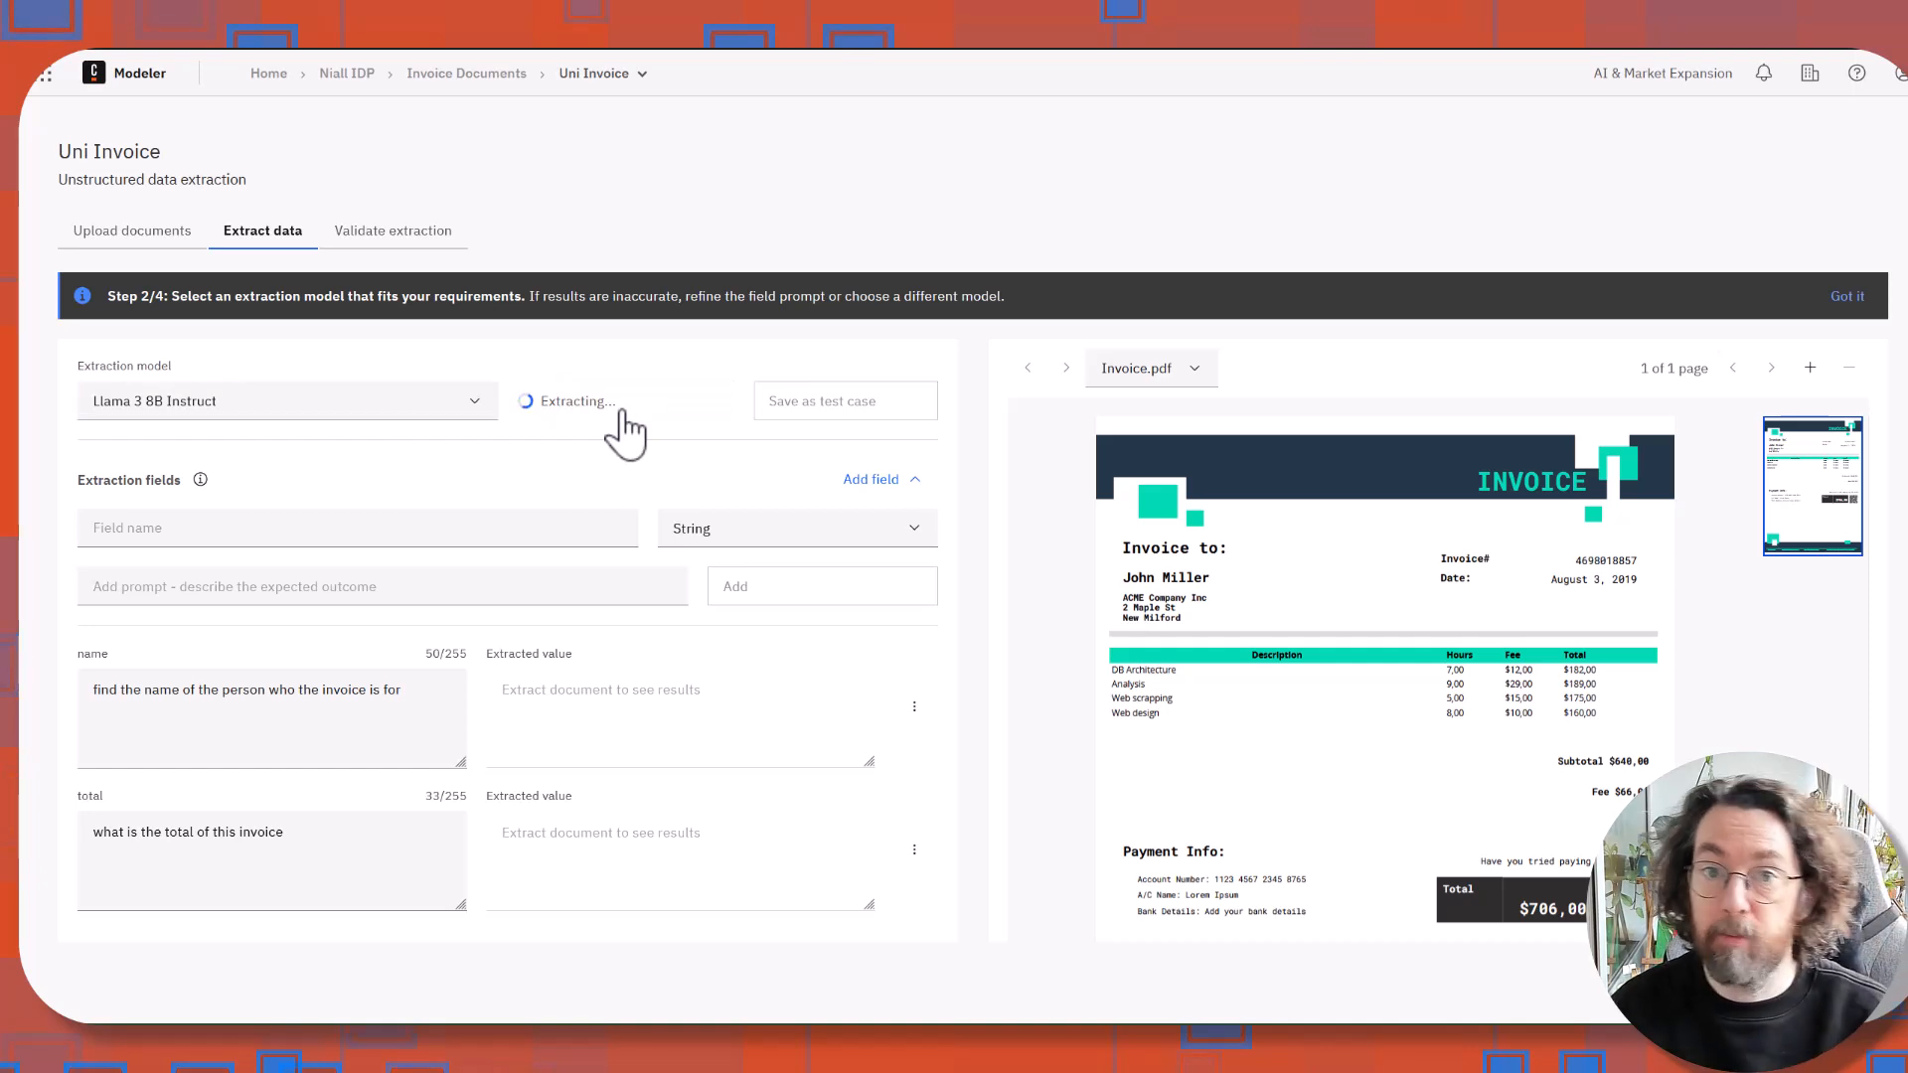
mouse_move(614, 440)
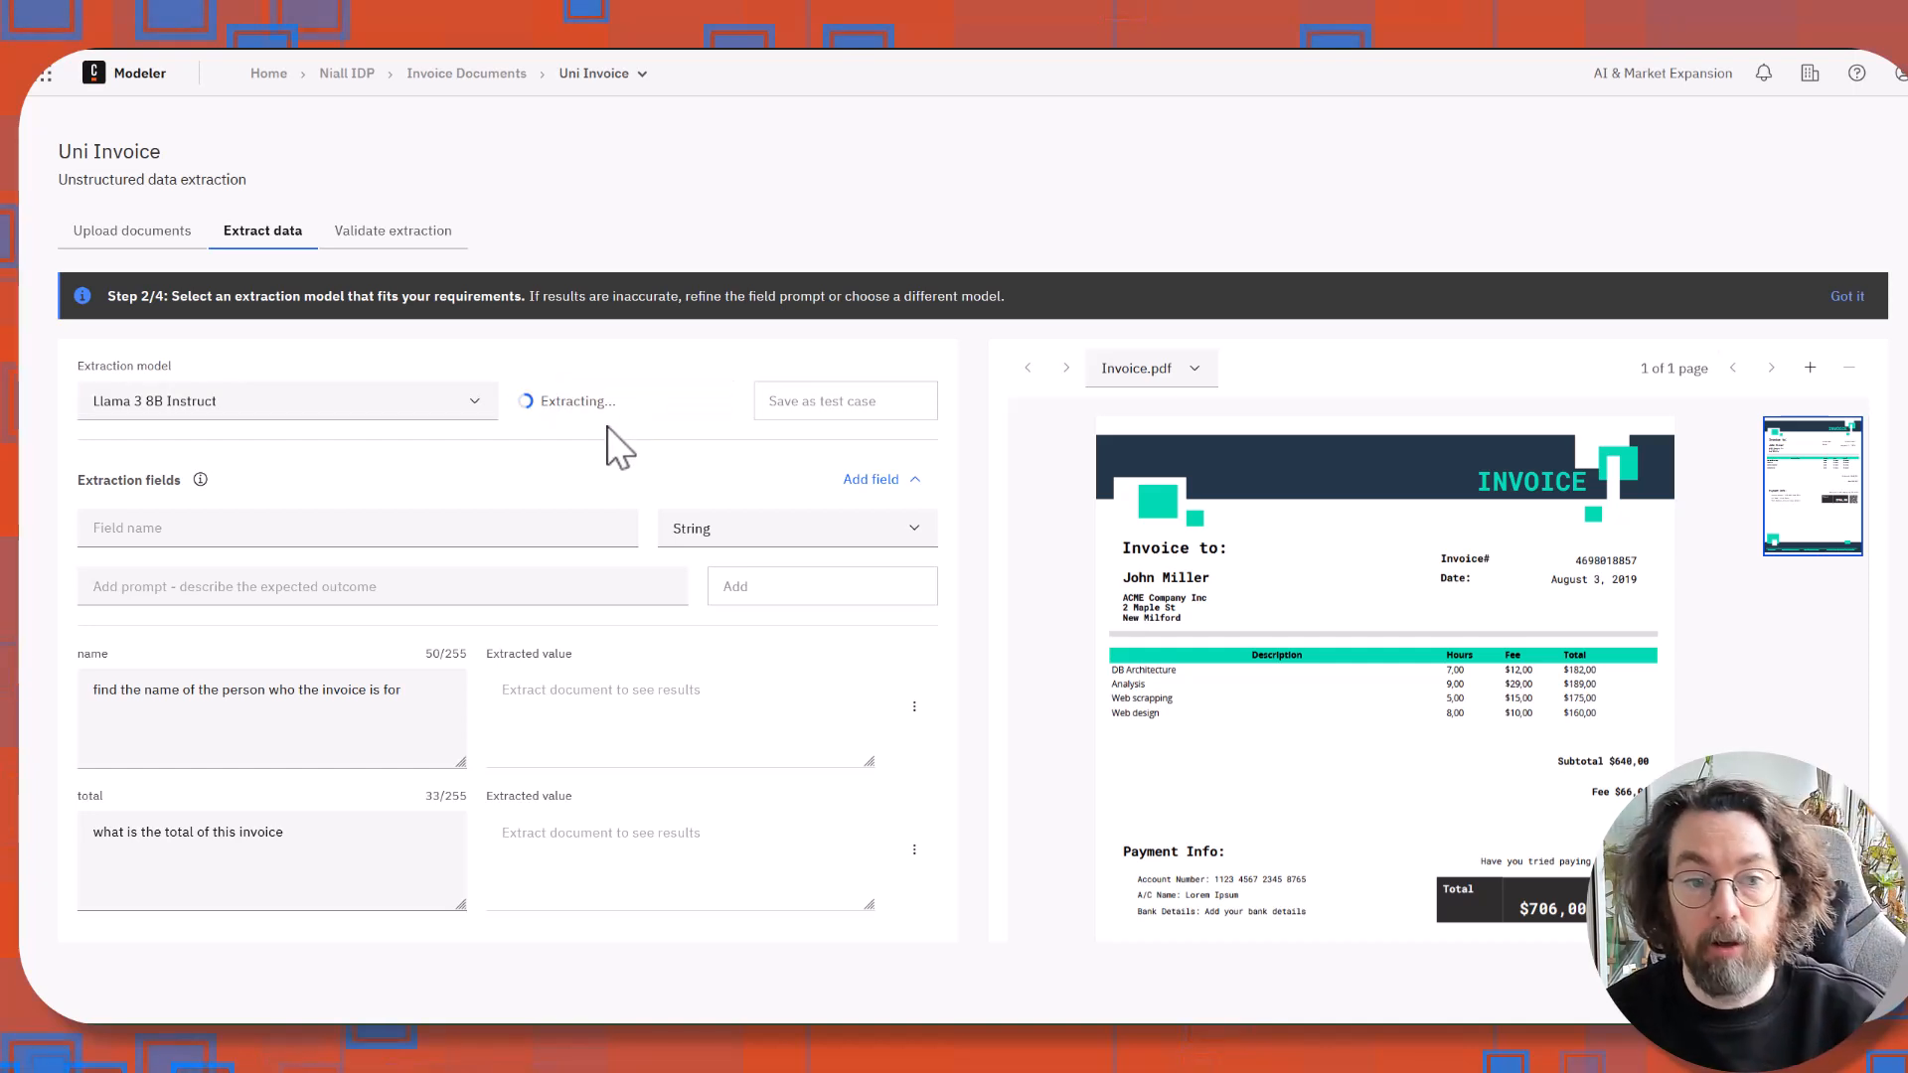
mouse_move(587, 471)
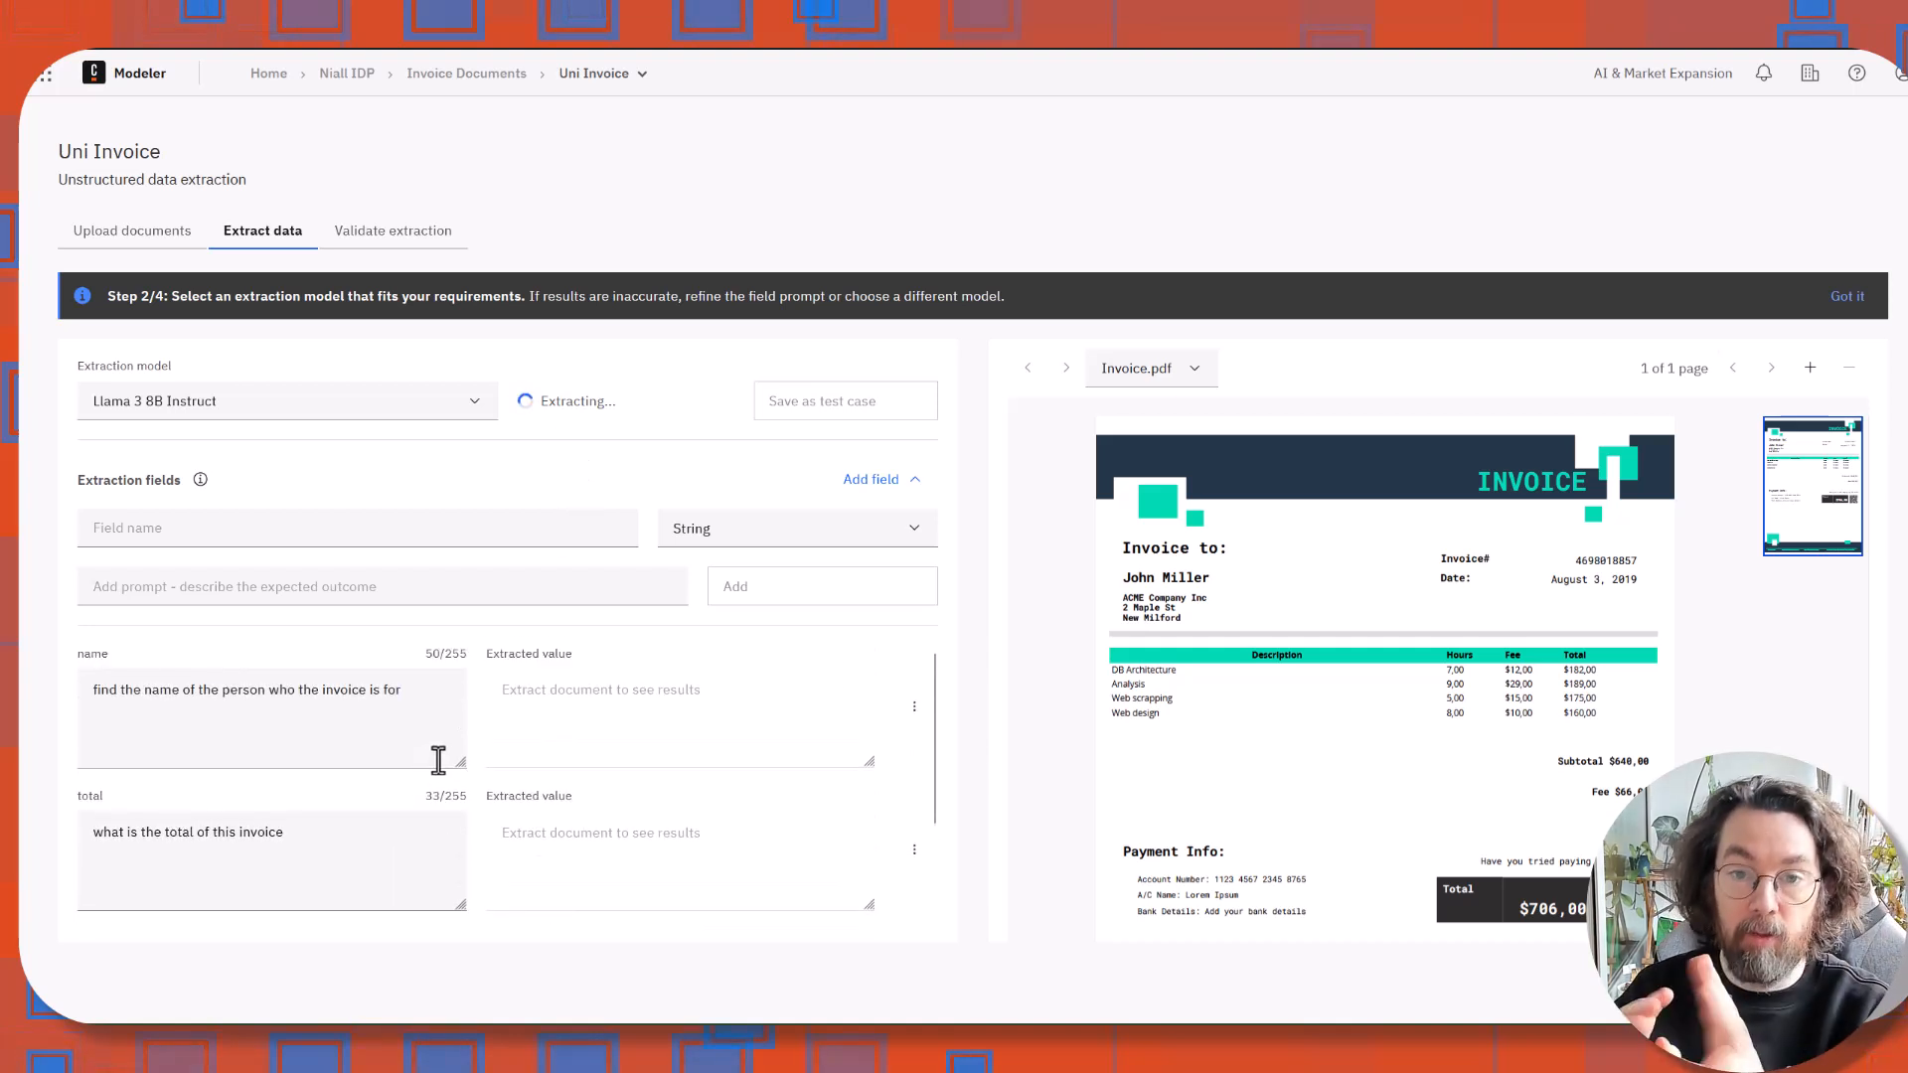
mouse_move(492, 844)
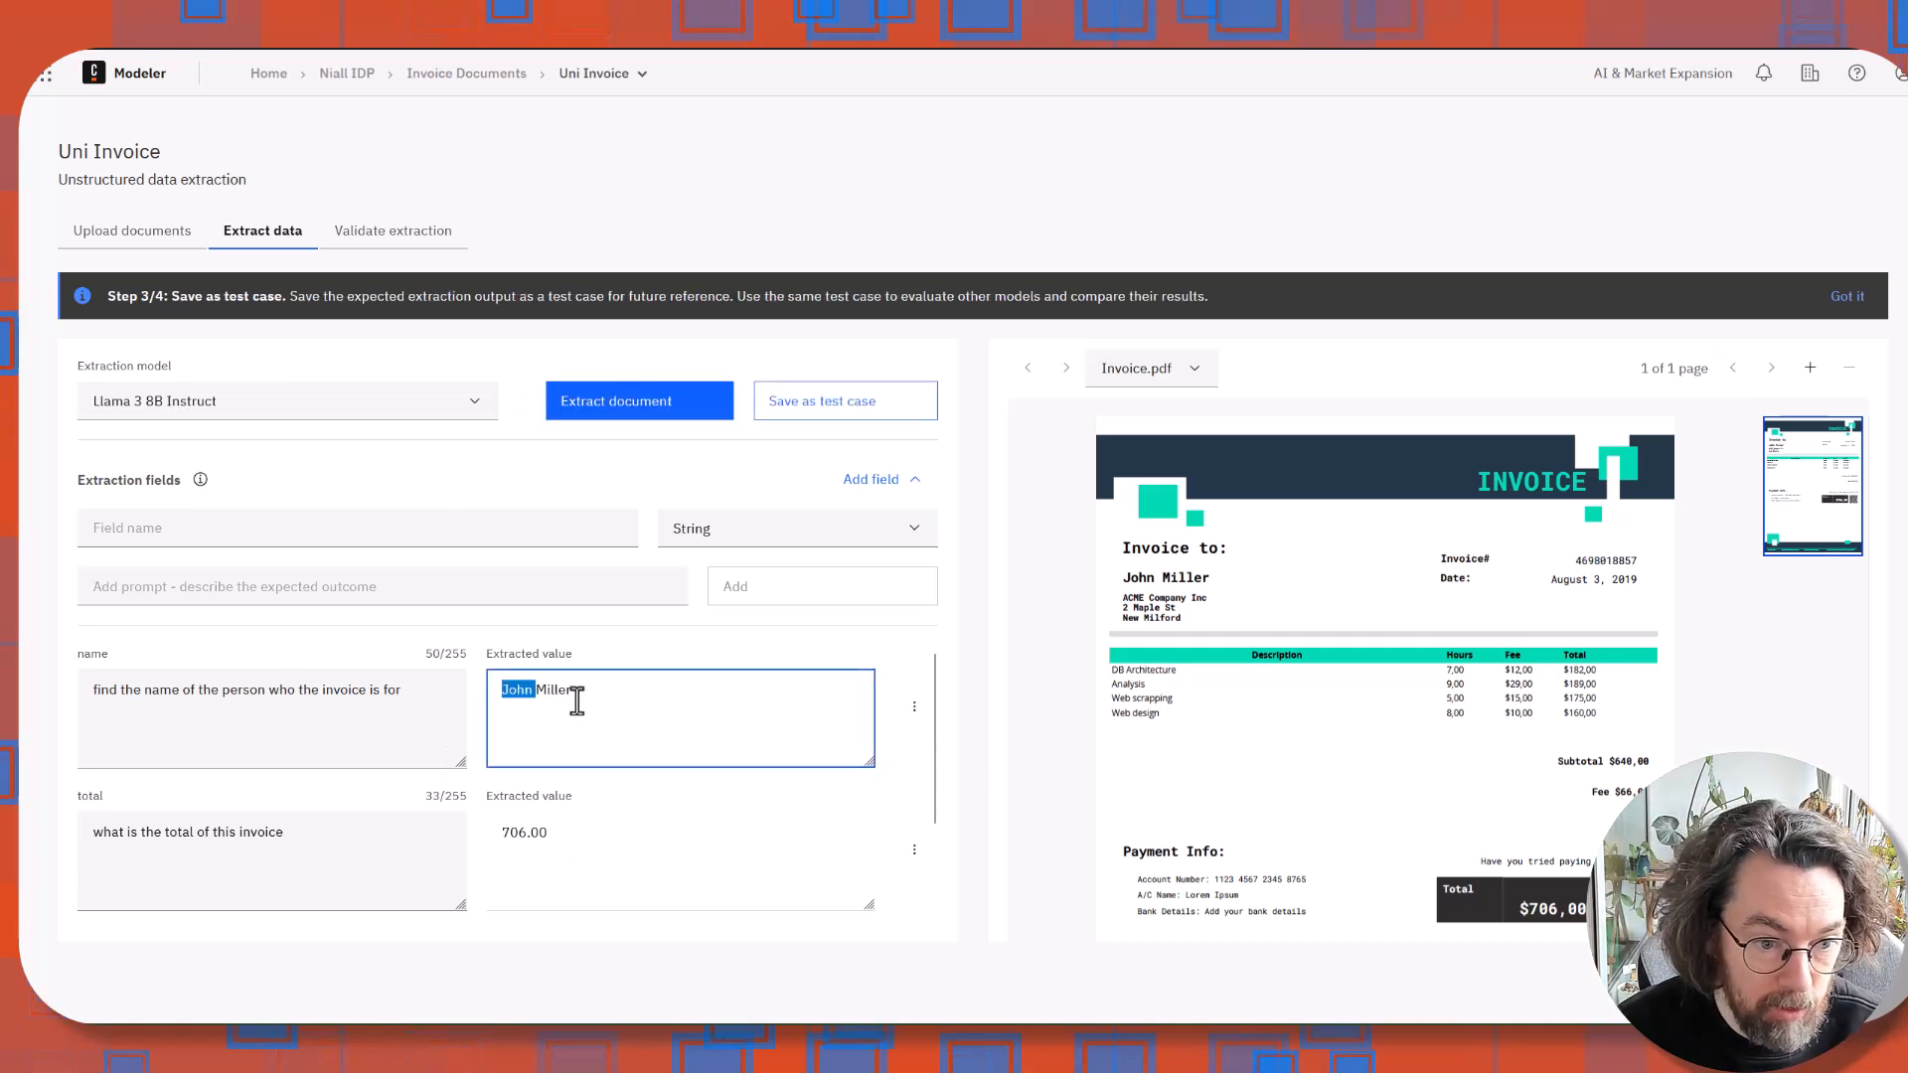
scroll(down, 3)
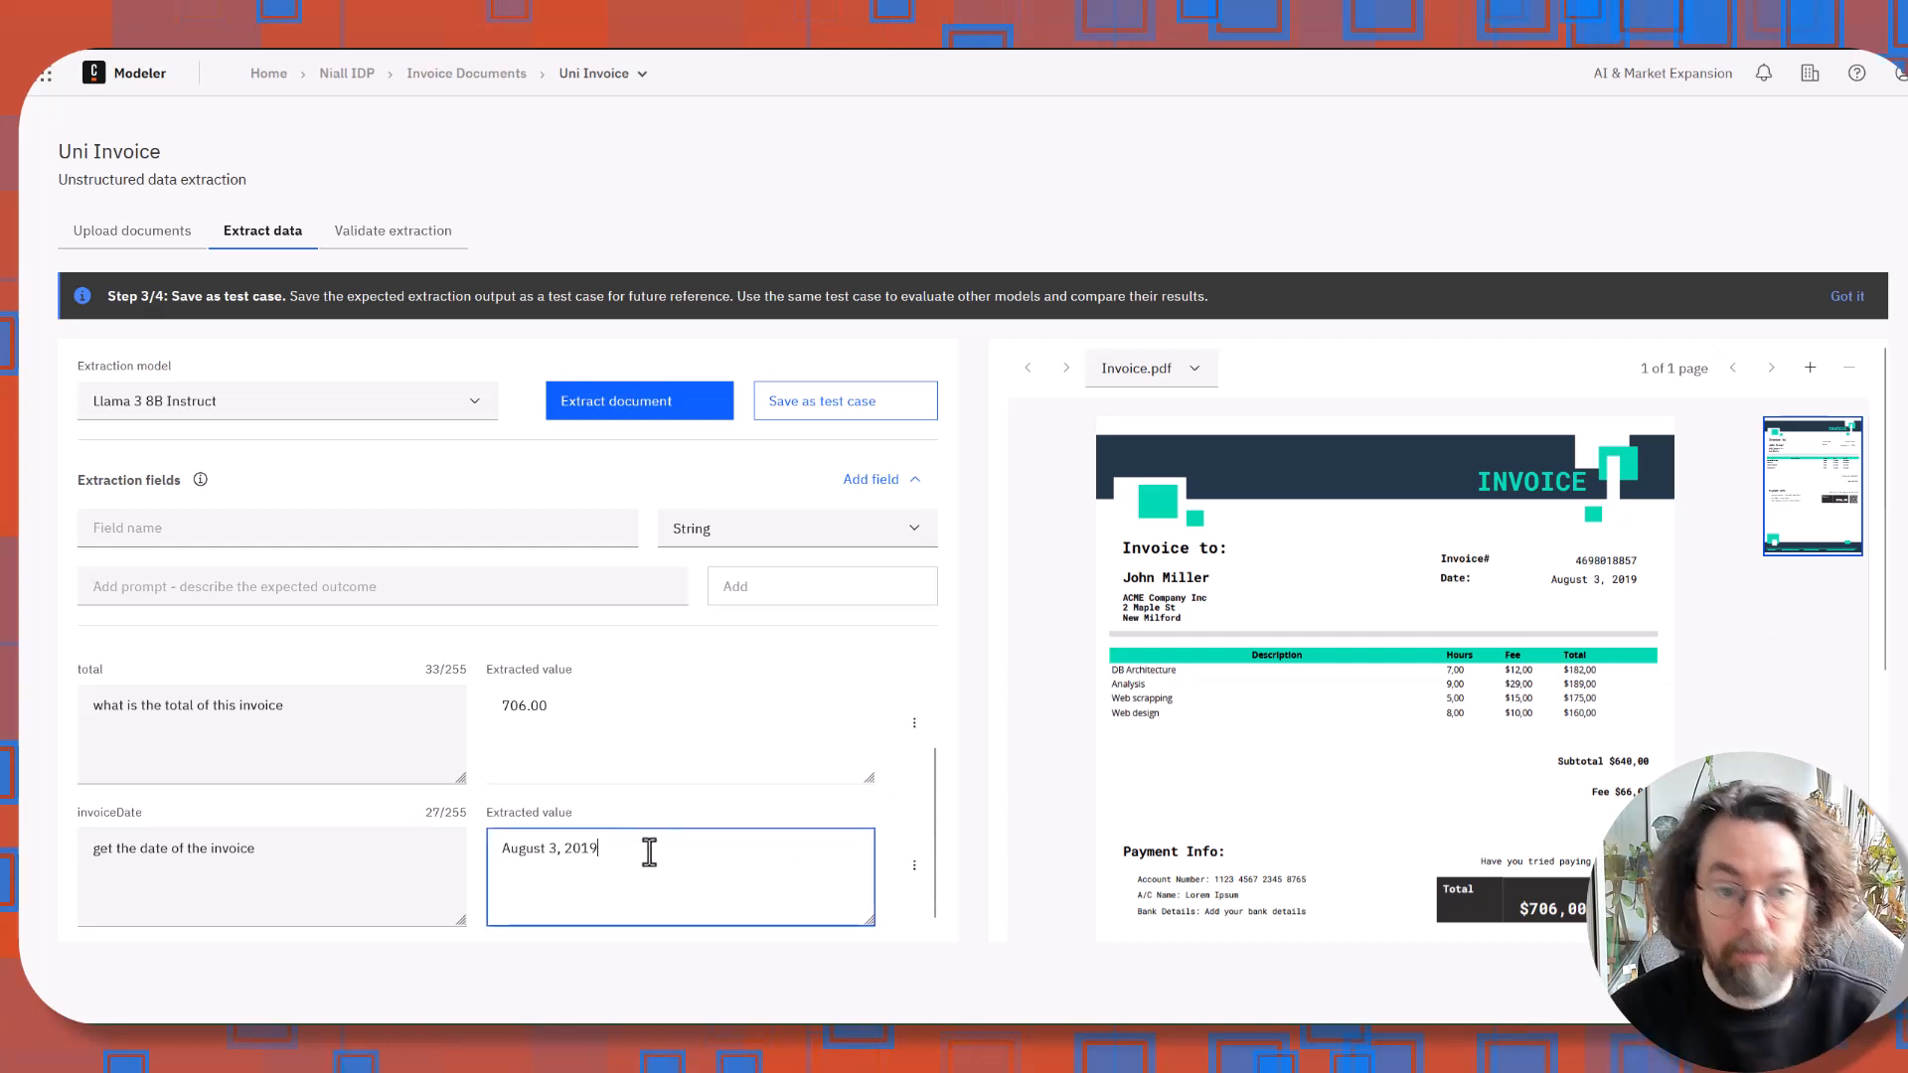
scroll(up, 3)
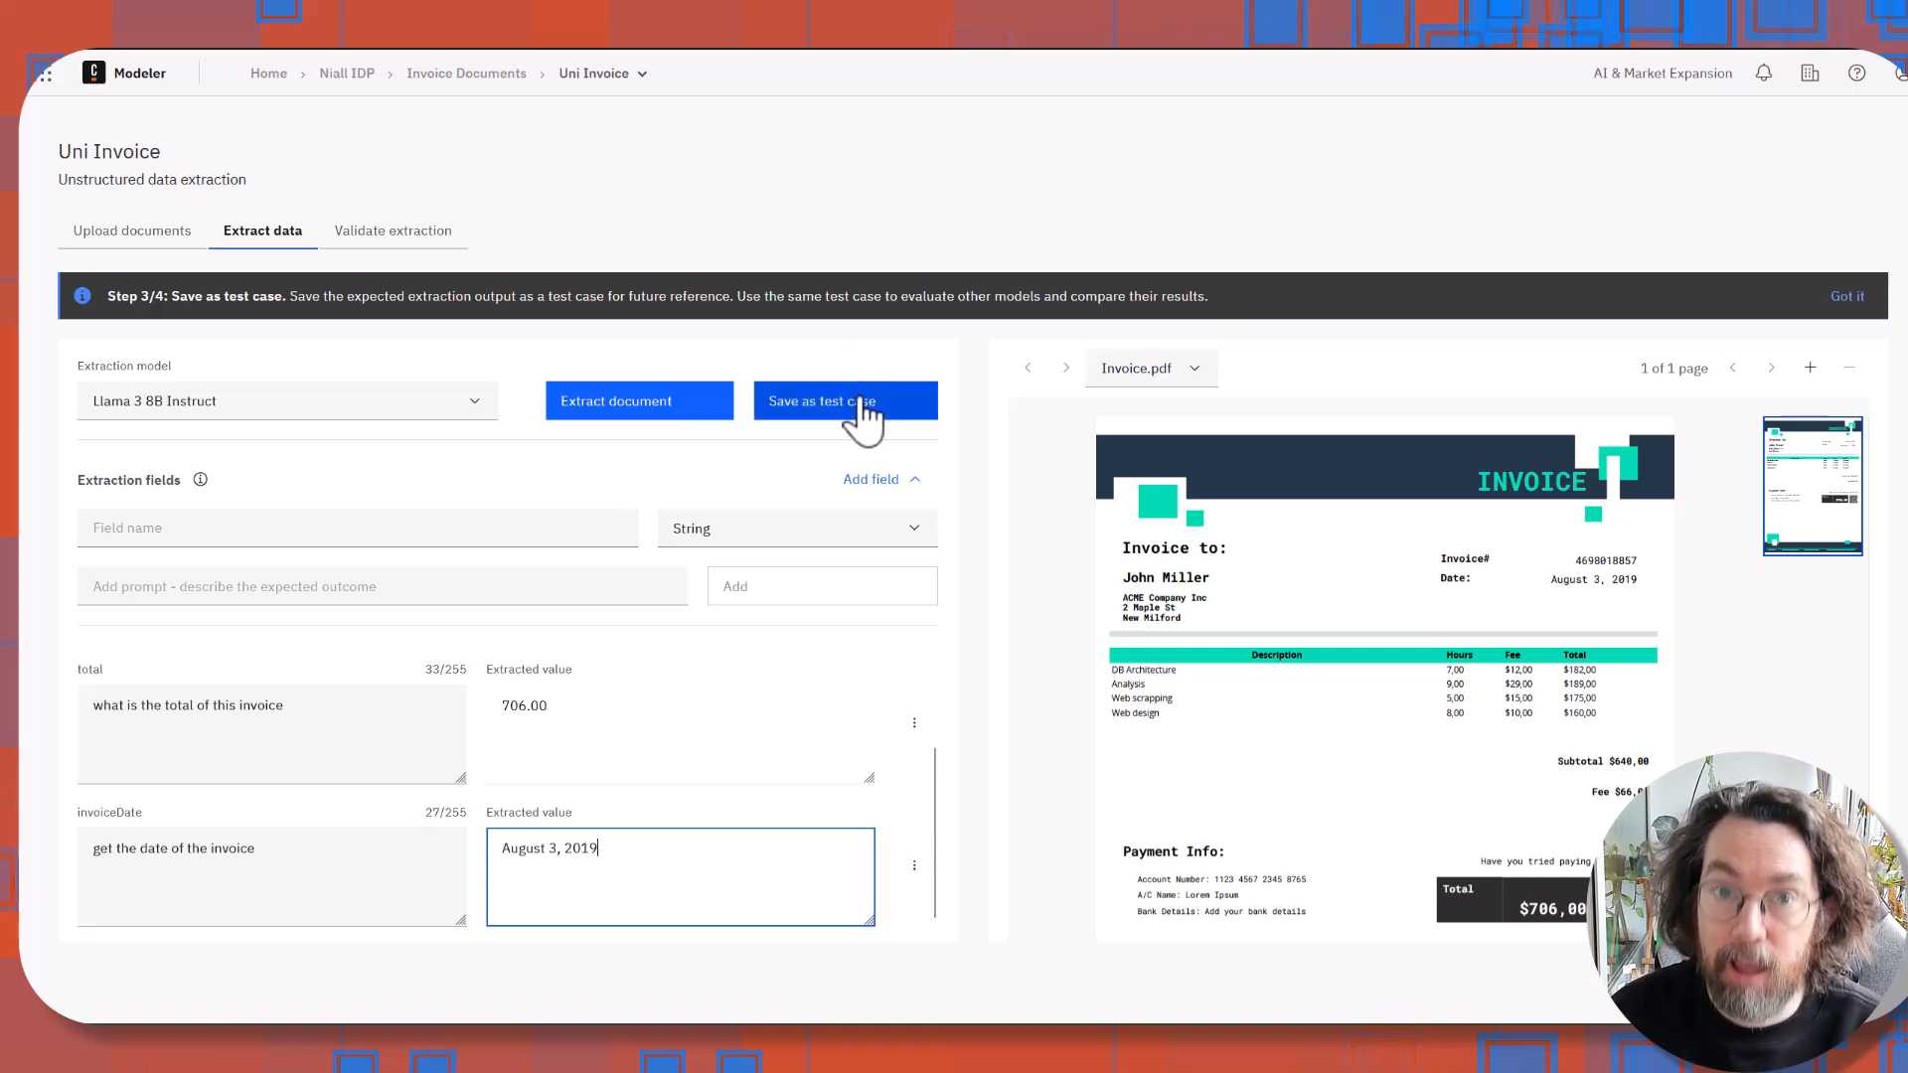
click(844, 401)
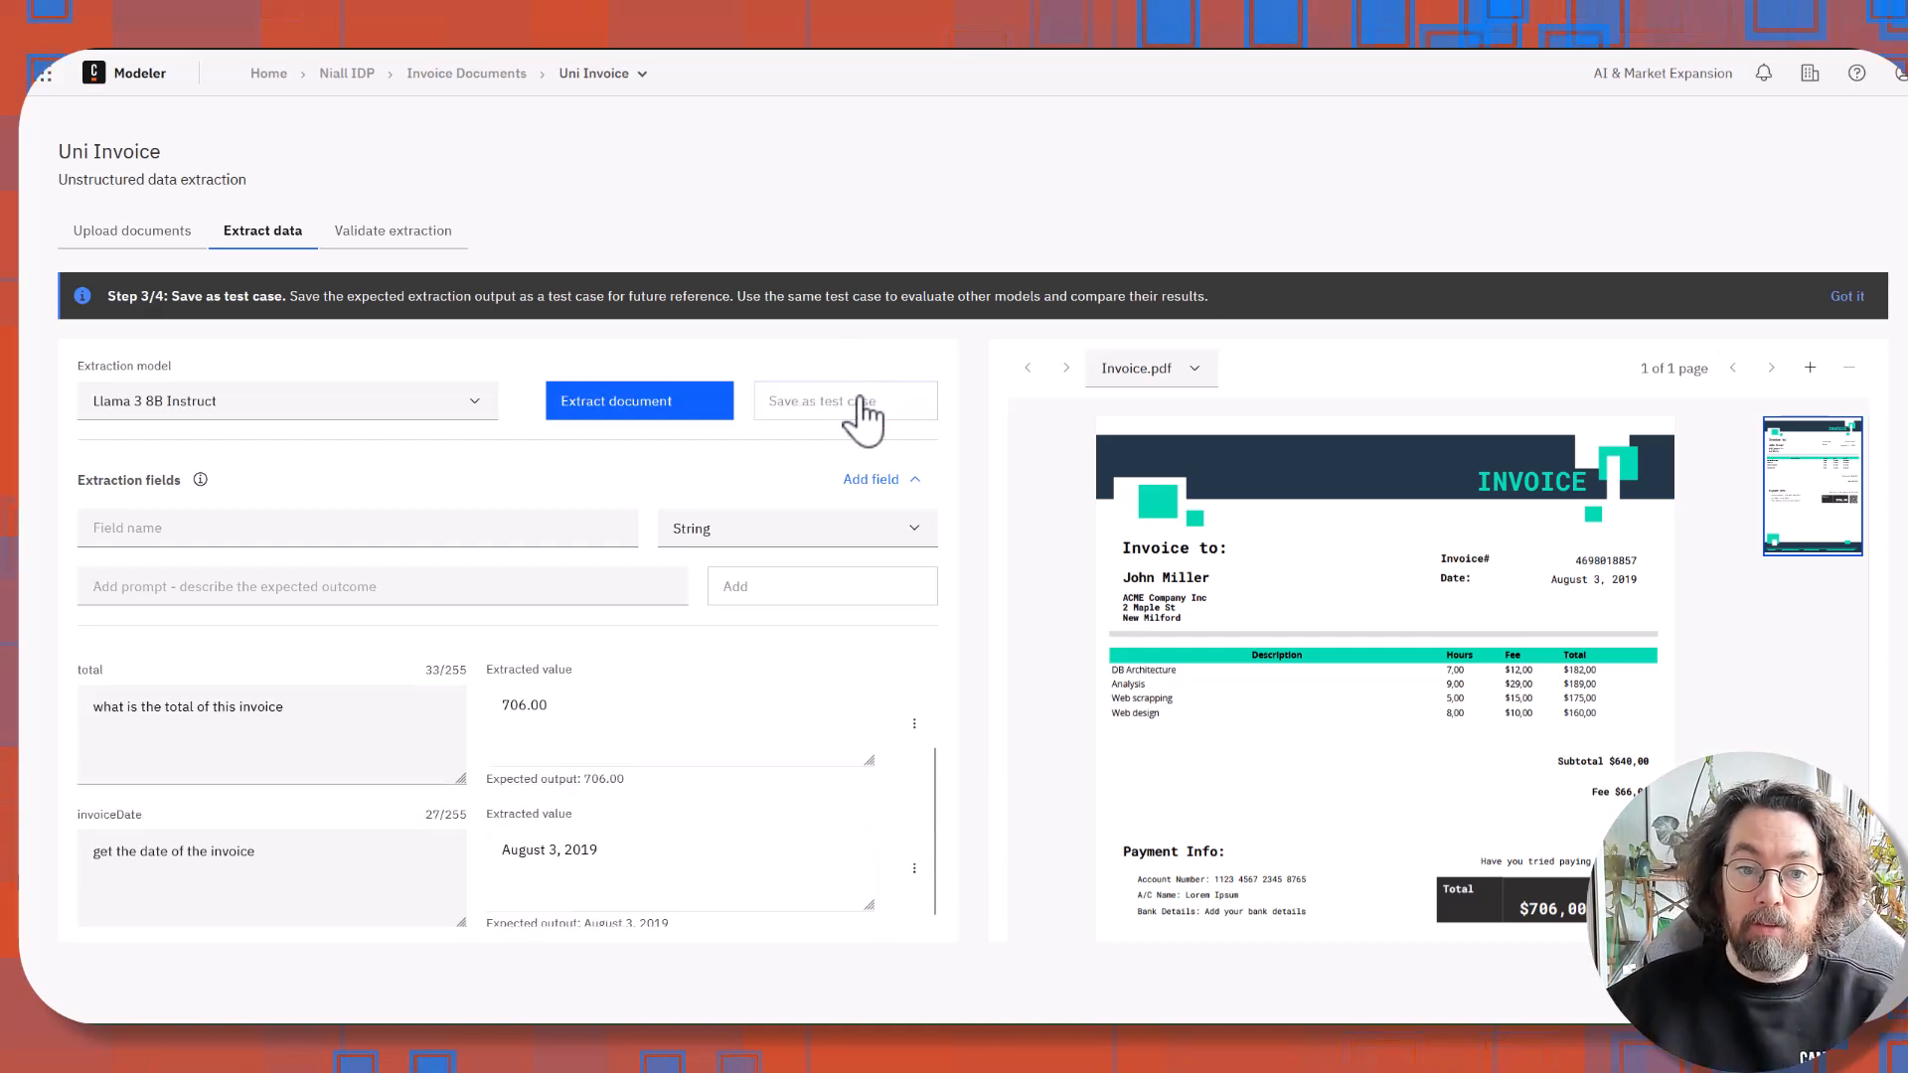
click(844, 400)
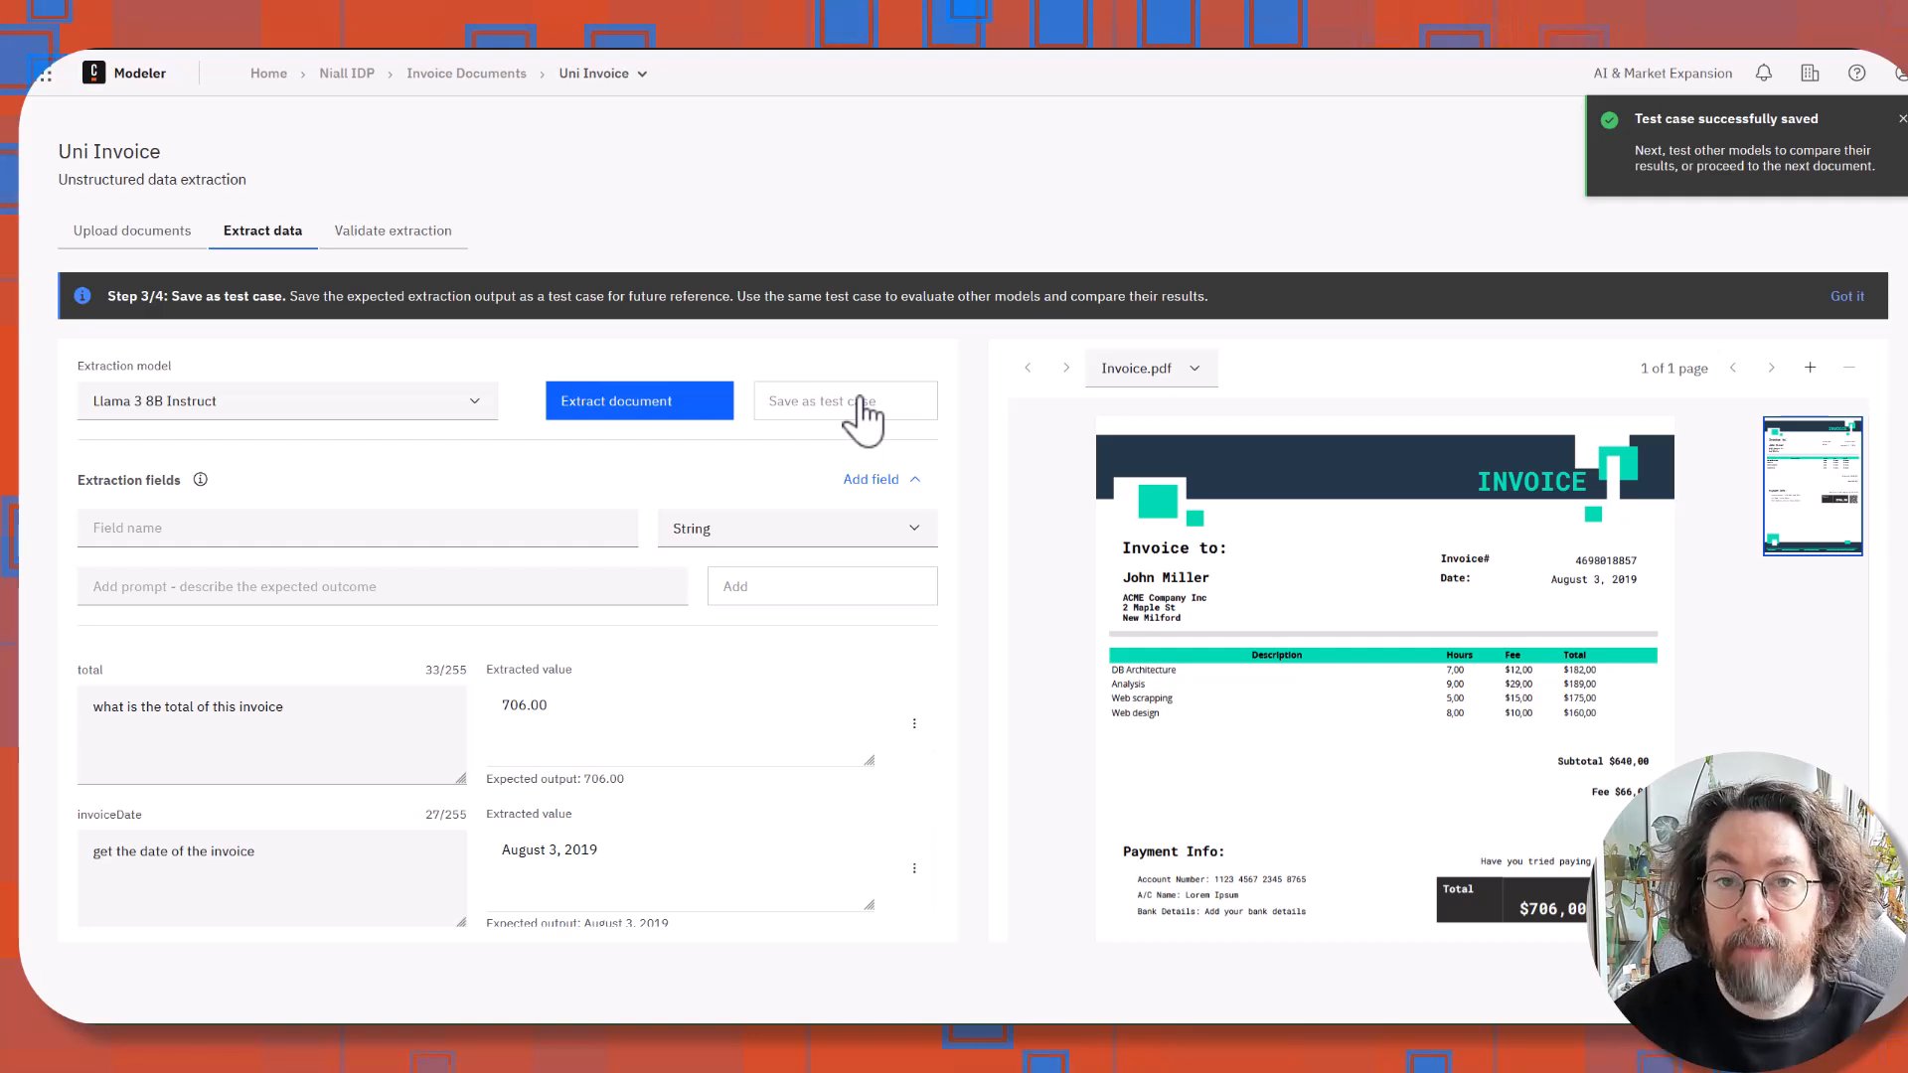
mouse_move(418, 243)
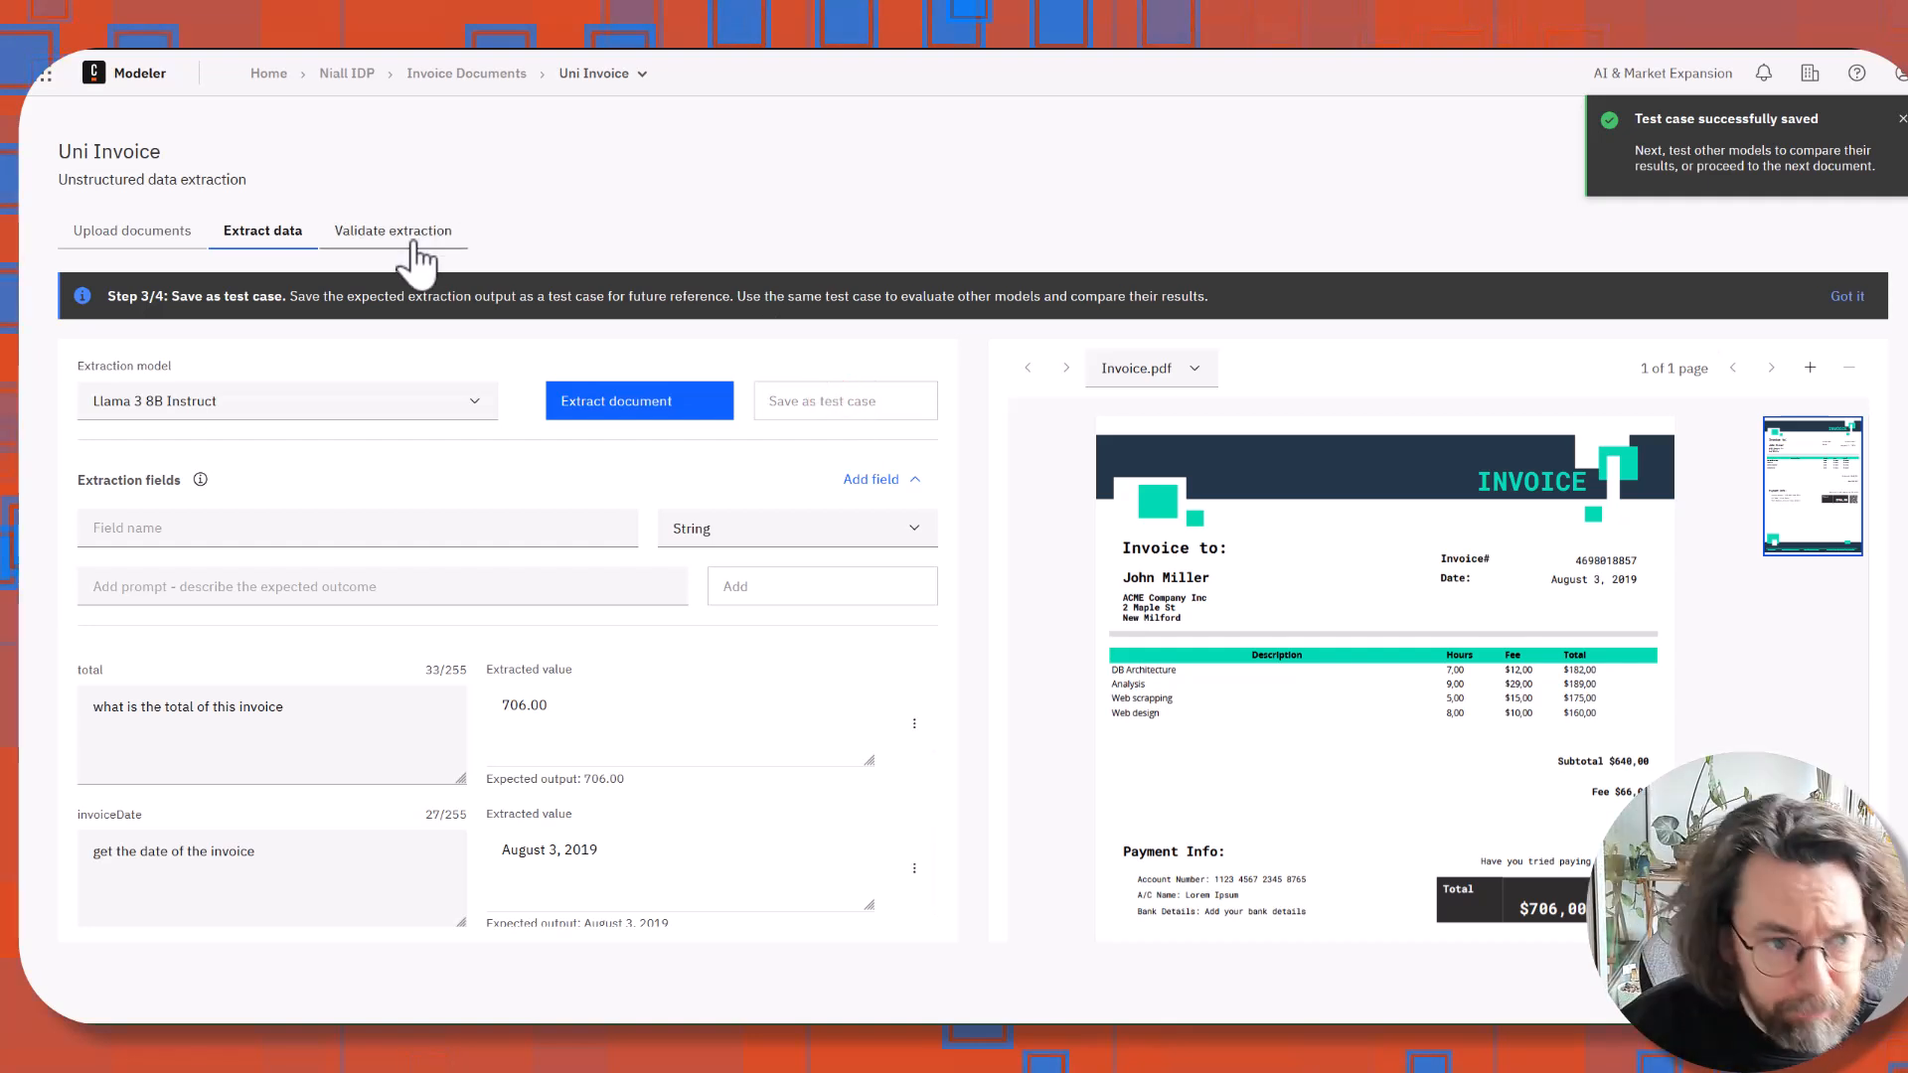
Validate the test case with Llama 3 8B Instruct, all three fields passing at 100%.
click(391, 230)
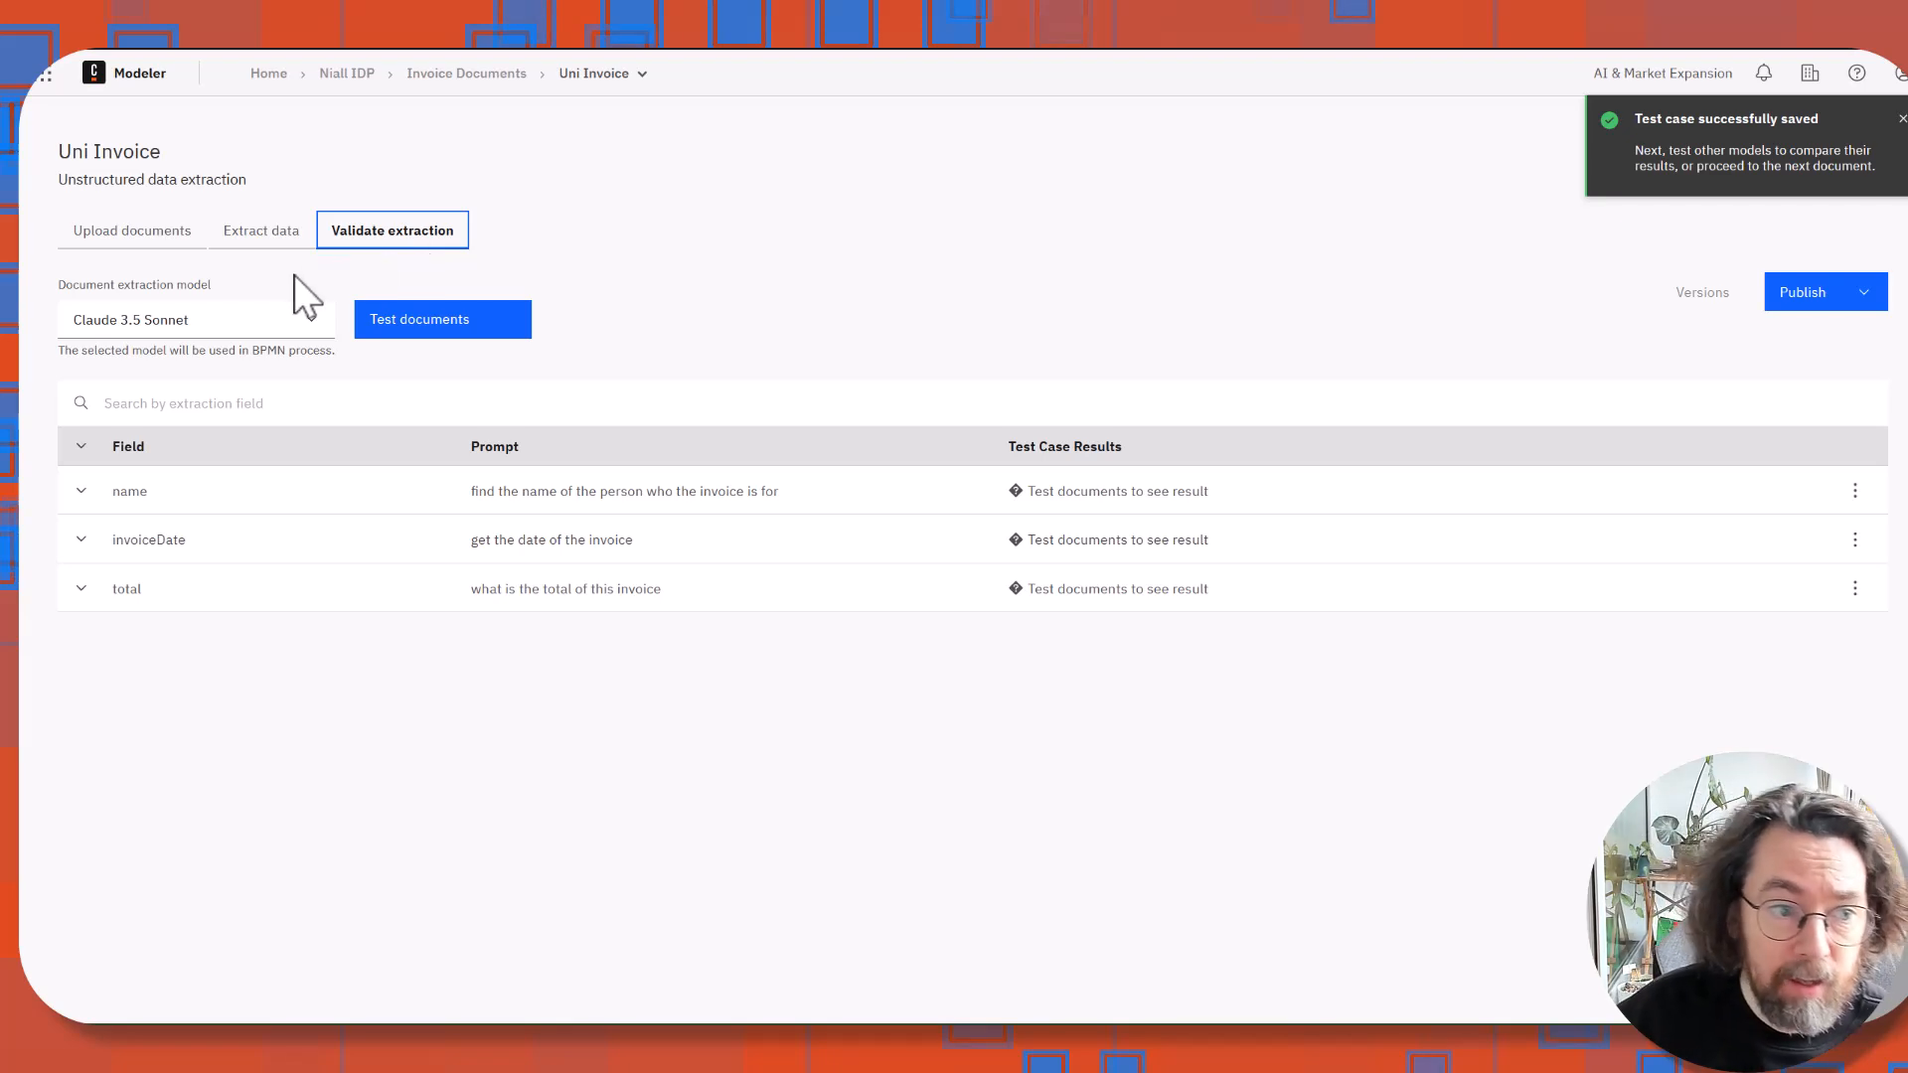
click(192, 319)
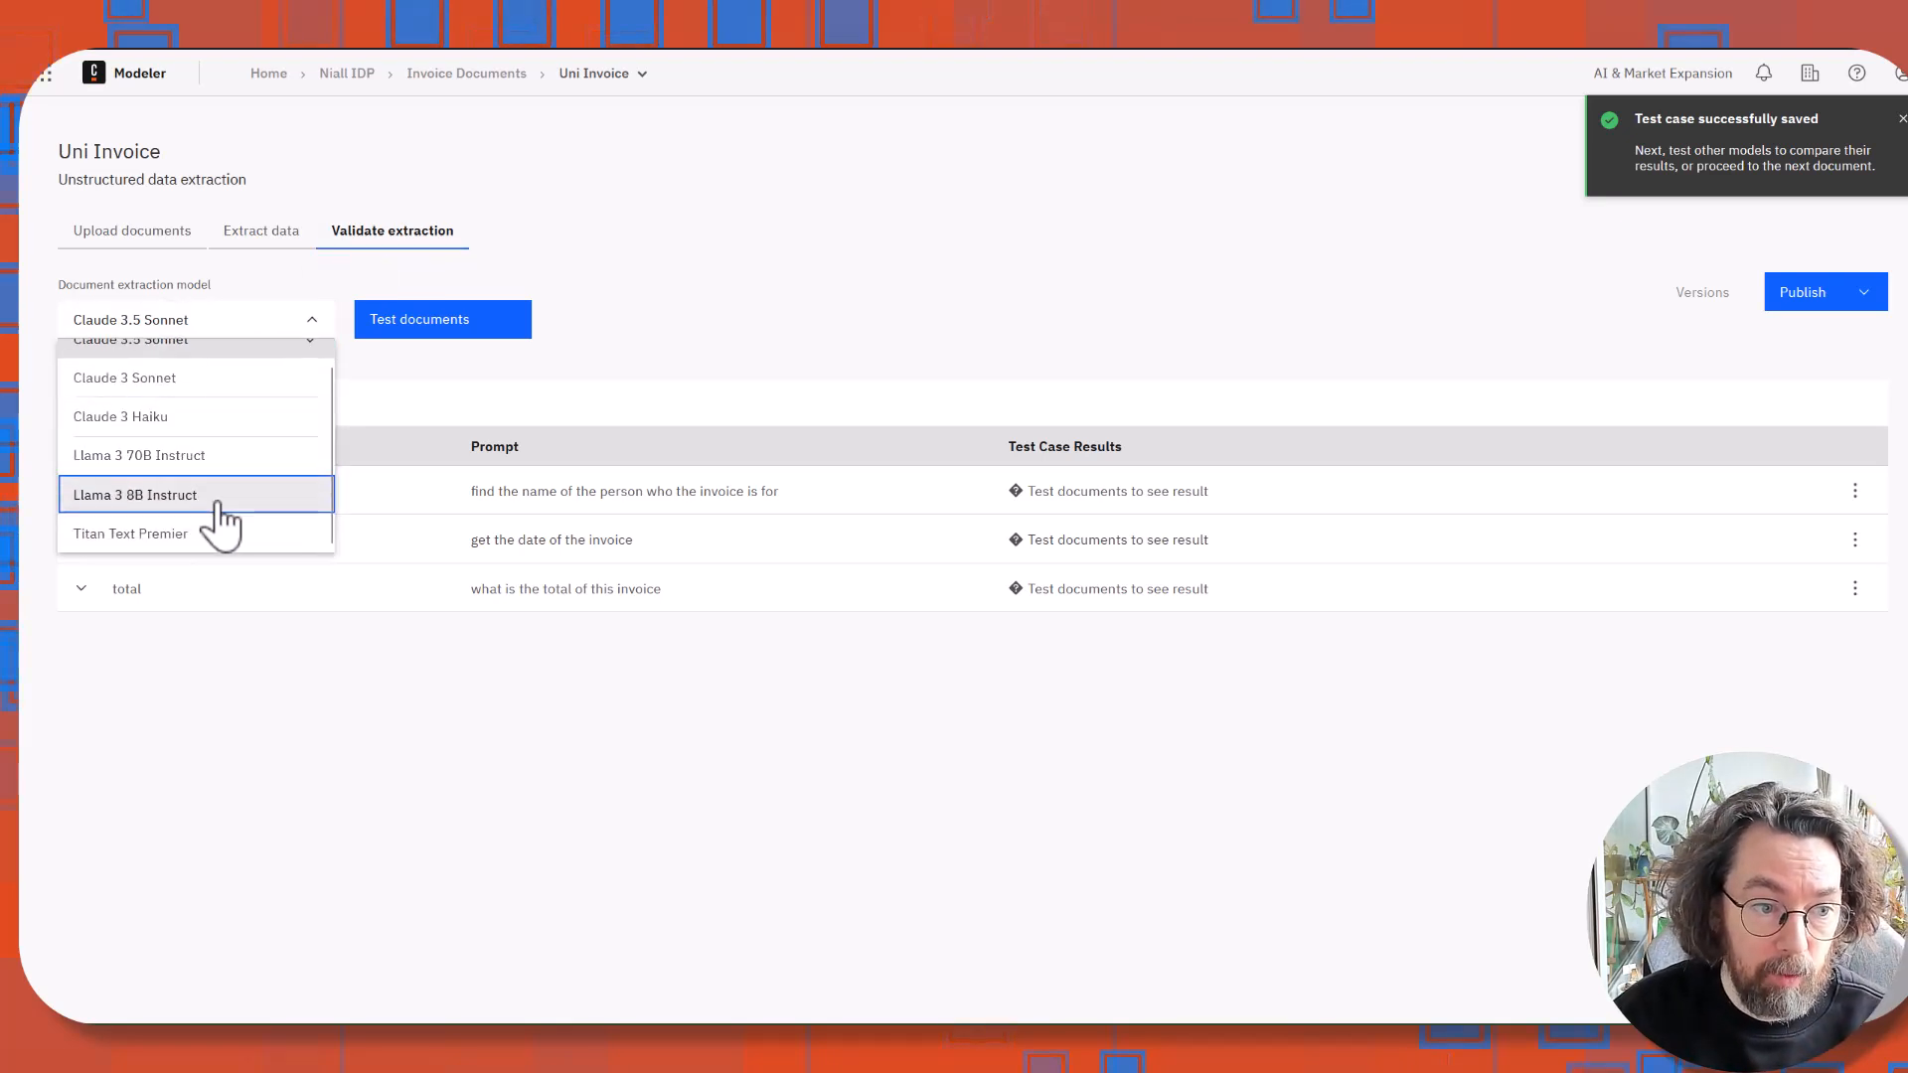
click(135, 494)
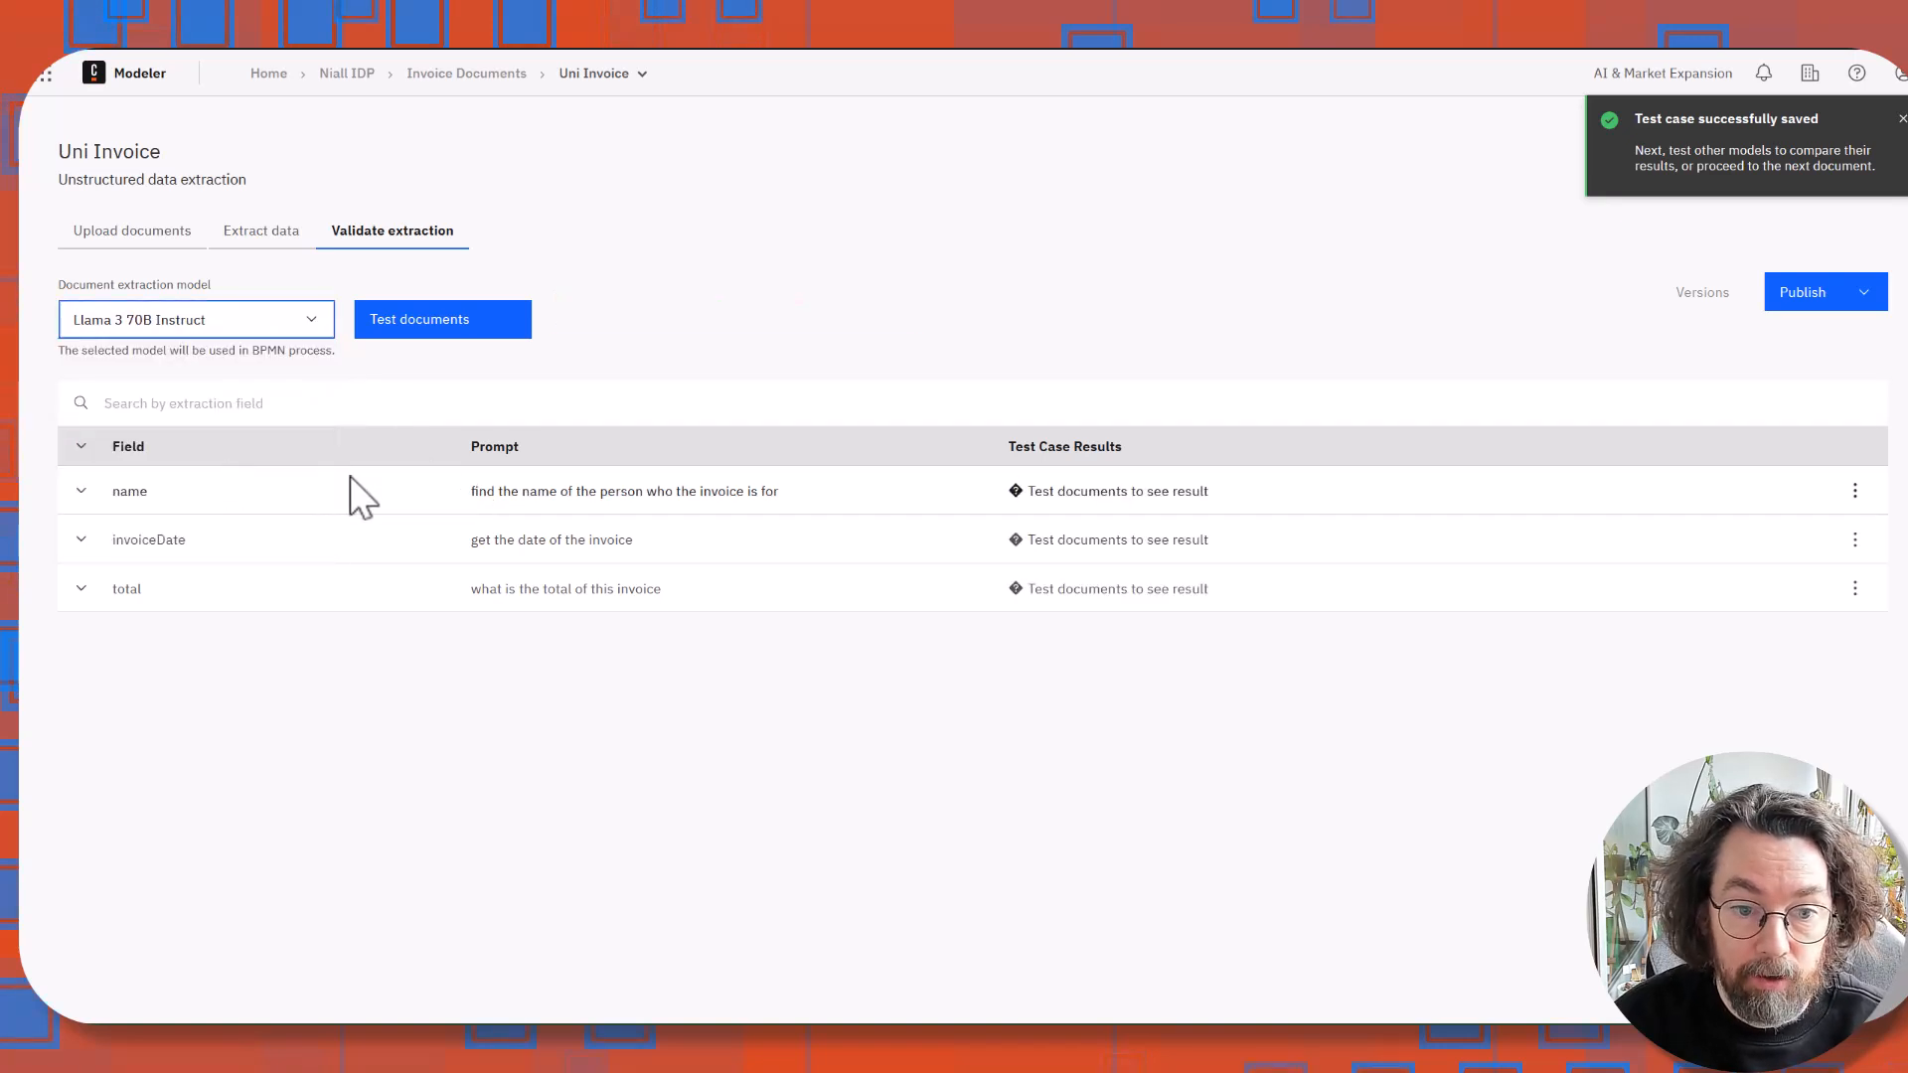
click(195, 319)
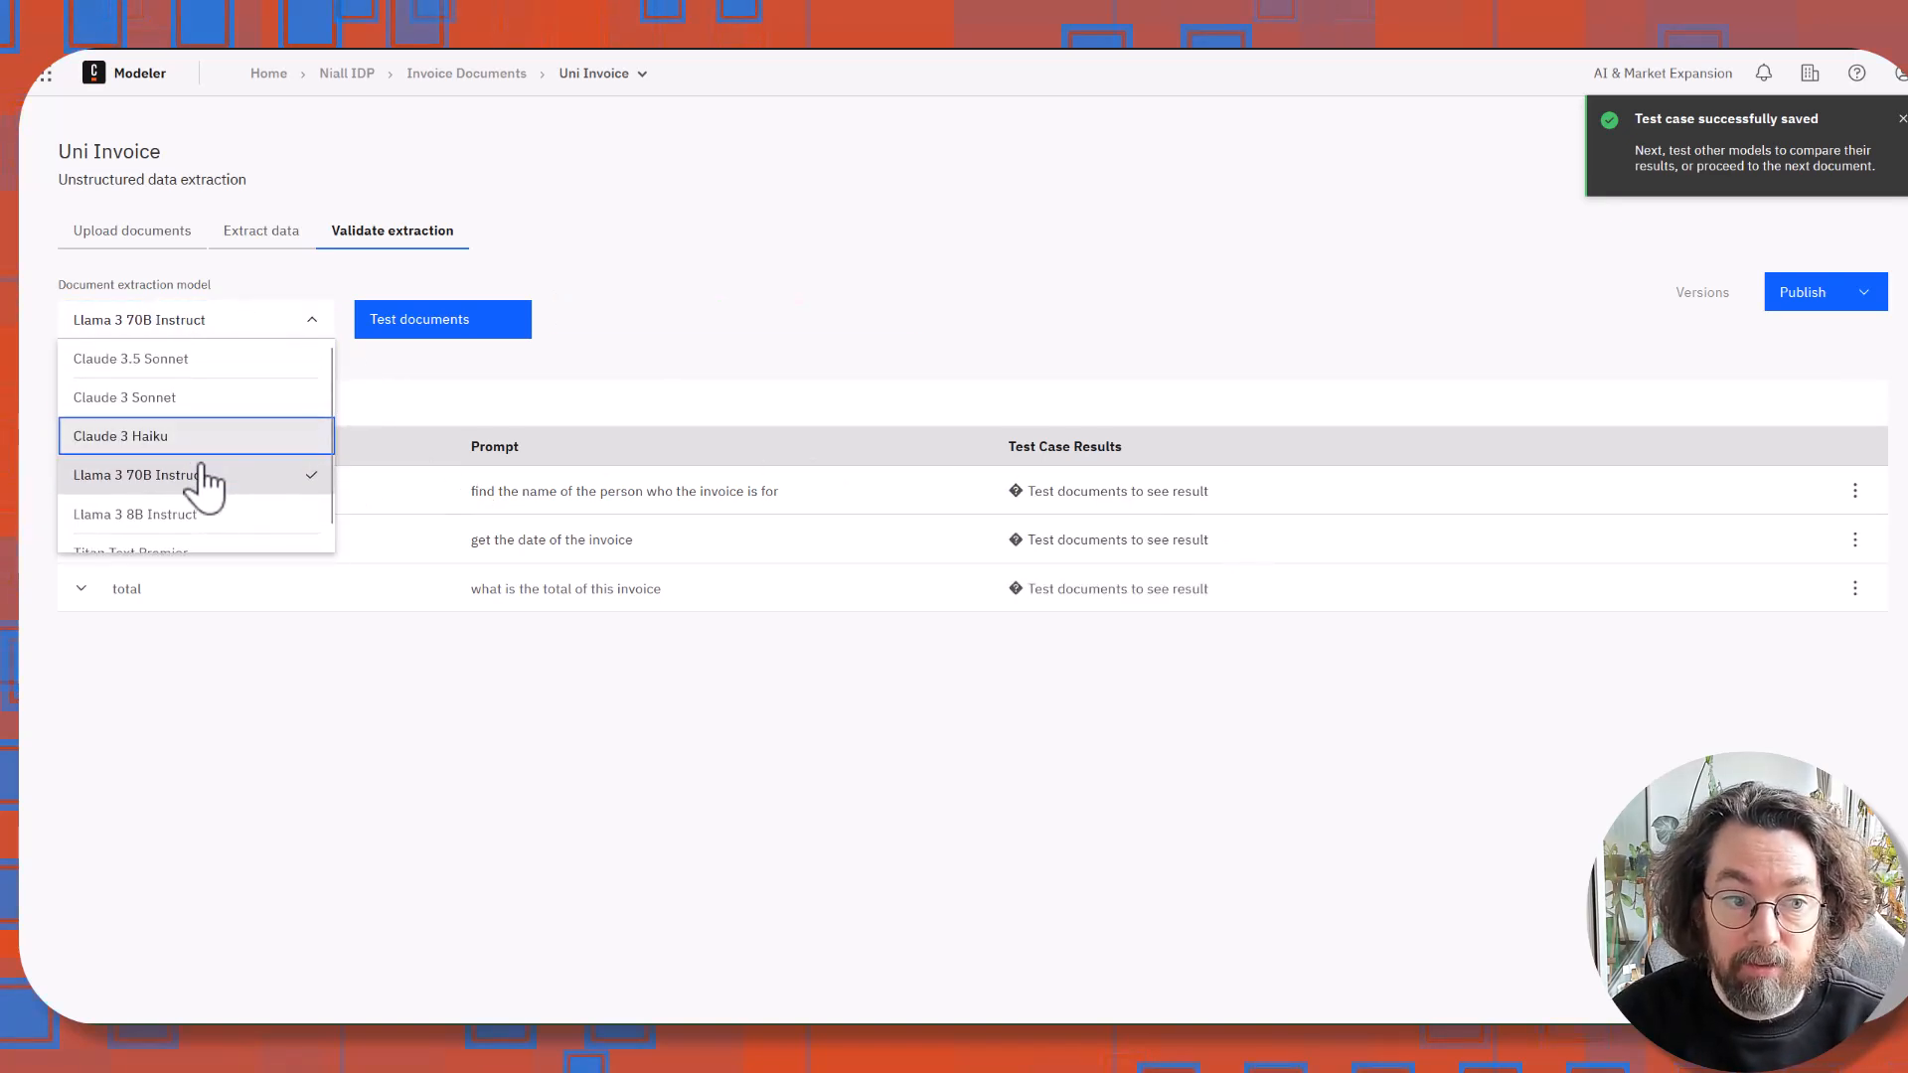
click(135, 514)
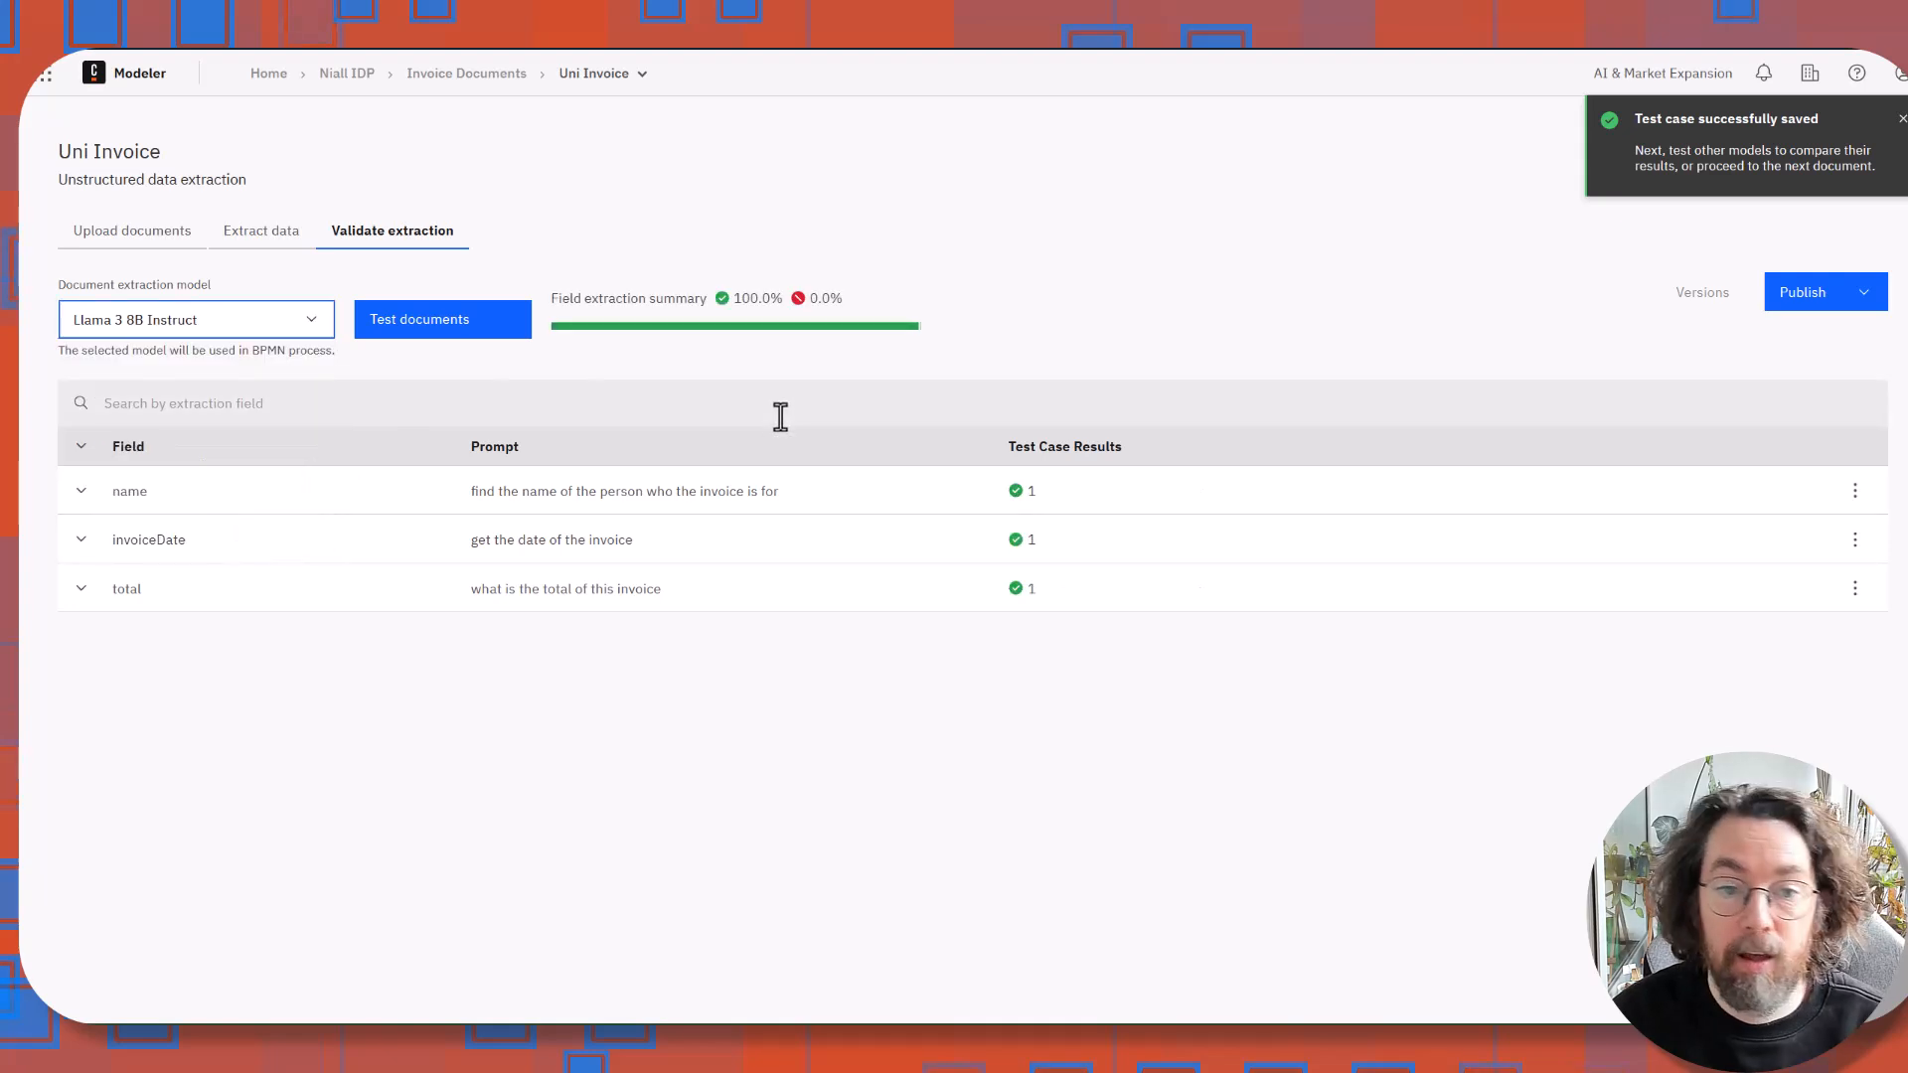
click(80, 490)
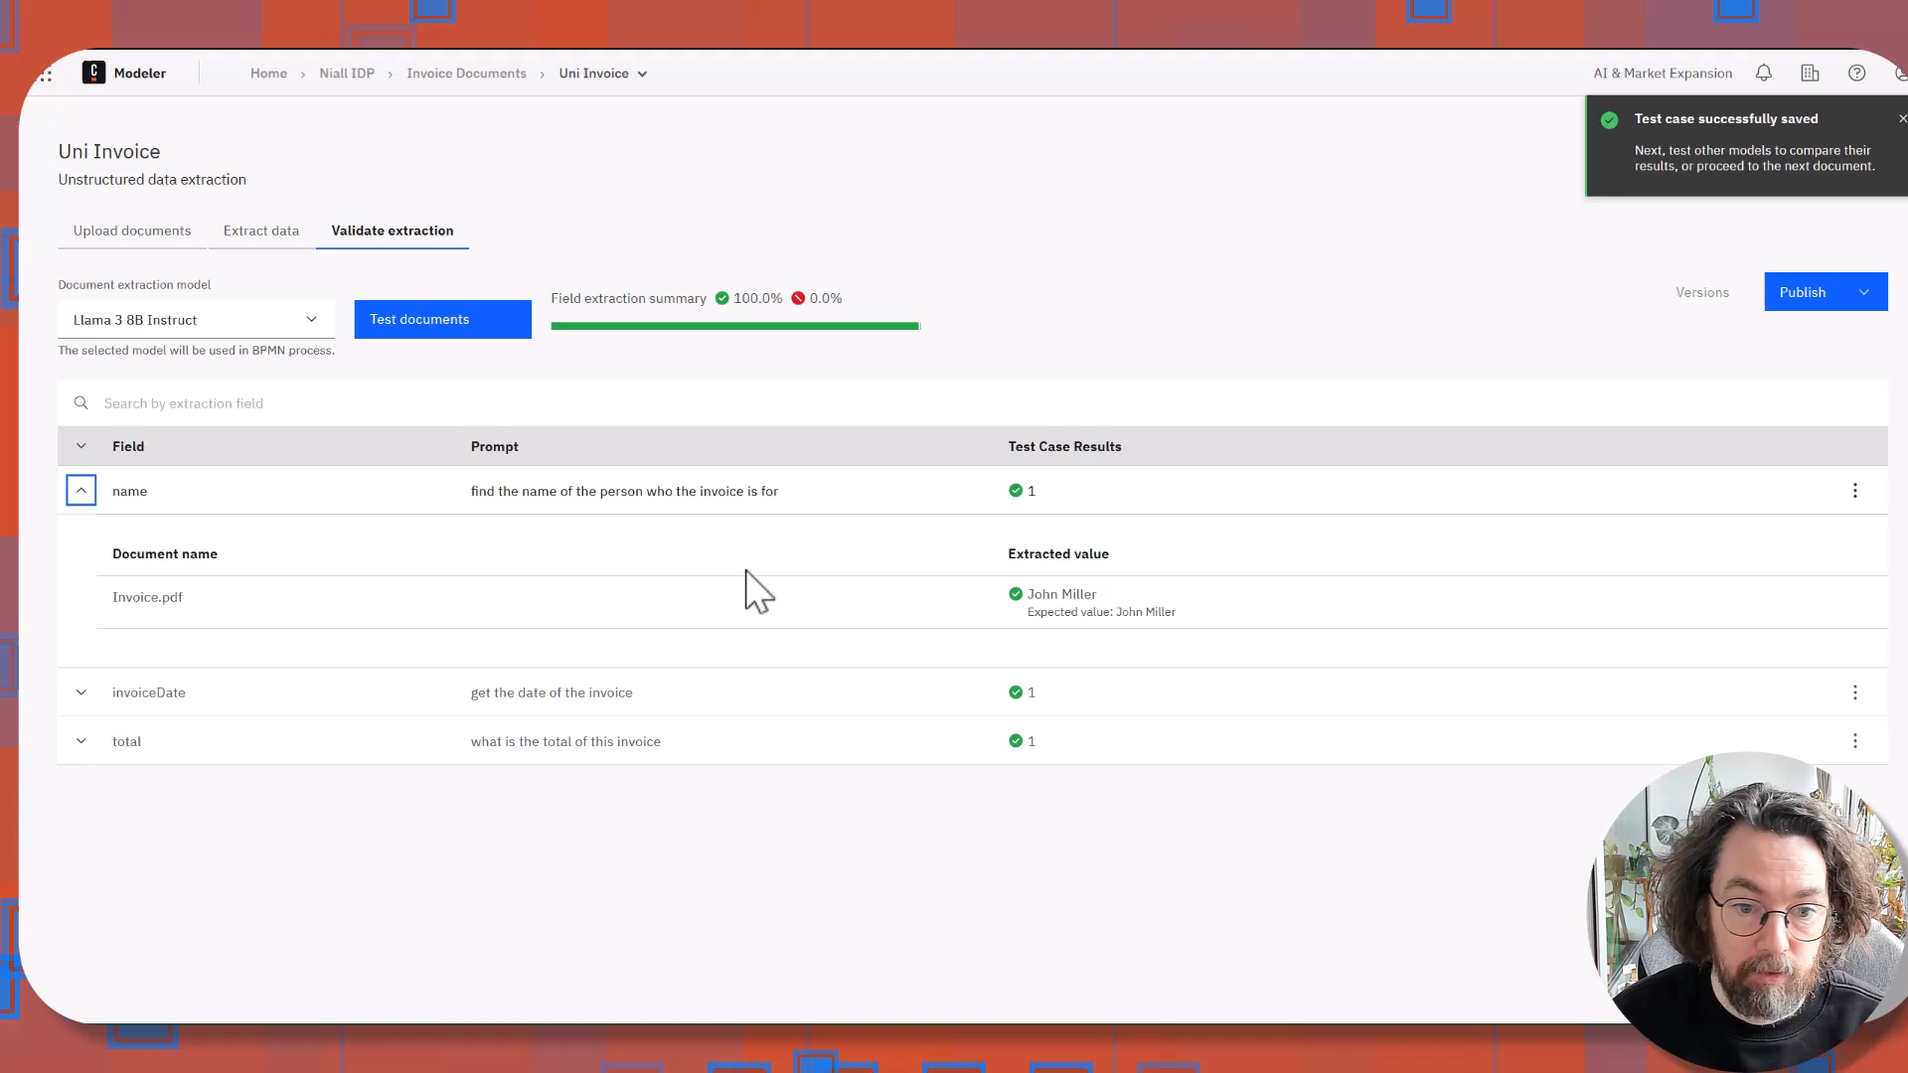
mouse_move(441, 319)
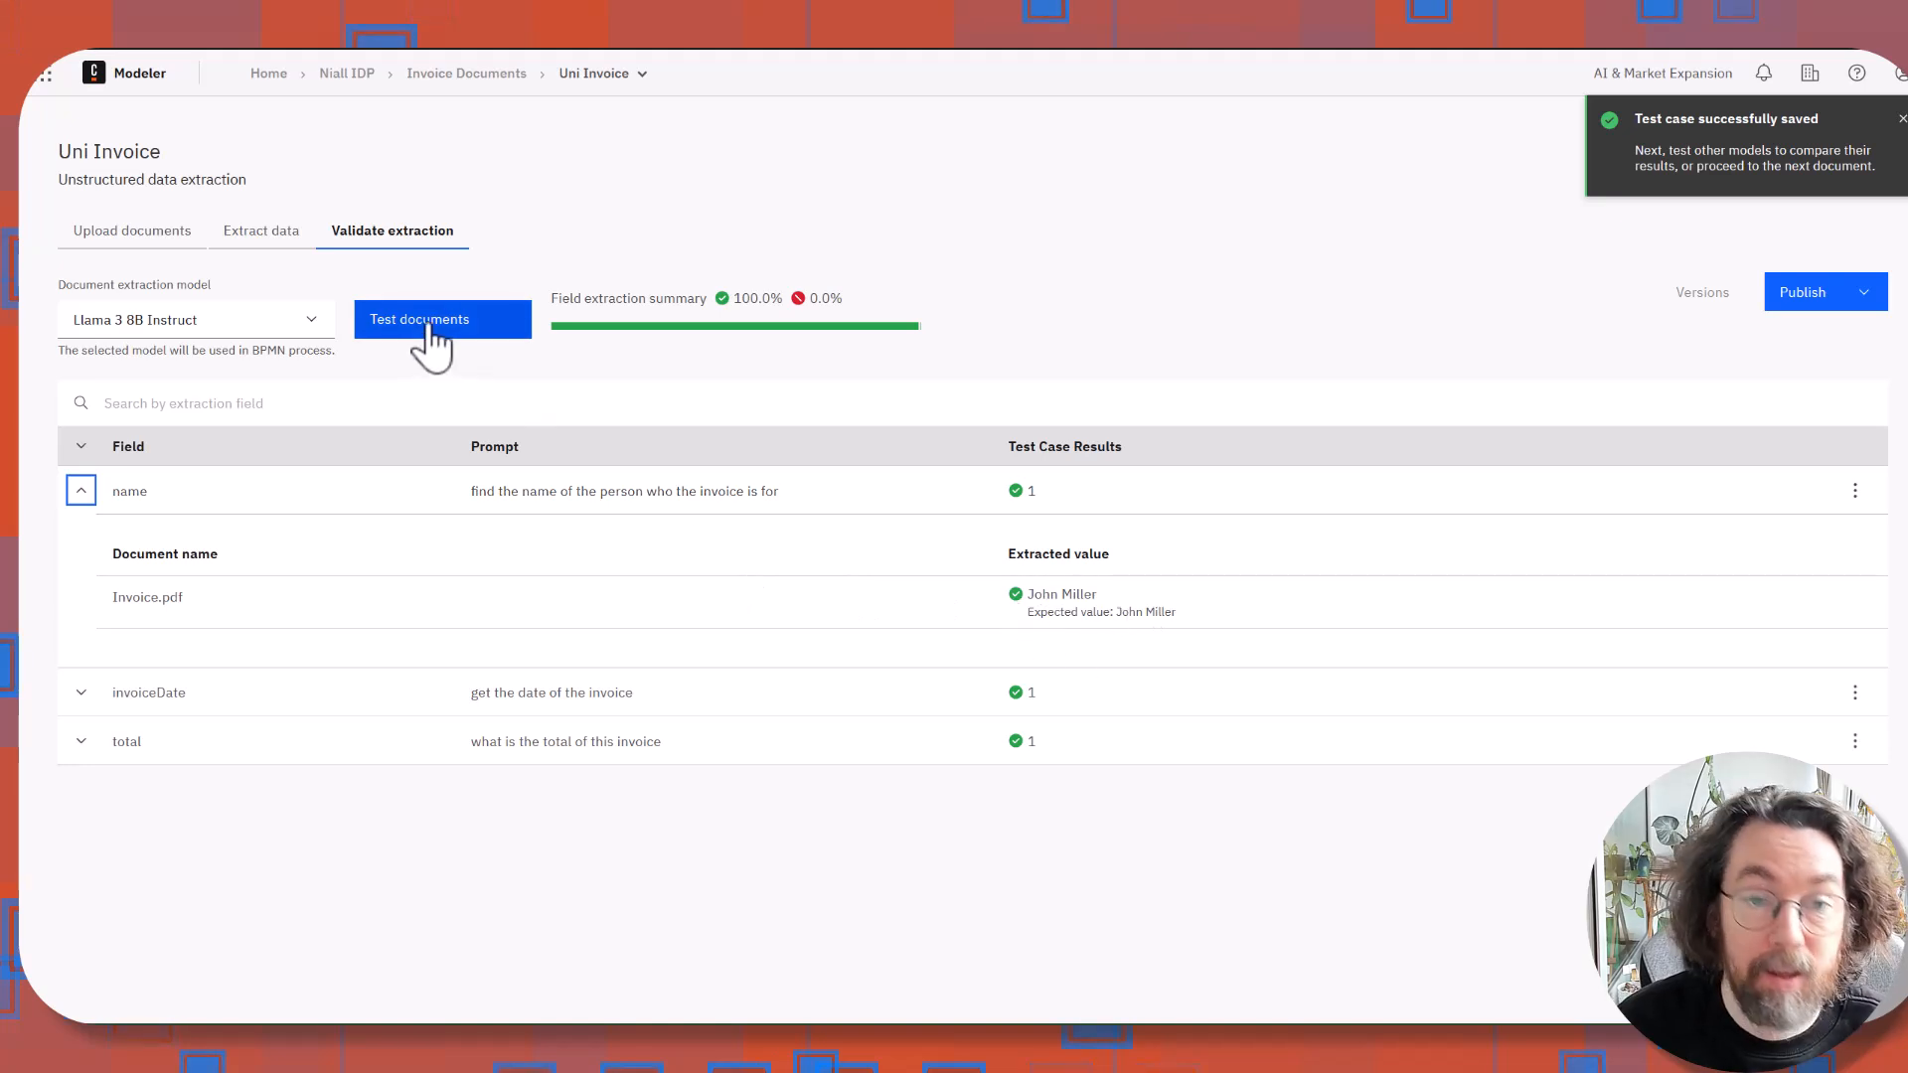
click(81, 489)
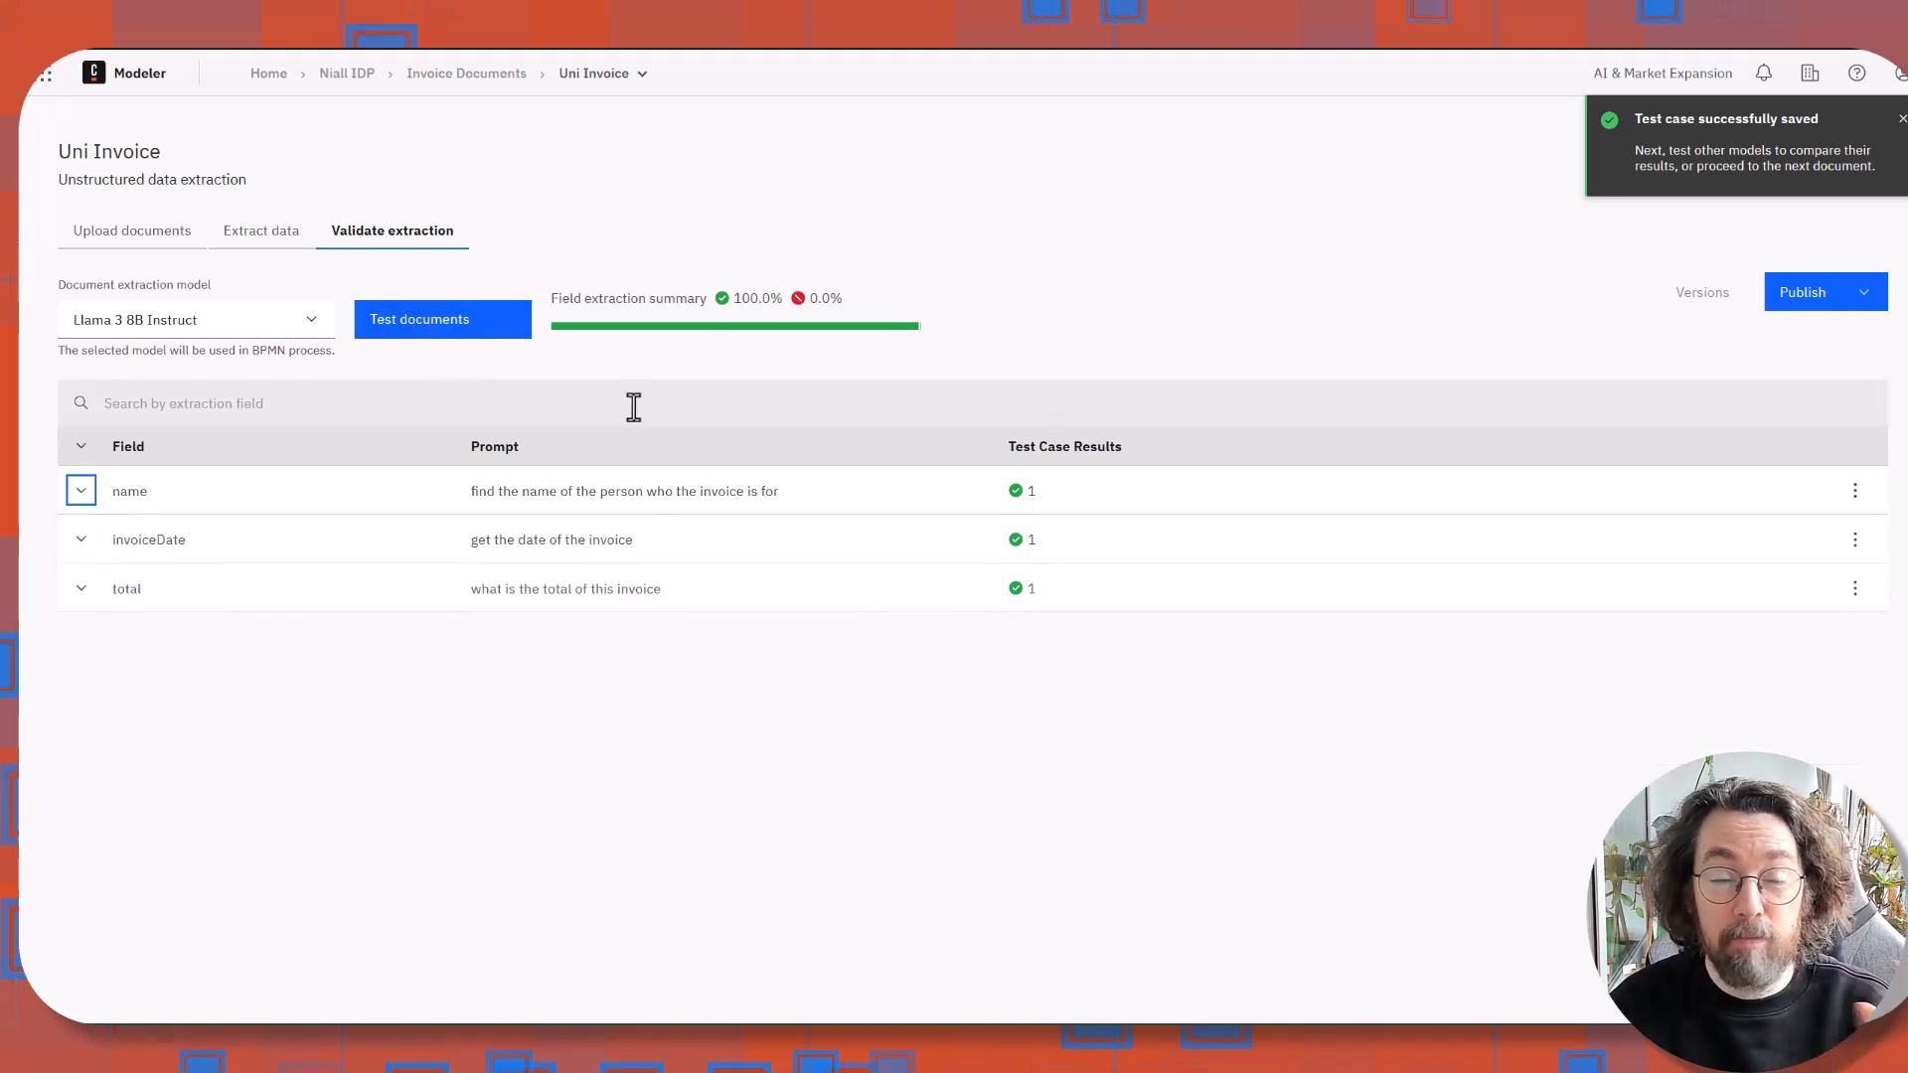
mouse_move(1306, 342)
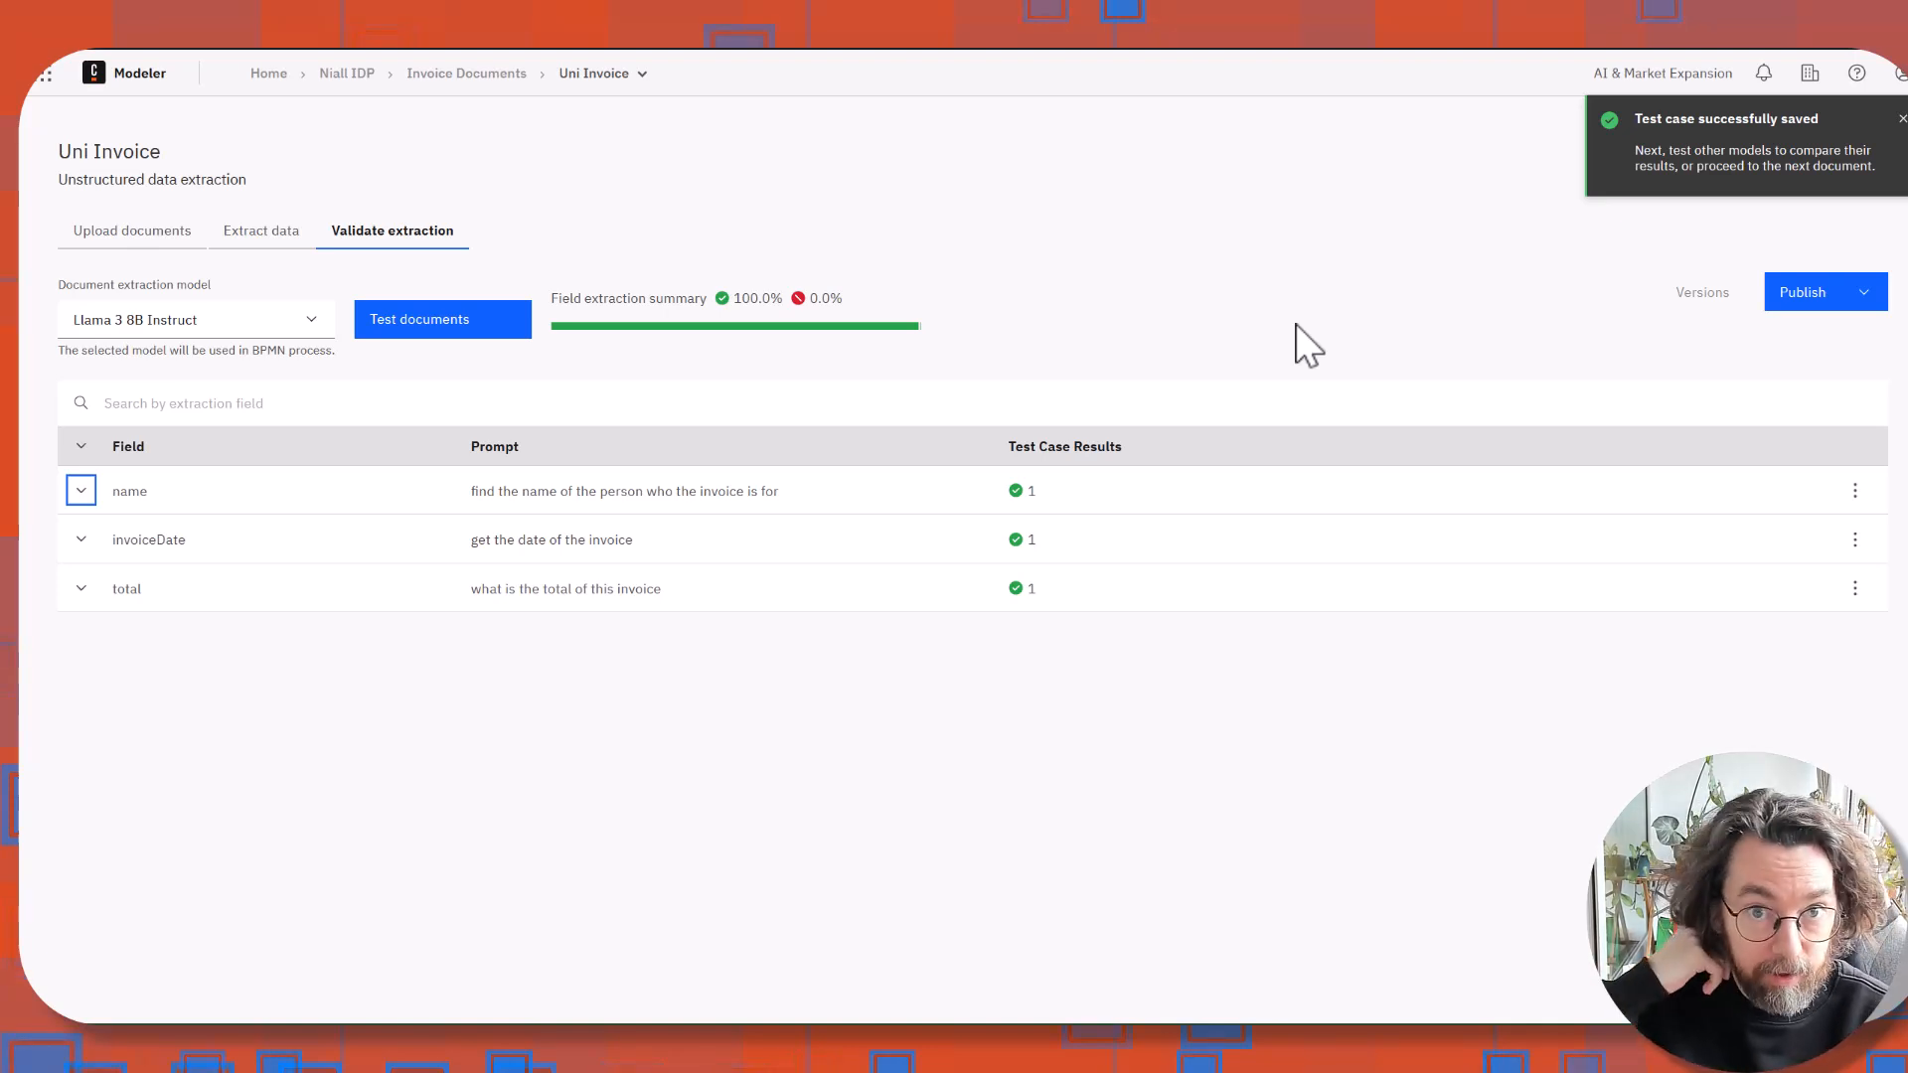
mouse_move(1092, 397)
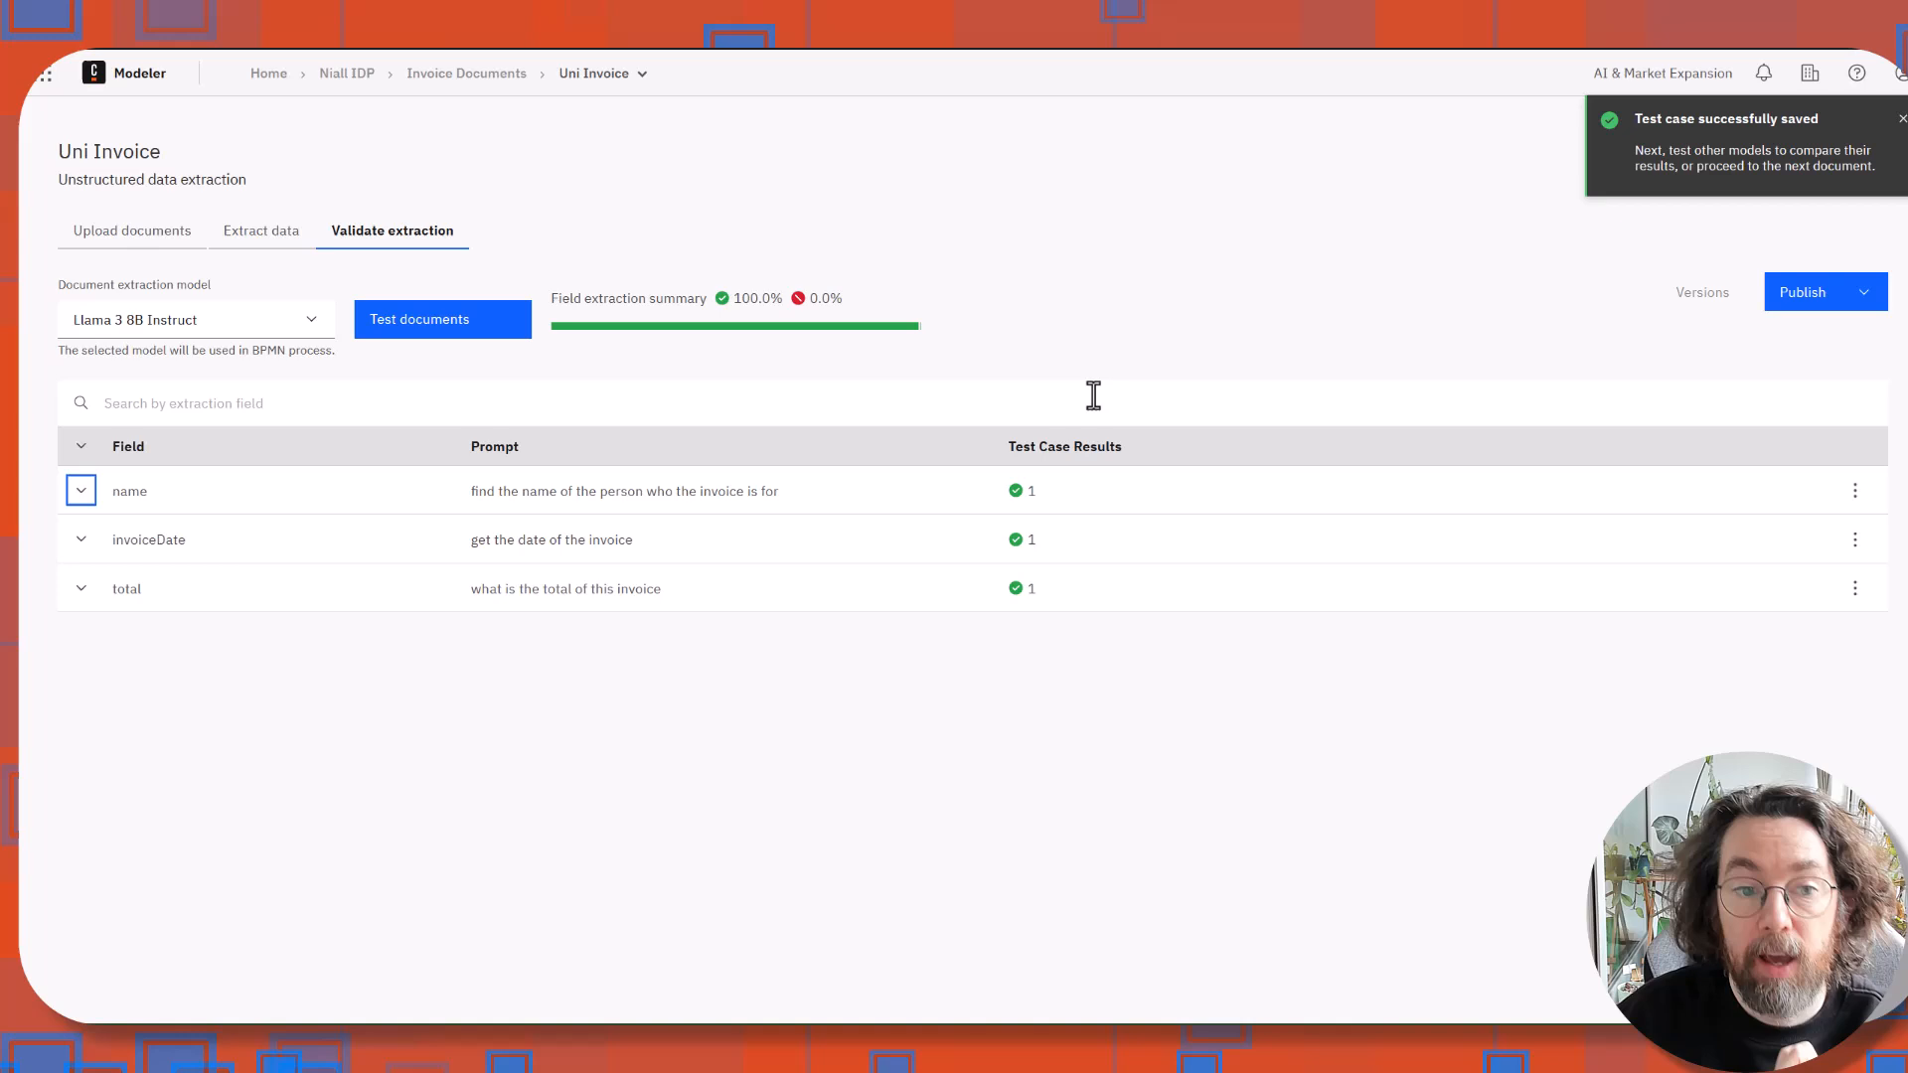
mouse_move(927, 543)
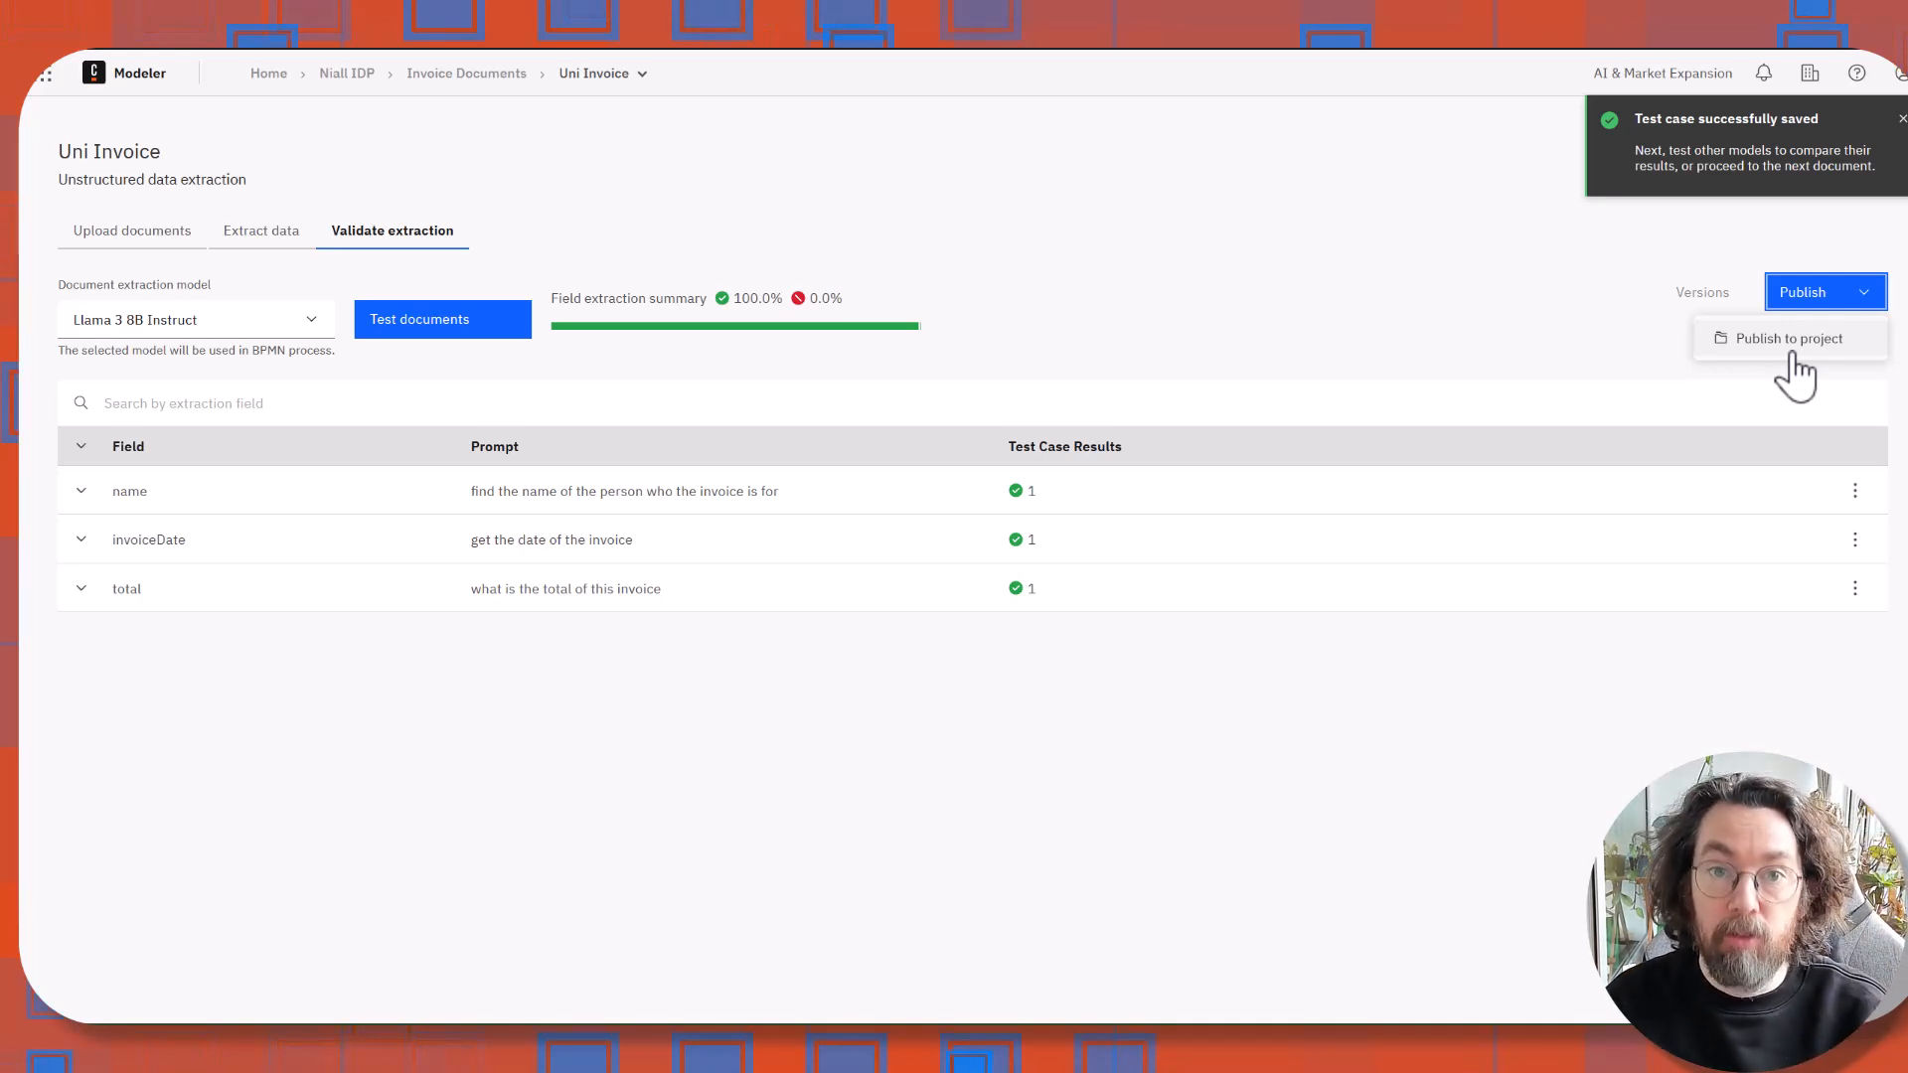
Publish version 'Uni Invoice' with a description saying it gets info on invoices.
click(1789, 338)
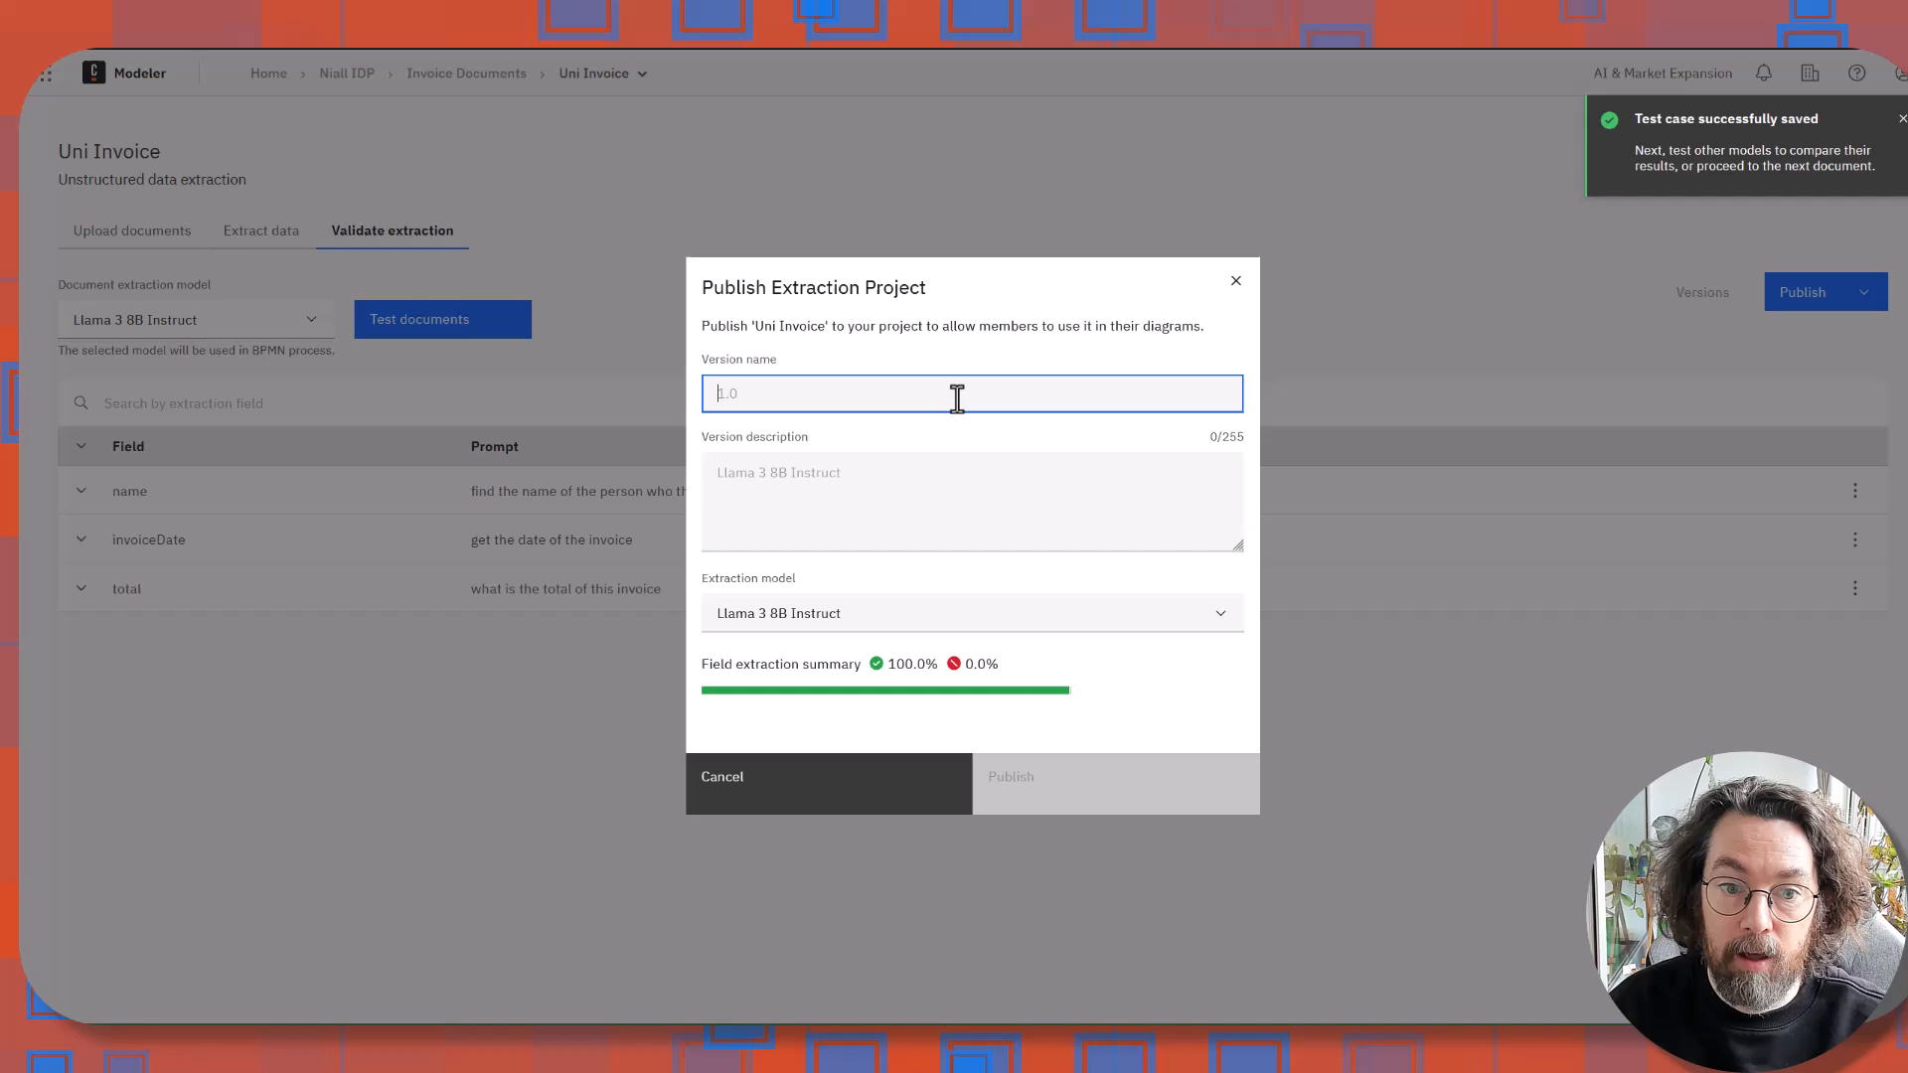
mouse_move(867, 389)
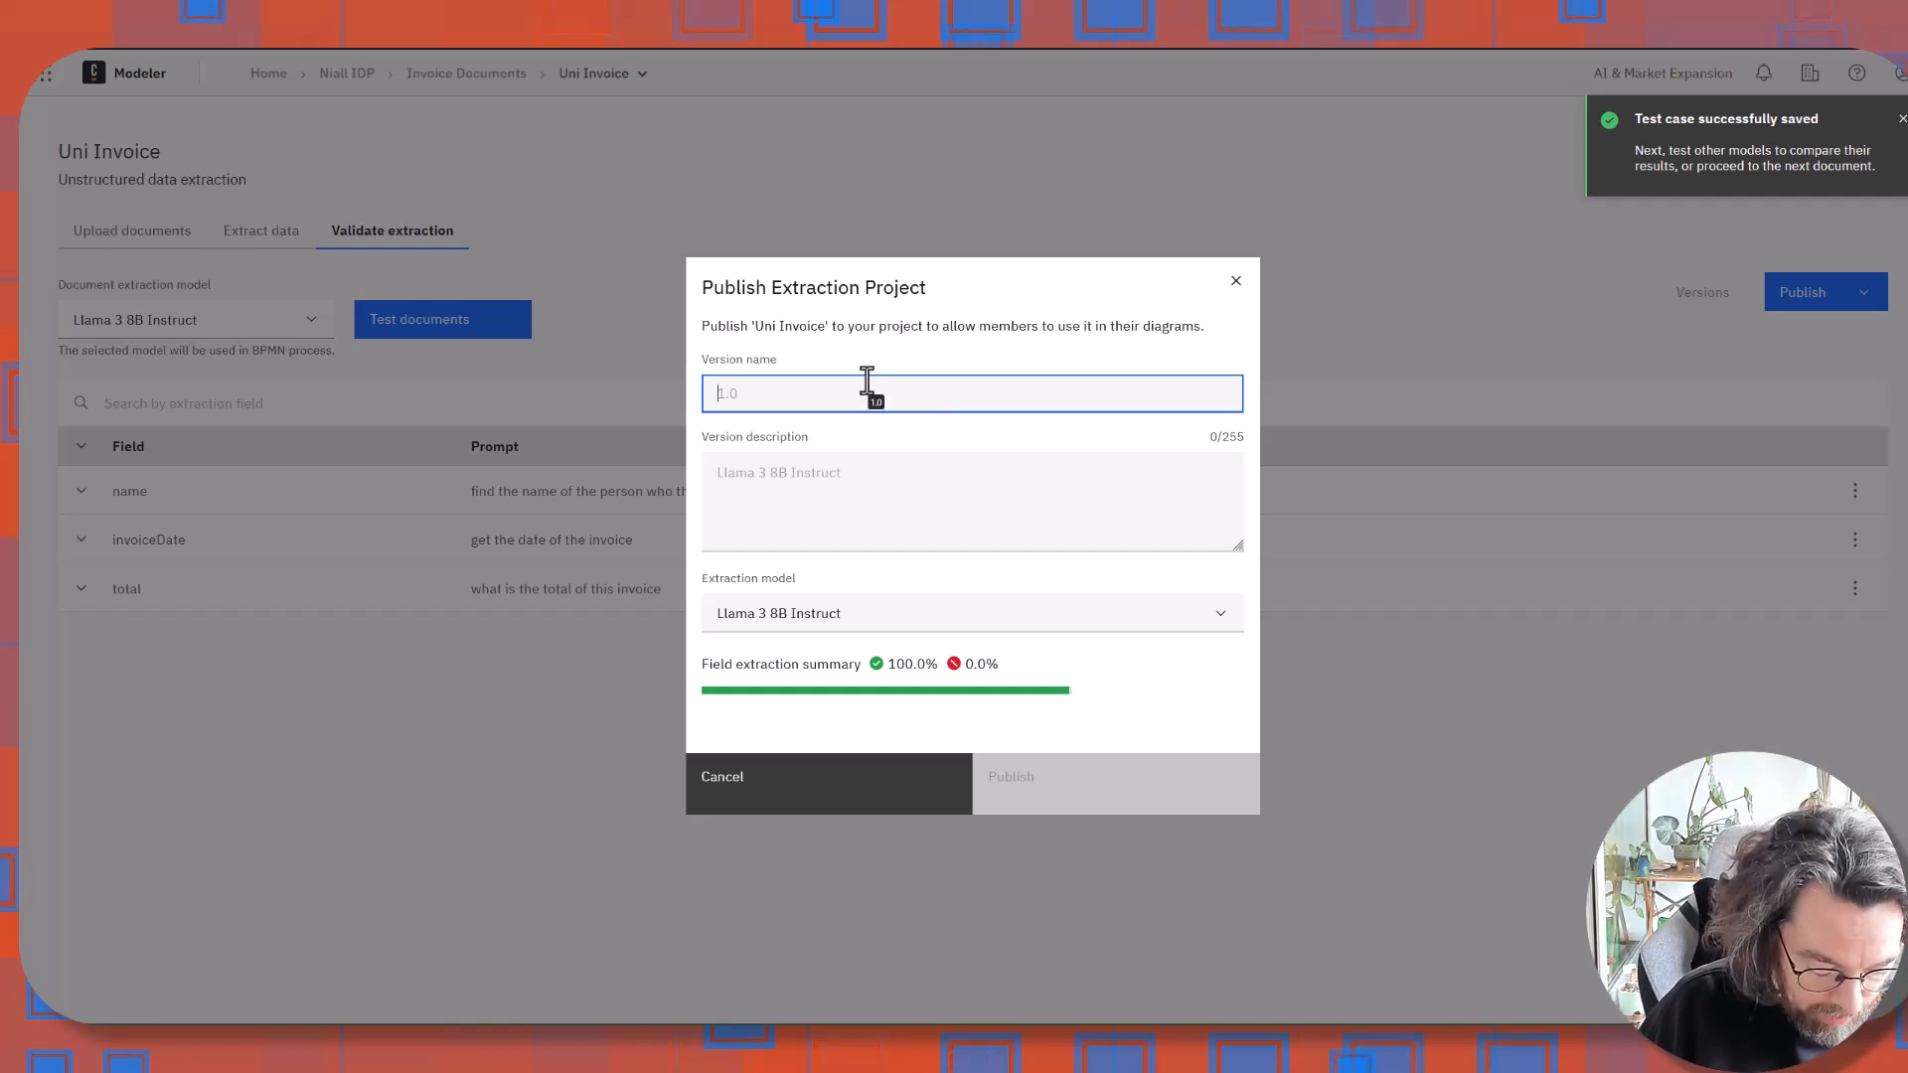
text(Uni)
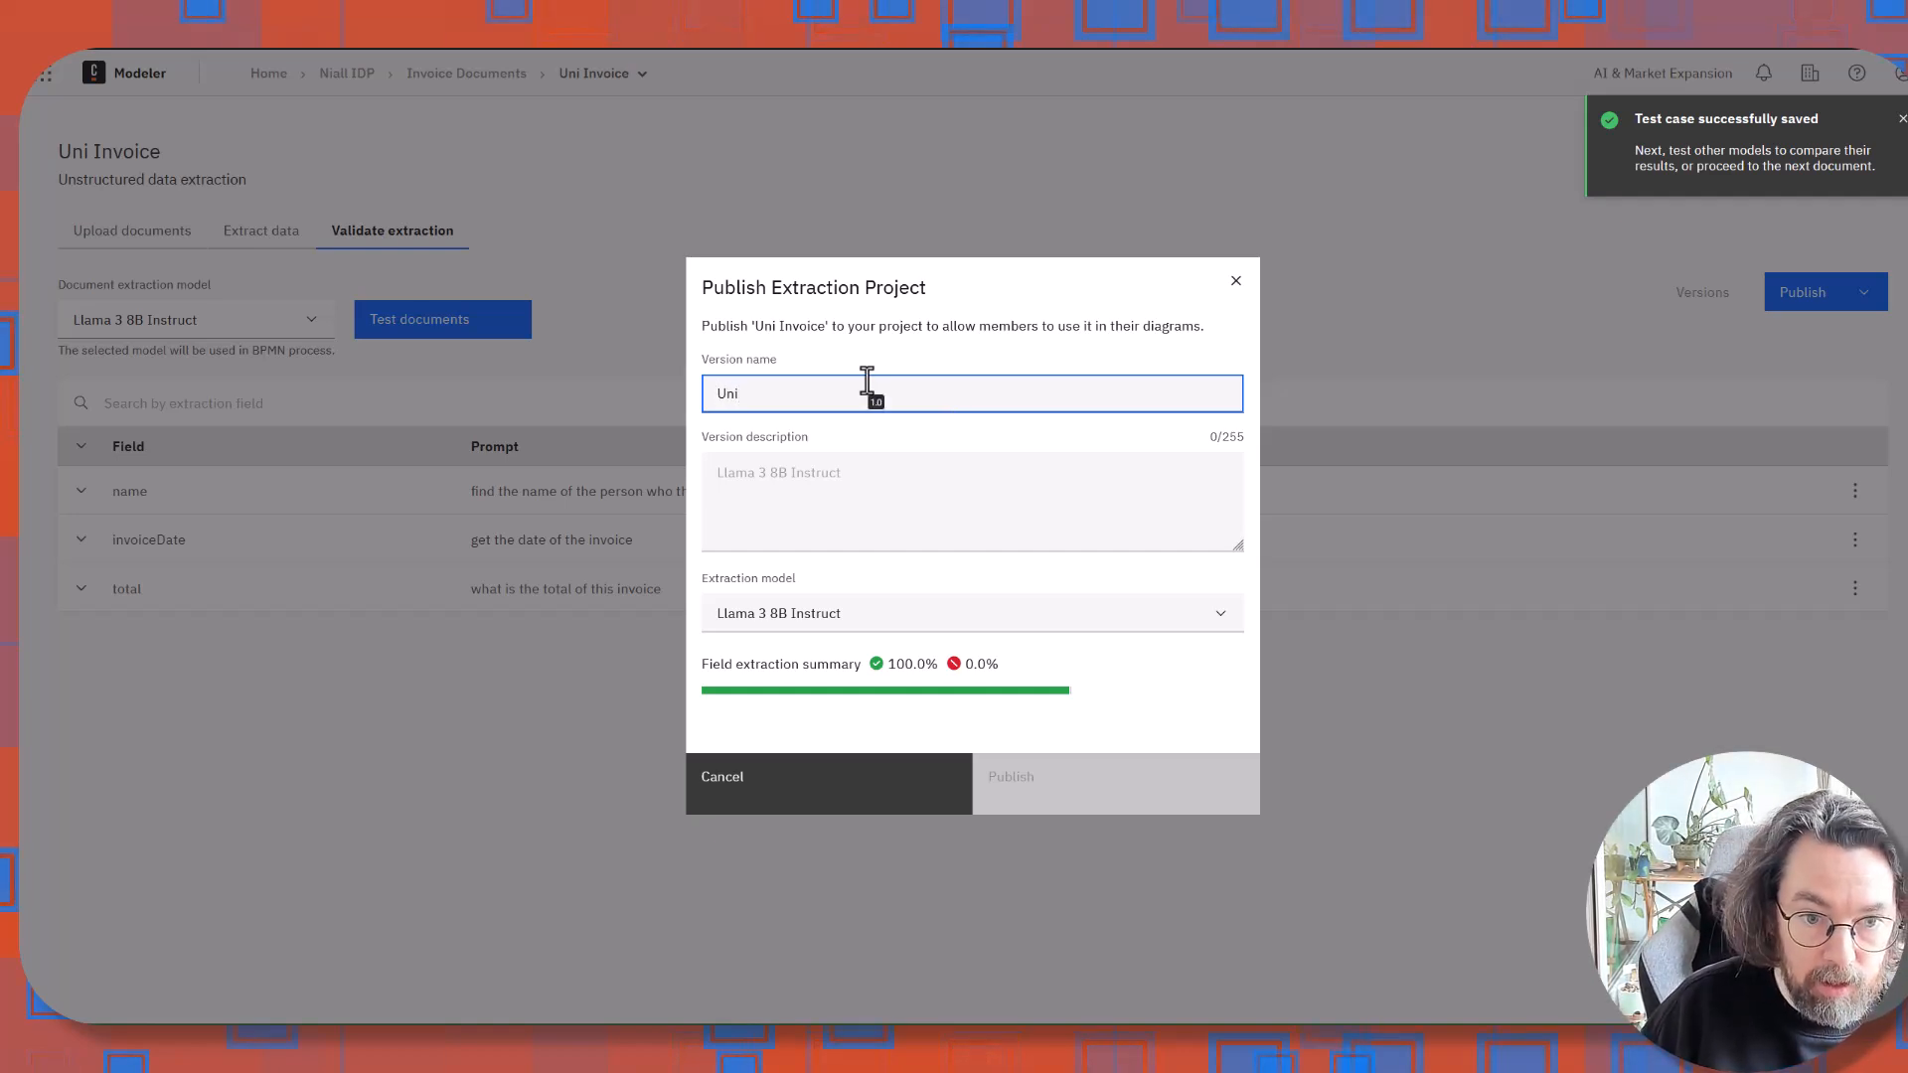
text(I)
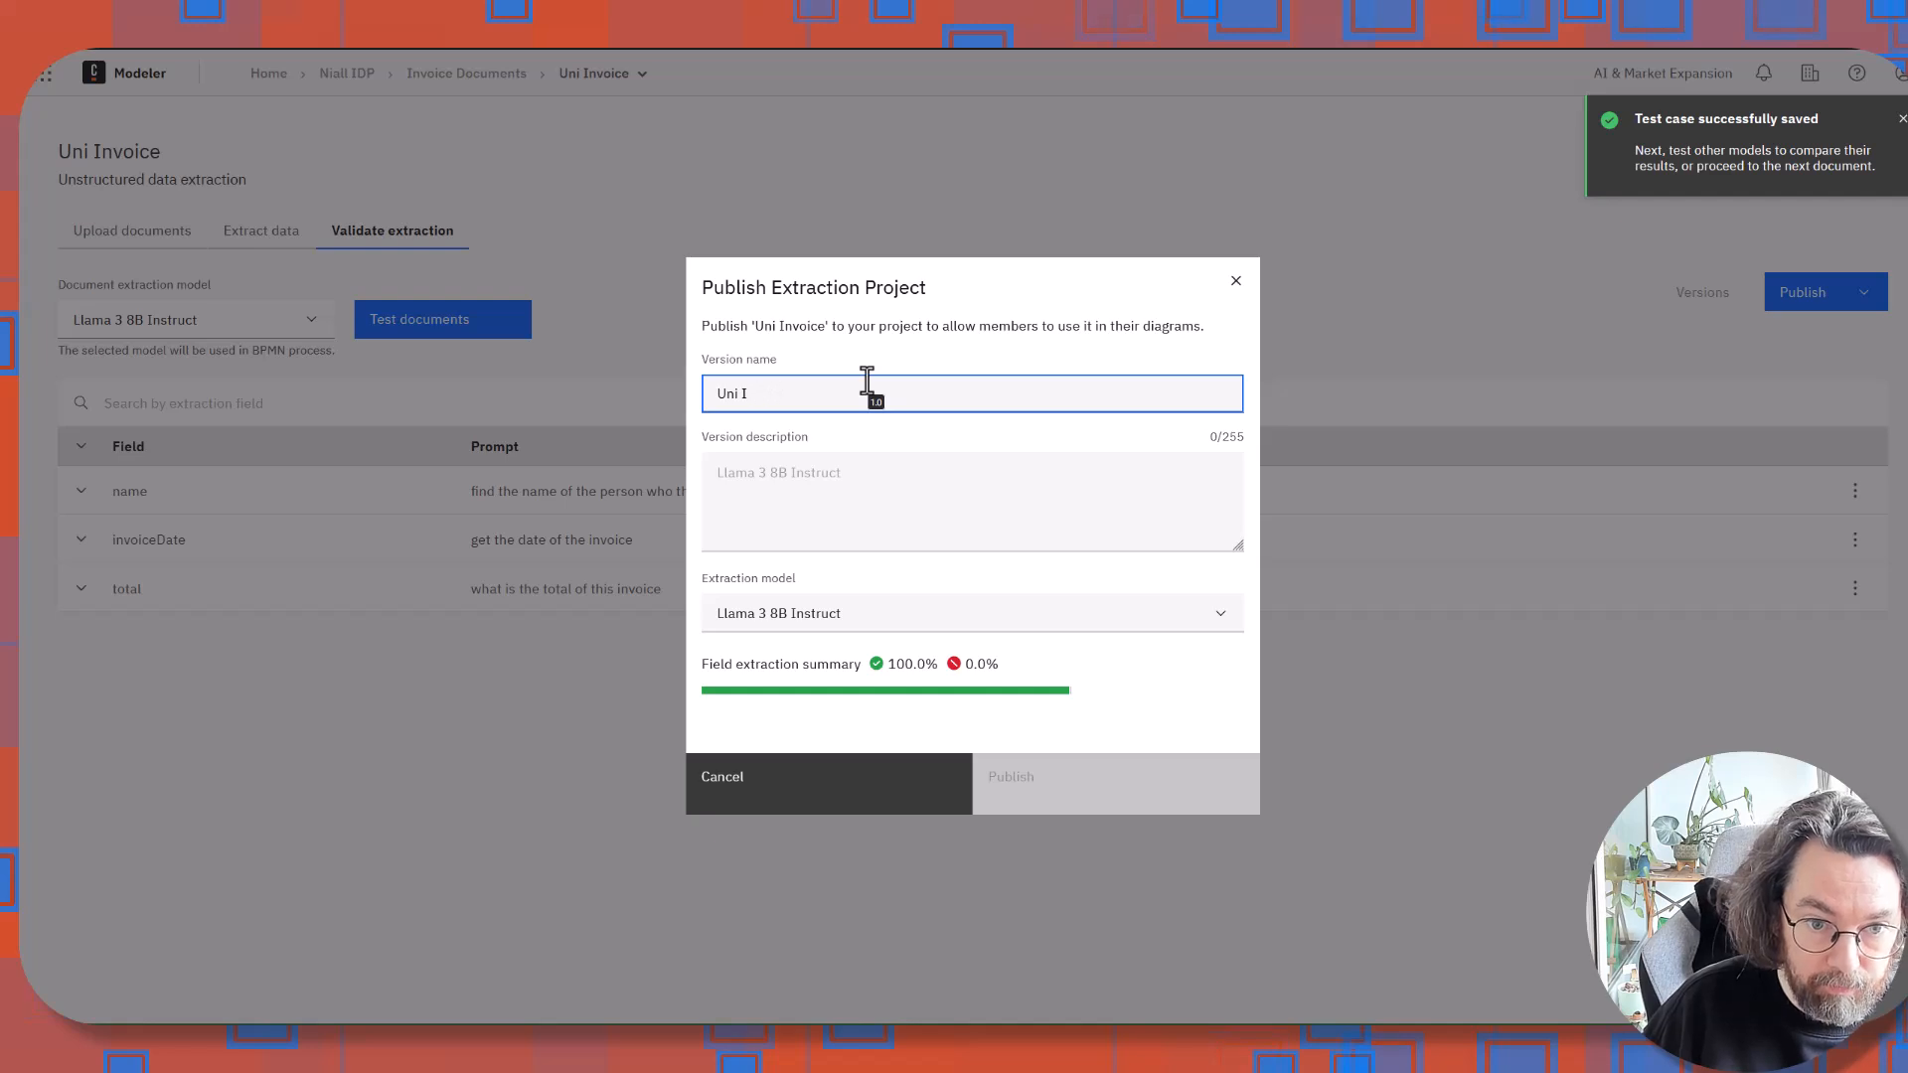
text(n)
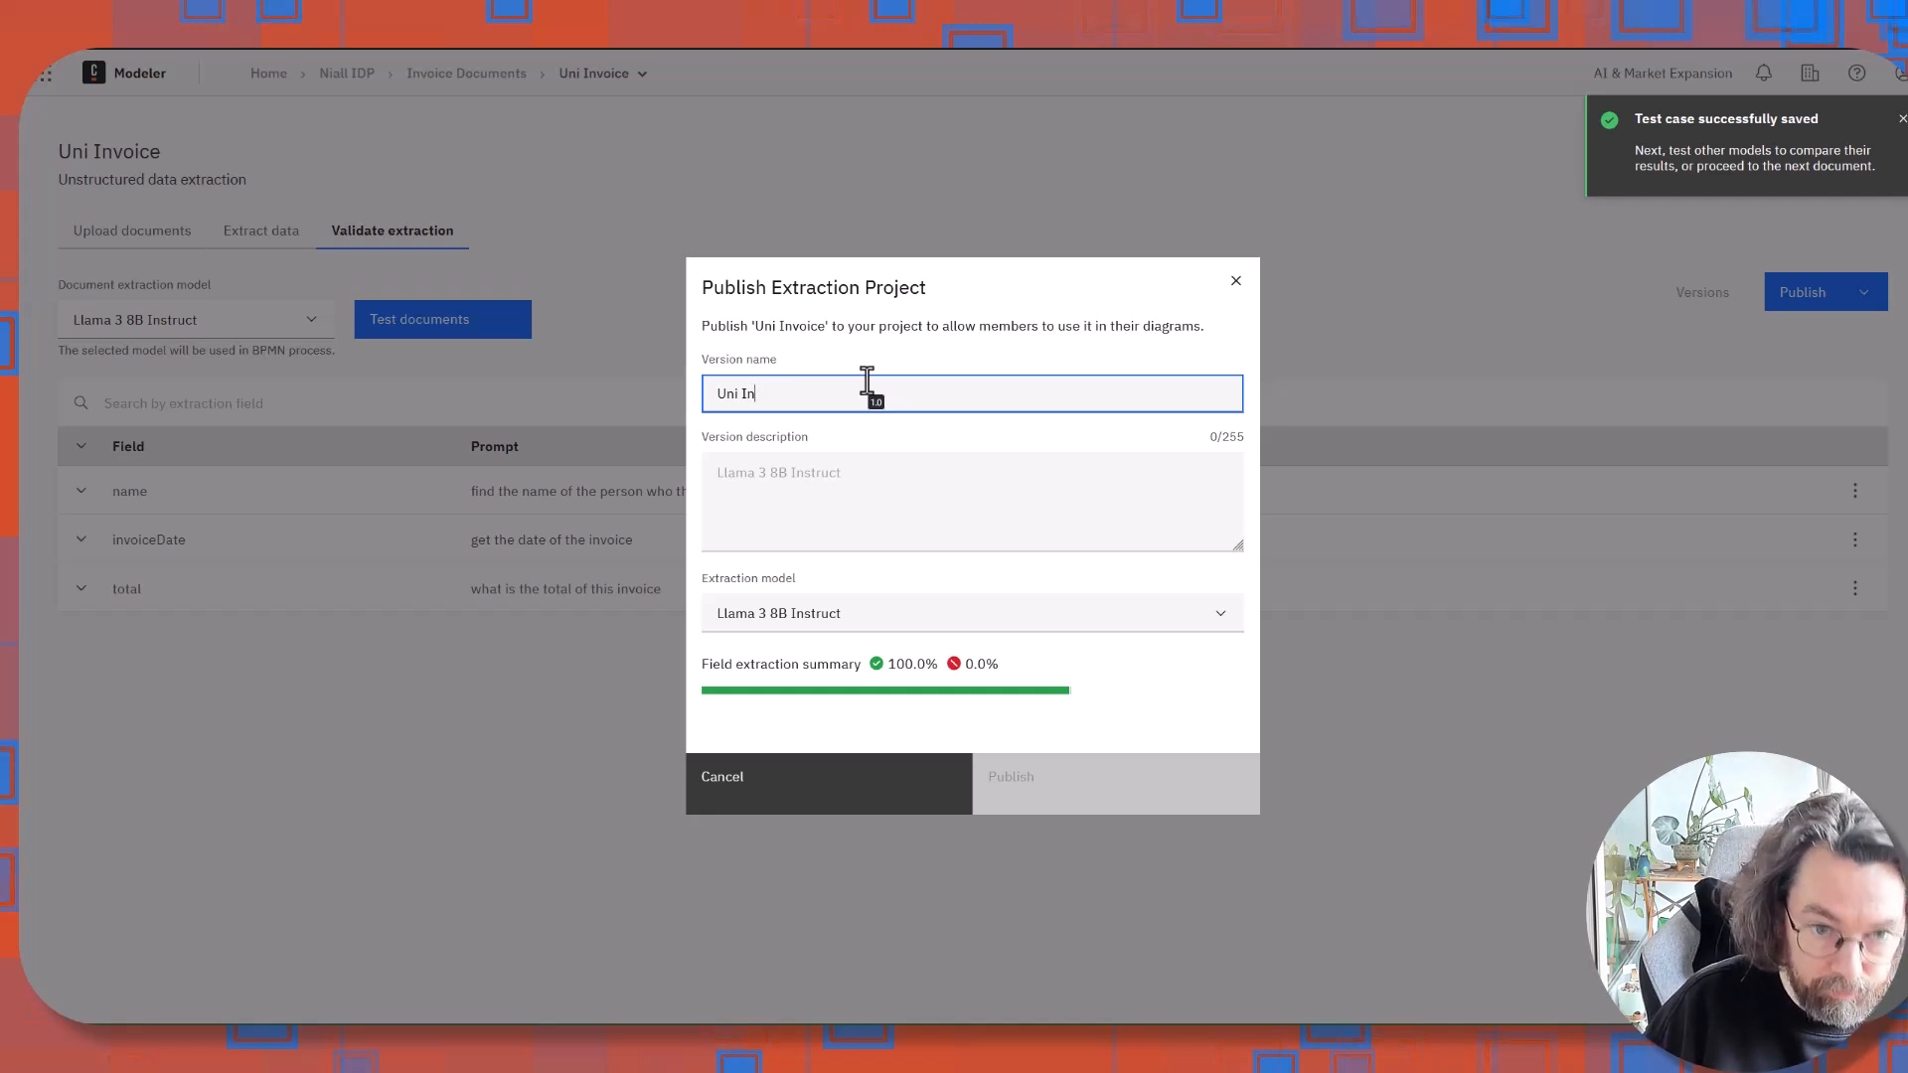
text(voice)
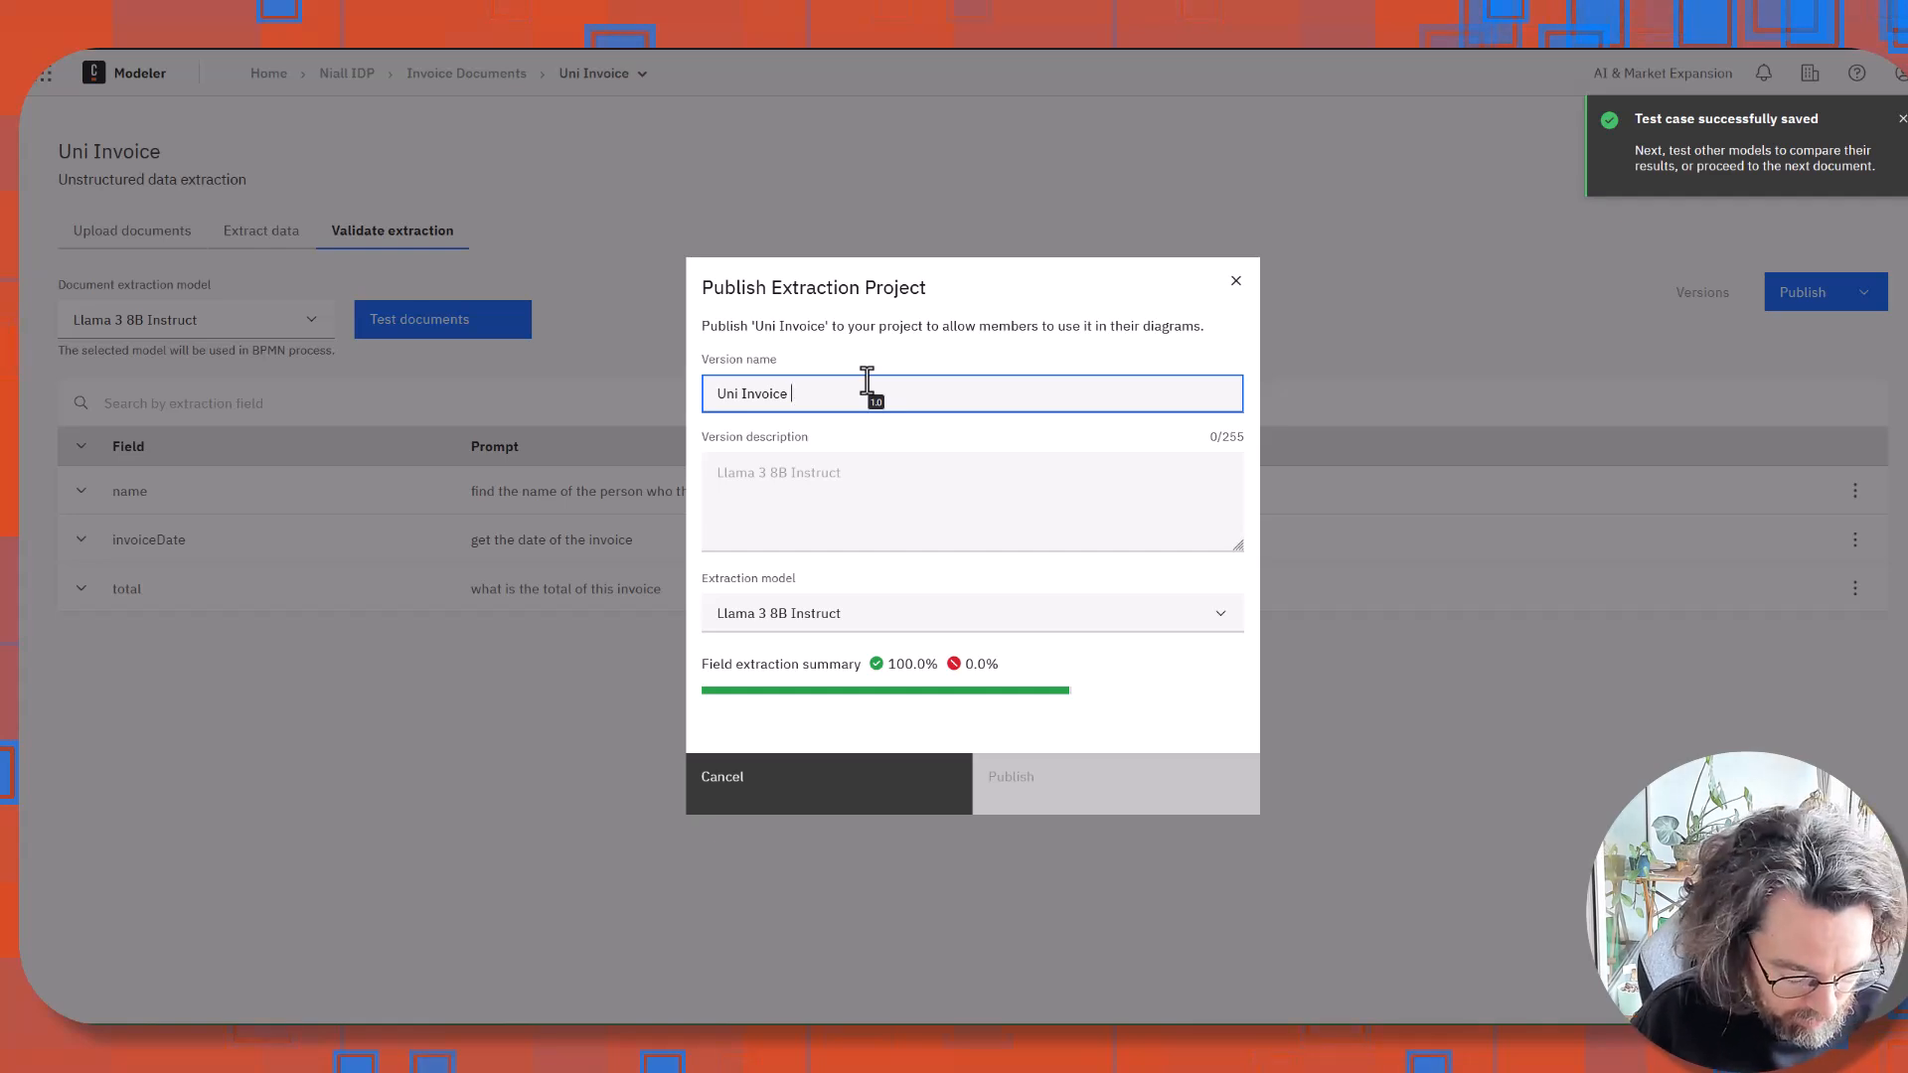
click(971, 501)
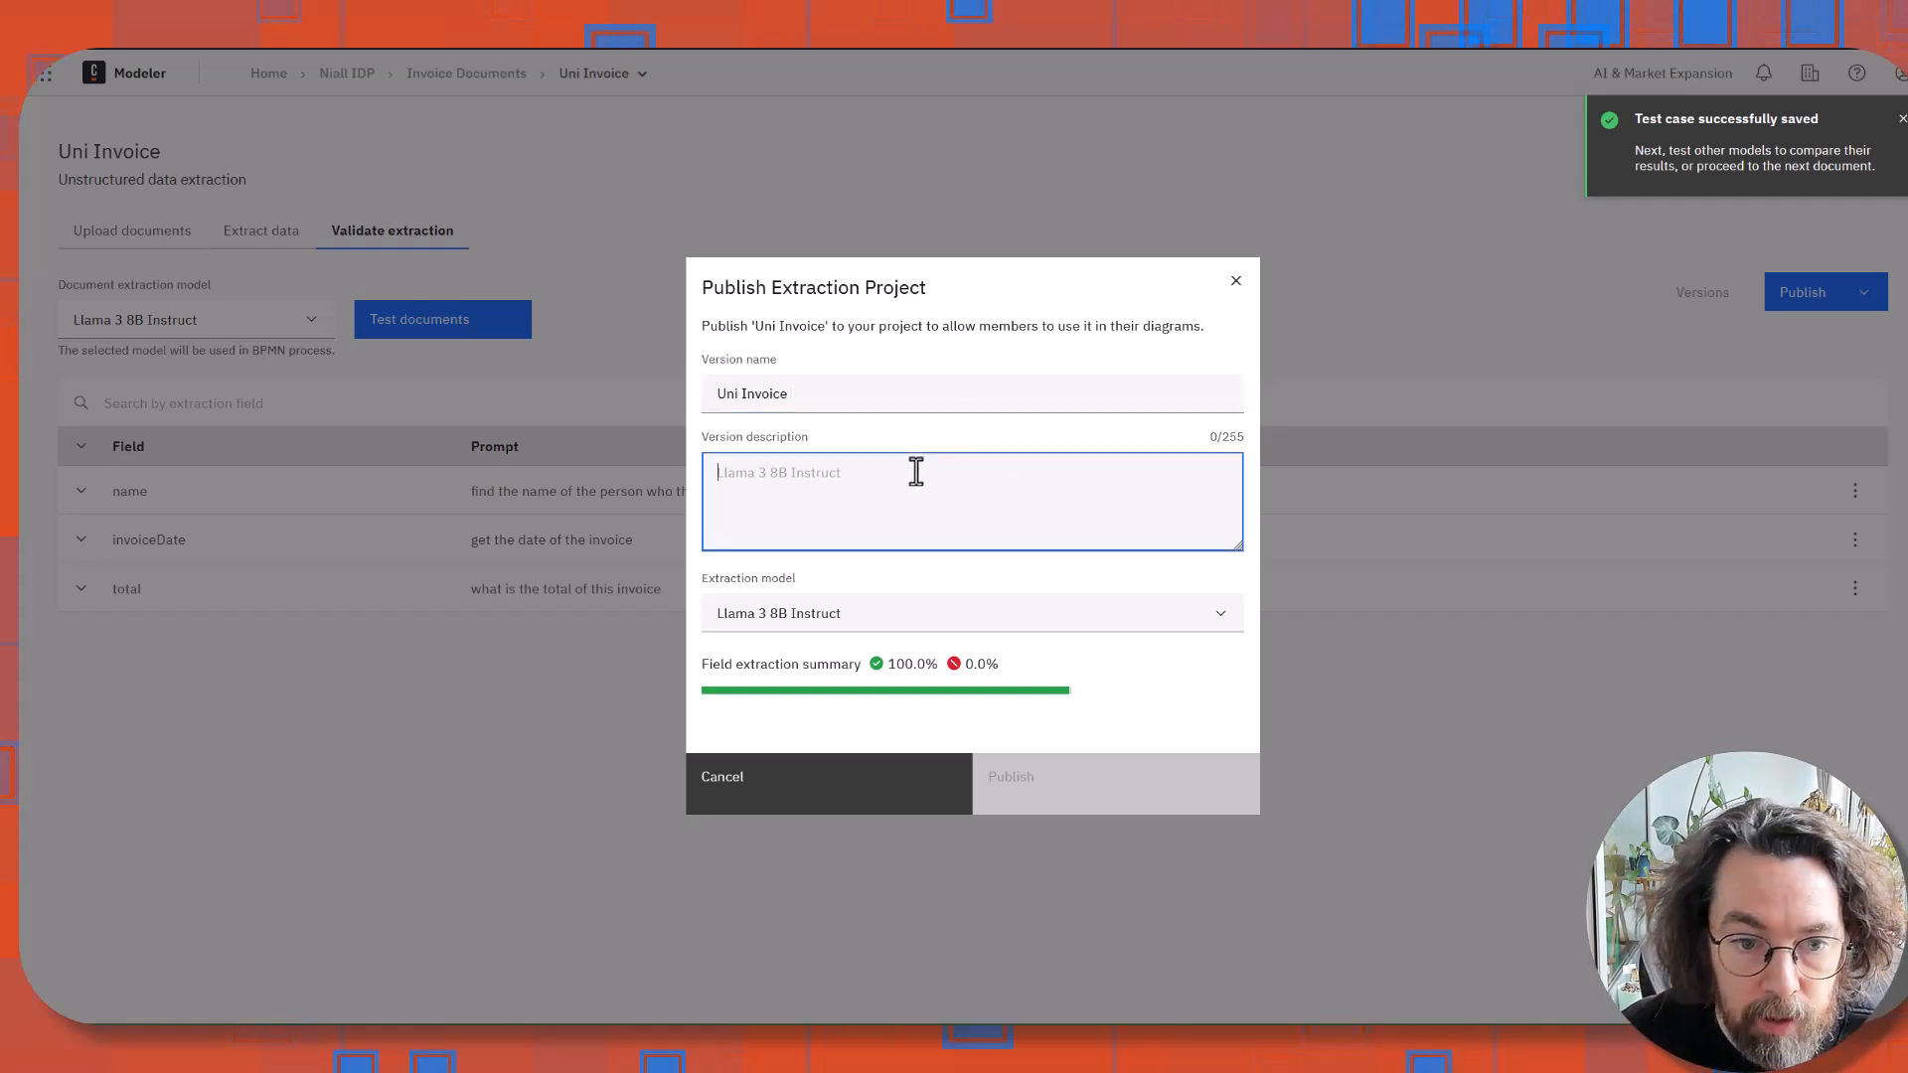
text(gets infrom from u)
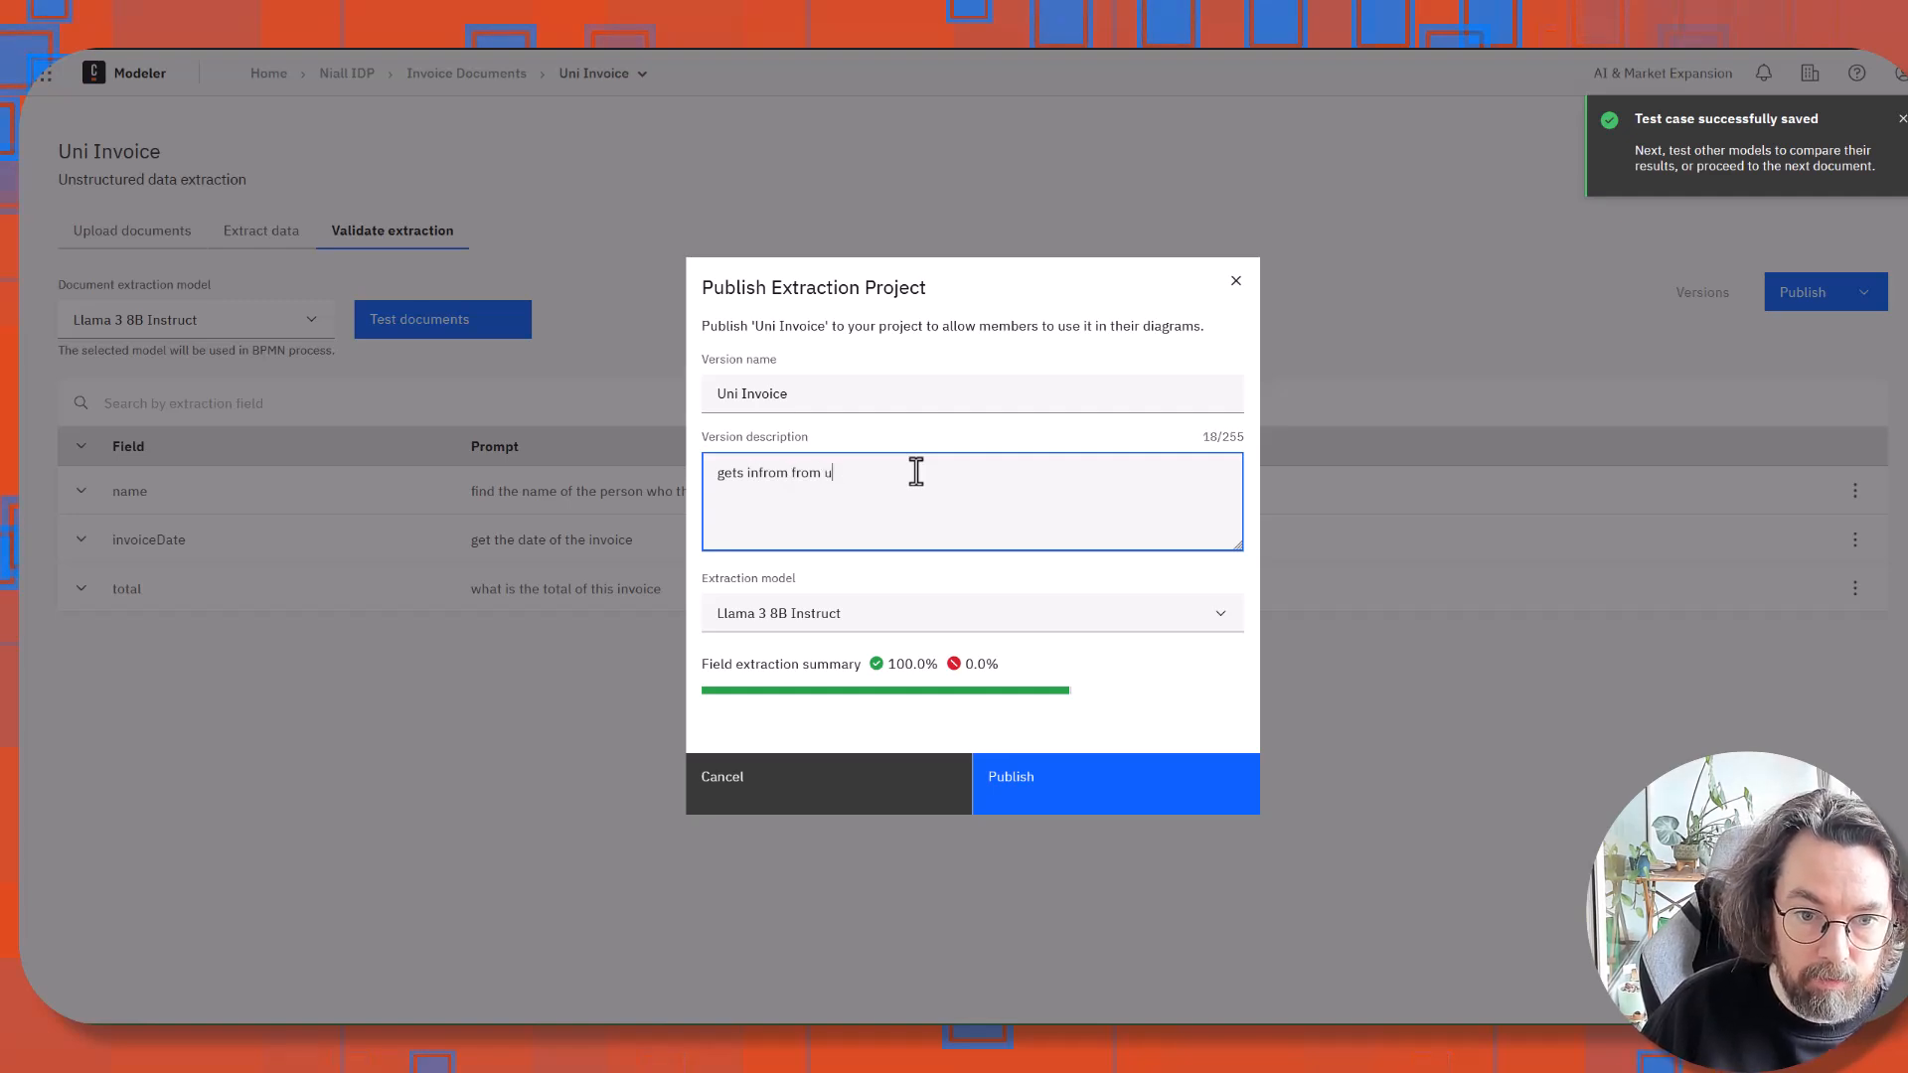
text(ni invoice)
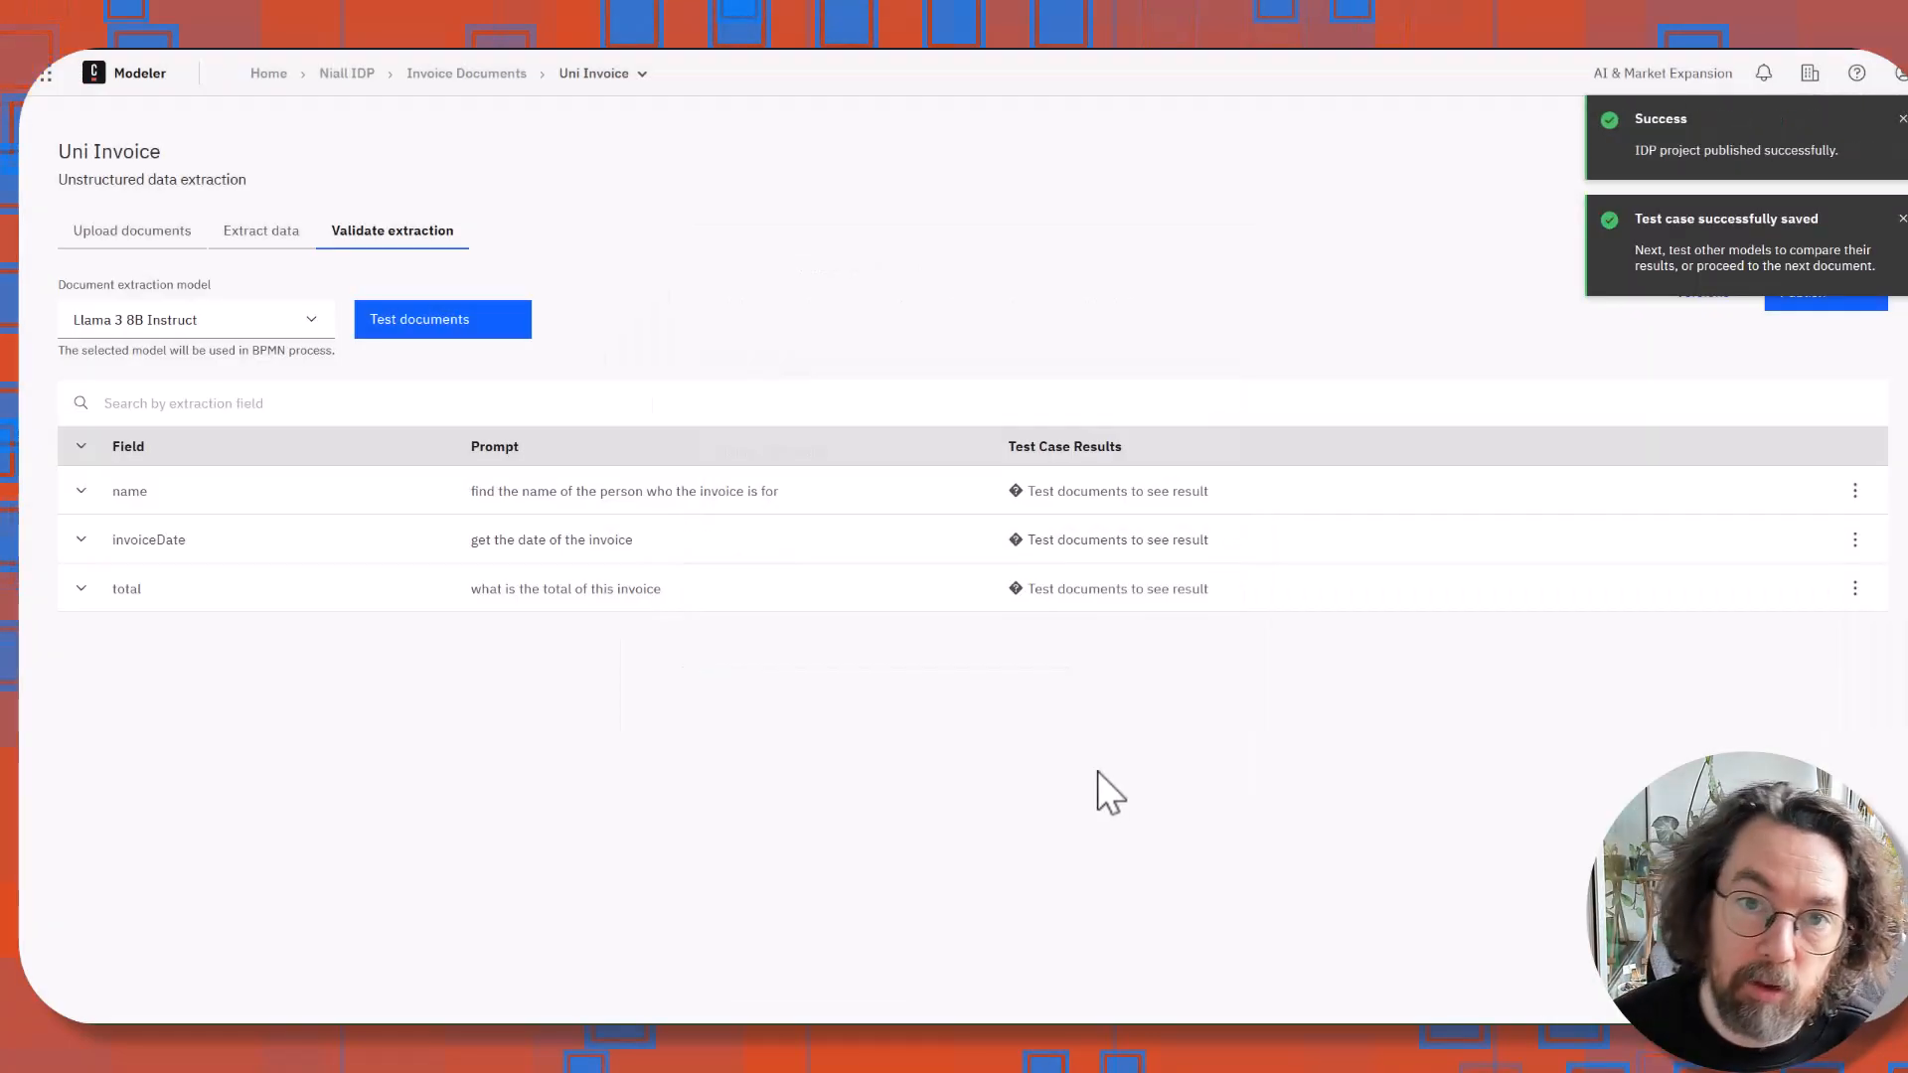
mouse_move(1165, 704)
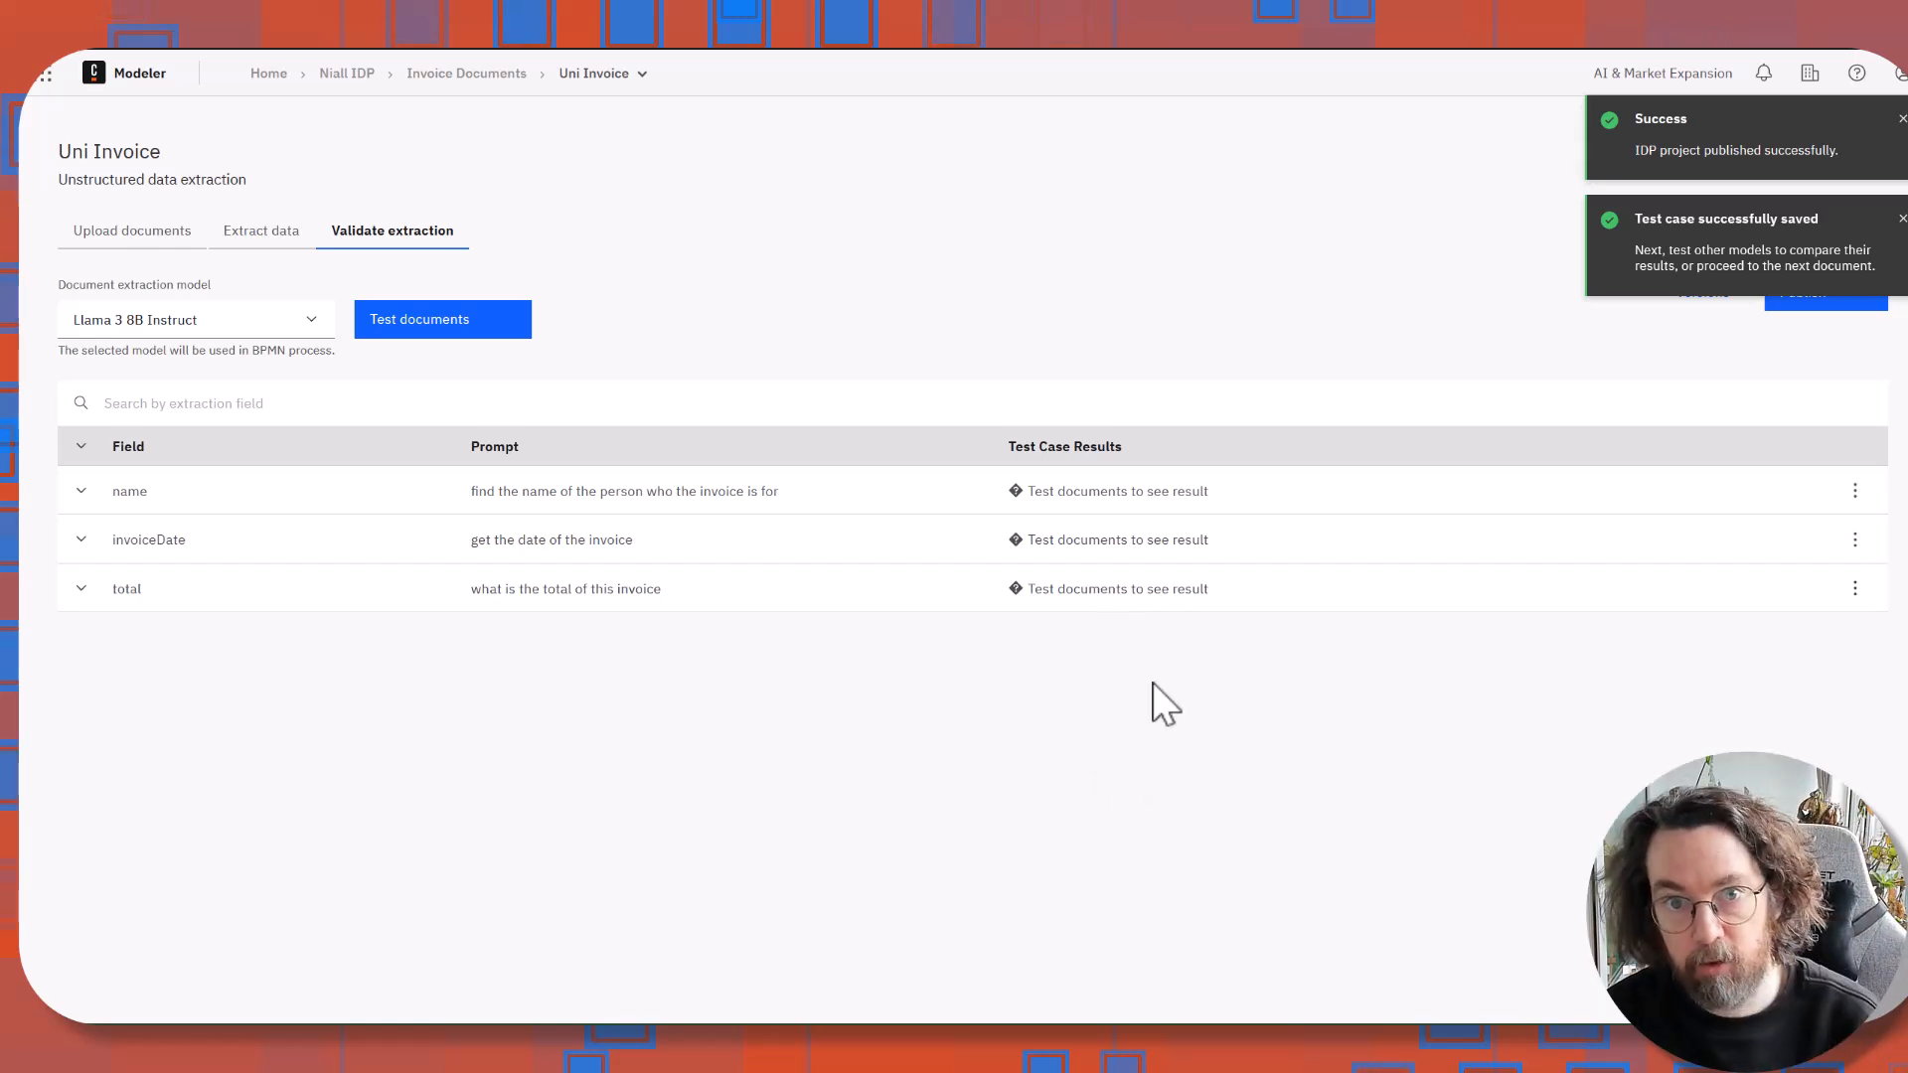
Go back to the Niall IDP project, dismiss the notification, and list creatable resources.
click(347, 73)
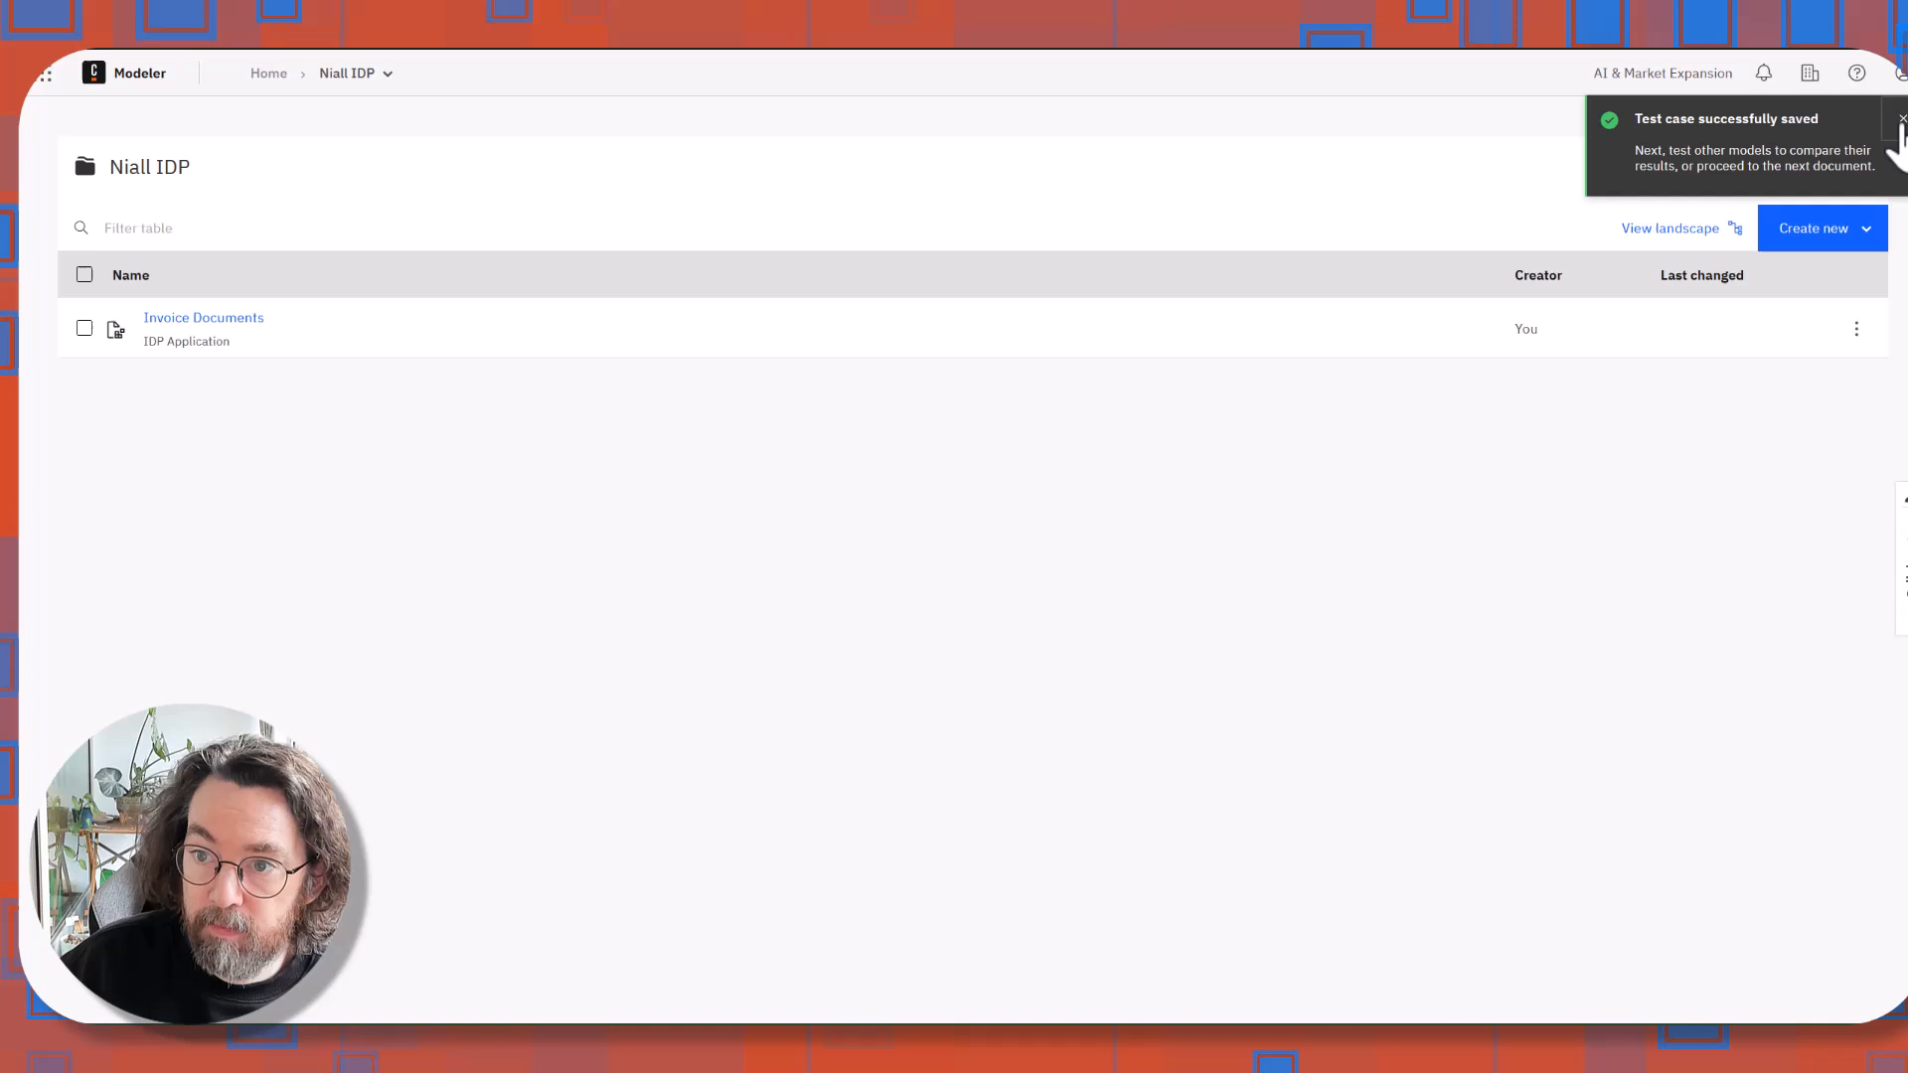
click(1901, 119)
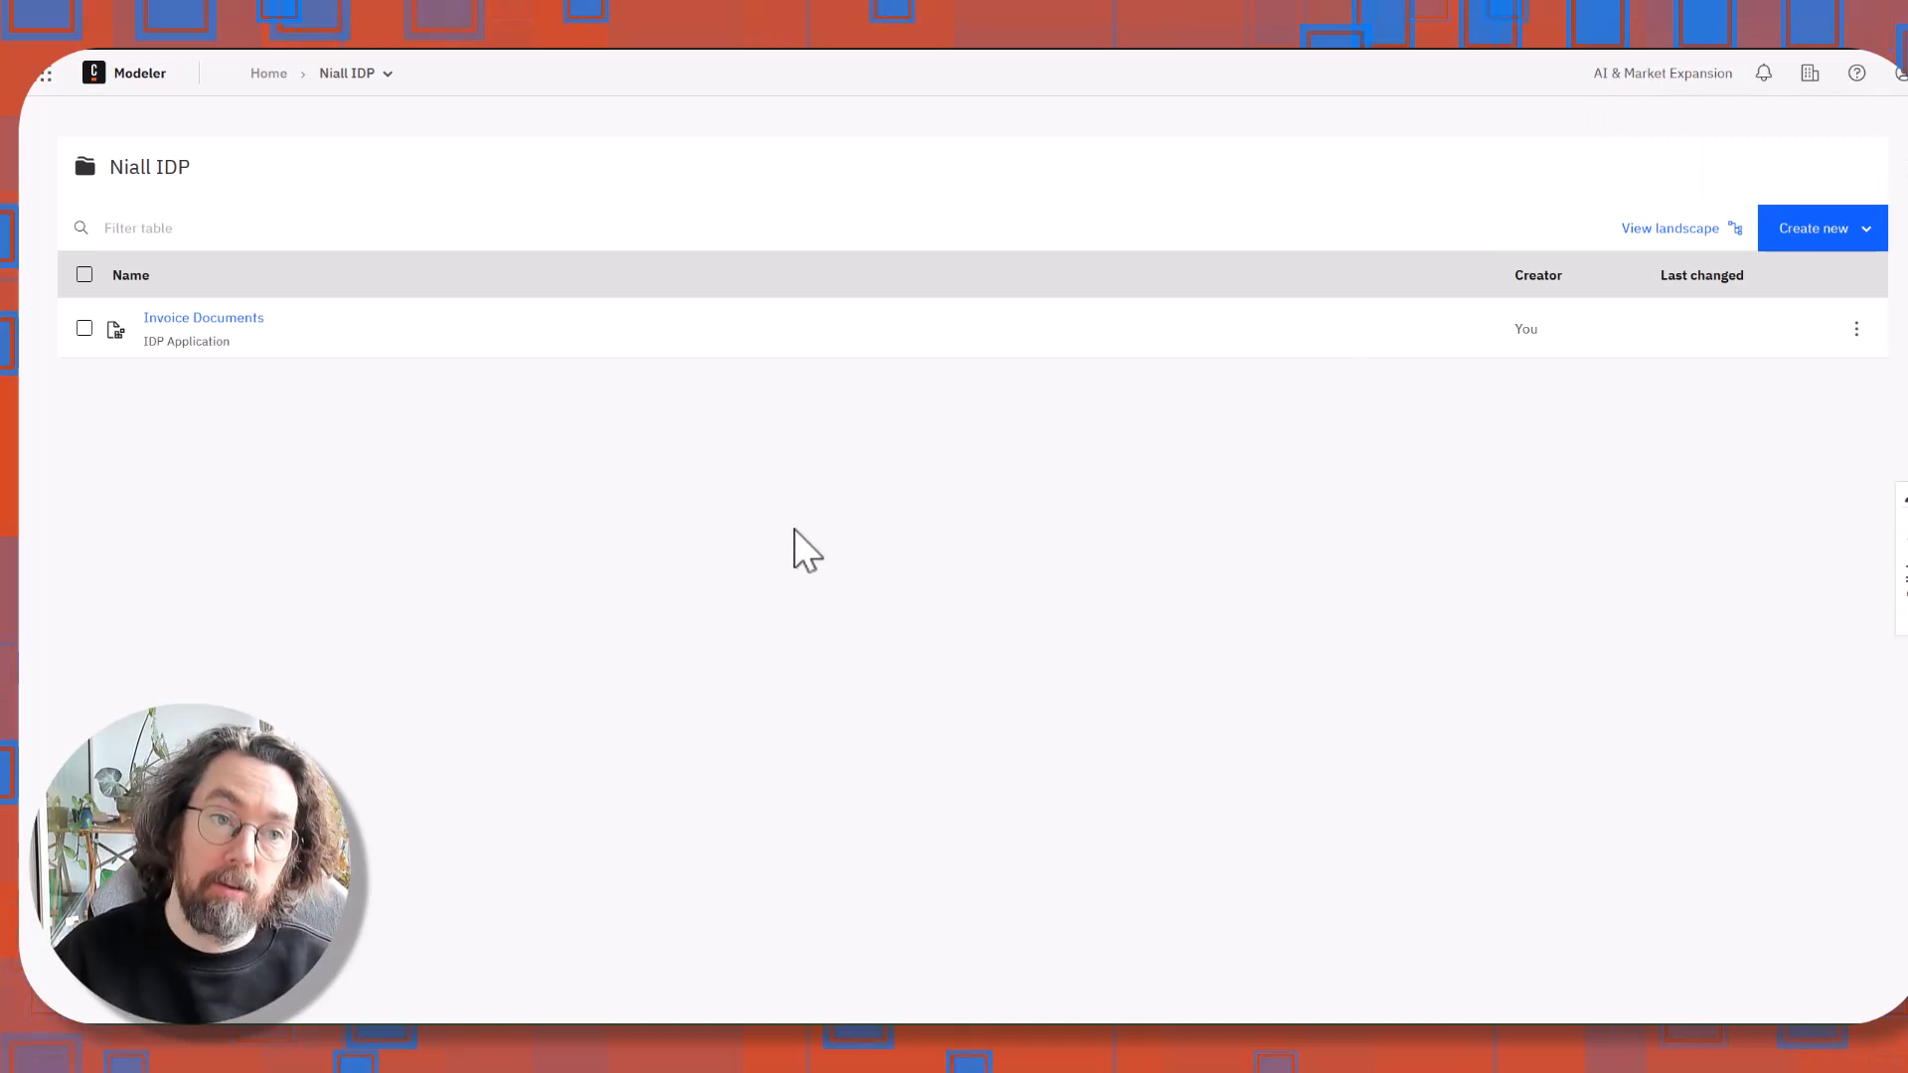
mouse_move(698, 490)
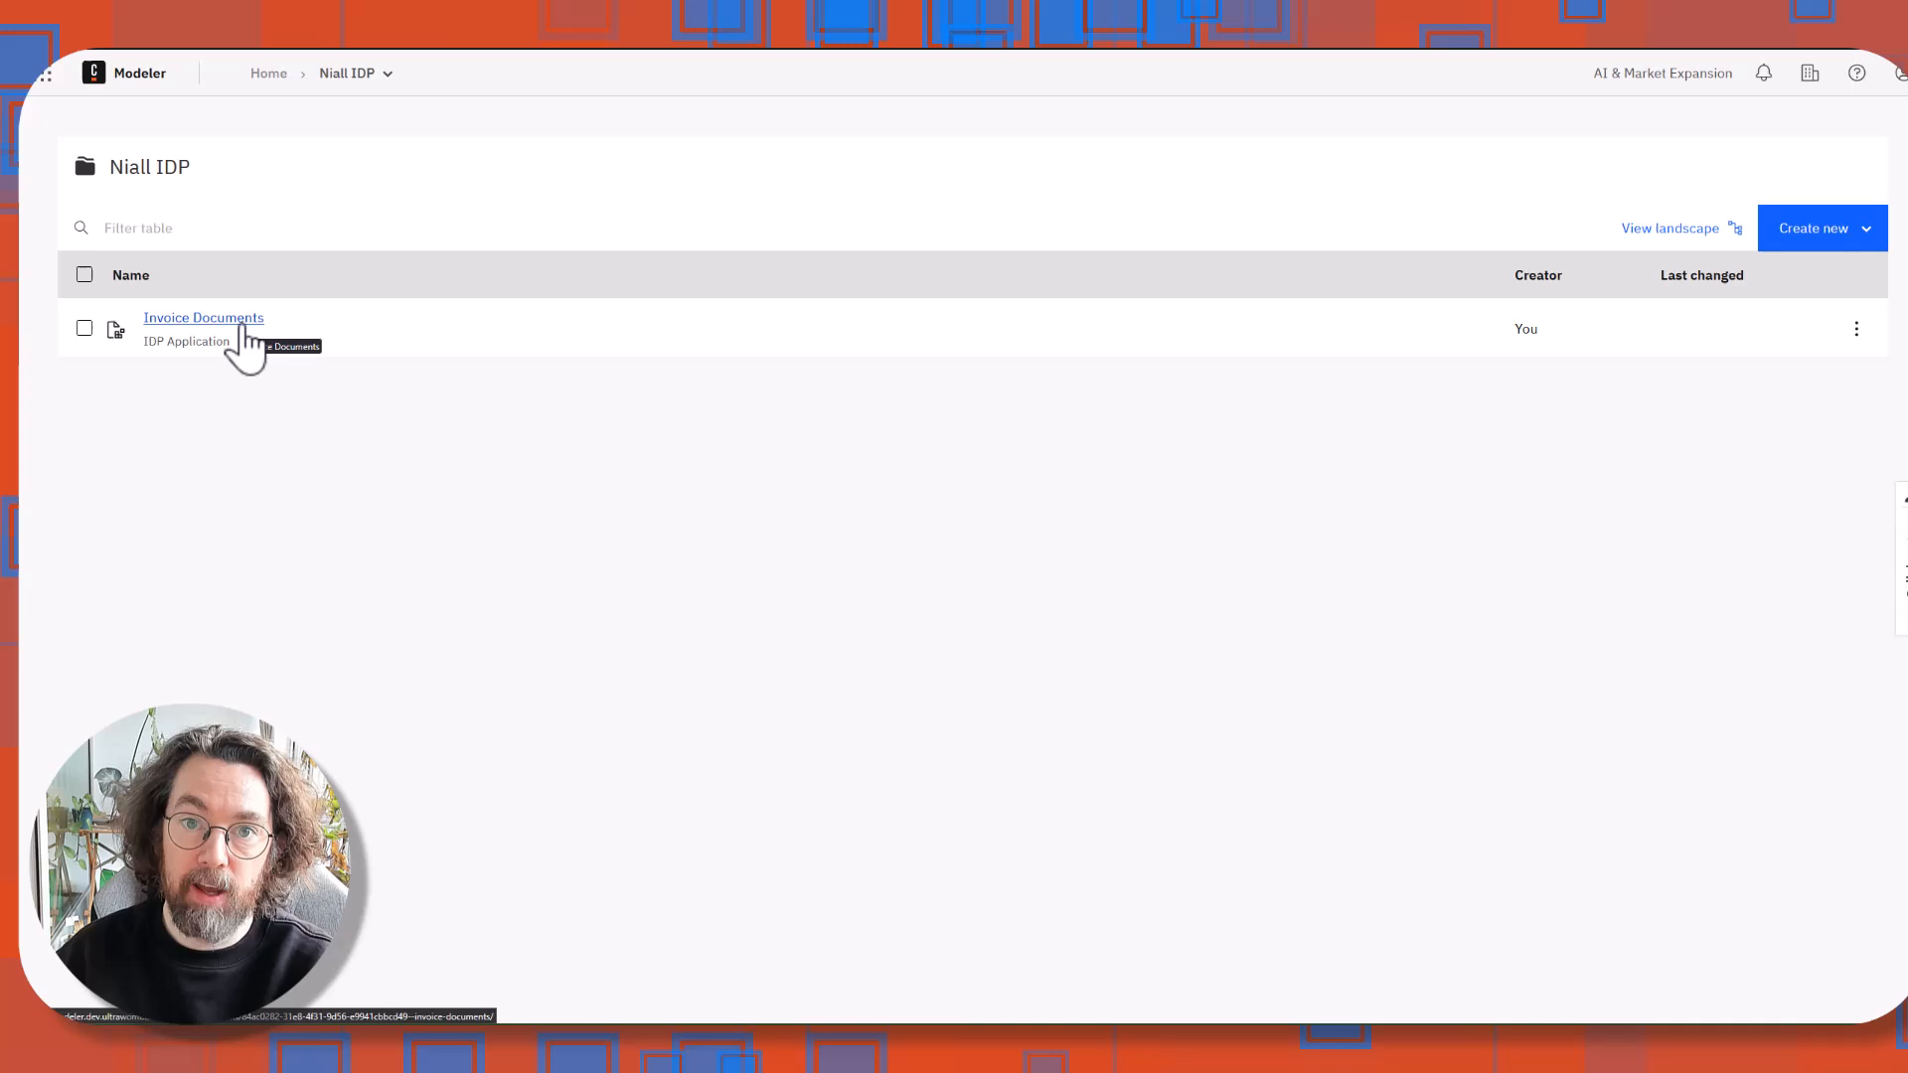
mouse_move(1069, 391)
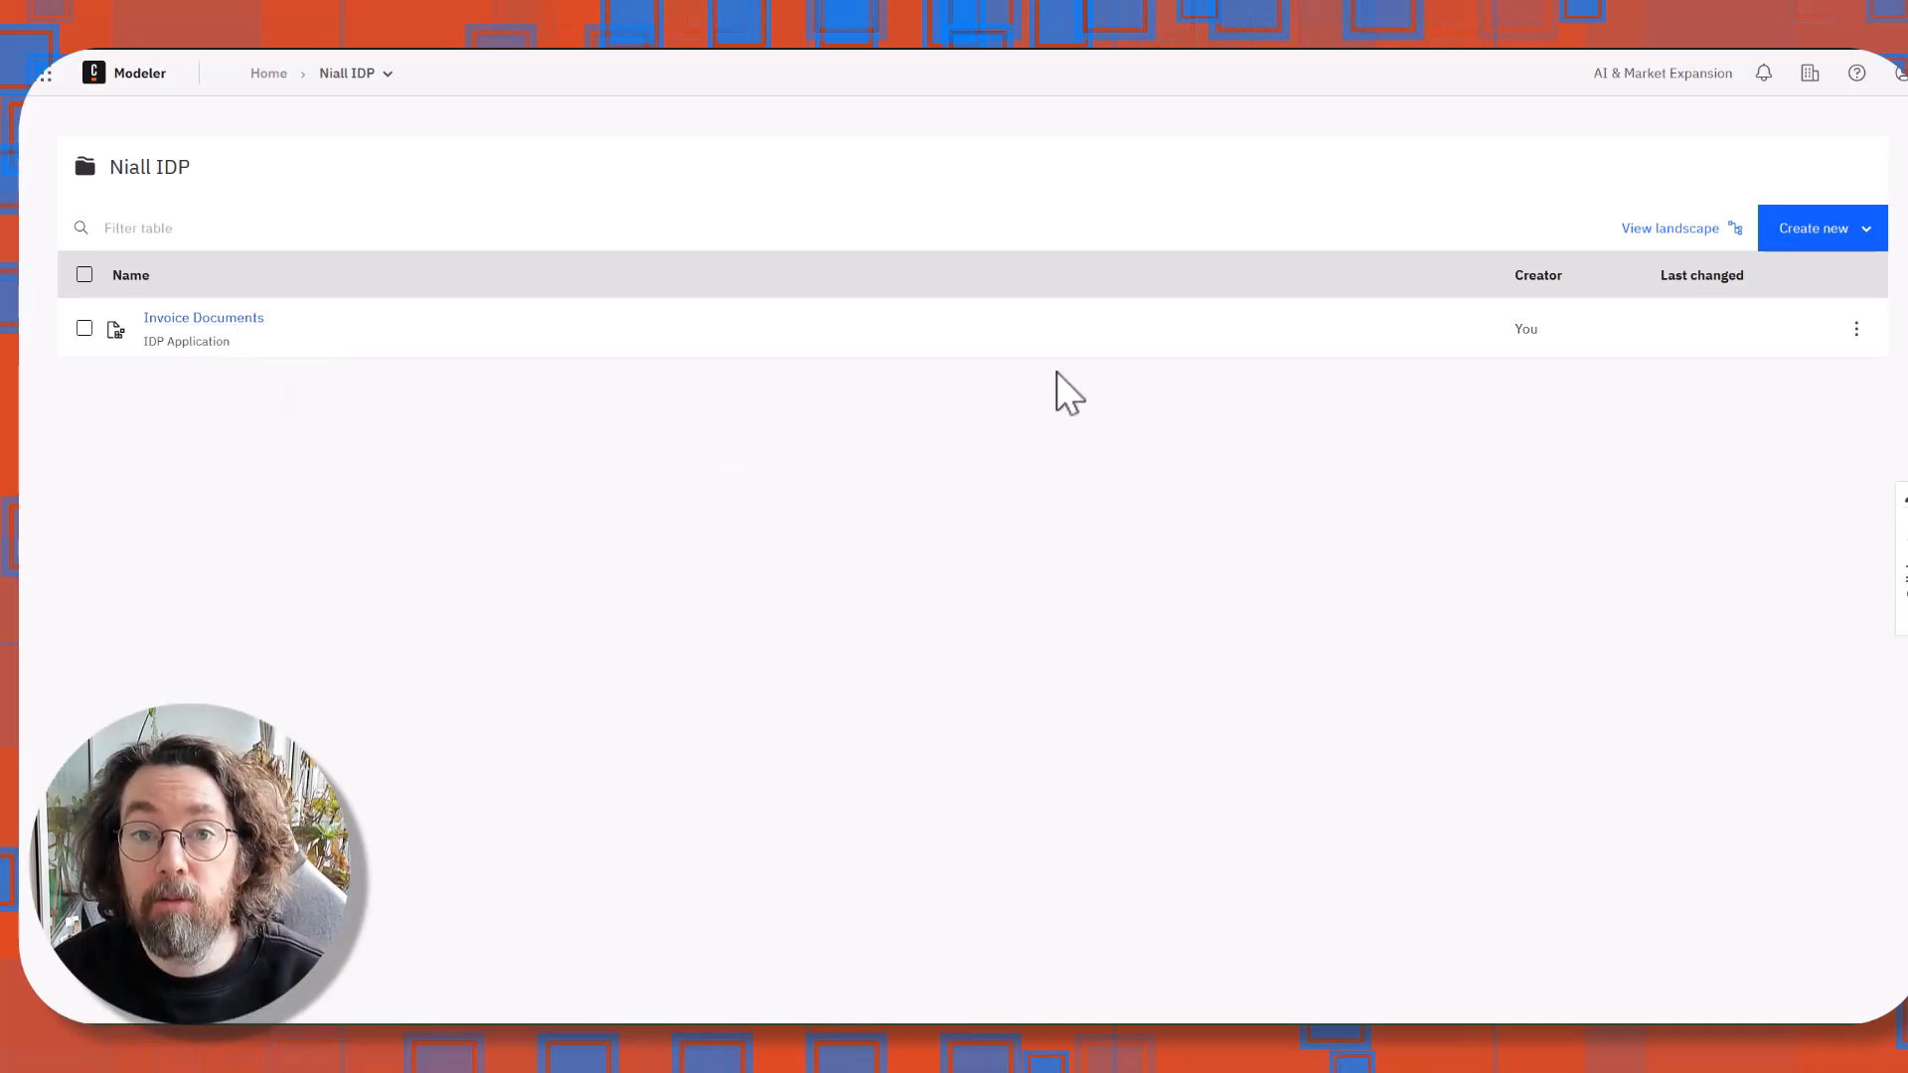
click(1812, 228)
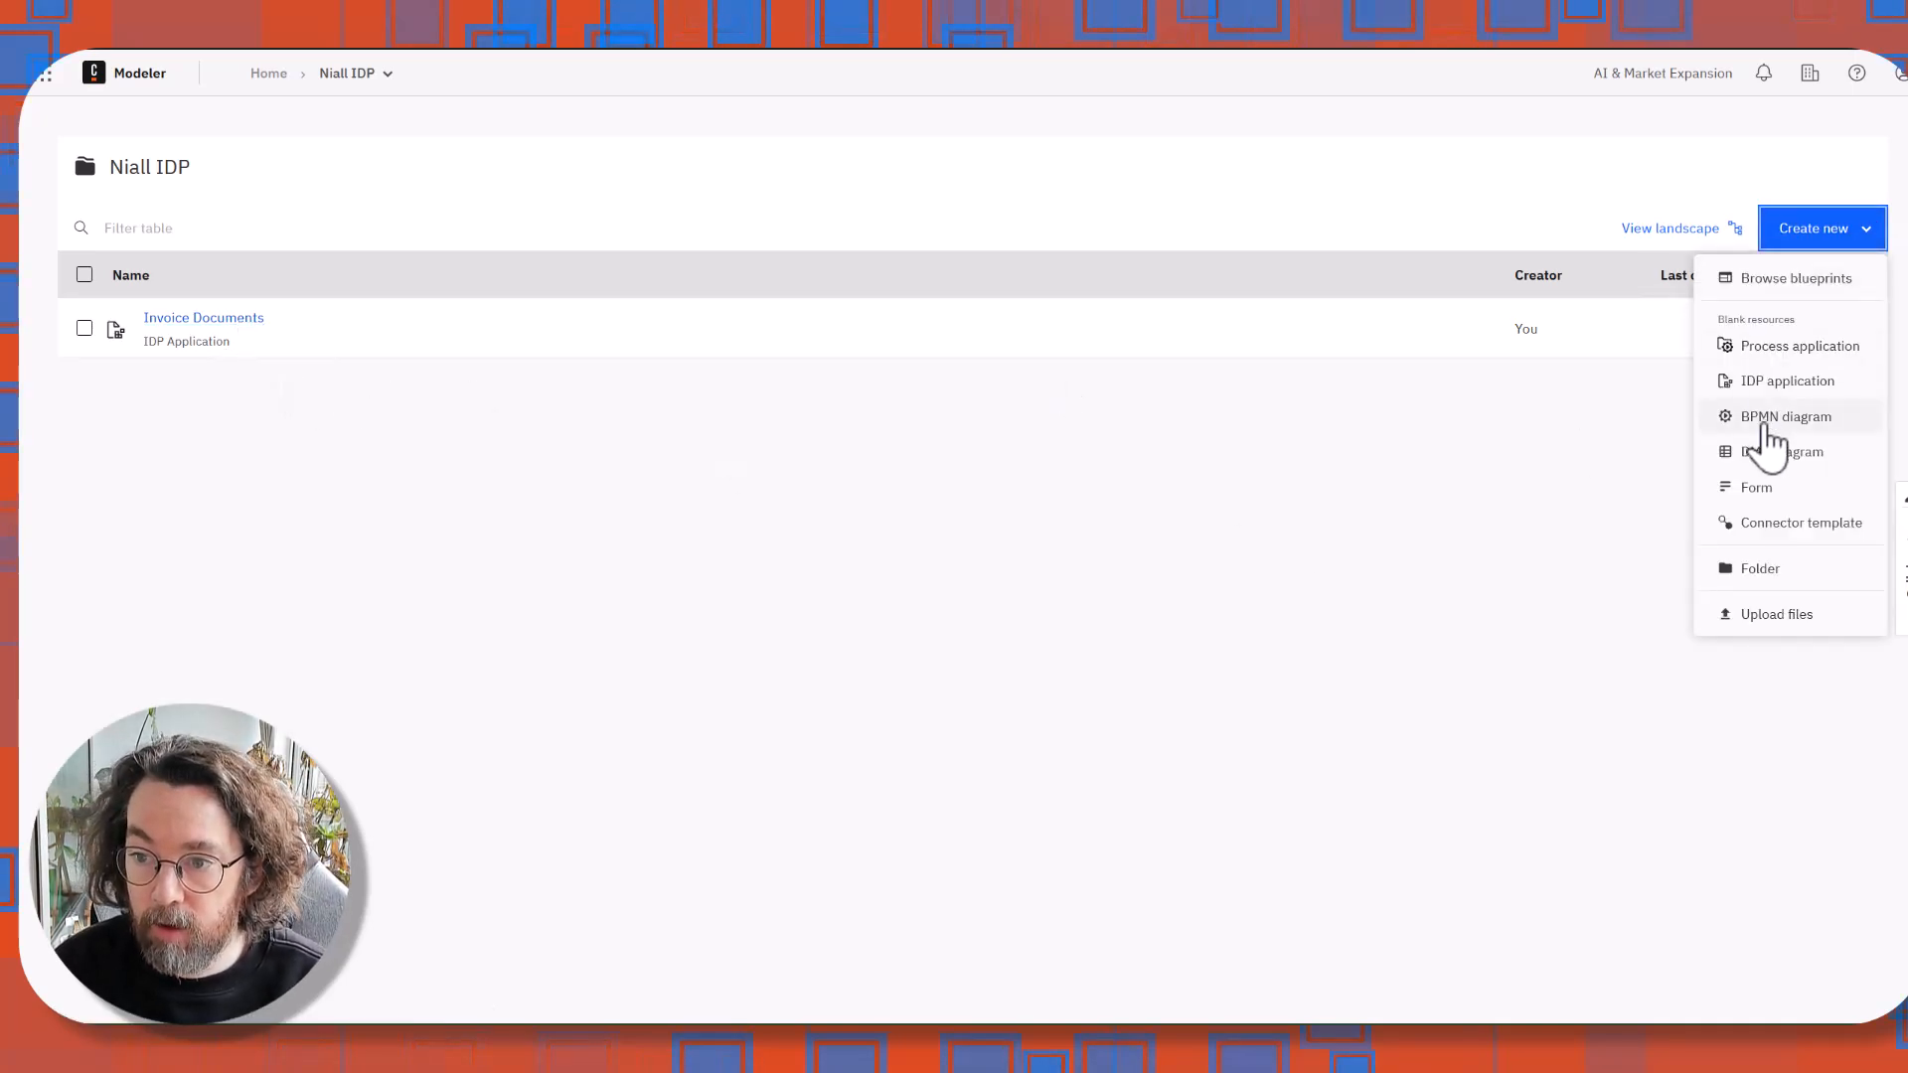
Start a blank 'Check Invoice' BPMN diagram with an 'Upload Document' user task and a blank task.
click(1784, 417)
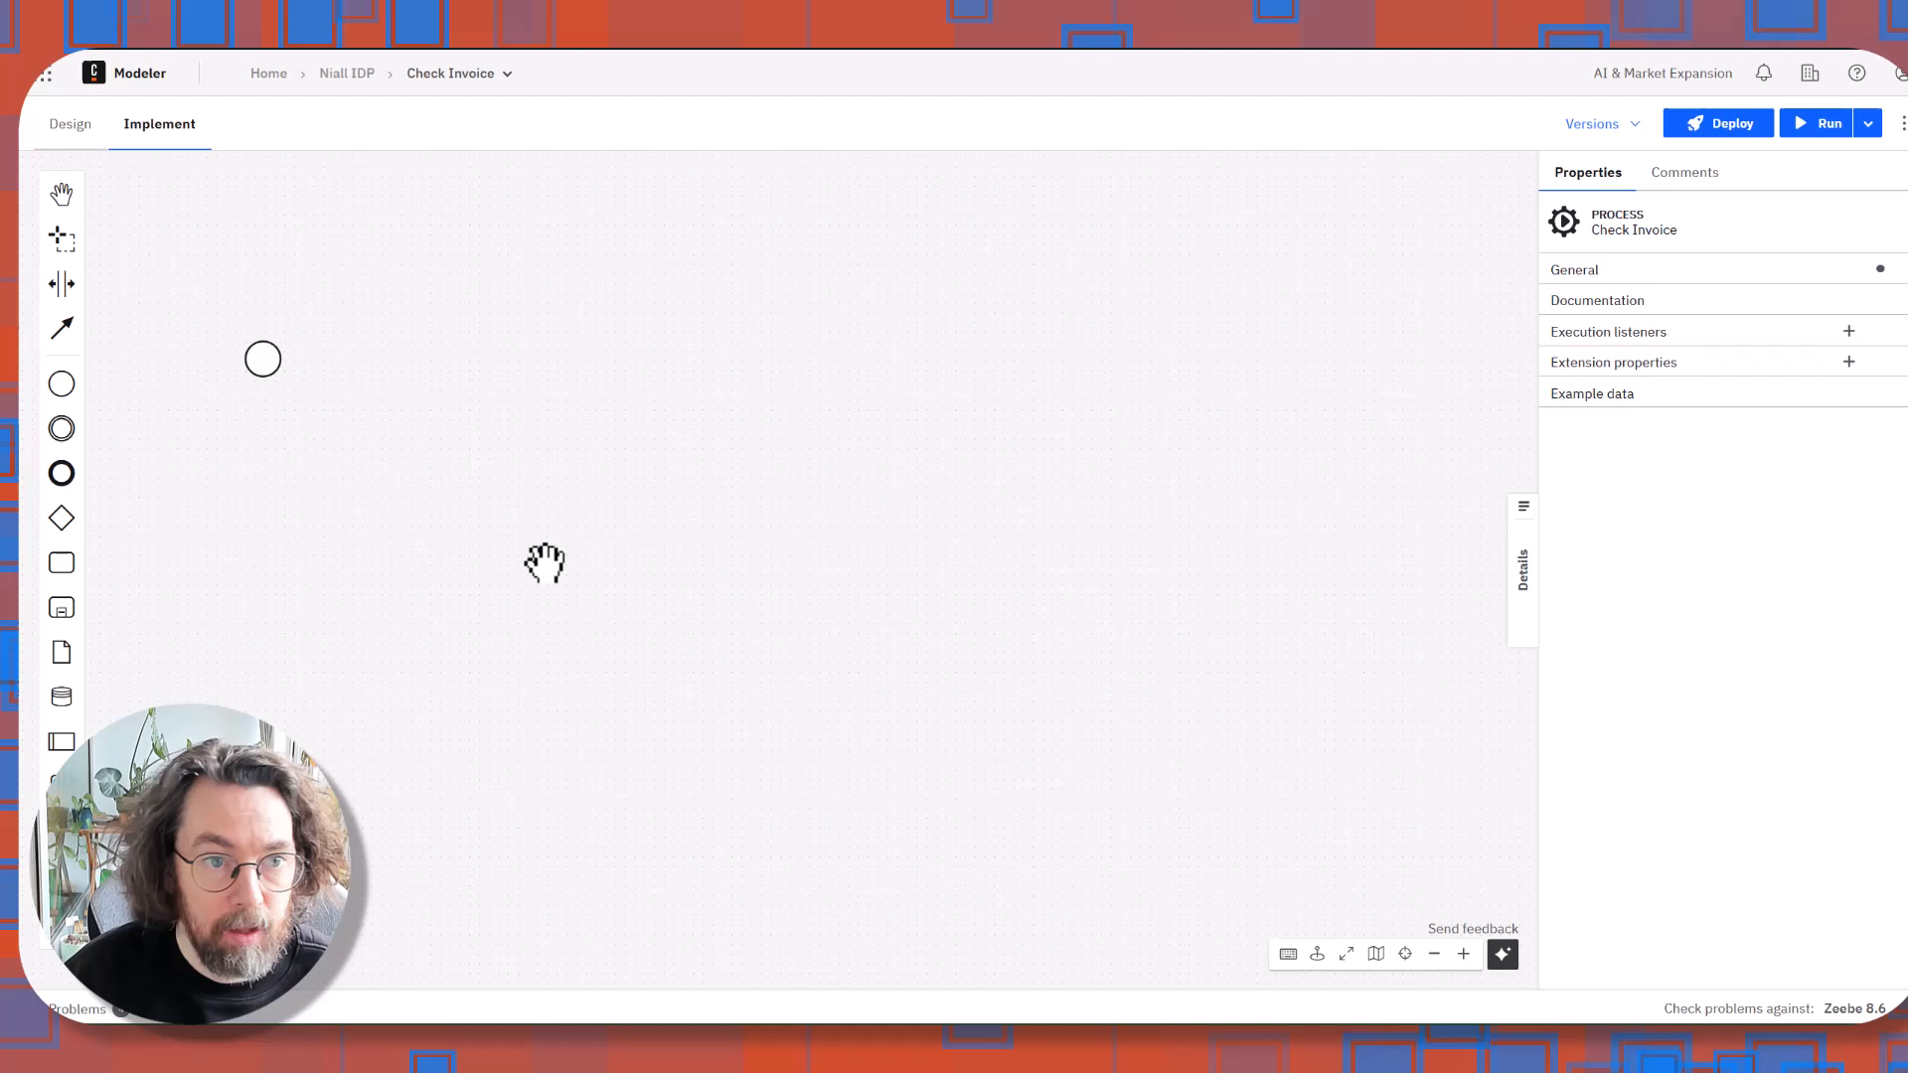
click(262, 358)
text(Upload Document)
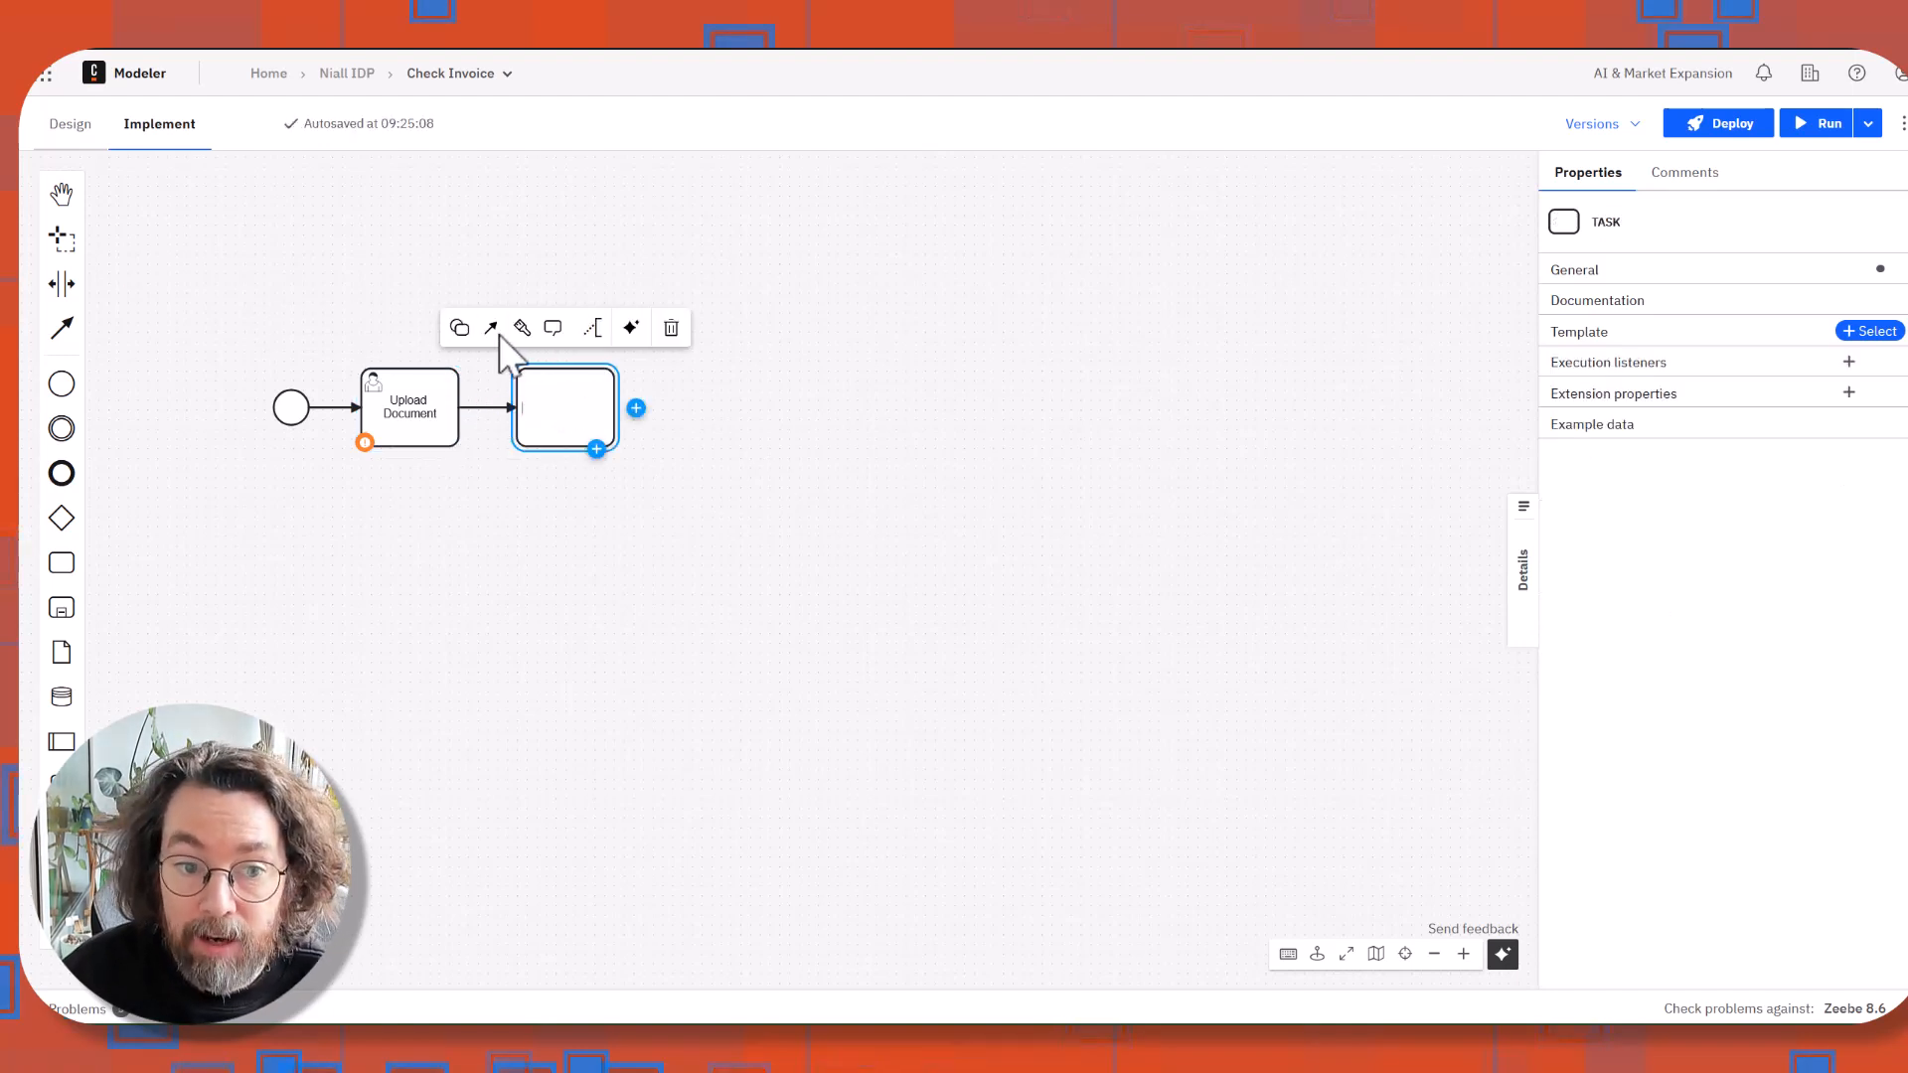
Convert the blank task into the 'Uni Invoice' IDP extraction connector.
click(459, 327)
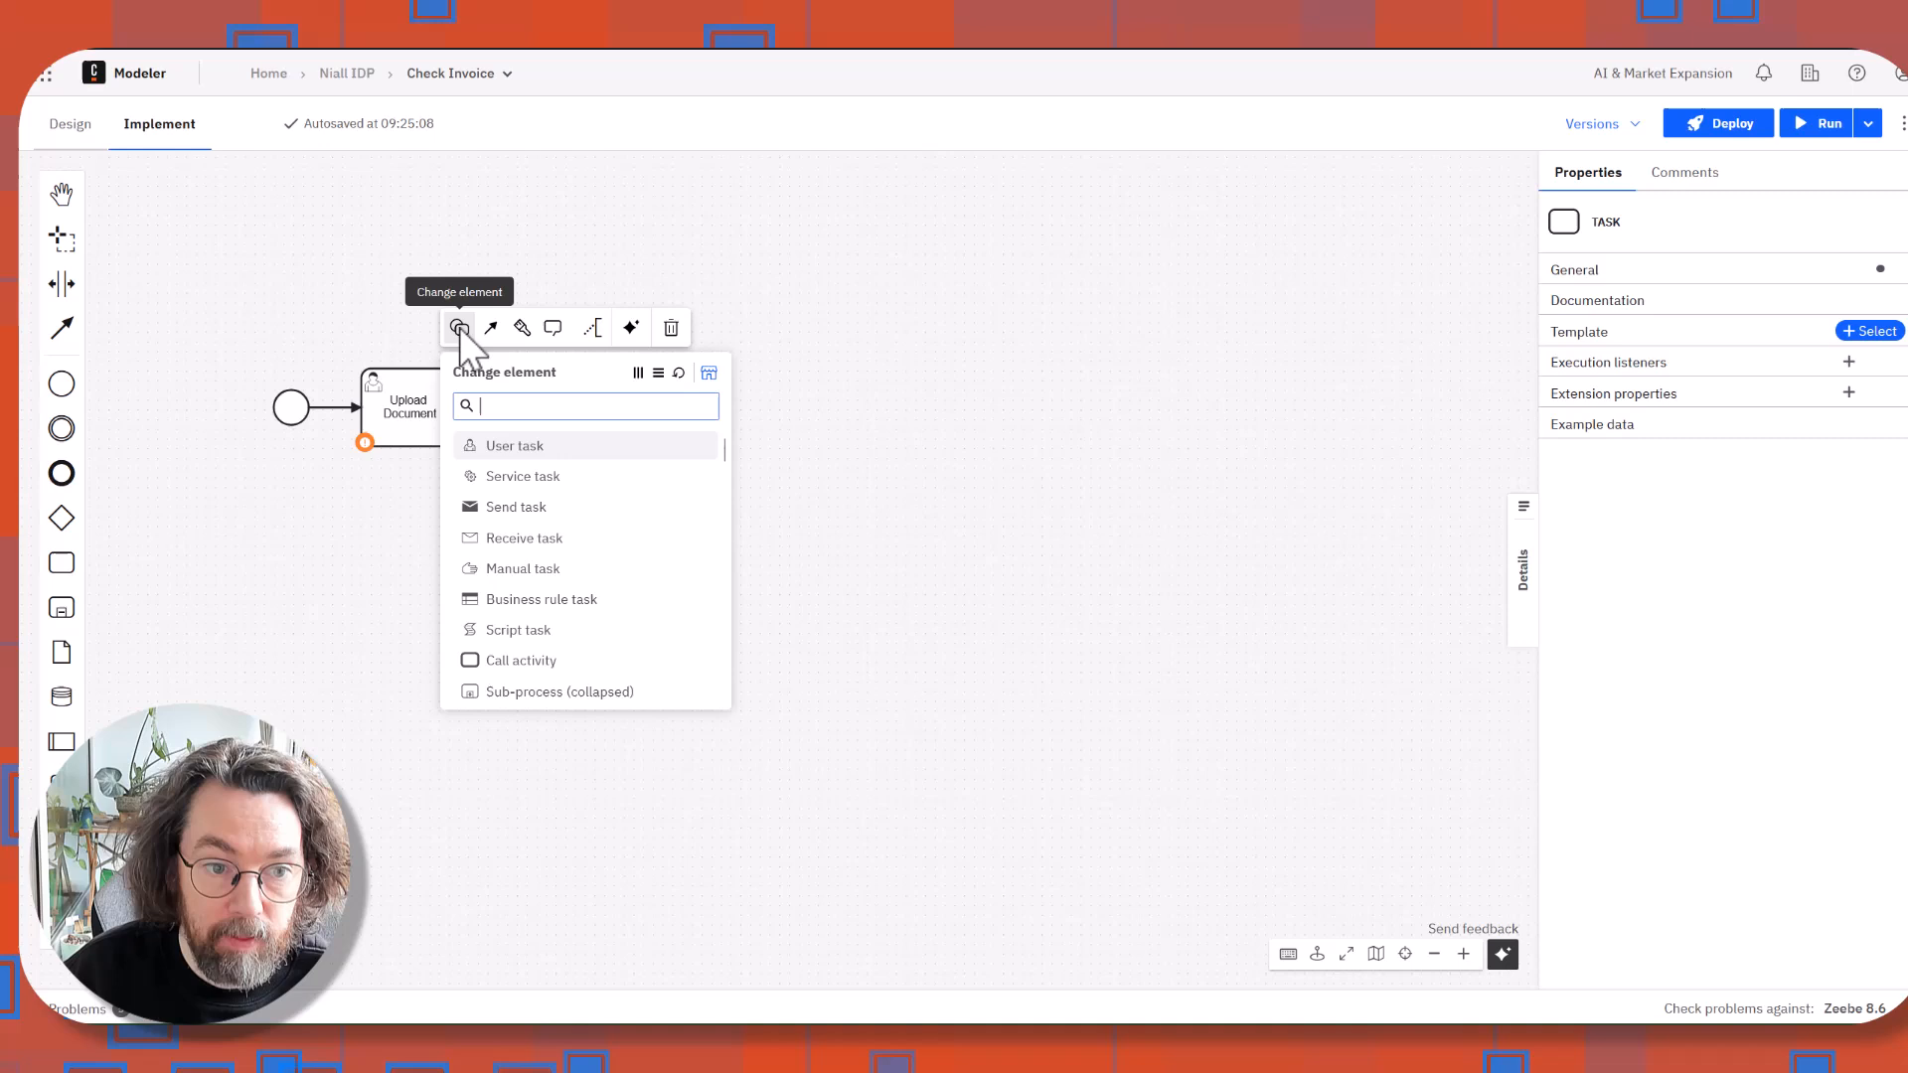
mouse_move(596, 456)
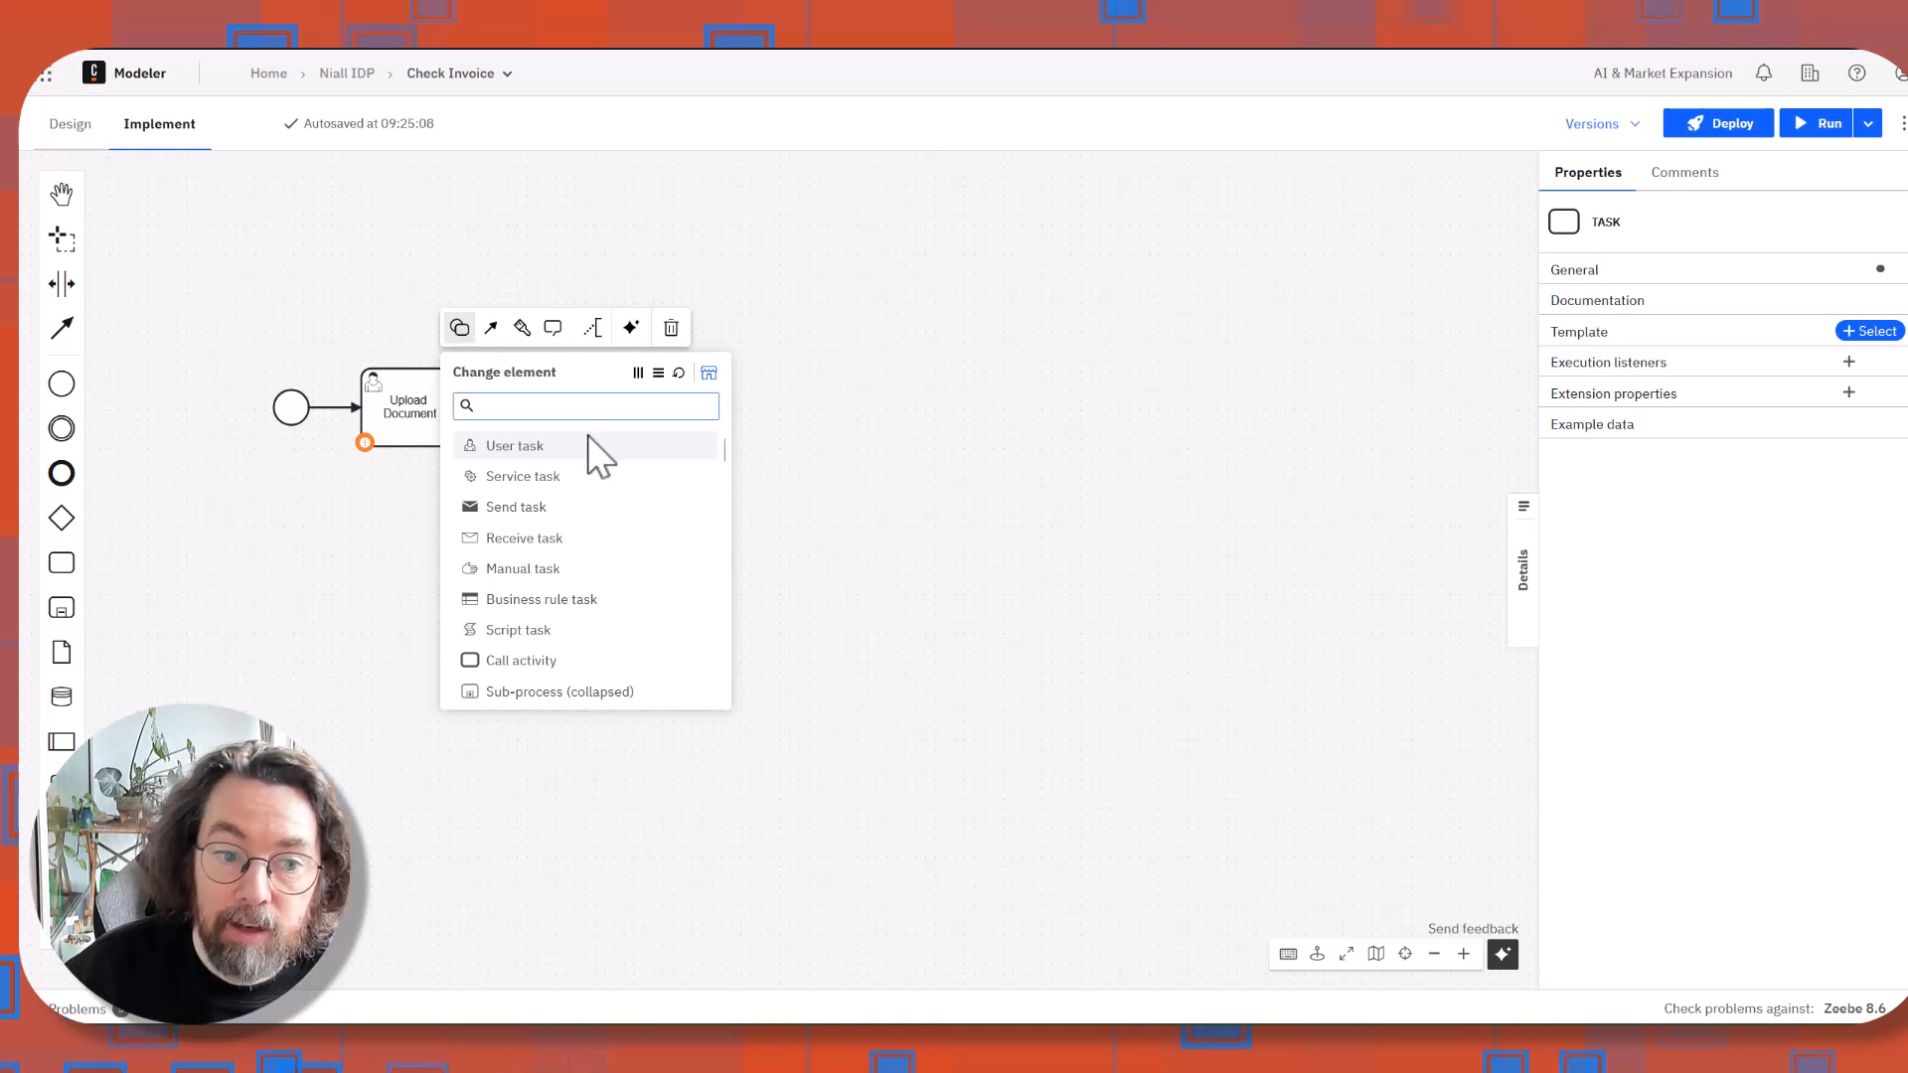
mouse_move(633, 511)
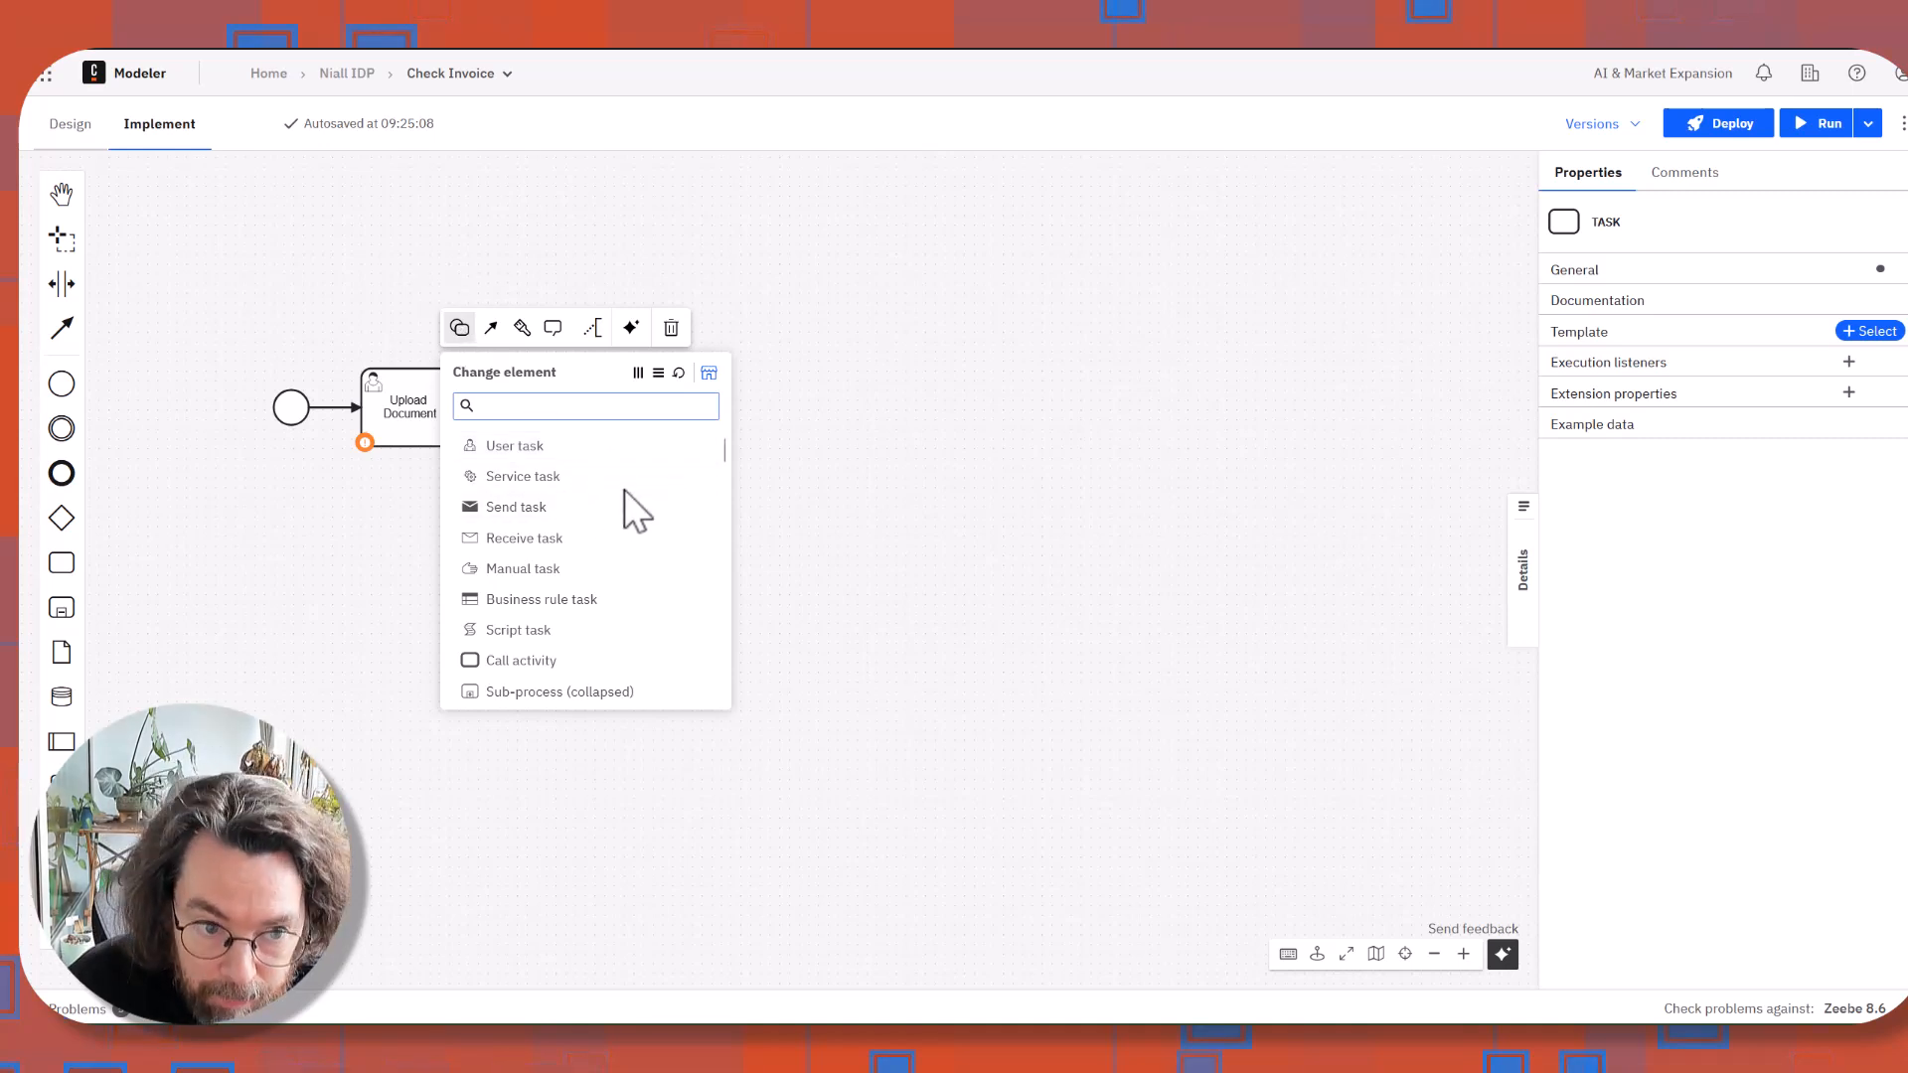
scroll(down, 3)
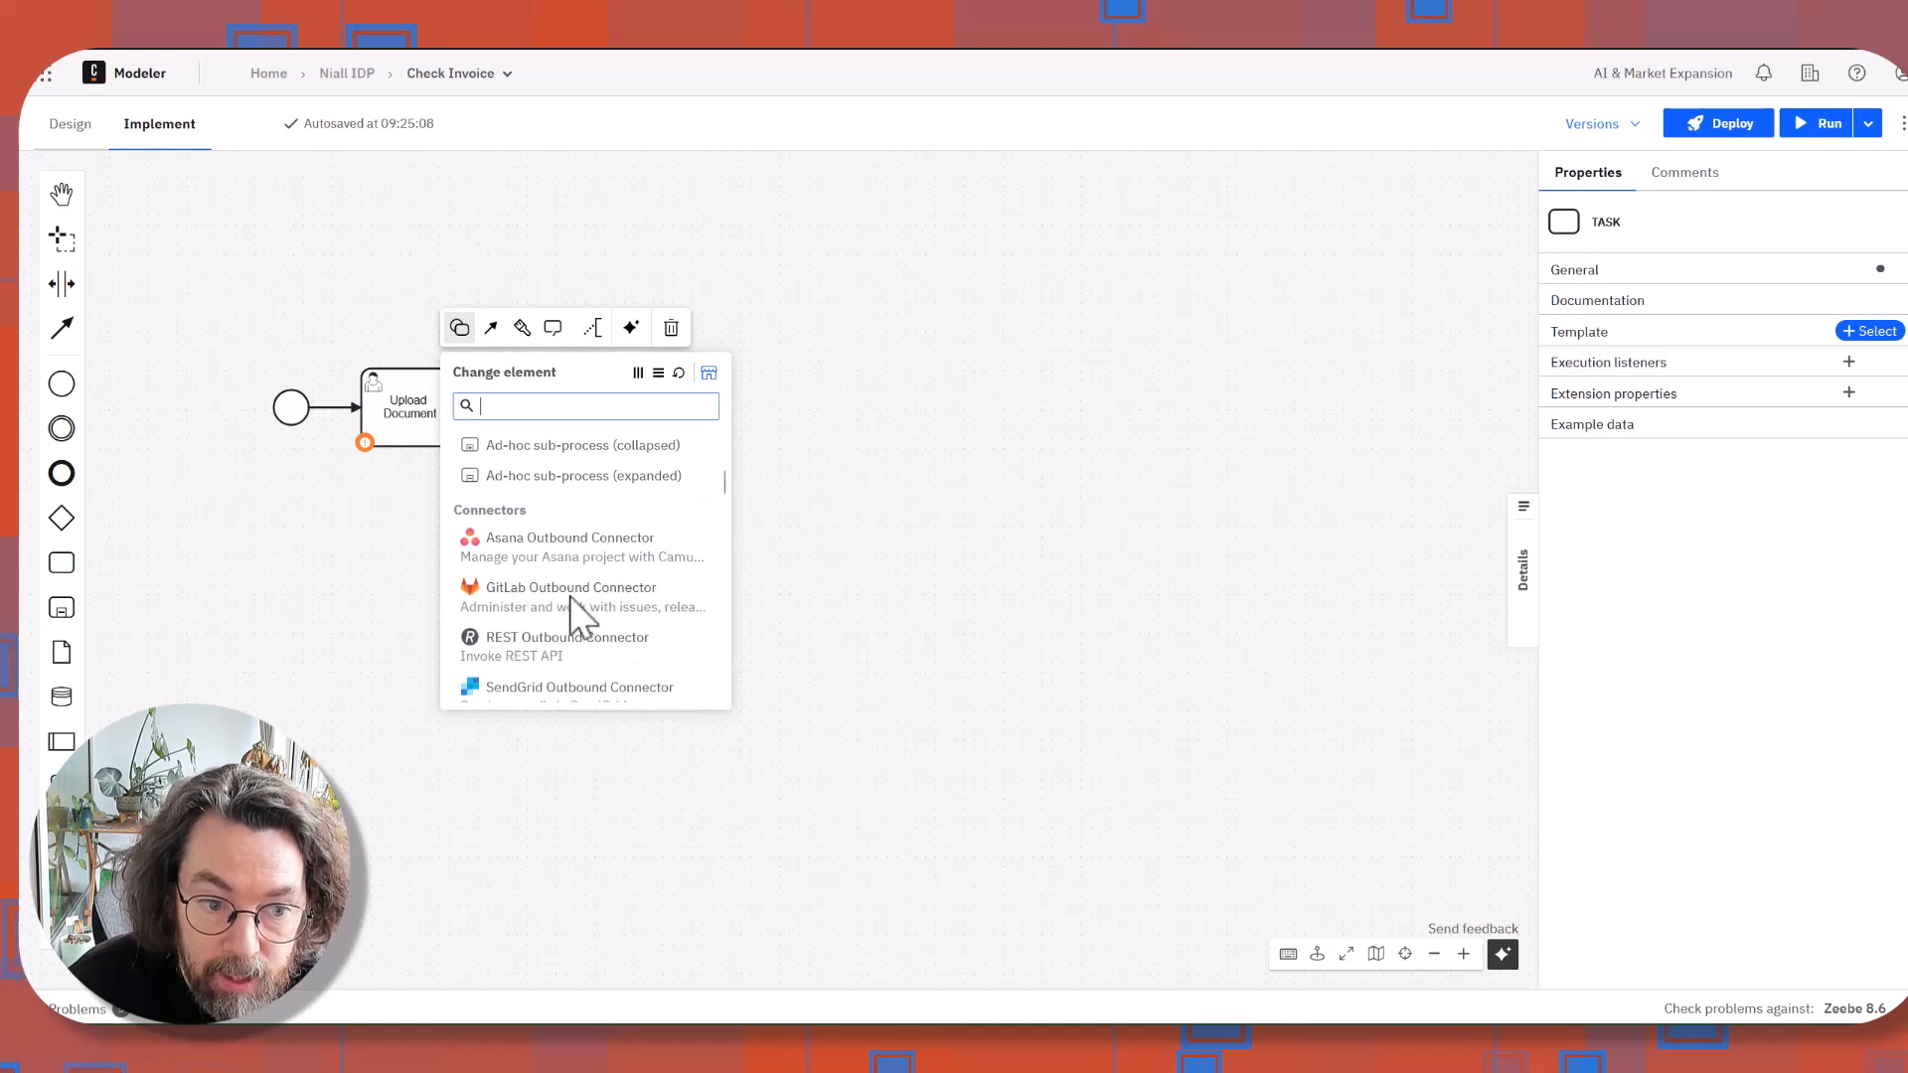
scroll(down, 3)
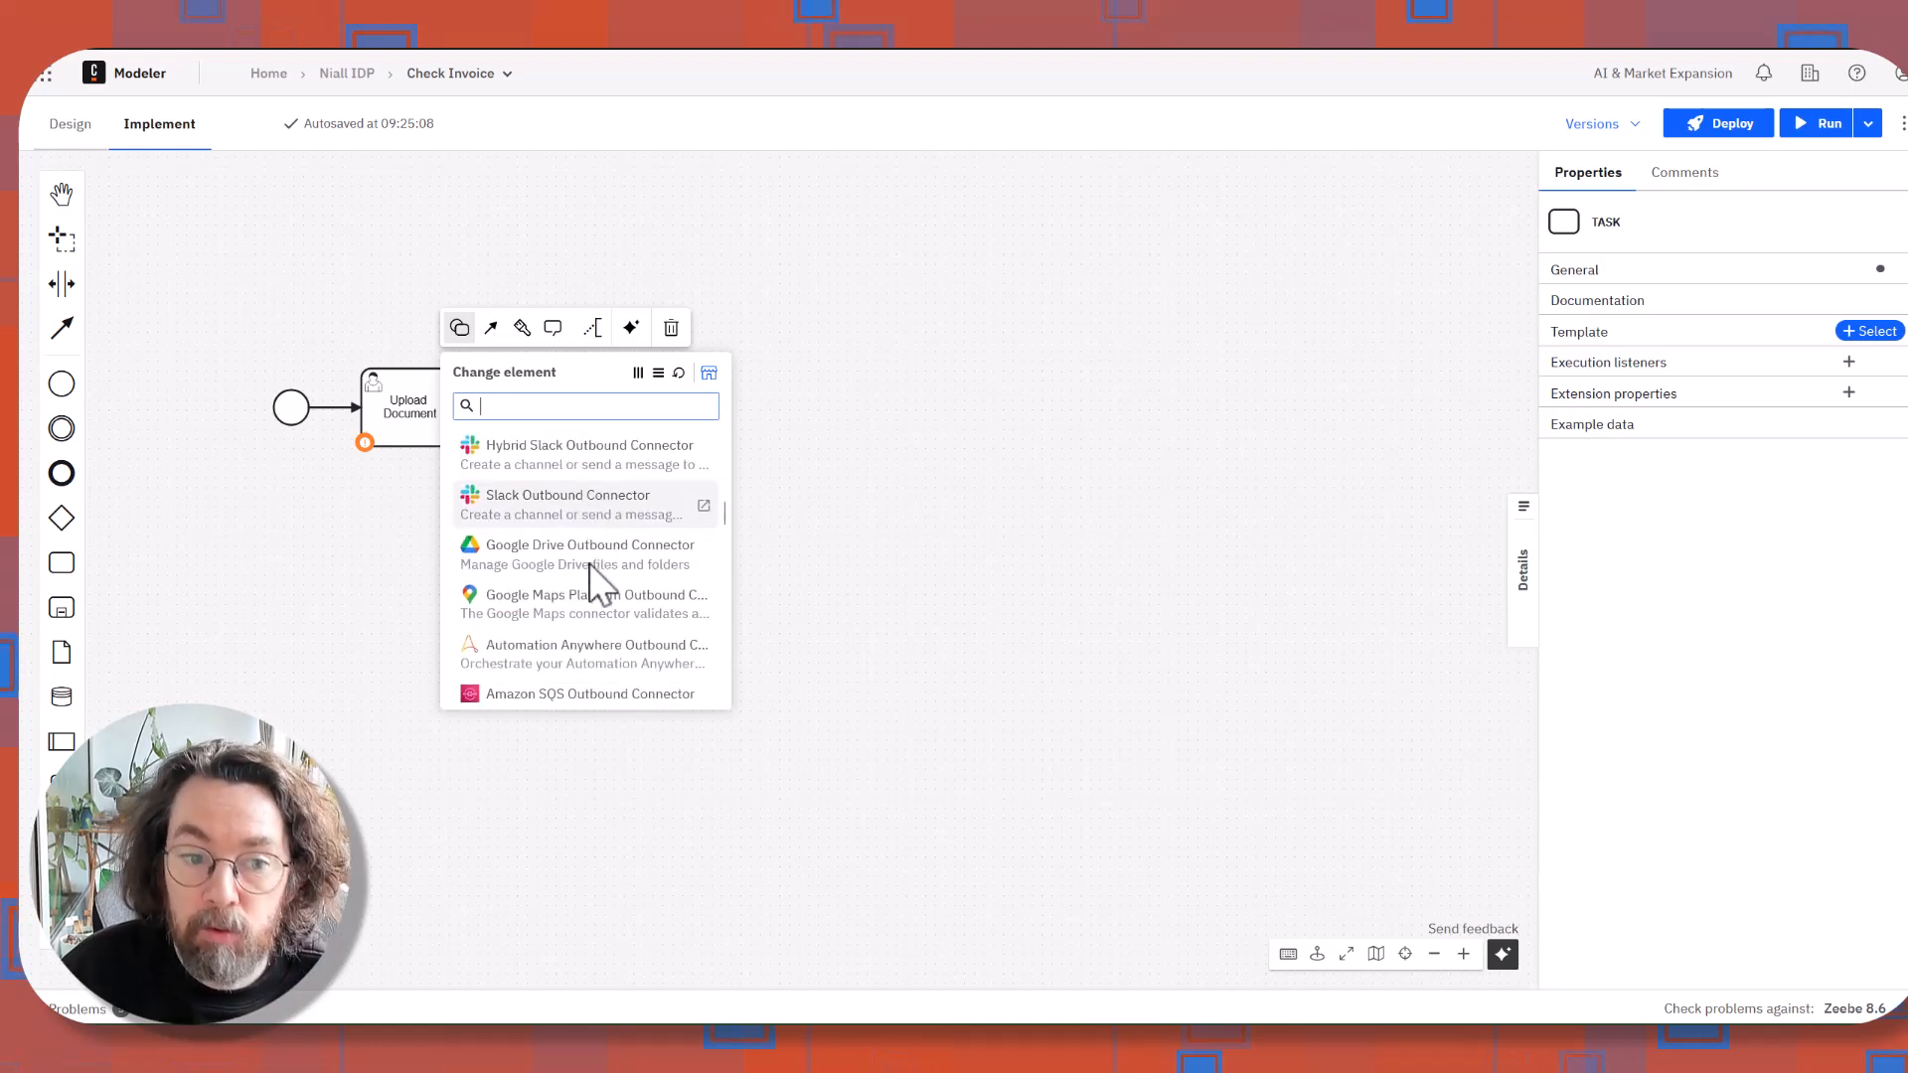
scroll(down, 3)
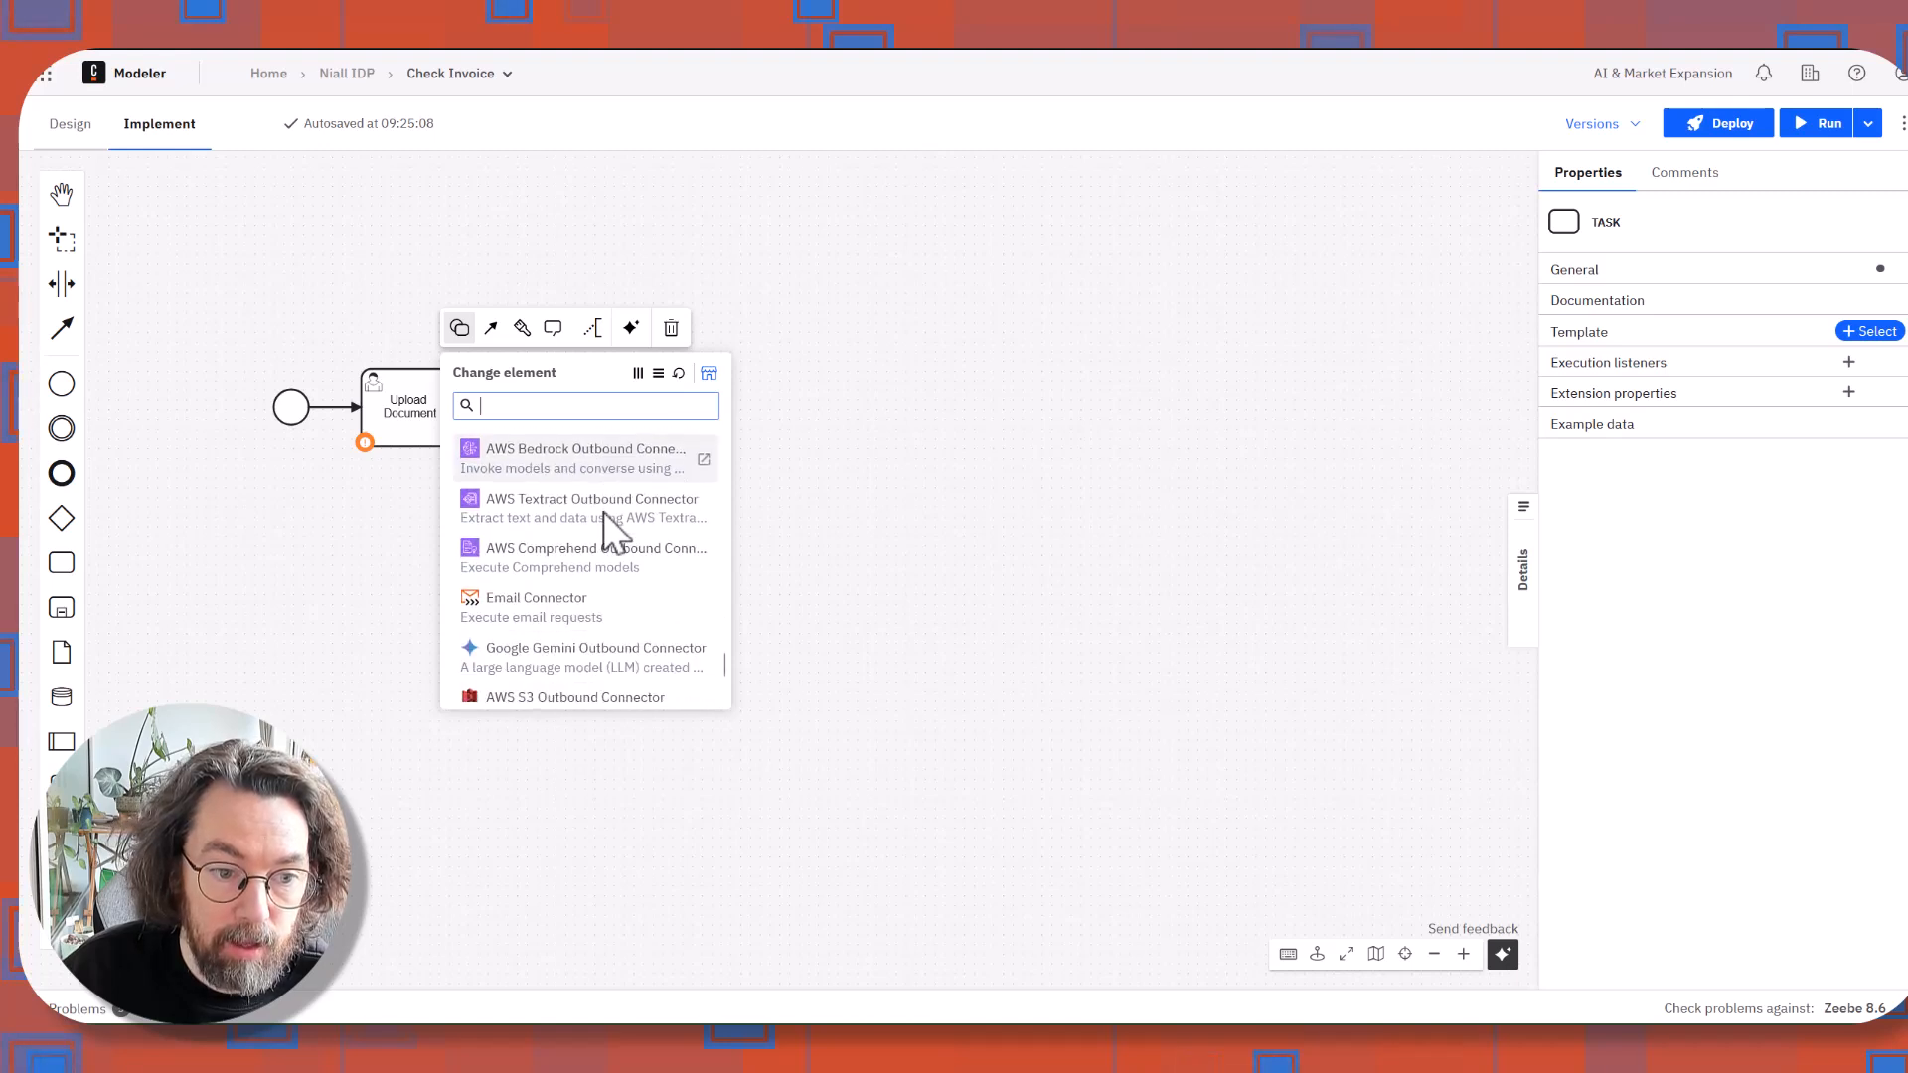
scroll(down, 3)
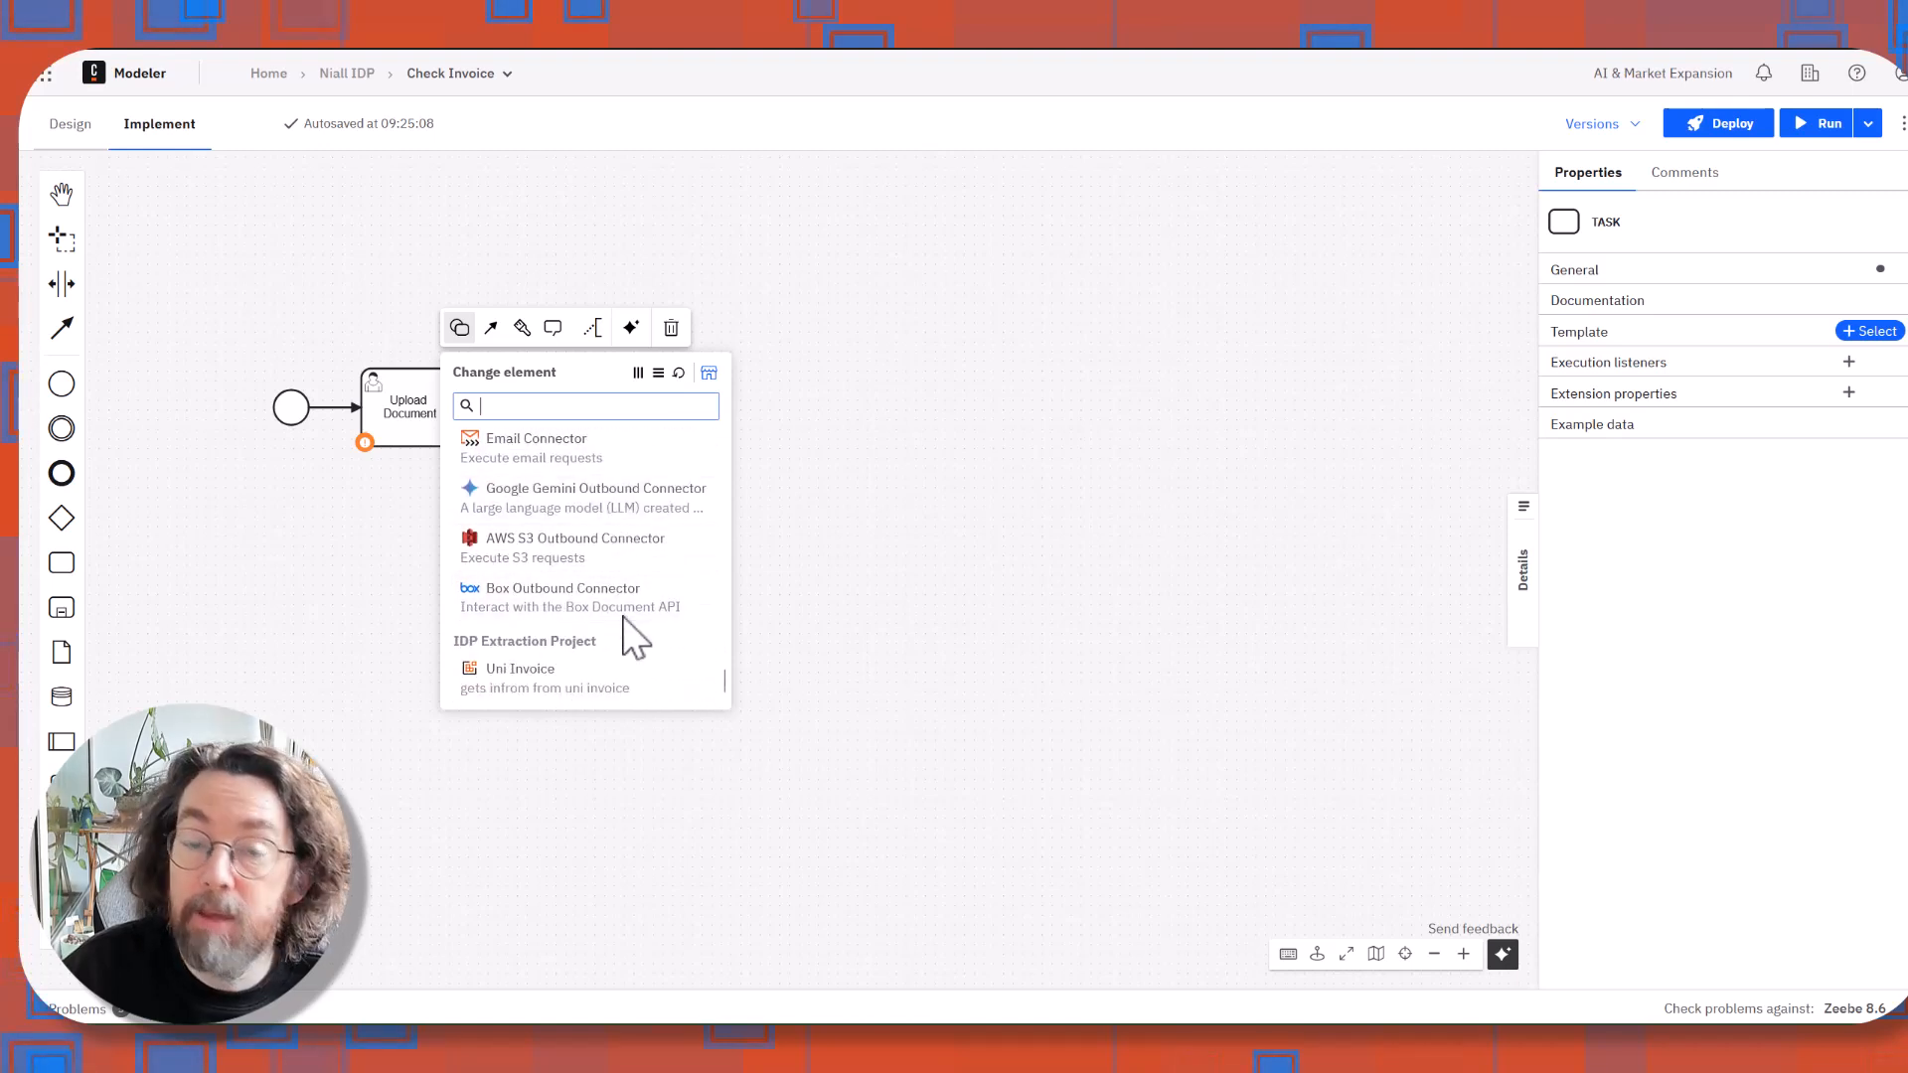
mouse_move(547, 678)
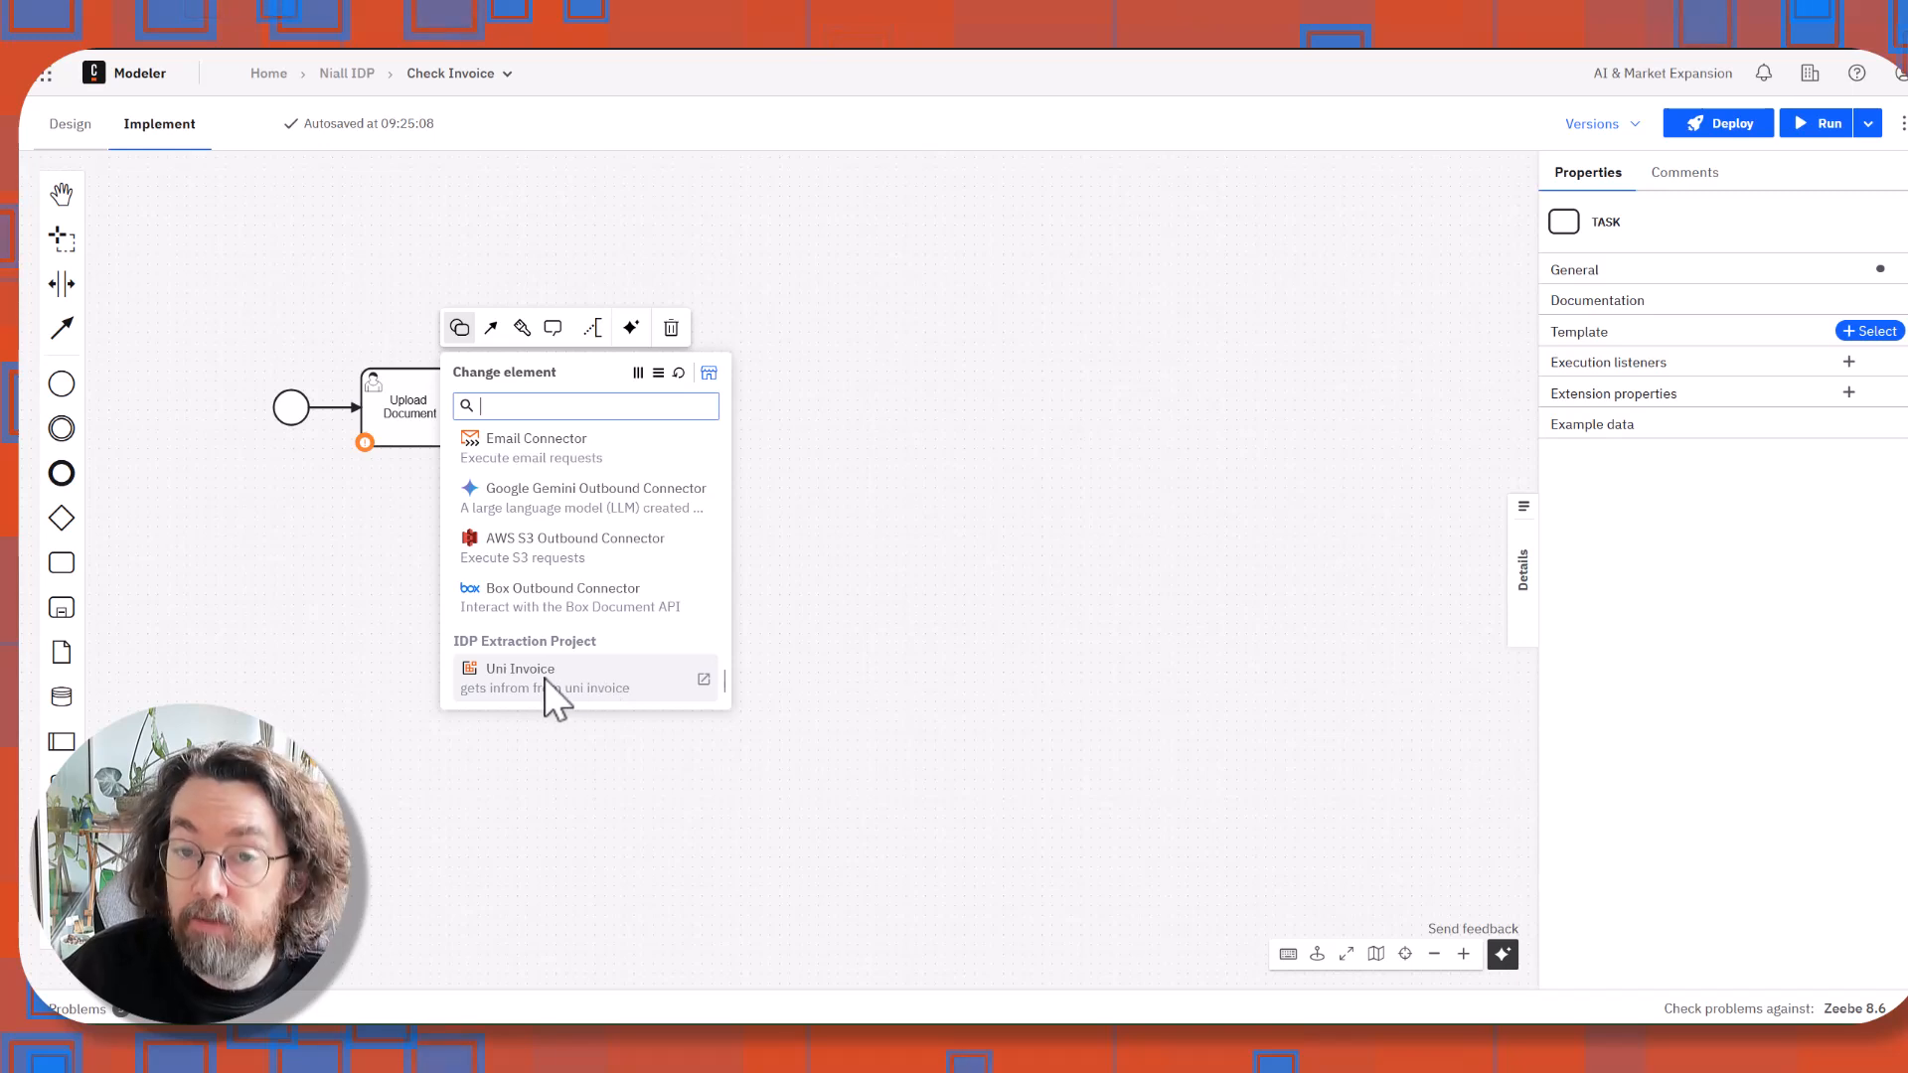
click(520, 668)
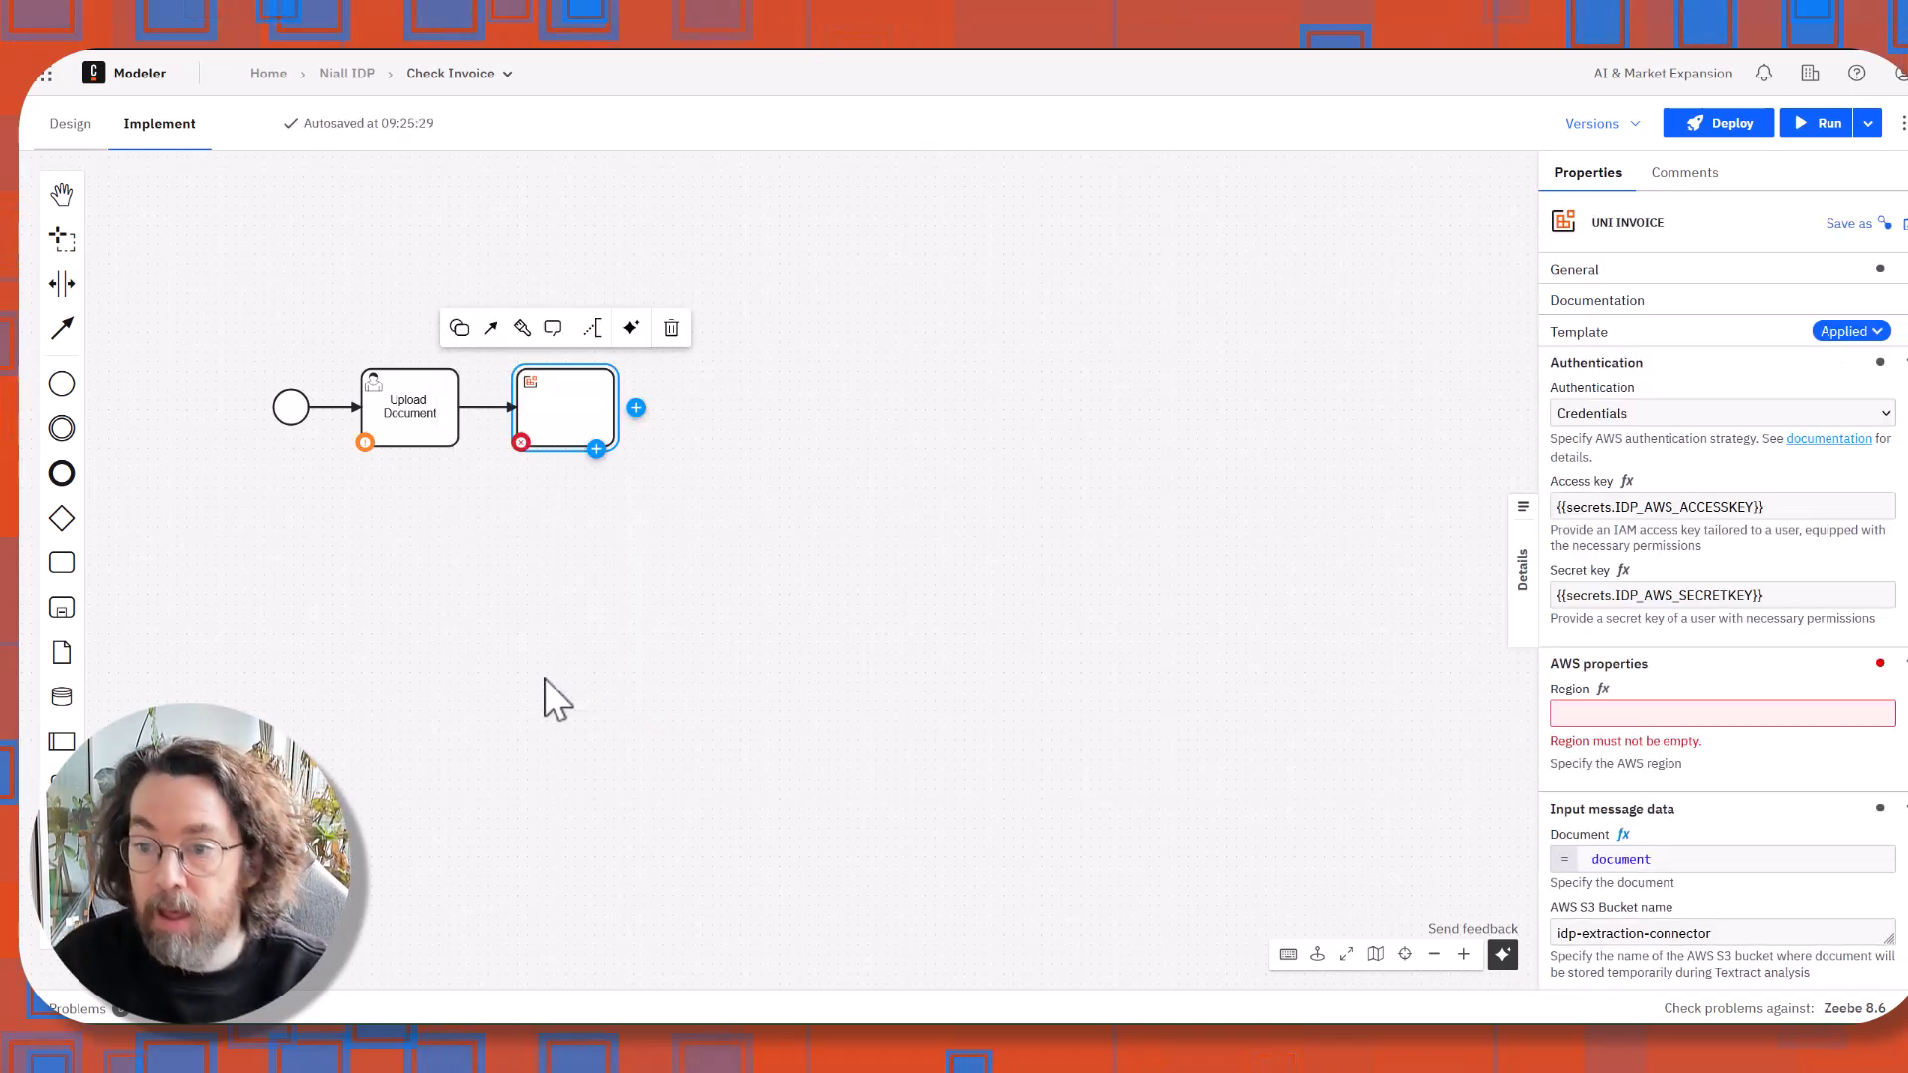
Label the Uni Invoice extraction task 'Get Data from File'.
scroll(down, 3)
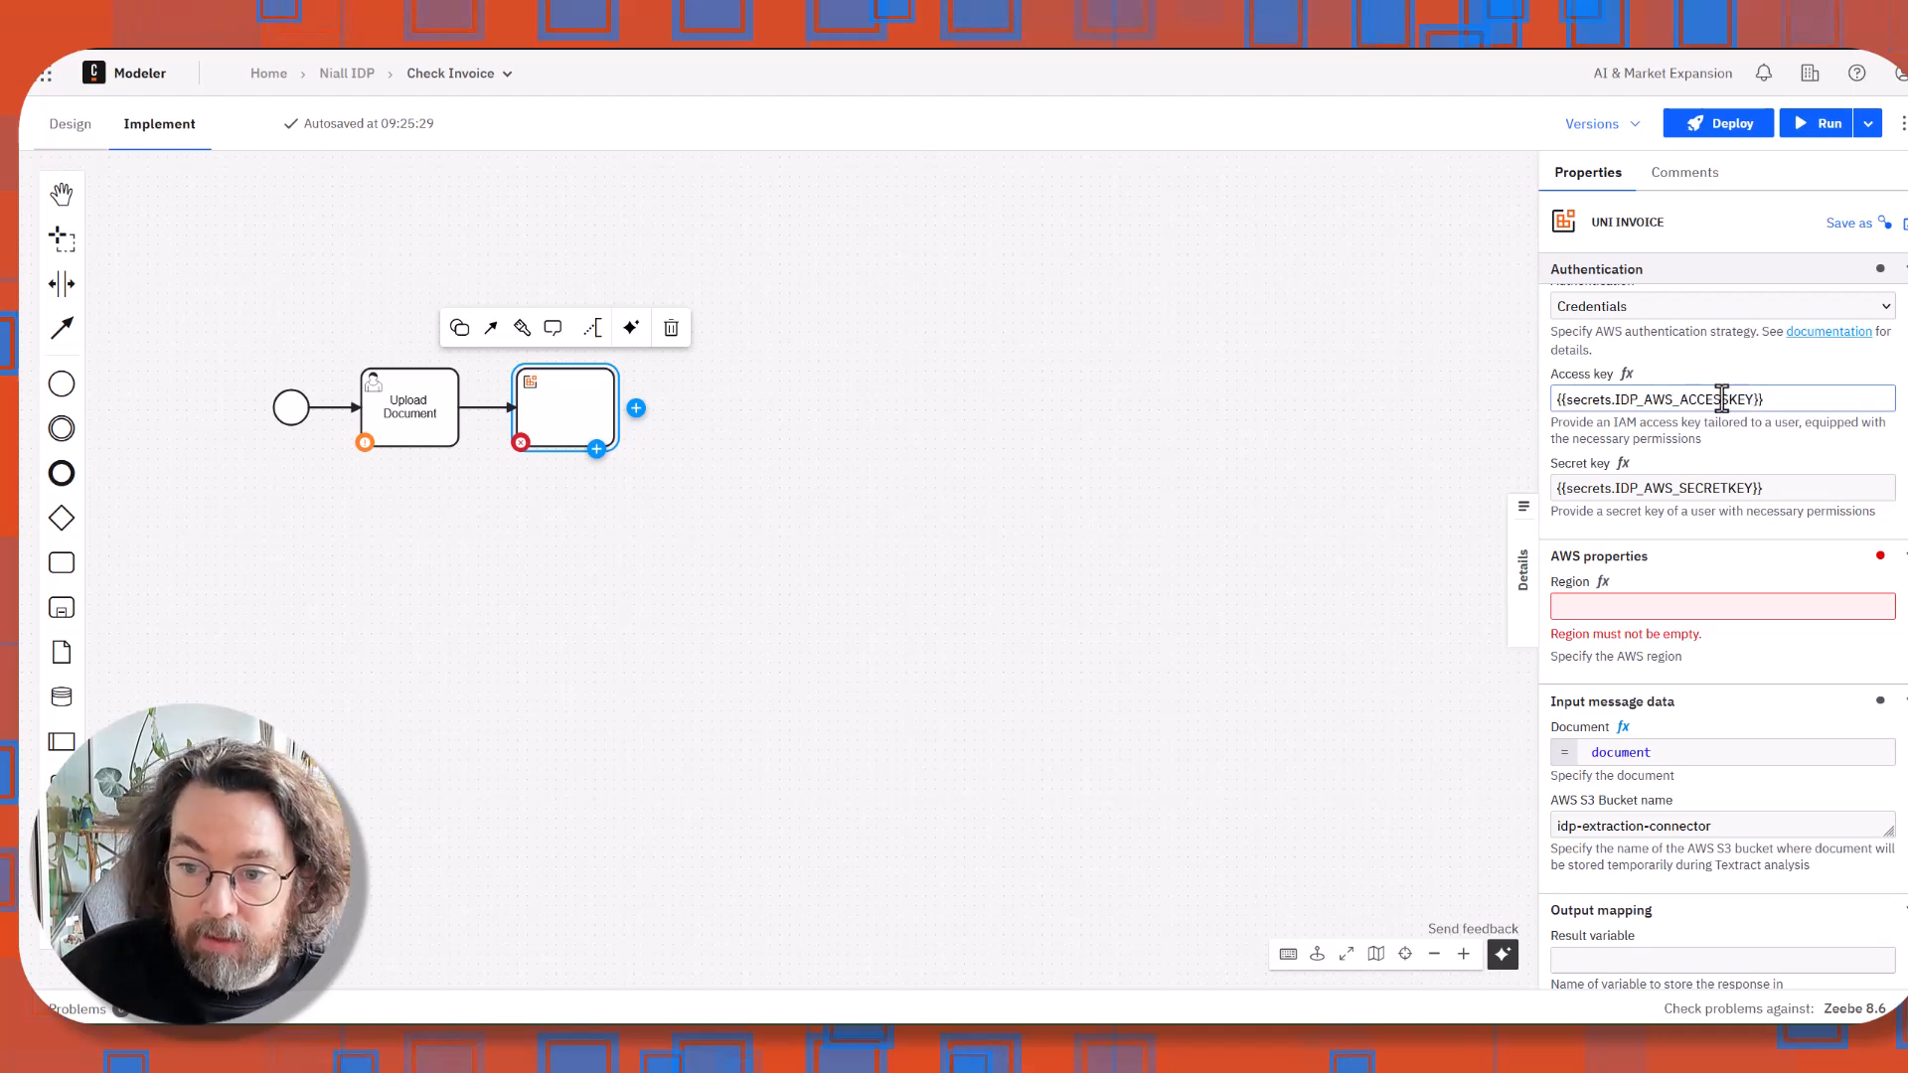
mouse_move(1719, 381)
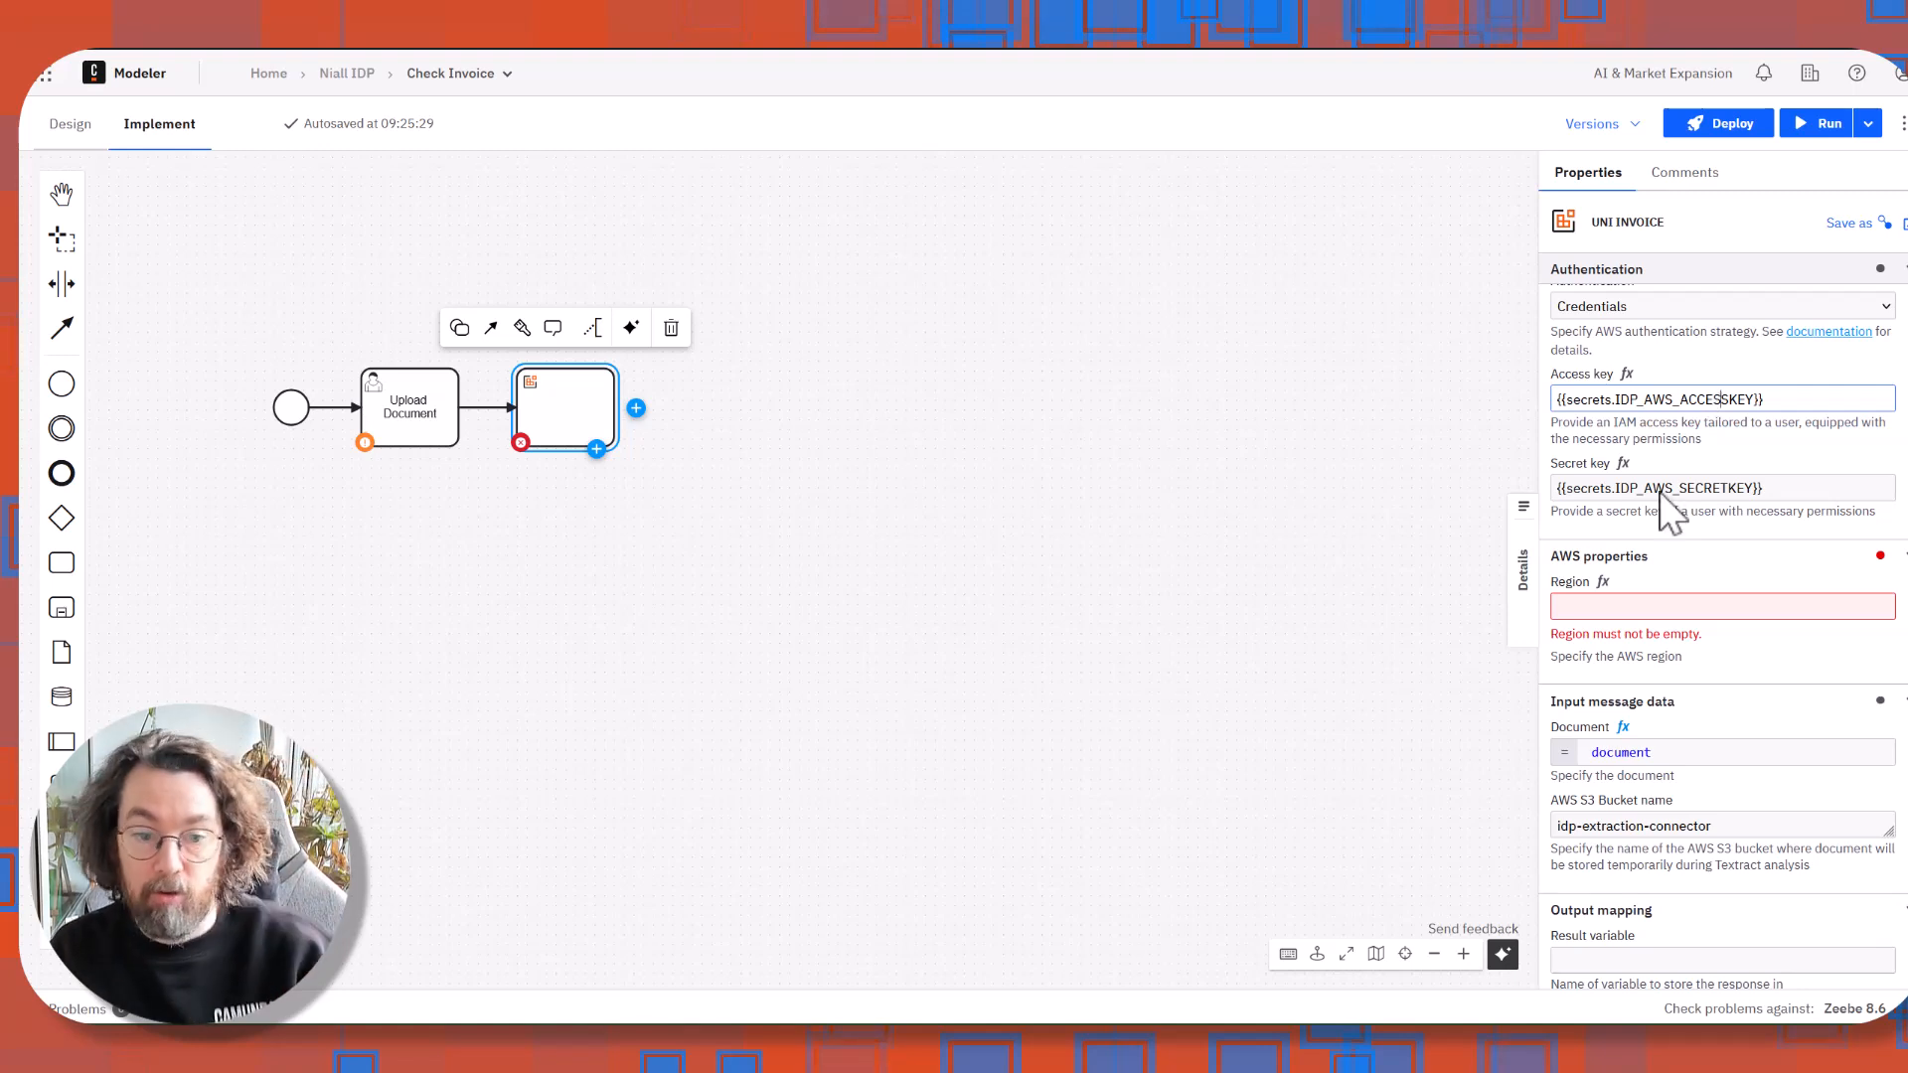
mouse_move(914, 834)
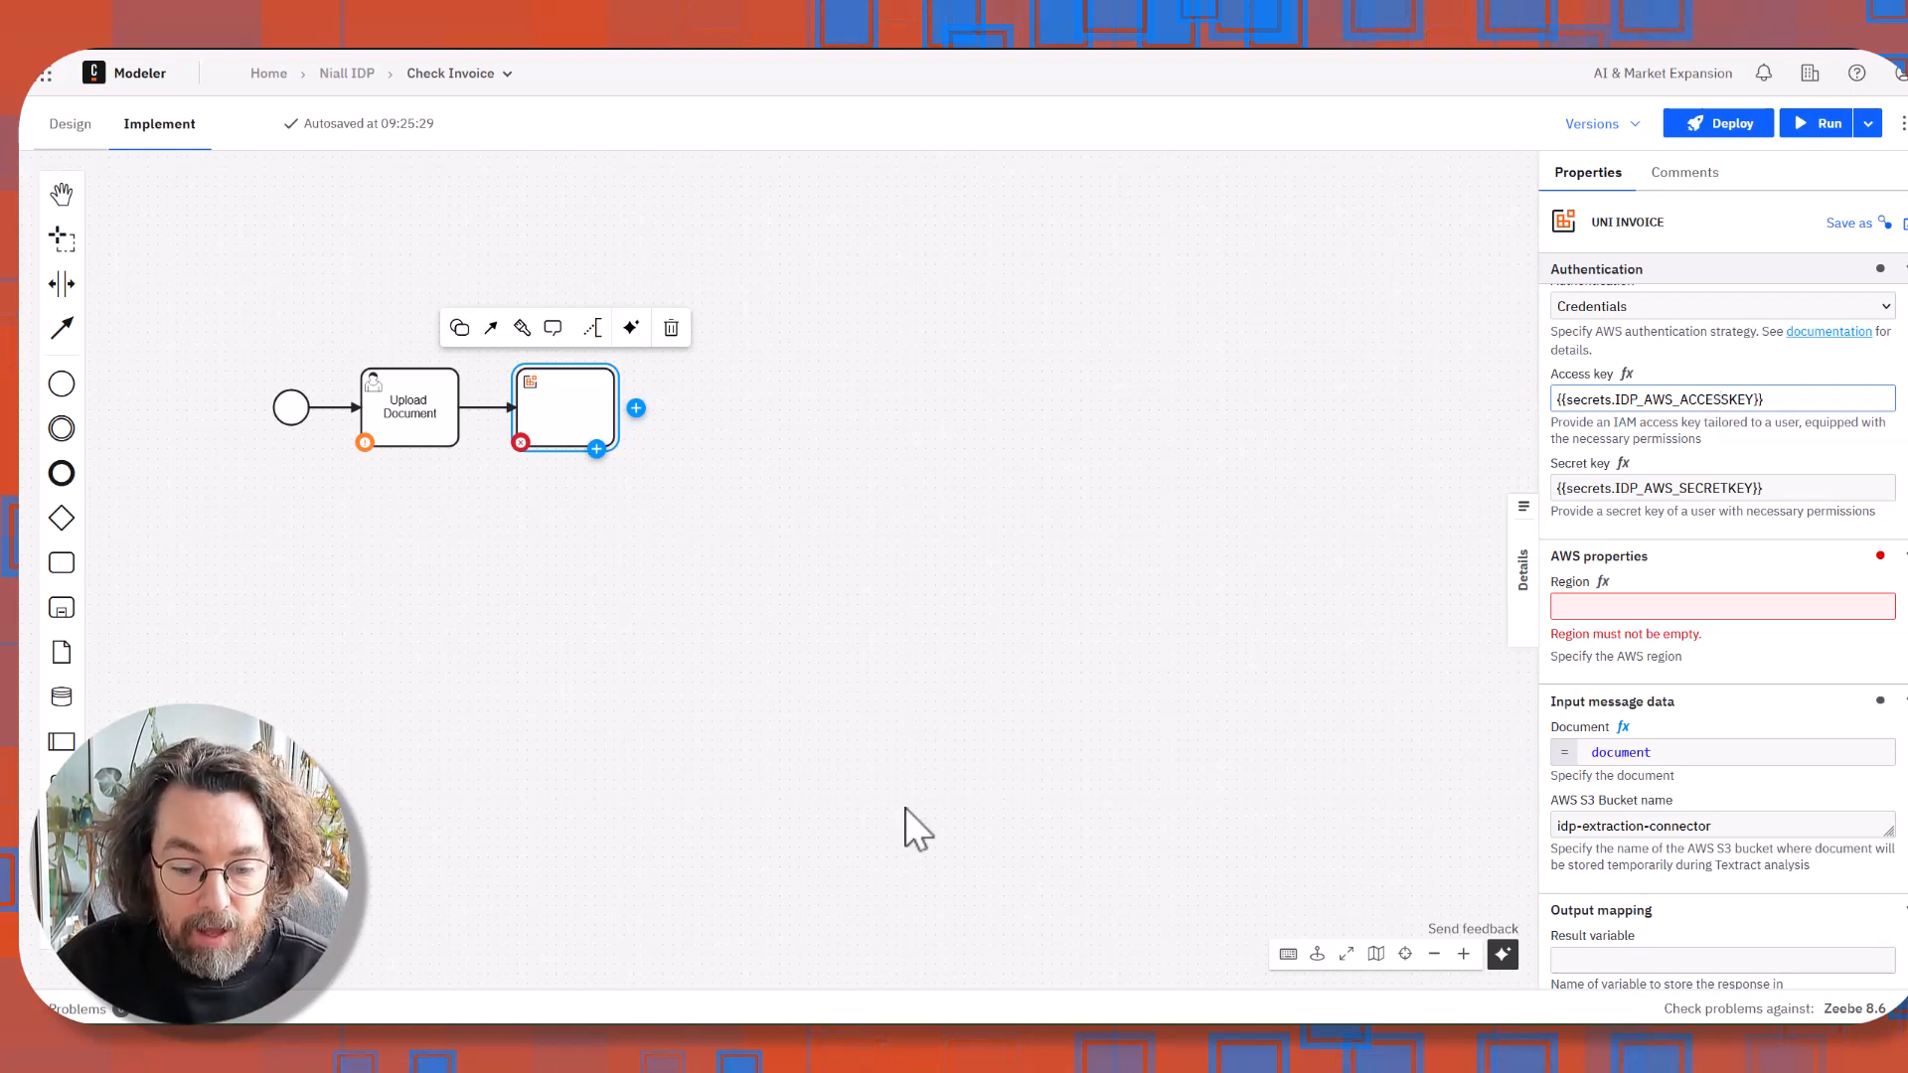
scroll(up, 3)
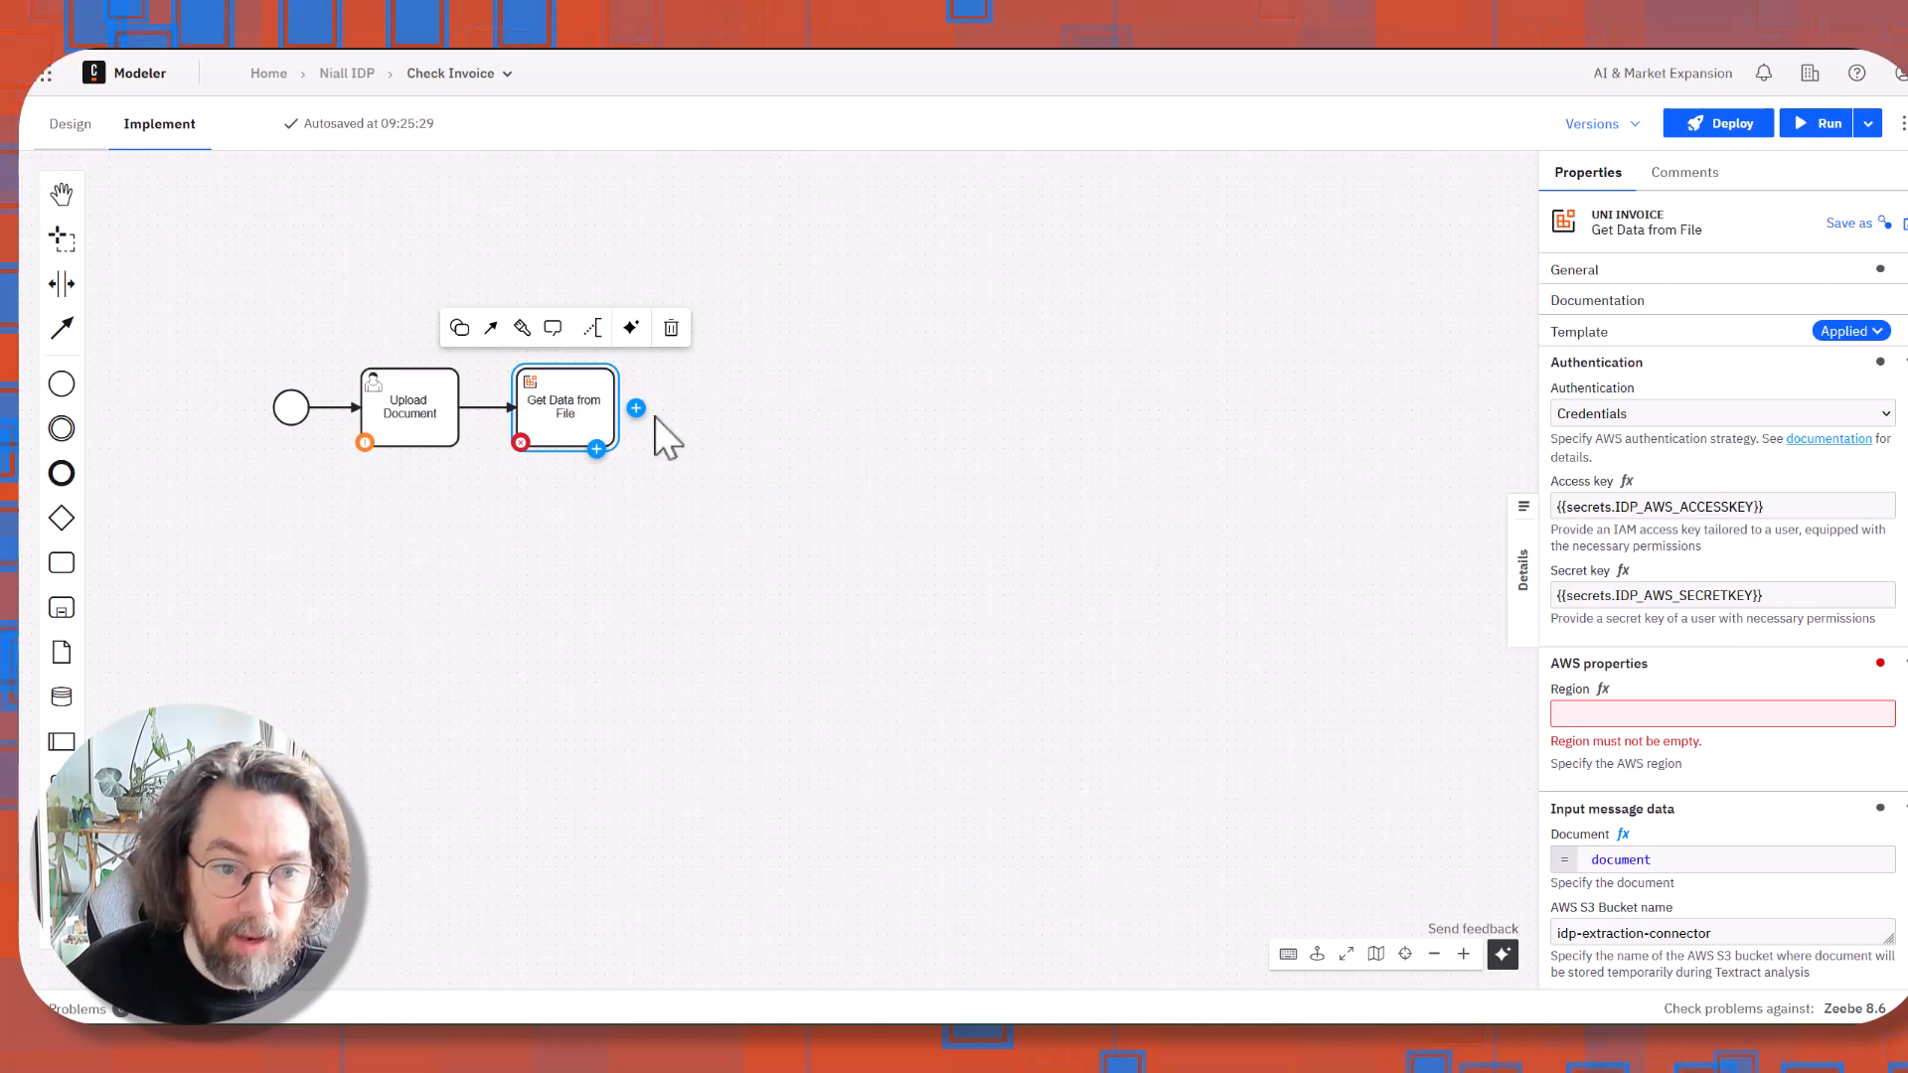
Append a 'See results' user task and an end event after Get Data from File.
click(635, 407)
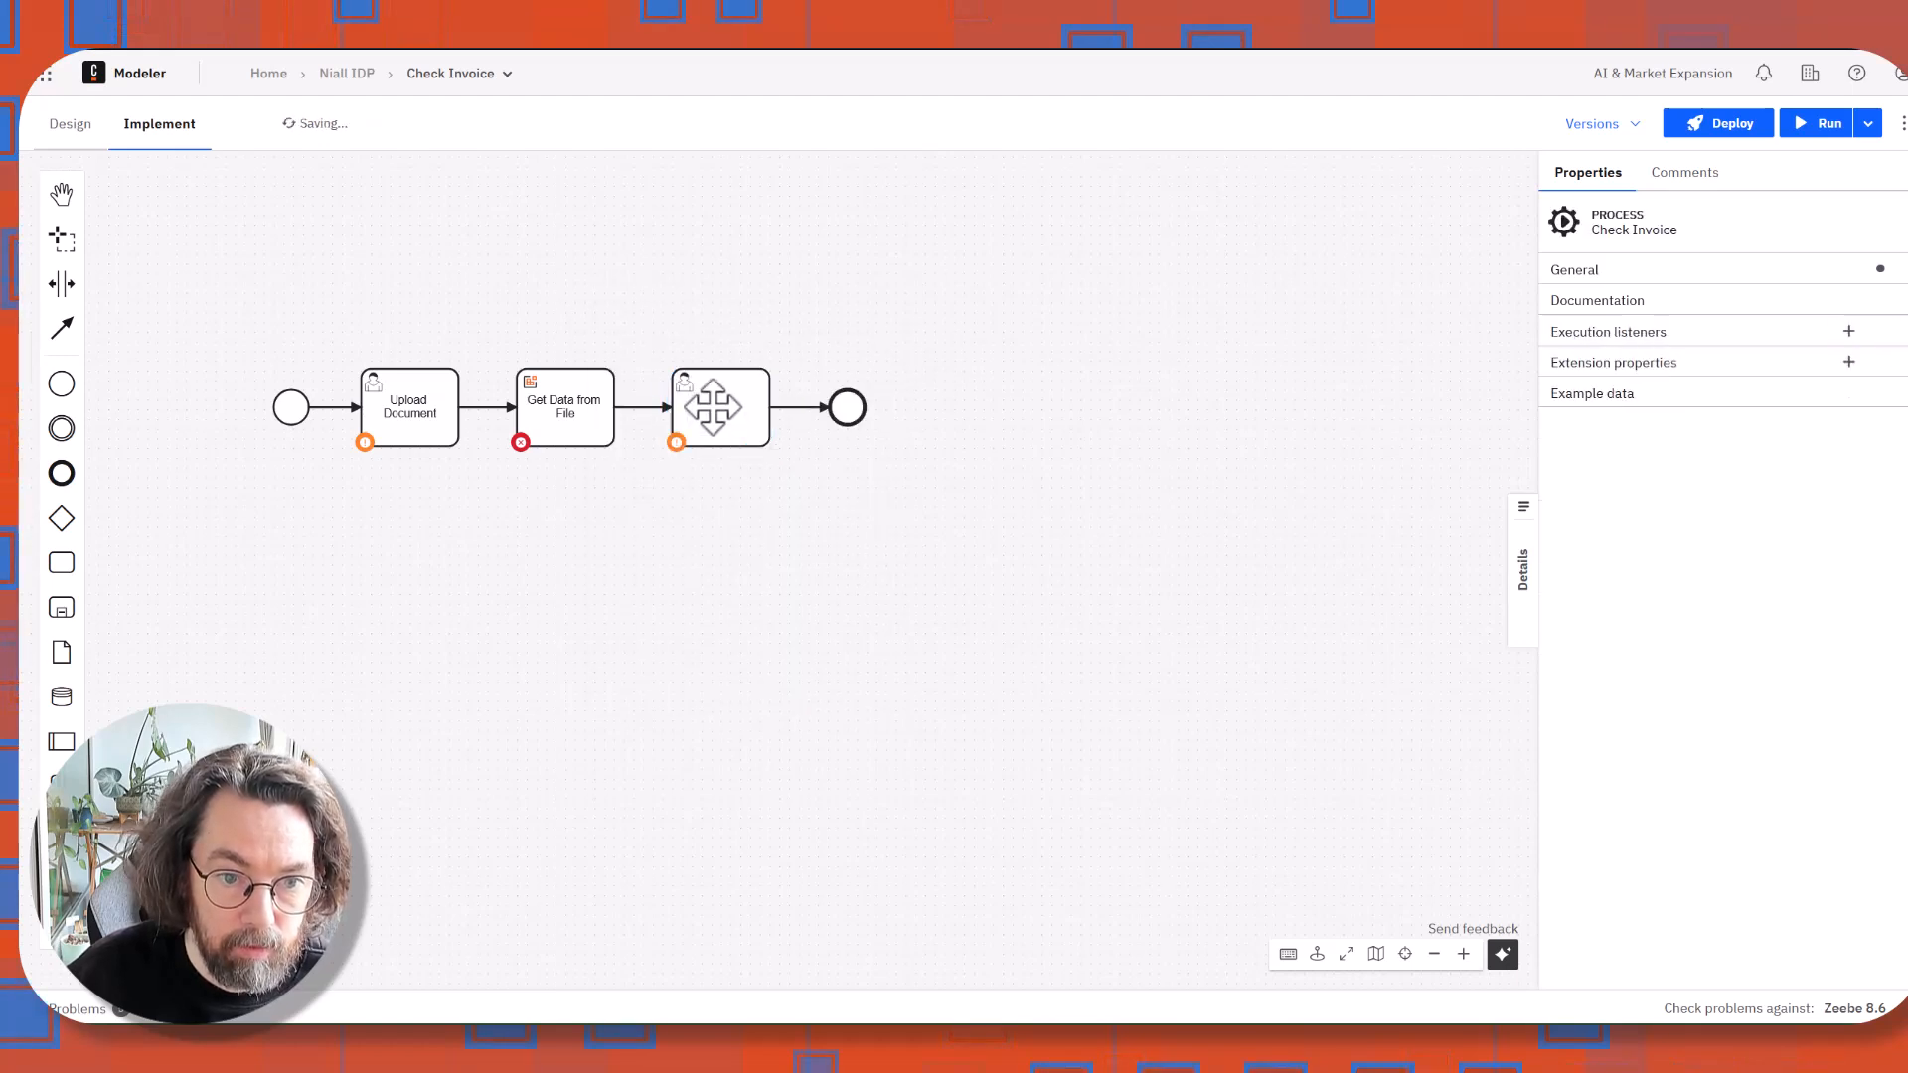
click(718, 406)
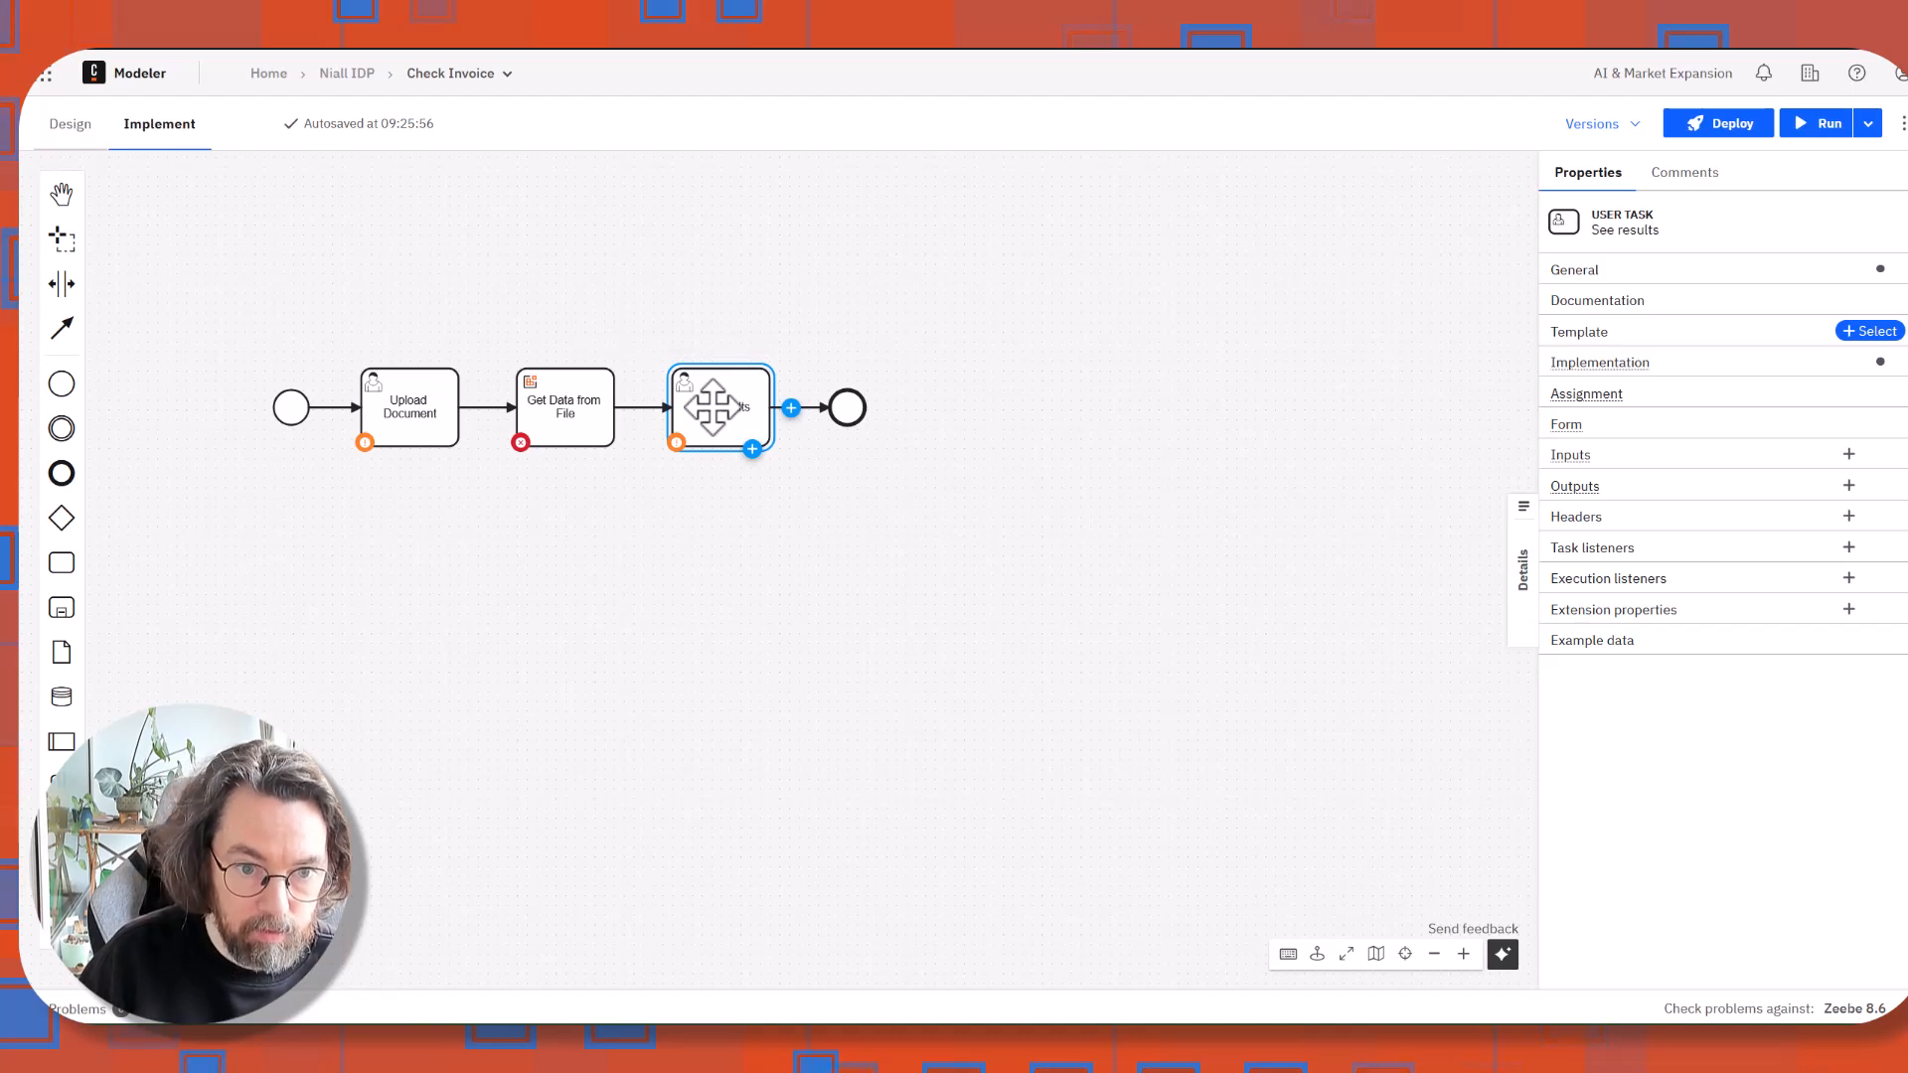
click(466, 525)
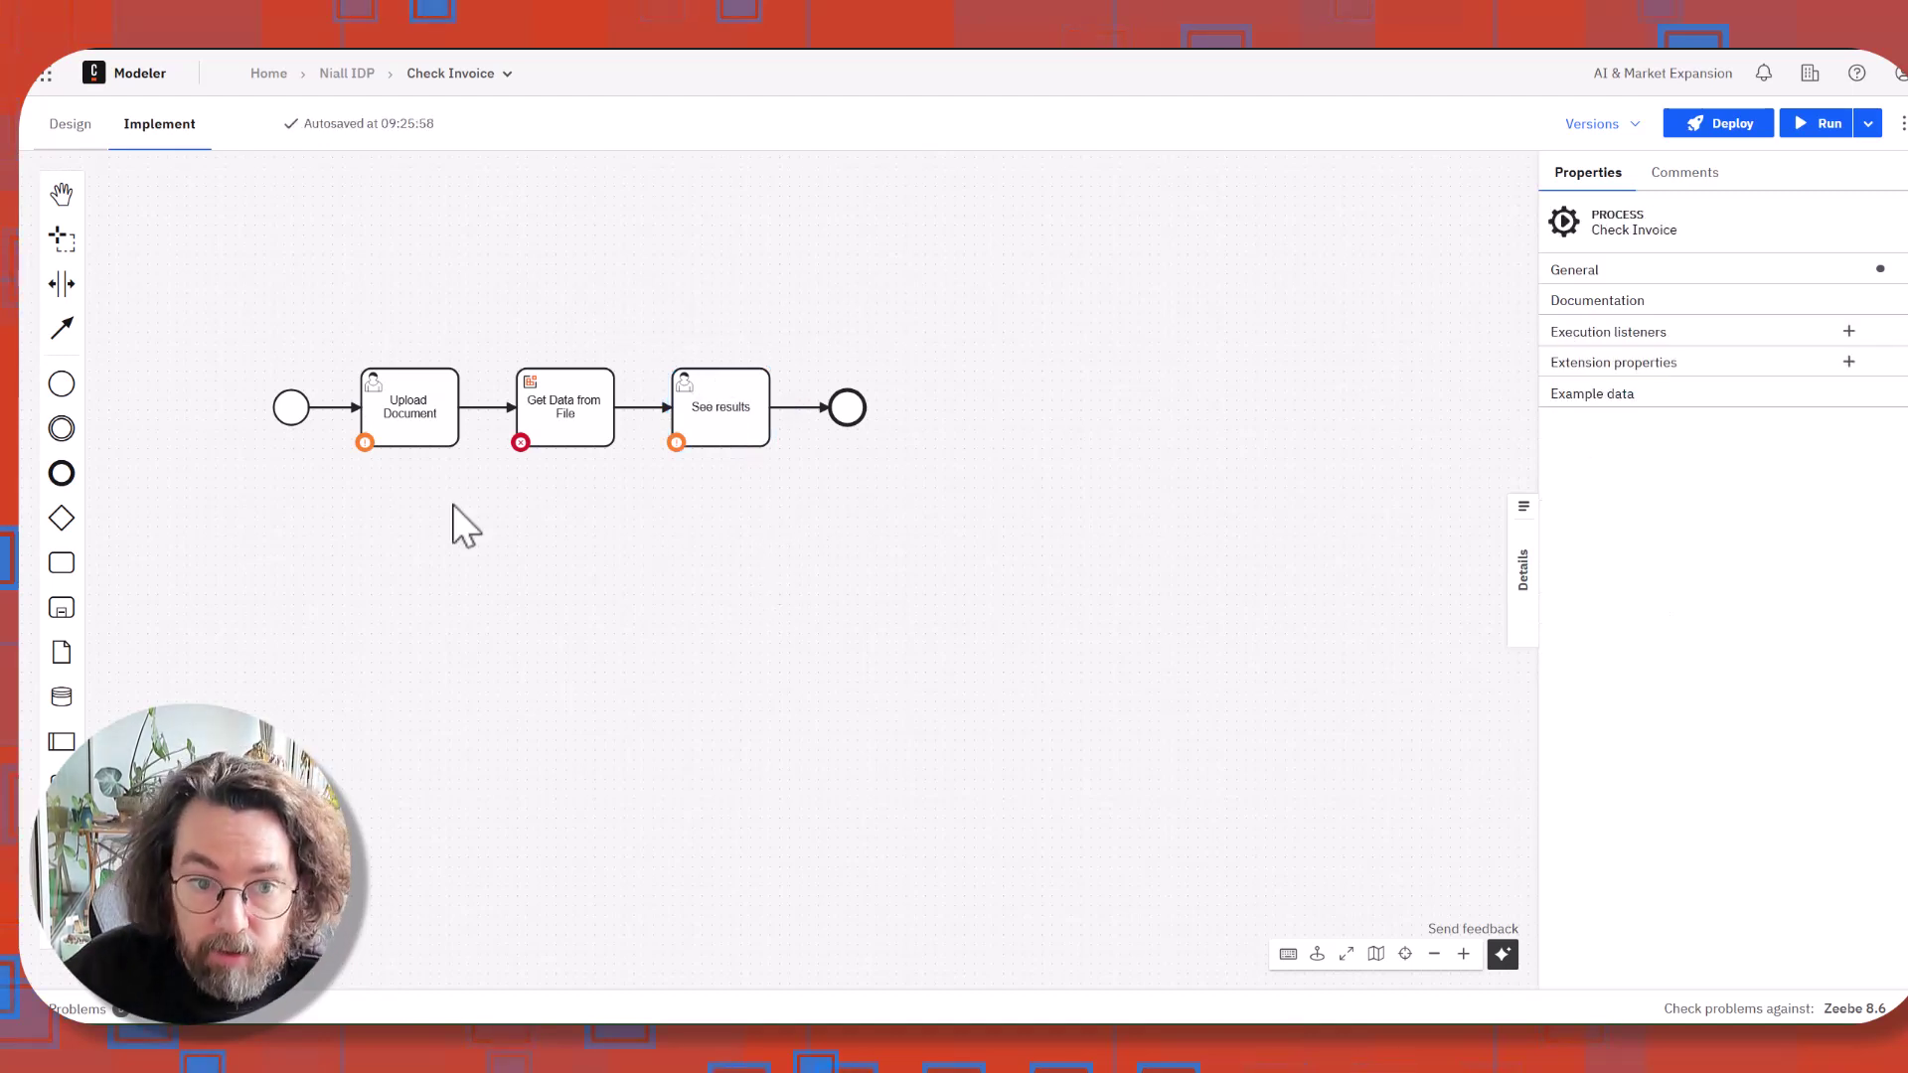
click(407, 406)
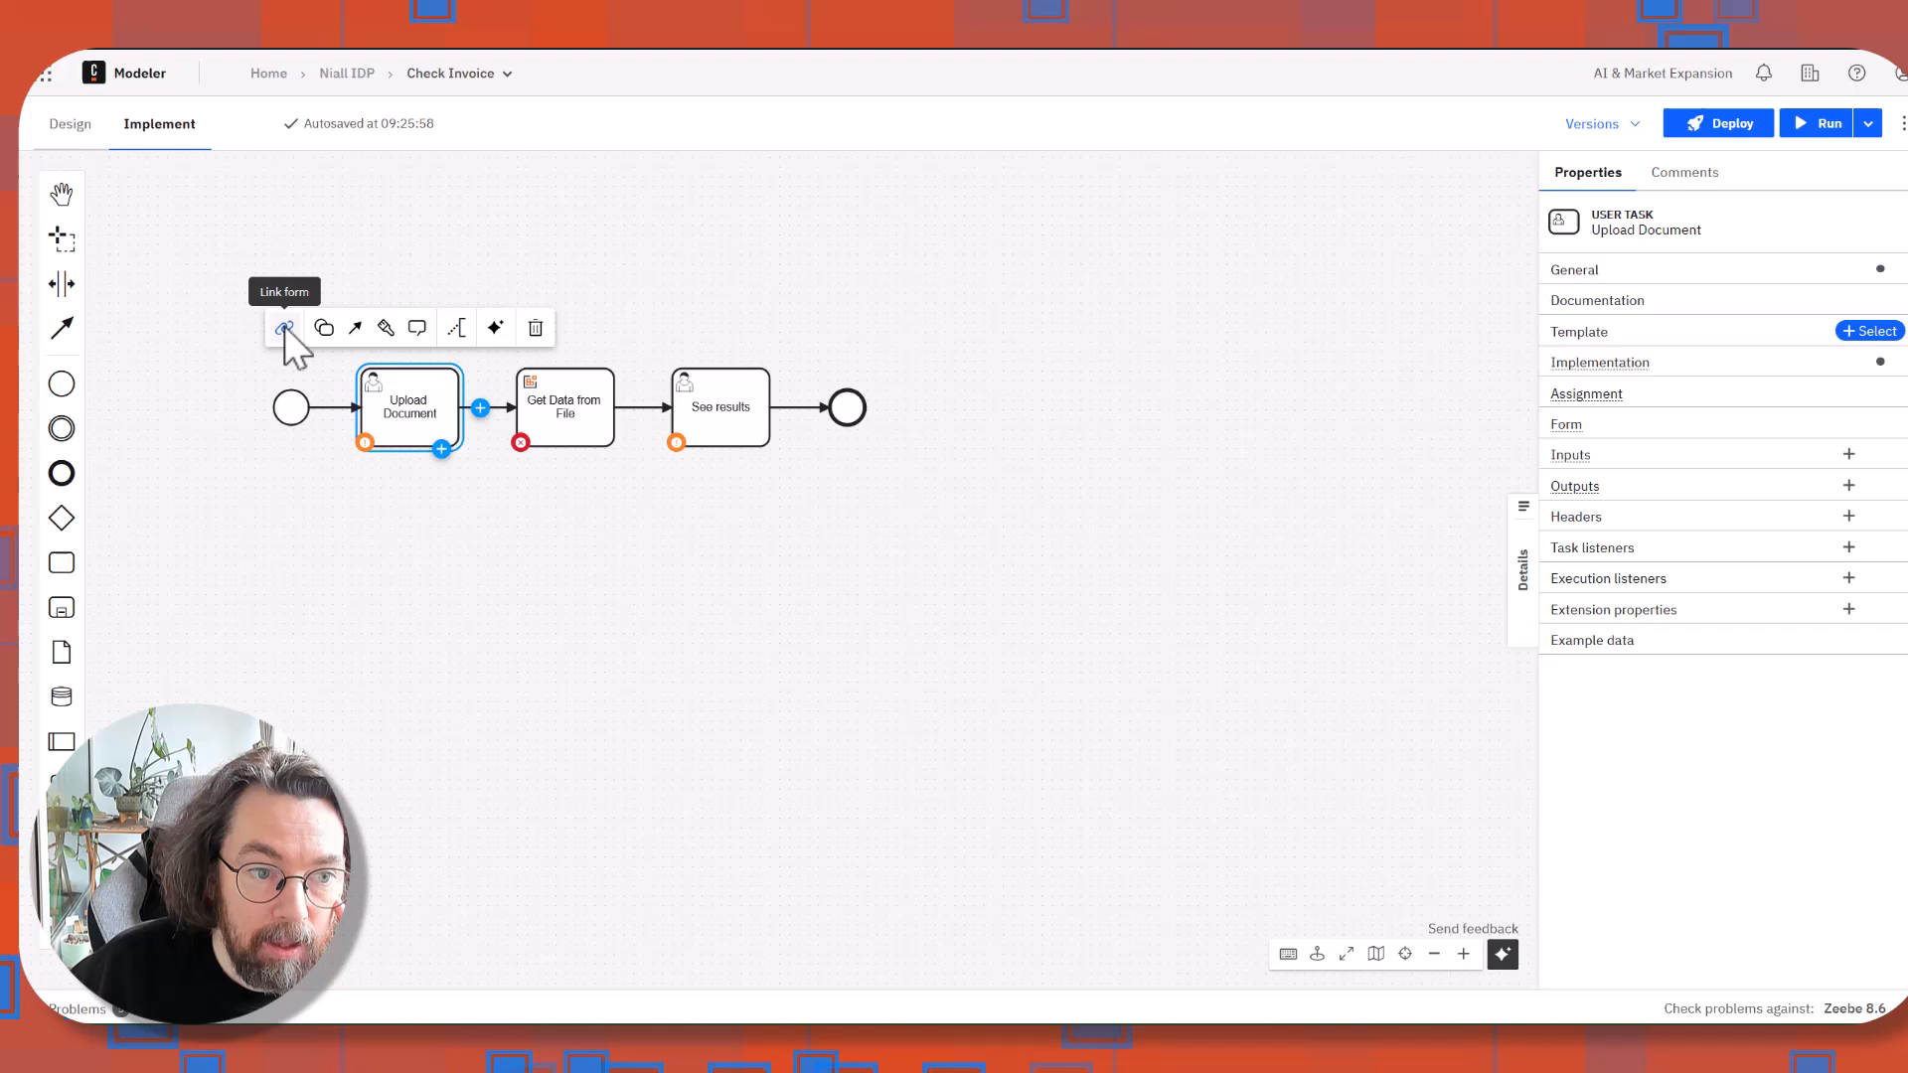
Create a new form linked to the Upload Document user task.
click(283, 329)
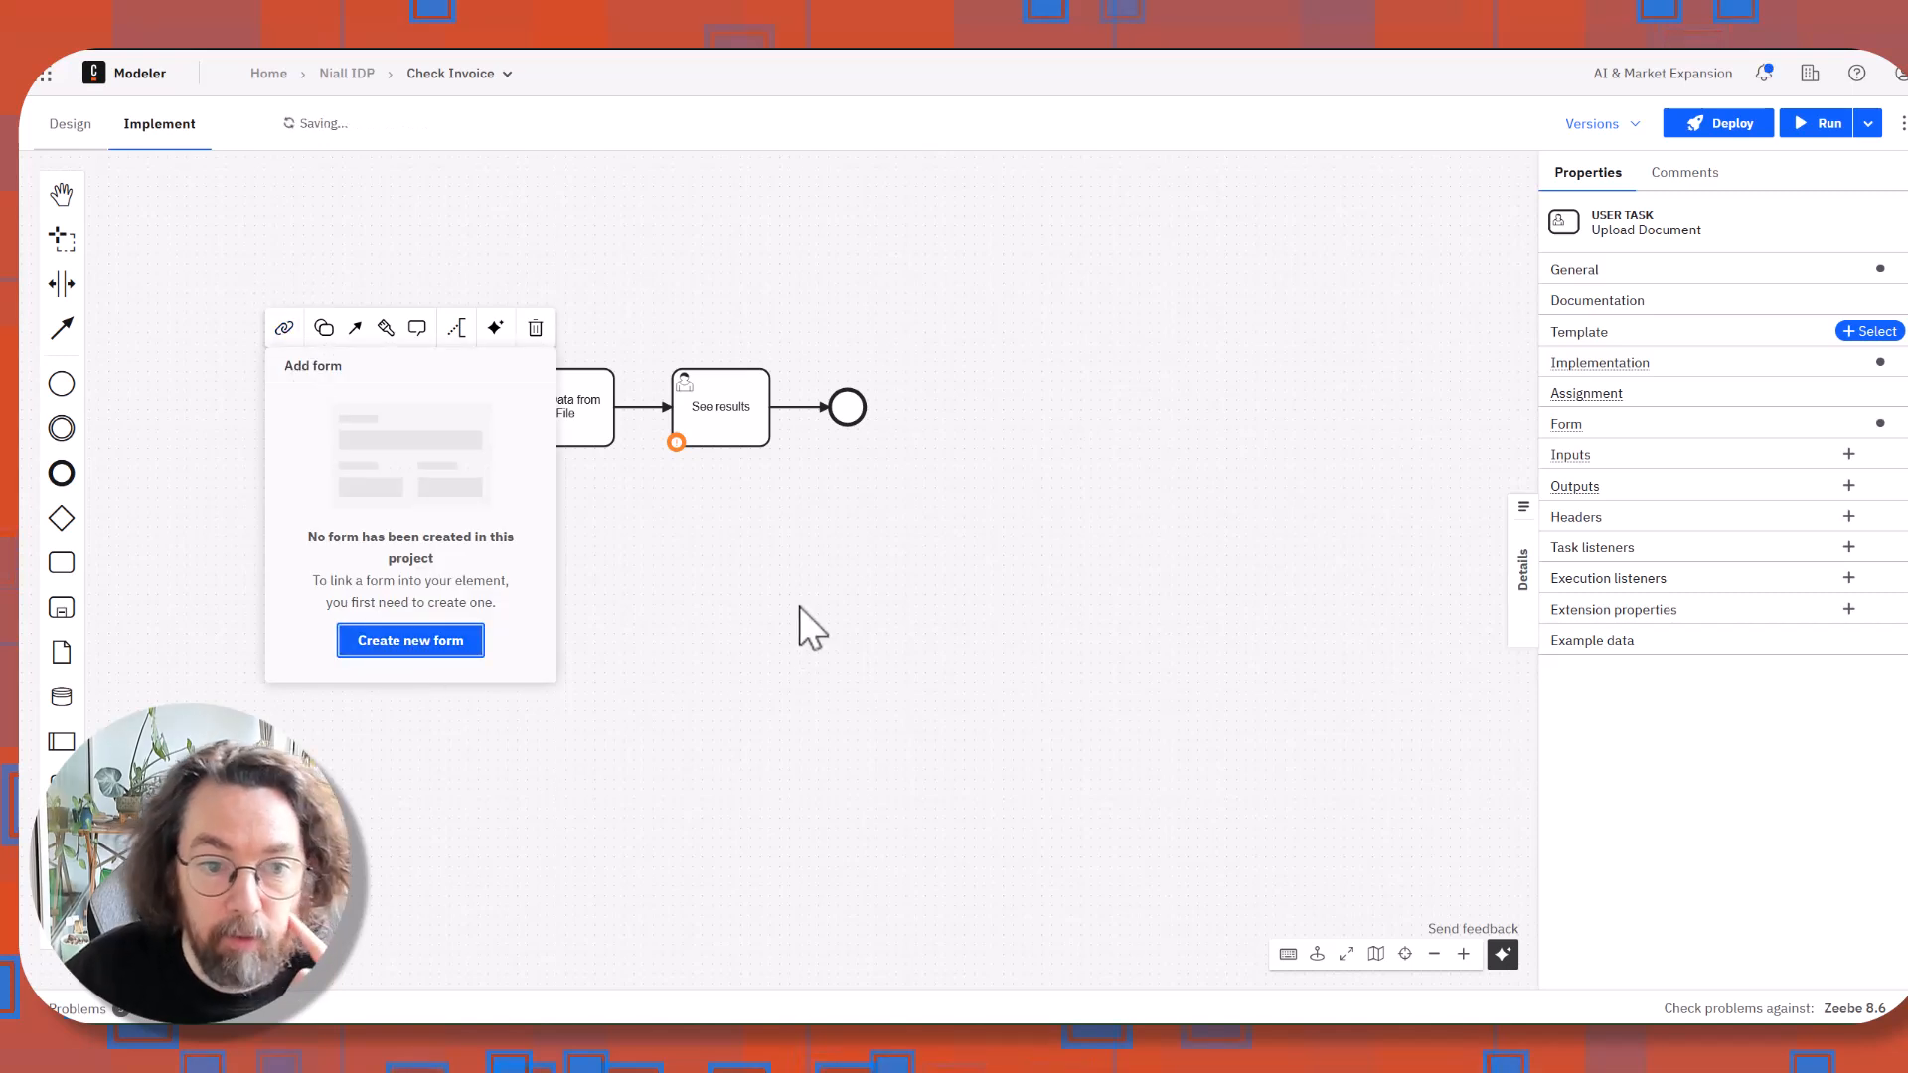
click(410, 640)
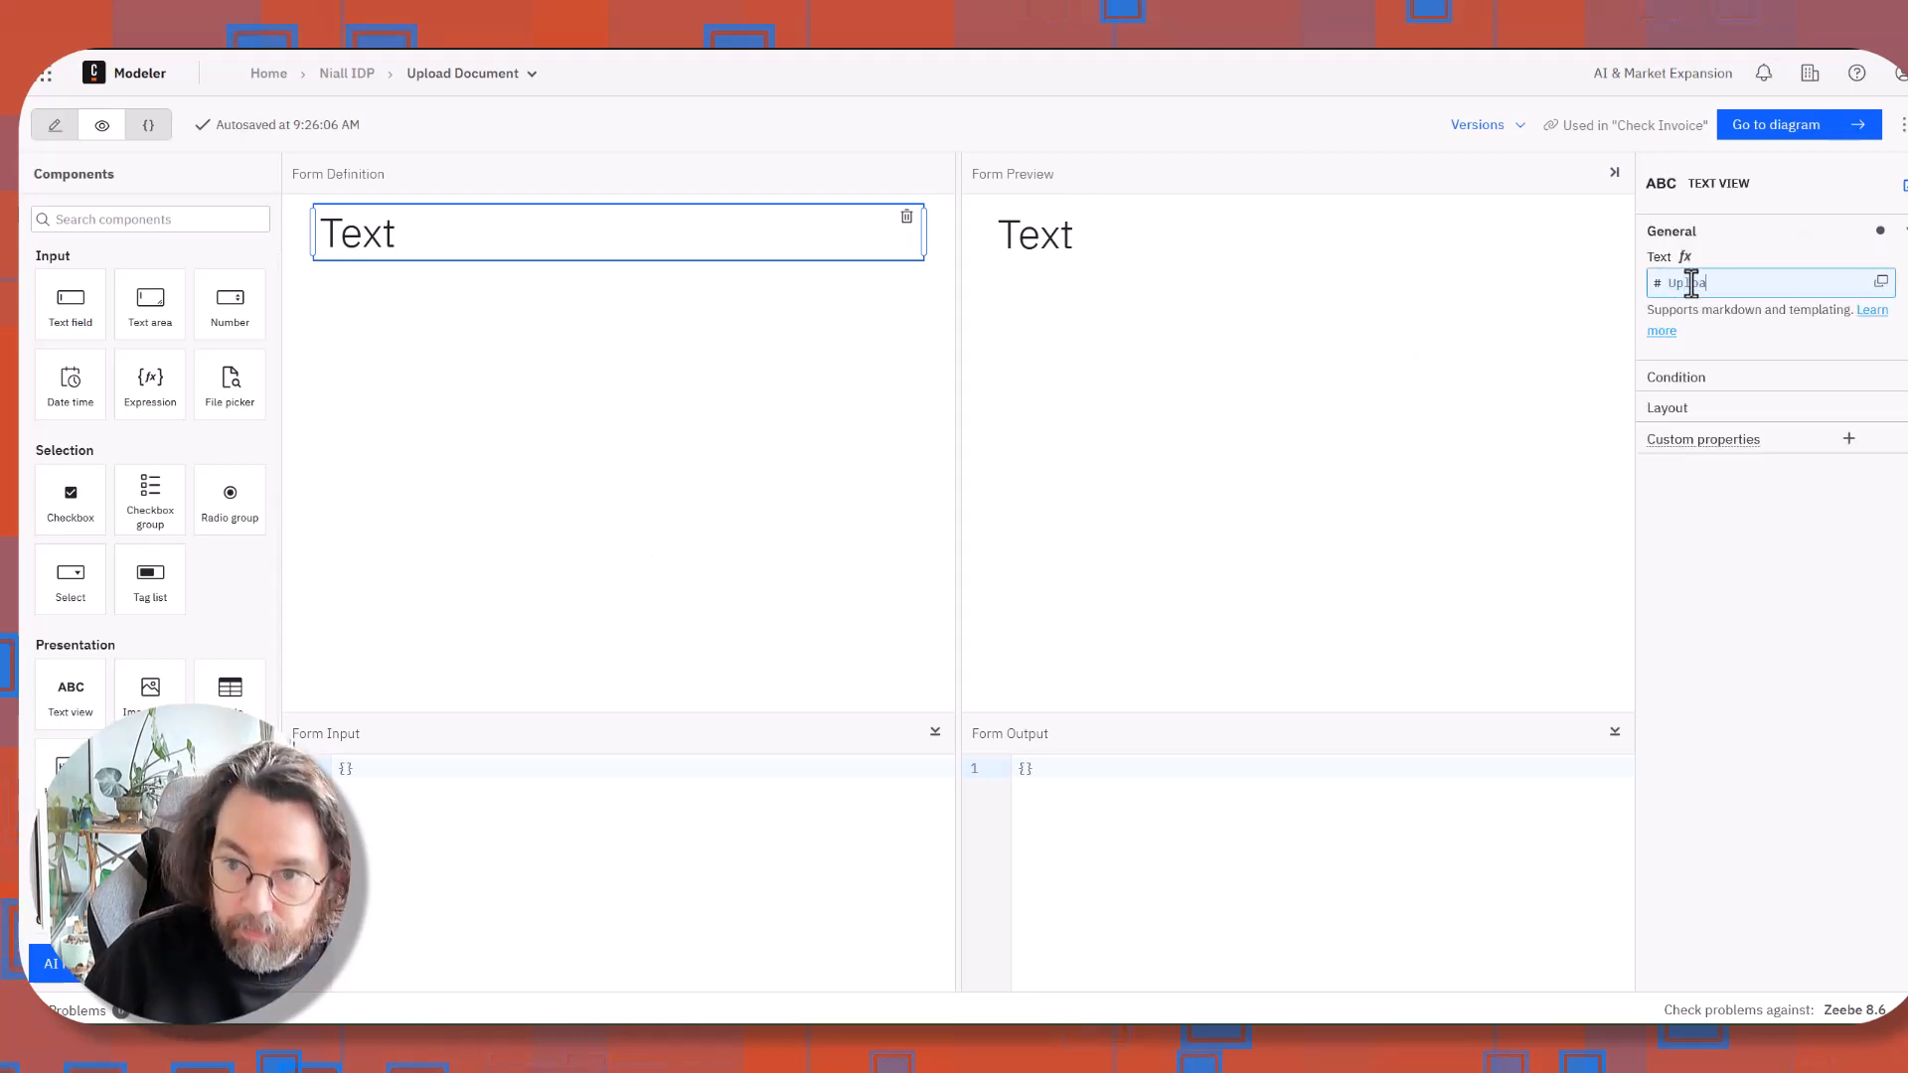
Build the form with a '# Upload Document' heading and a 'document' file picker.
text(Upload Documen)
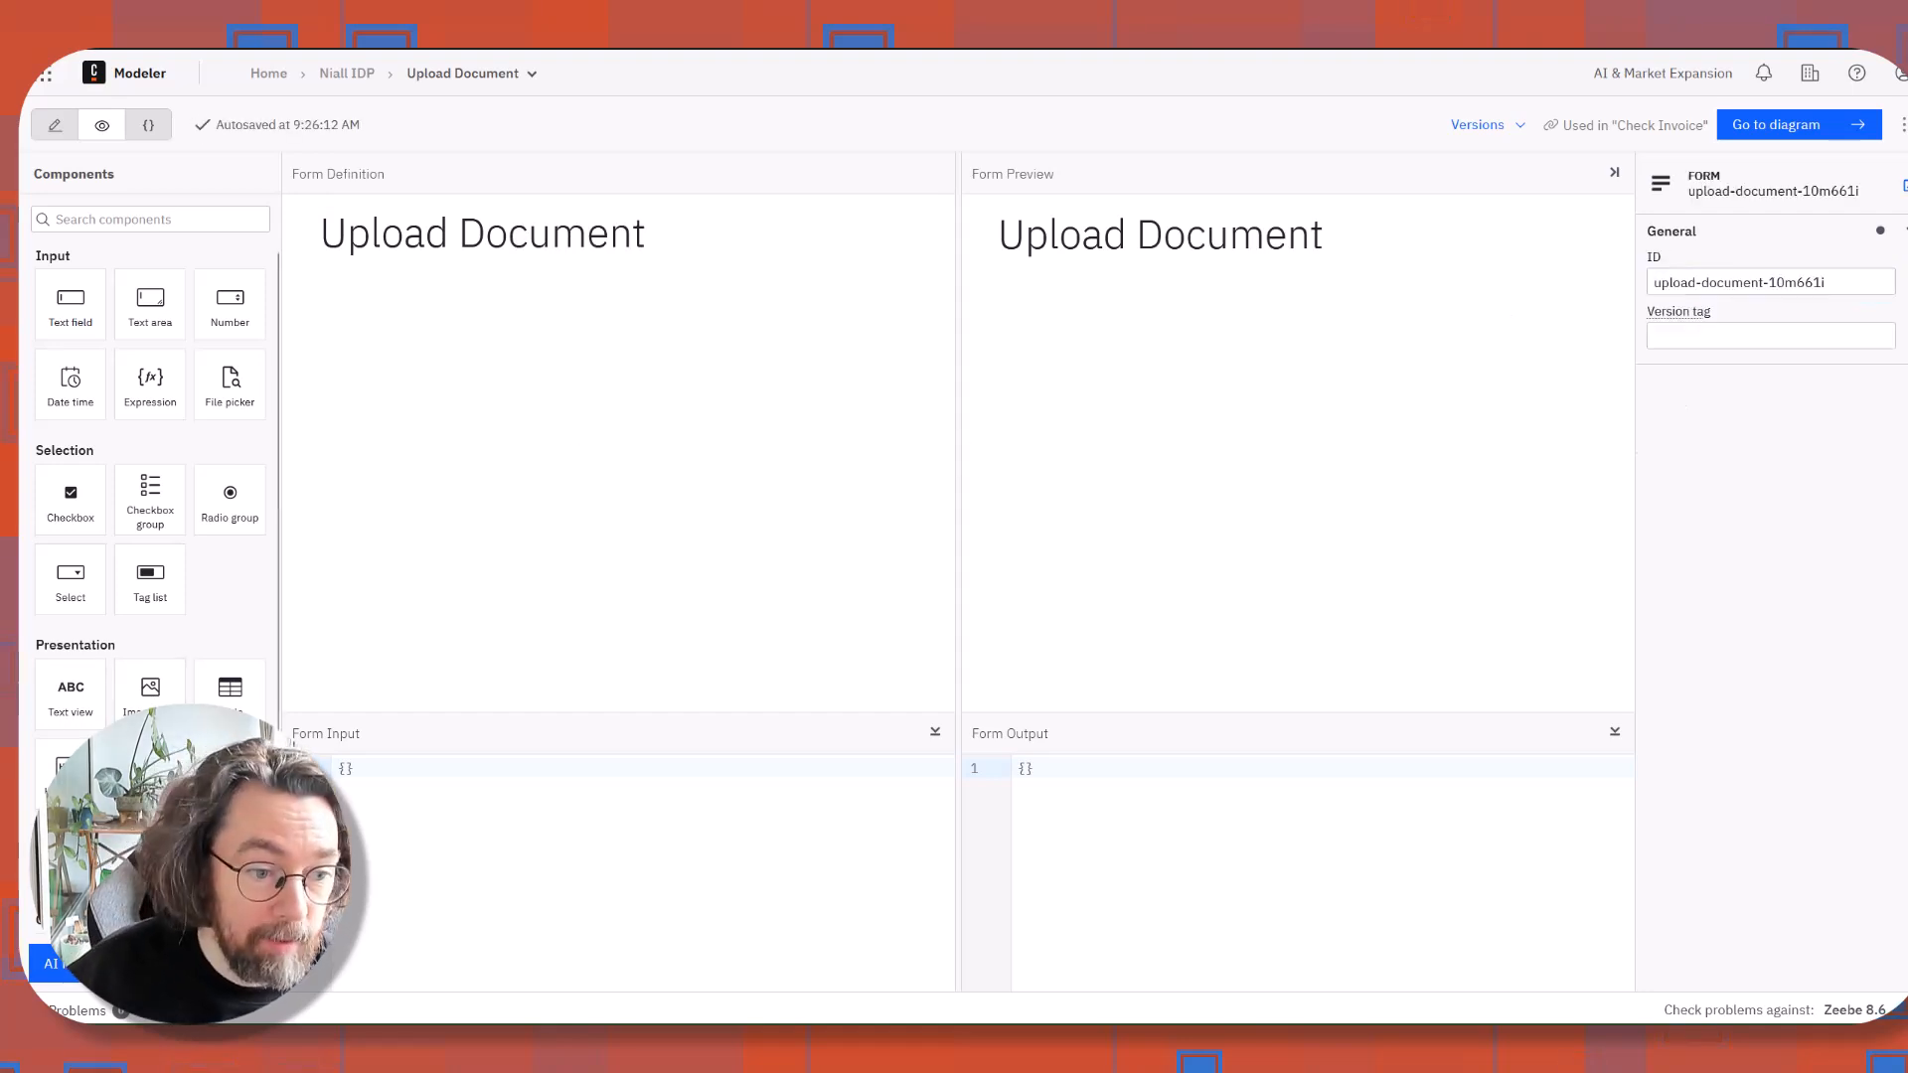
mouse_move(150, 500)
text(docu)
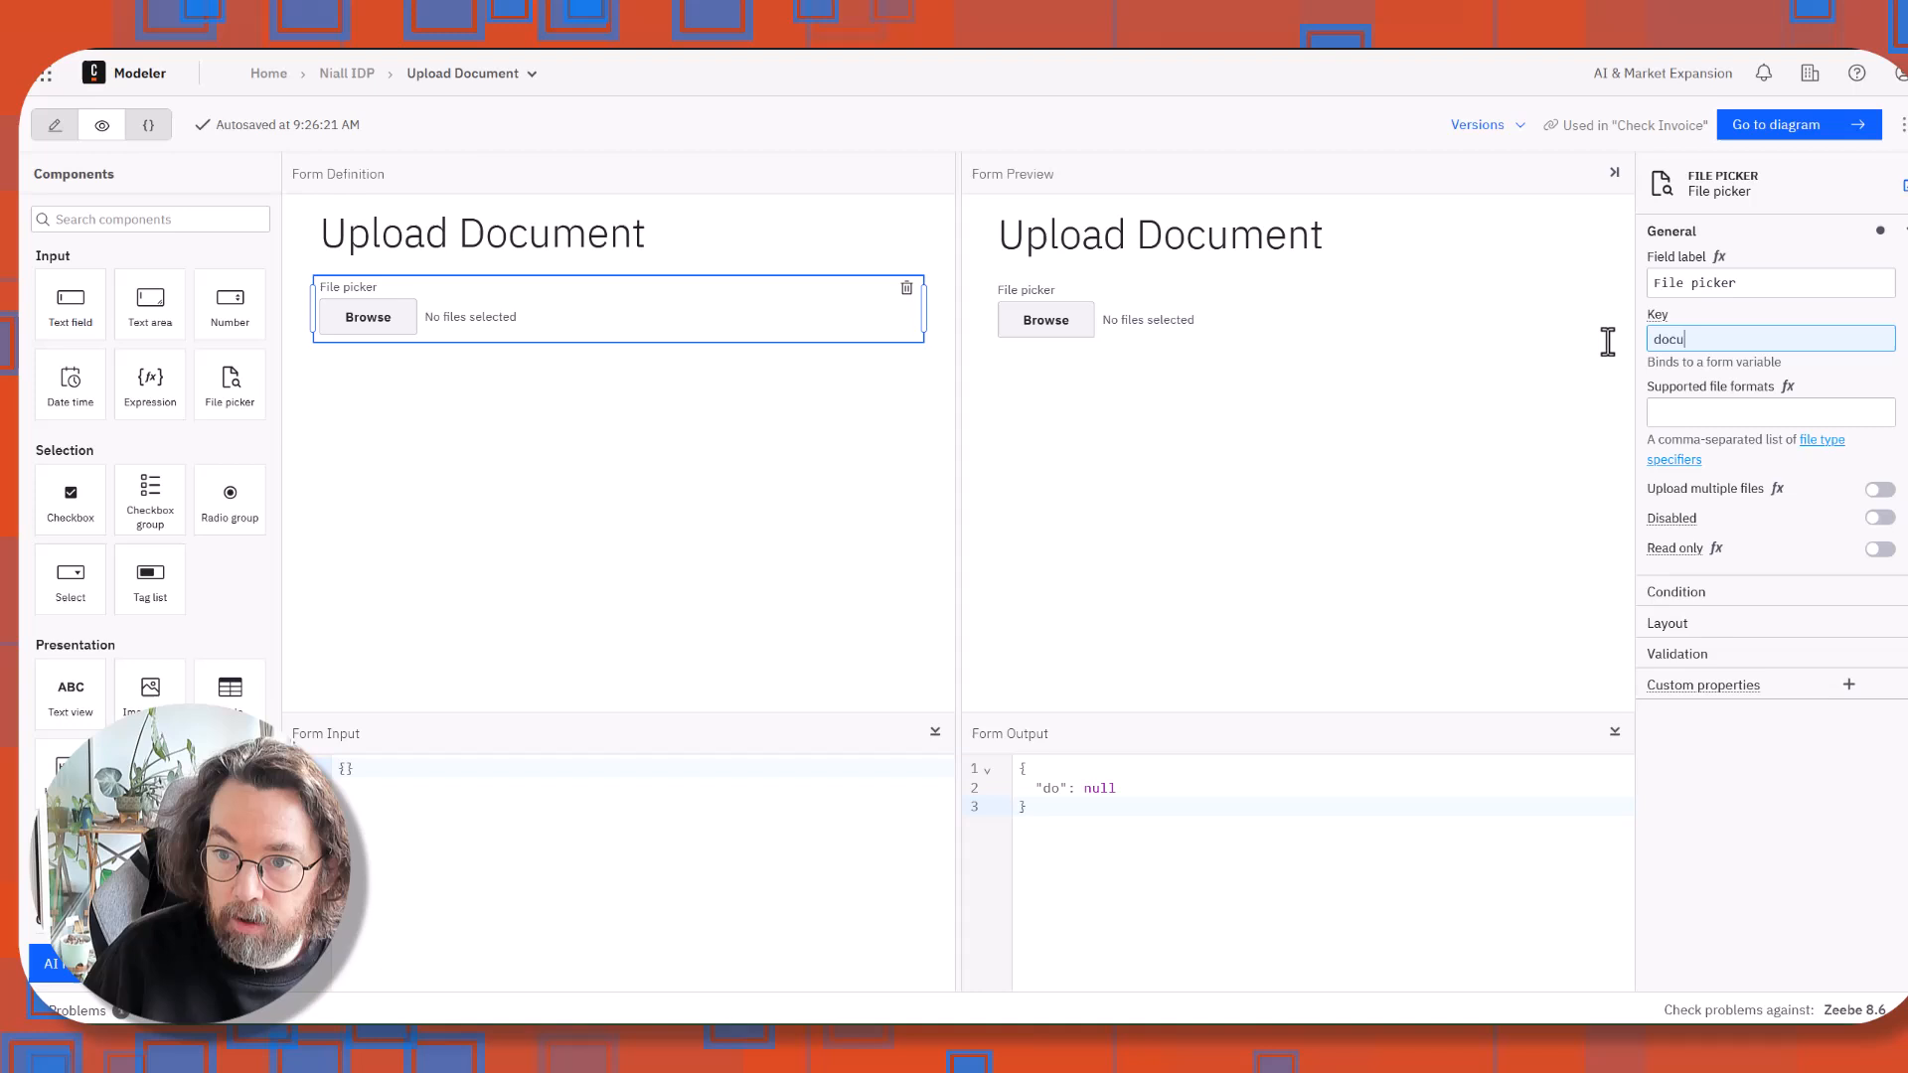
text(ment)
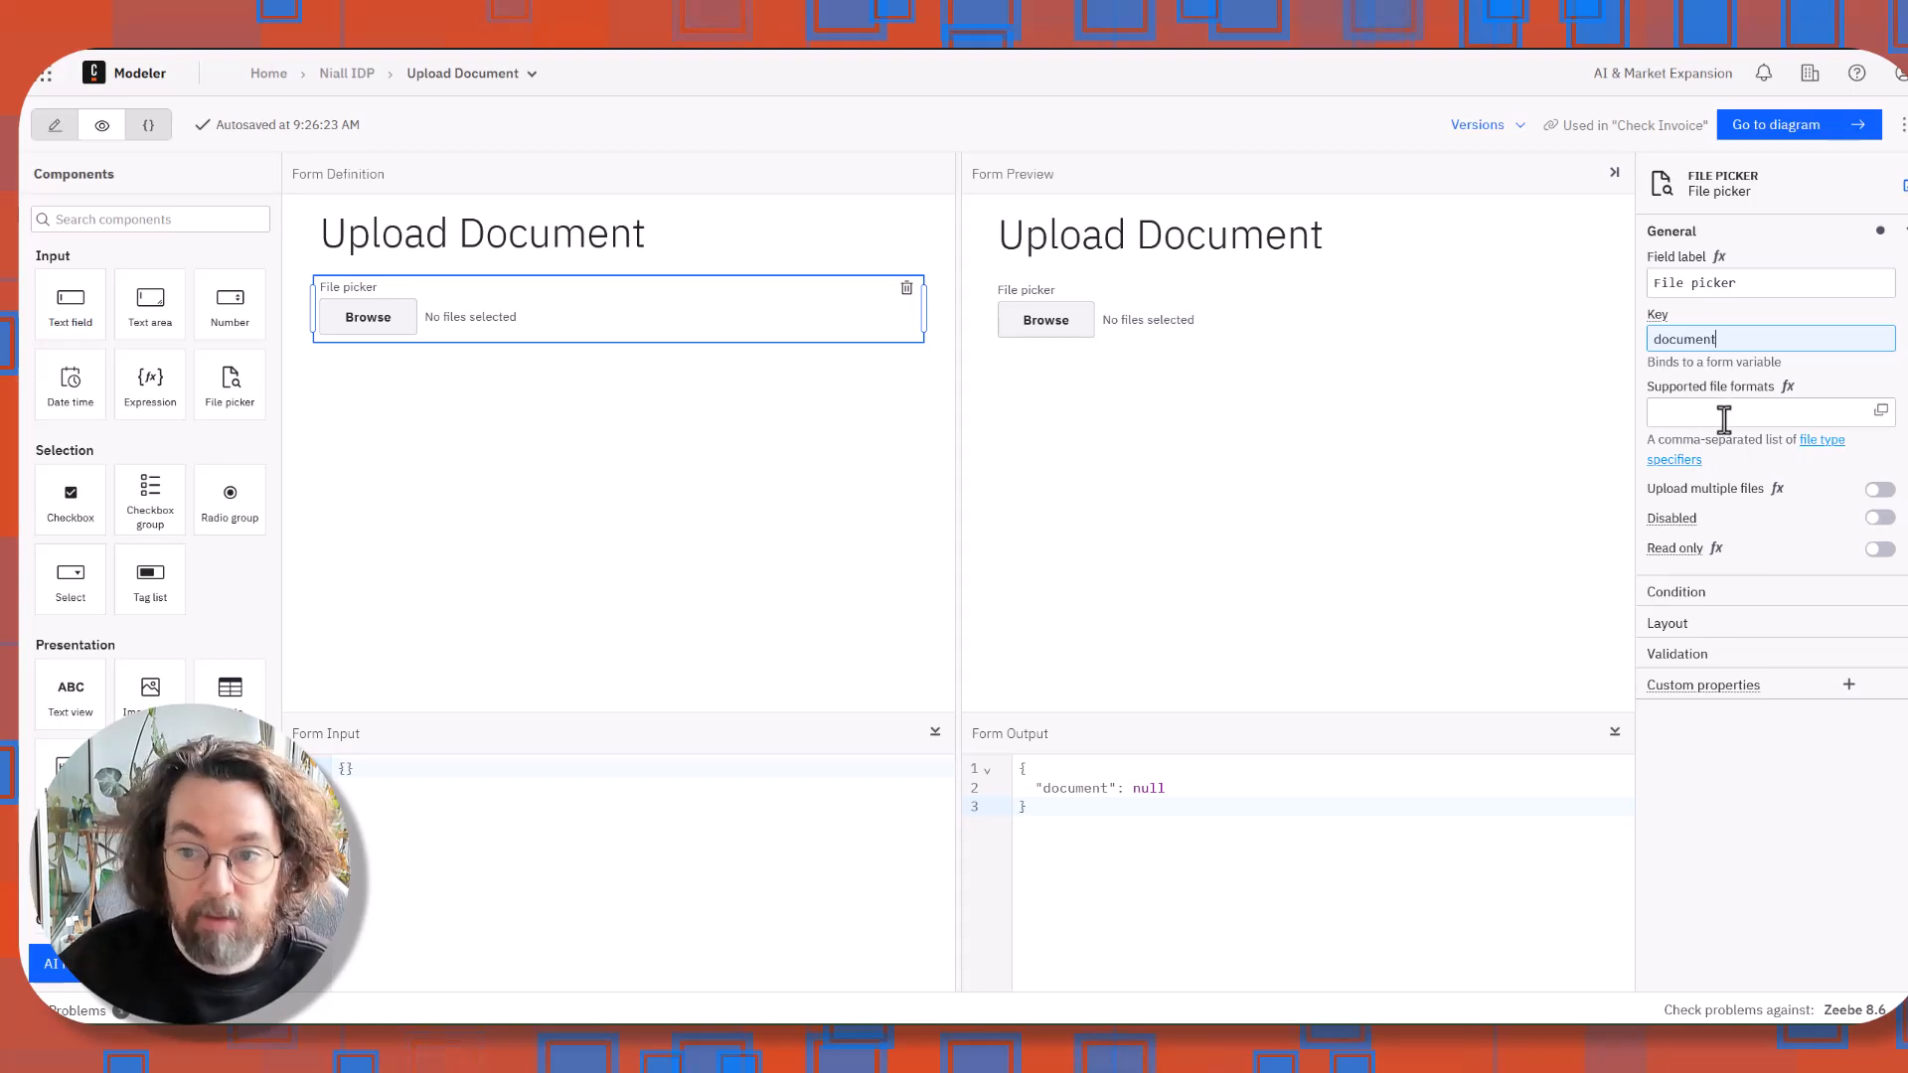
mouse_move(1813, 189)
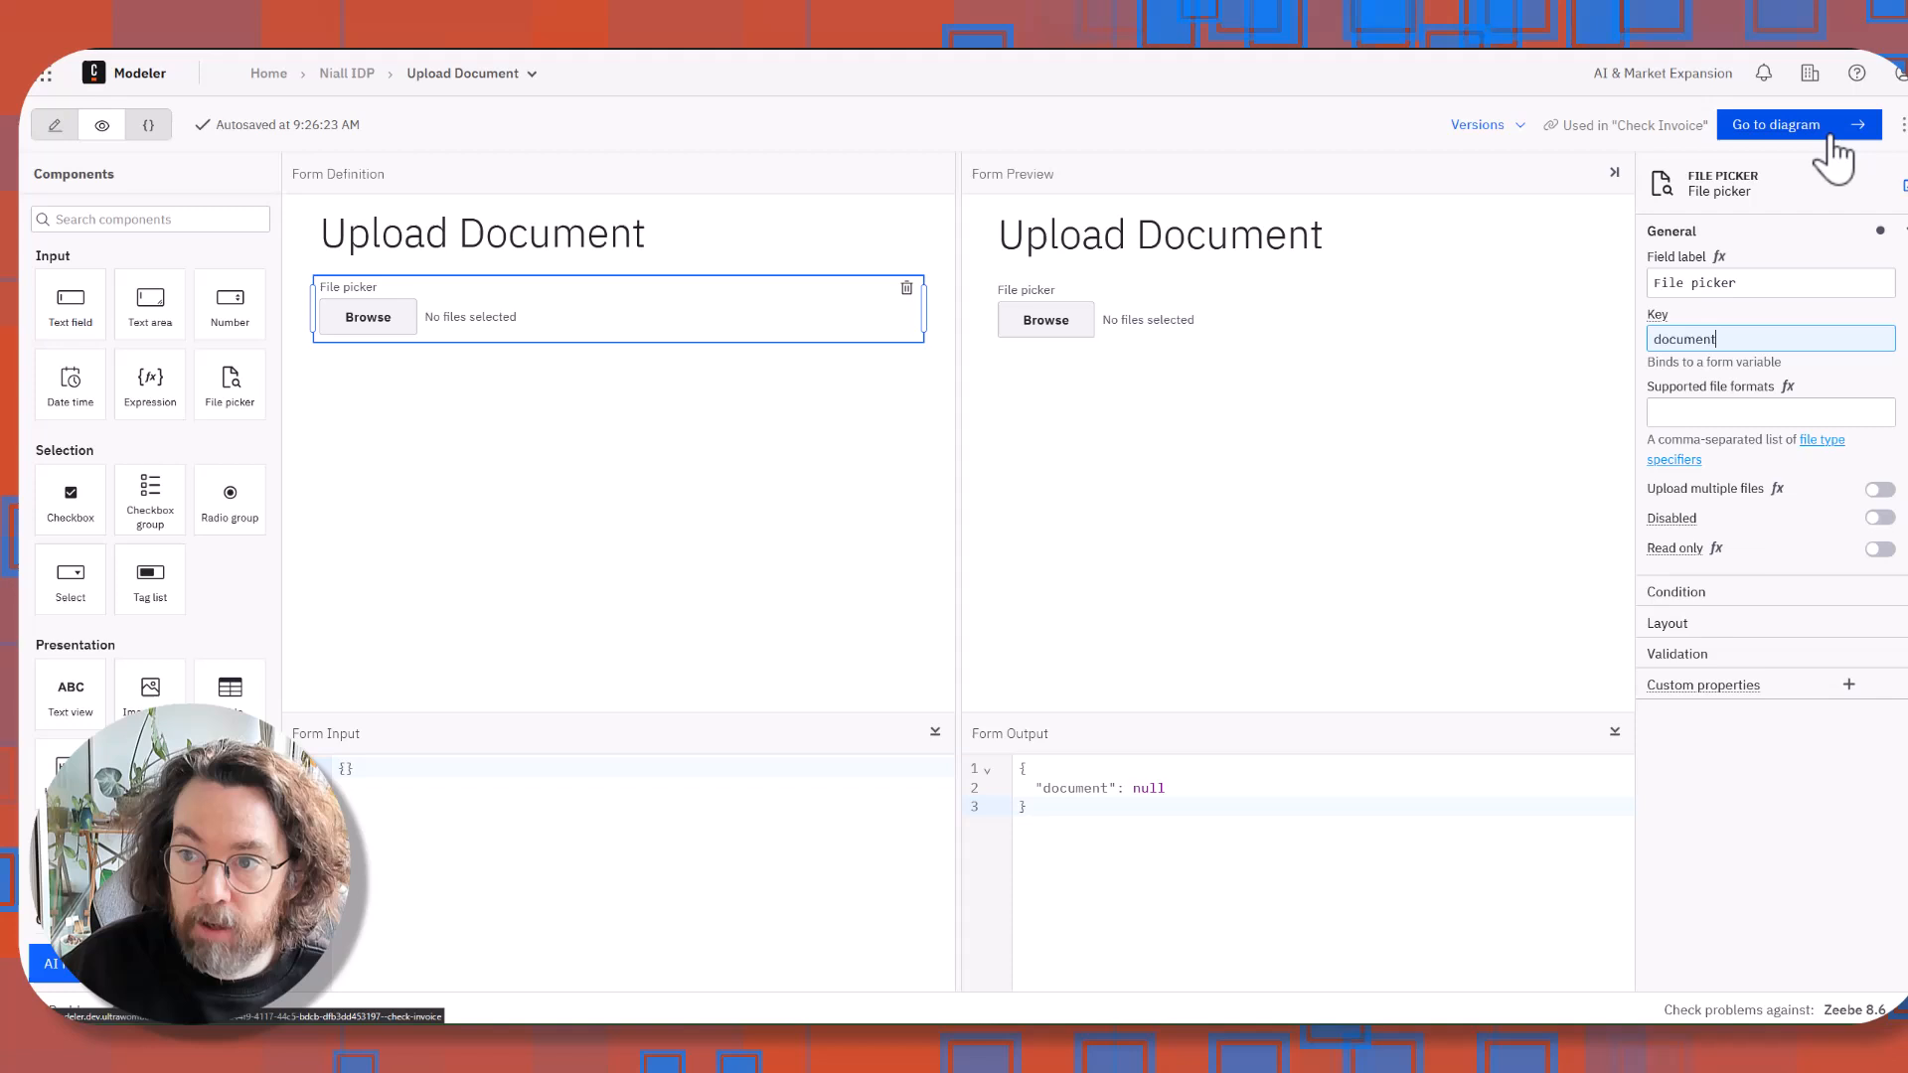
click(1799, 124)
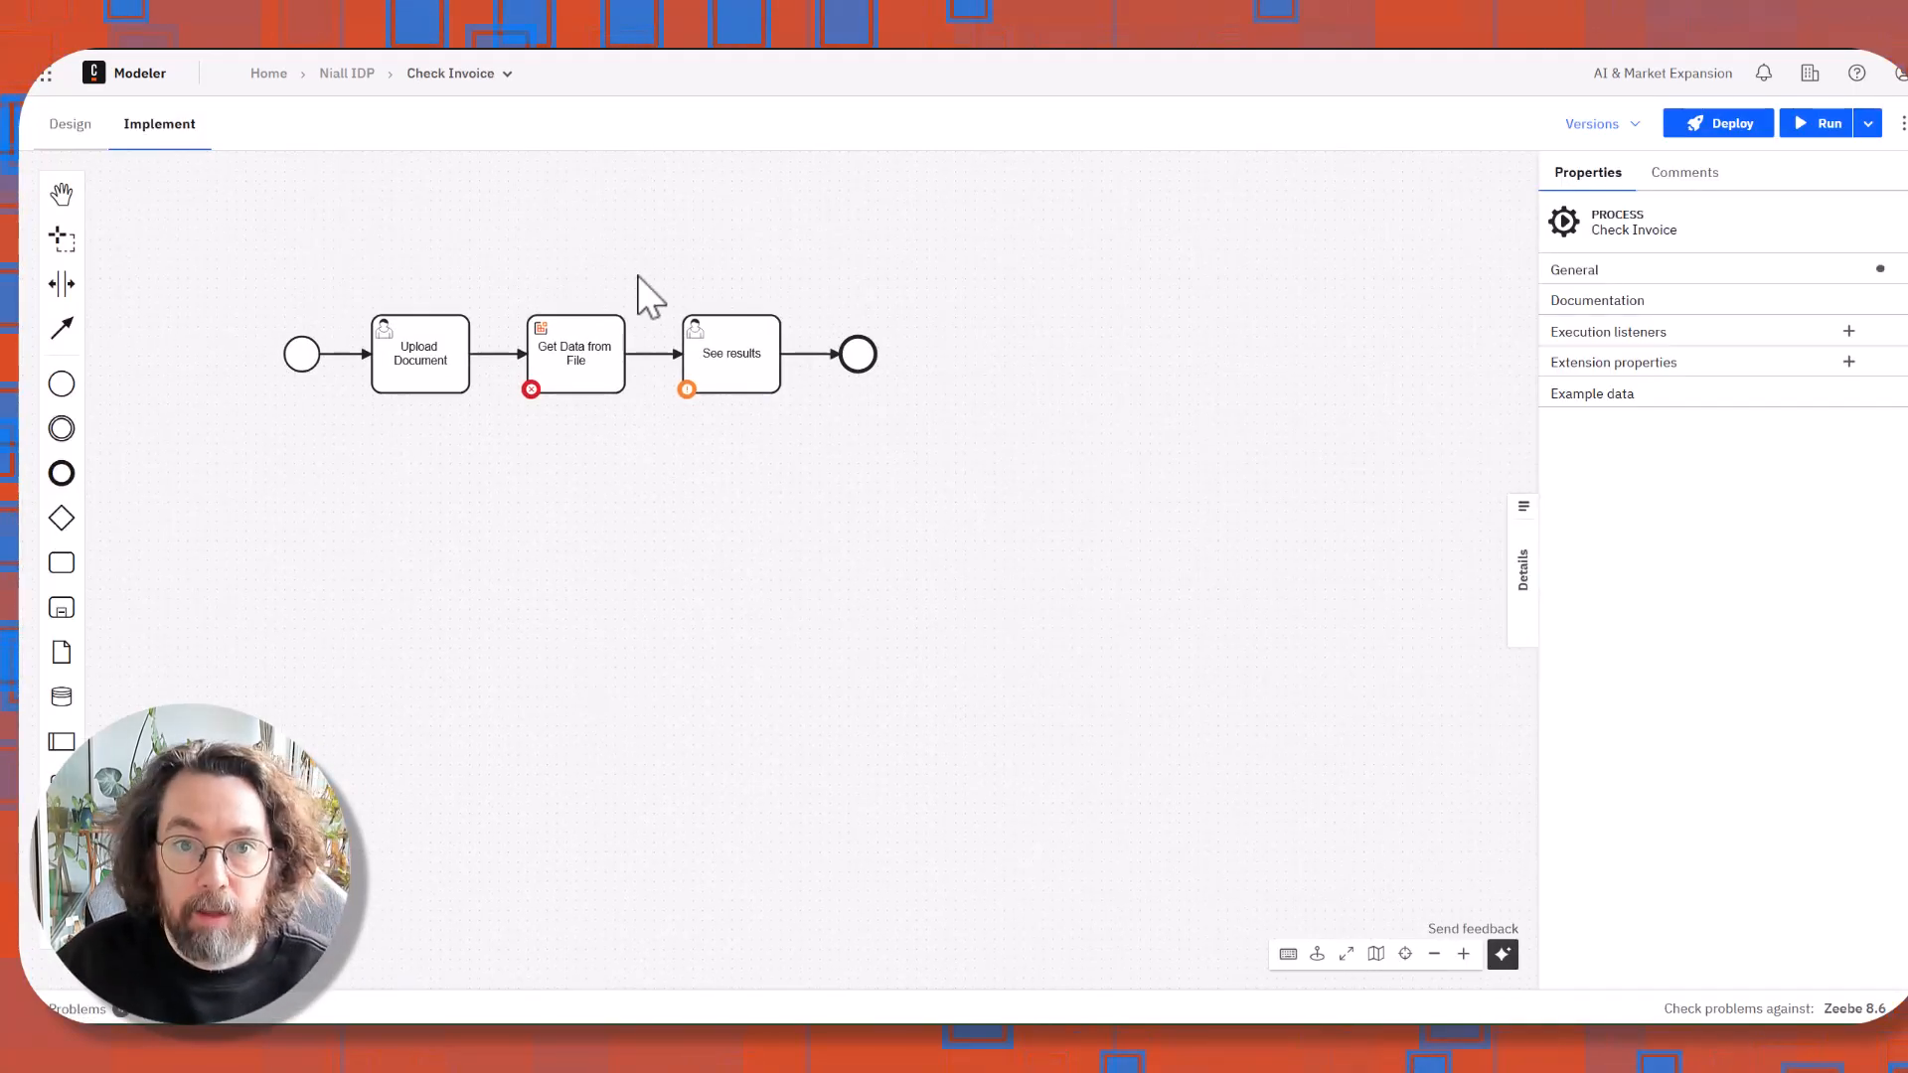
Set Get Data from File's region to us-east-1 and its document input to document[1].
click(573, 352)
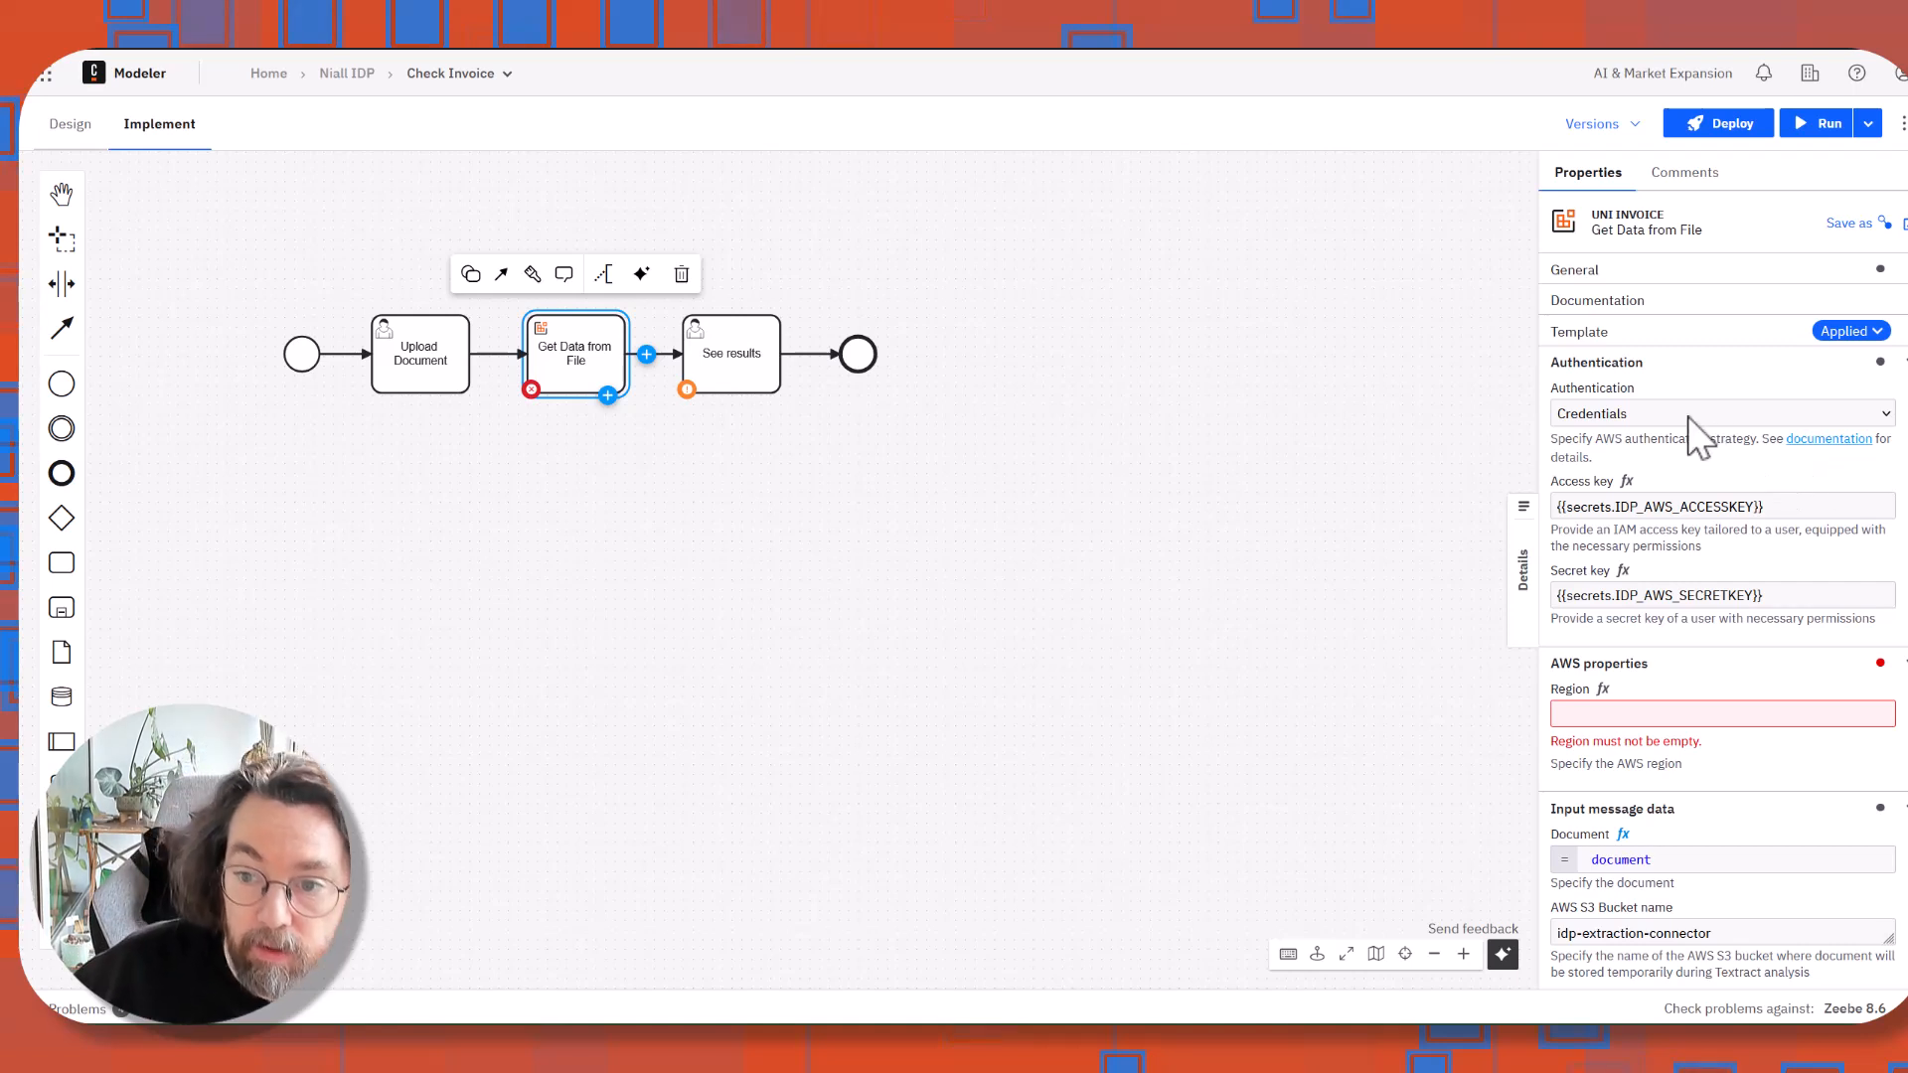
scroll(down, 3)
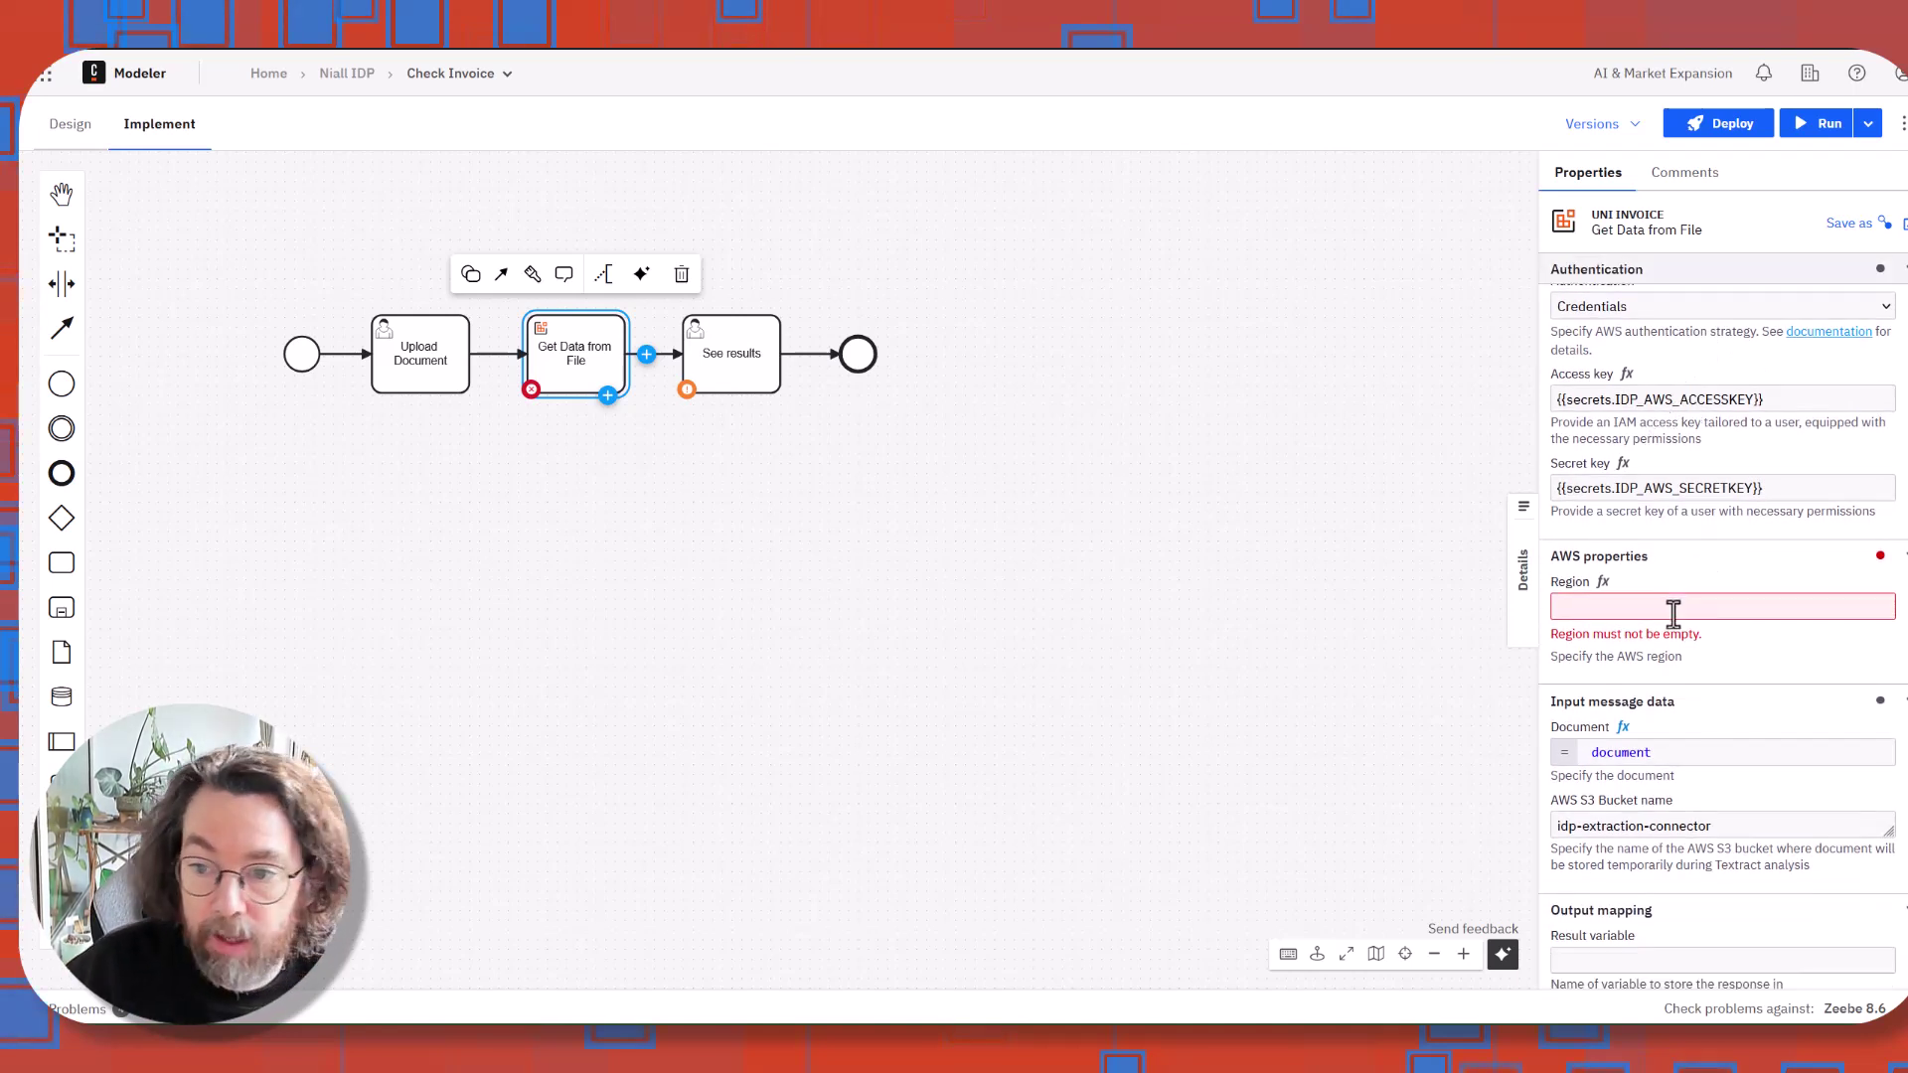
text(us-east-1)
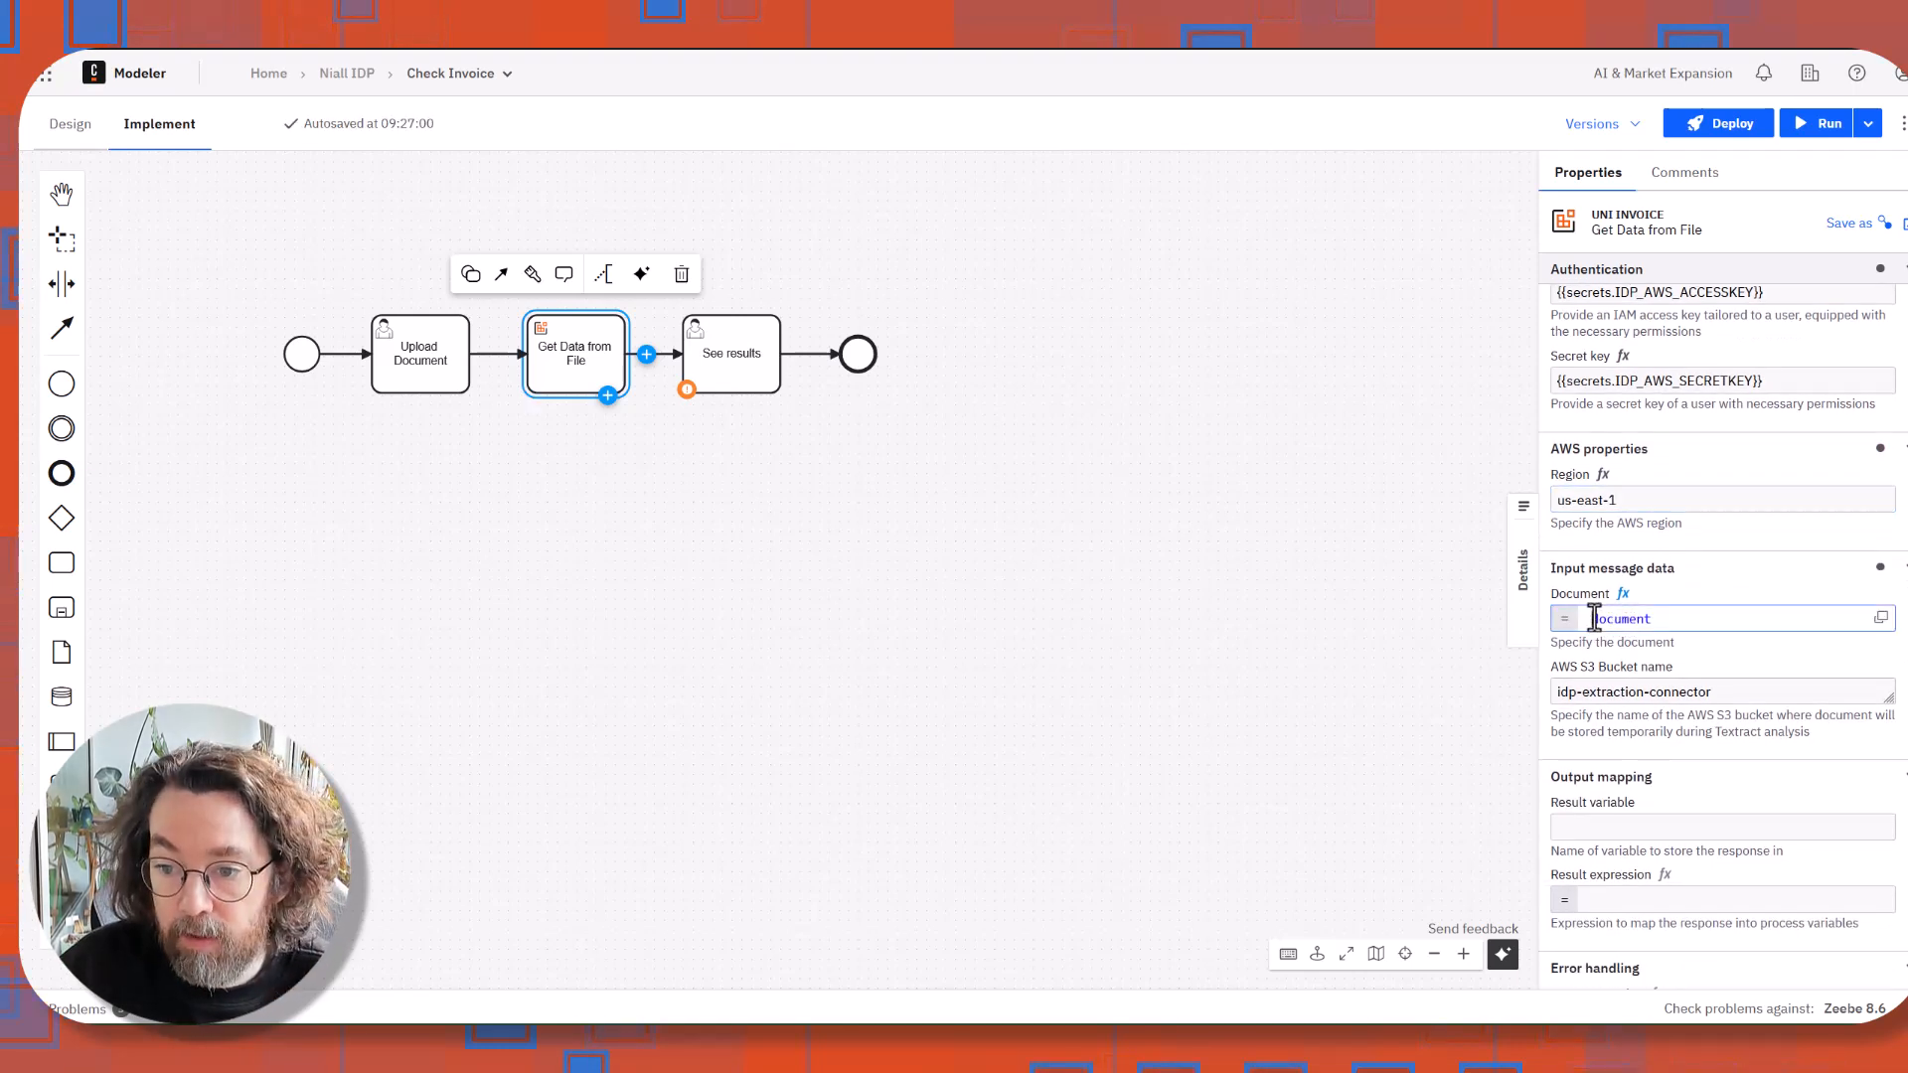
click(1717, 618)
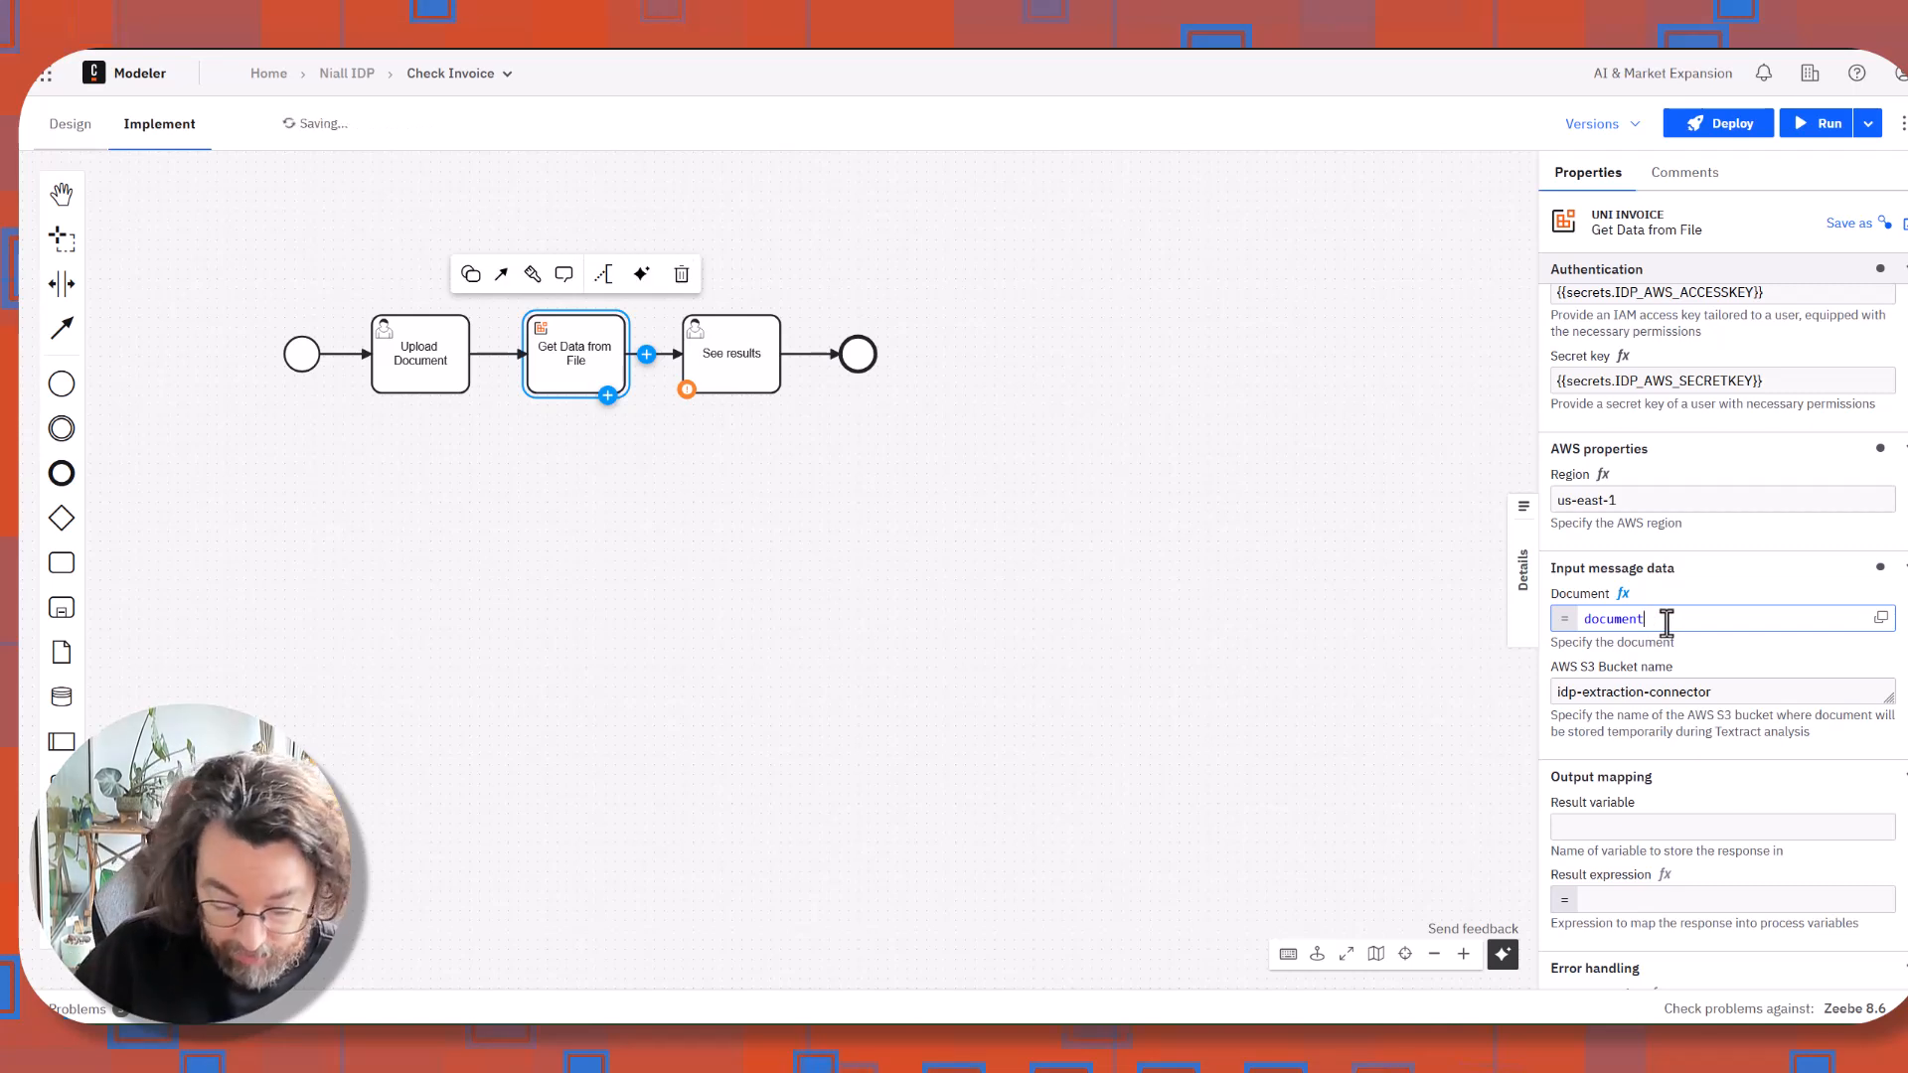
text([1])
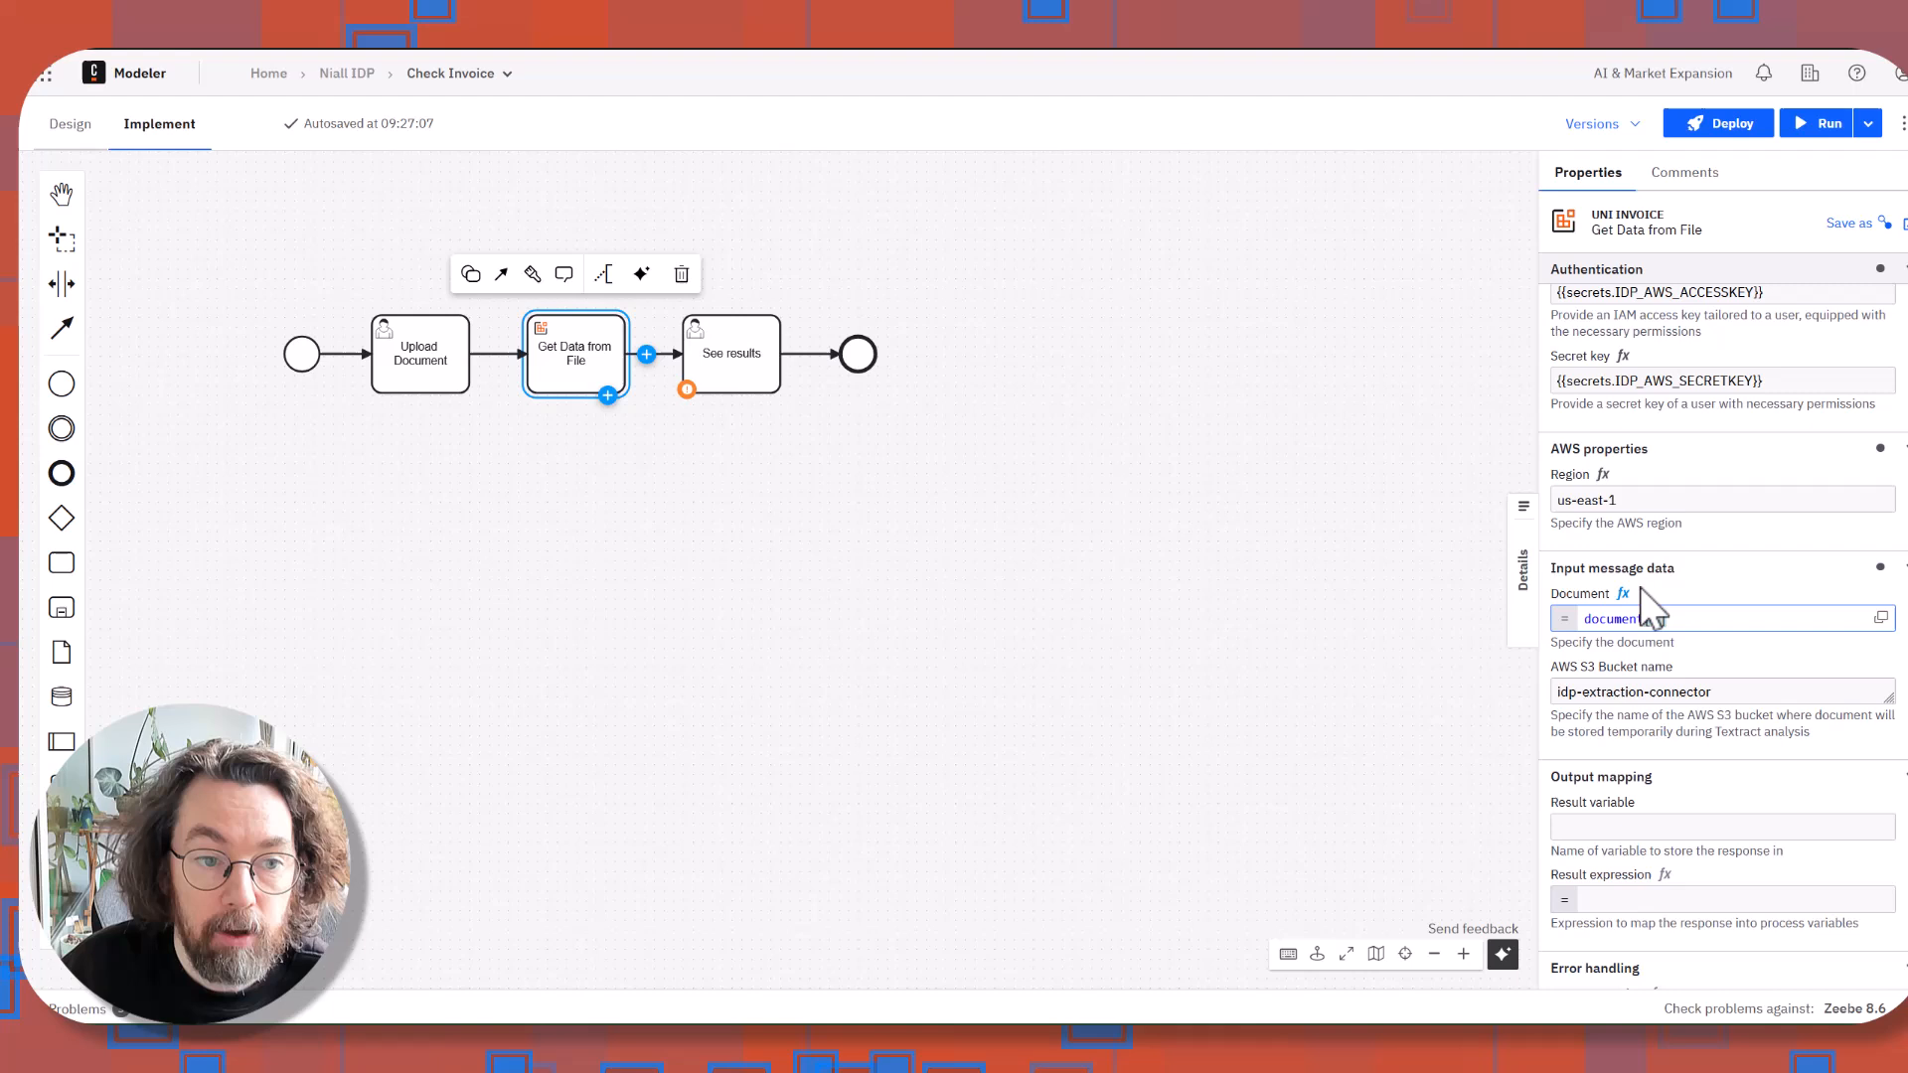
text([1])
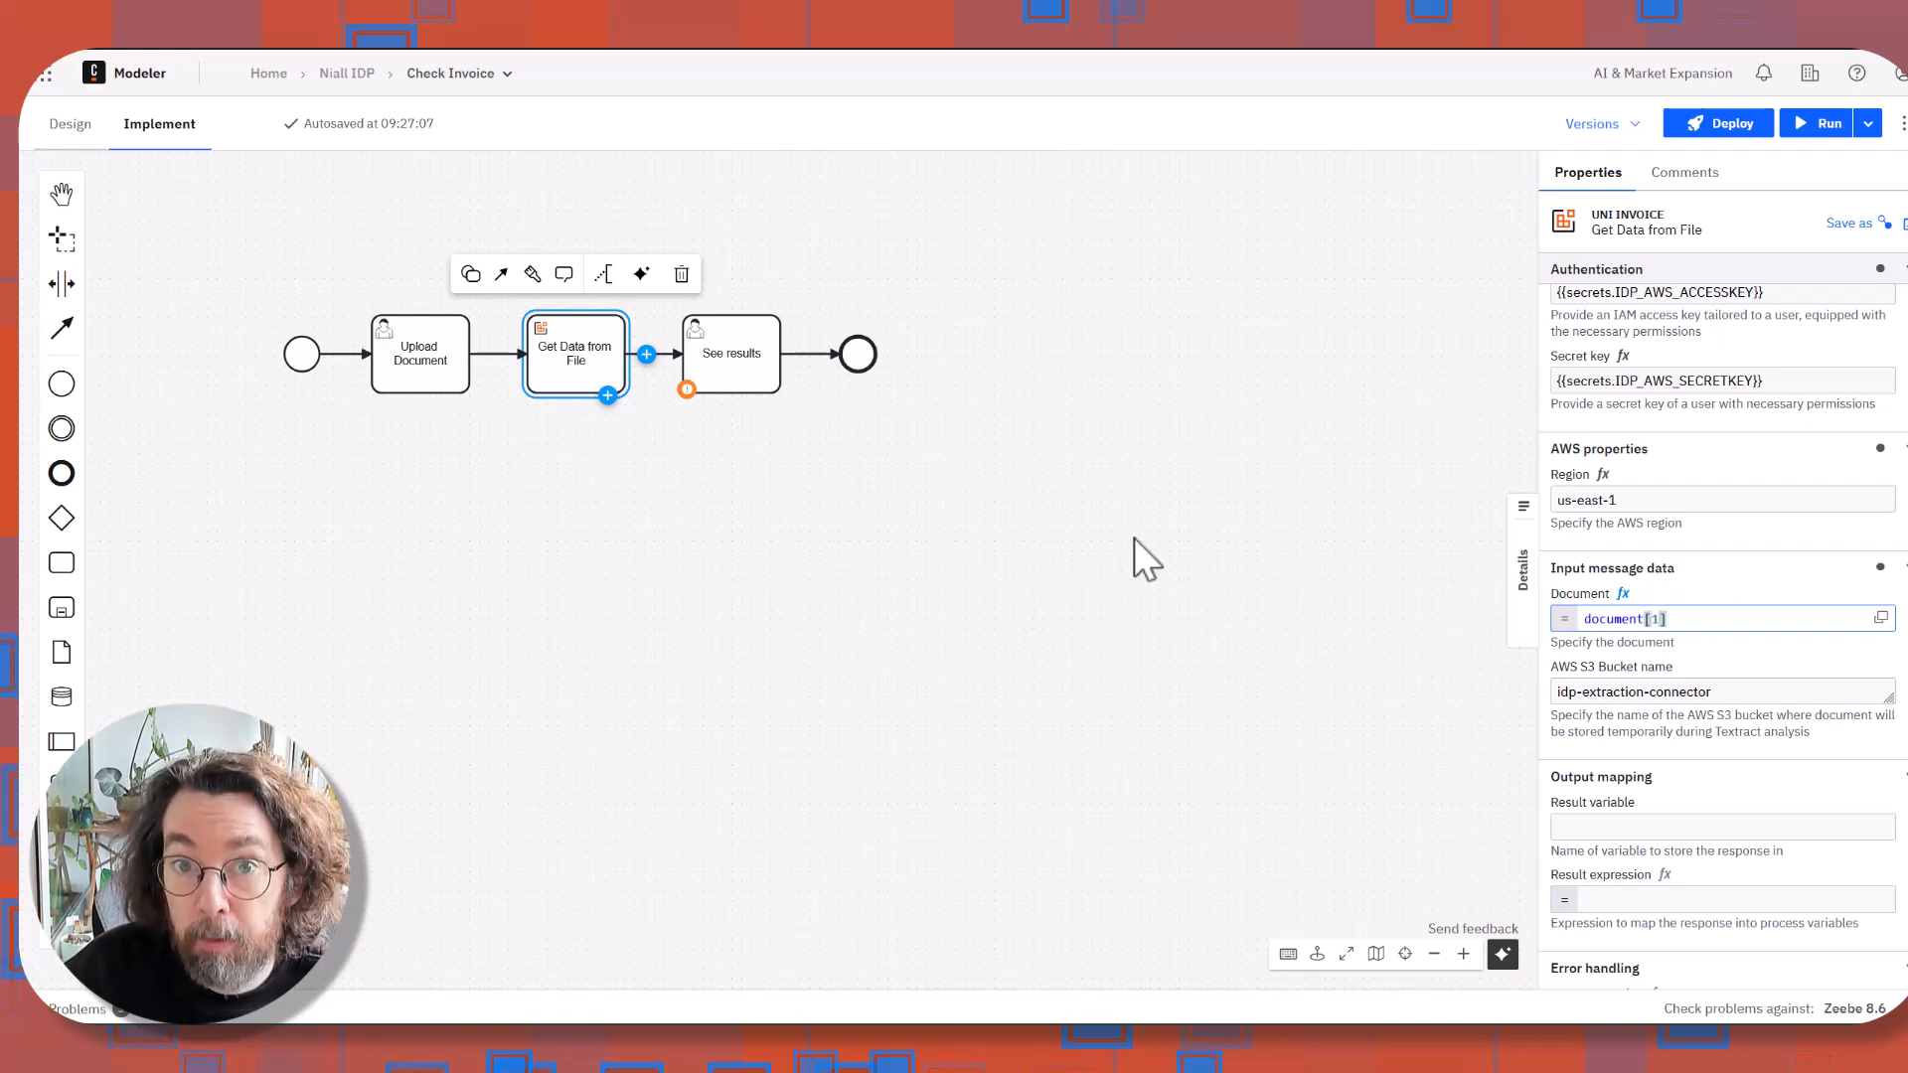
Store the extraction output in the result variable 'docResults'.
scroll(down, 3)
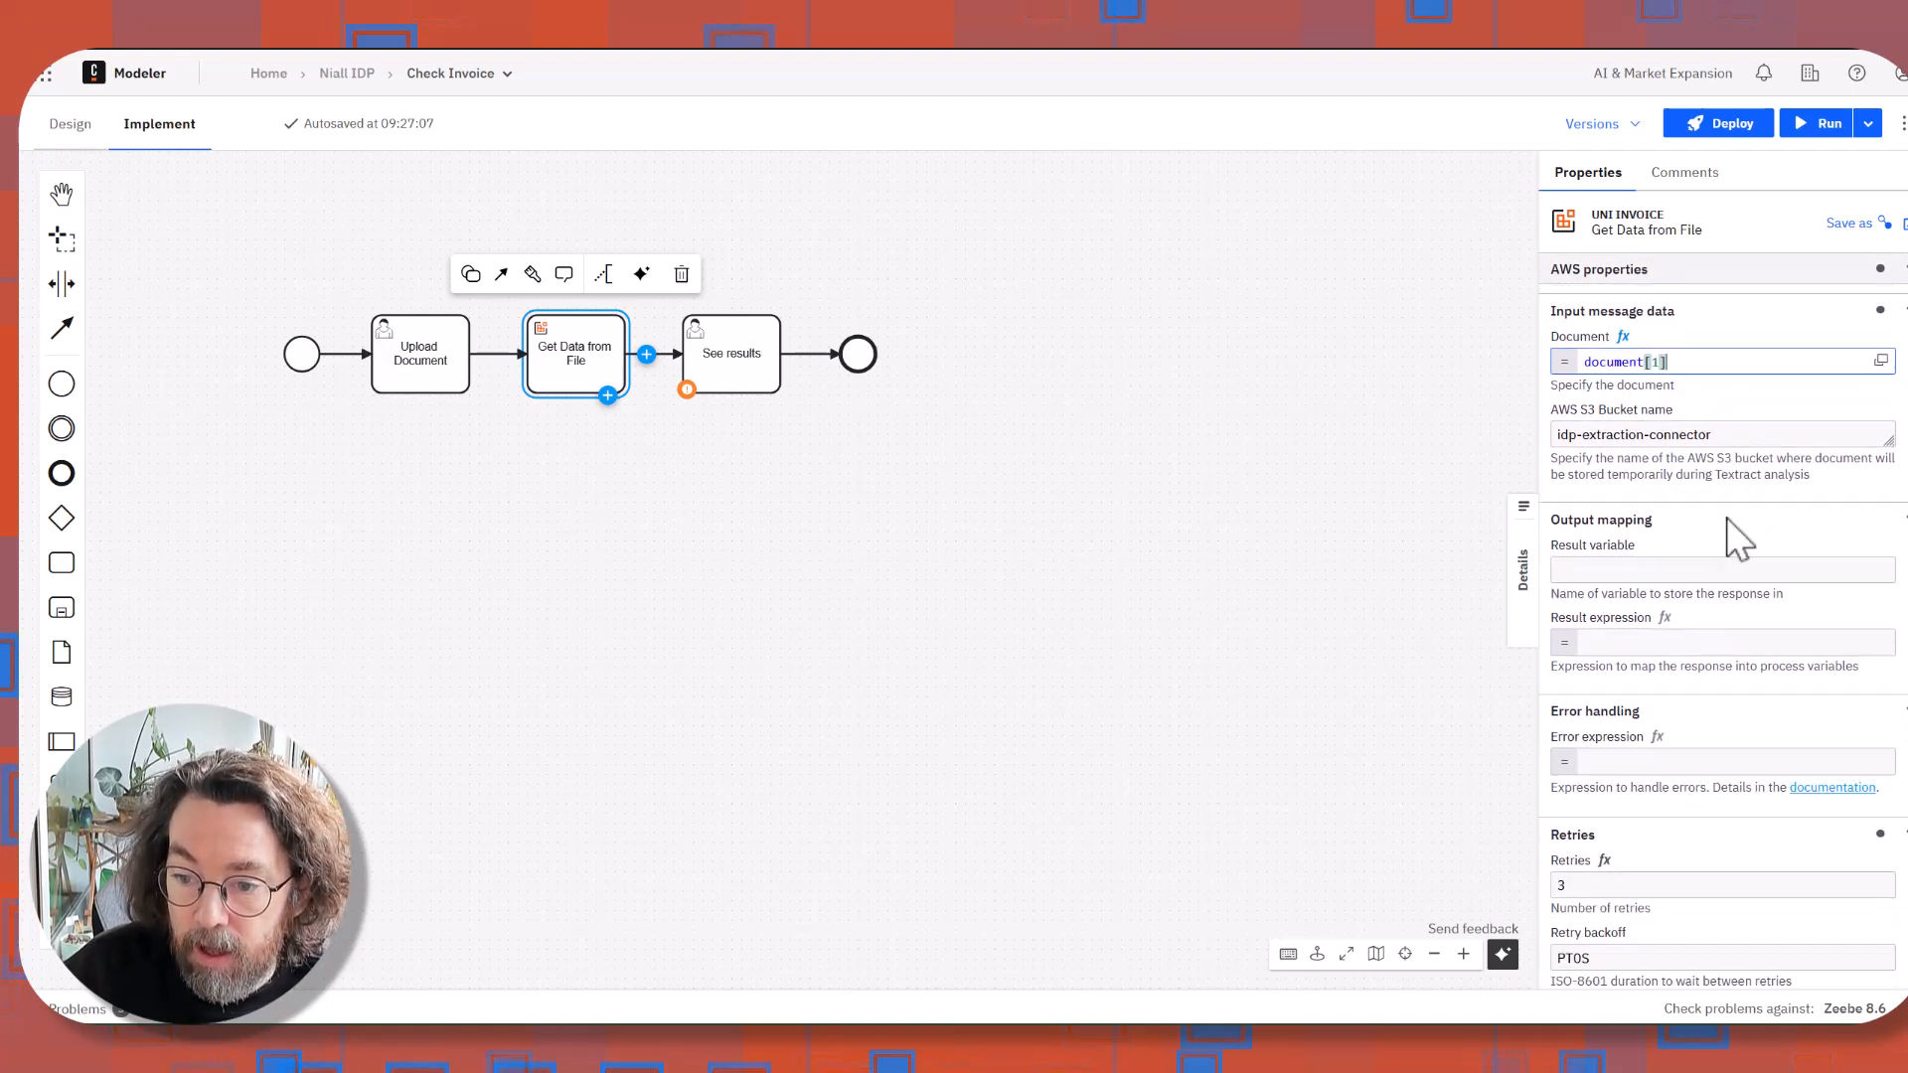
click(1721, 519)
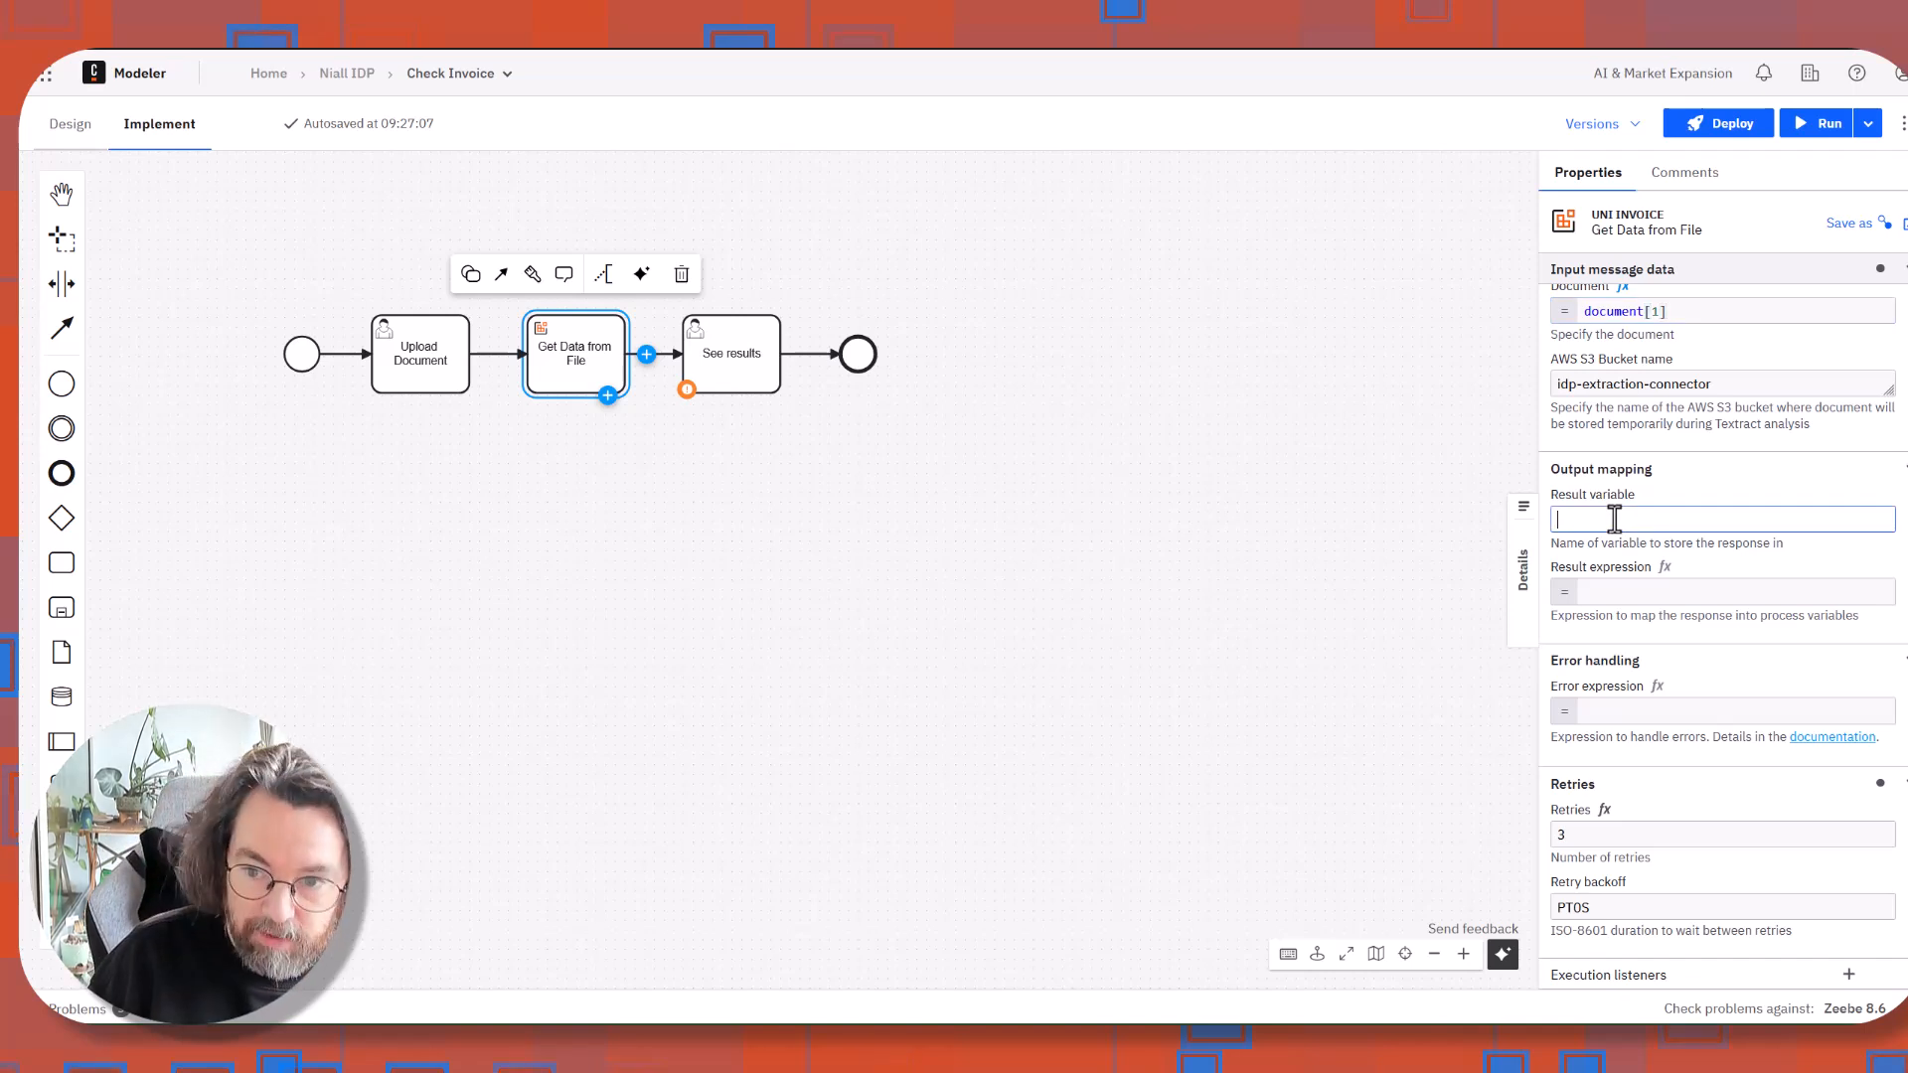
text(doc)
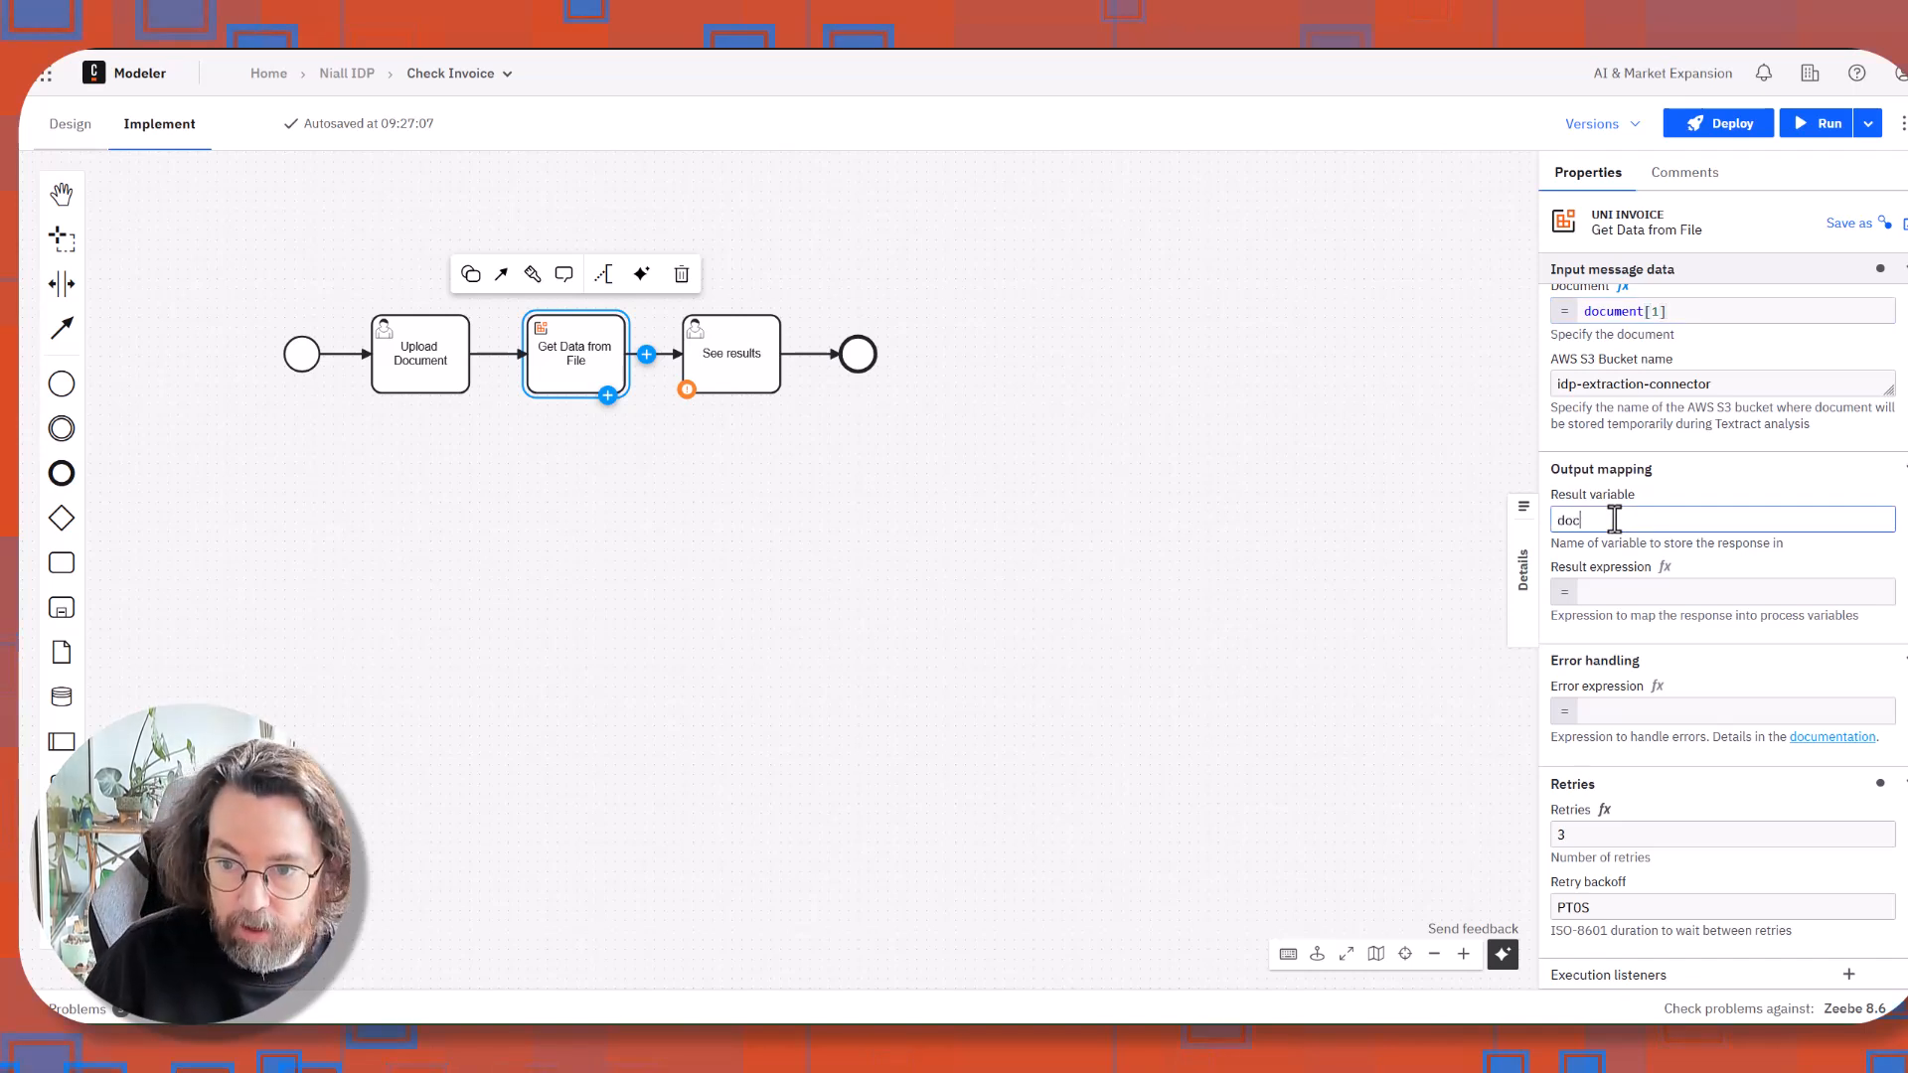
text(Results)
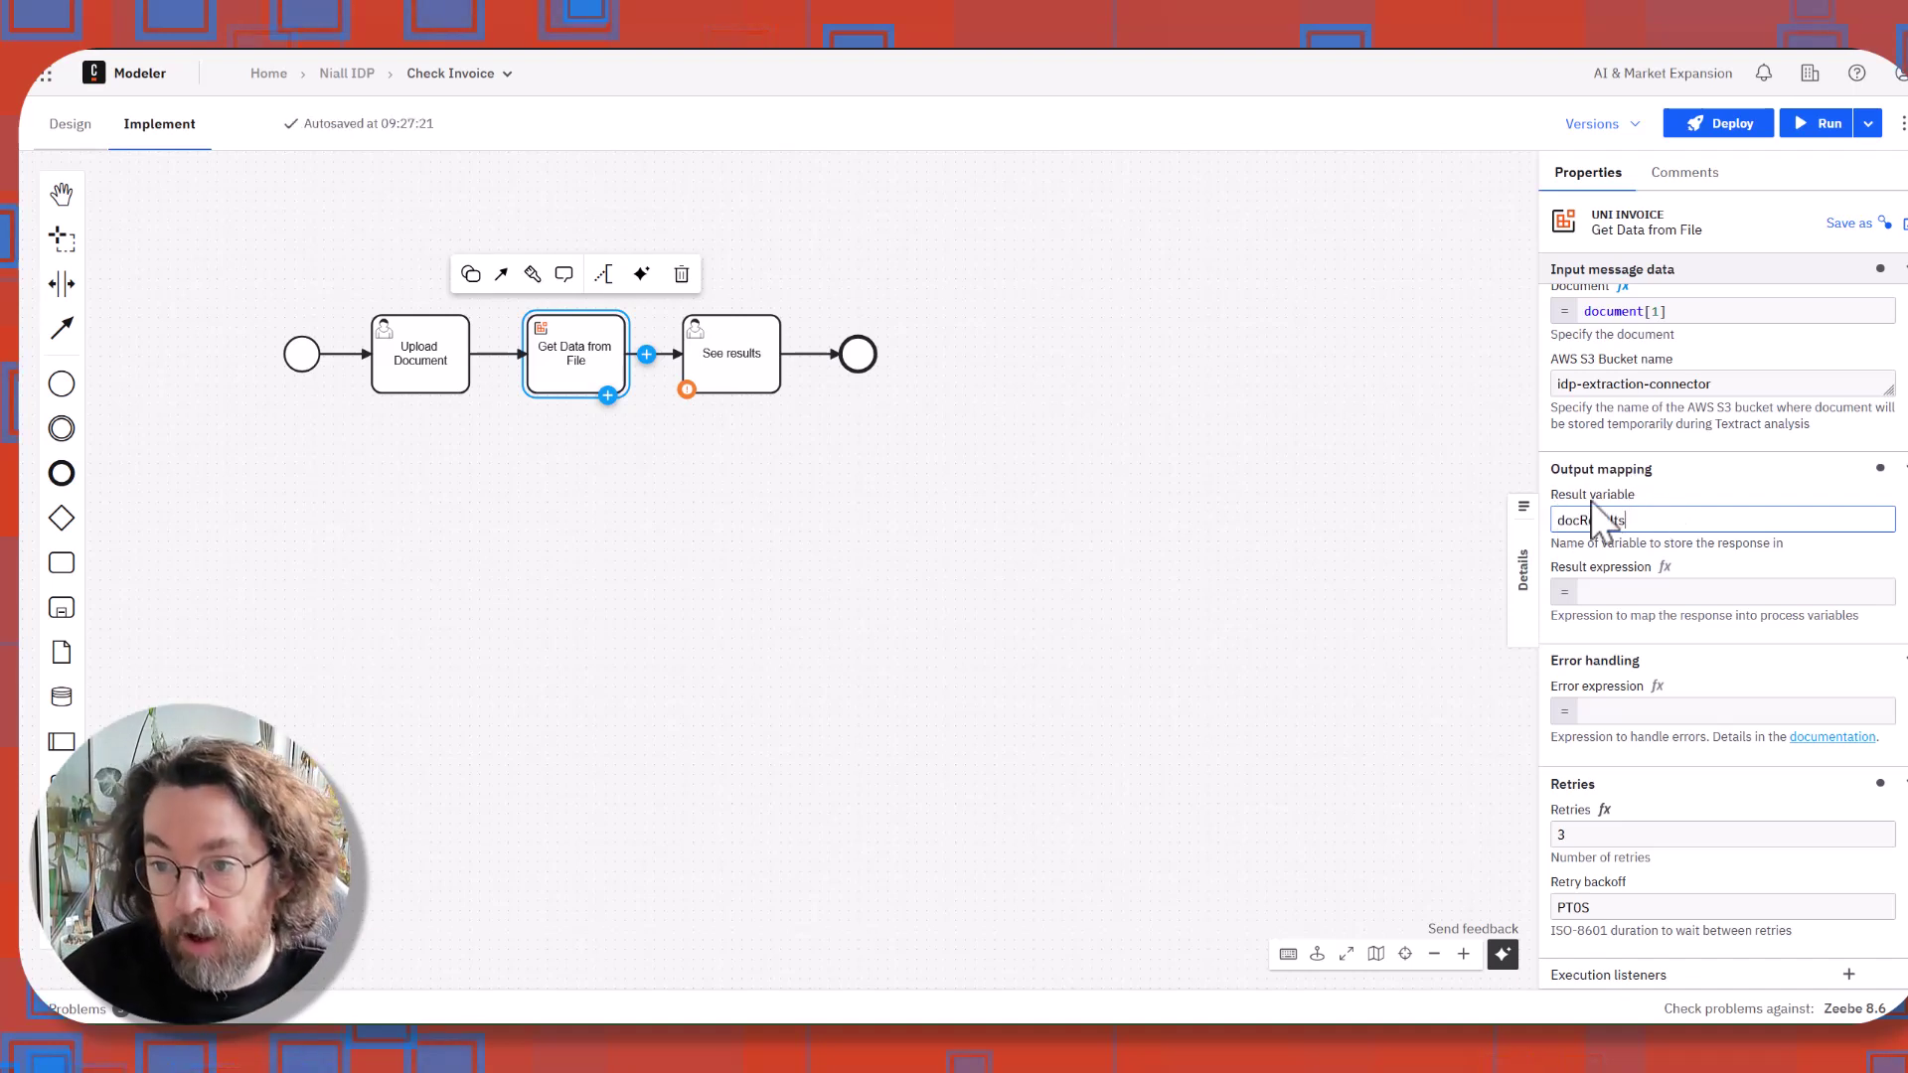
click(1225, 443)
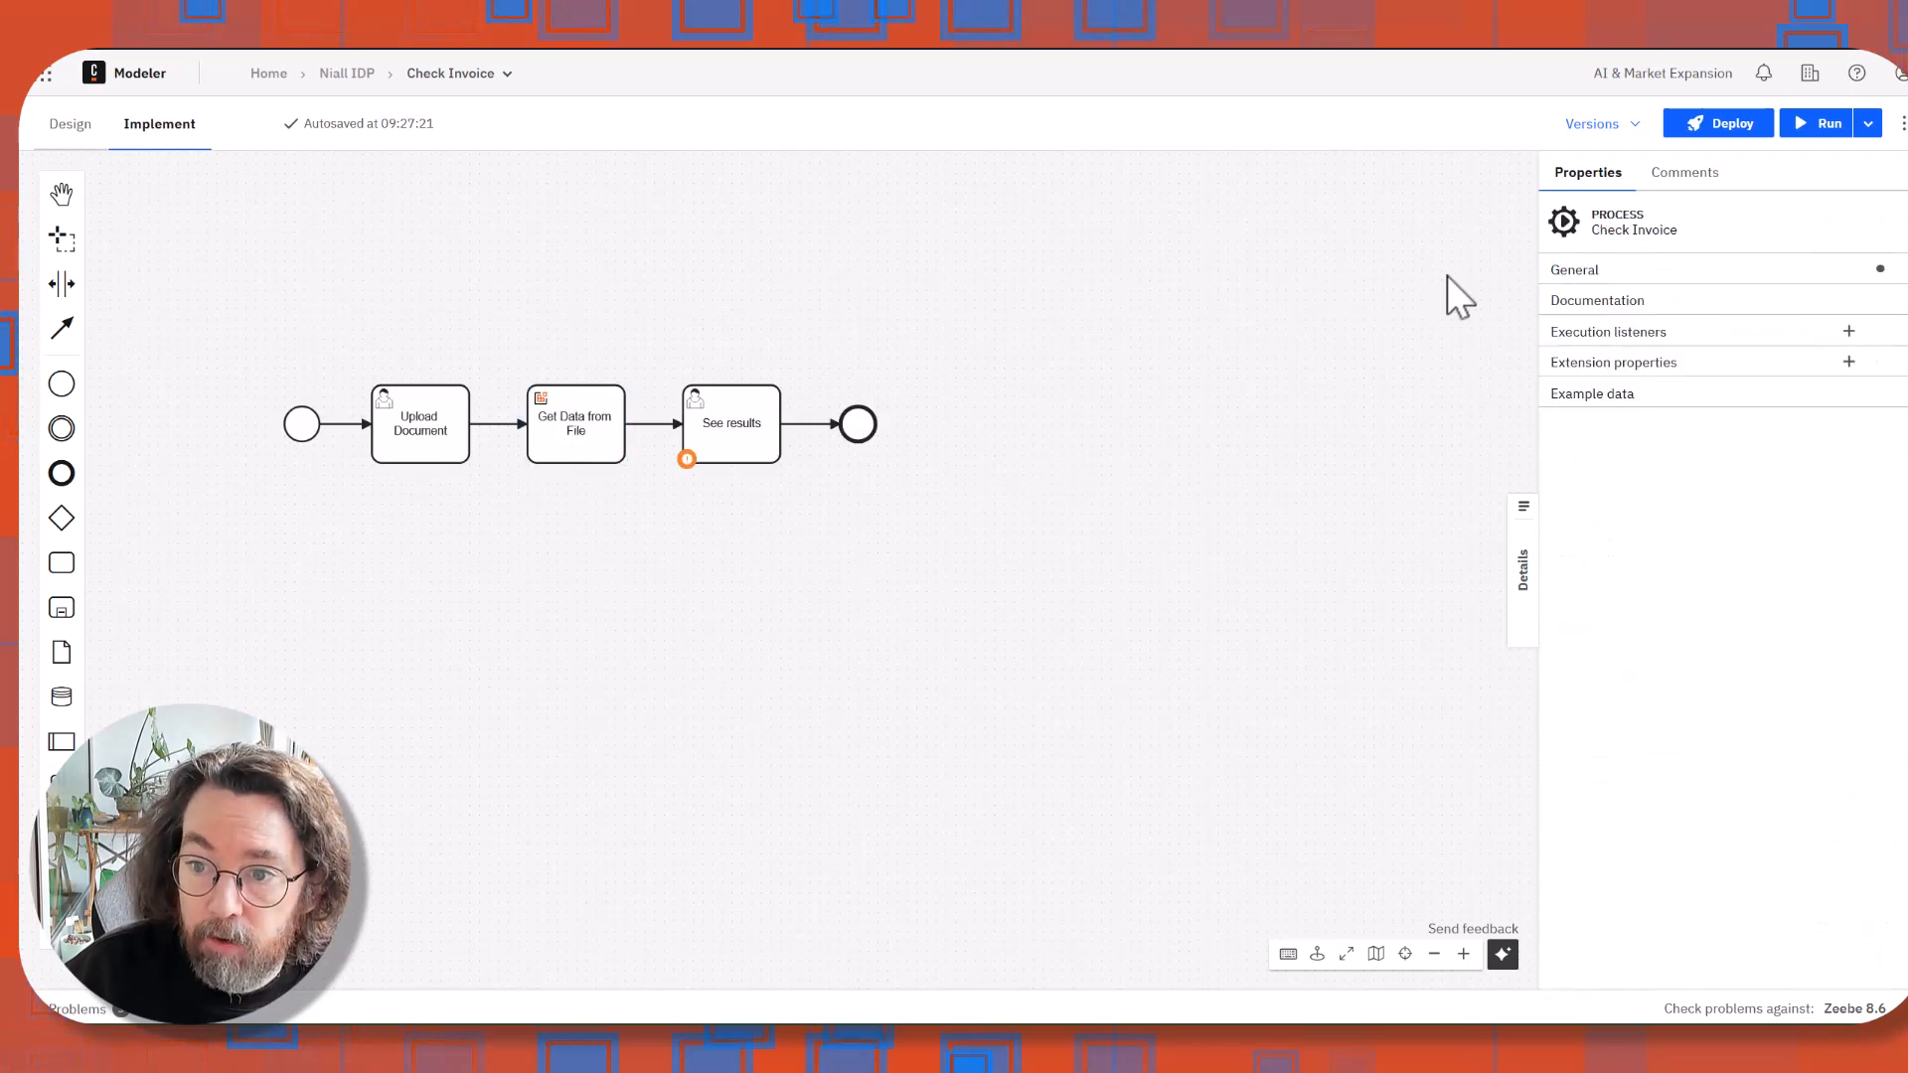
Change the process ID to 'CheckUniInvoice'.
click(1573, 269)
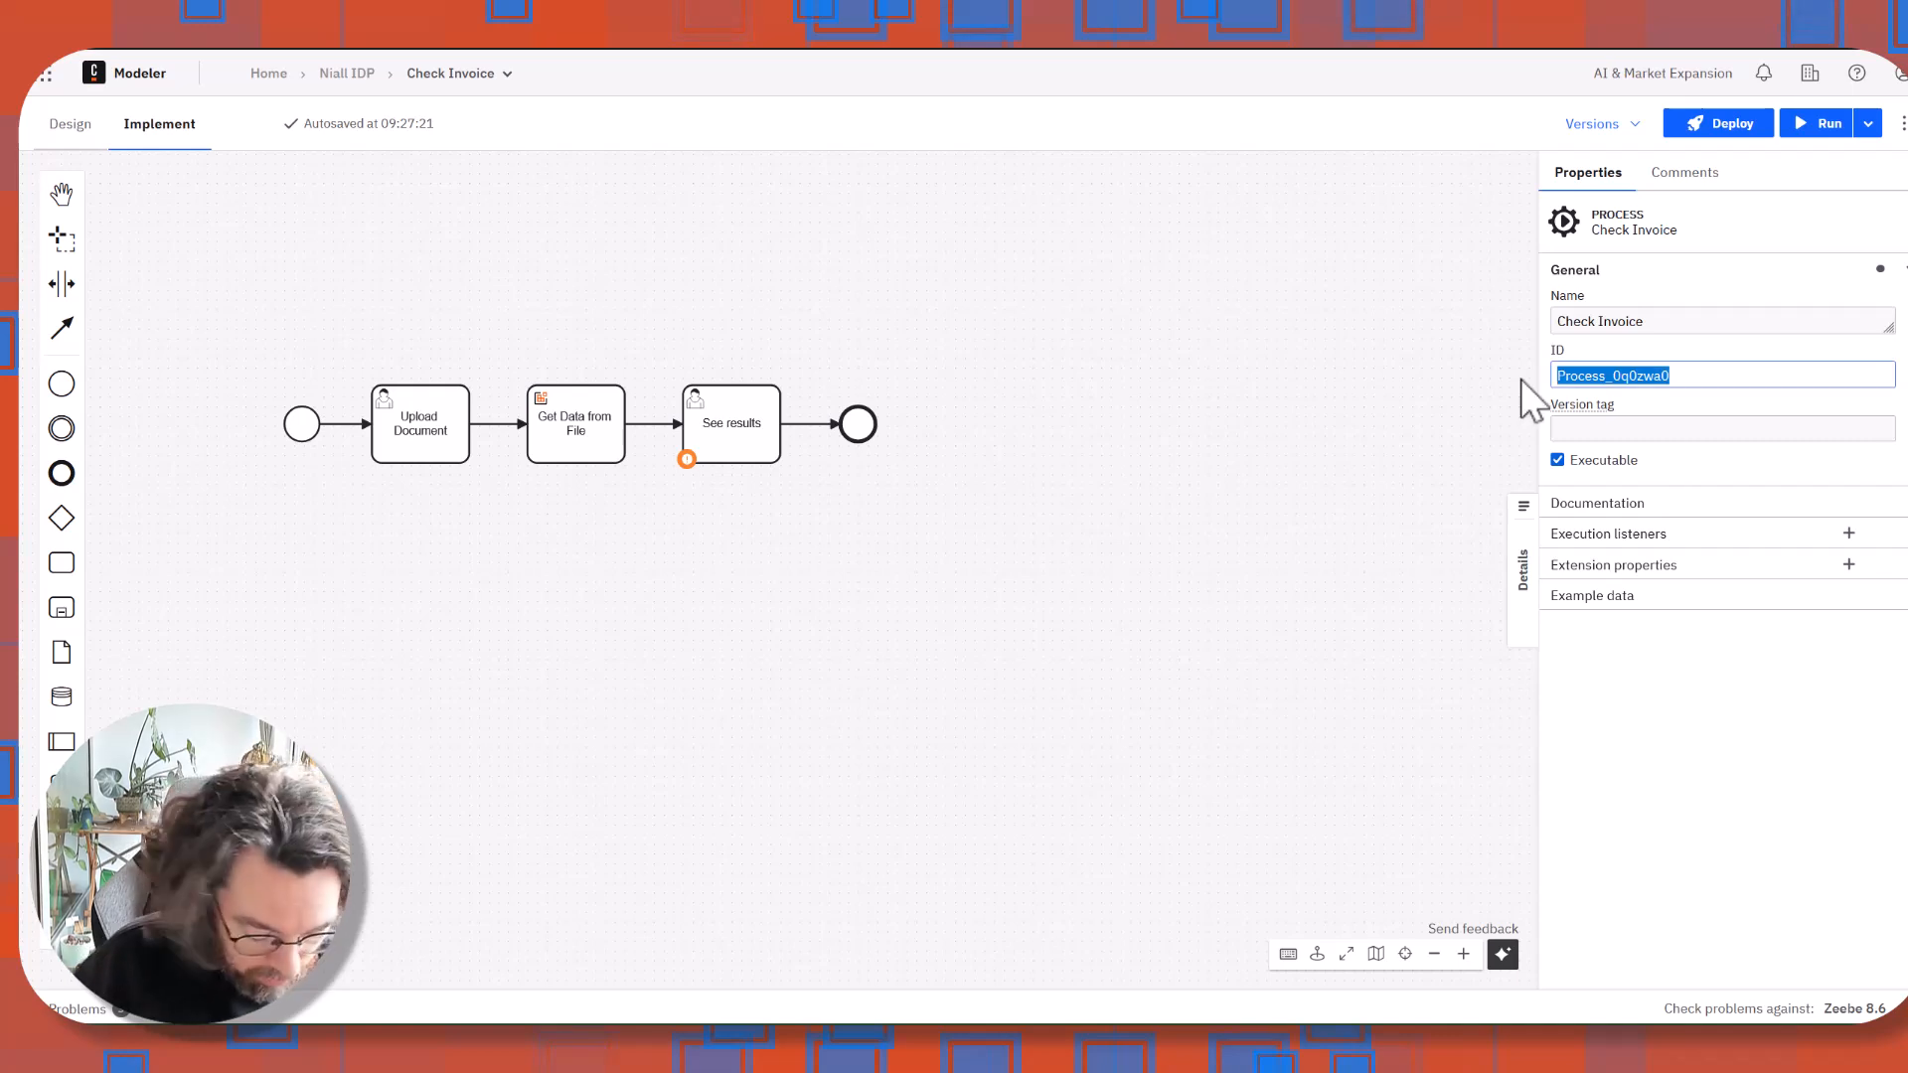
text(Chceck)
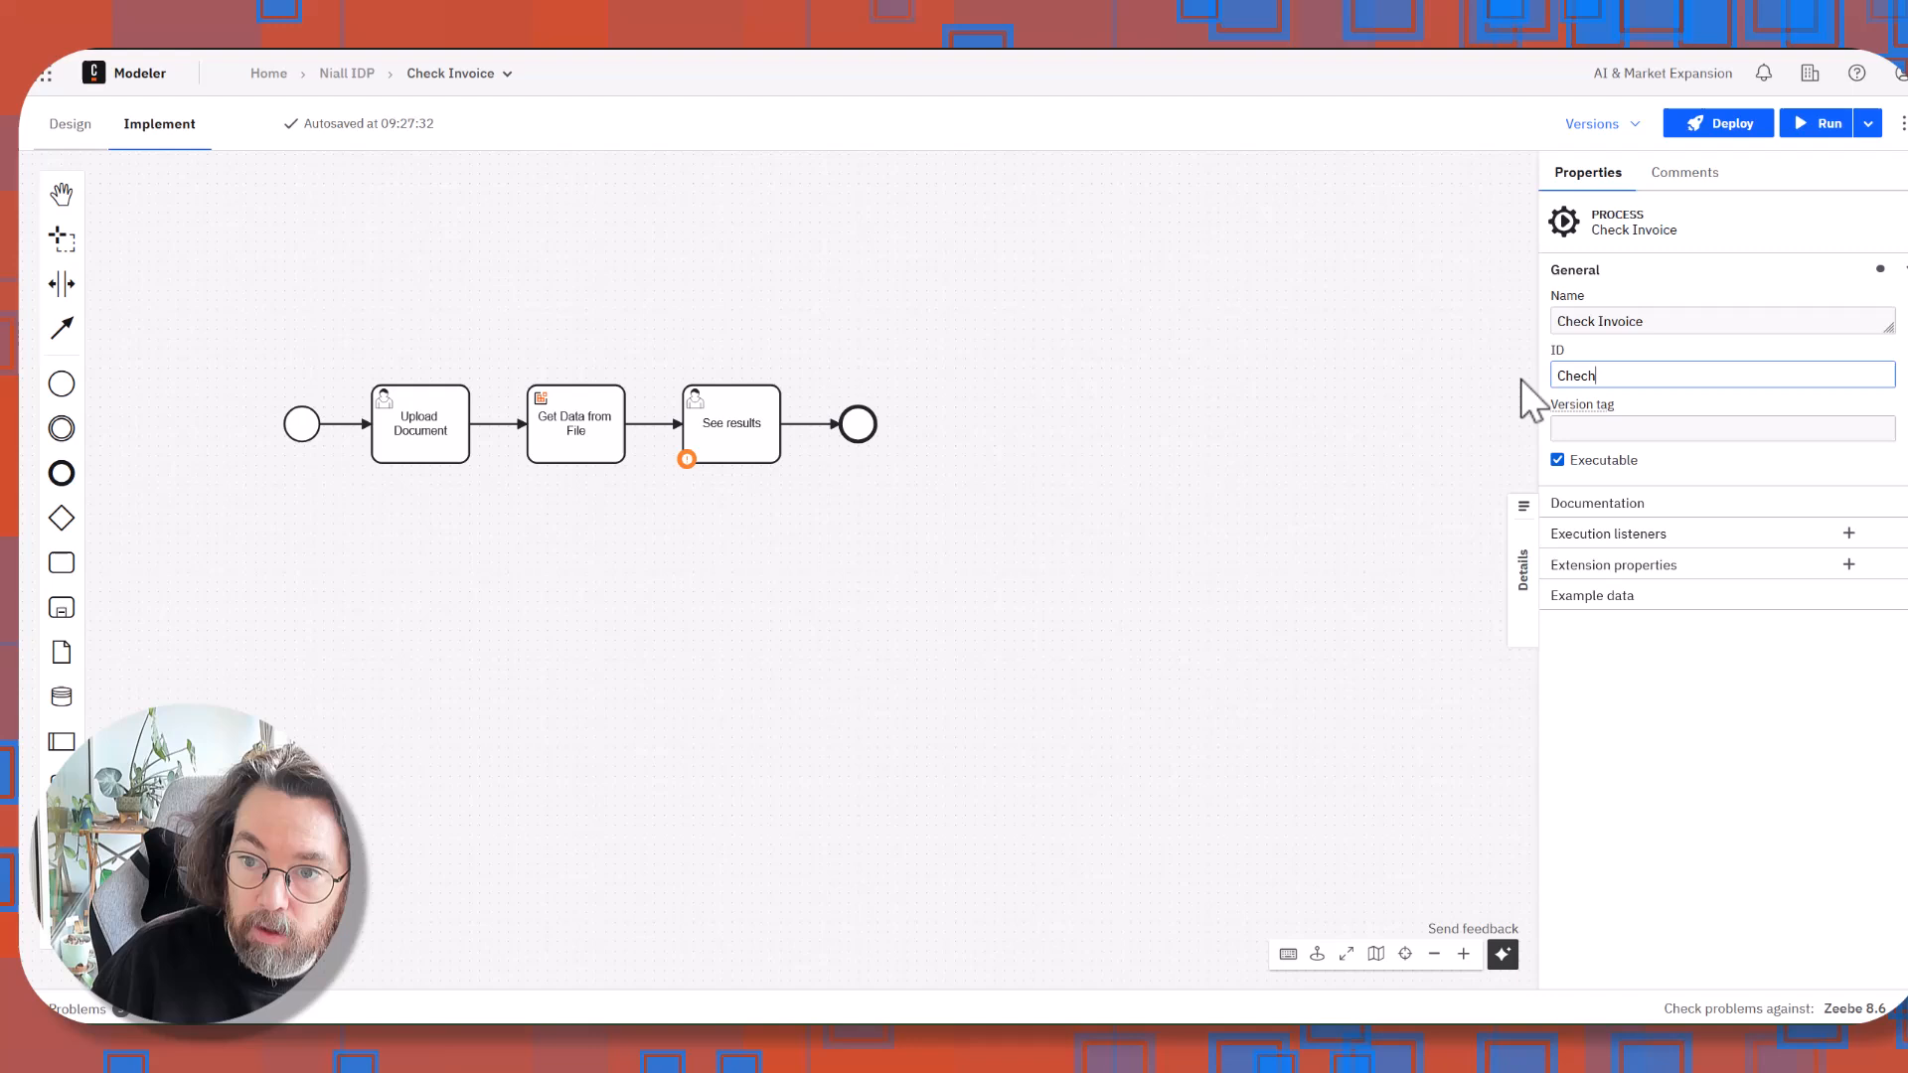
text(UniINv)
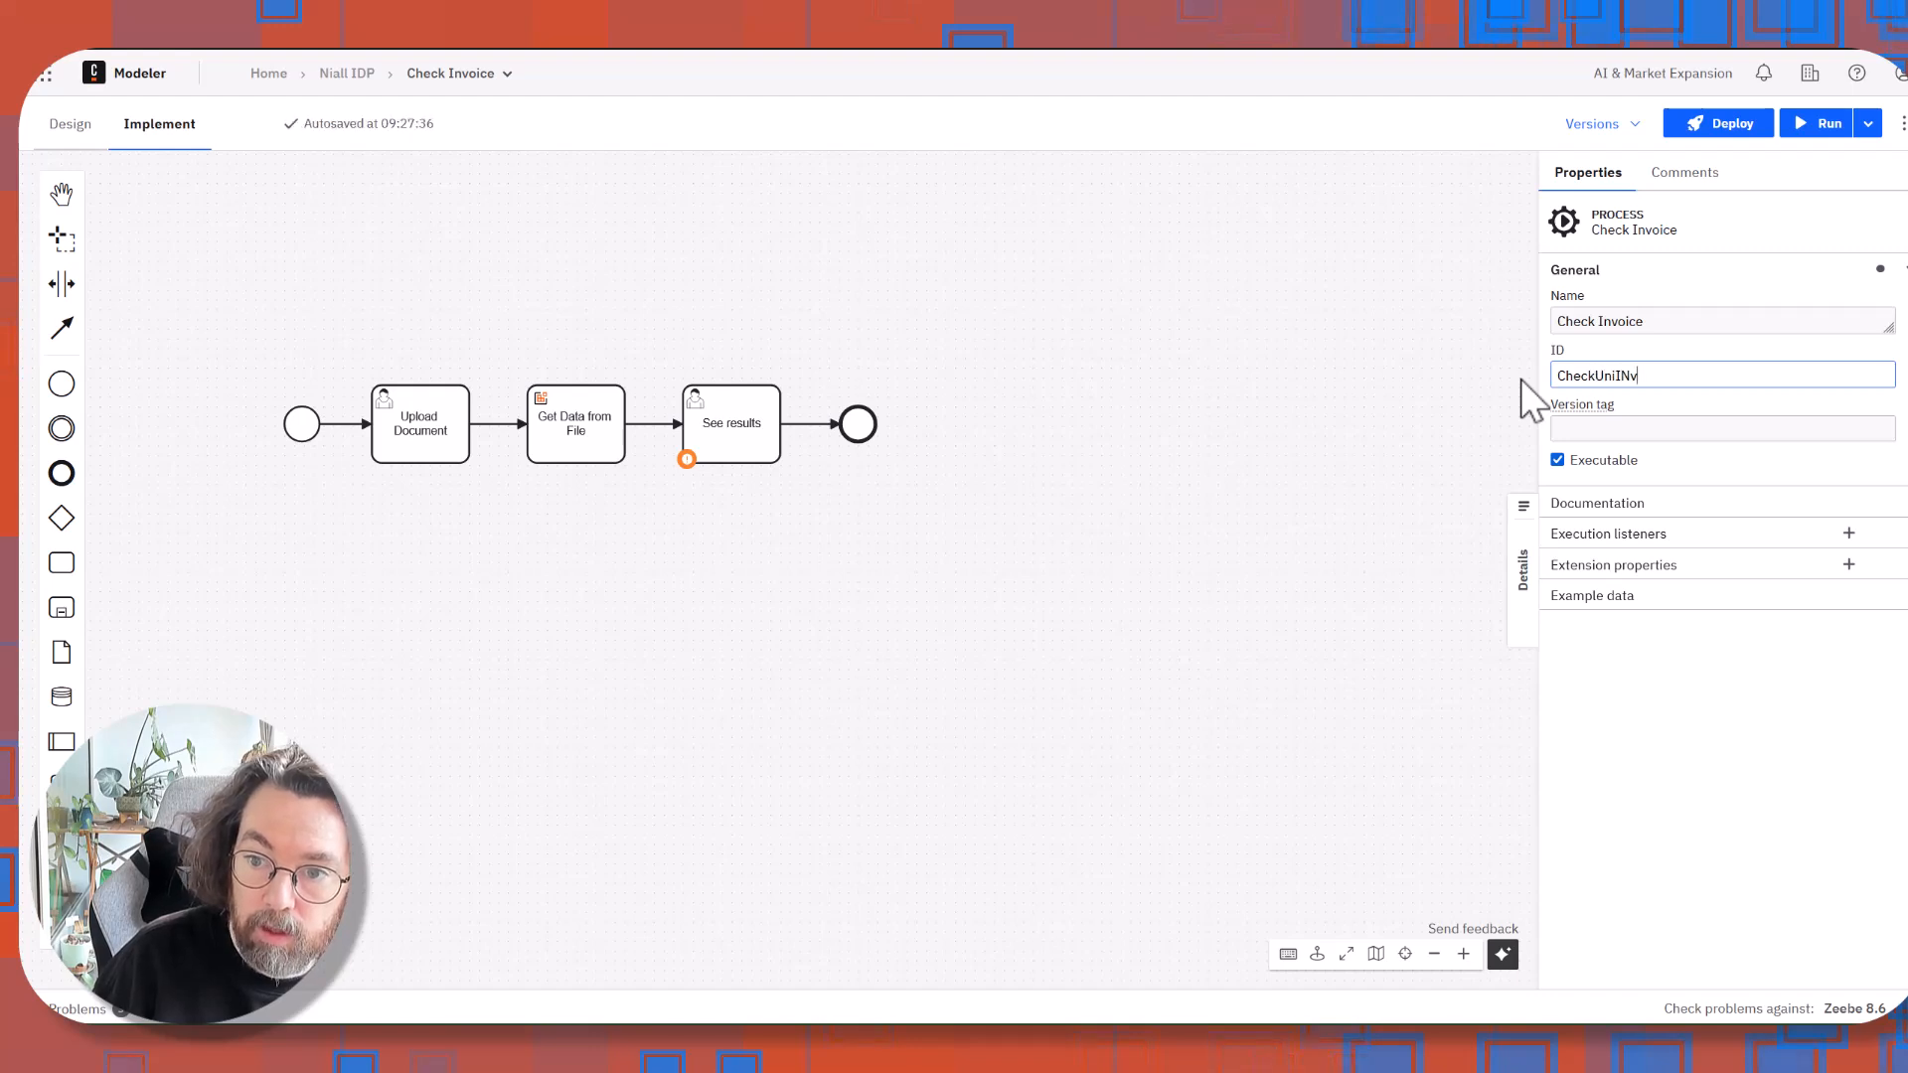
key(Backspace)
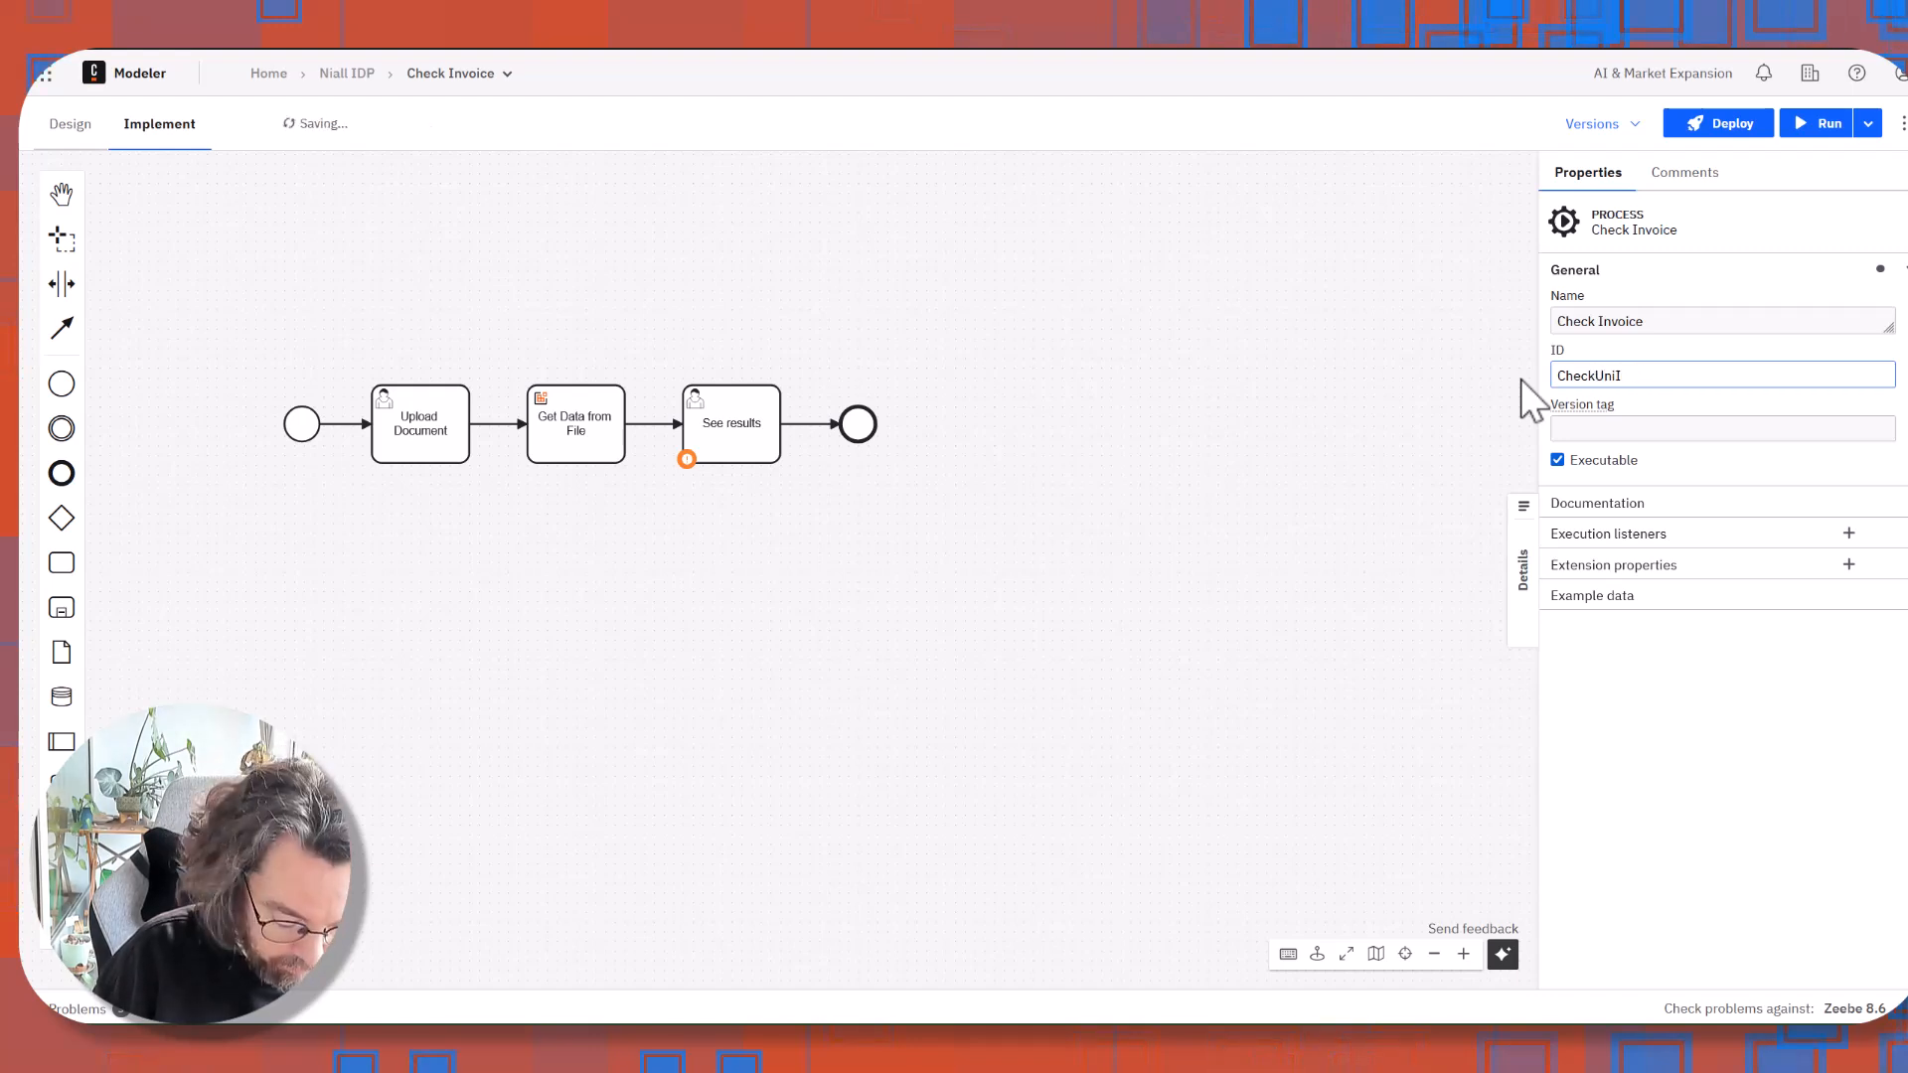
text(nvoice)
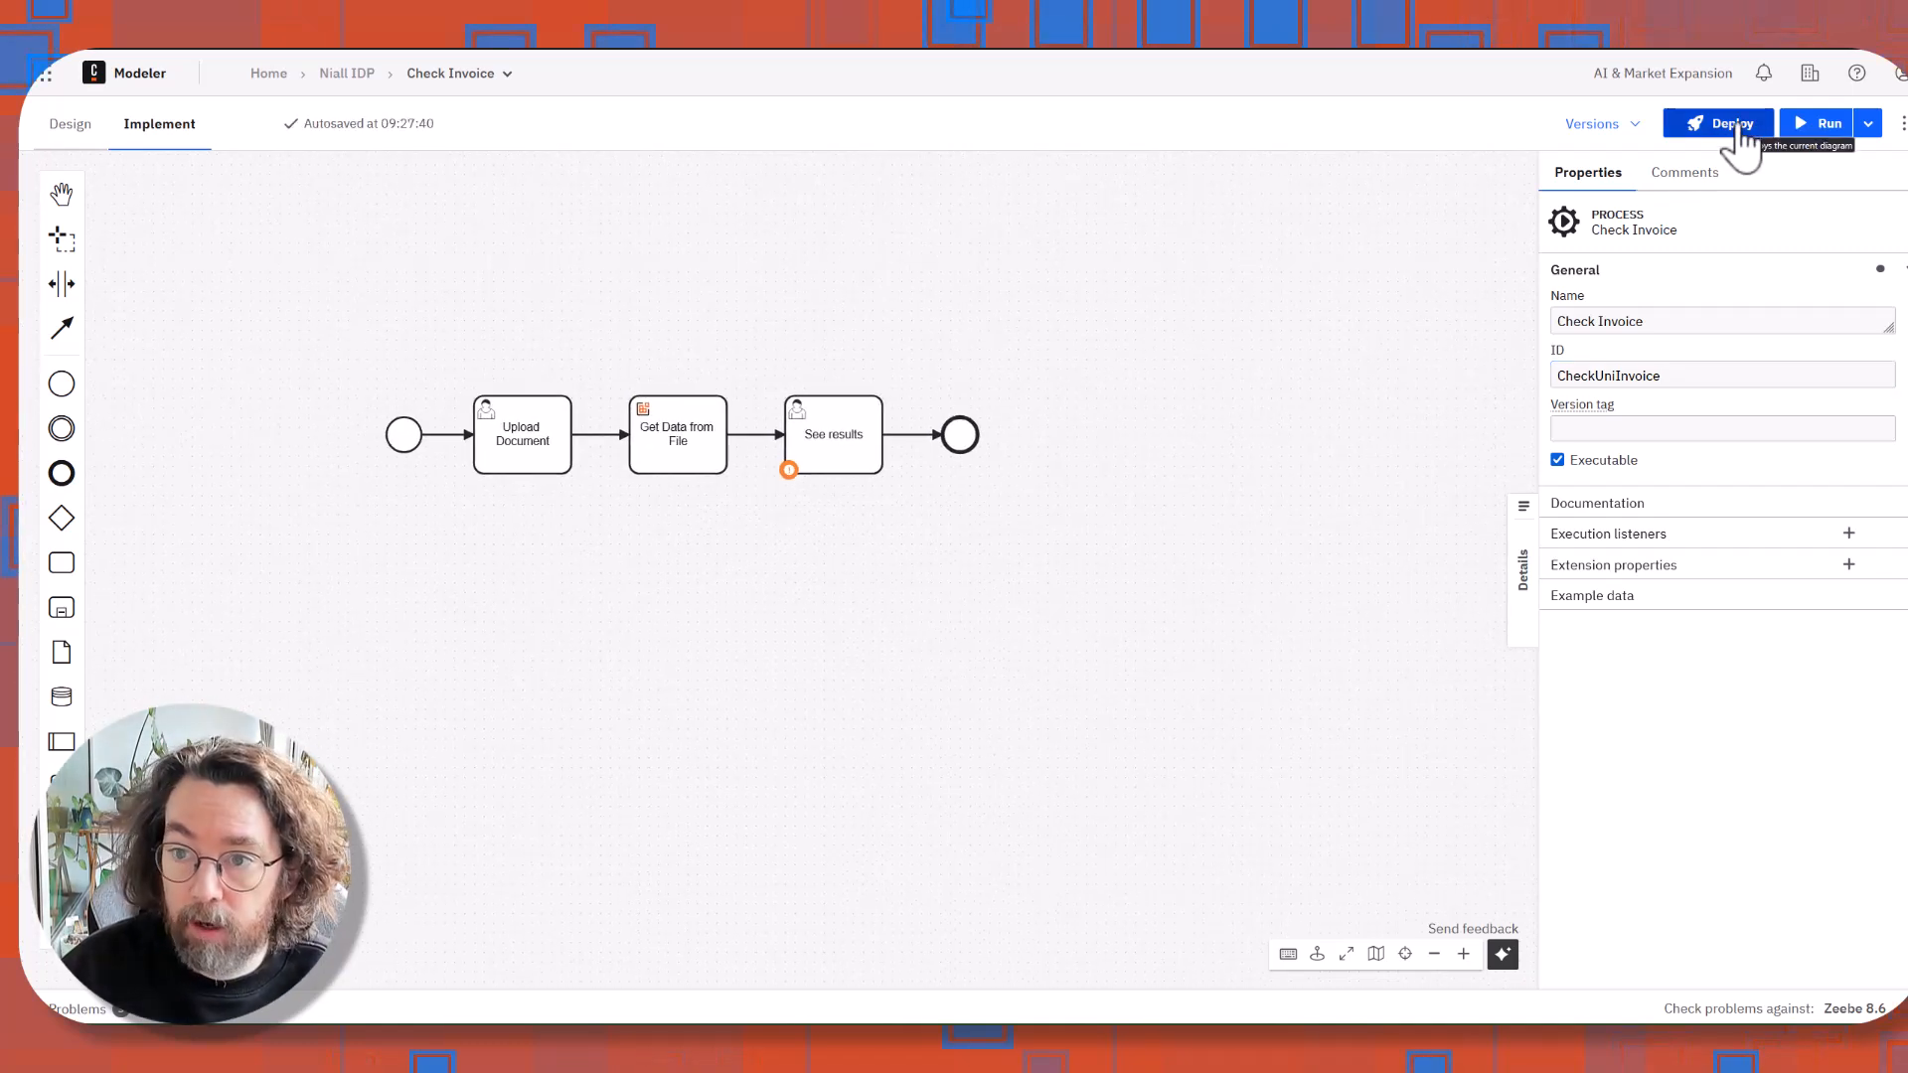
Deploy Check Invoice to the dev cluster and view it in Operate.
click(1717, 121)
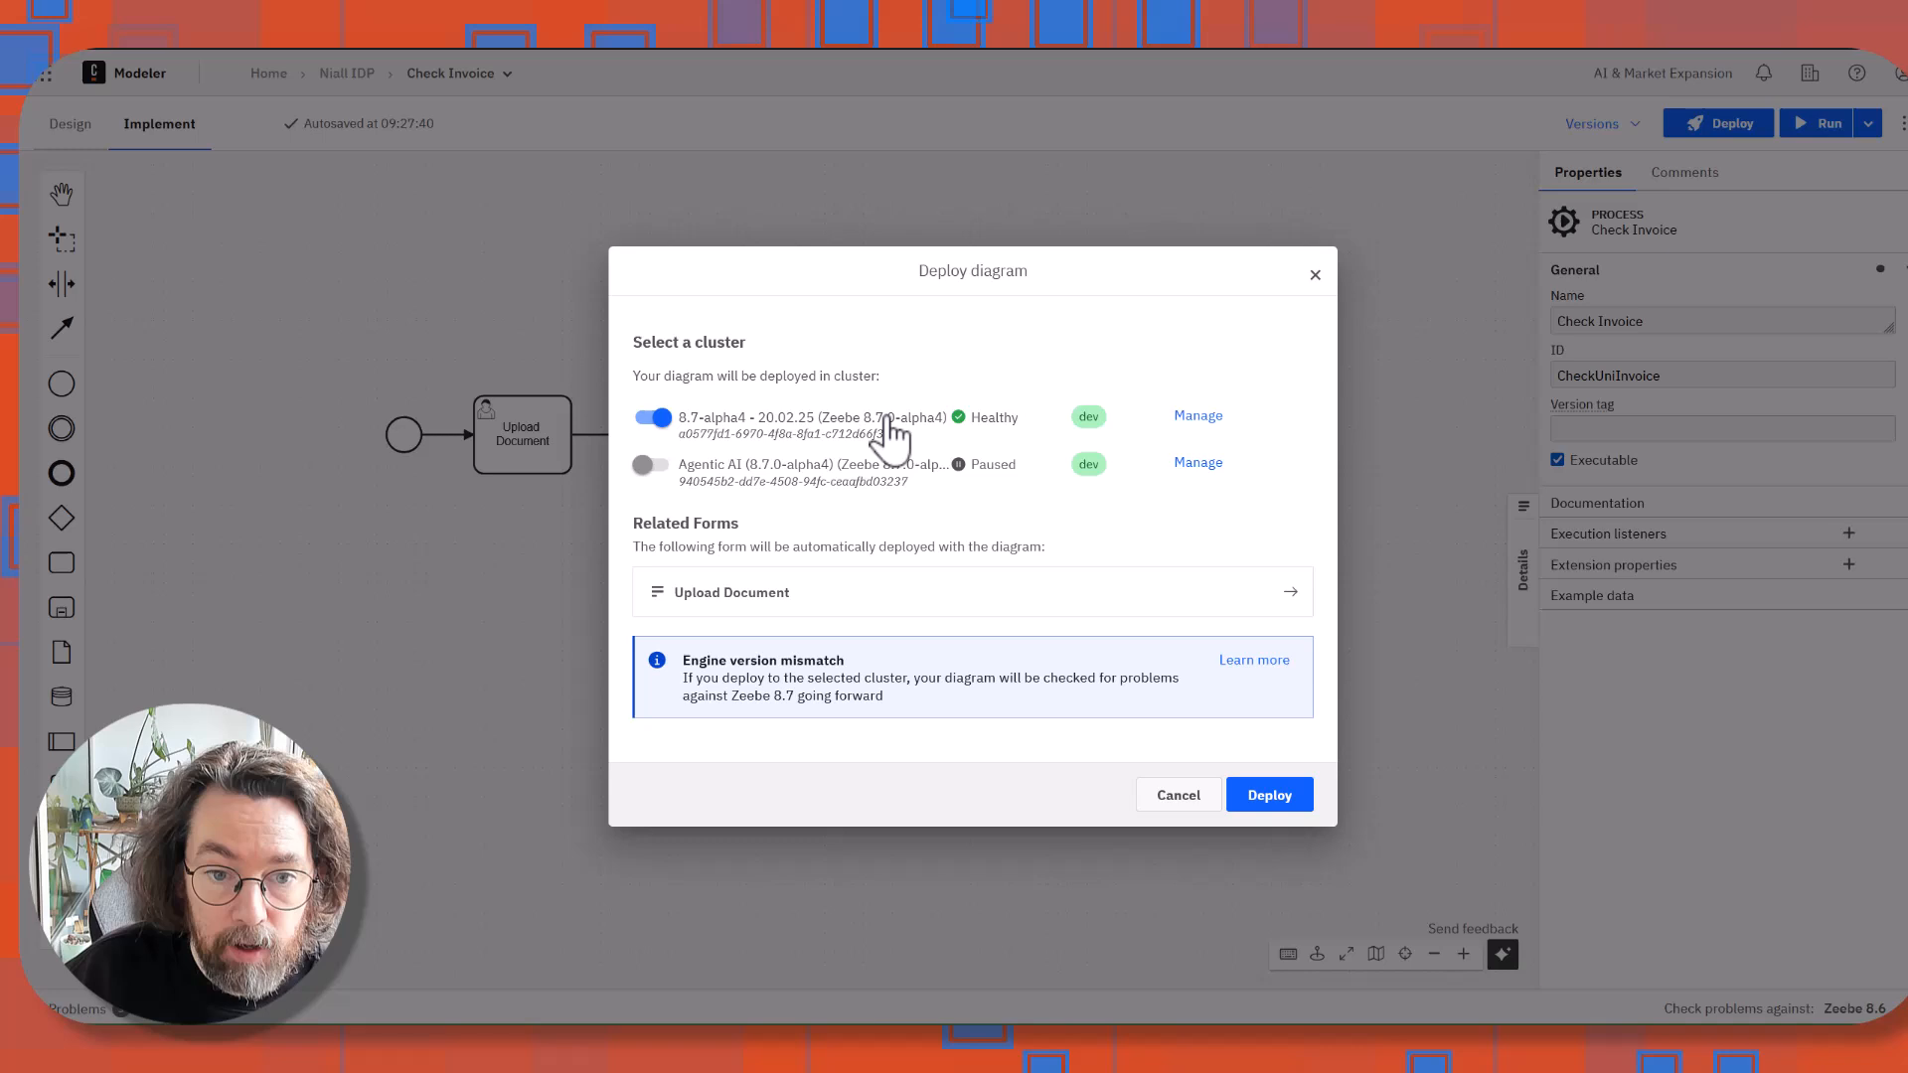
click(1268, 793)
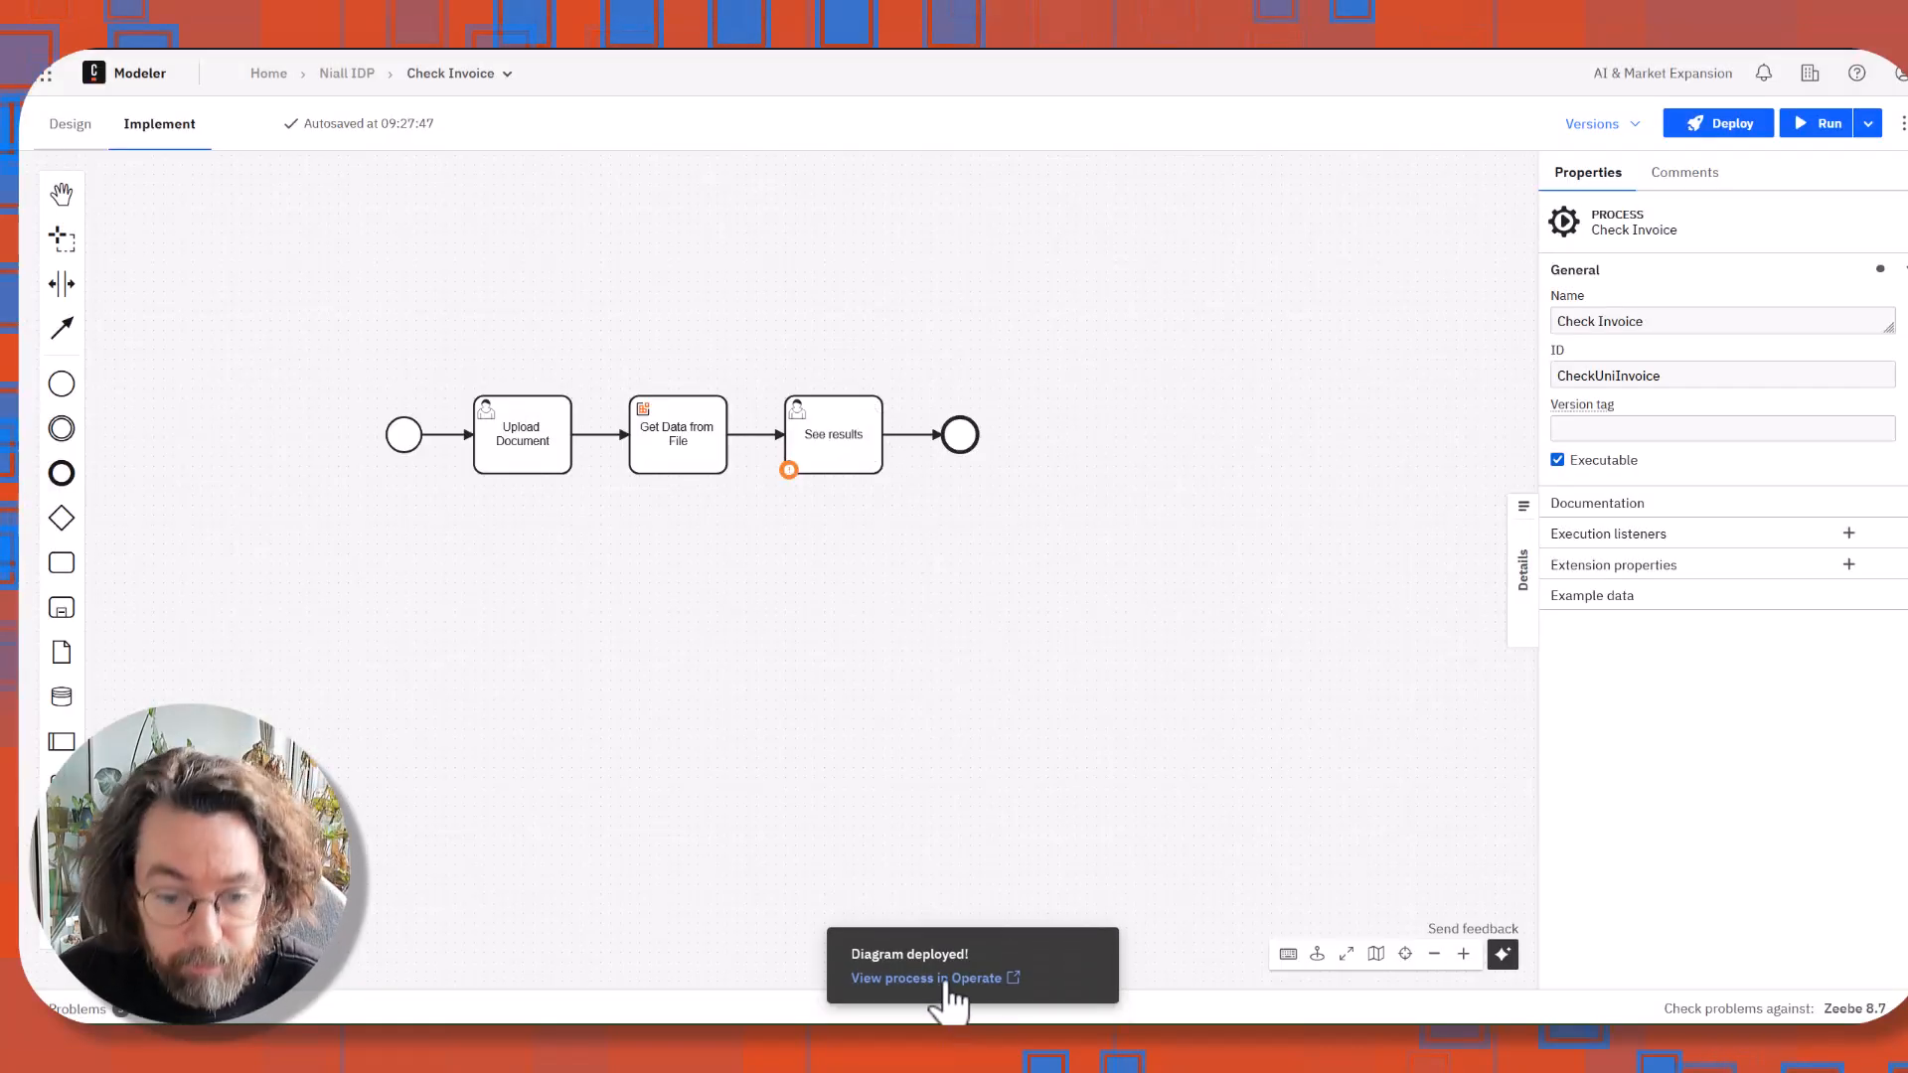
click(934, 977)
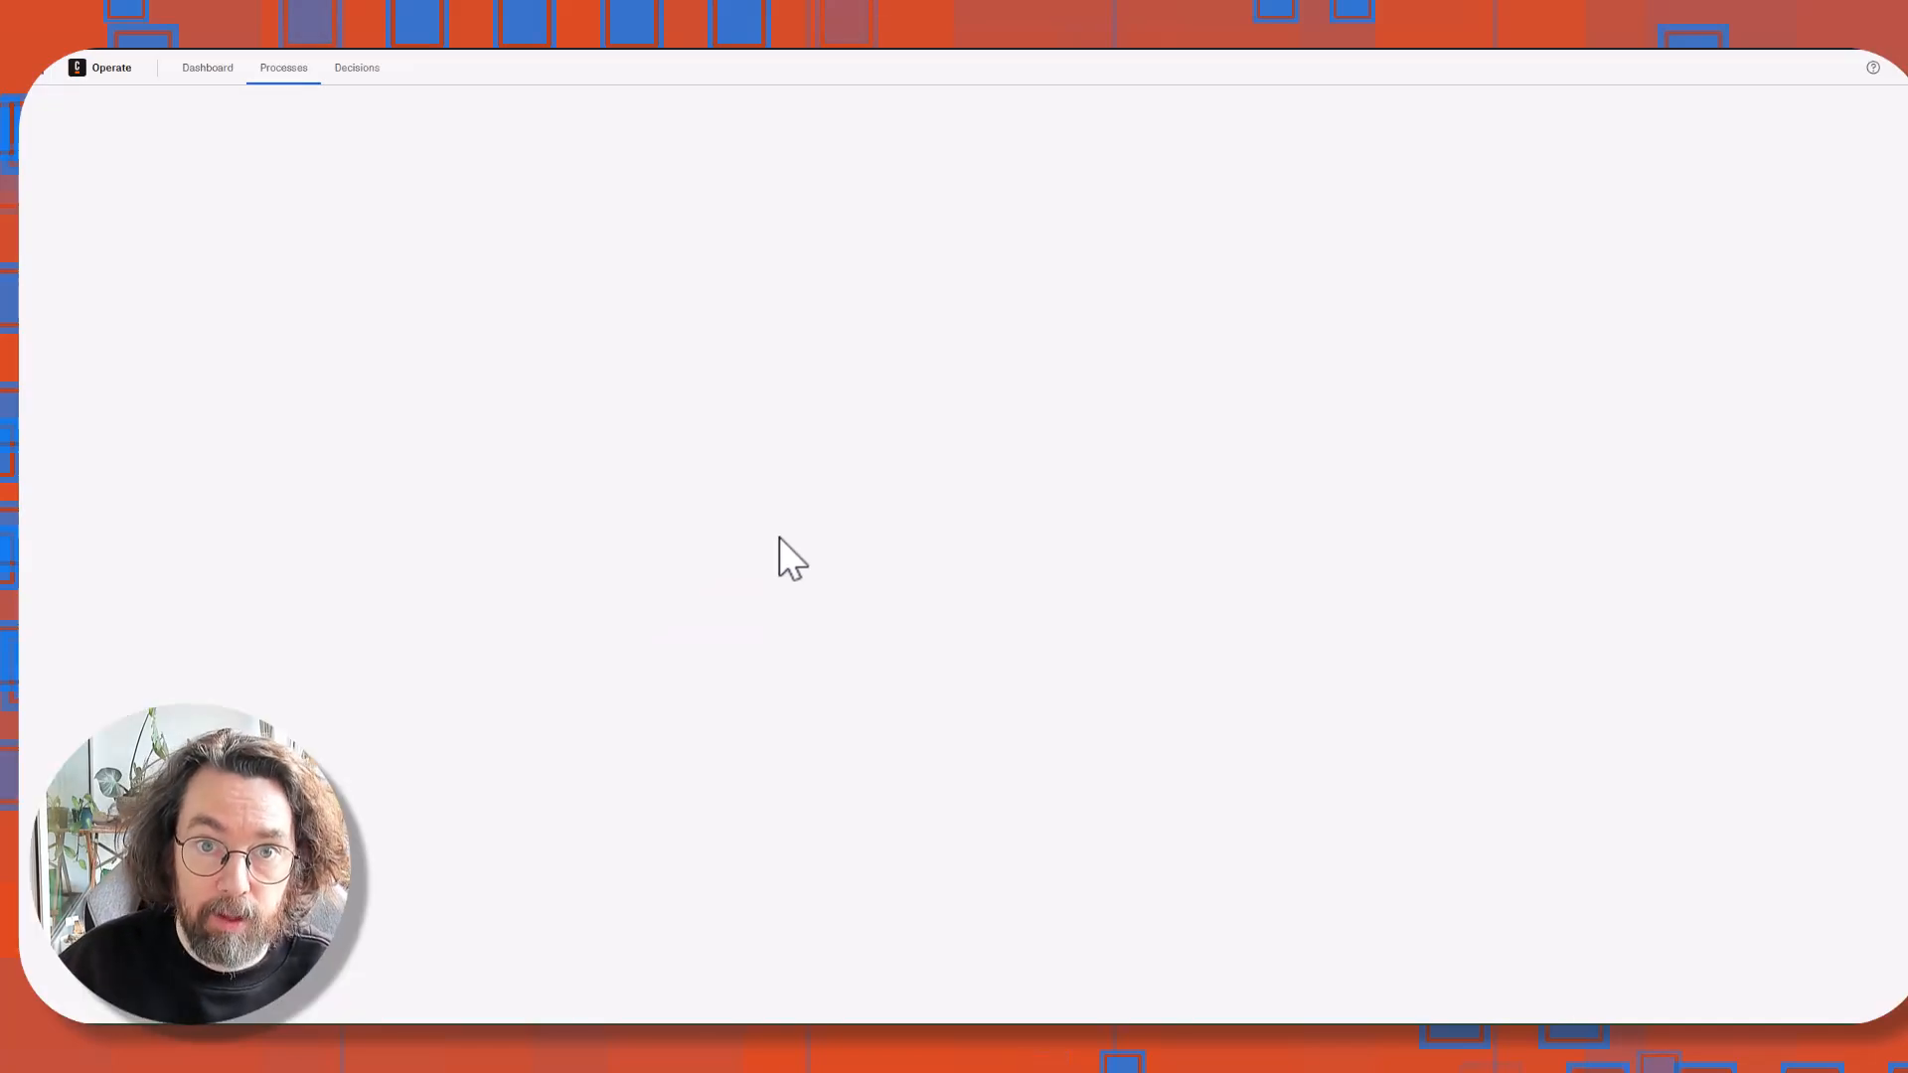
Switch from Operate to Tasklist through the Camunda app switcher.
click(282, 67)
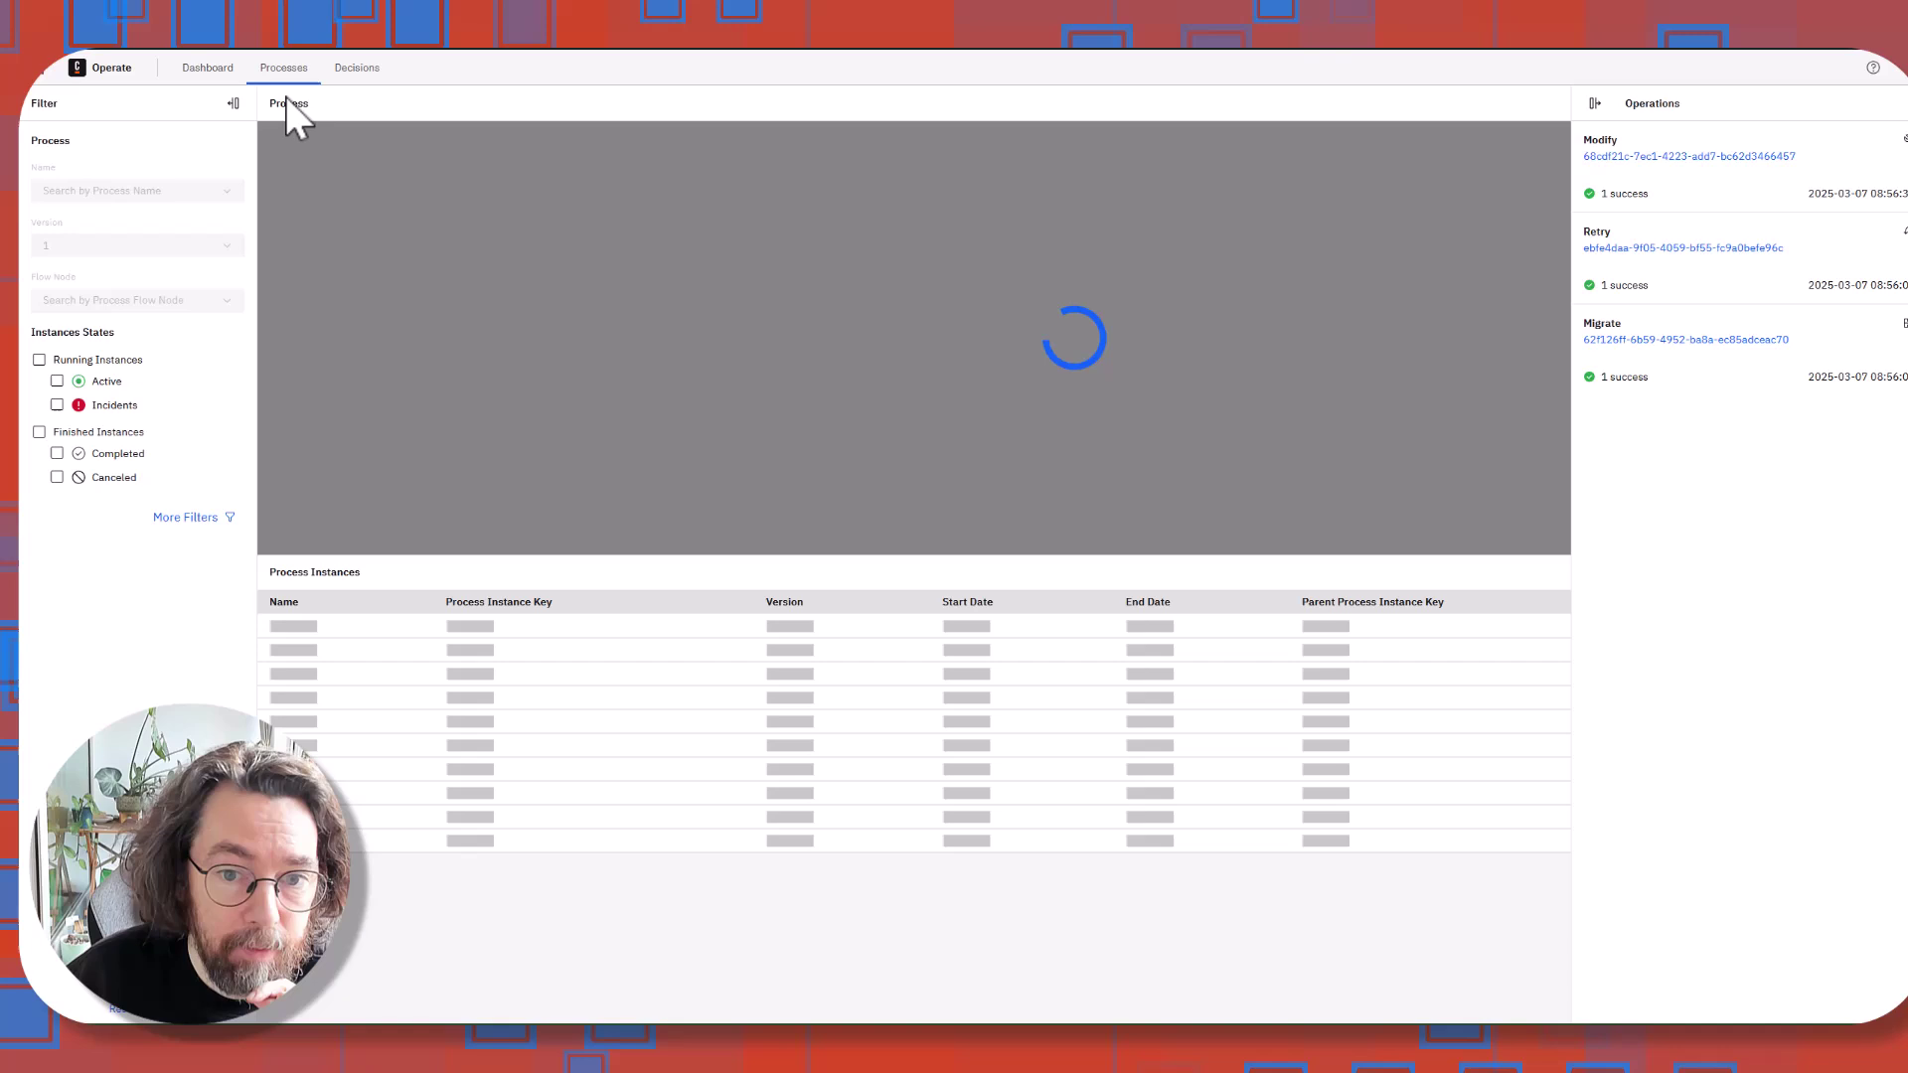
click(110, 67)
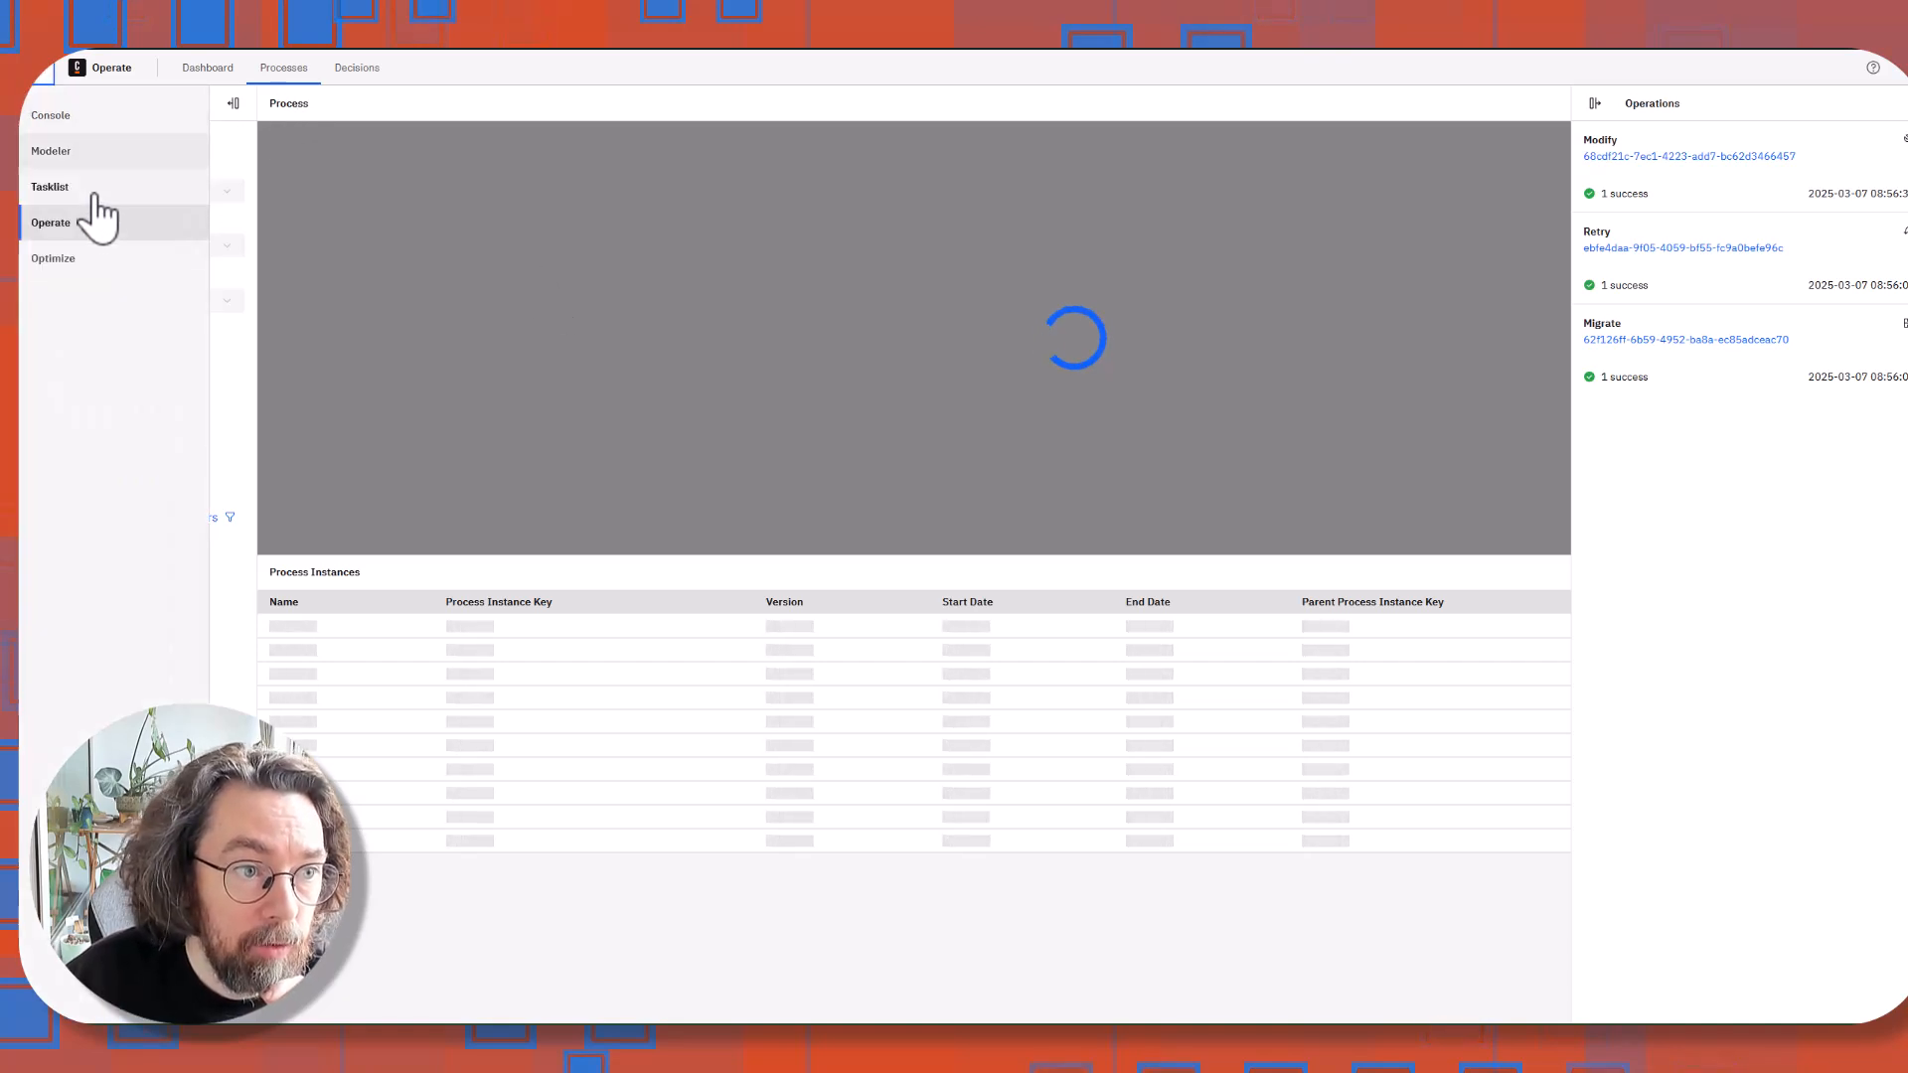
click(50, 185)
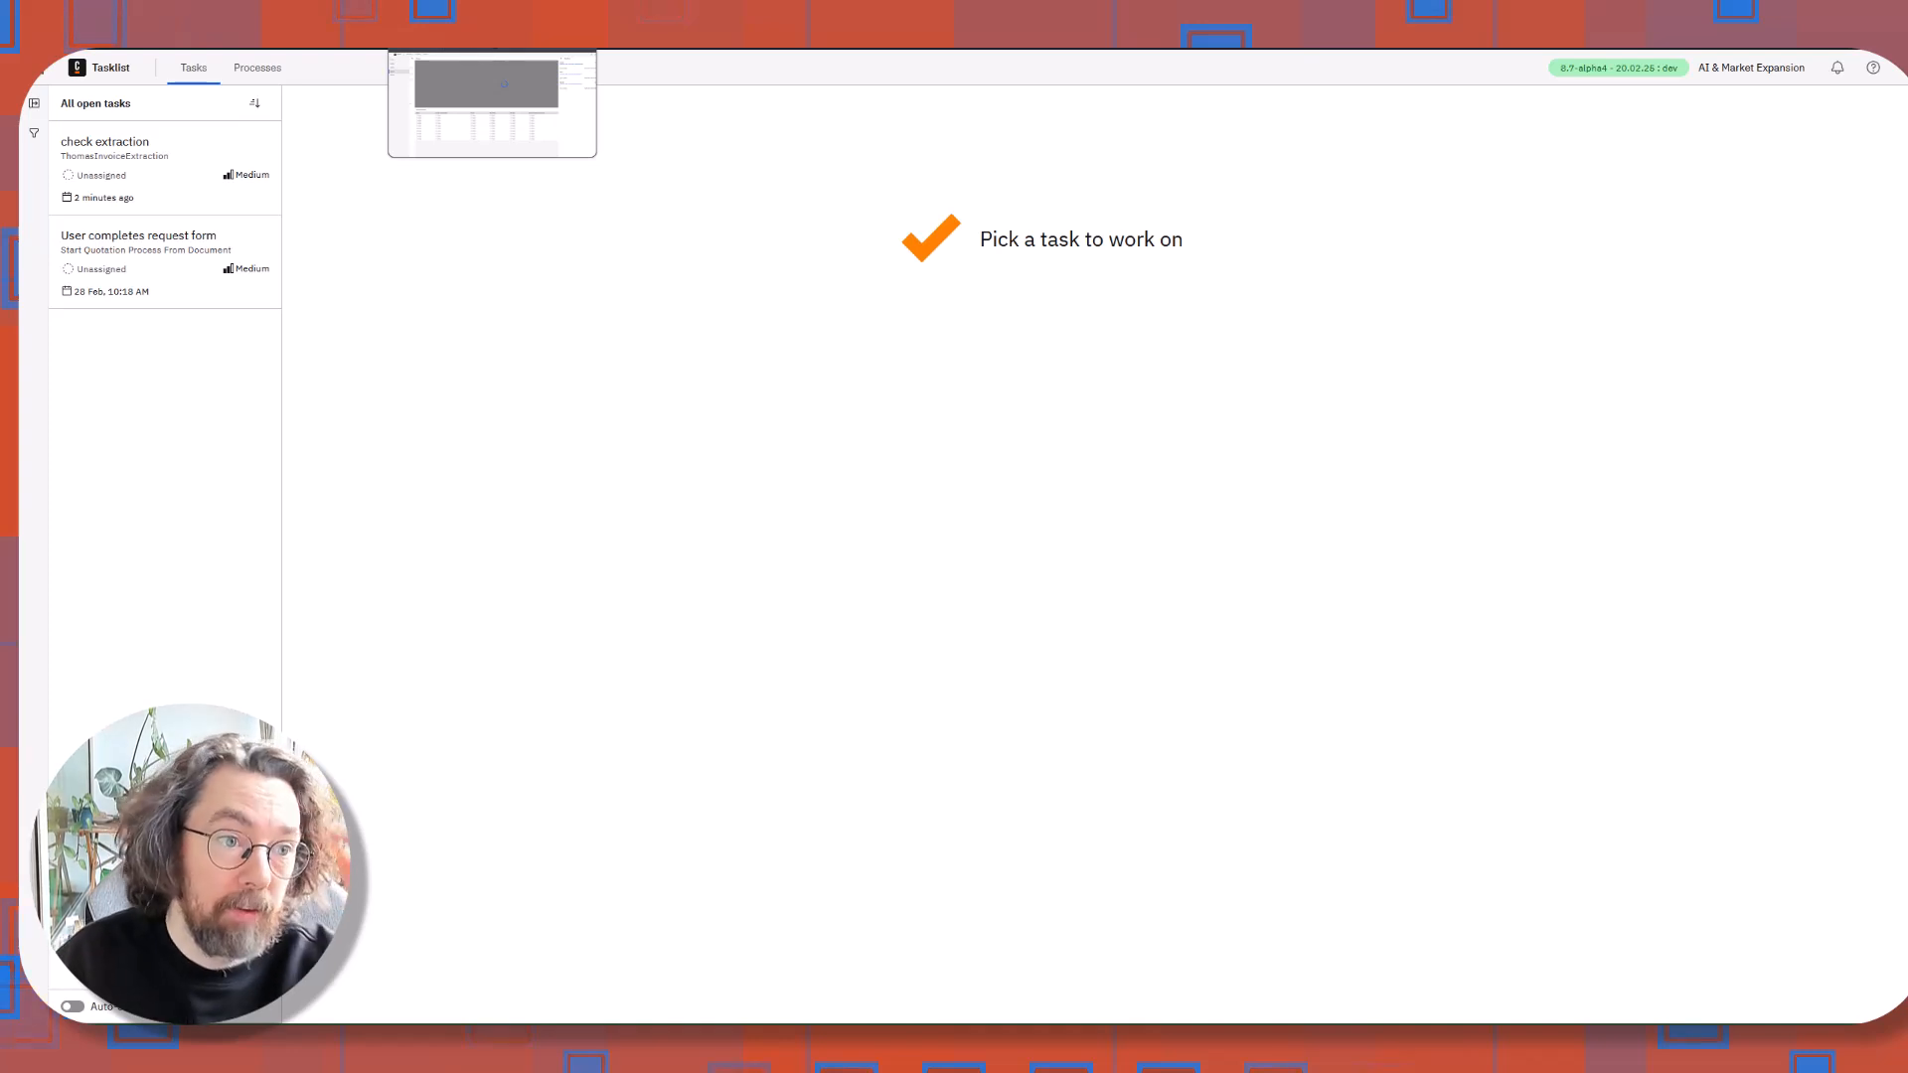
Start a Check Invoice instance and open its new Upload Document task.
click(257, 66)
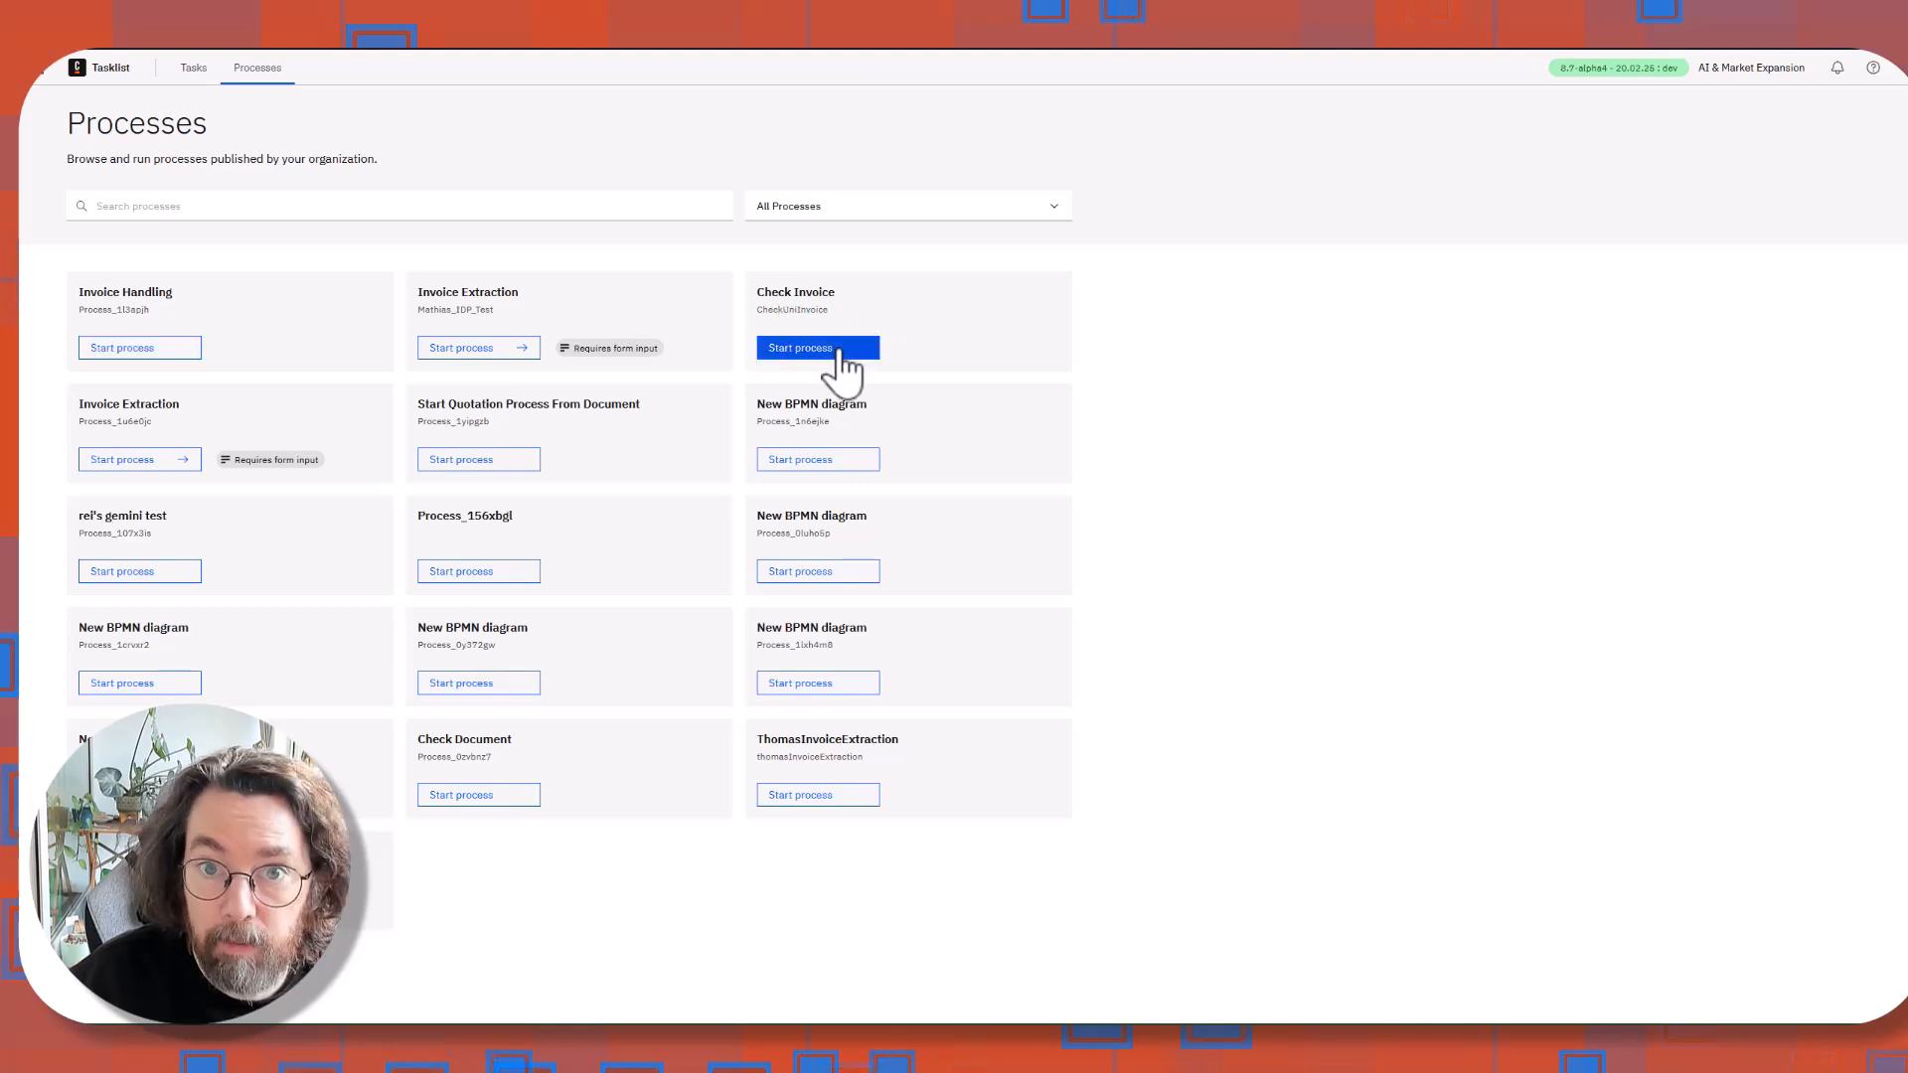
click(817, 346)
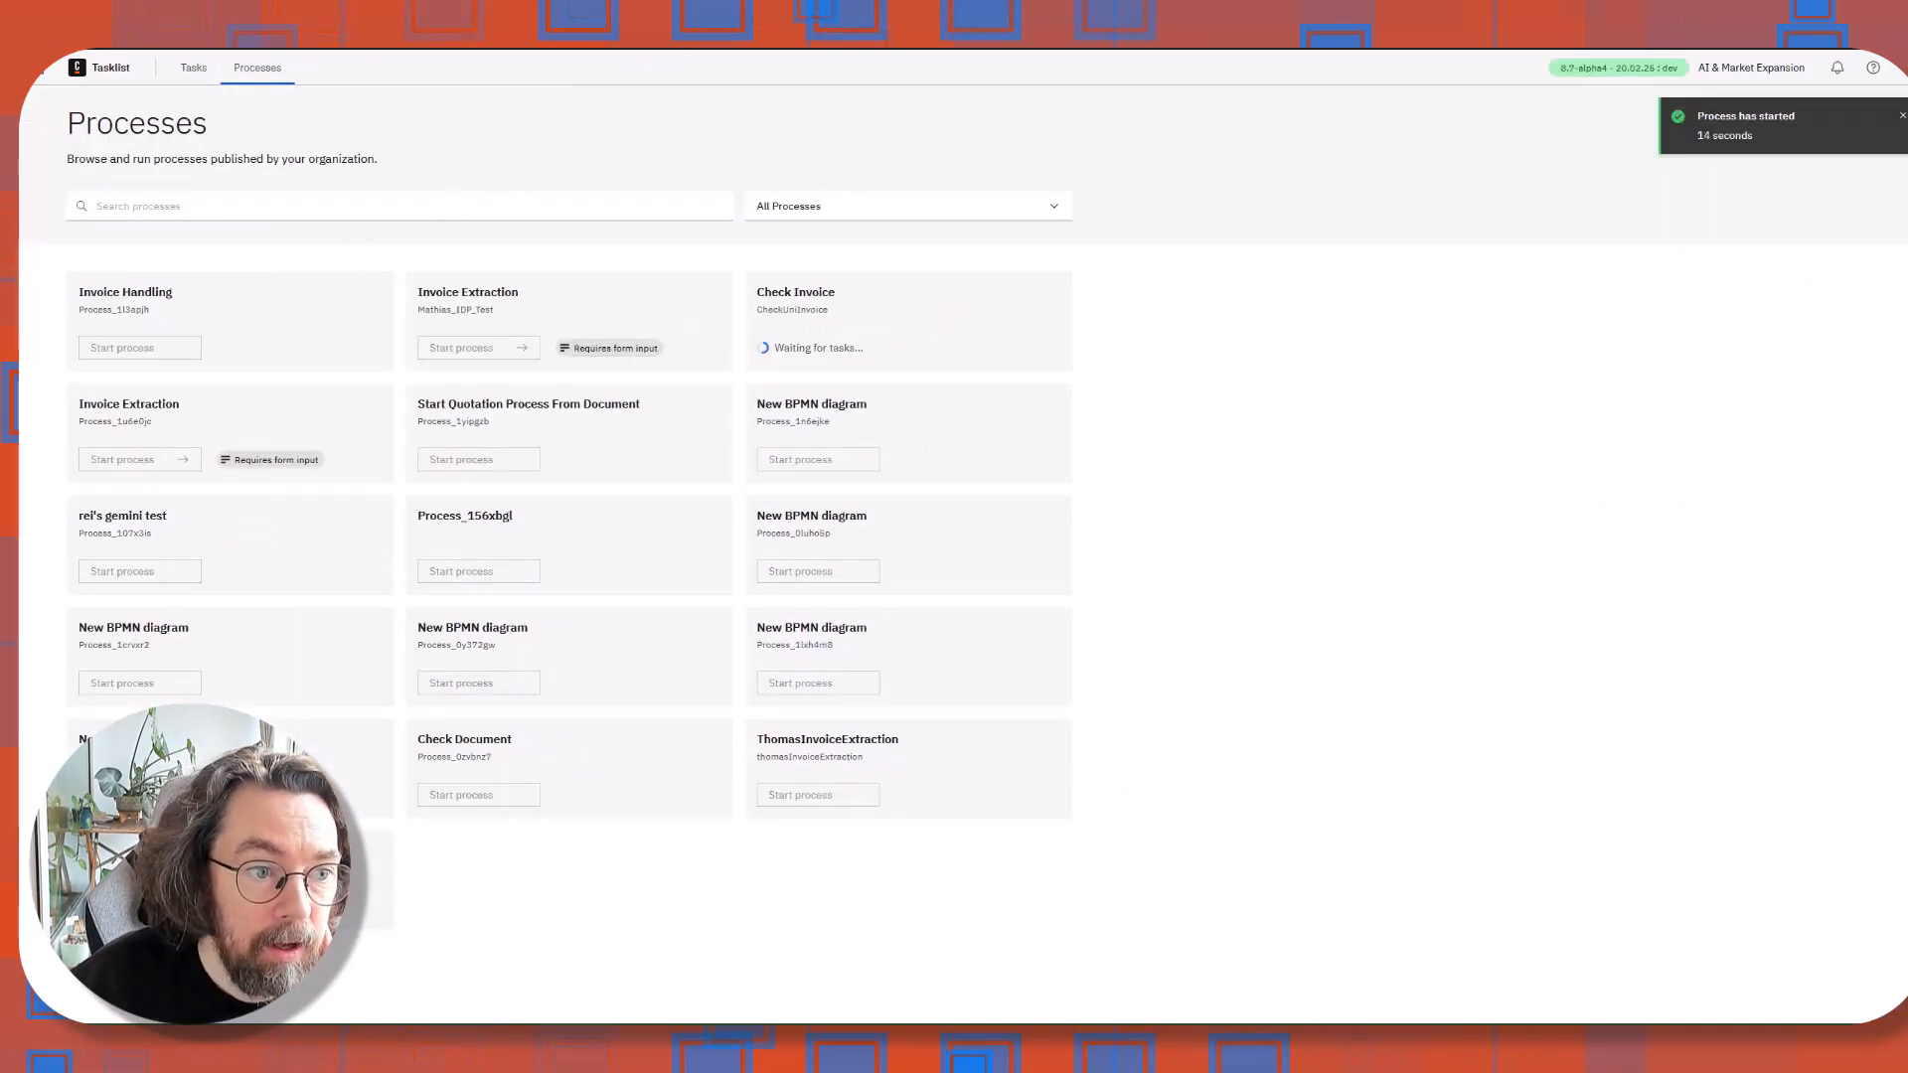
click(191, 67)
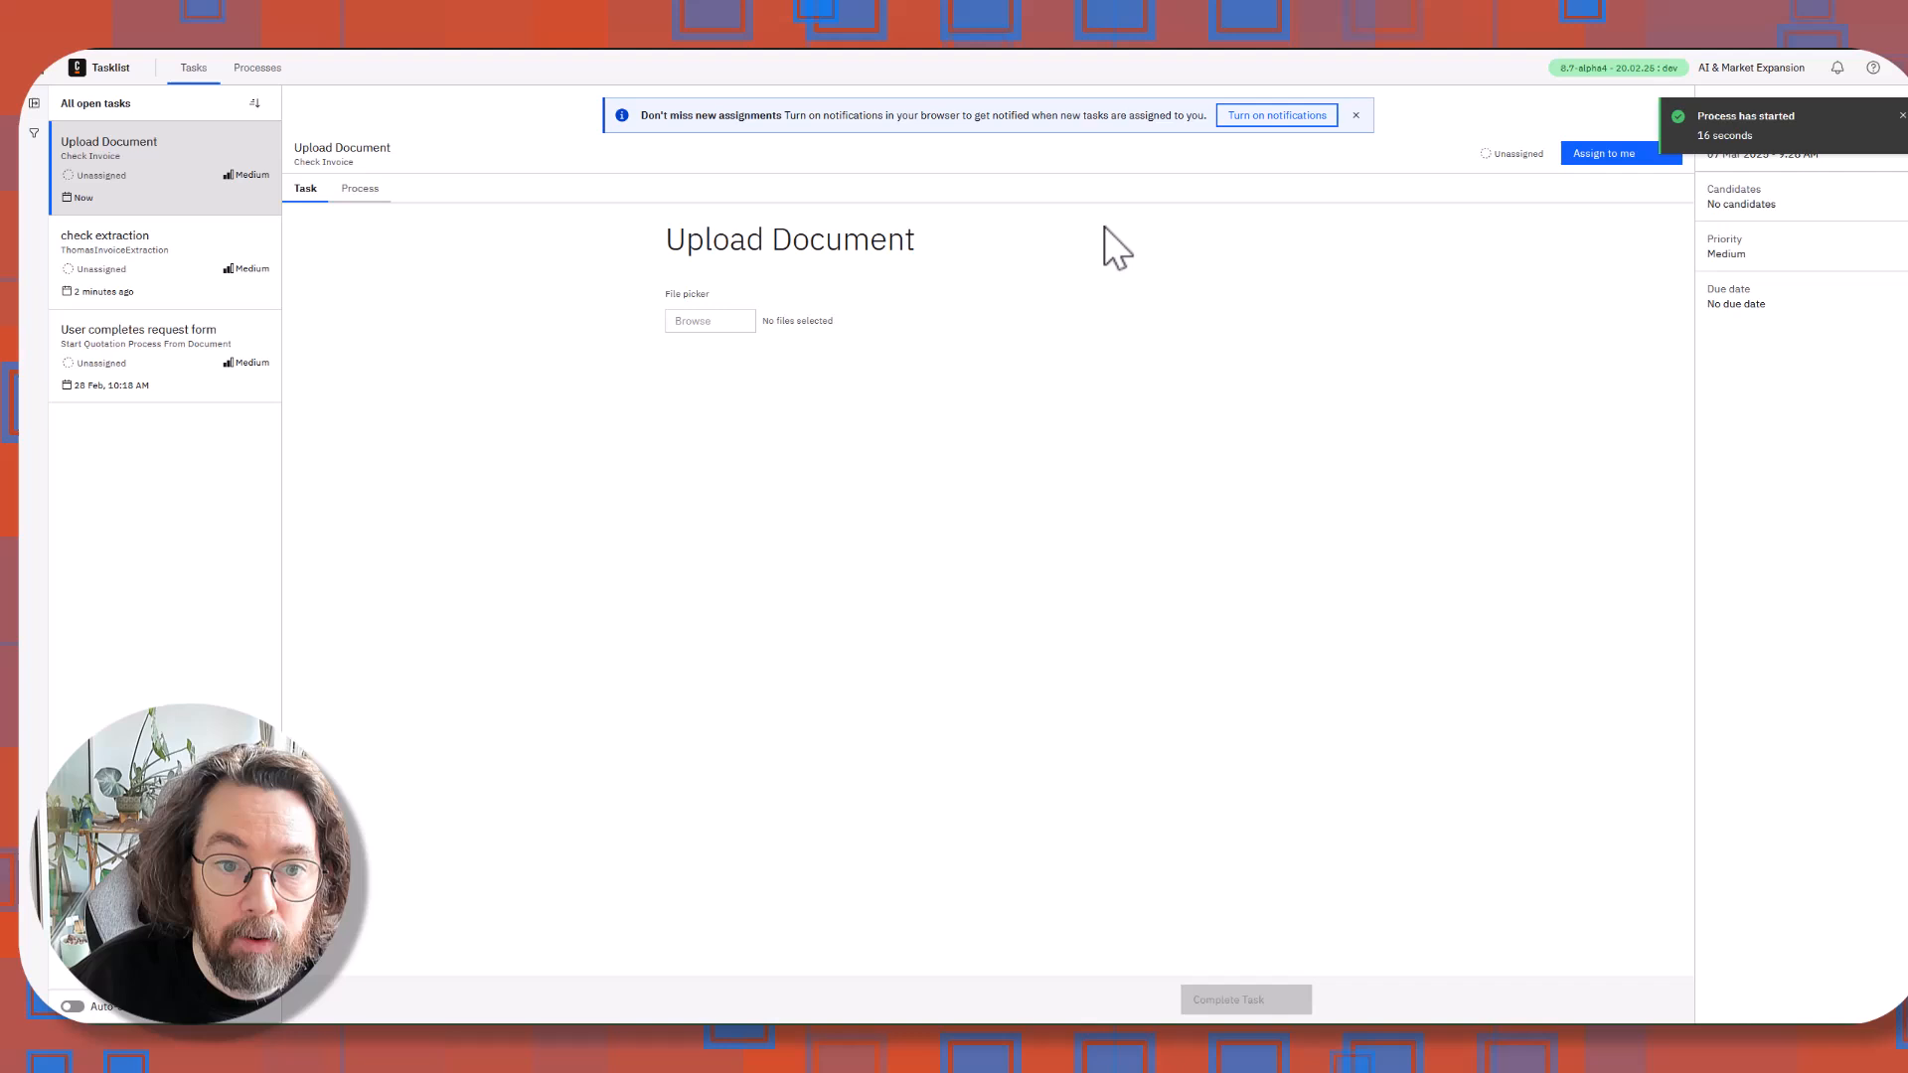
Assign the Upload Document task to myself, attach Invoice.pdf, and complete it.
click(1603, 153)
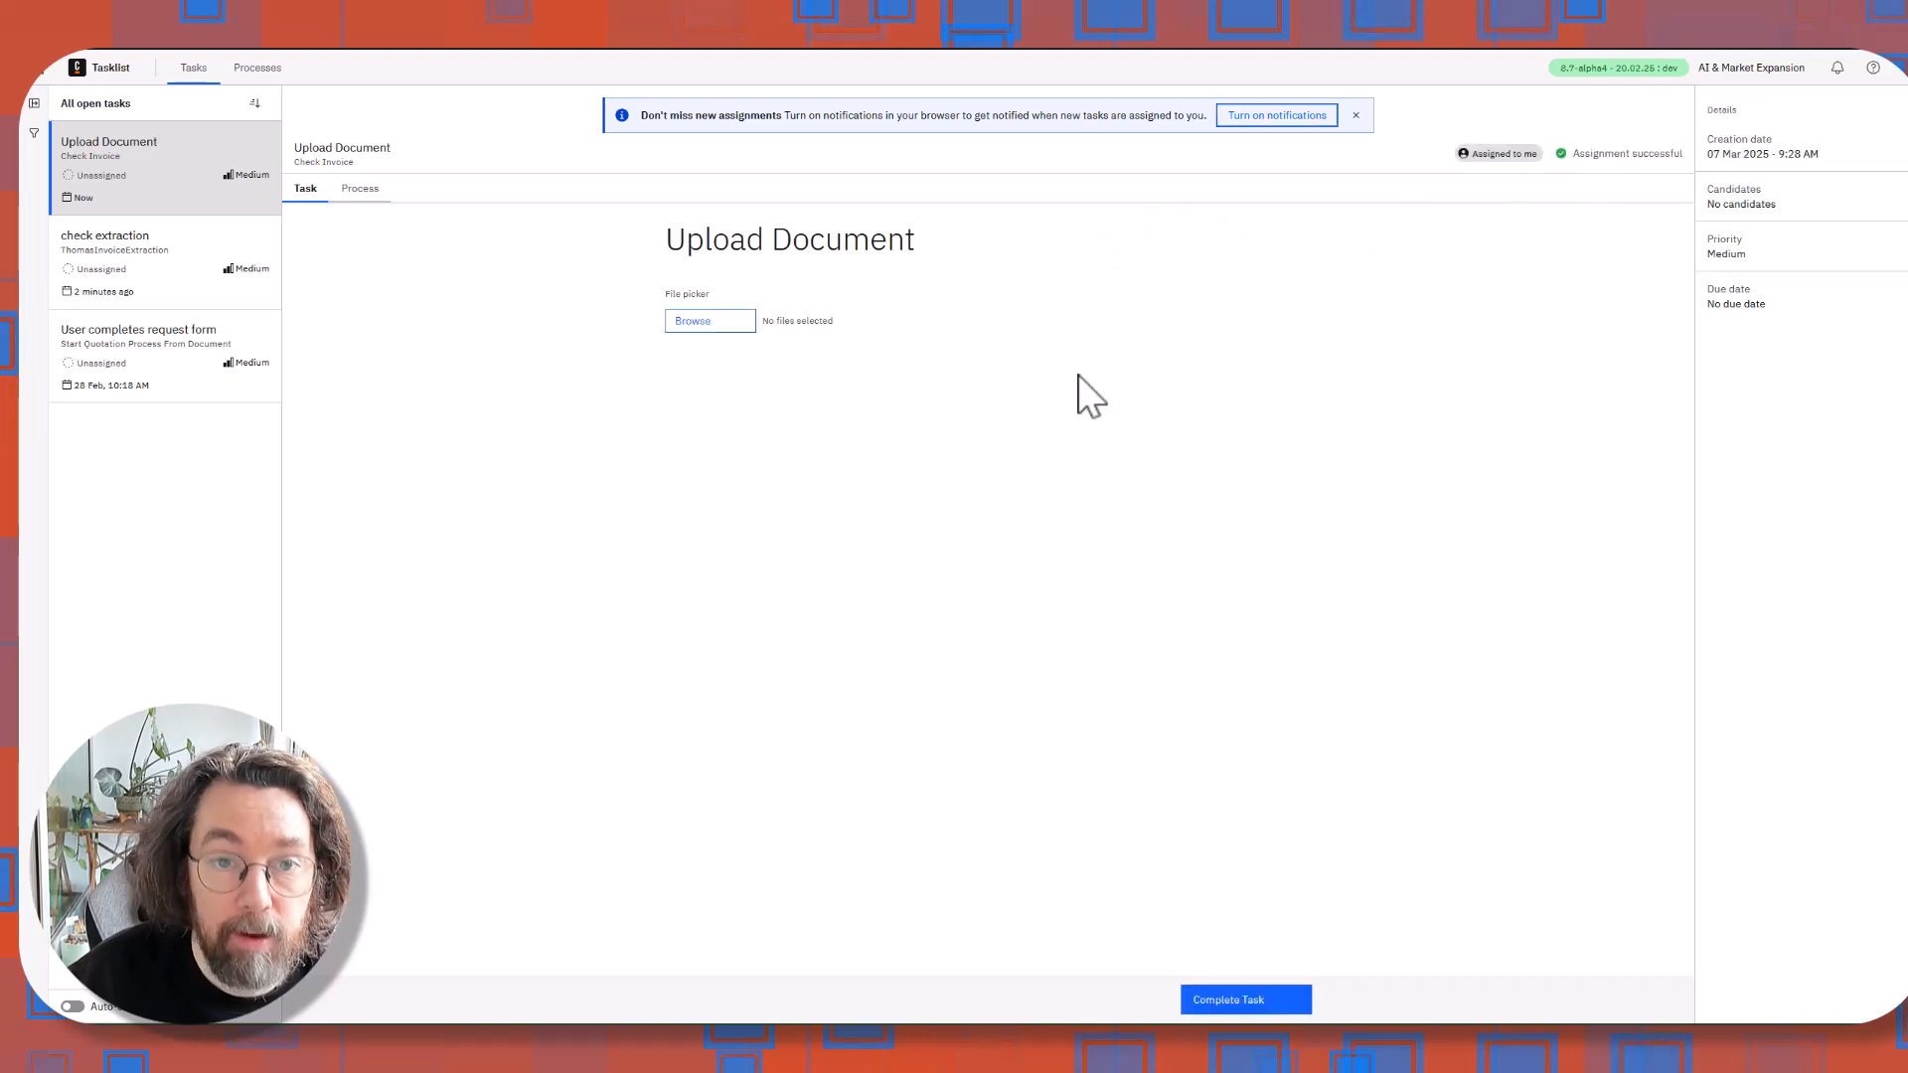
click(692, 320)
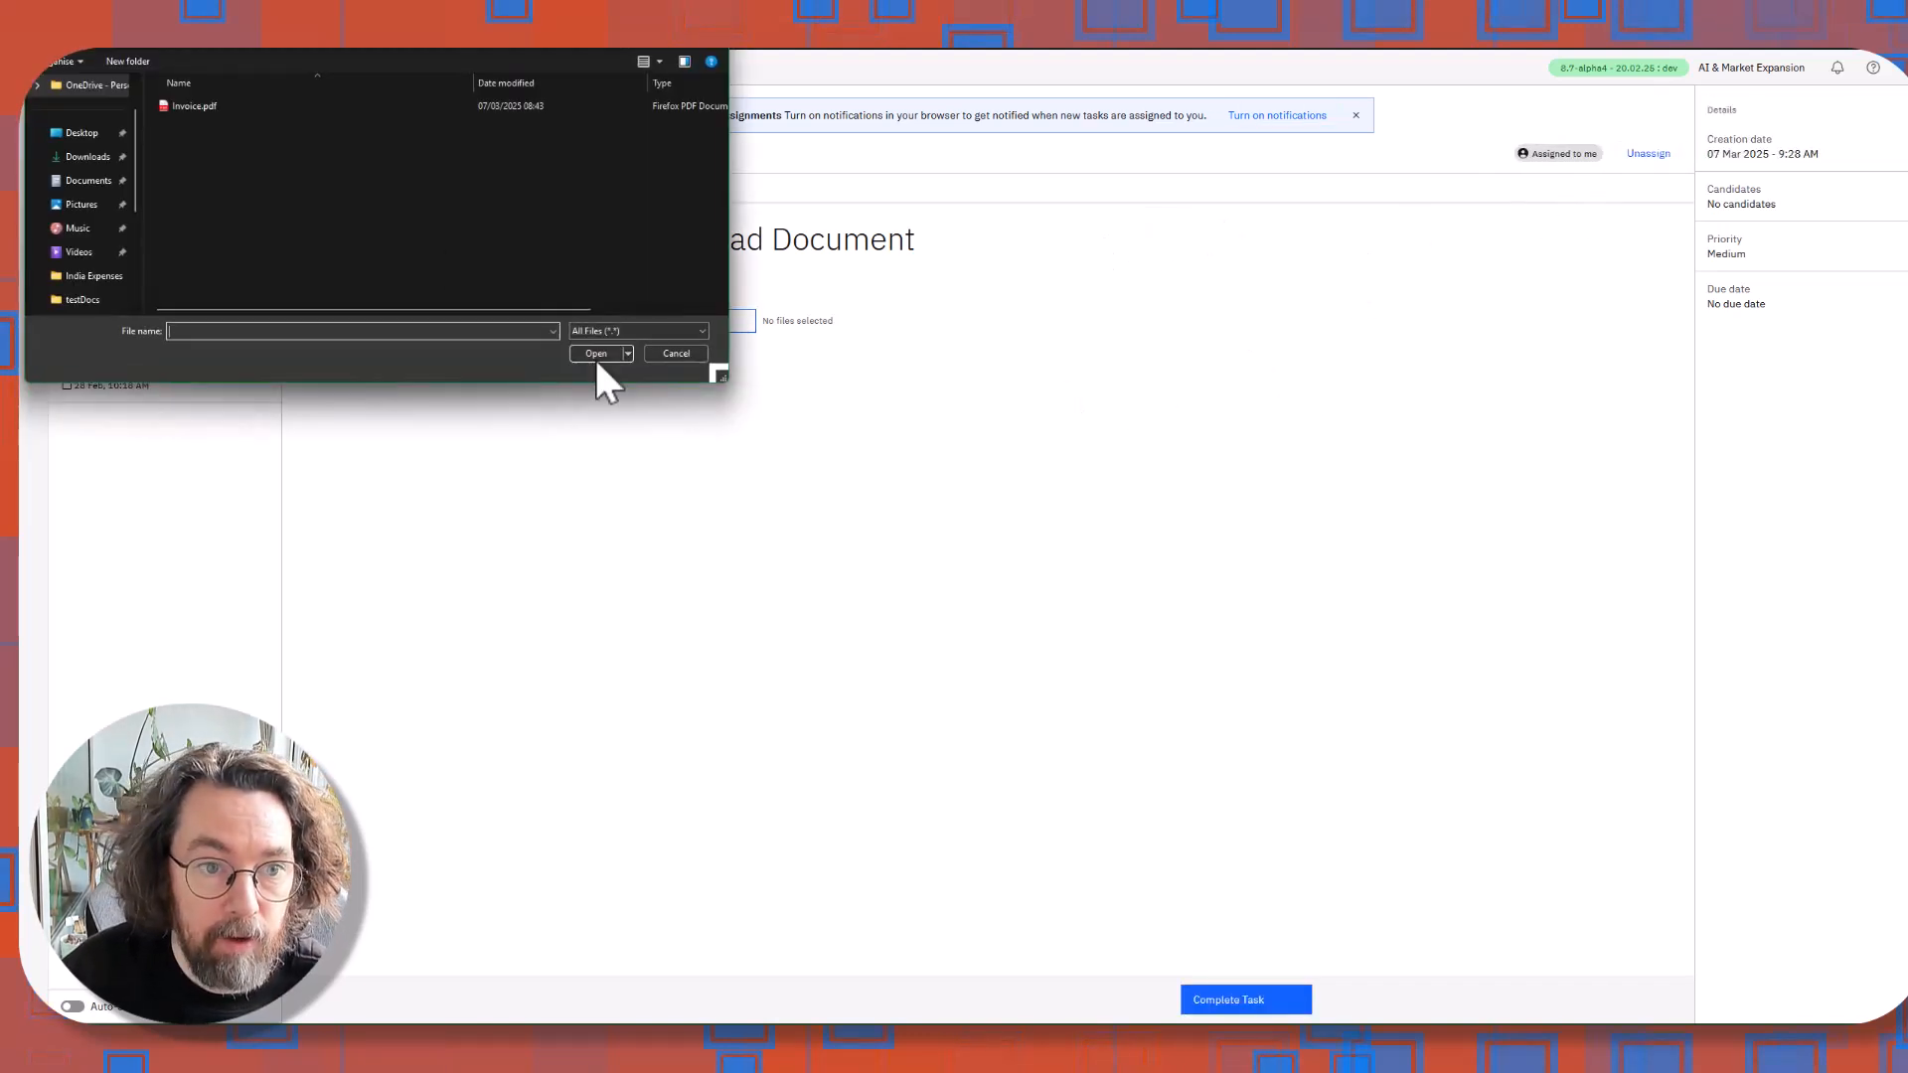
click(596, 353)
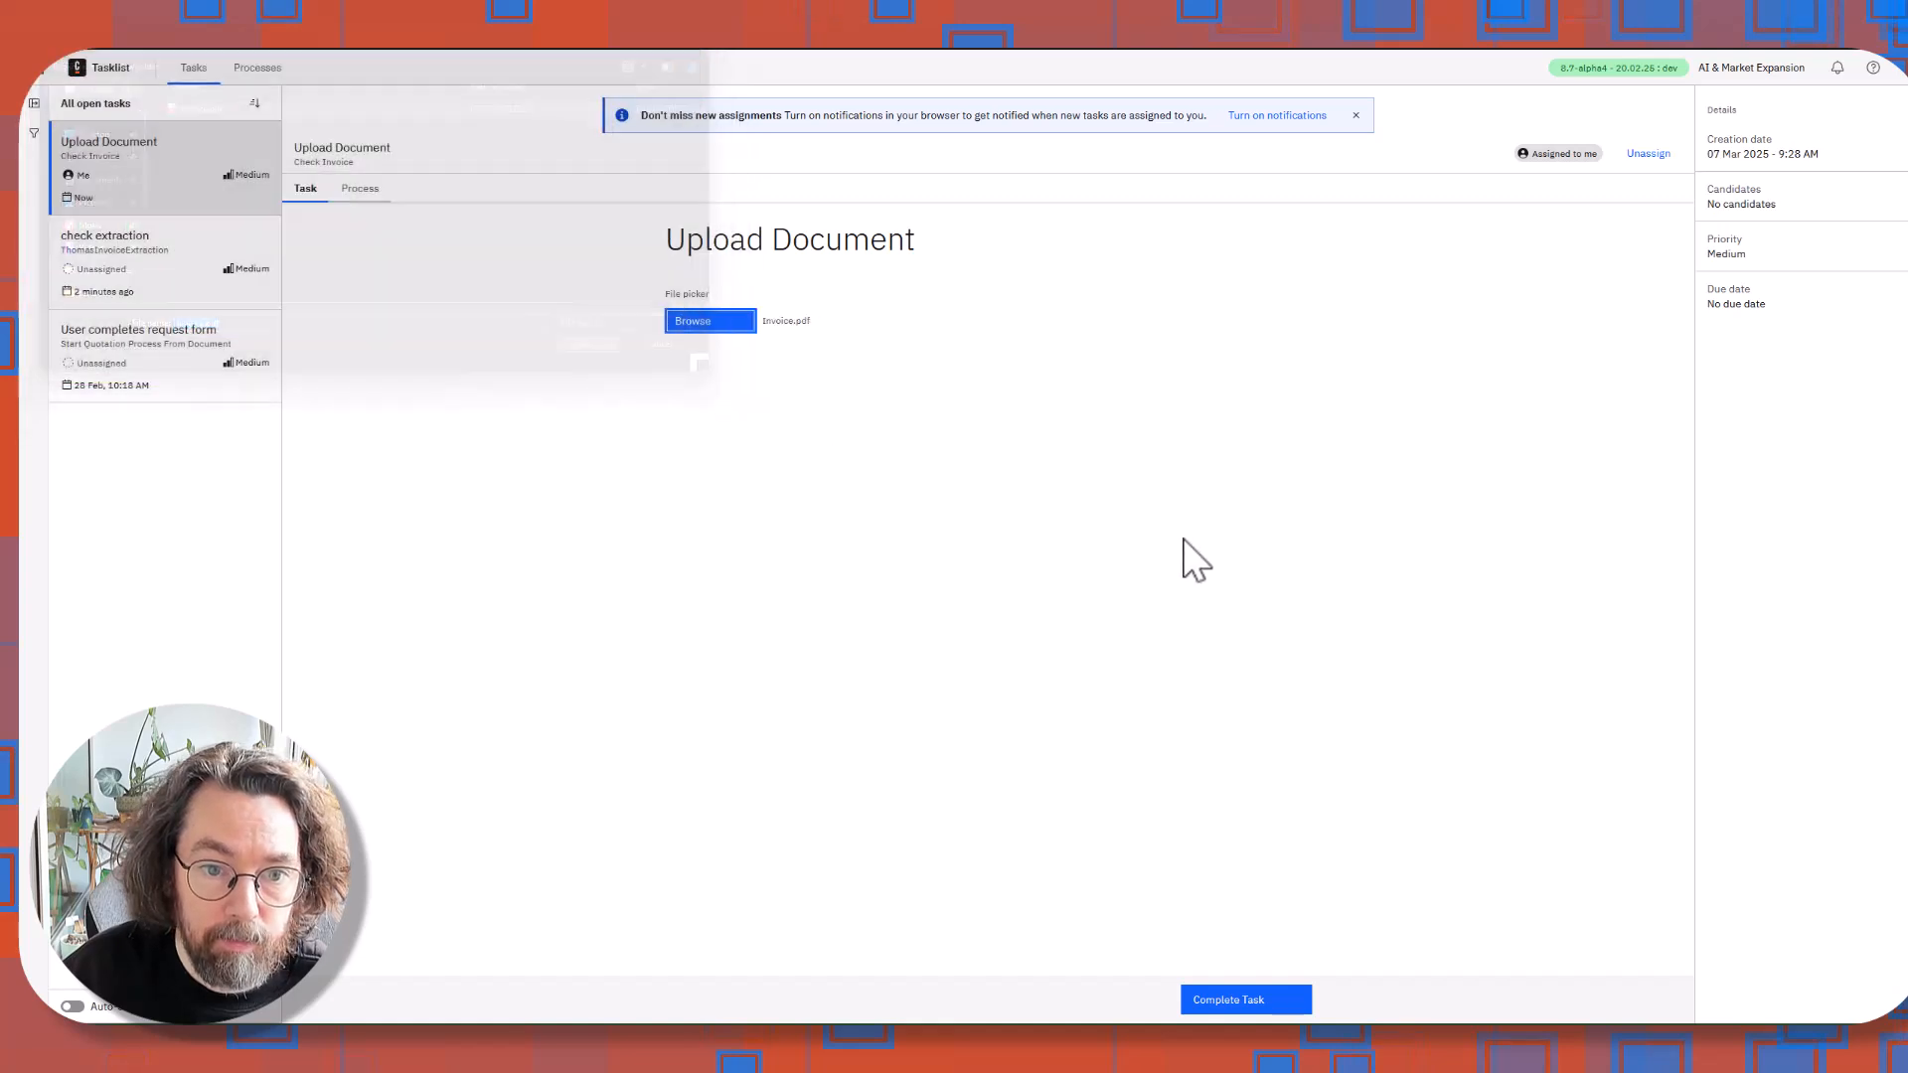
click(1243, 999)
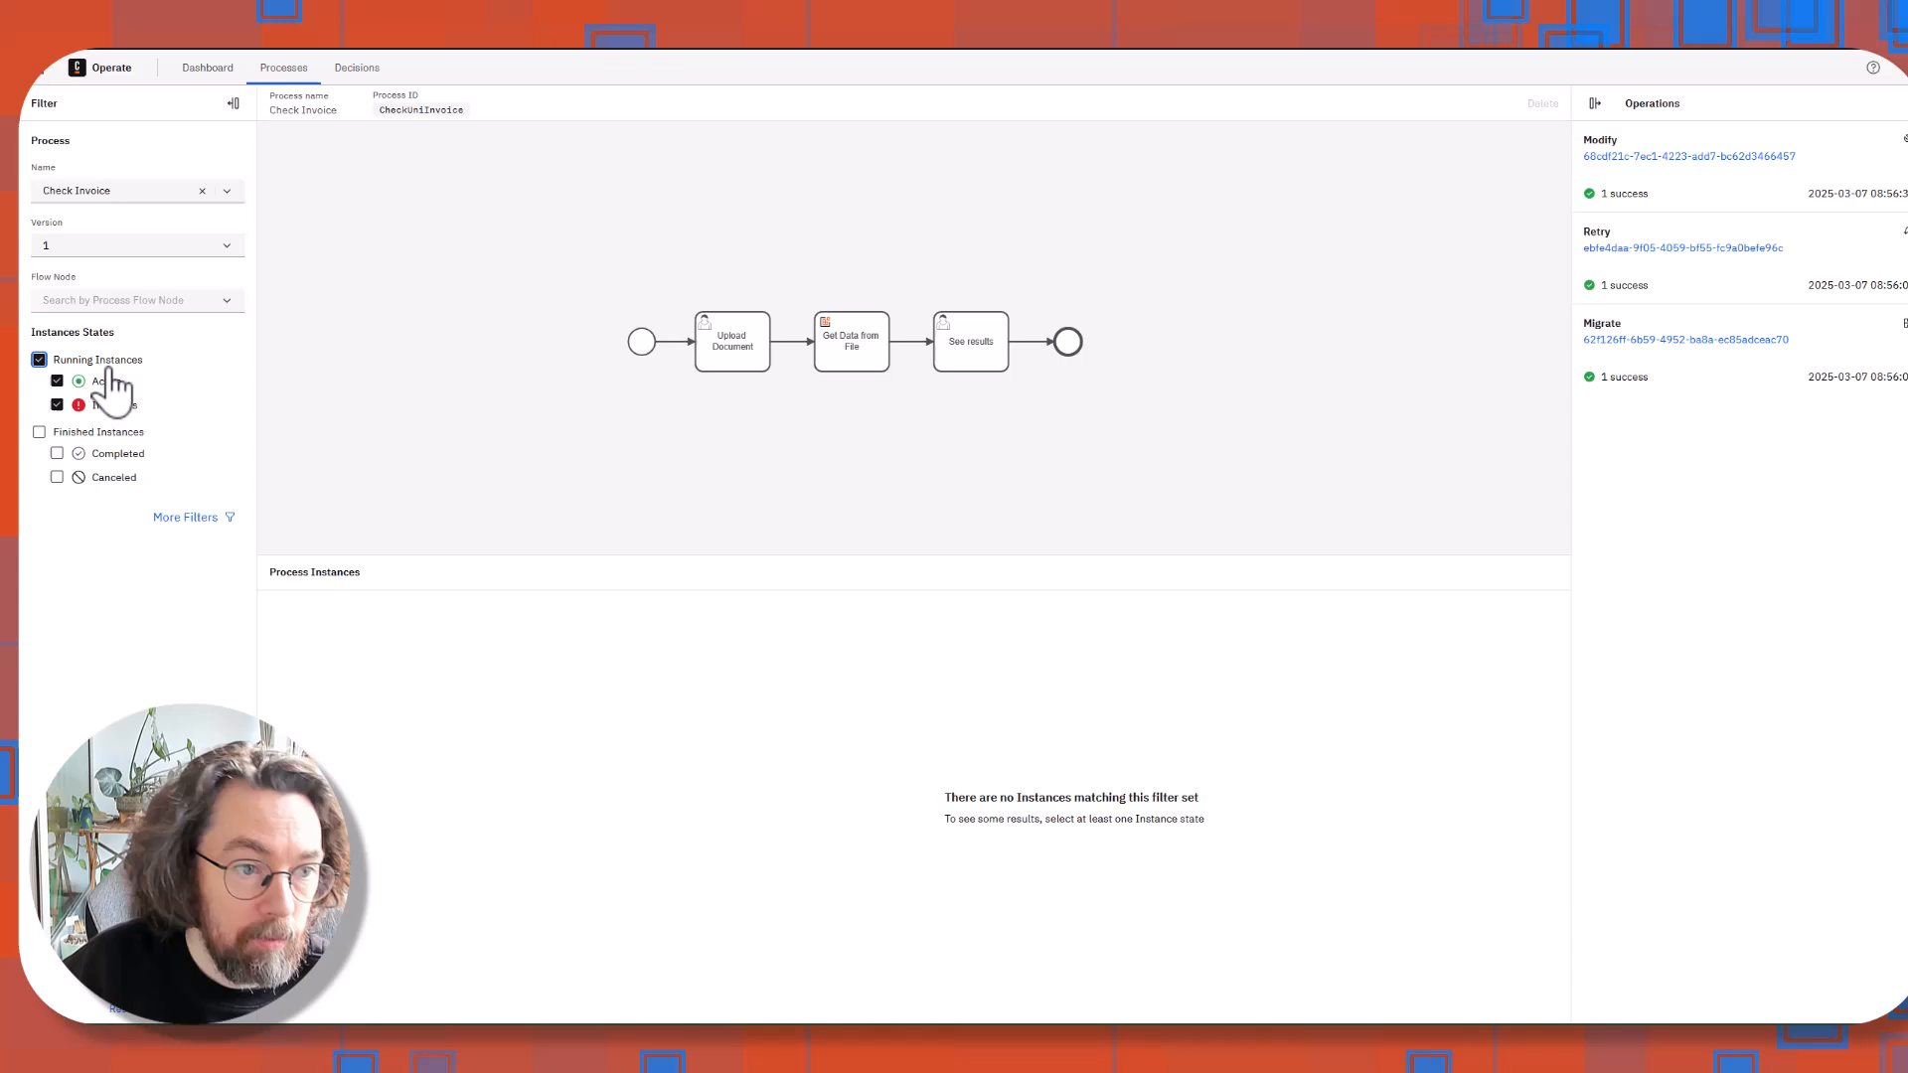
Filter running Check Invoice instances, view the document variable as JSON, then expand docResults.
click(56, 380)
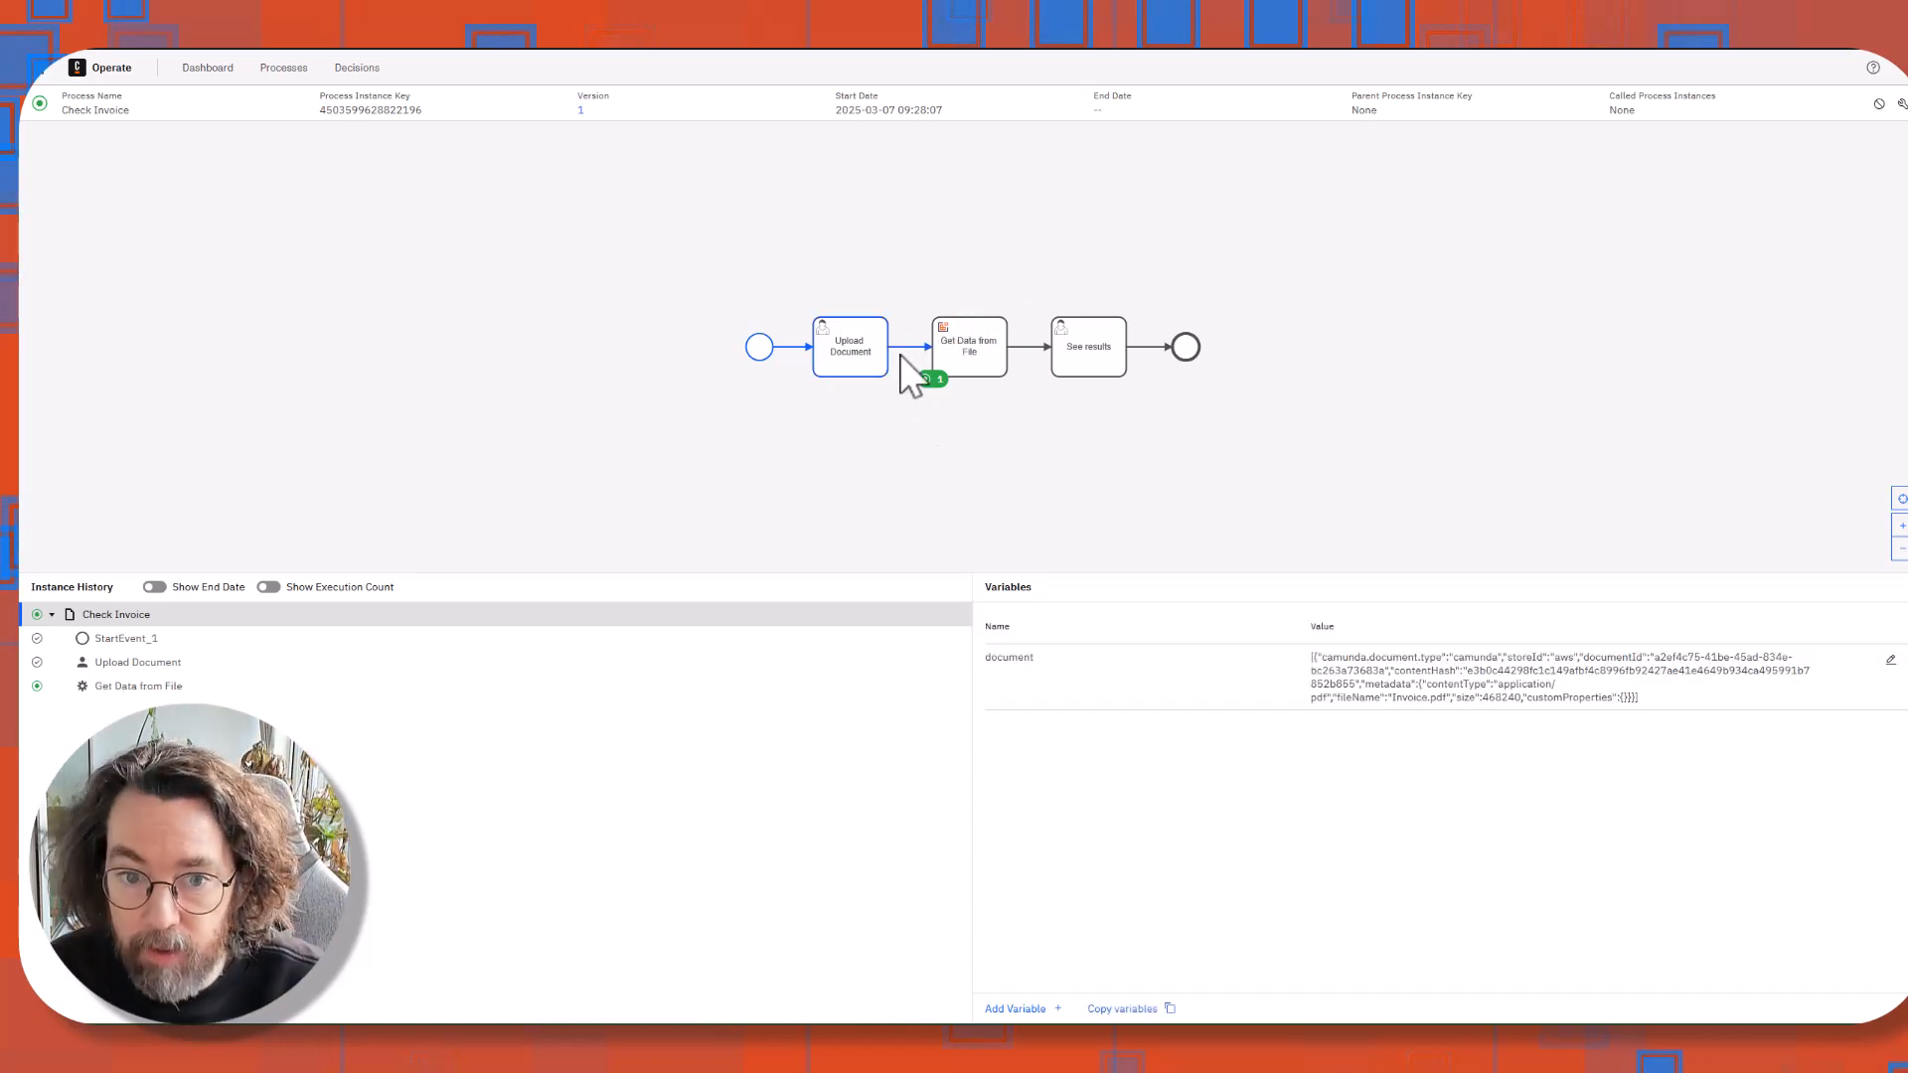
mouse_move(1016, 475)
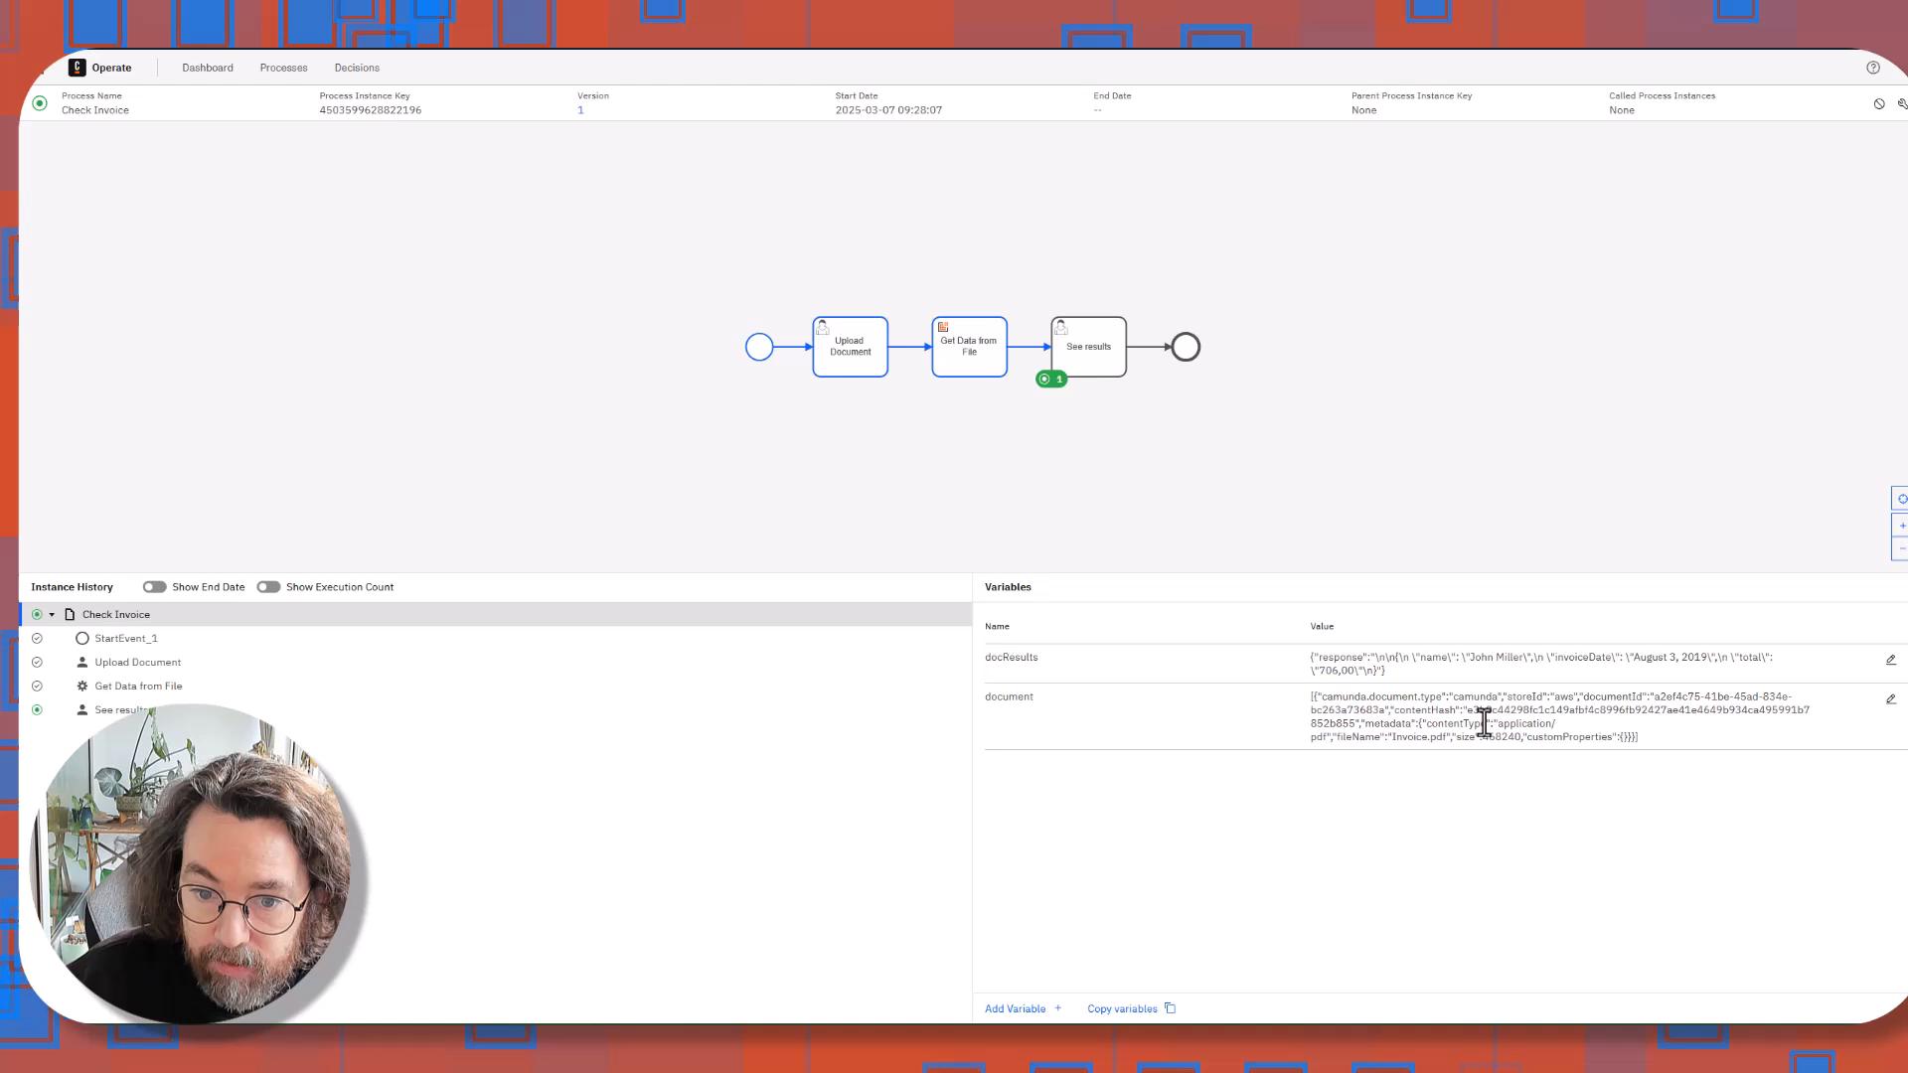
click(1890, 698)
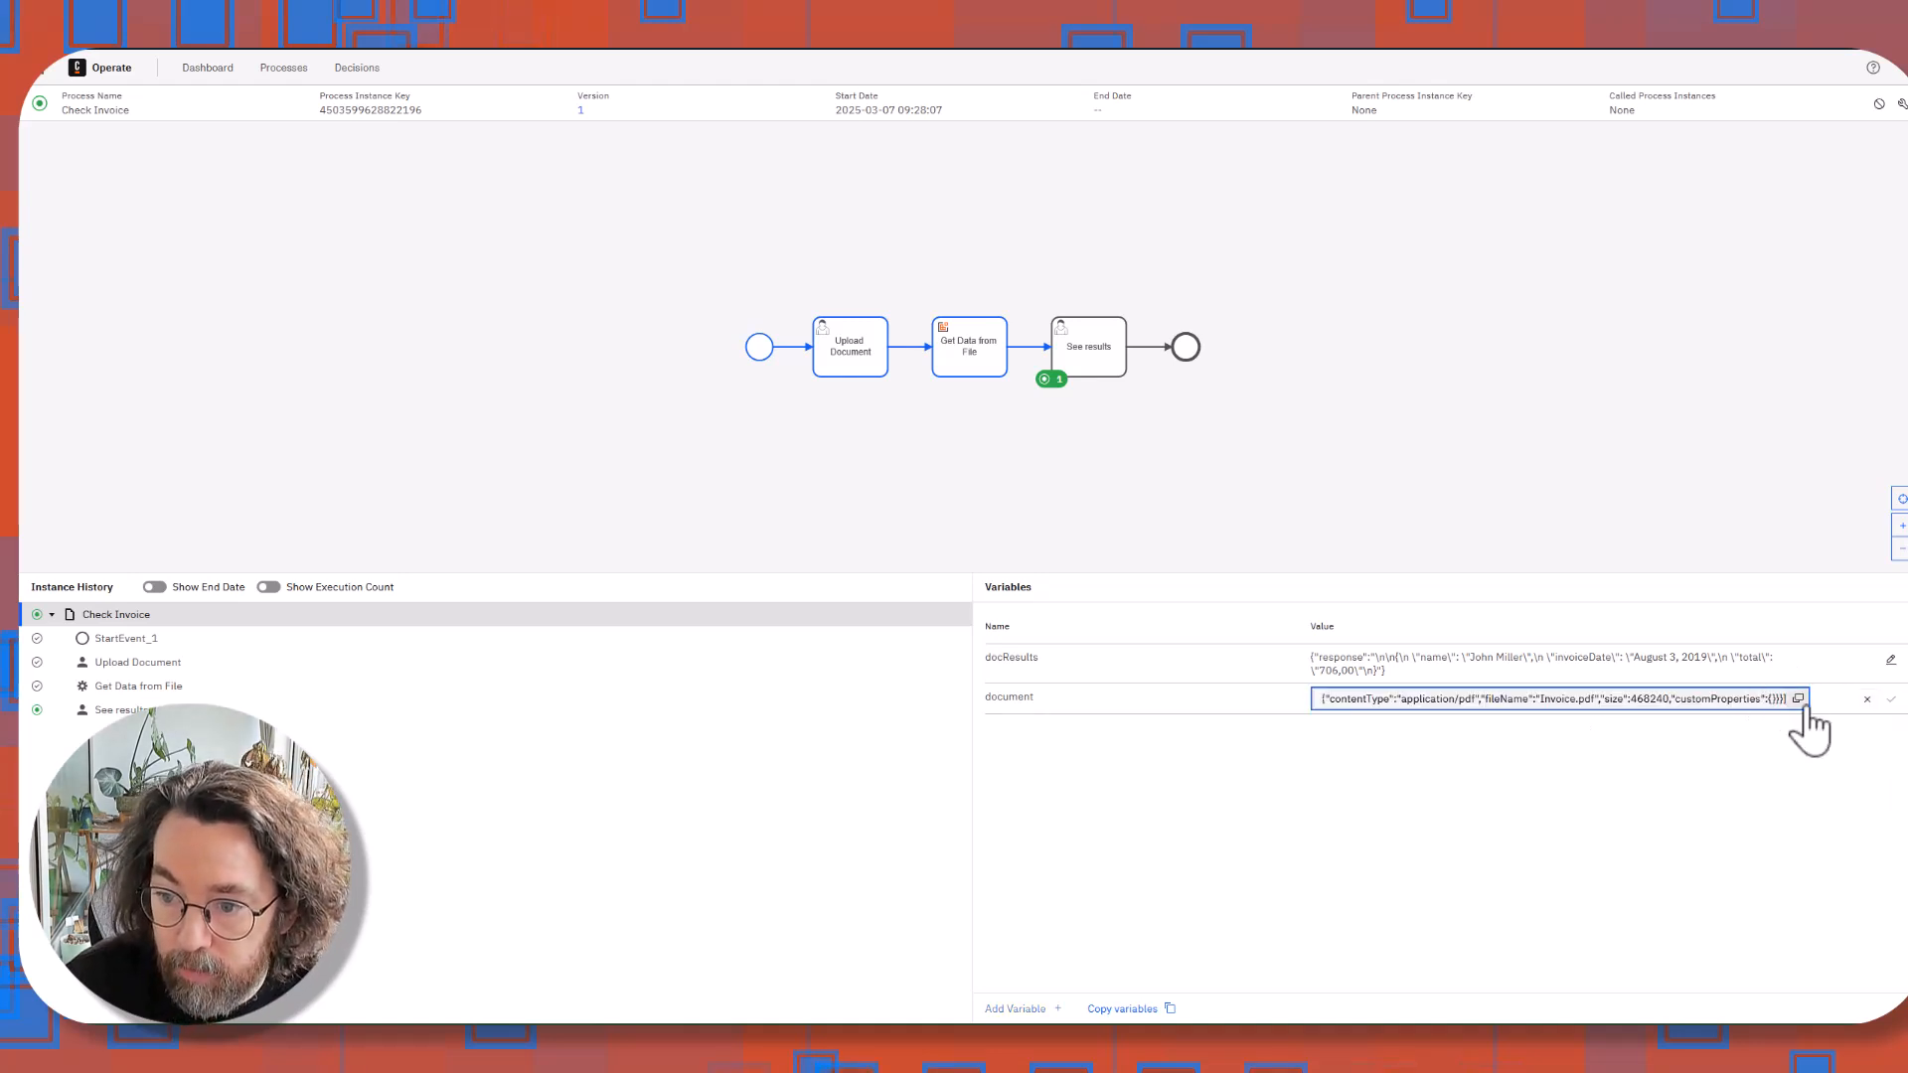
click(1798, 699)
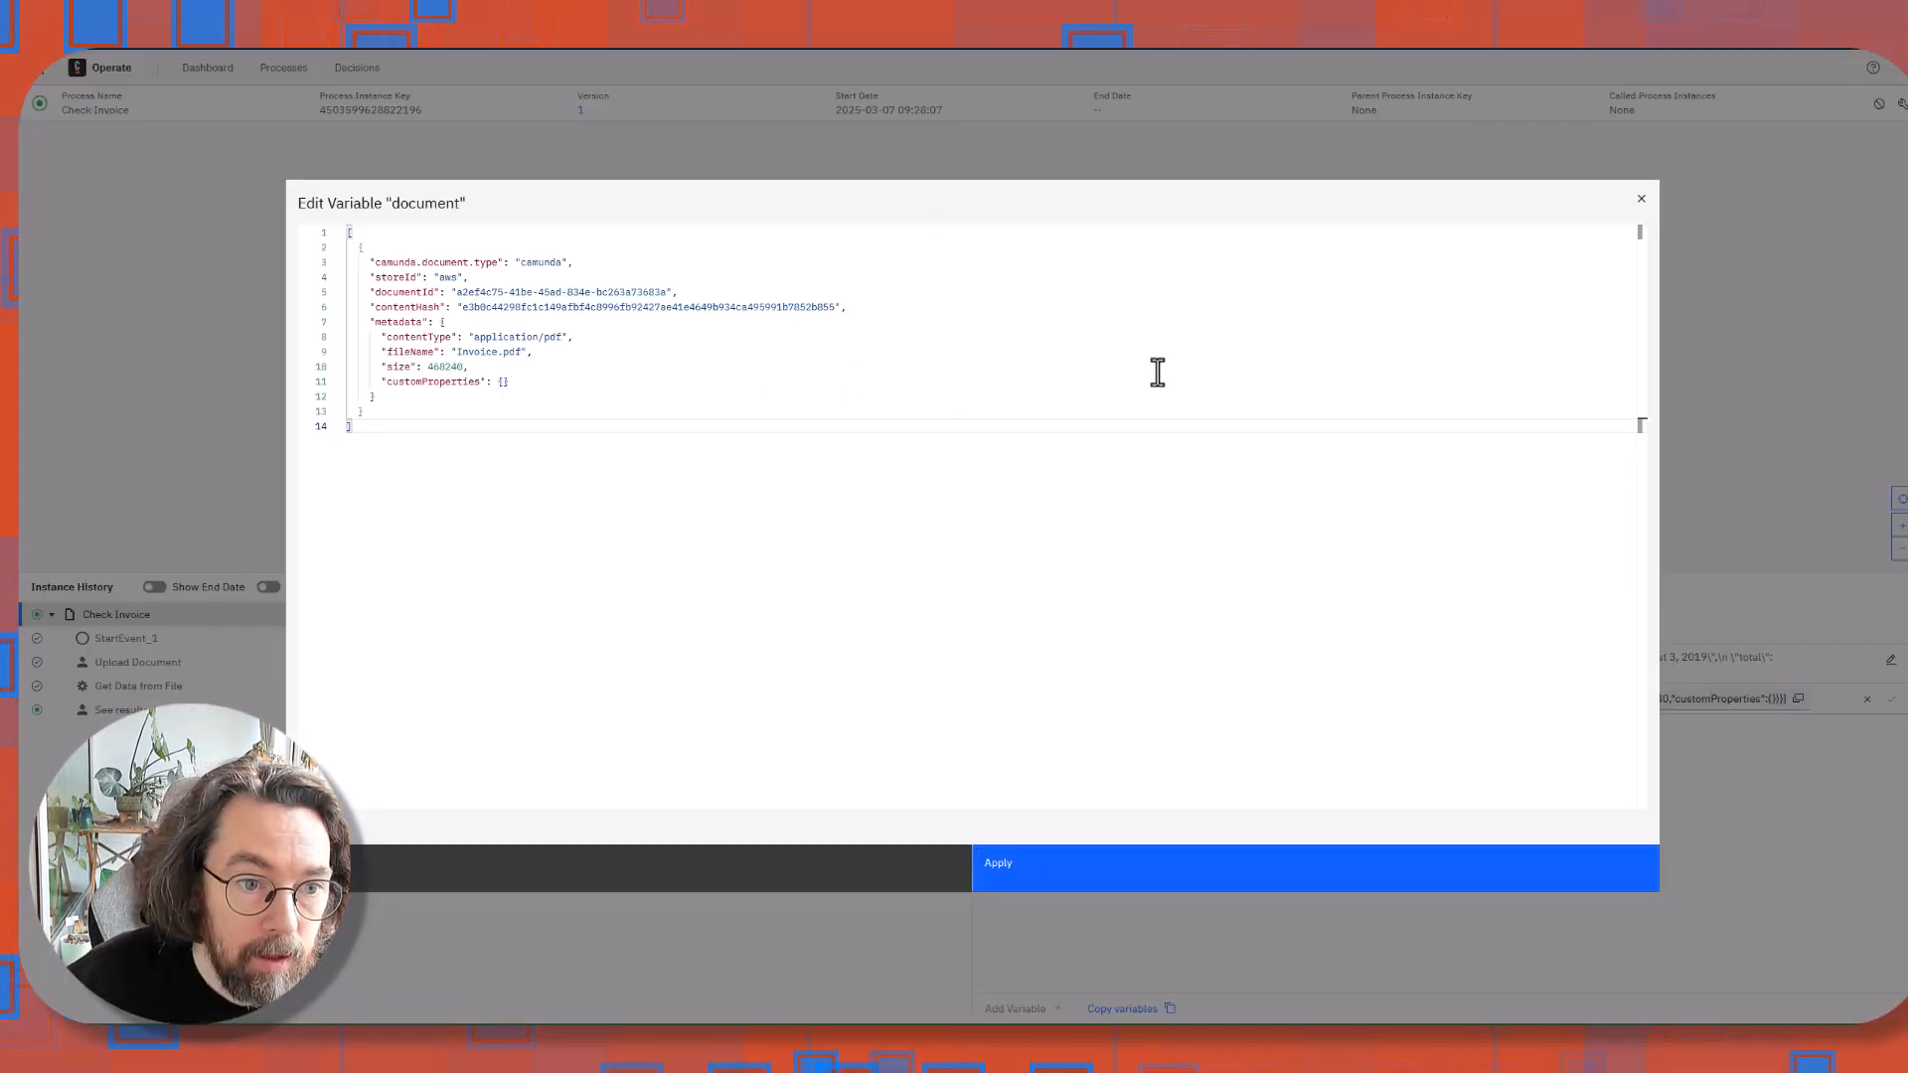
click(1642, 199)
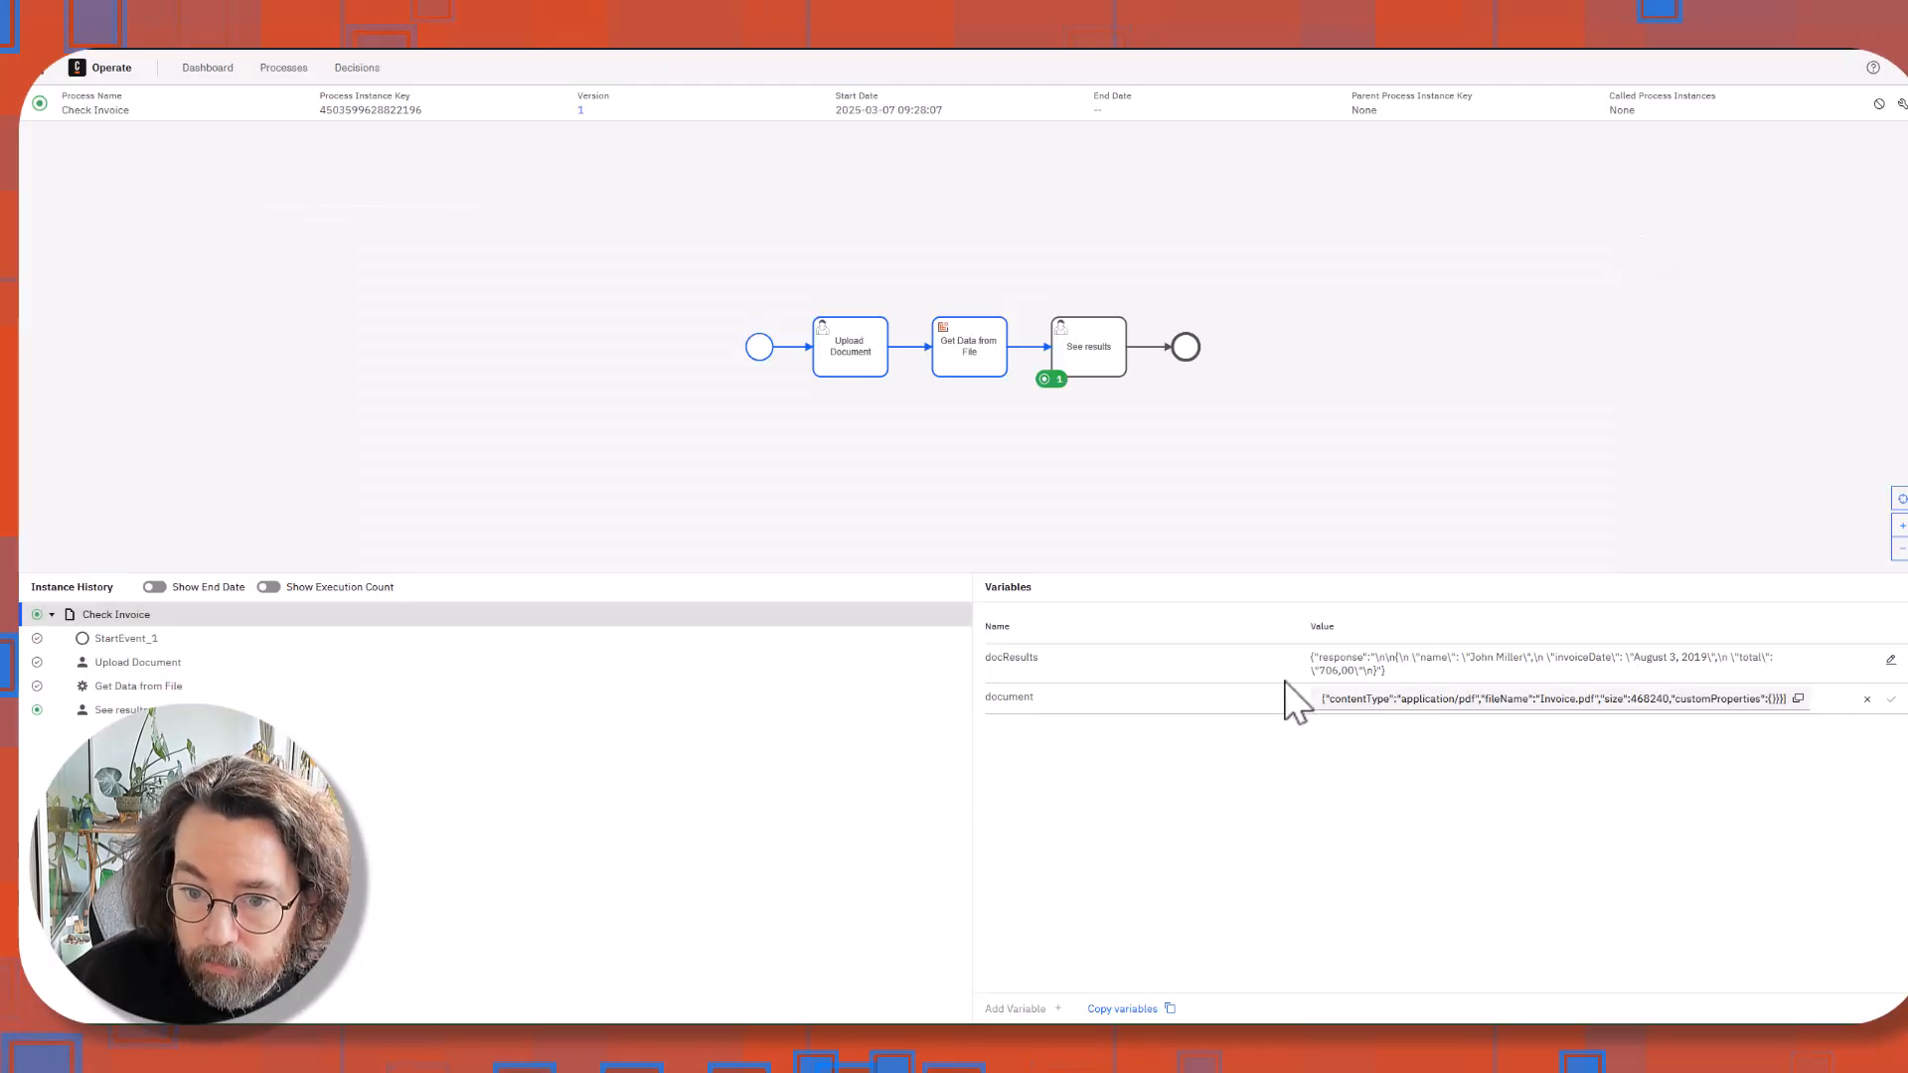
double_click(1010, 657)
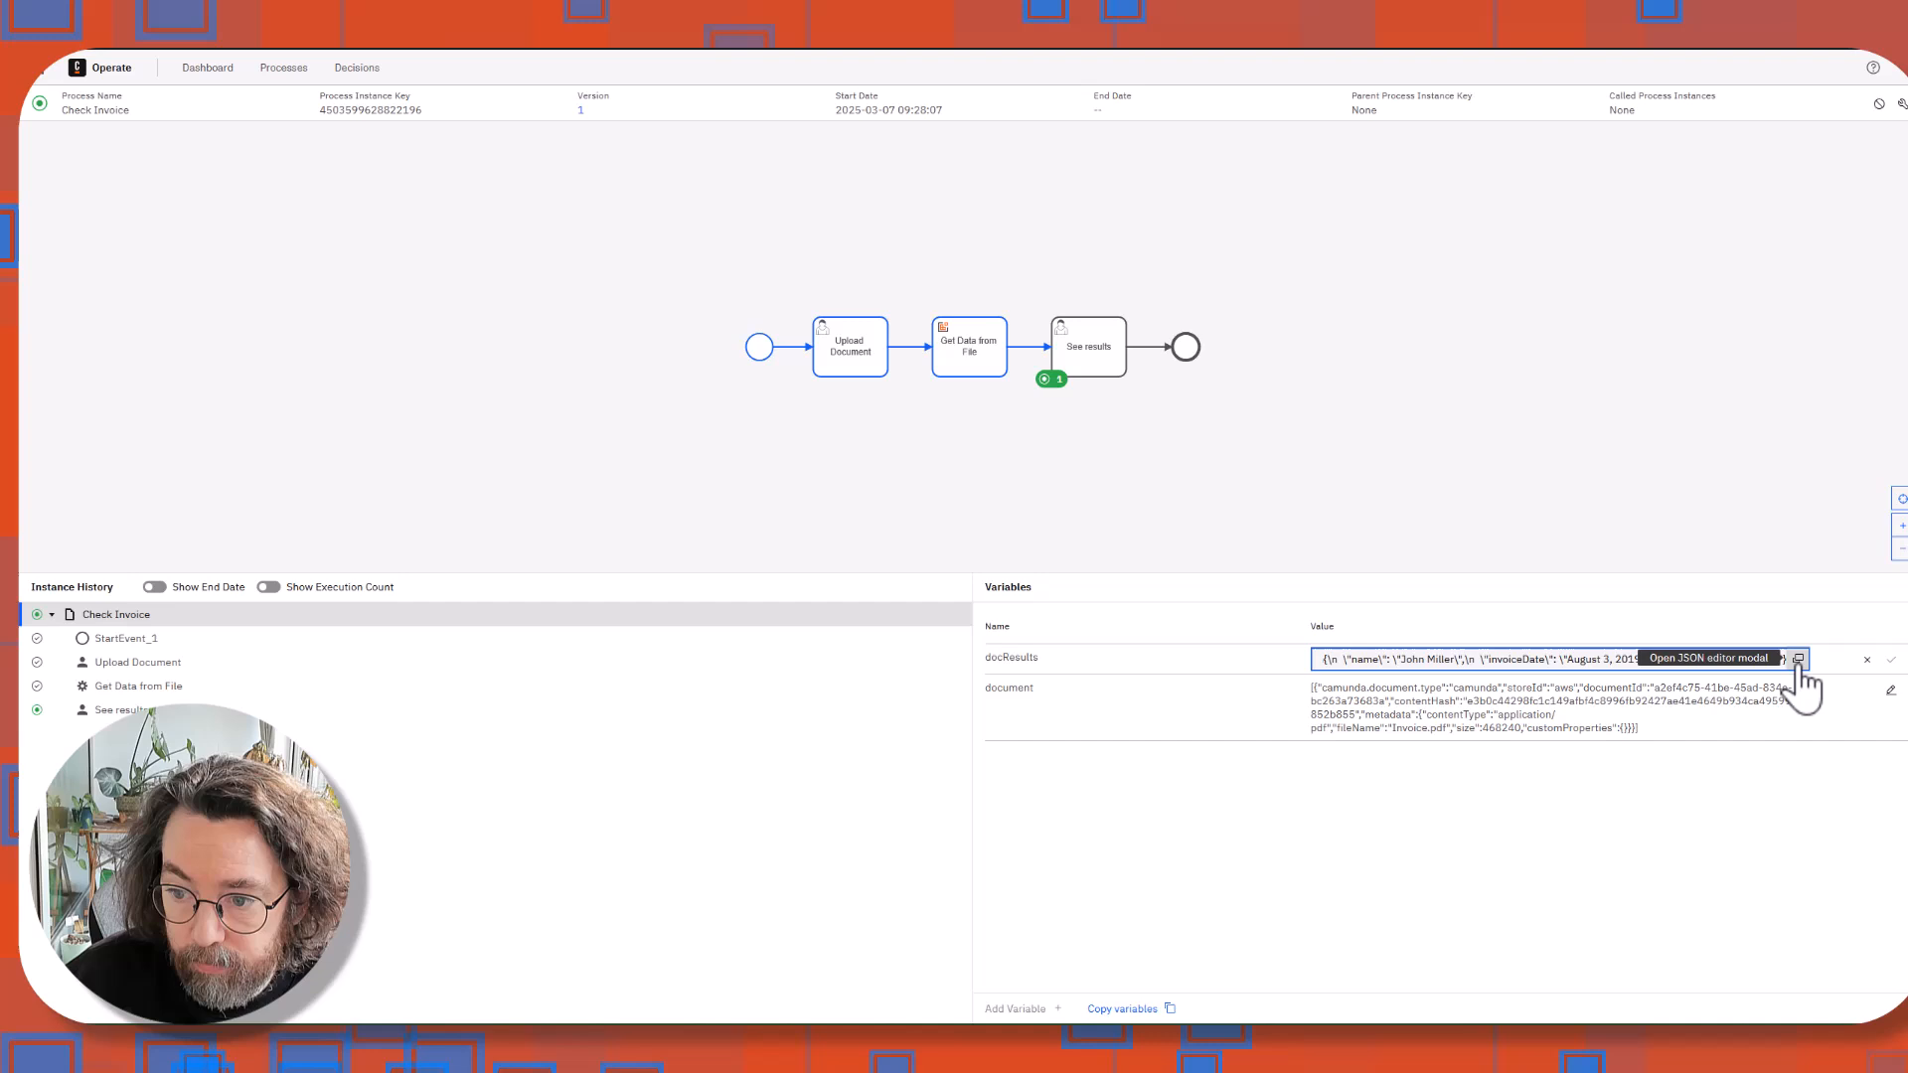
click(1799, 658)
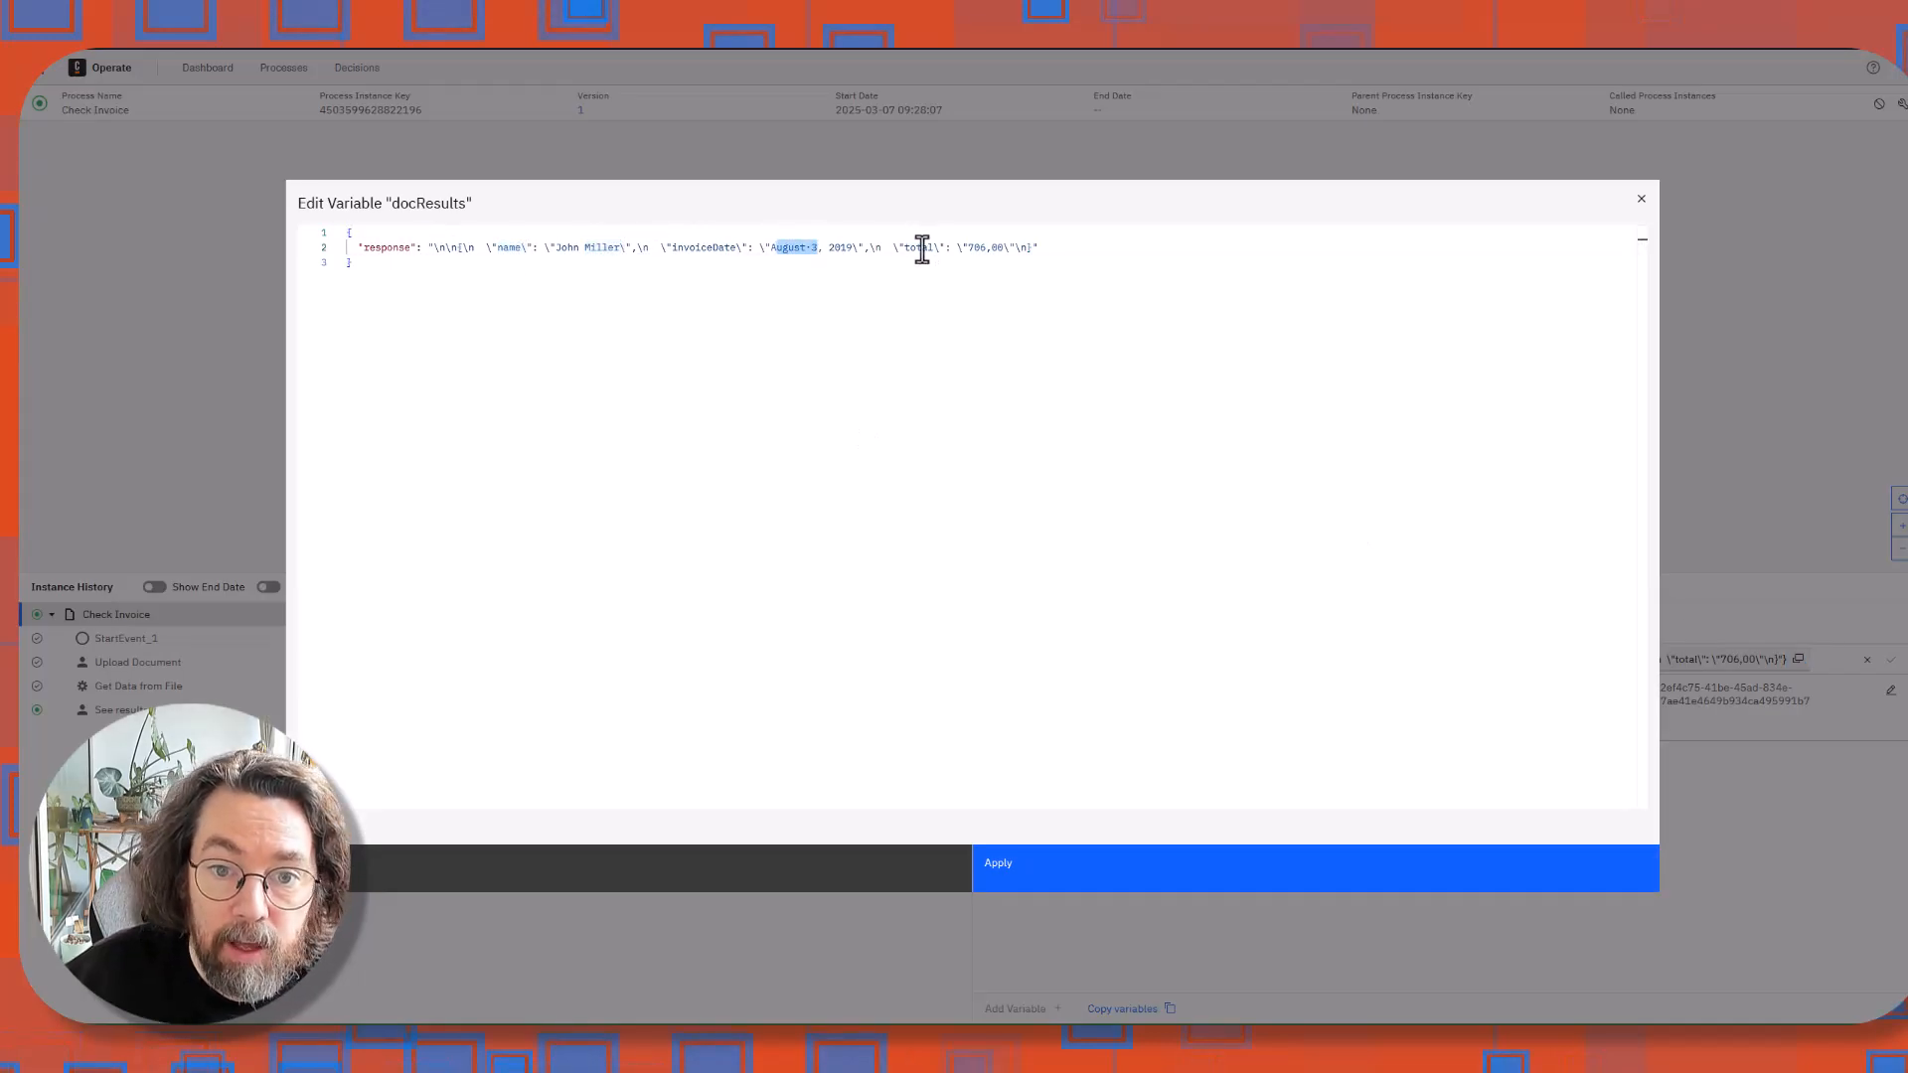
click(1640, 199)
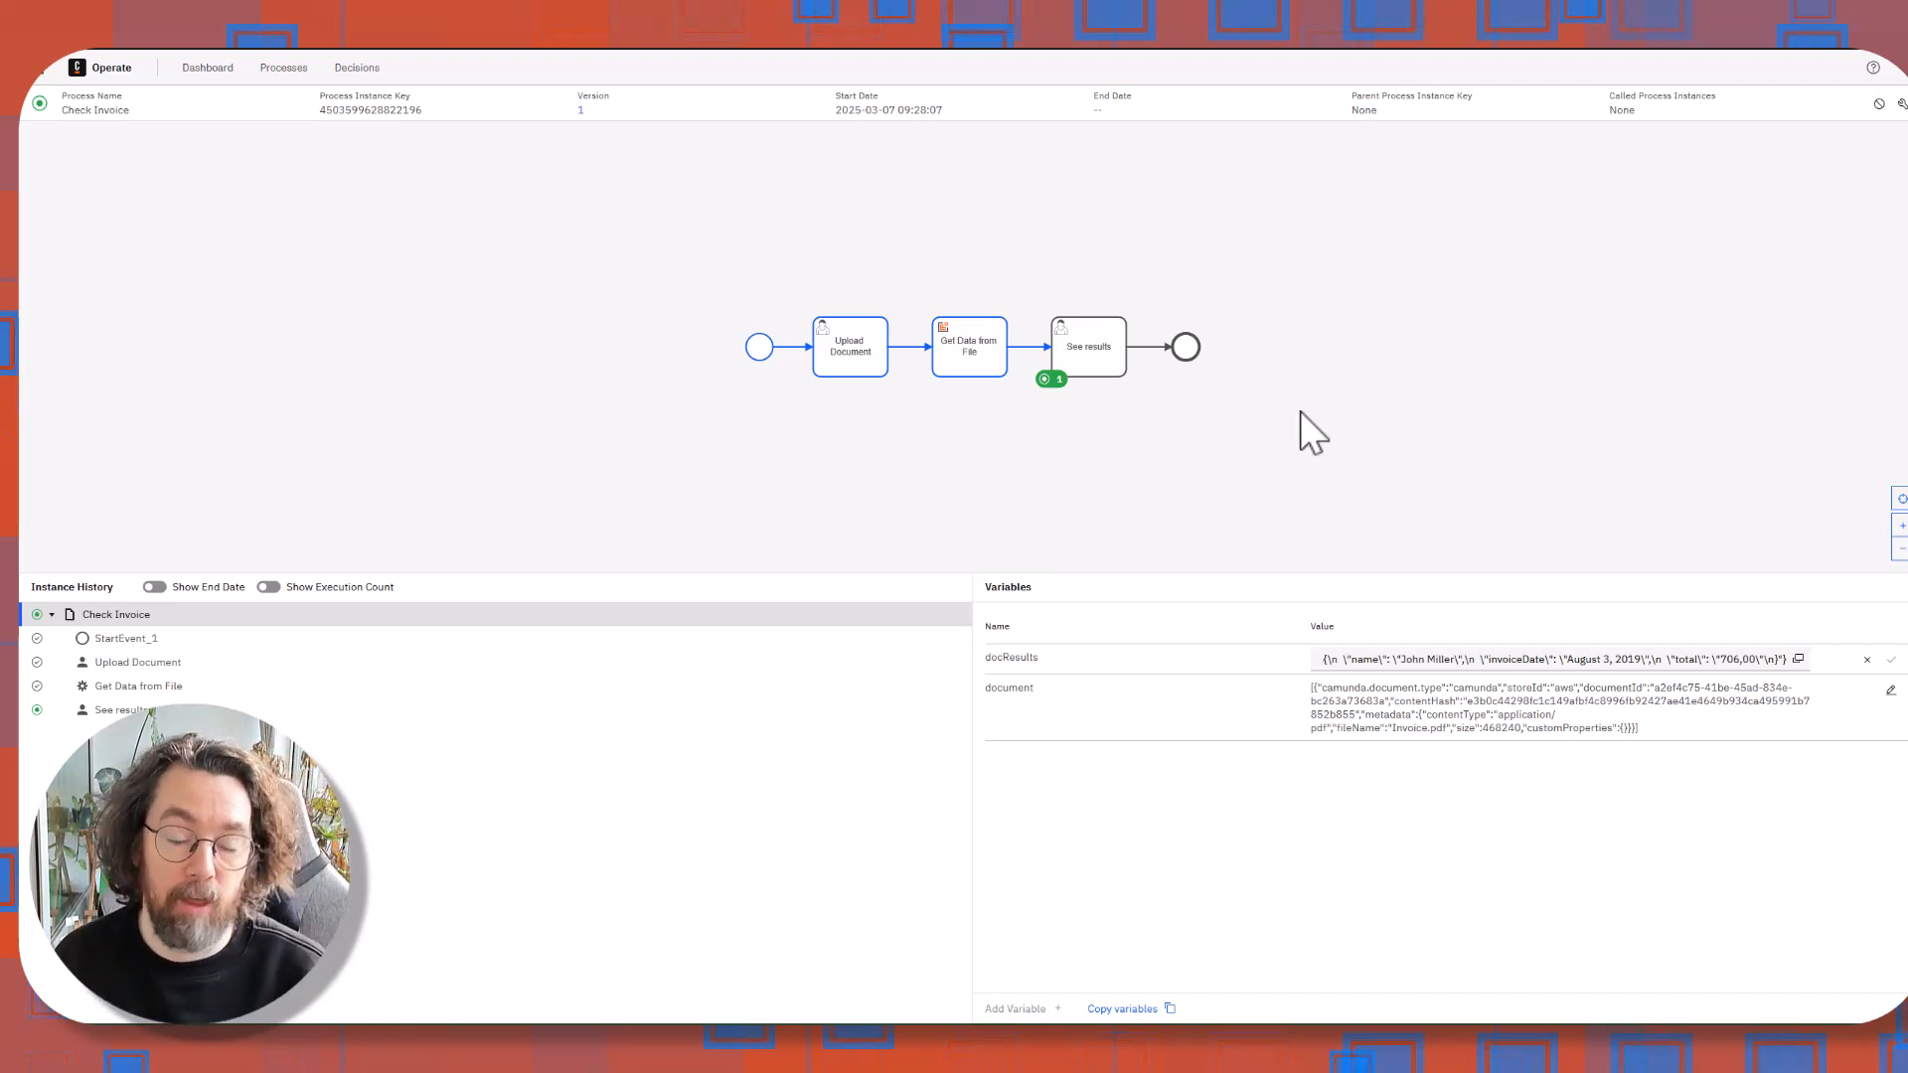
mouse_move(1275, 241)
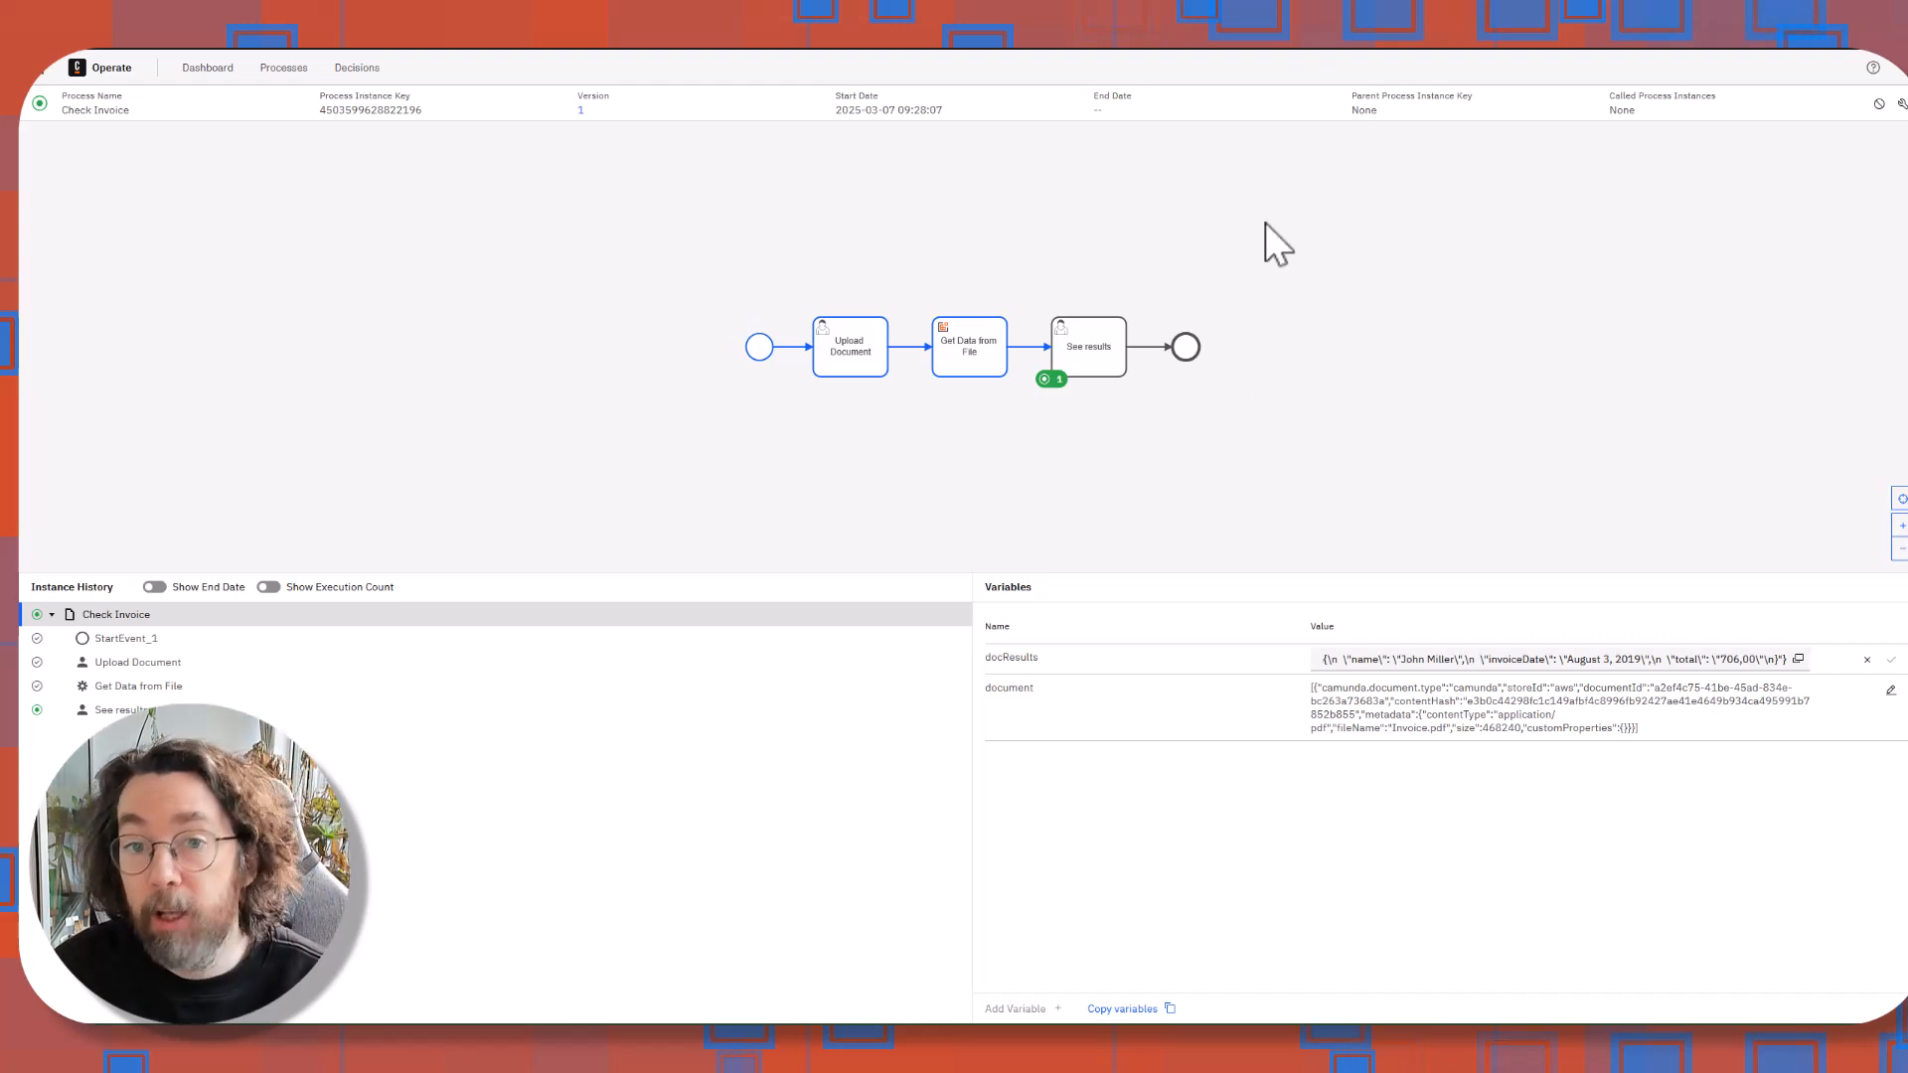
mouse_move(1155, 487)
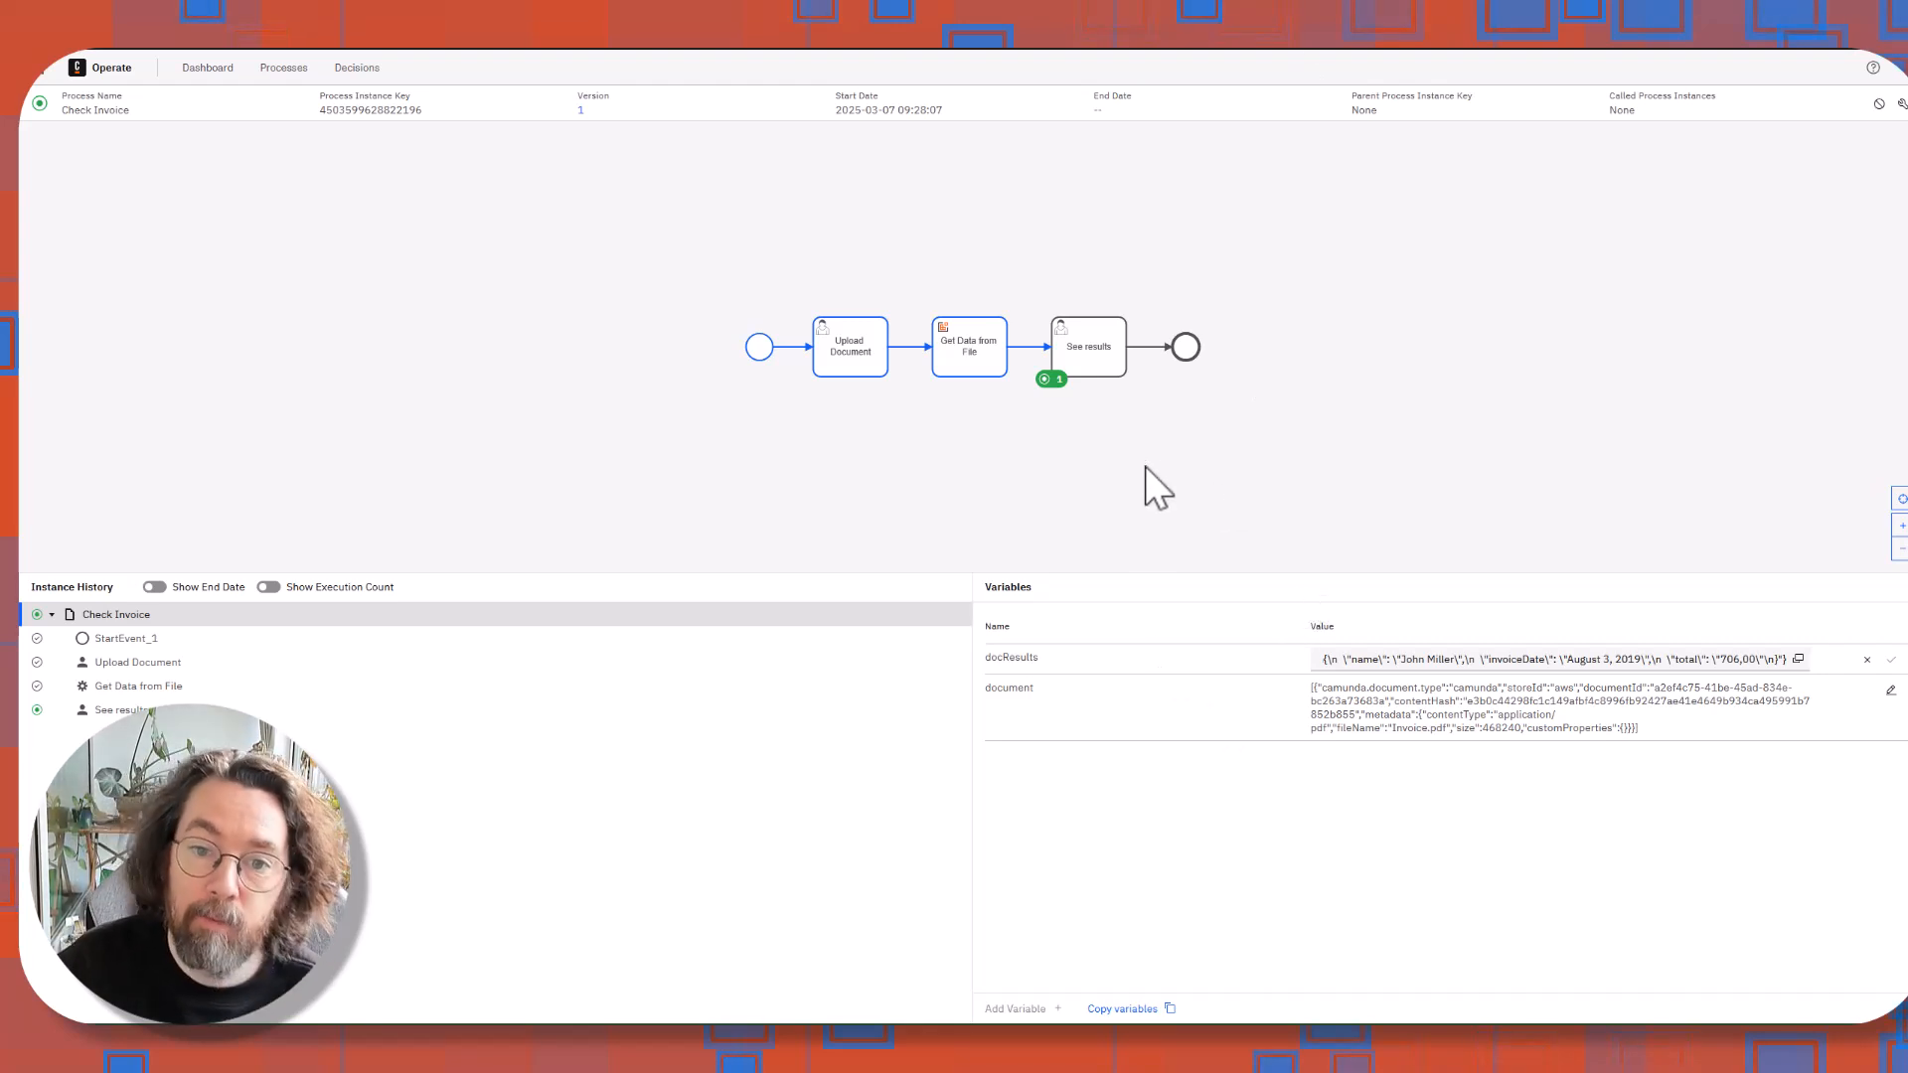